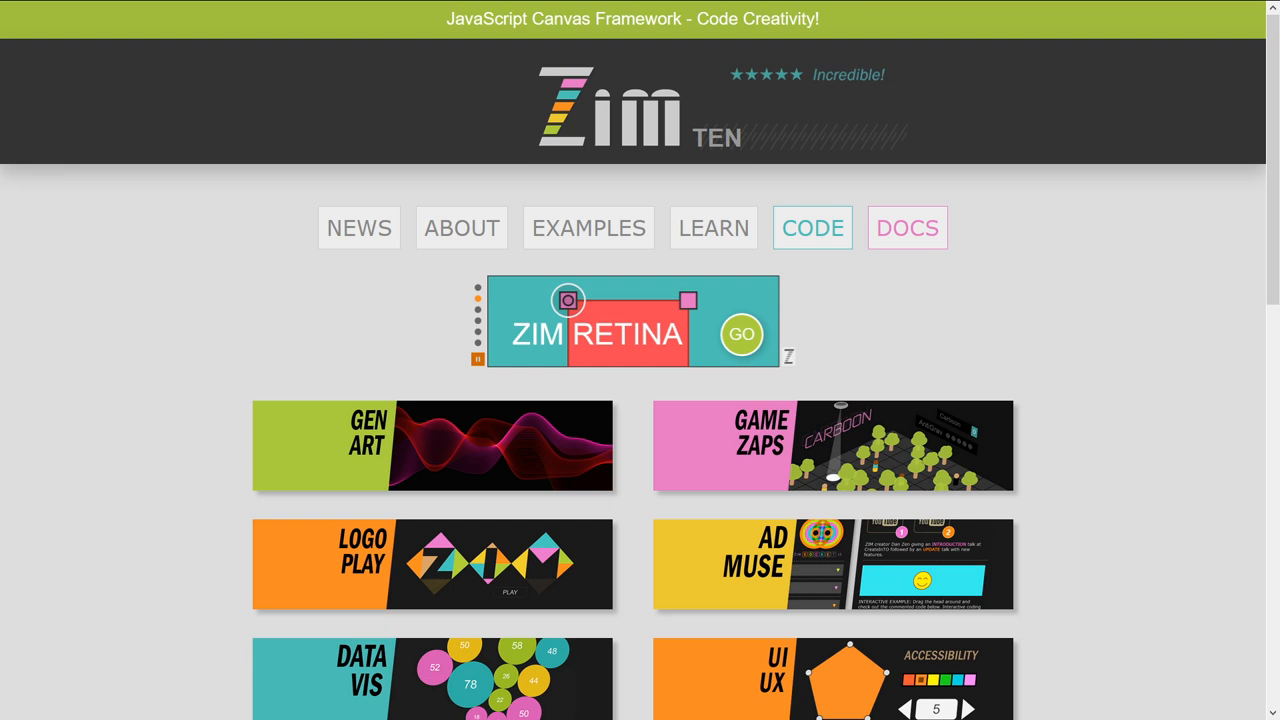
Step: From the zimjs.com footer, open SKOOL and scroll to LESSON 05 - Arrays and Loops
scroll("down", 3)
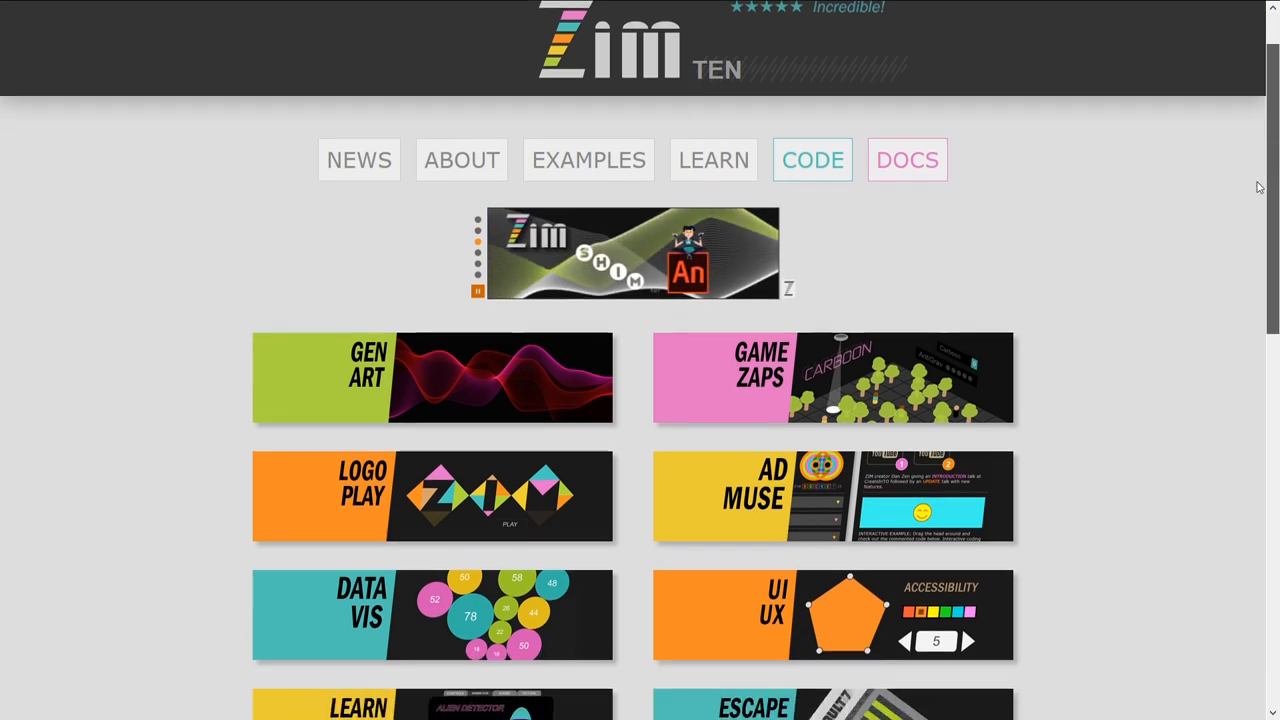
scroll("down", 3)
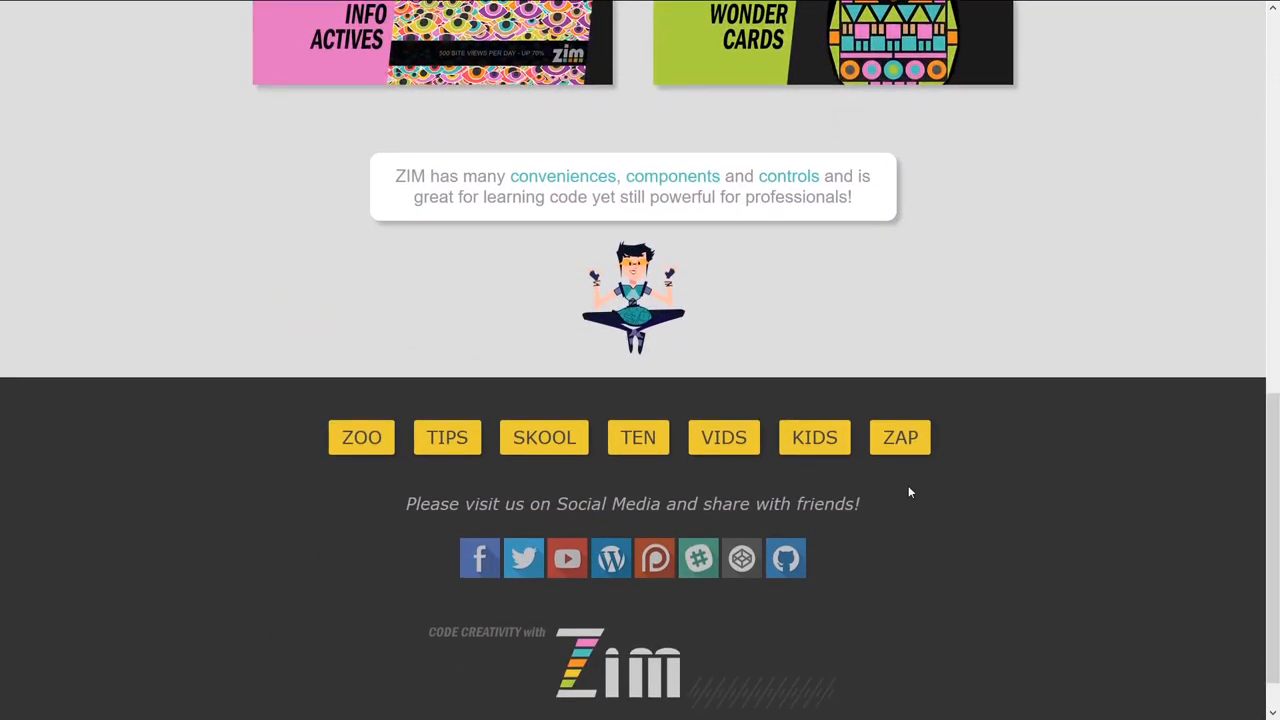
left_click(544, 437)
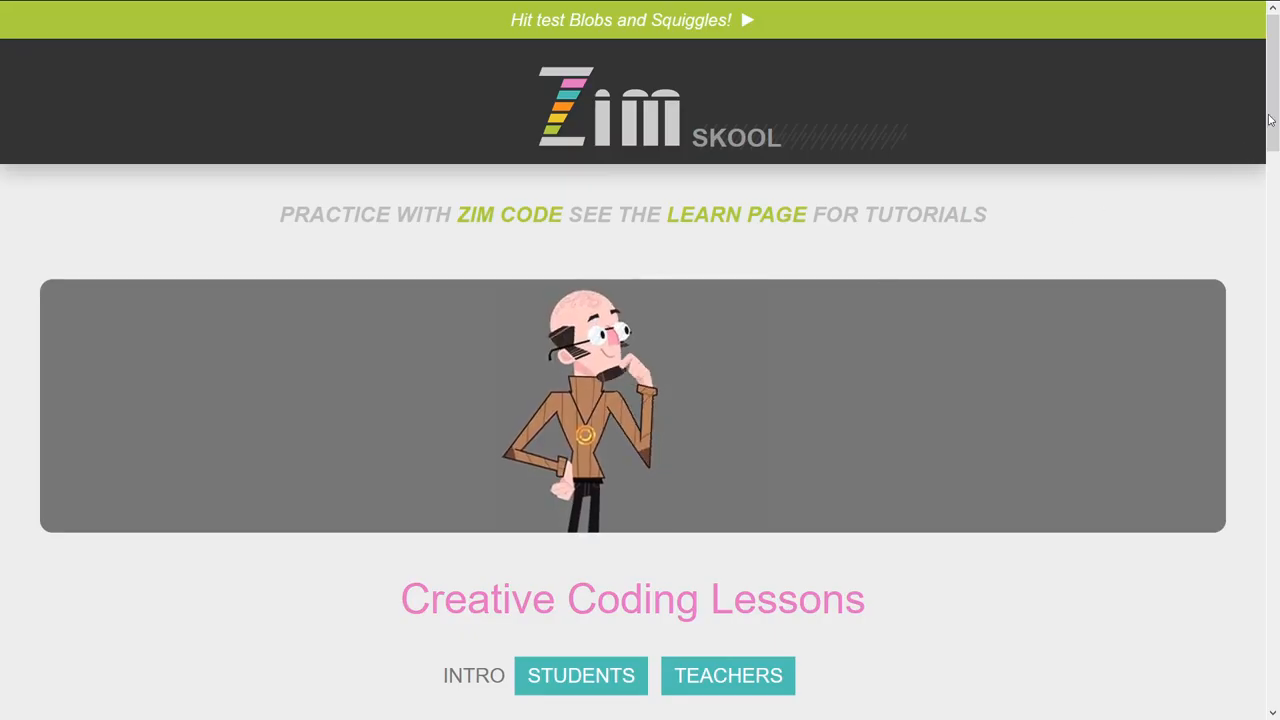
scroll("down", 3)
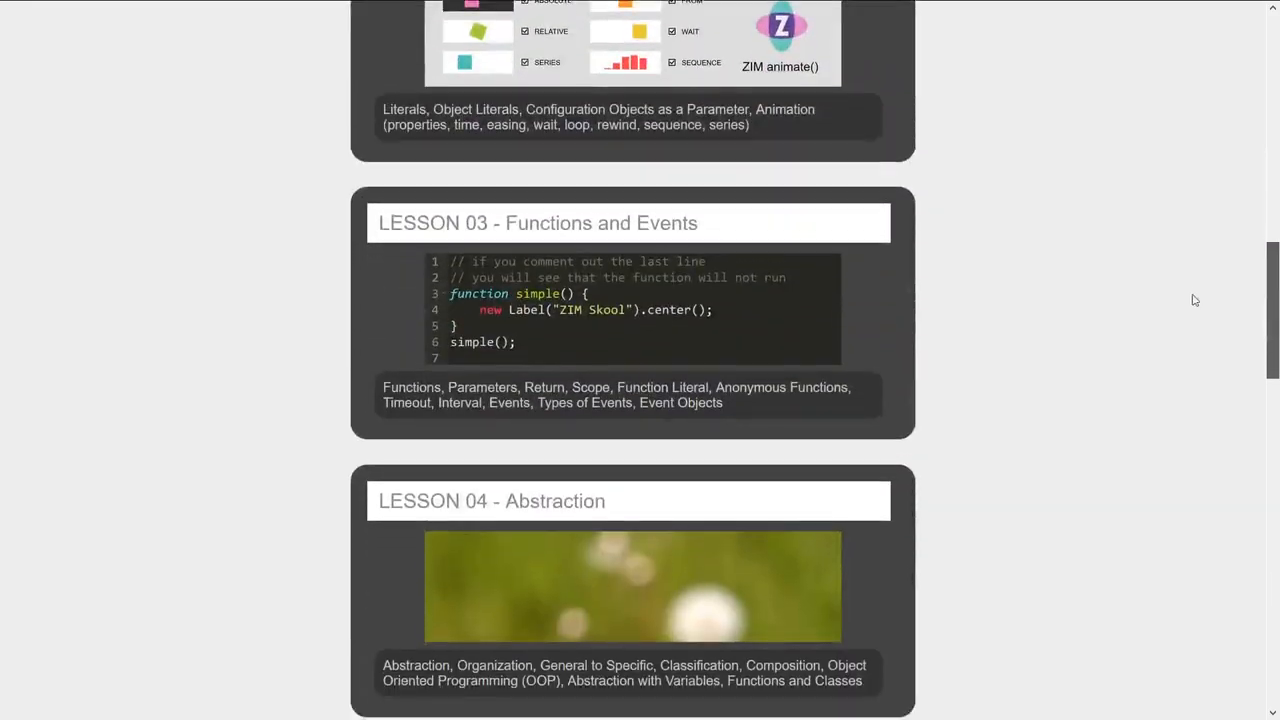
scroll("up", 3)
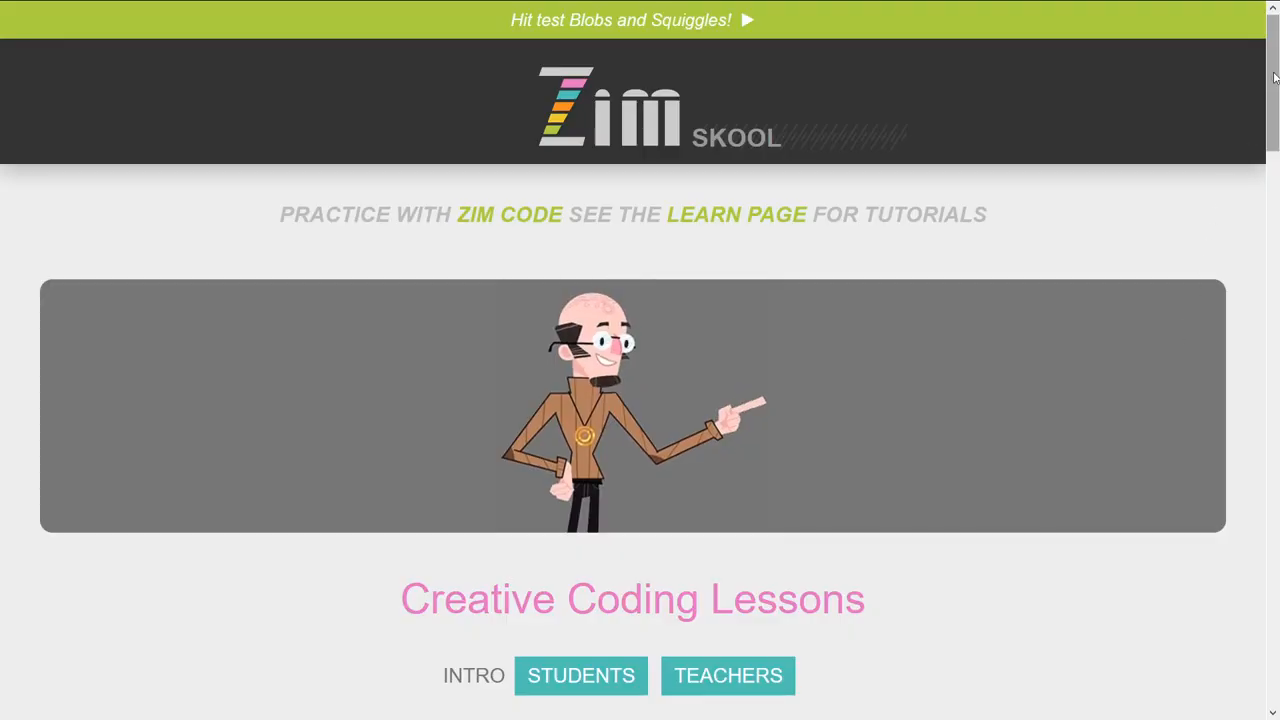
scroll("down", 3)
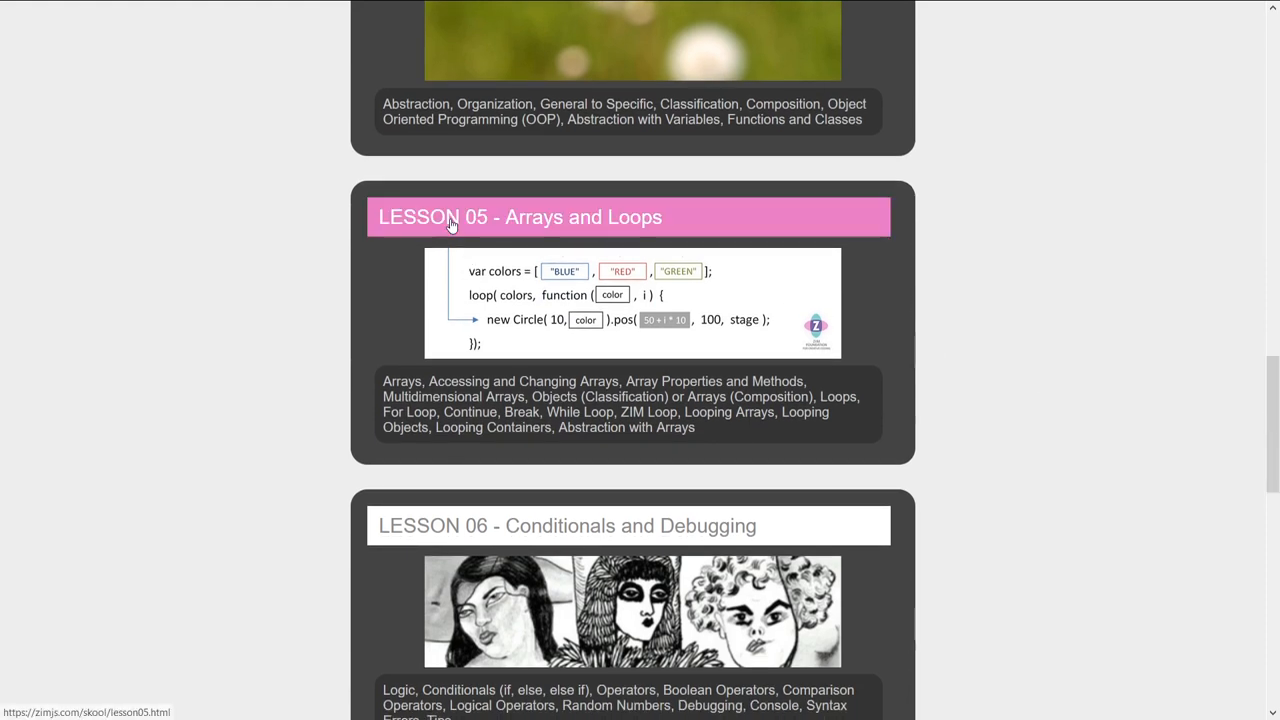
mouse_move(694, 252)
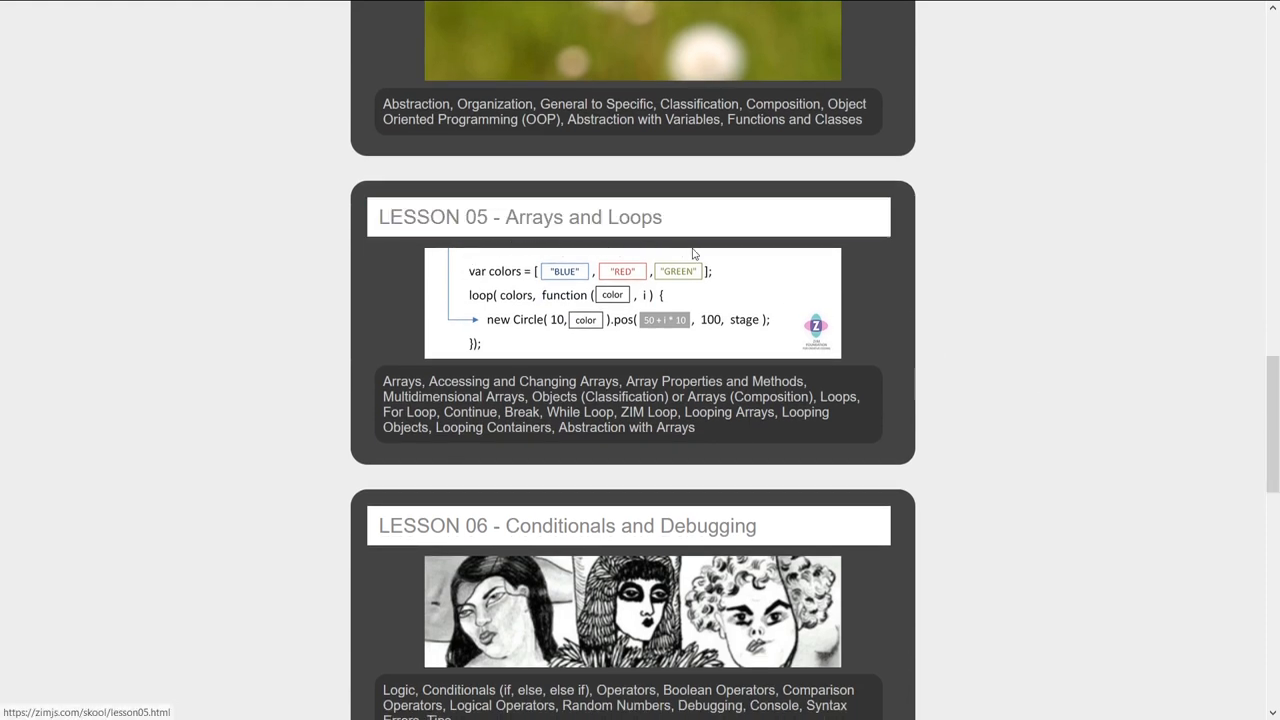
mouse_move(748, 316)
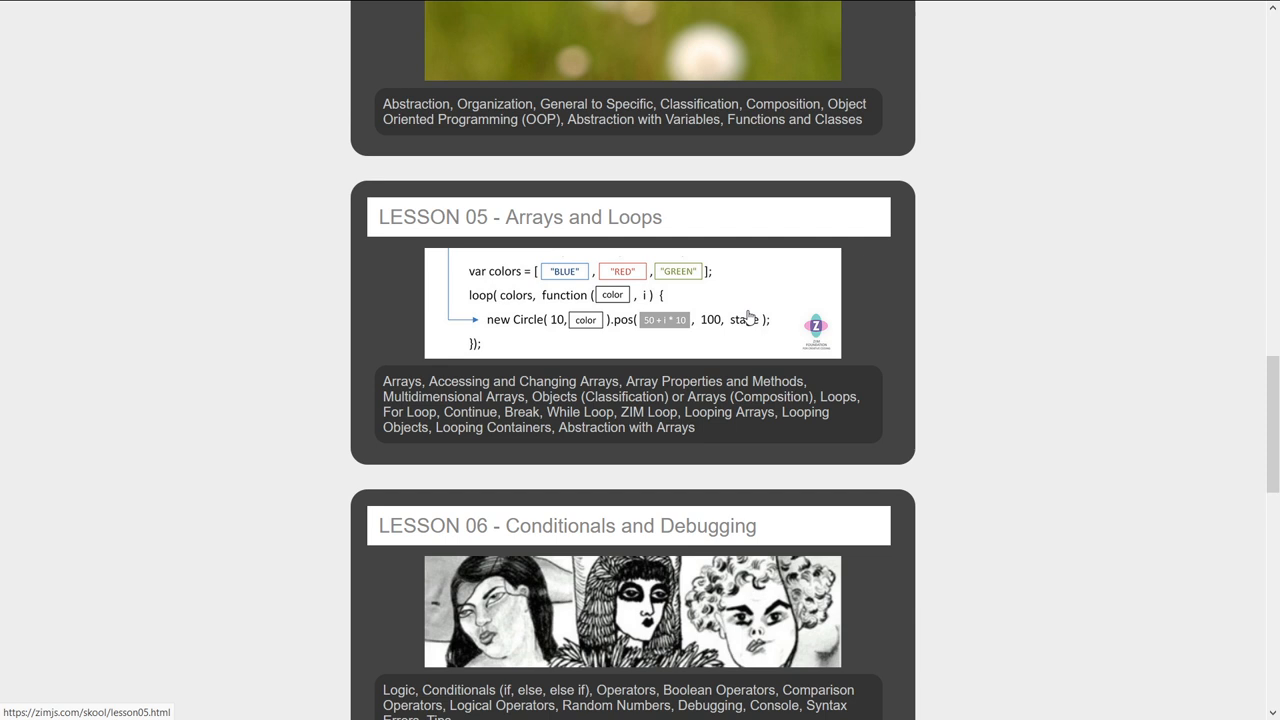
mouse_move(601, 289)
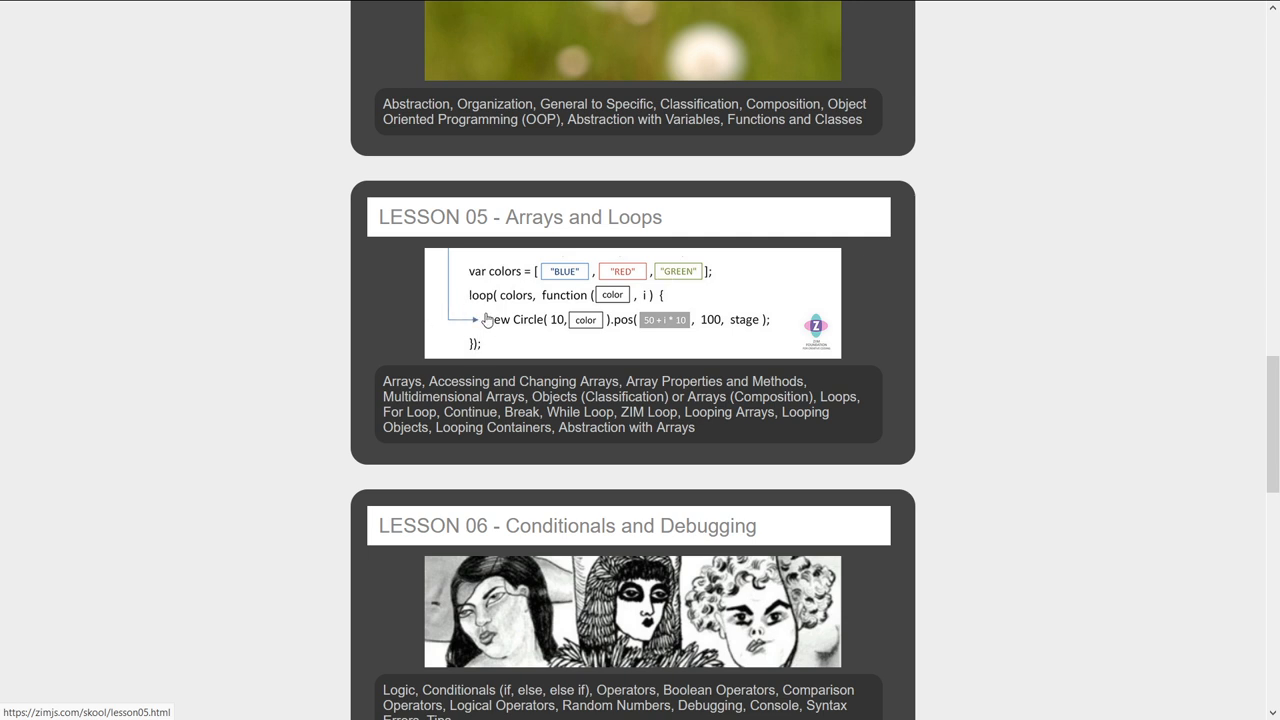
mouse_move(587, 330)
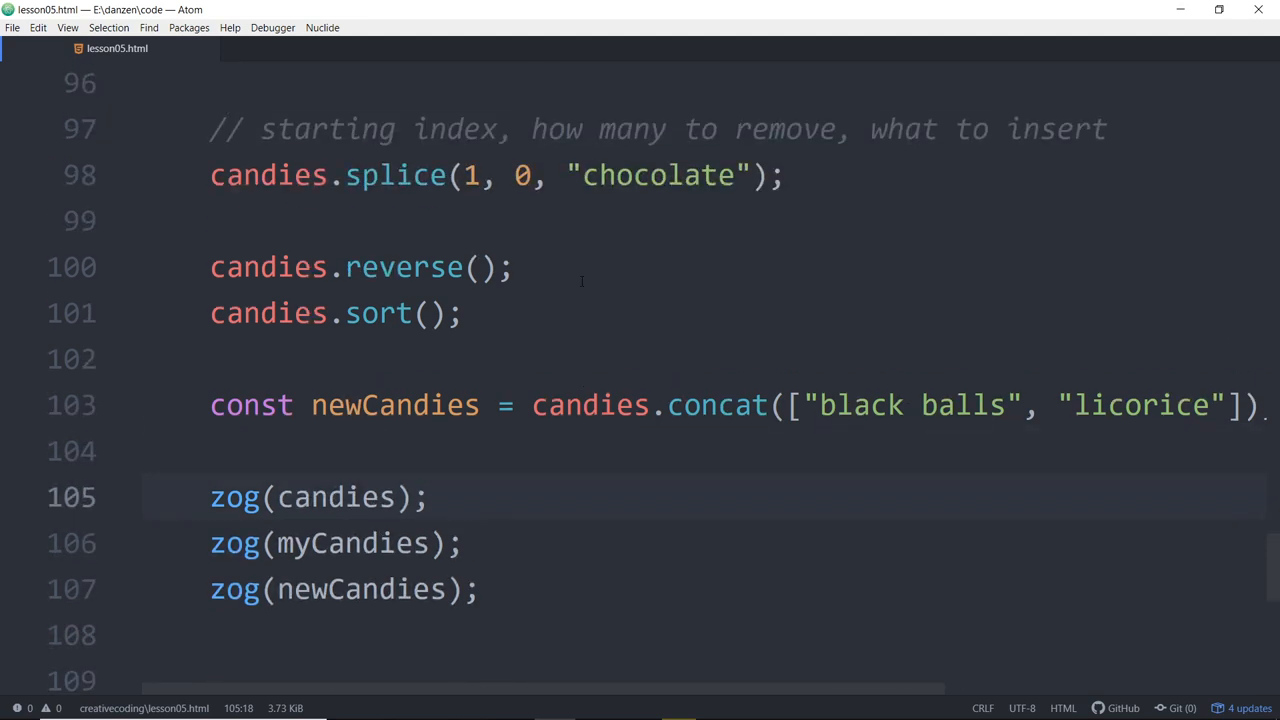
Step: Scroll through lesson05.html from the colors array down to the candies logs
scroll("up", 3)
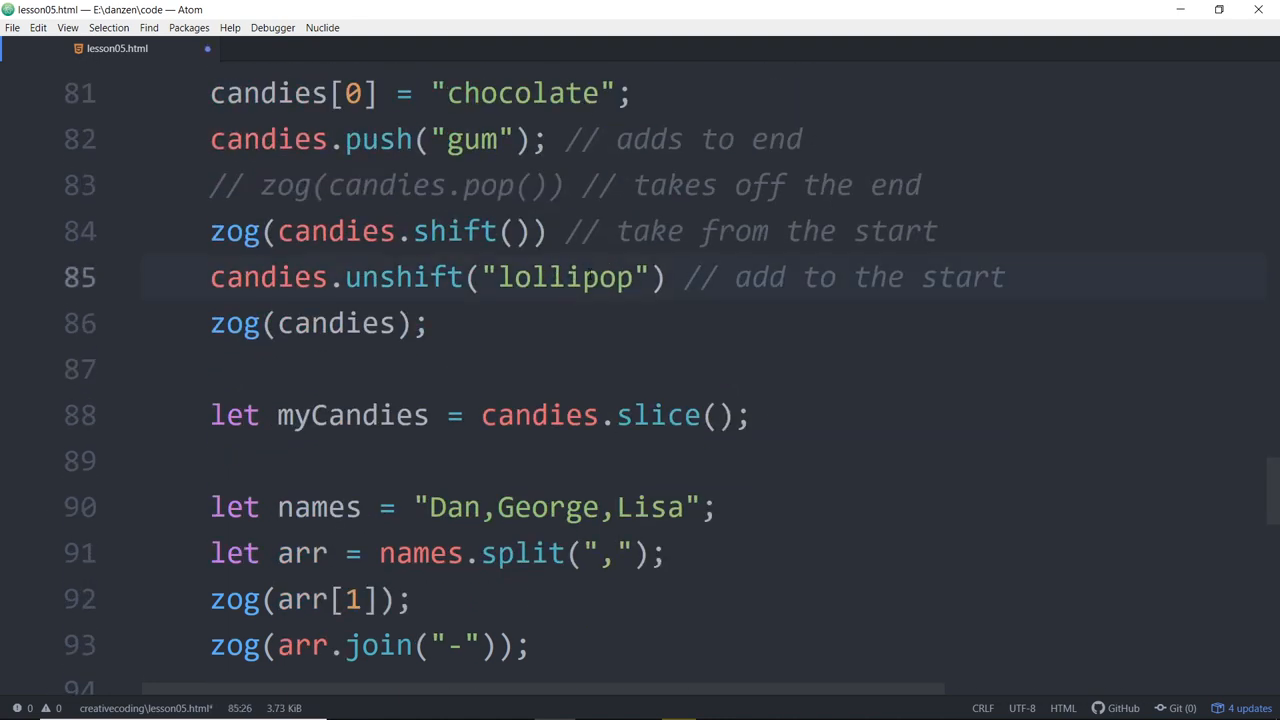
scroll("up", 3)
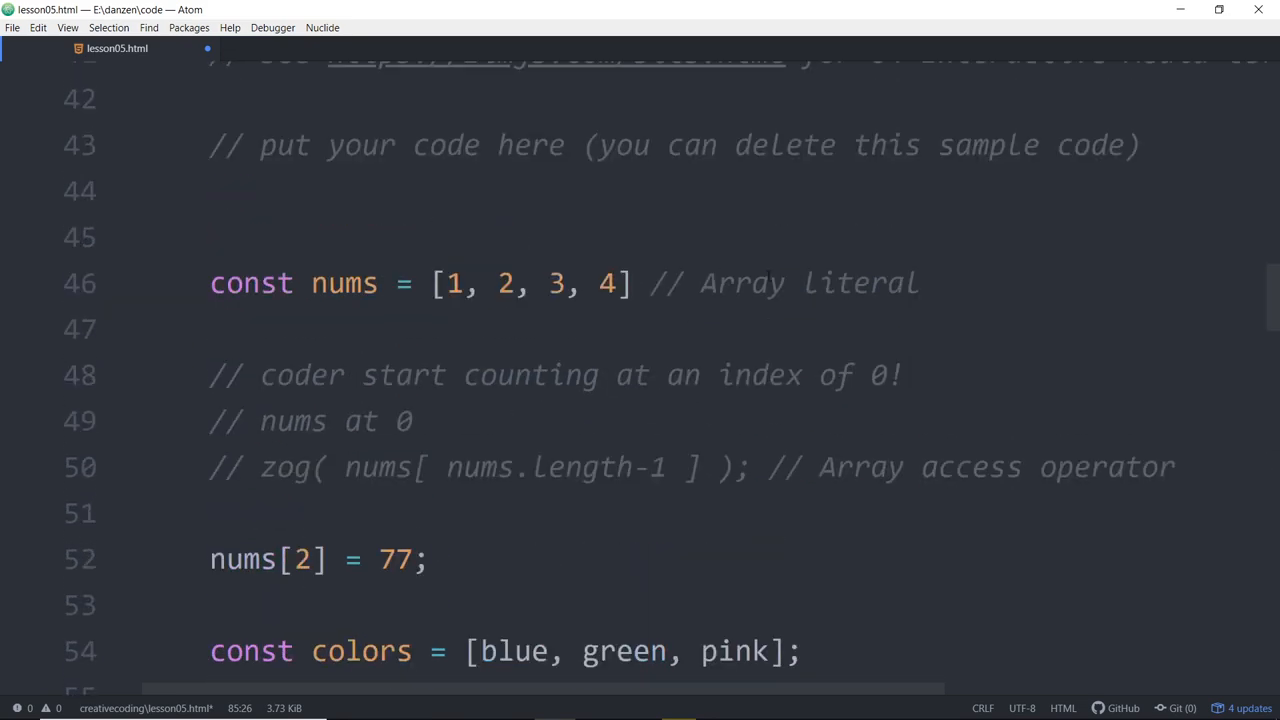
scroll("down", 3)
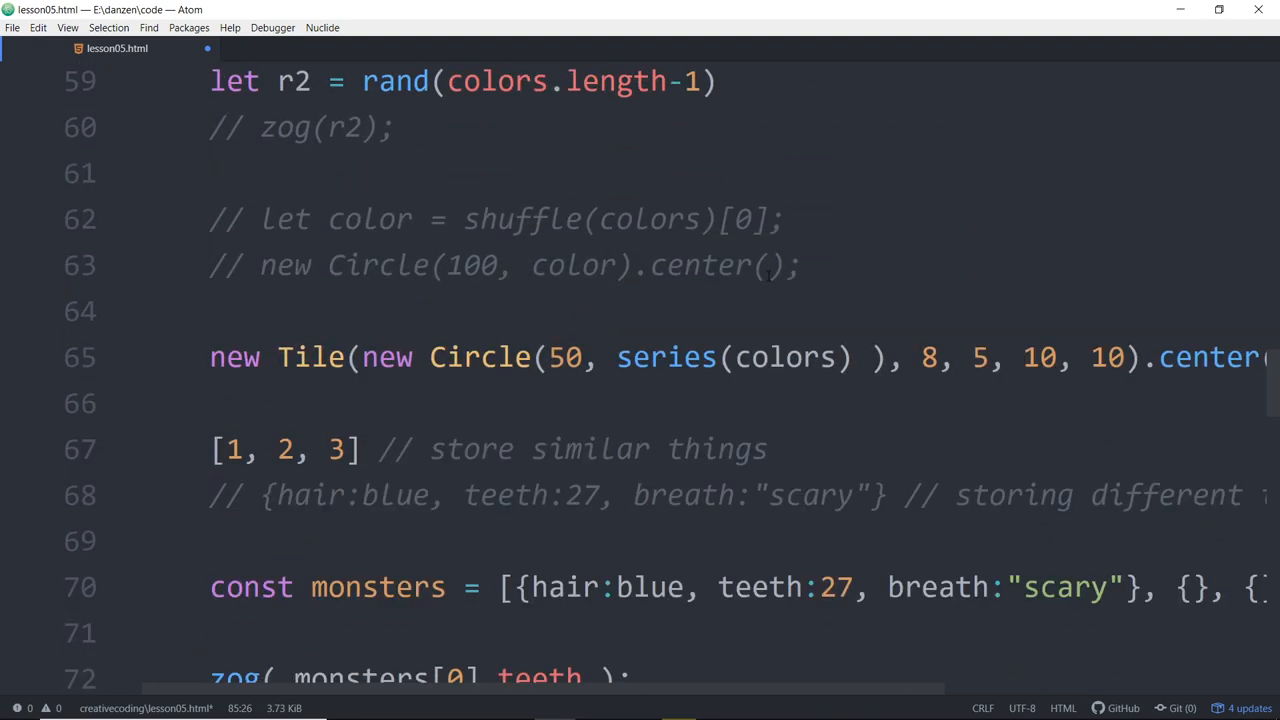
scroll("down", 3)
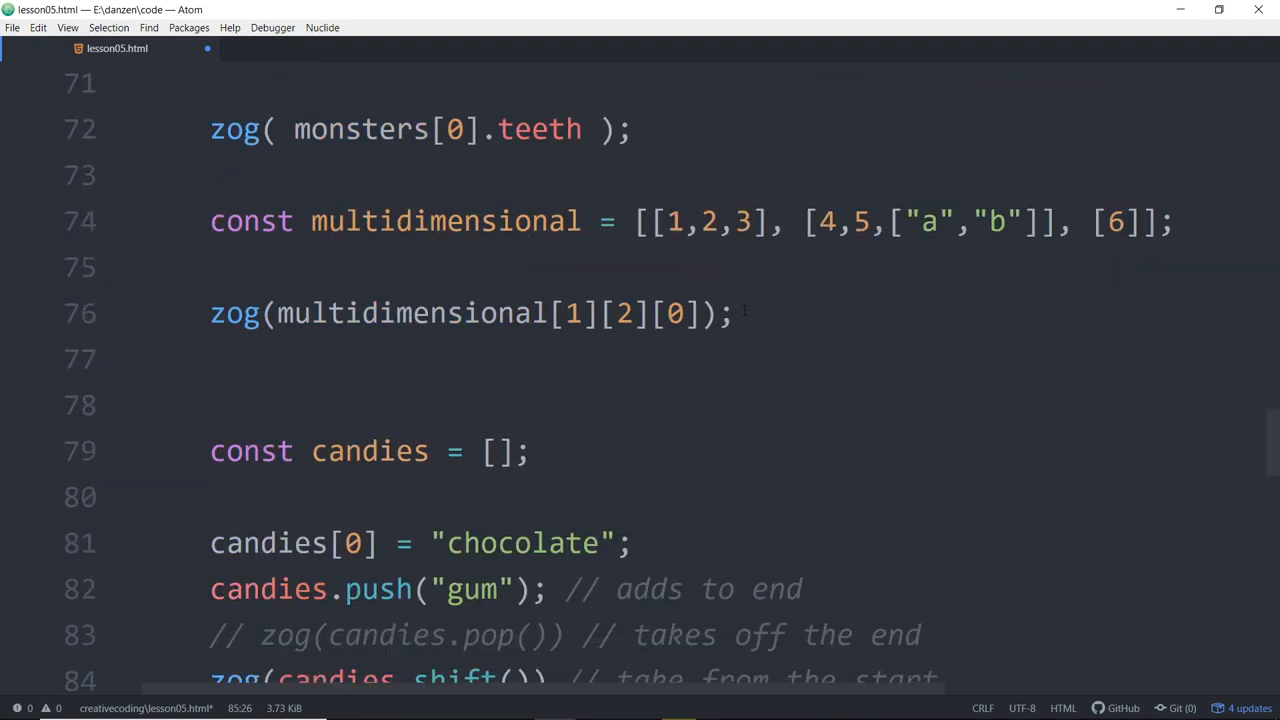
scroll("down", 3)
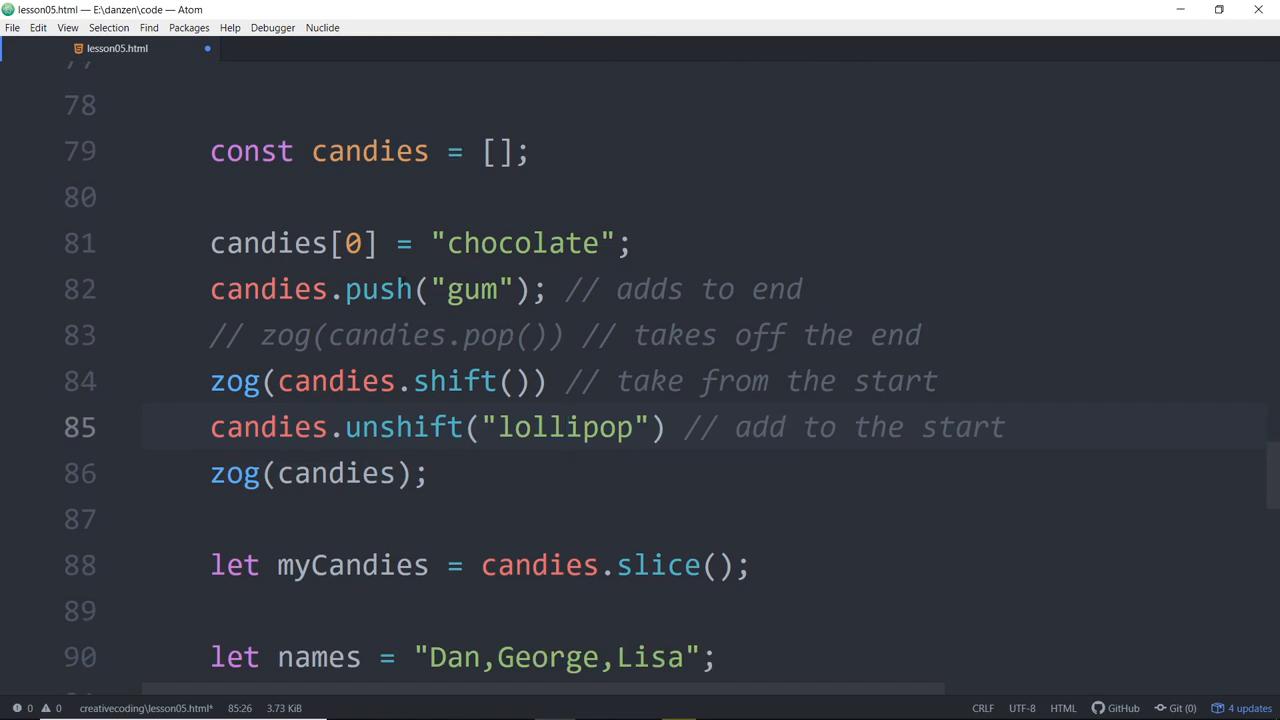
left_click(567, 426)
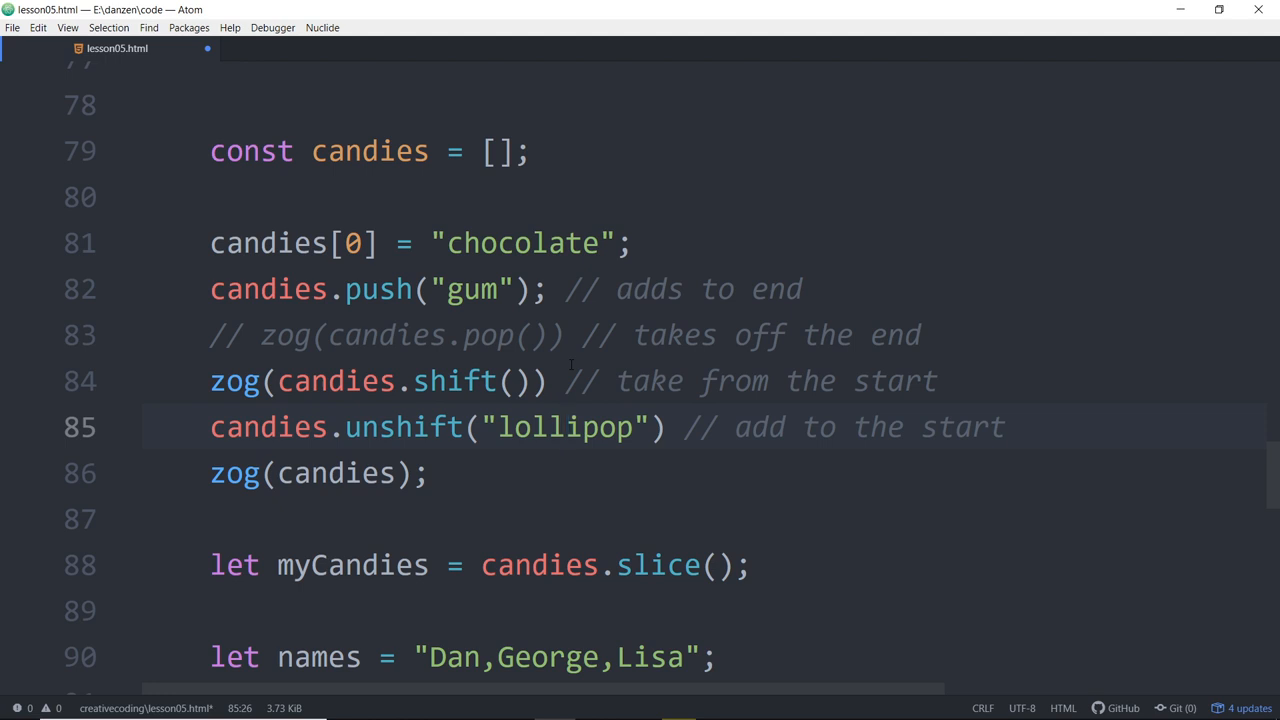
left_click(567, 427)
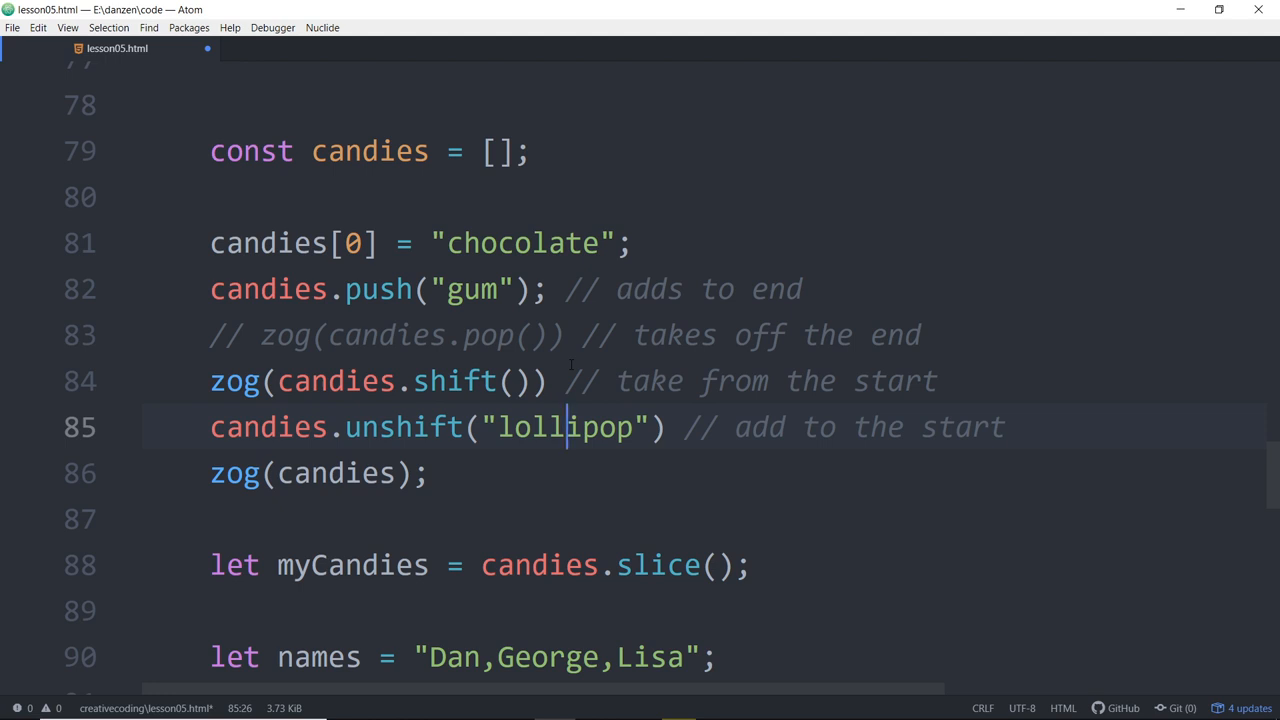
scroll("down", 3)
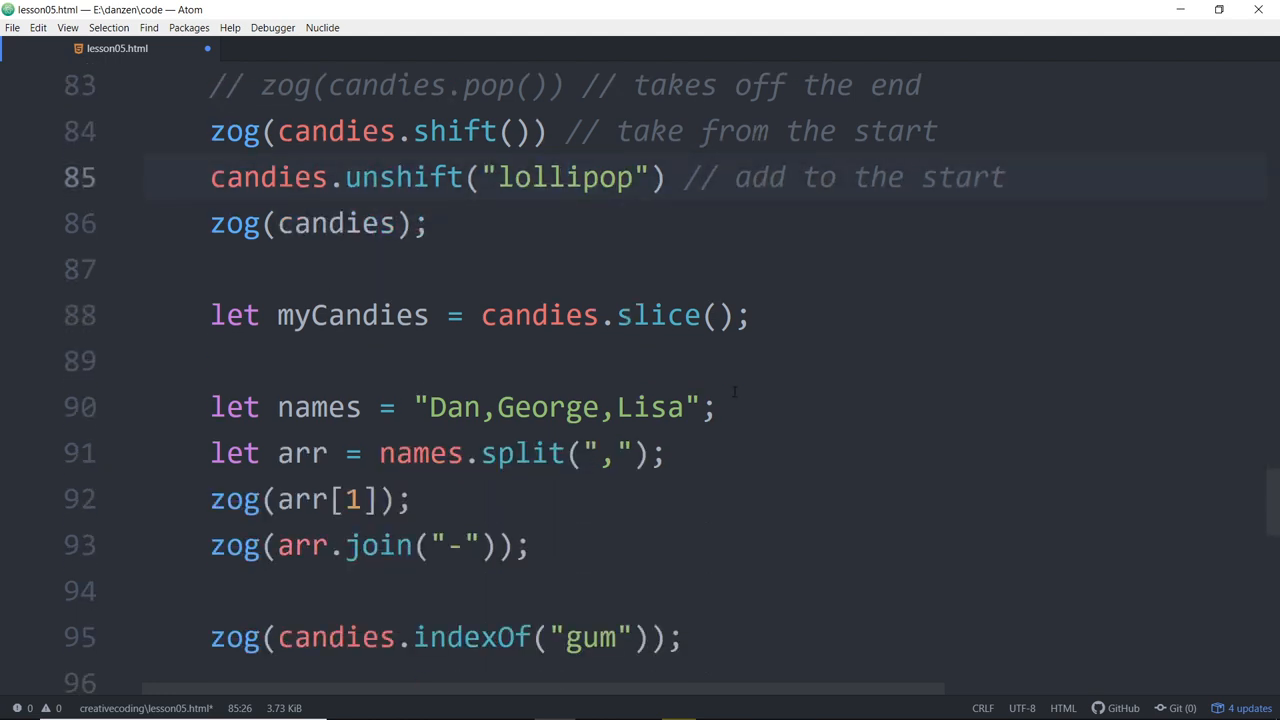
scroll("down", 3)
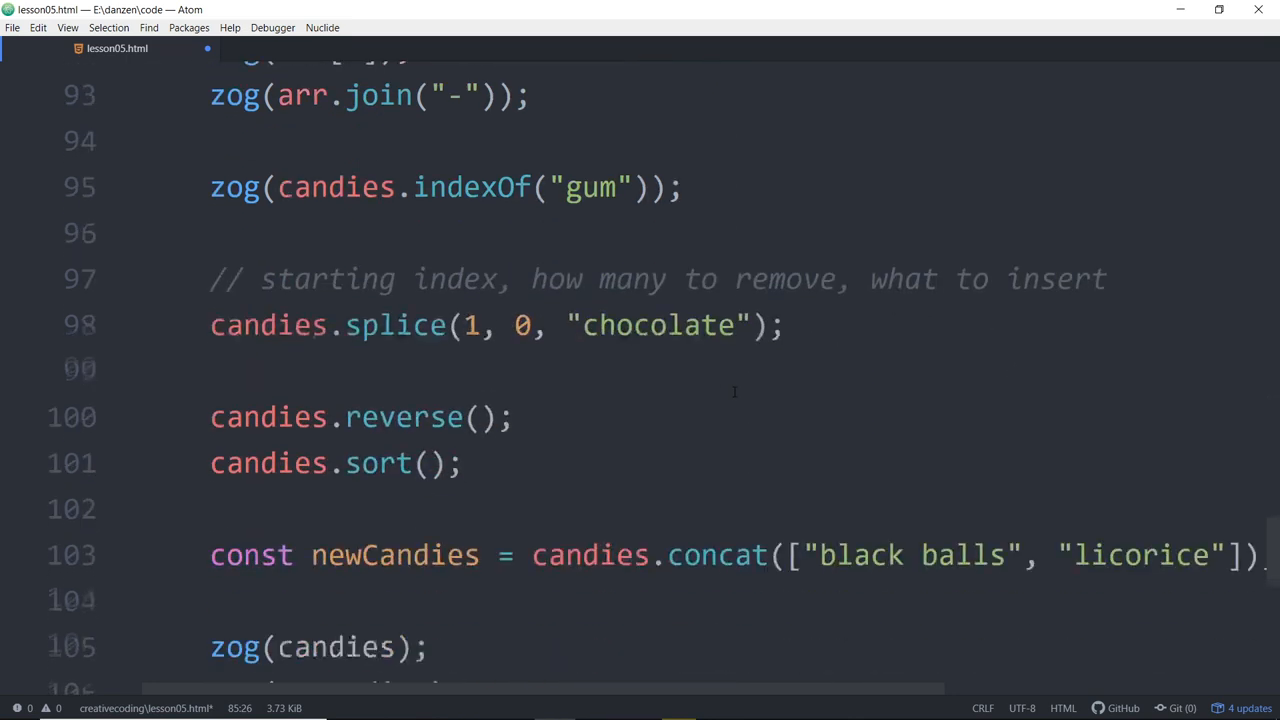
scroll("down", 3)
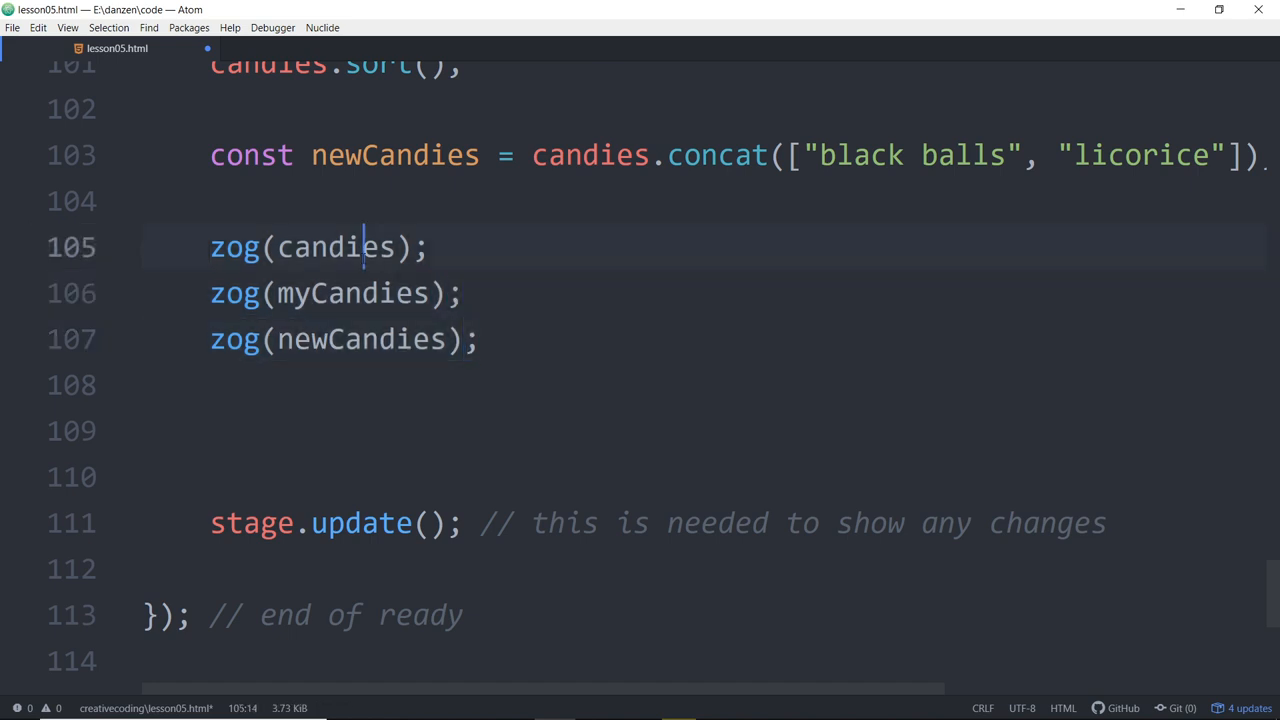
left_click(481, 338)
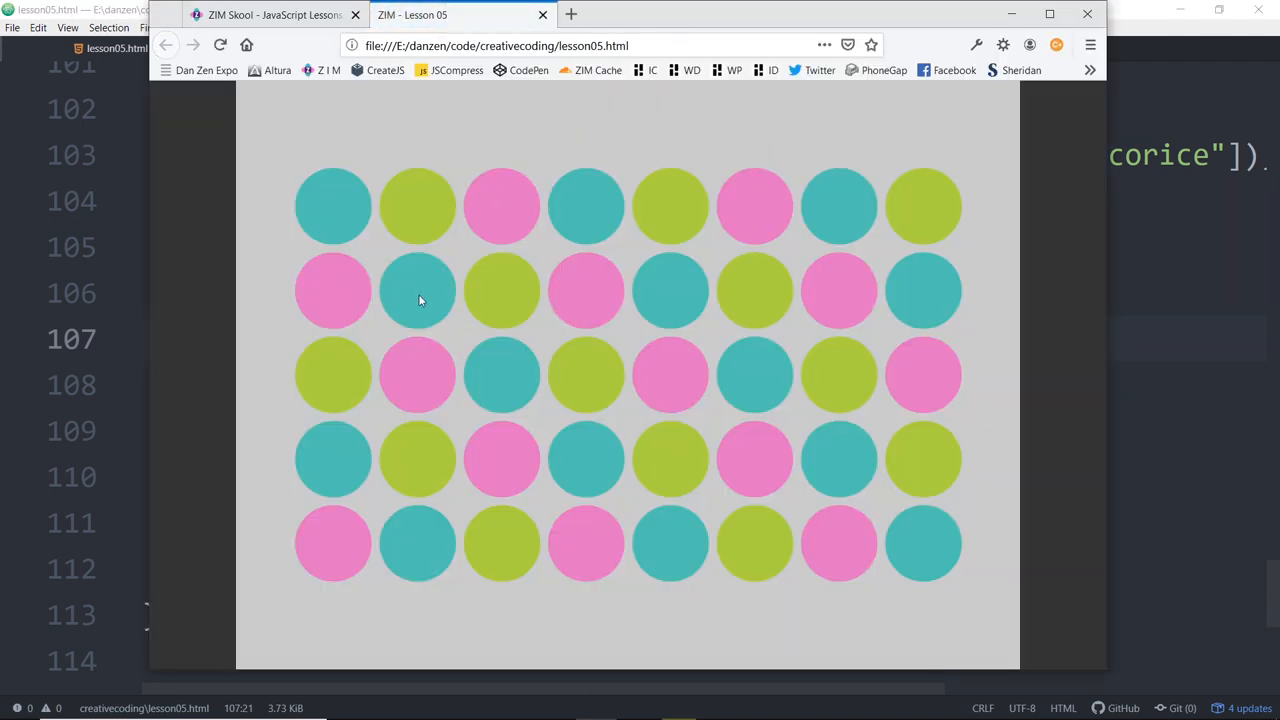
mouse_move(572, 128)
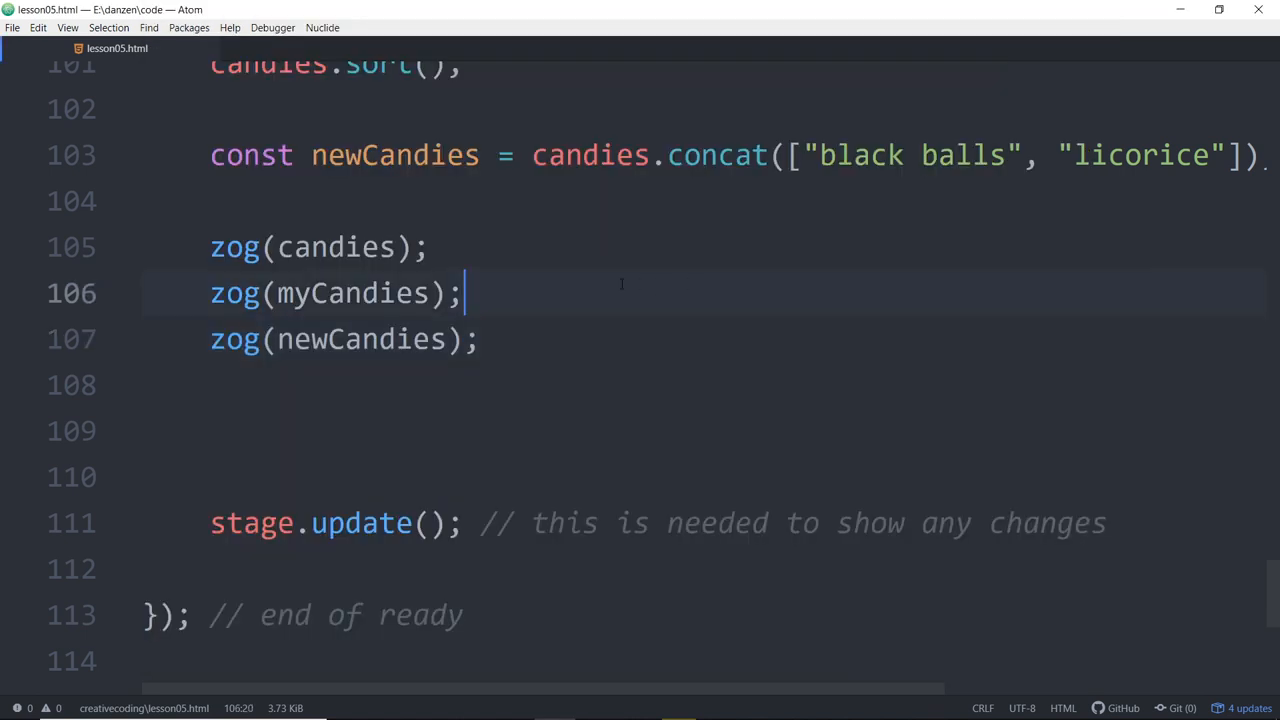
Step: Add a // LOOPS heading comment on a new line after the logs
left_click(483, 338)
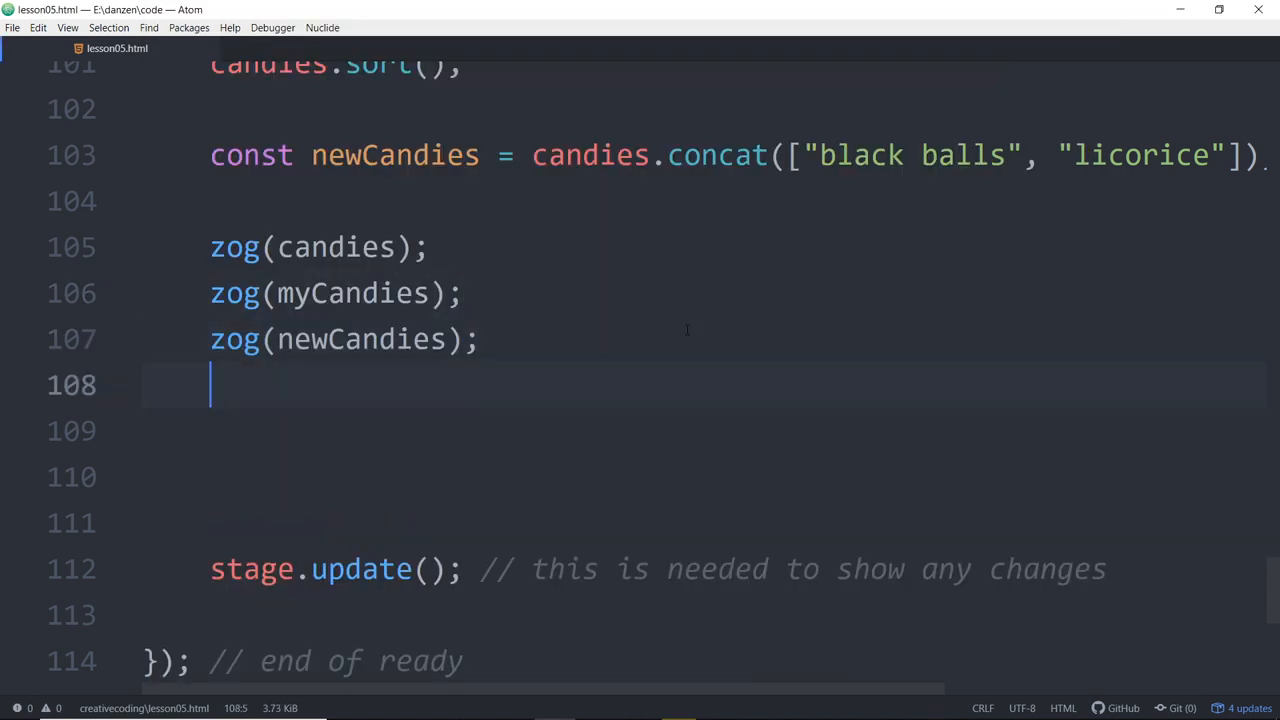
key("enter")
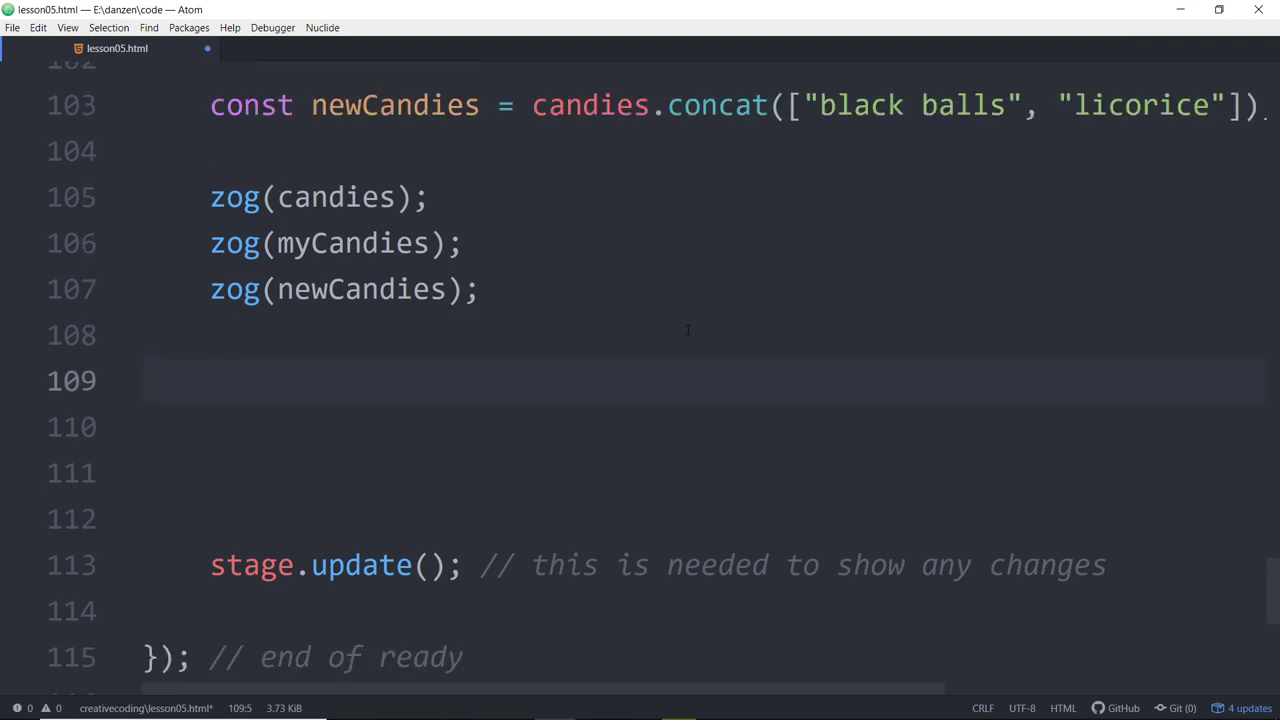
type("/")
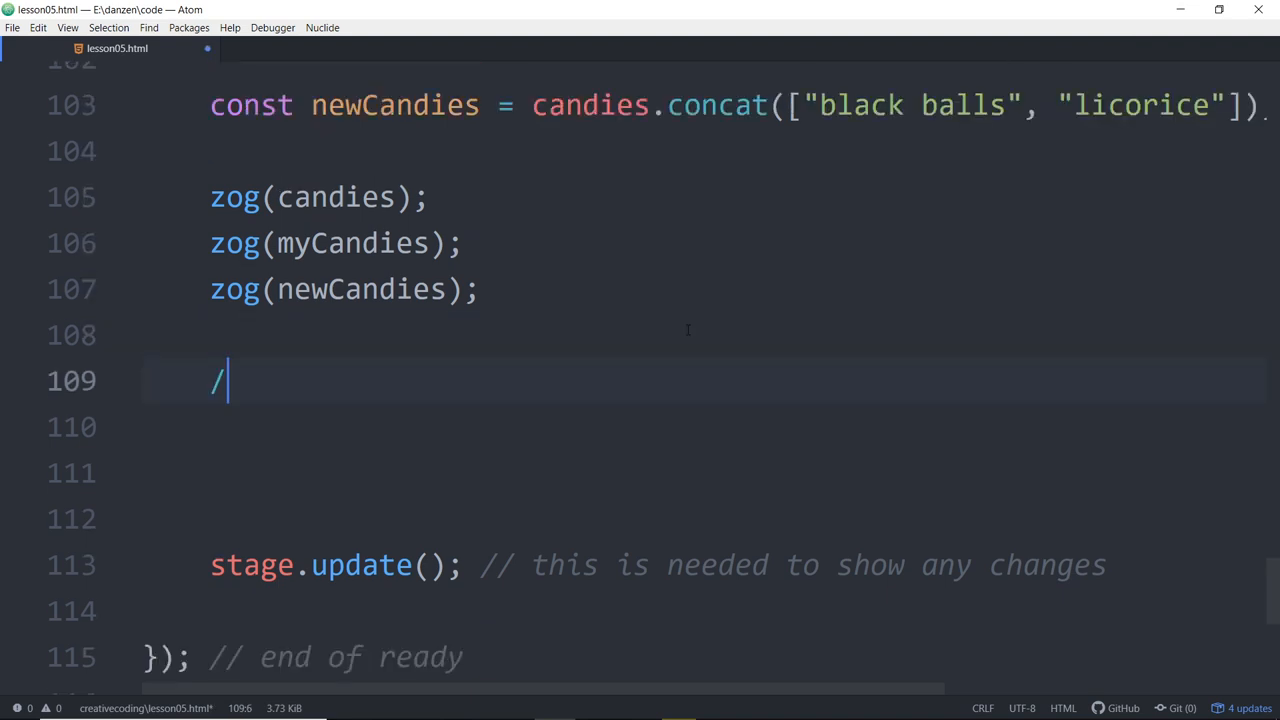
type("/ ~~~~~~~~~~~~~~~  LOOP")
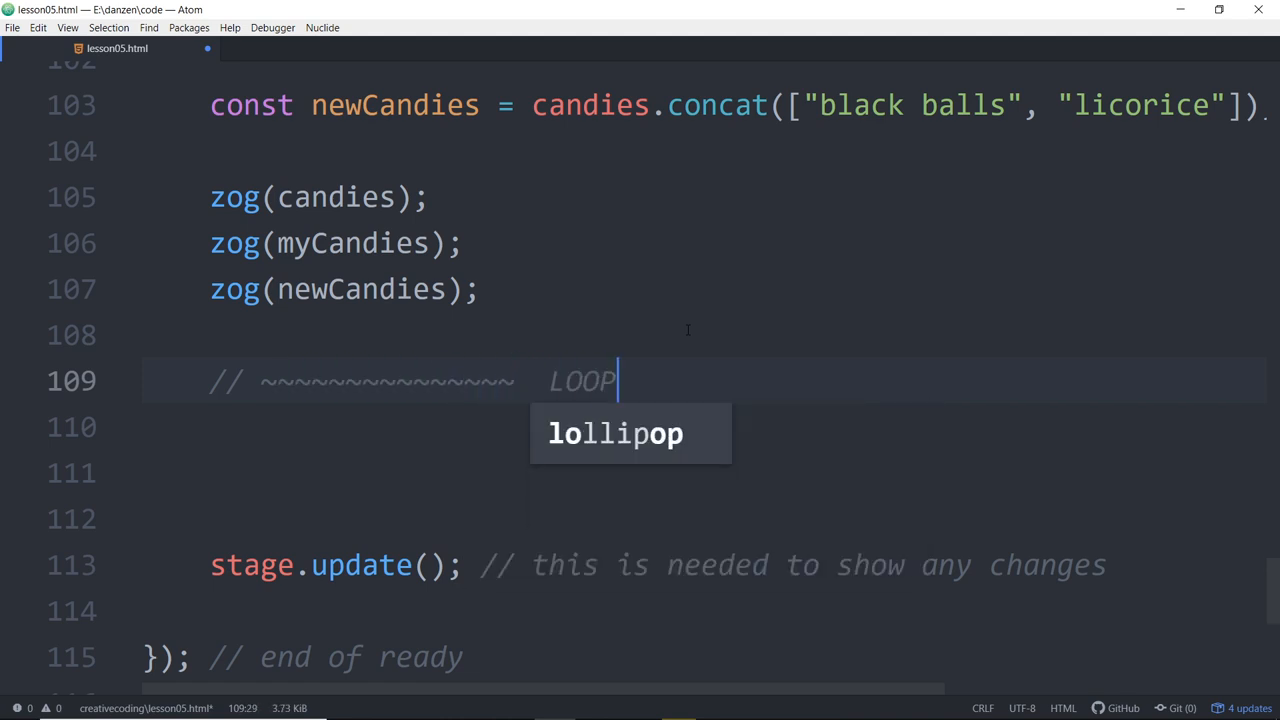
type("S ~~~~~~~~~~~~~~")
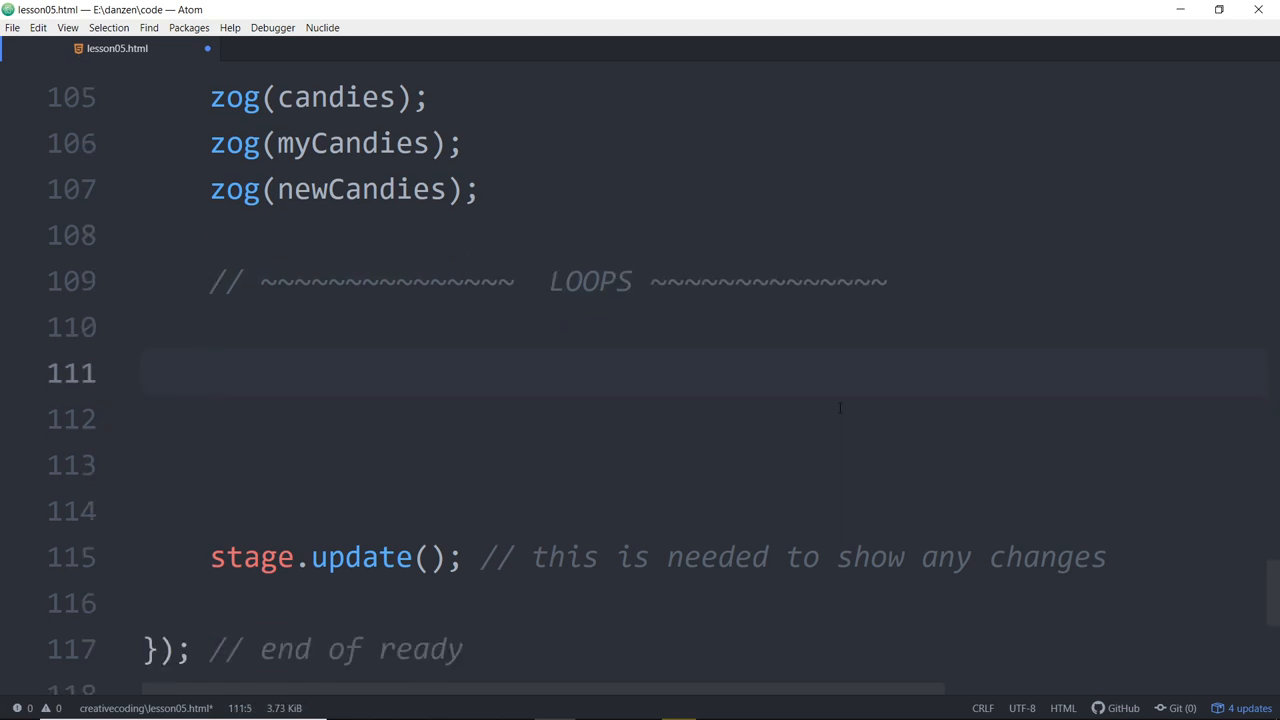
Step: Write the loop header for(let i=0; i<10; i++) { below the LOOPS comment
left_click(210, 372)
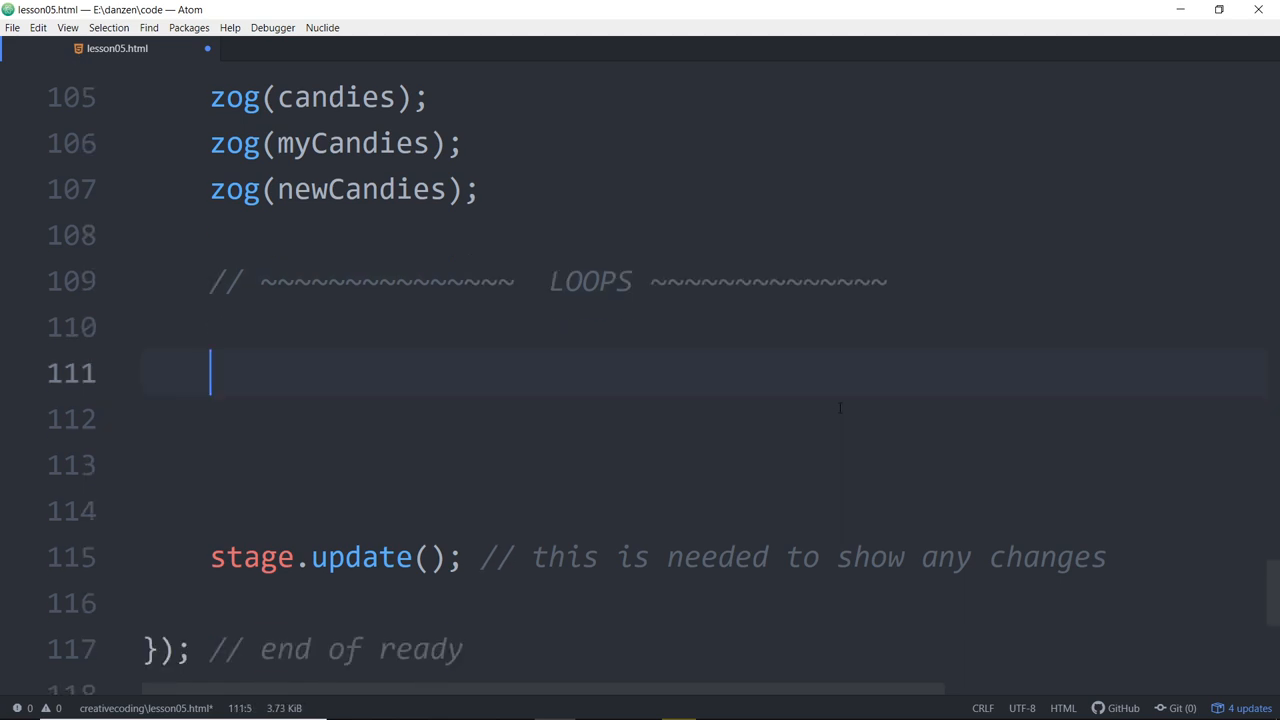
type("for")
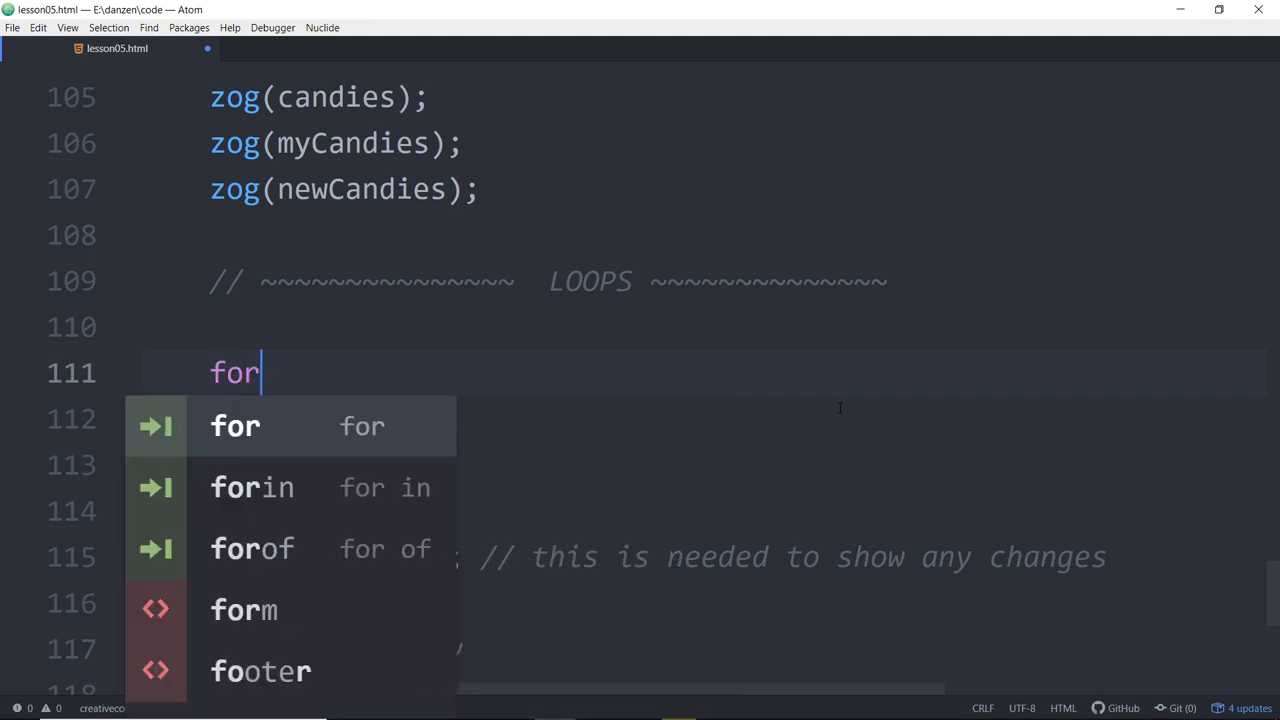
left_click(235, 425)
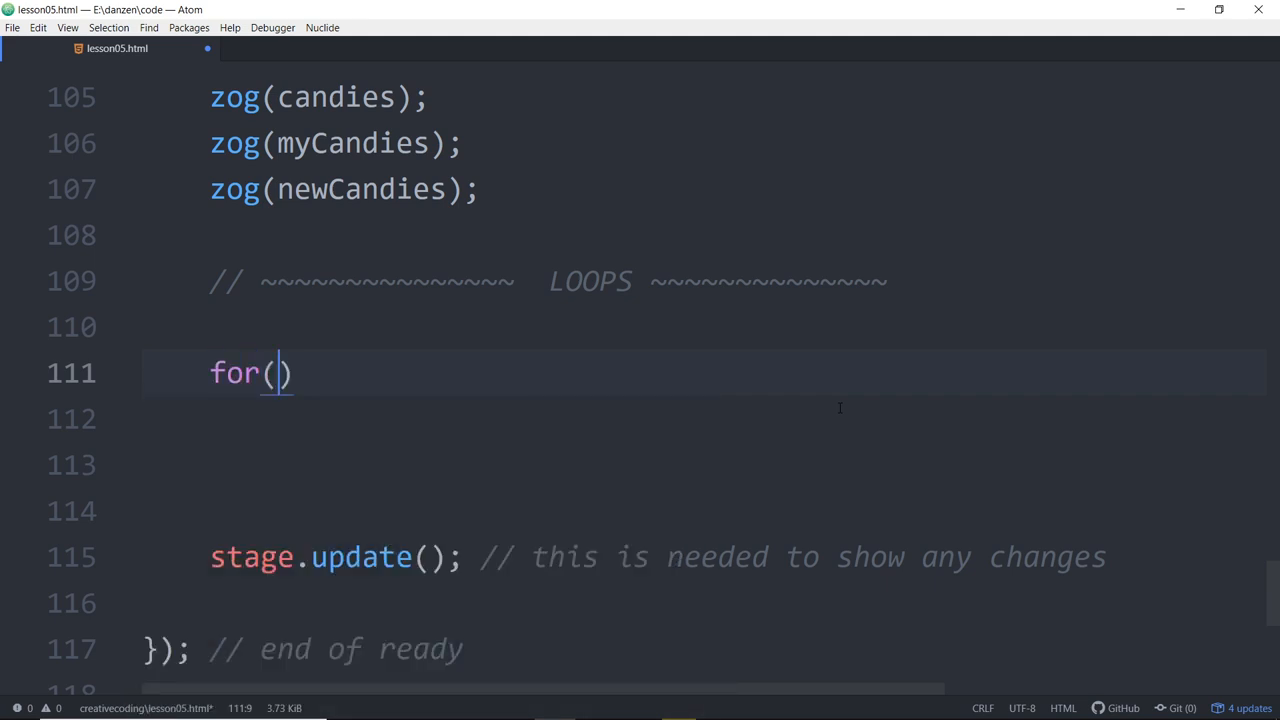
type("l")
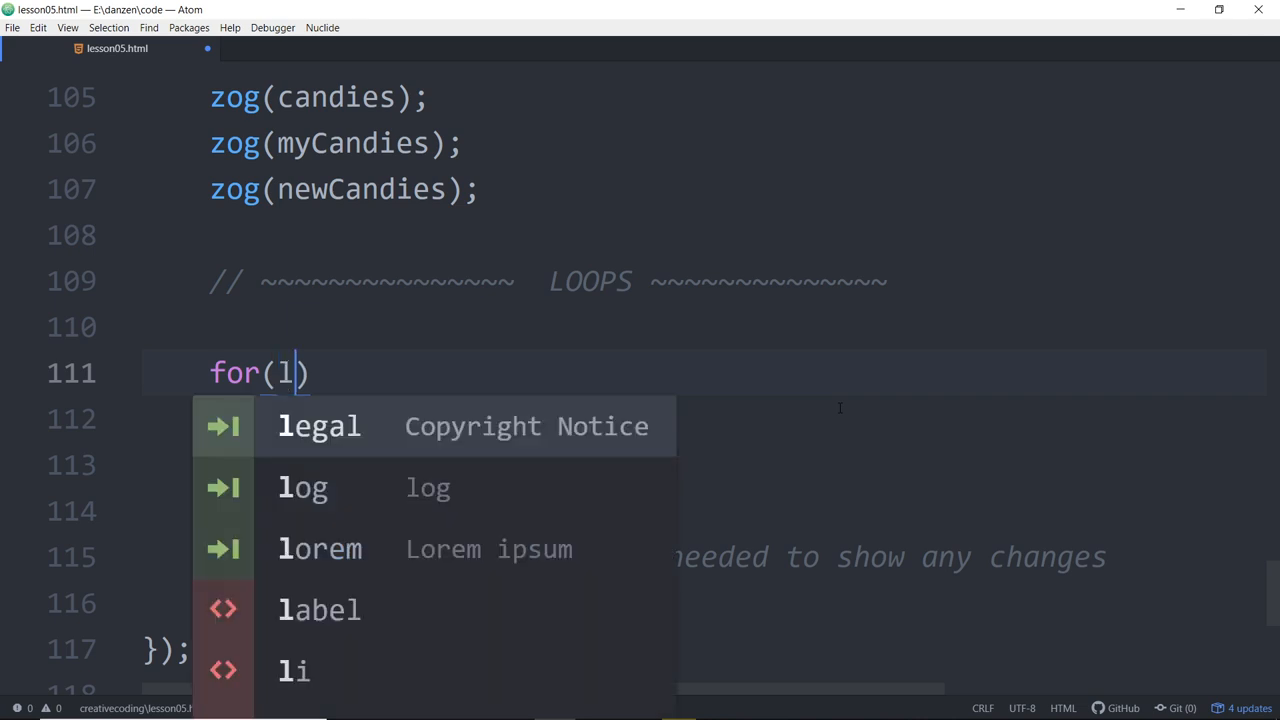
type("et i=")
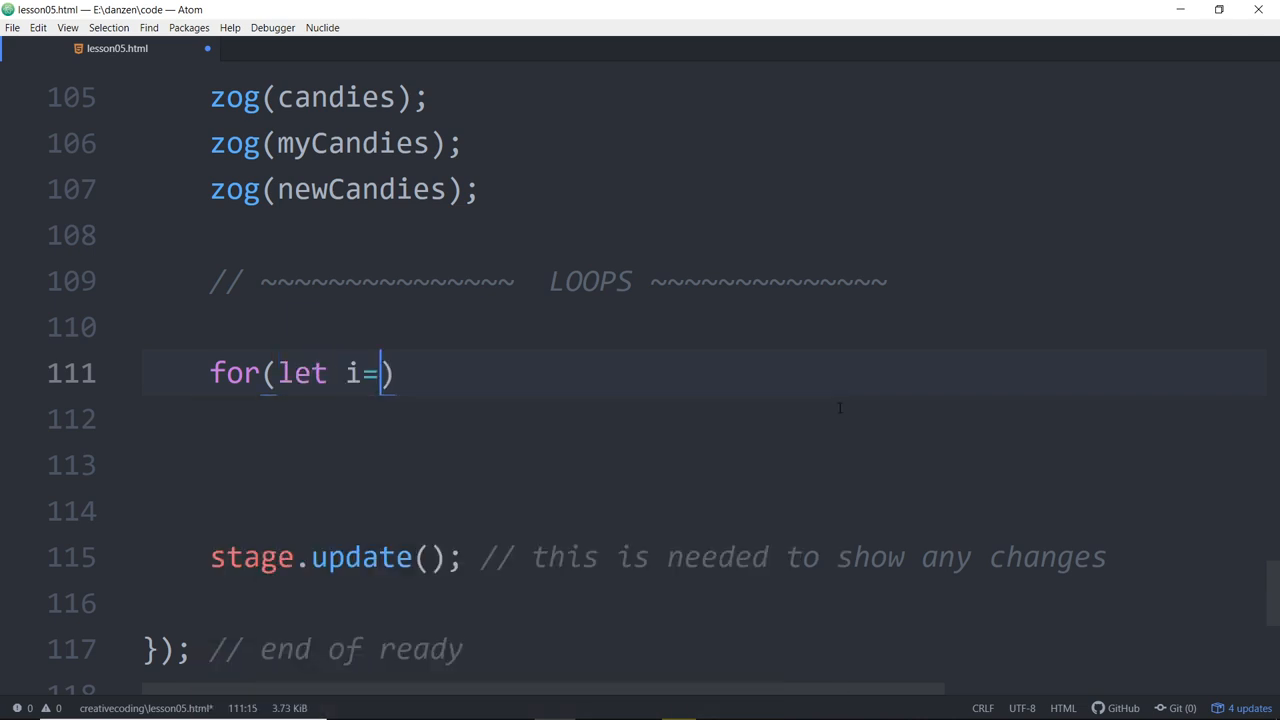
type("0;")
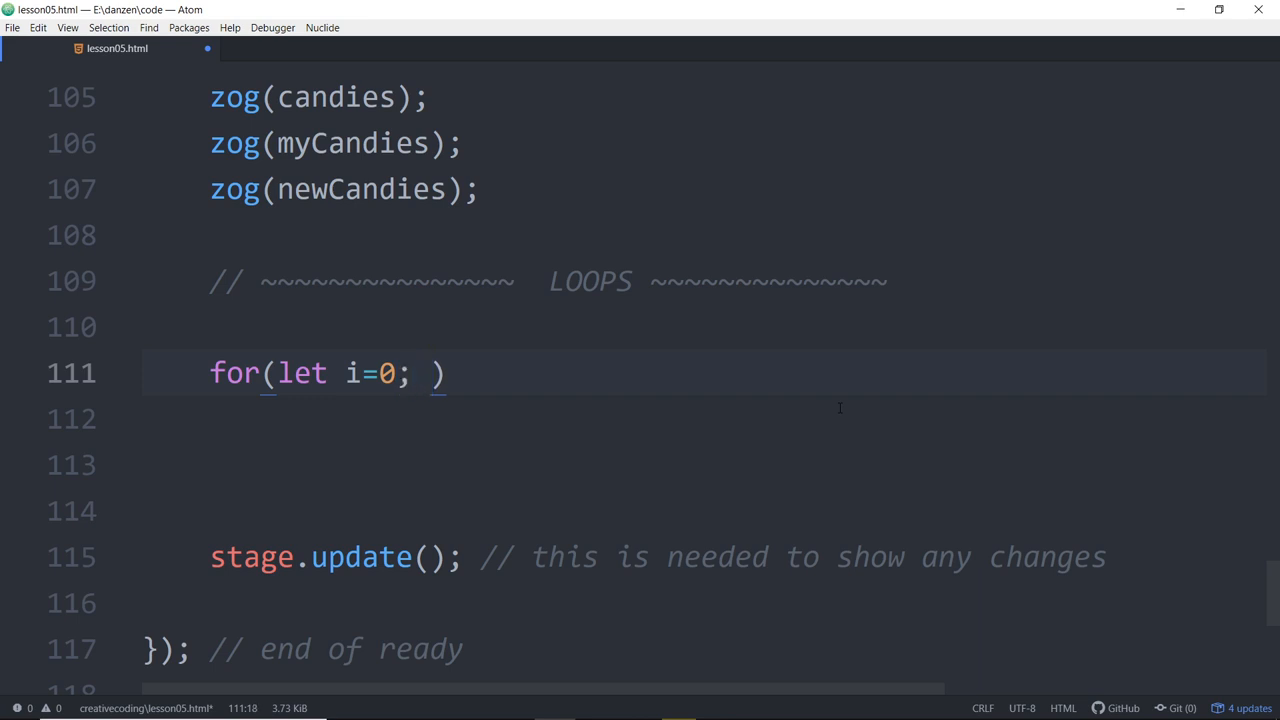
type("i")
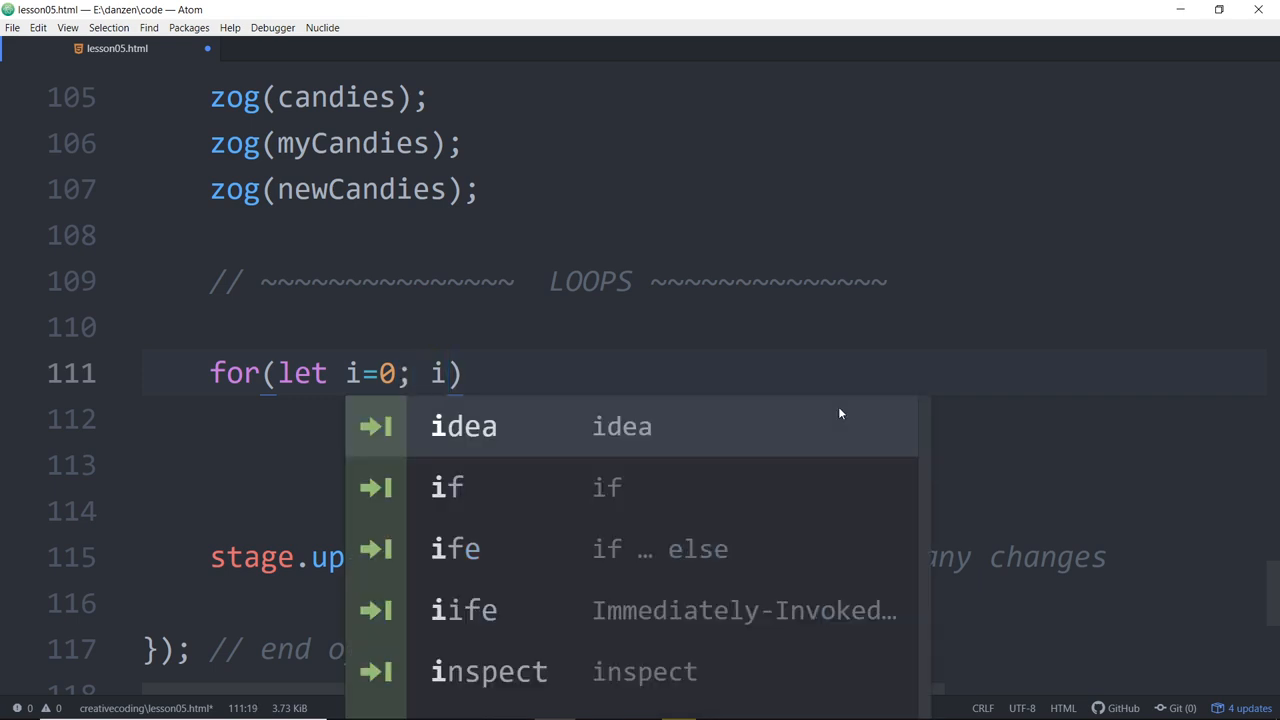
type("<10;")
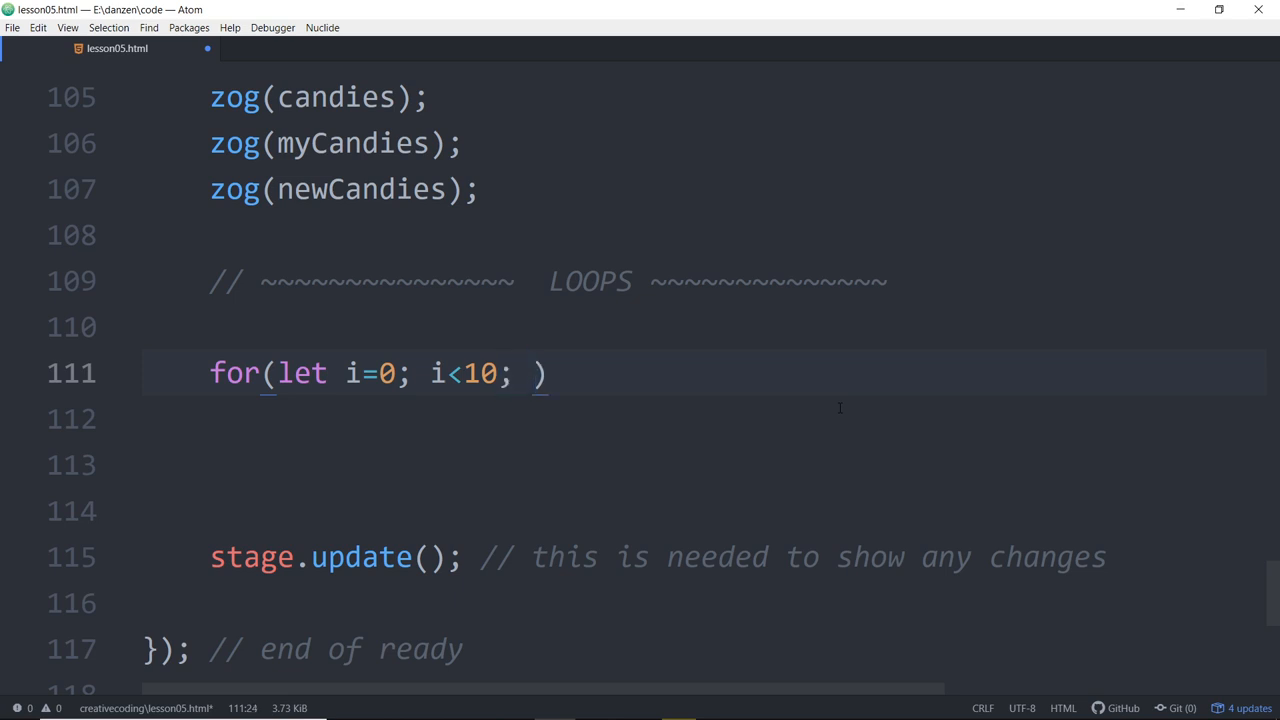
type("i++")
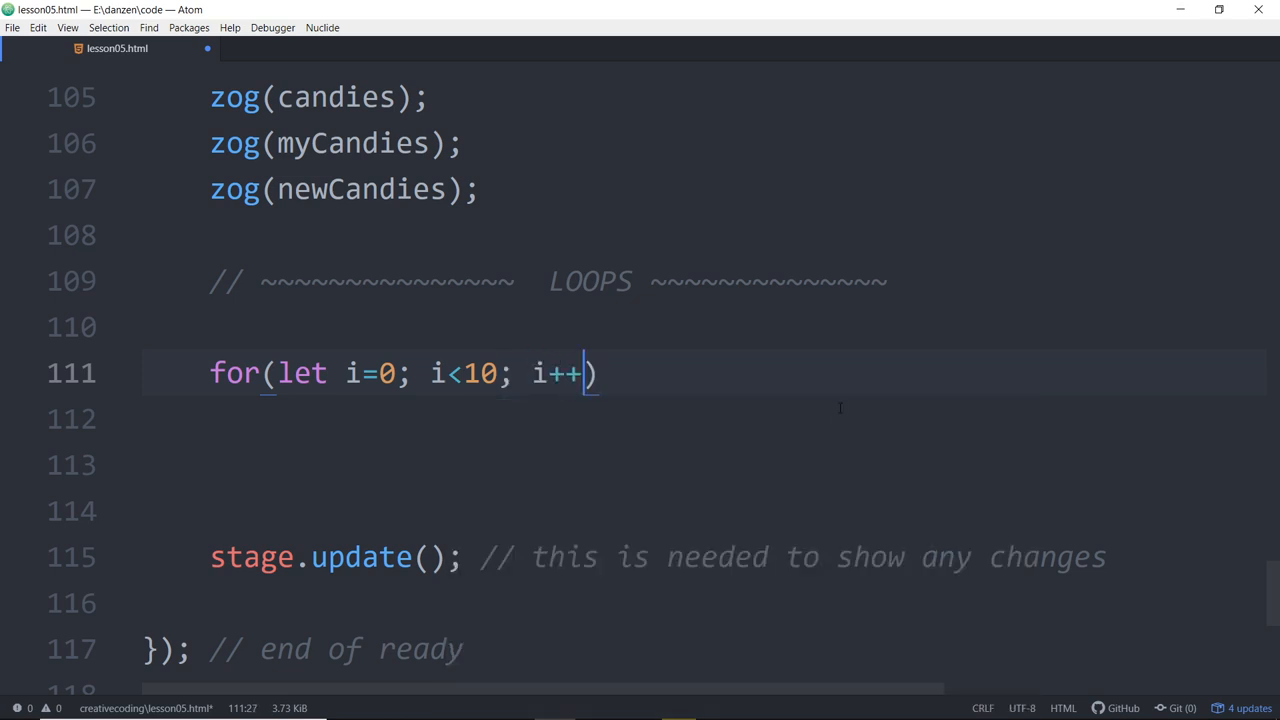
type("{")
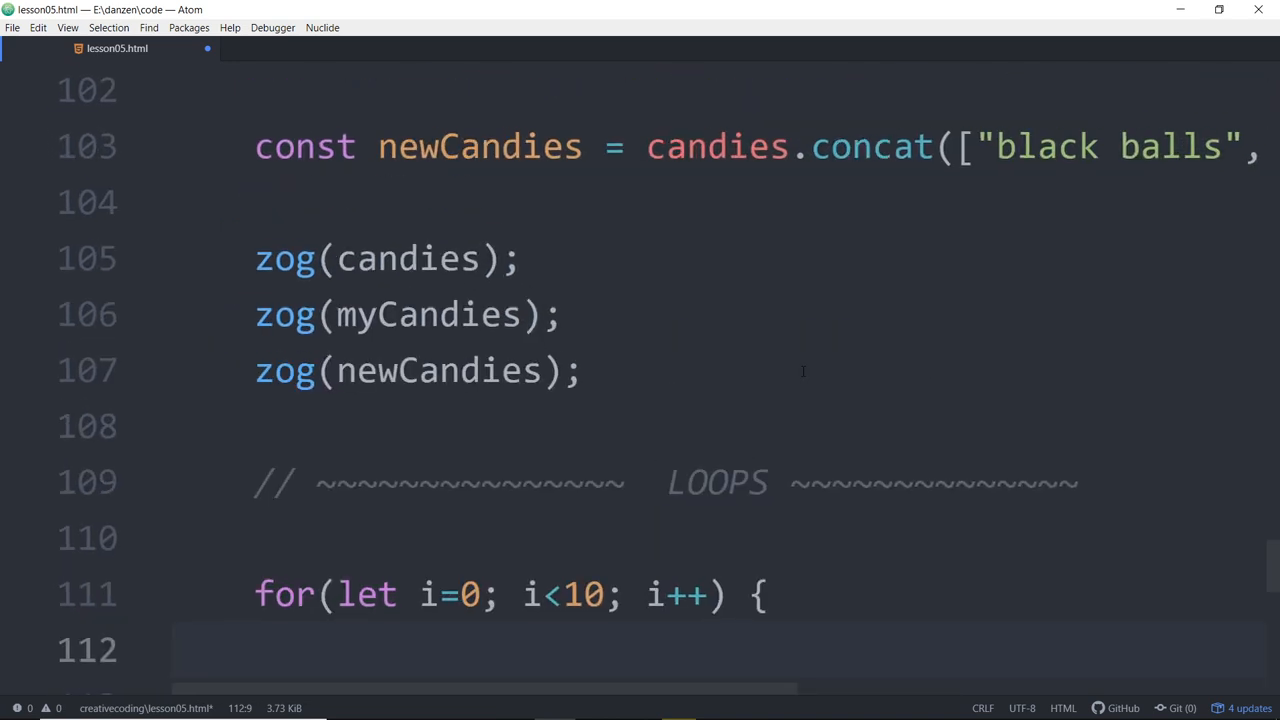
Step: Close the for loop with an empty braced body on its own line
scroll("down", 3)
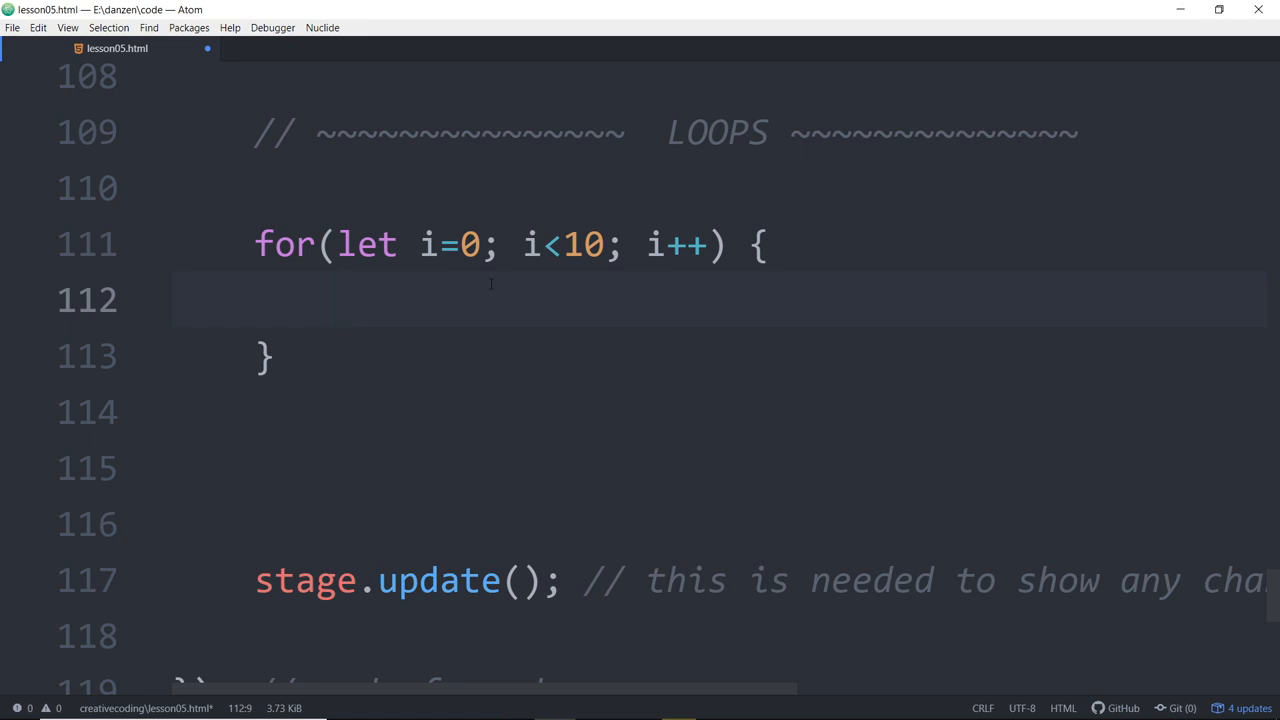
left_click(338, 298)
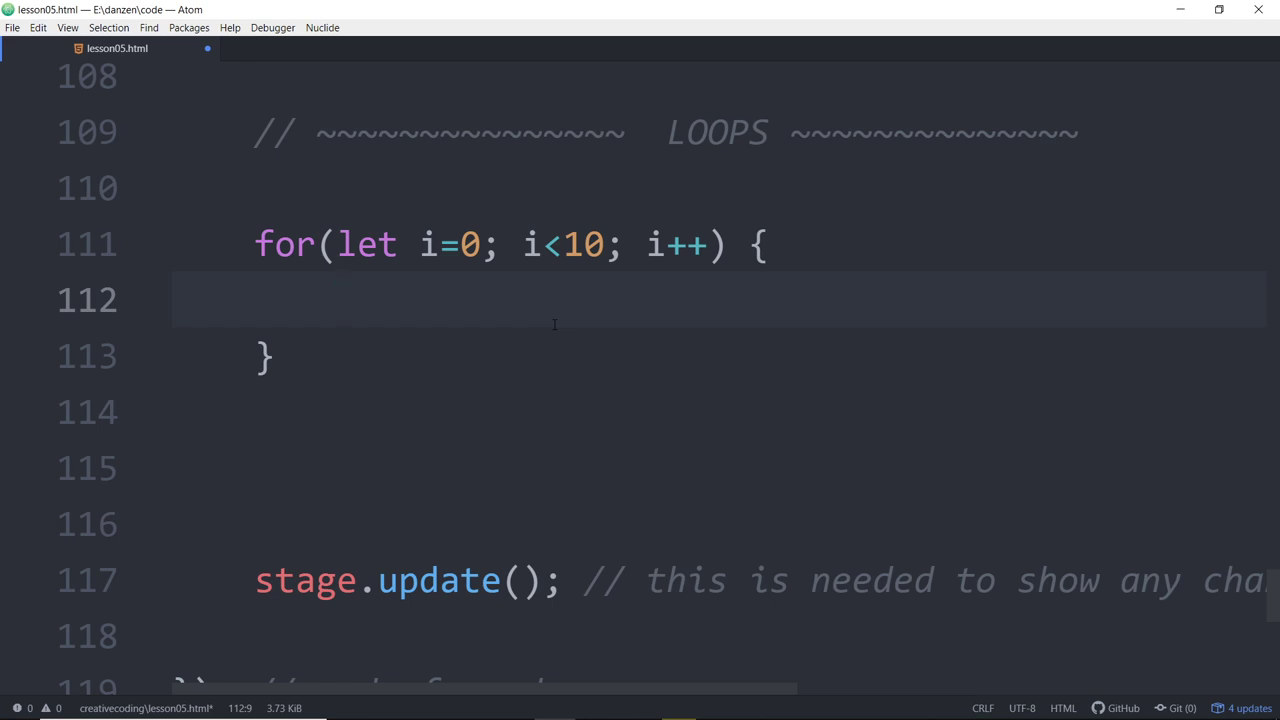
left_click(340, 300)
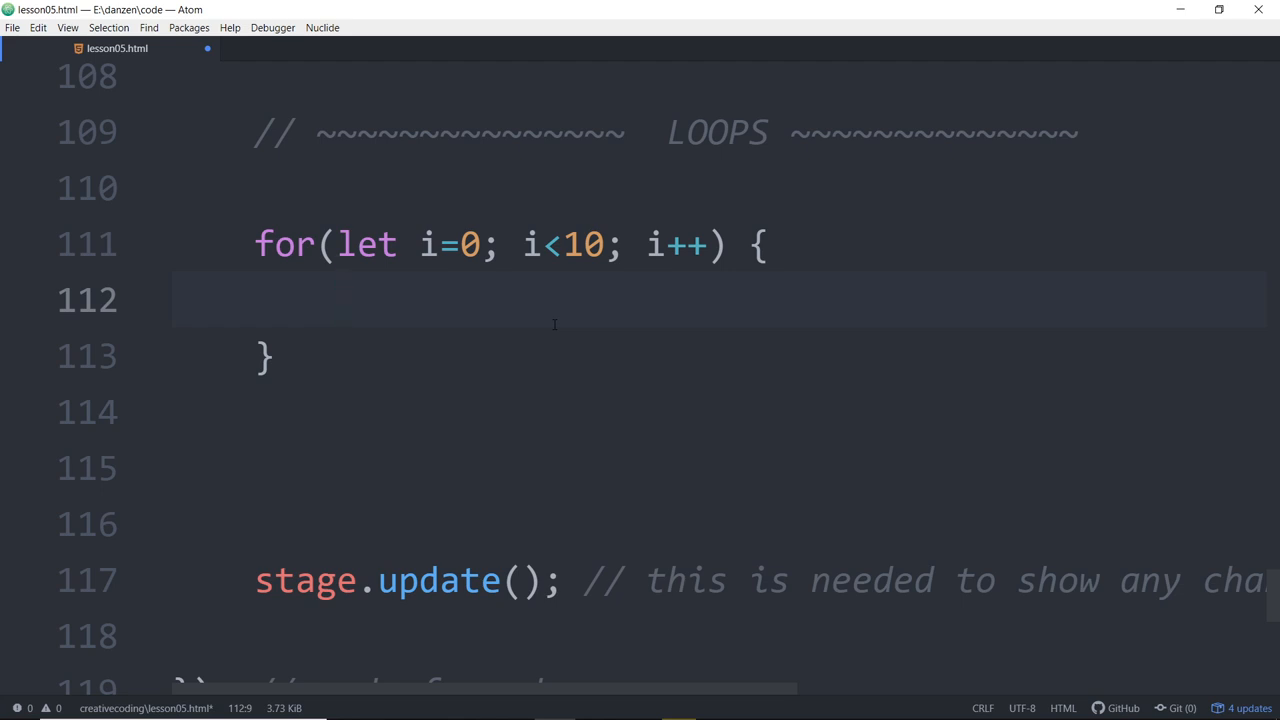
left_click(338, 299)
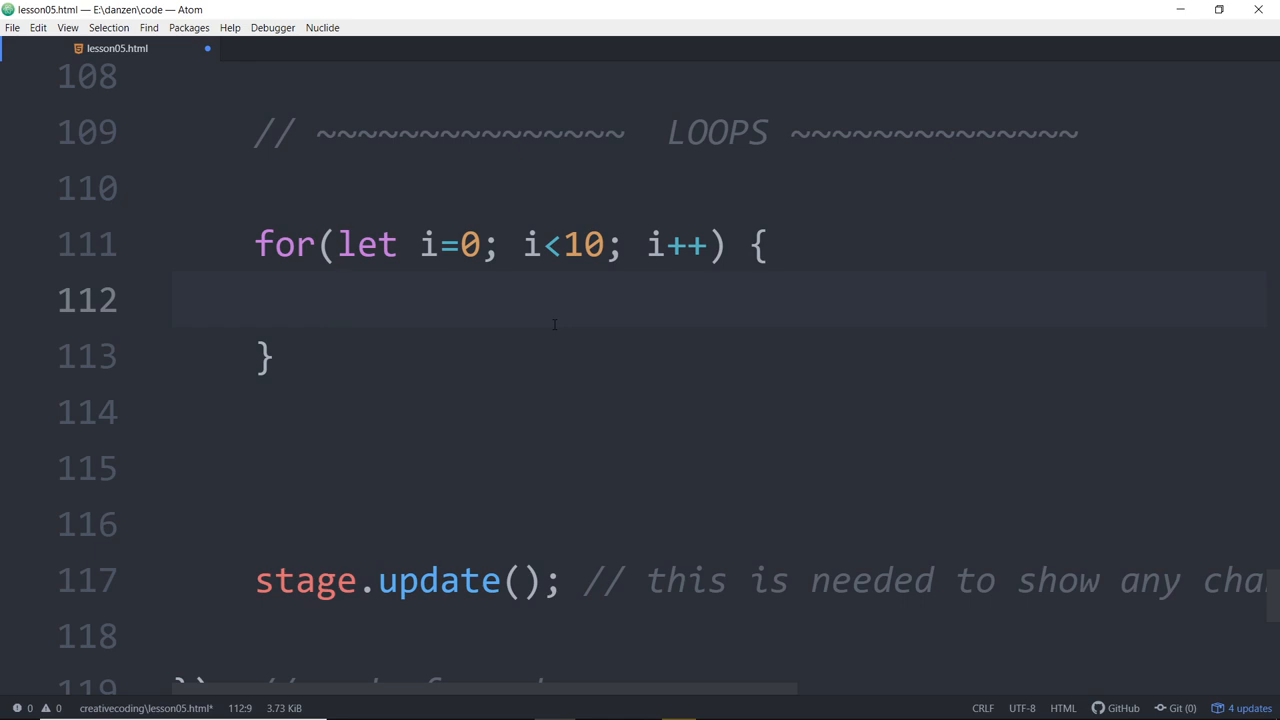
left_click(460, 244)
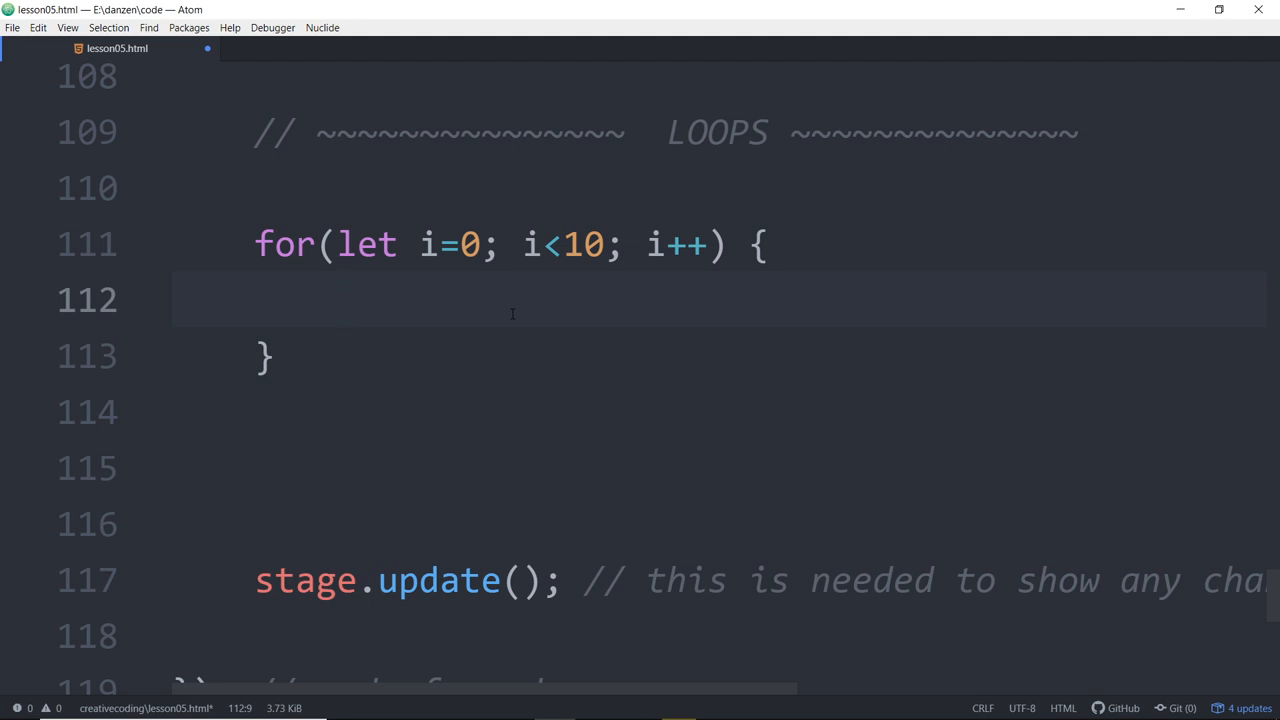
Step: Sketch temporary for, function and if () {} templates above the loop, then remove them
left_click(326, 245)
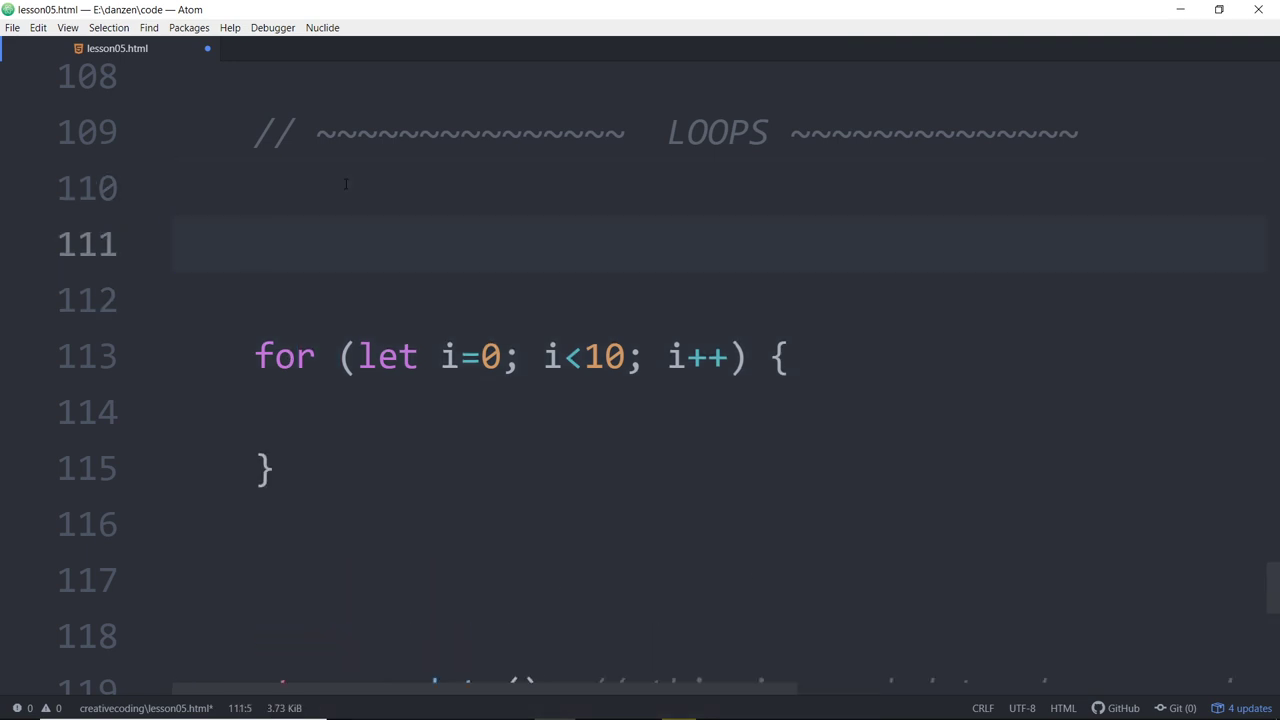
type("for () {")
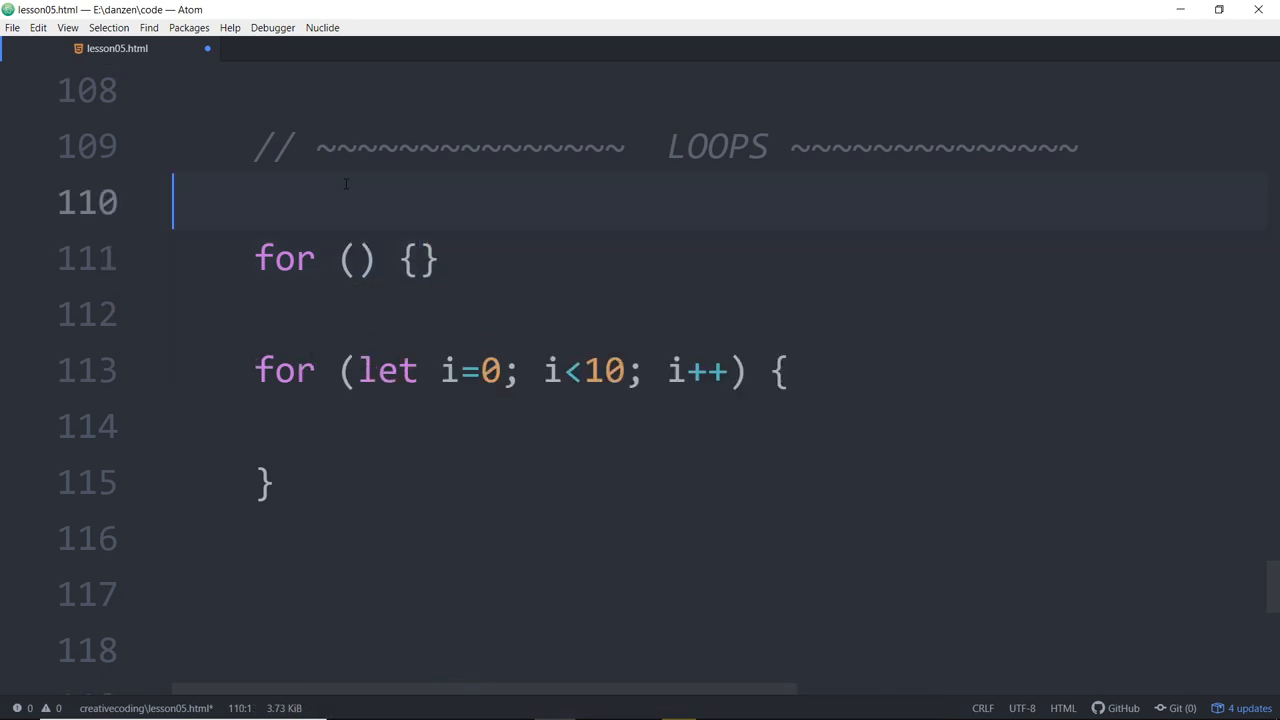
key("enter")
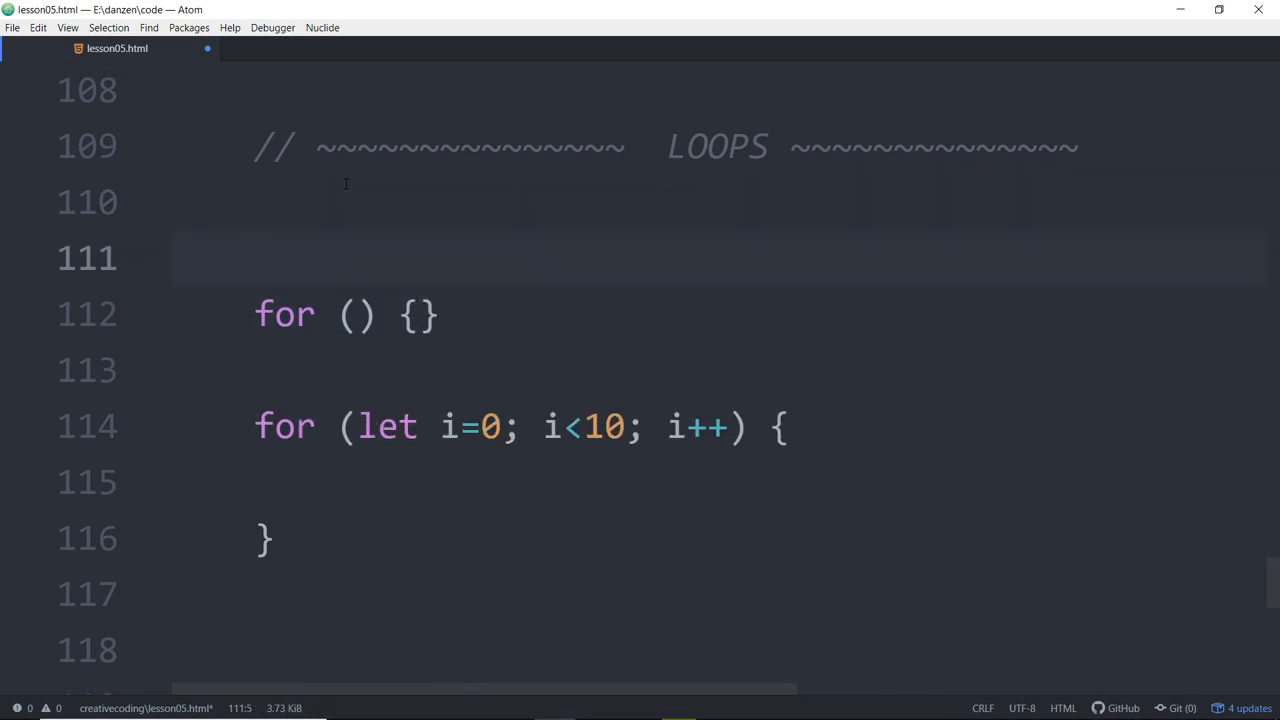
type("function () {")
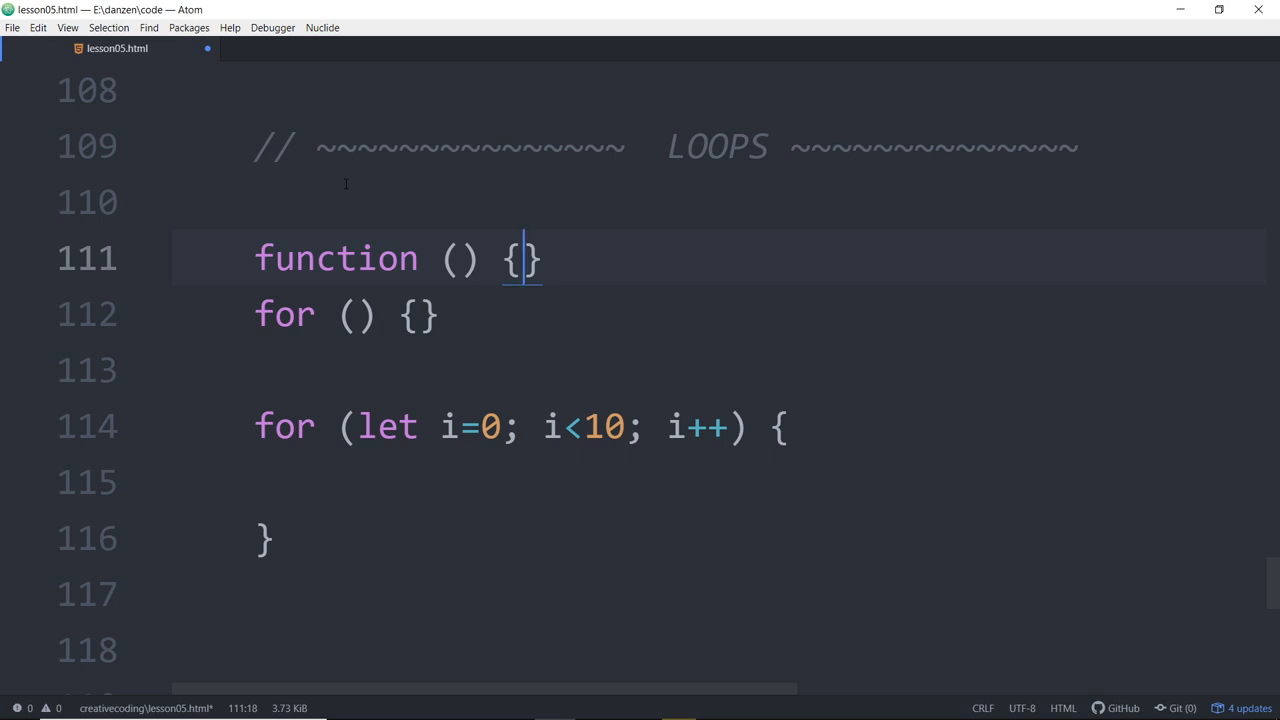
key("Enter")
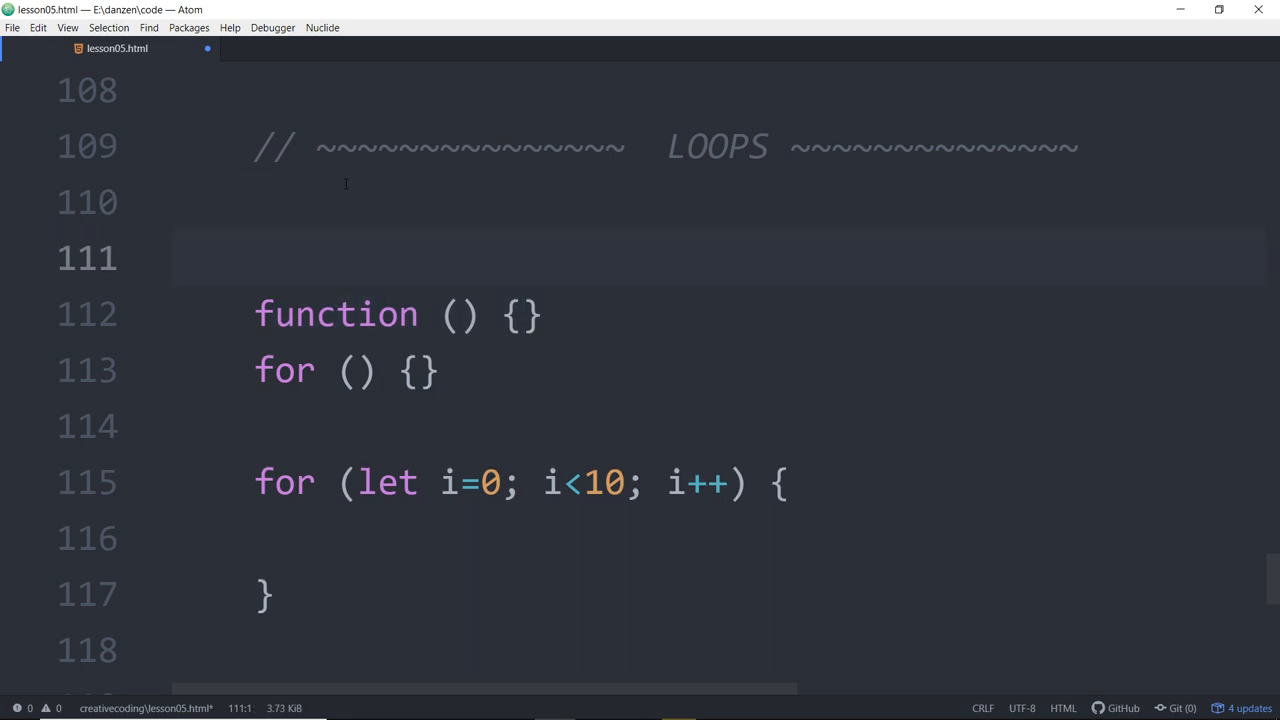
type("if ()")
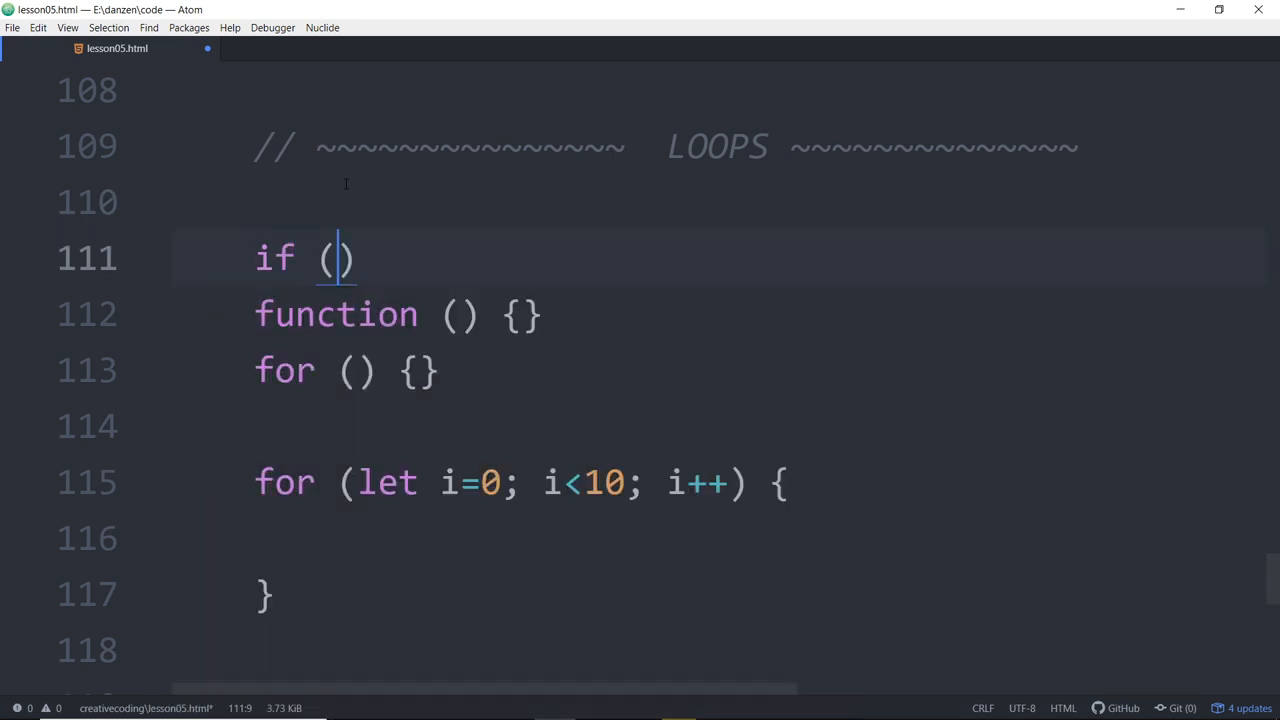
type("{}")
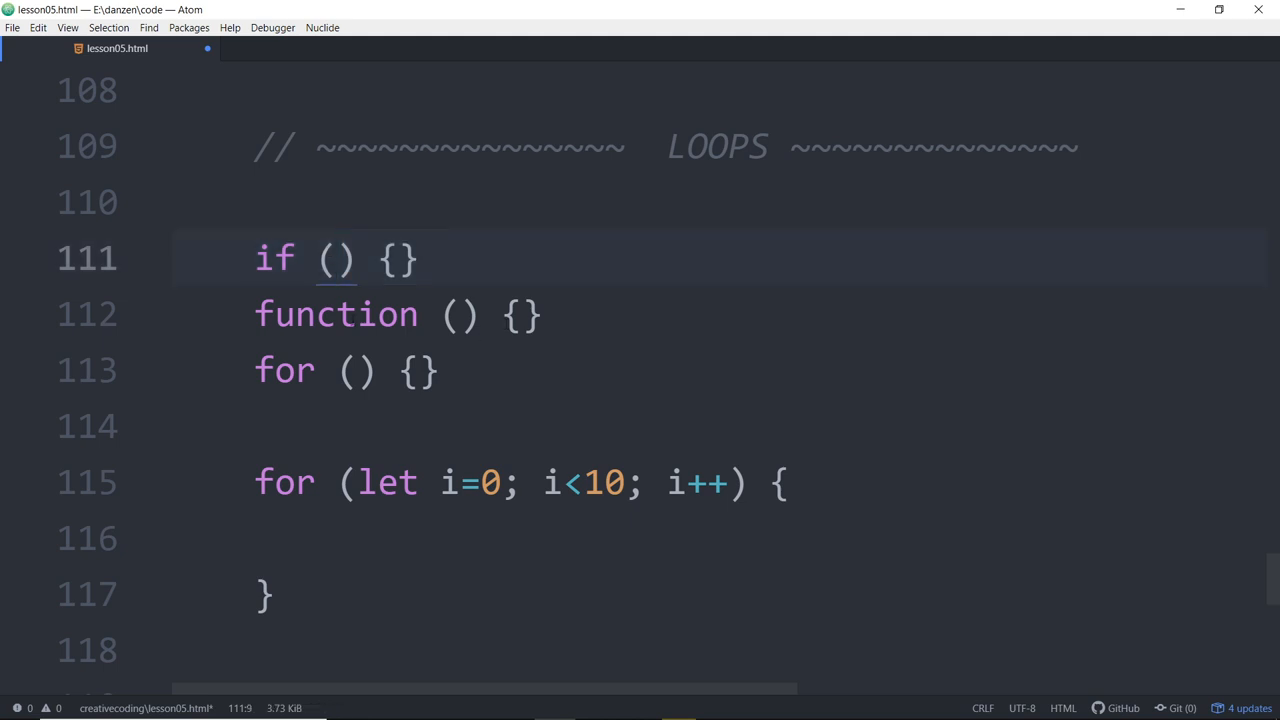
left_click(358, 370)
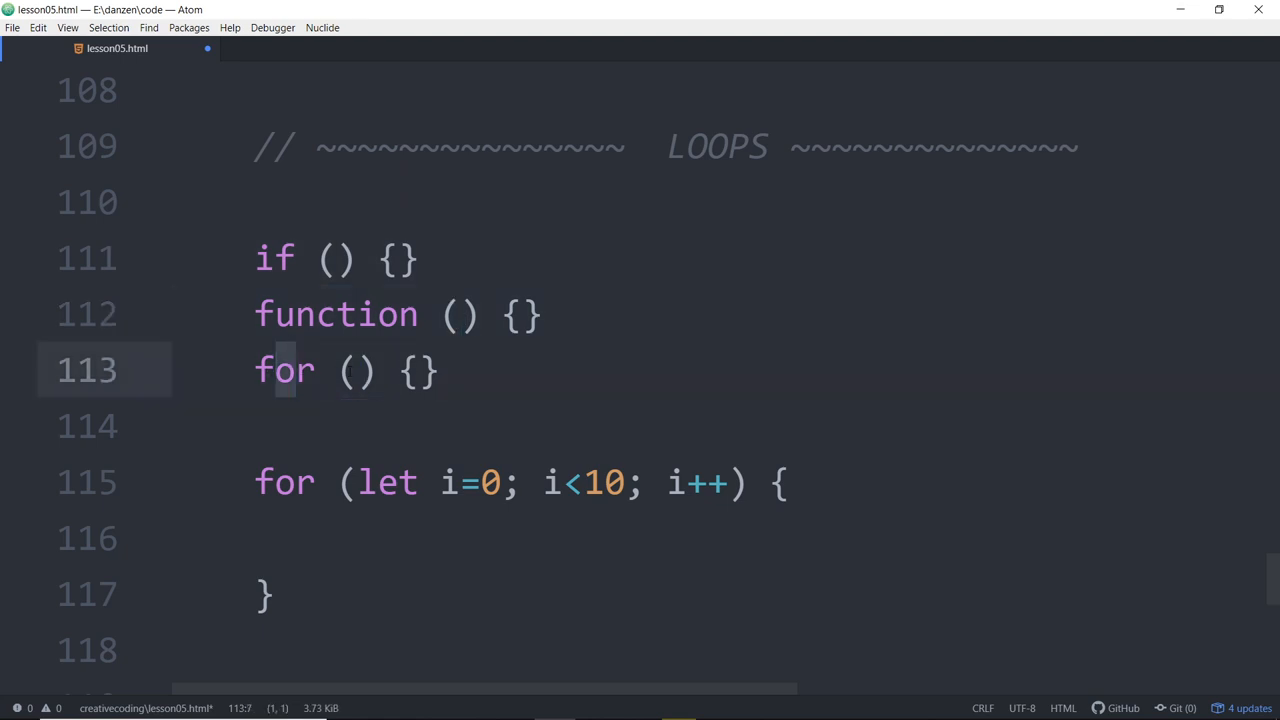
left_click(415, 371)
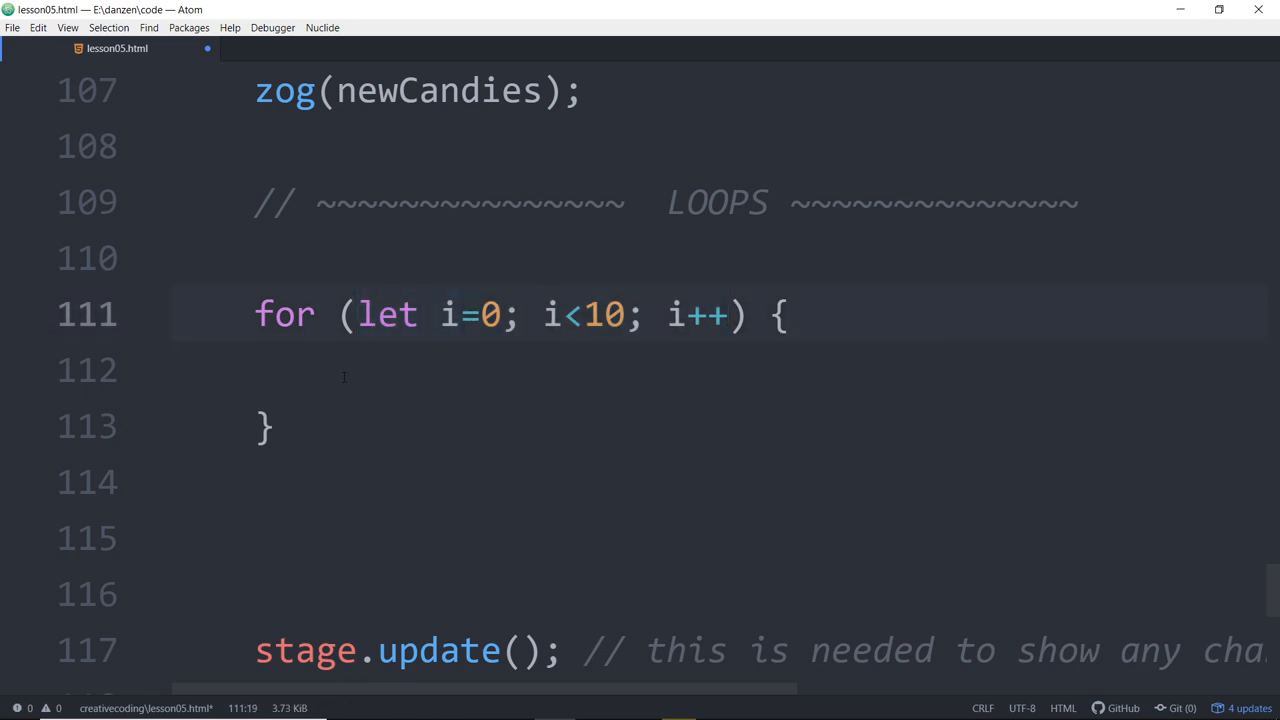
Step: Log i with zog(i) inside the loop body, highlighting the i++ increment
left_click(343, 375)
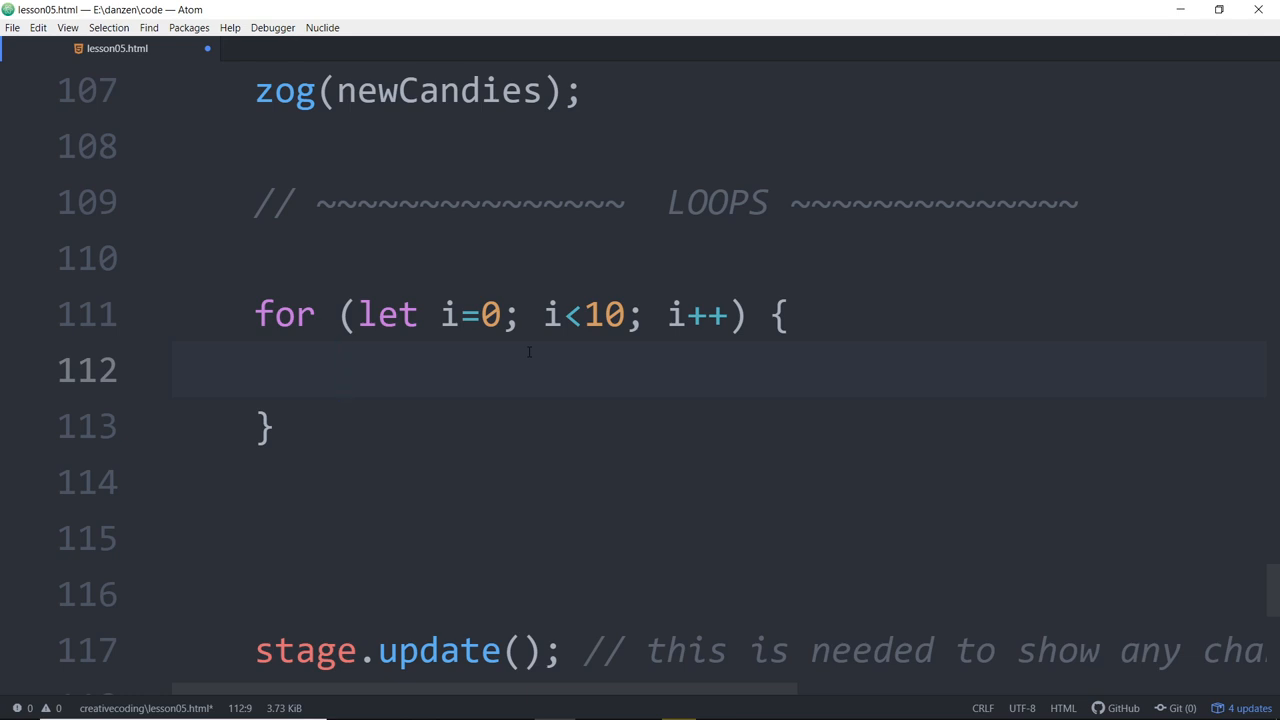
type("zog(")
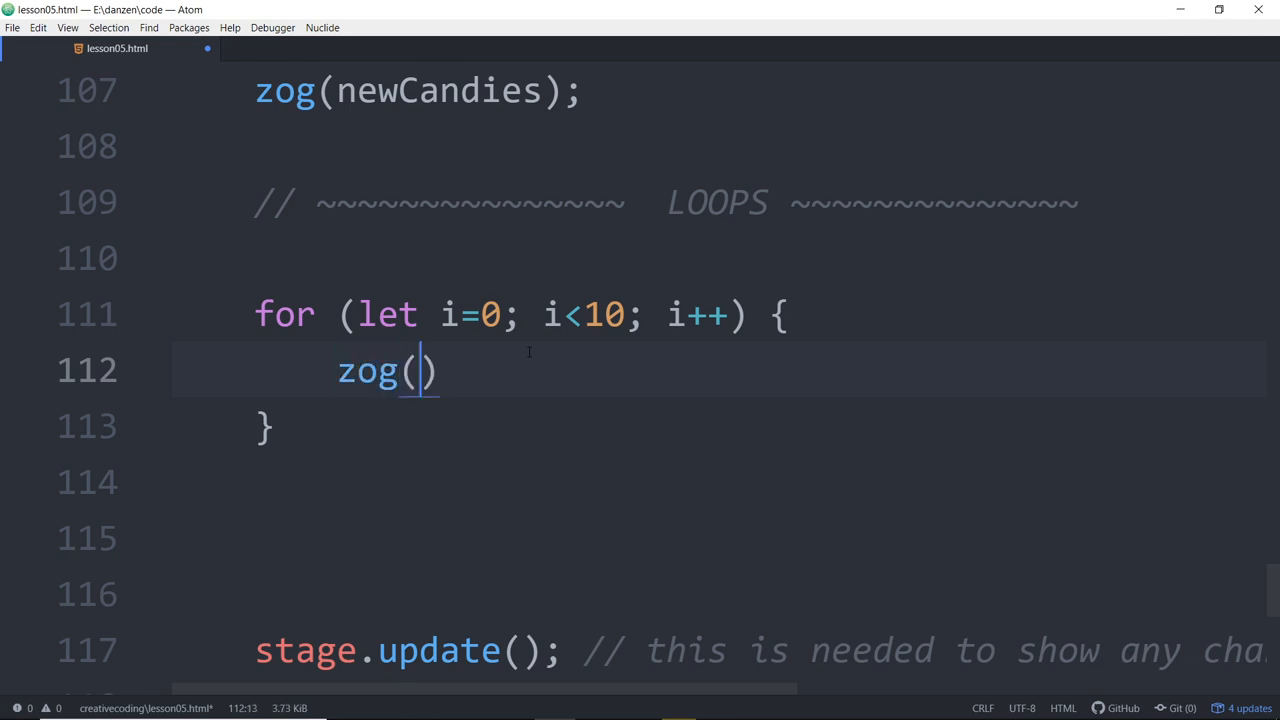
type("i")
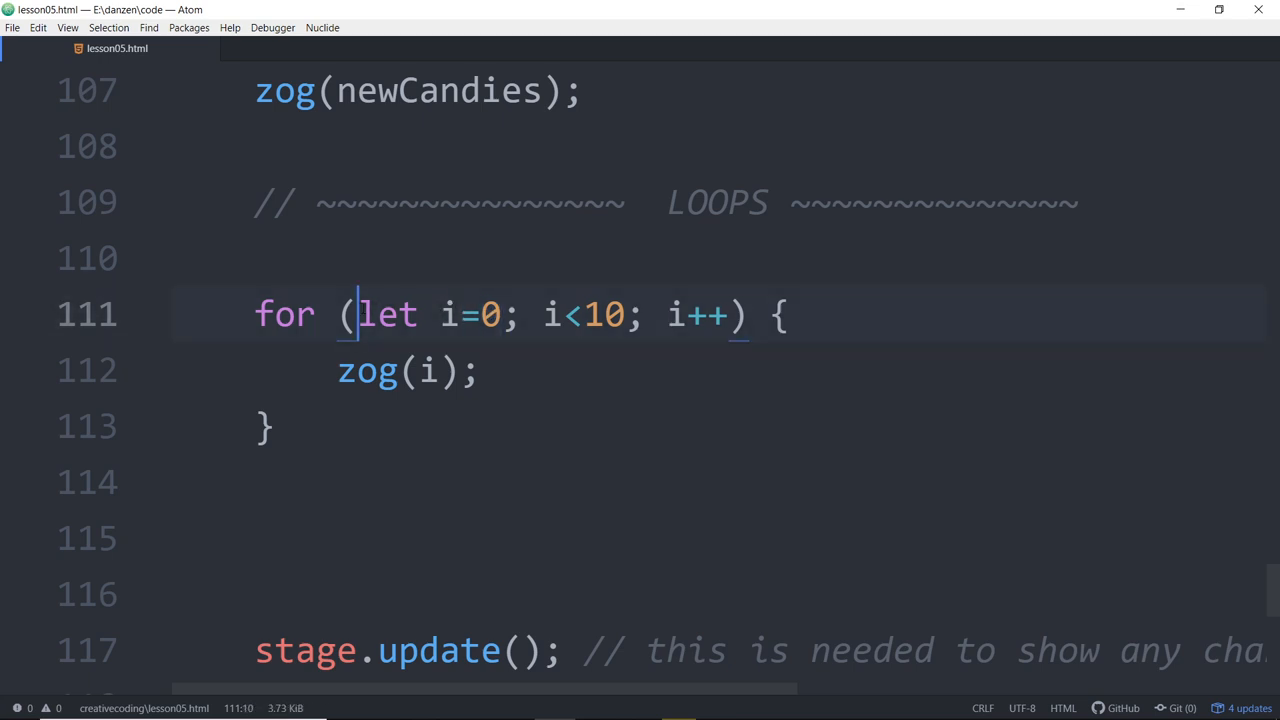
left_click_drag(362, 314, 510, 314)
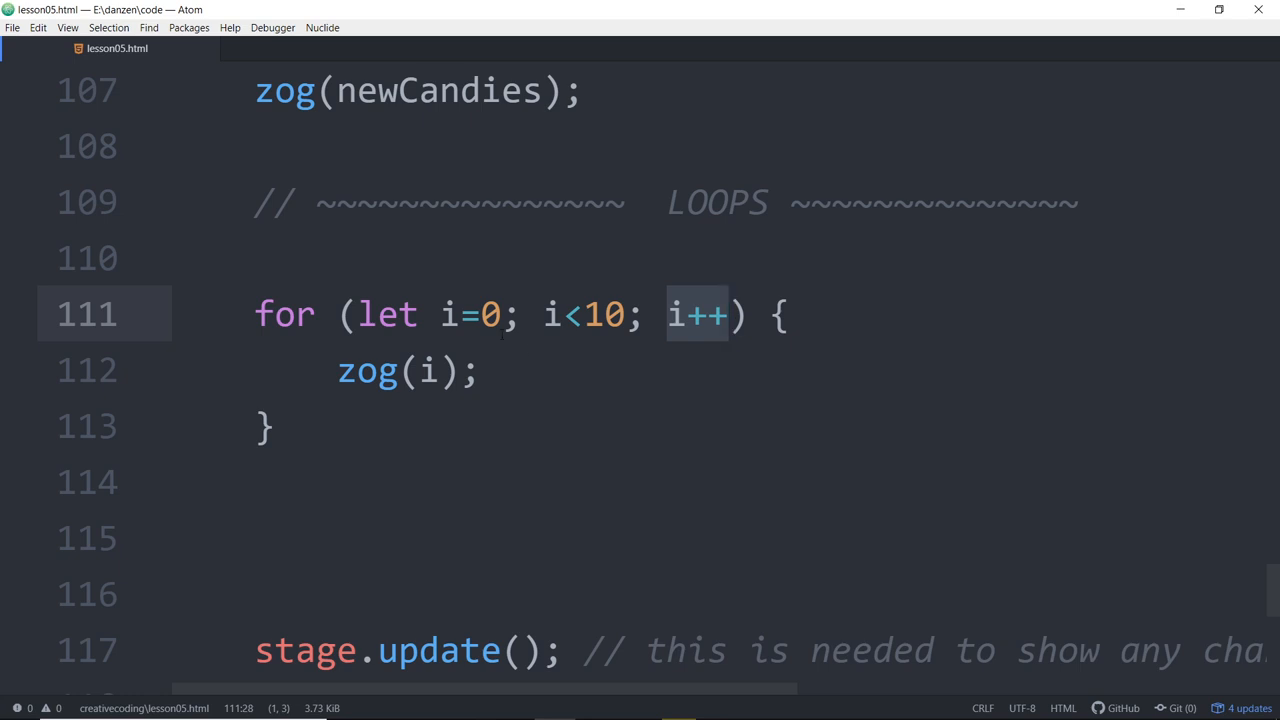
left_click(668, 314)
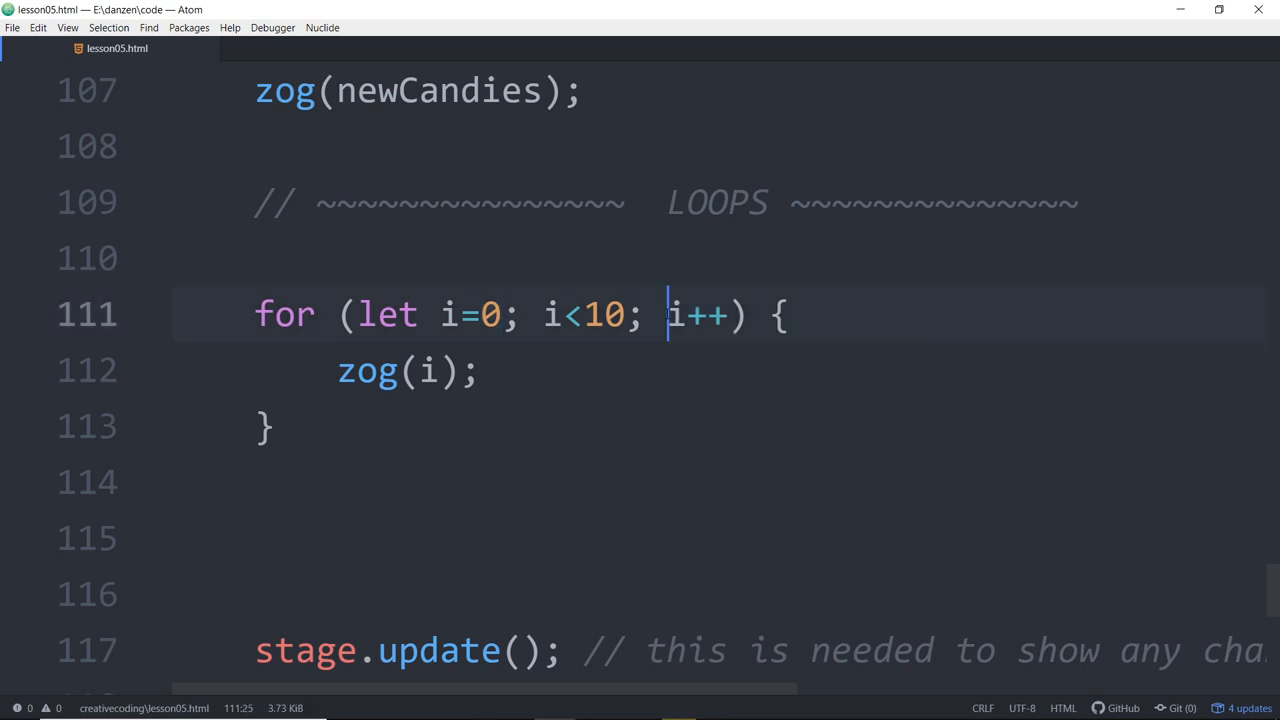
double_click(699, 314)
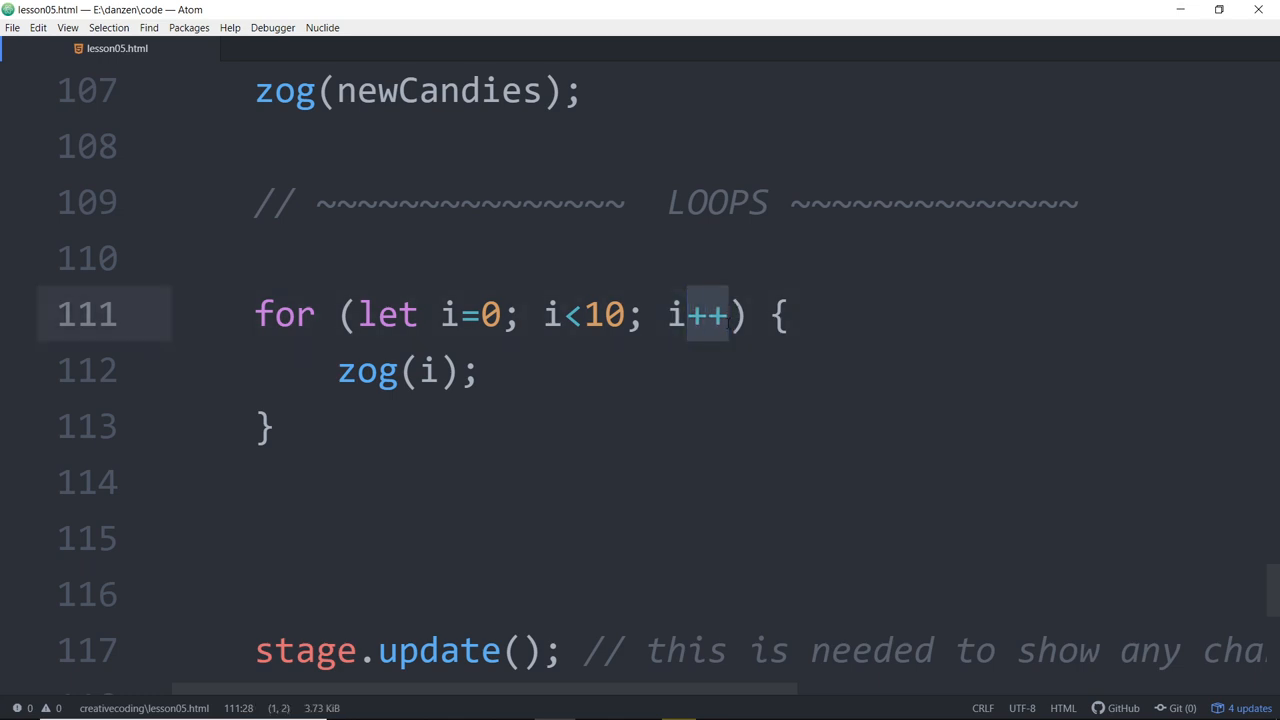
left_click(435, 370)
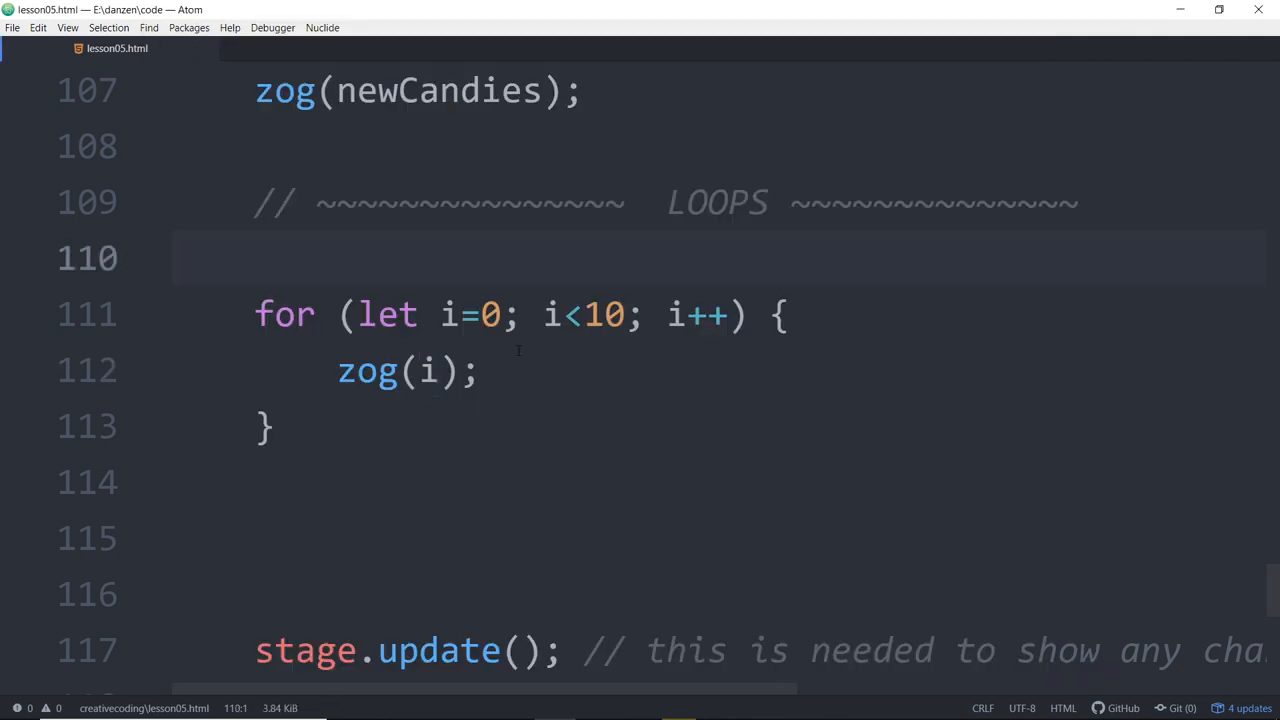
Step: Briefly try console.log in place of zog, then add a blank line above the for loop
double_click(365, 370)
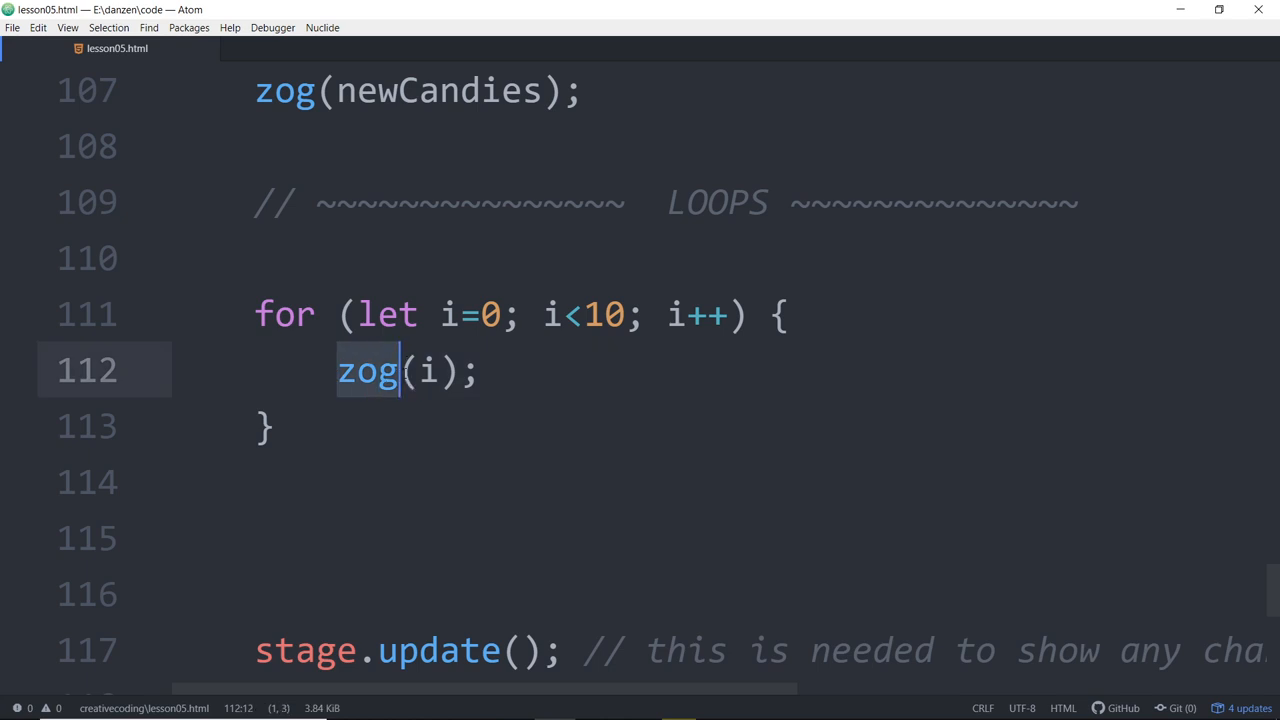
type("const")
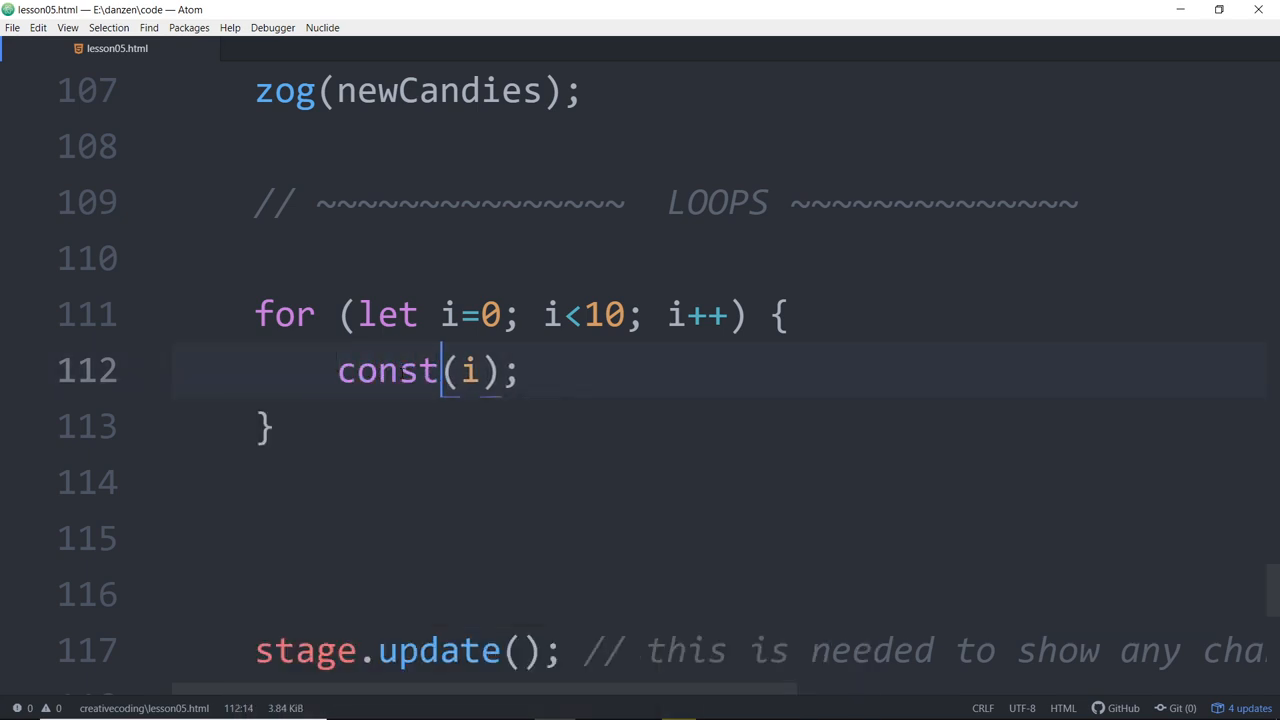
type("console.l")
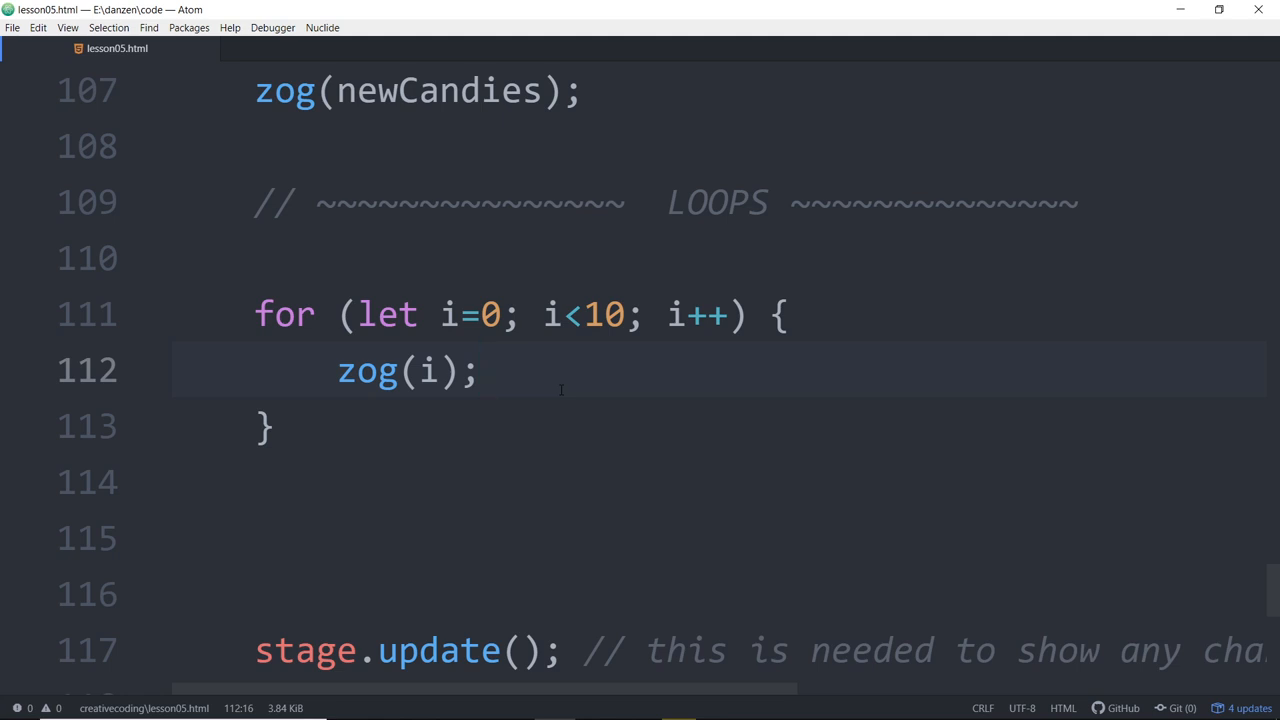
left_click(483, 371)
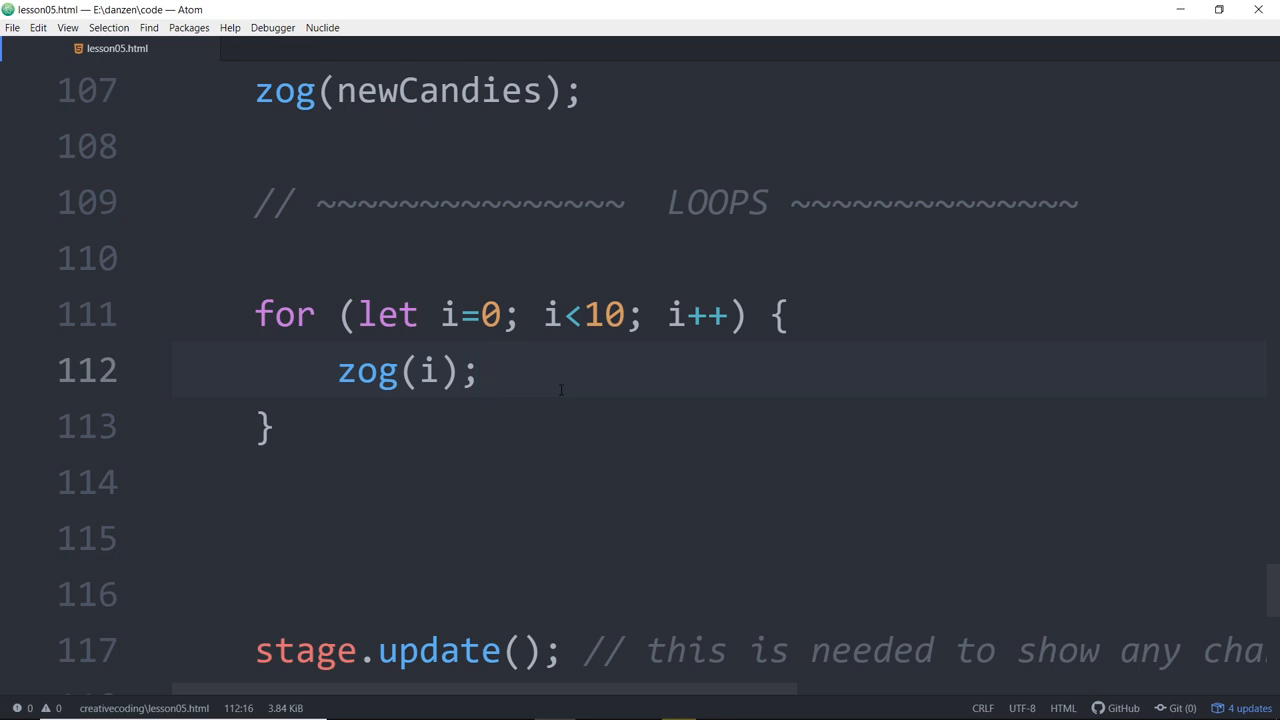
left_click(483, 372)
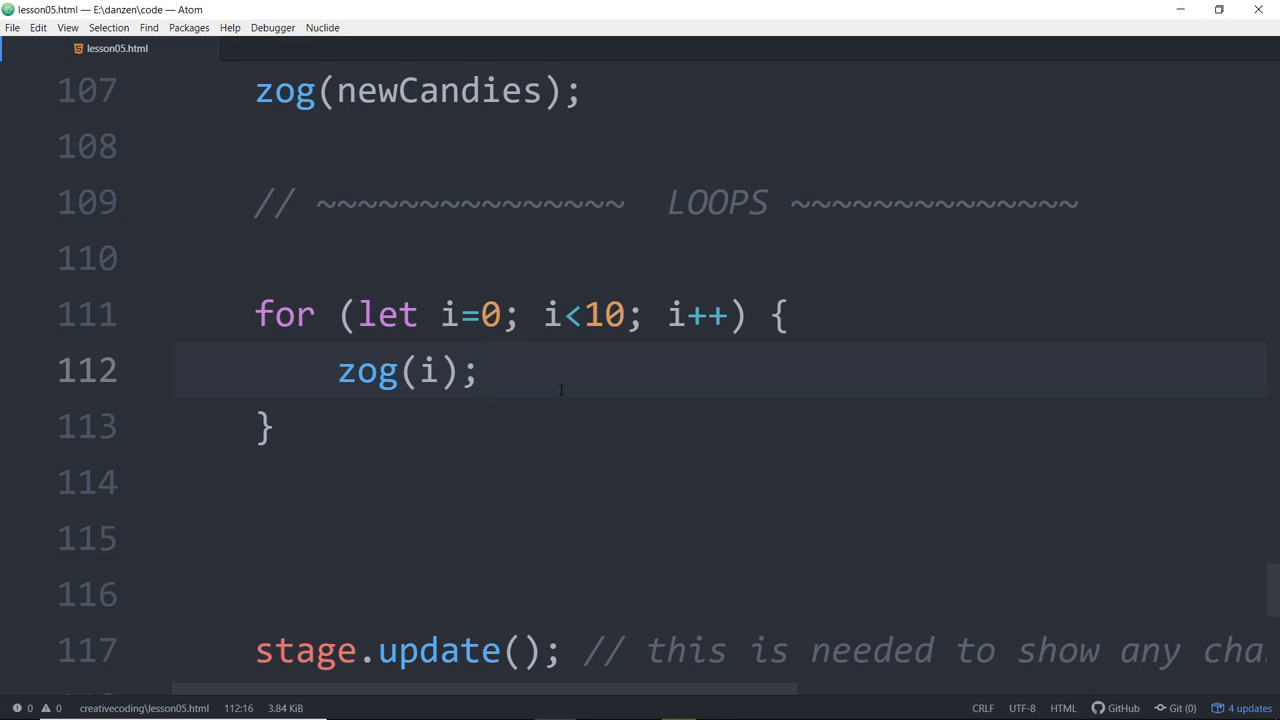
left_click(443, 314)
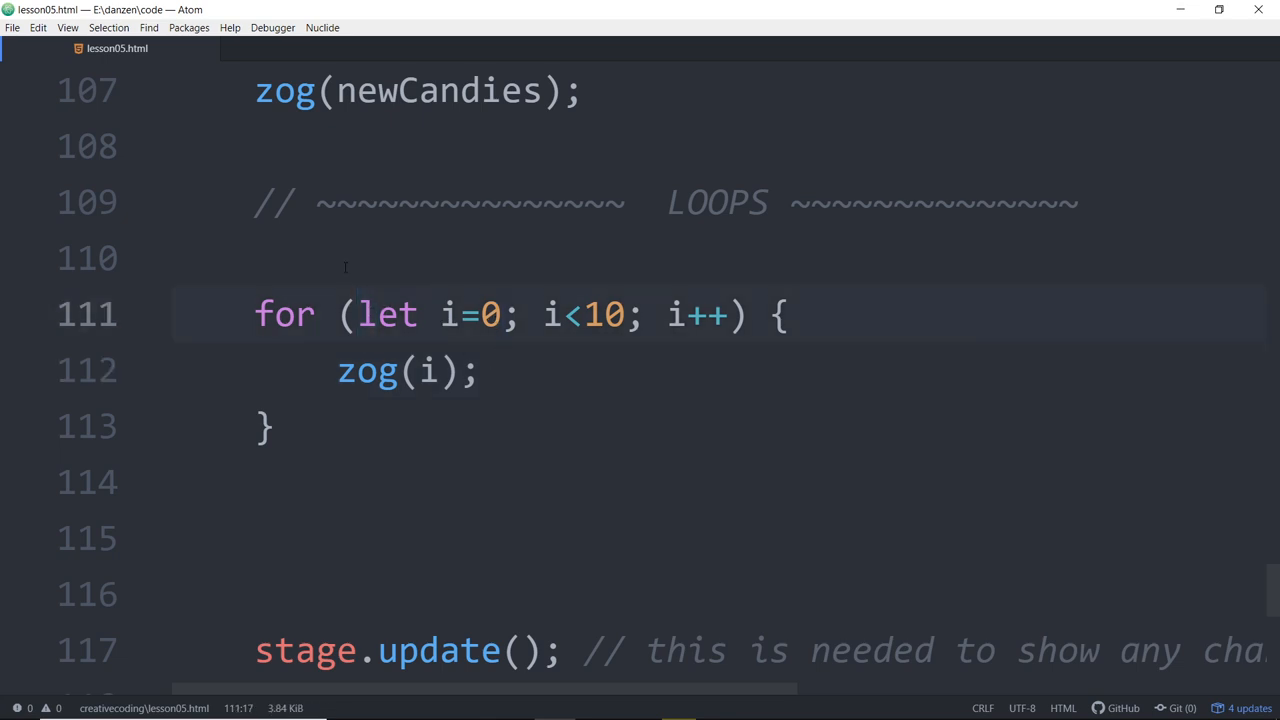
left_click(364, 258)
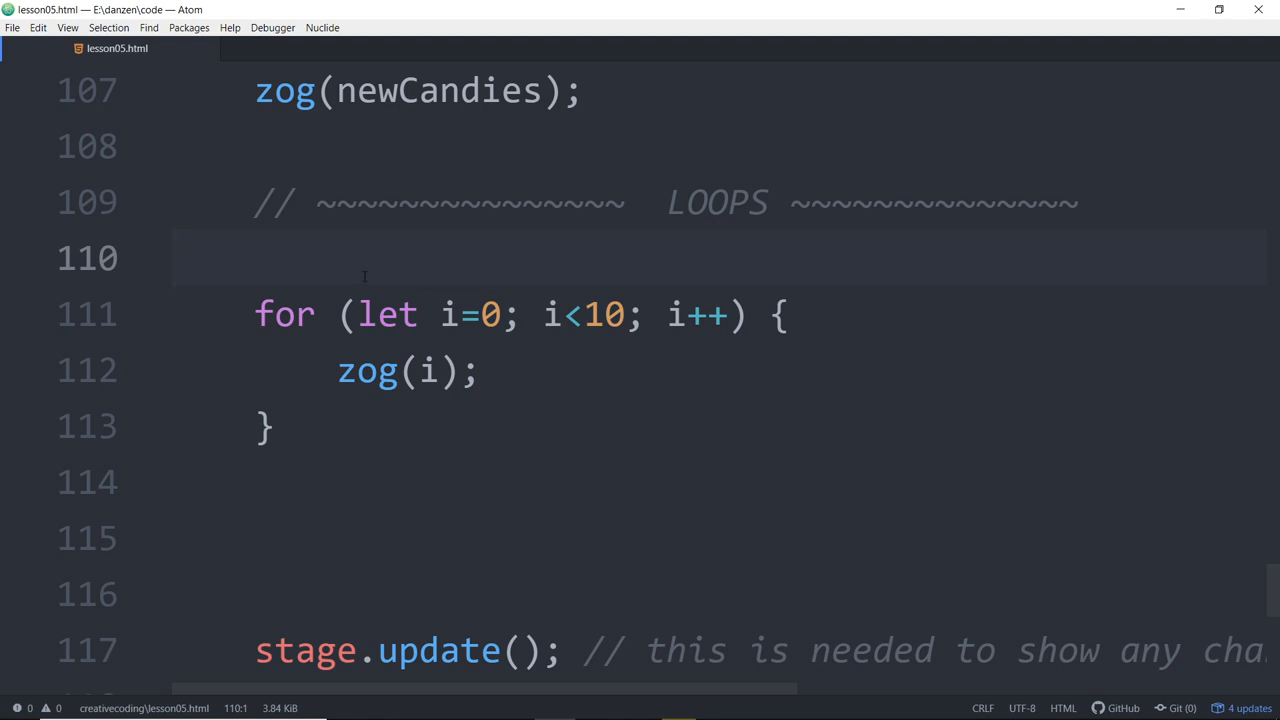
key("enter")
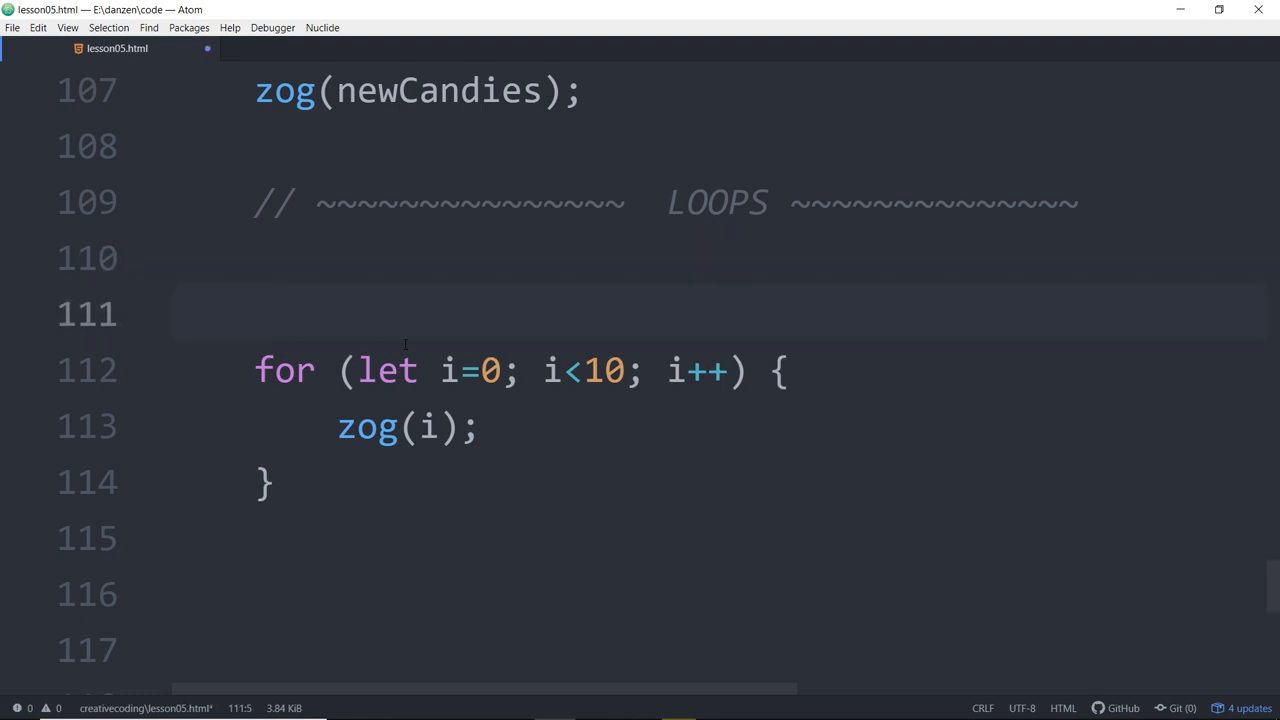
Step: Type the comment // starting condition; loop condition; above the for loop
type("// STA")
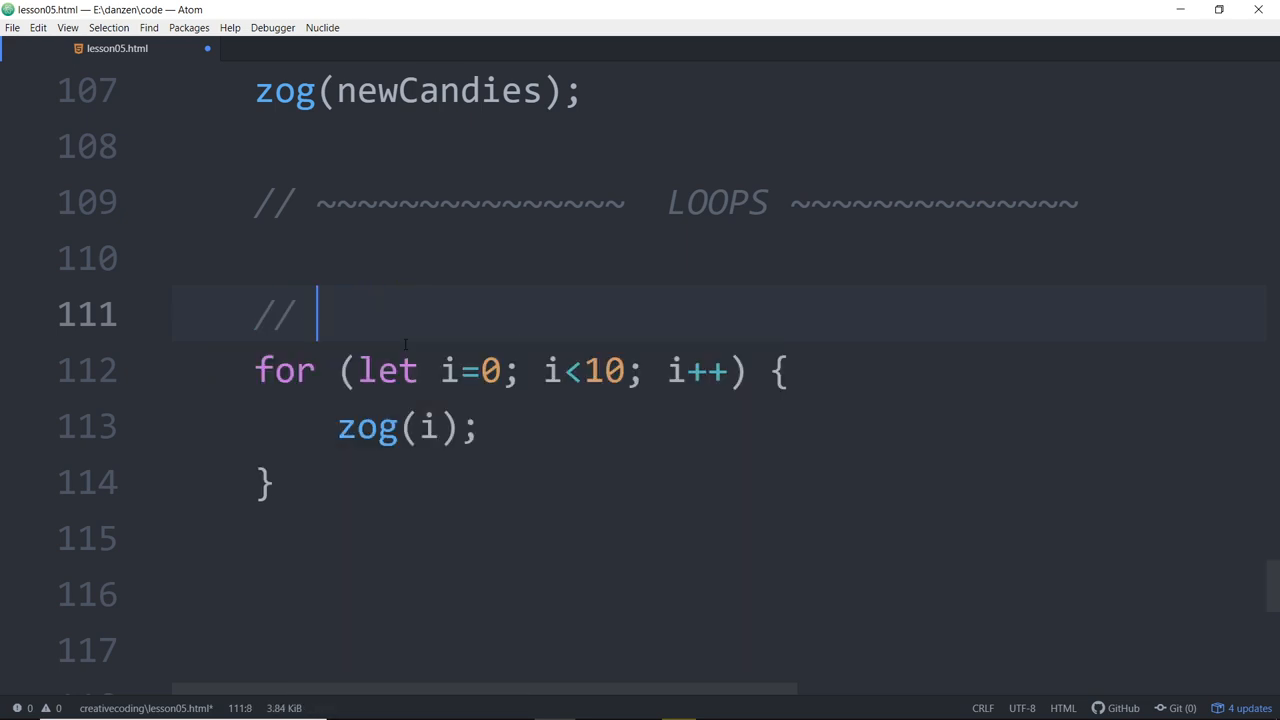
type("starting condi")
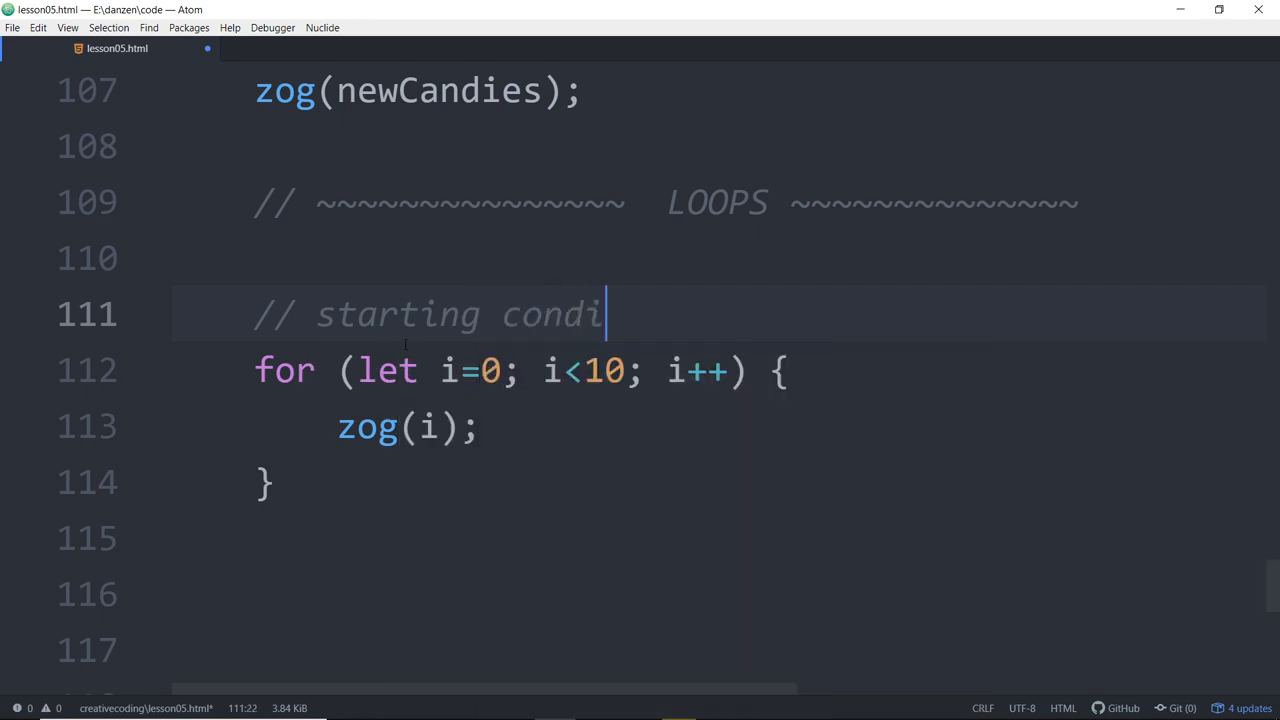
type("tion; loop c")
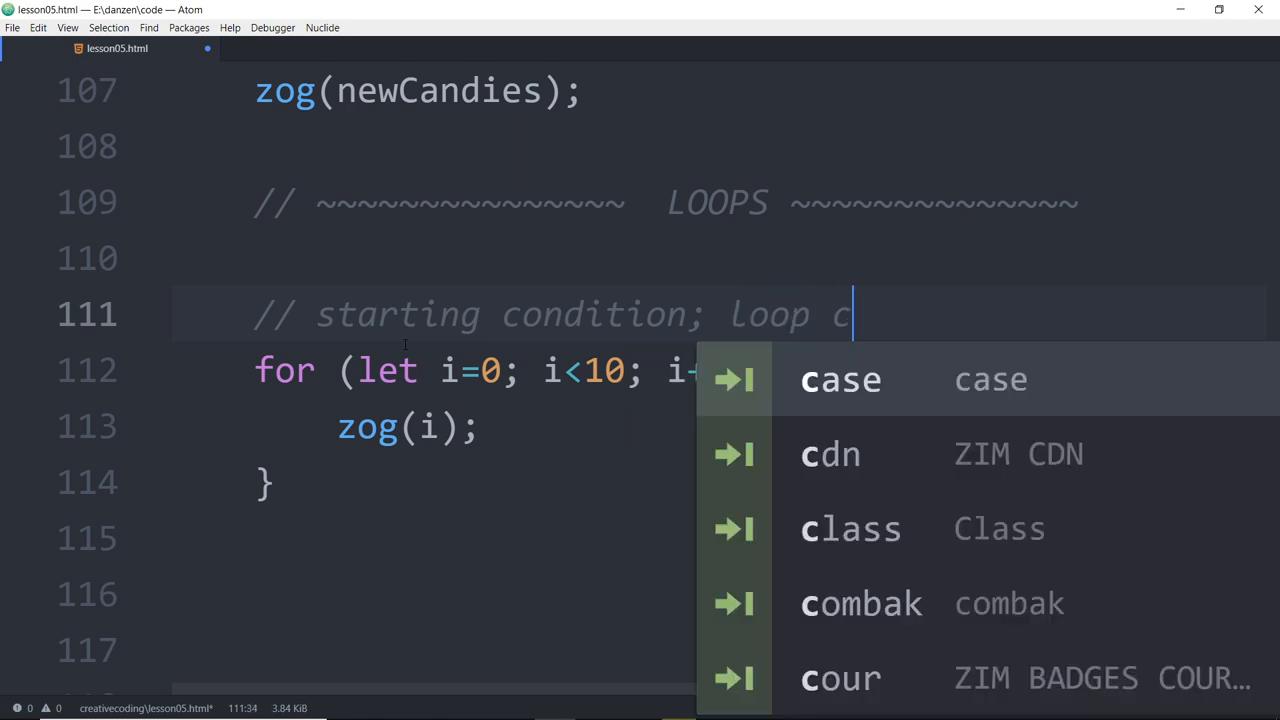
type("onditoop")
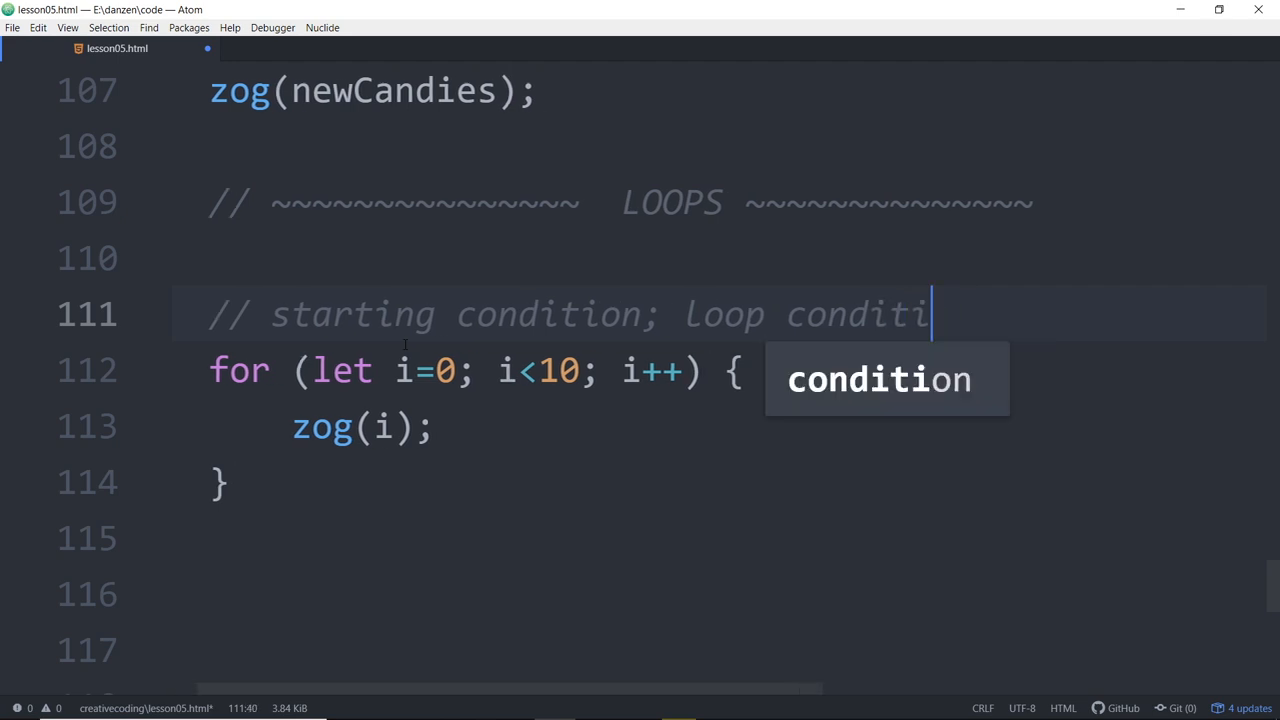
type("on")
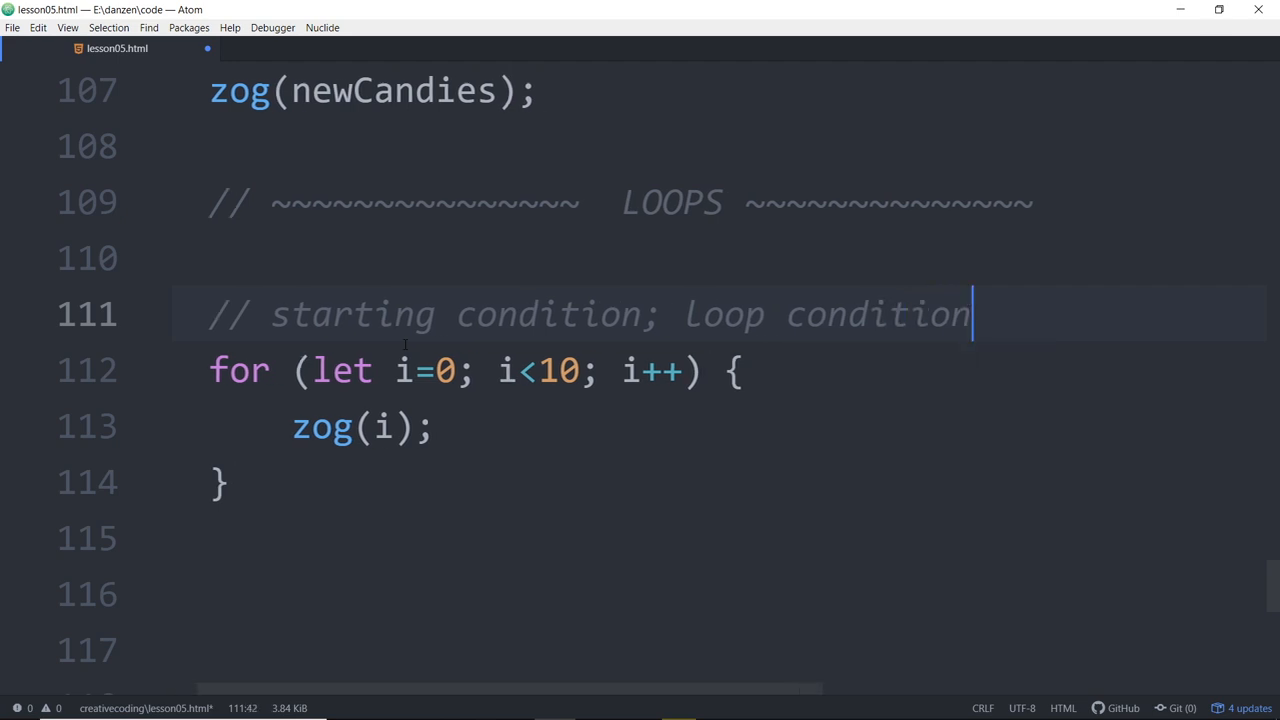
Step: Experiment with the loop condition and start value, then restore i=0; i<10
left_click(517, 369)
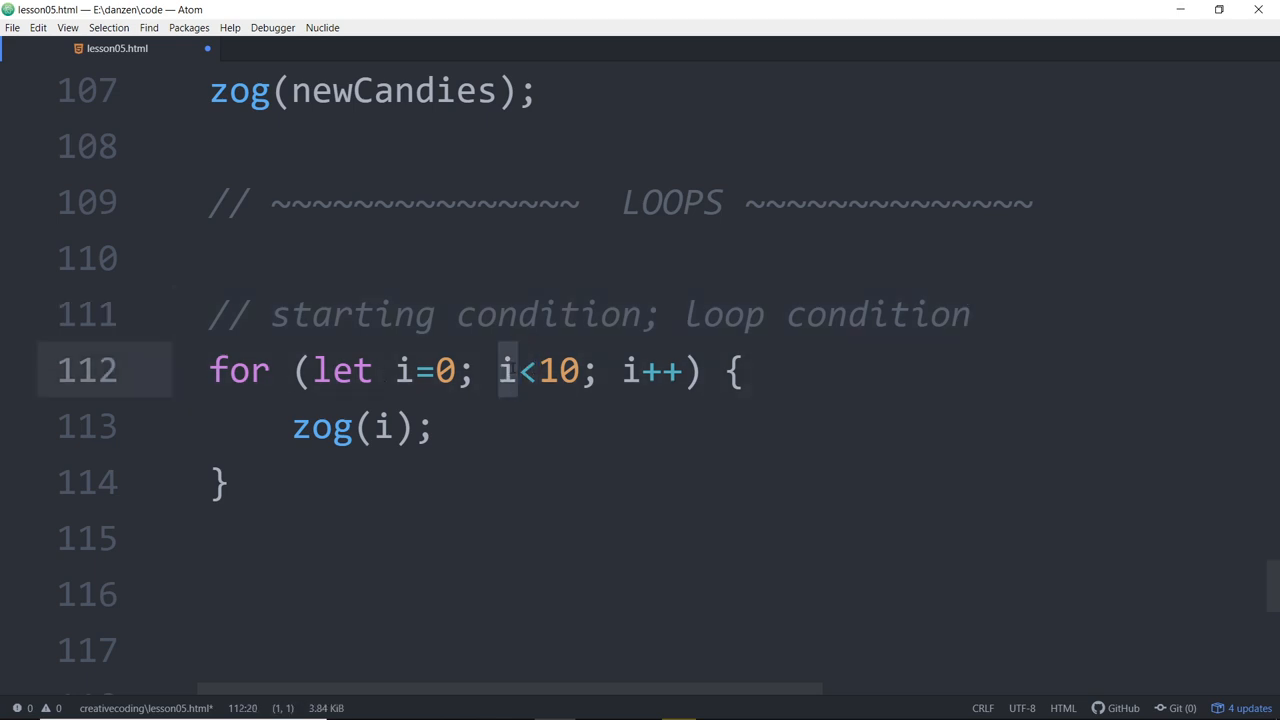
left_click(520, 370)
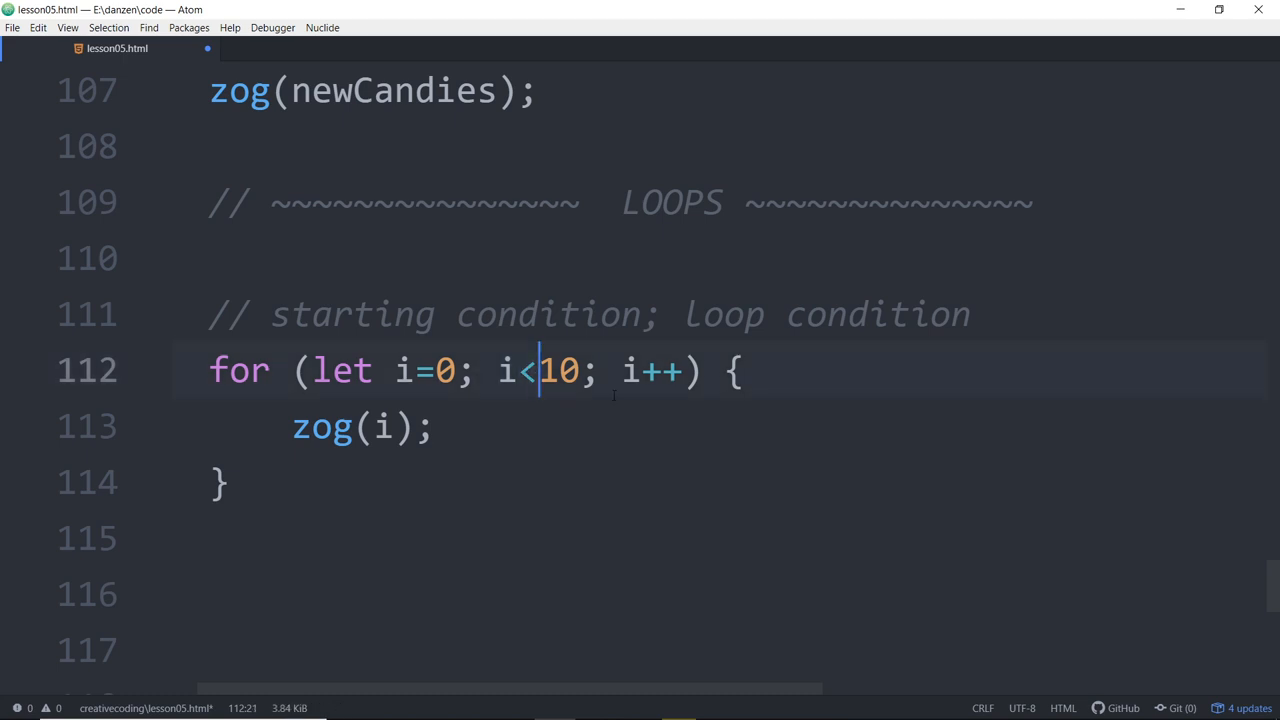
type("=")
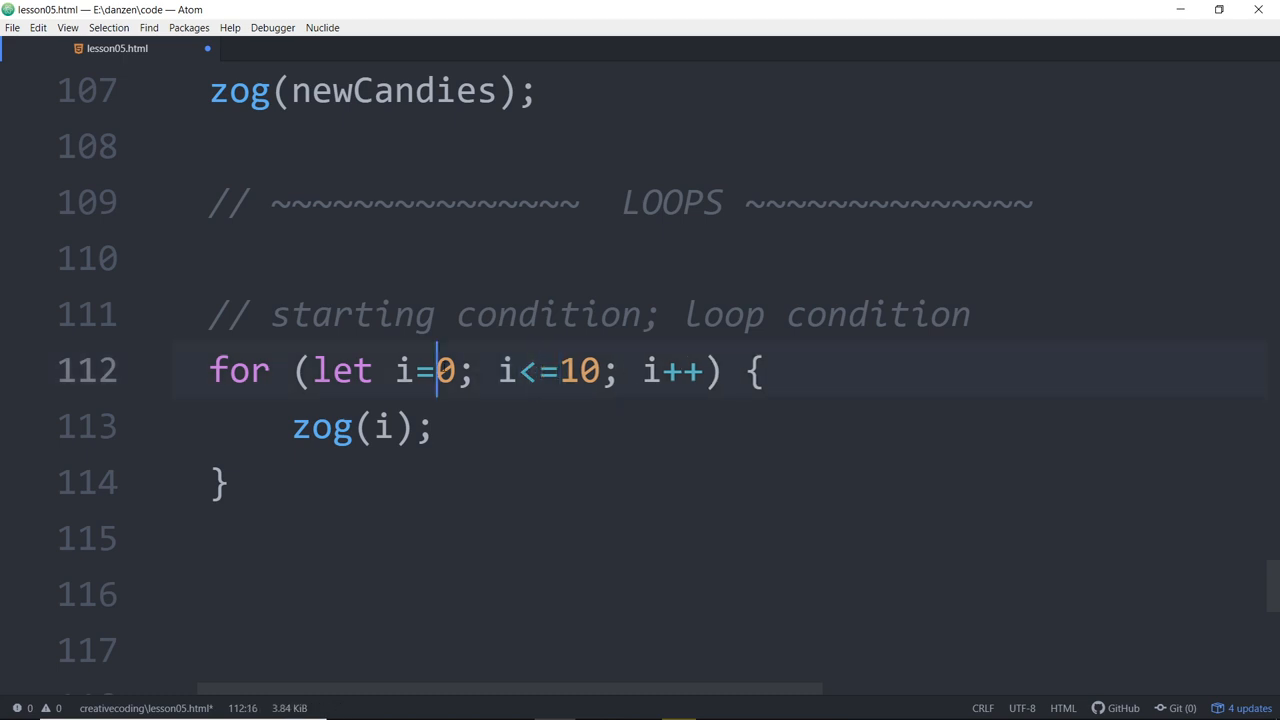
type("1")
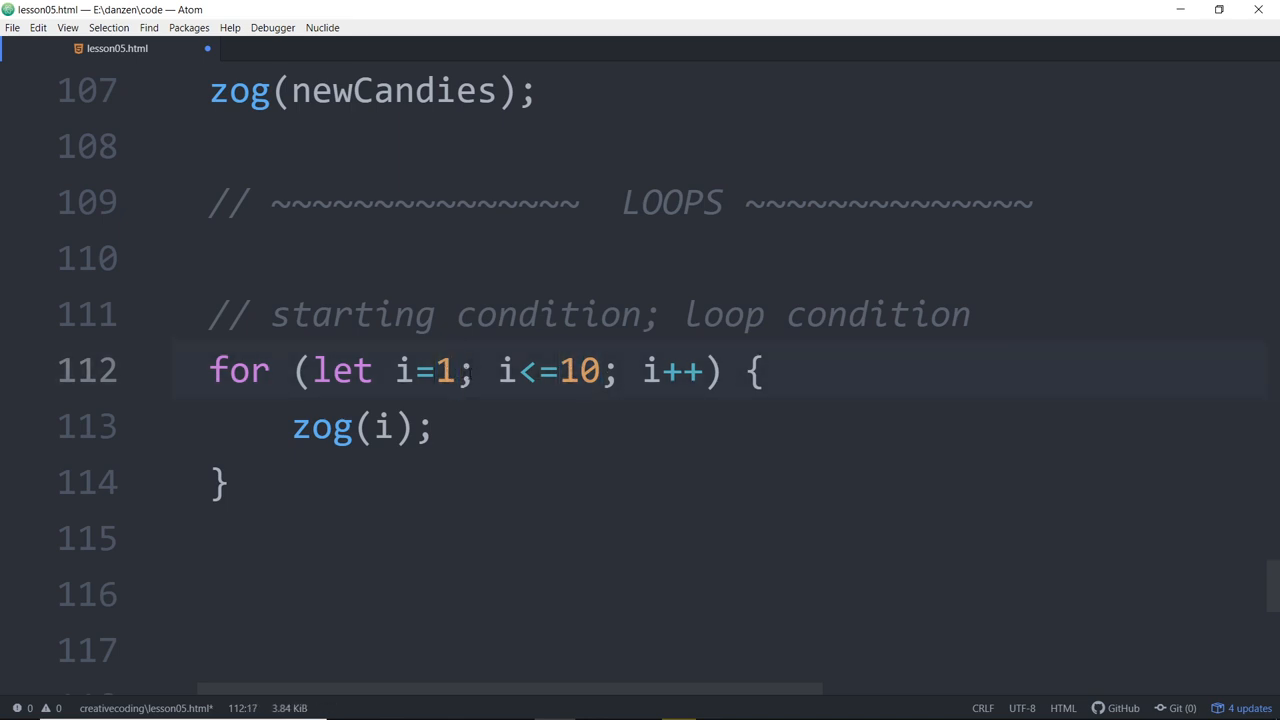
type("0")
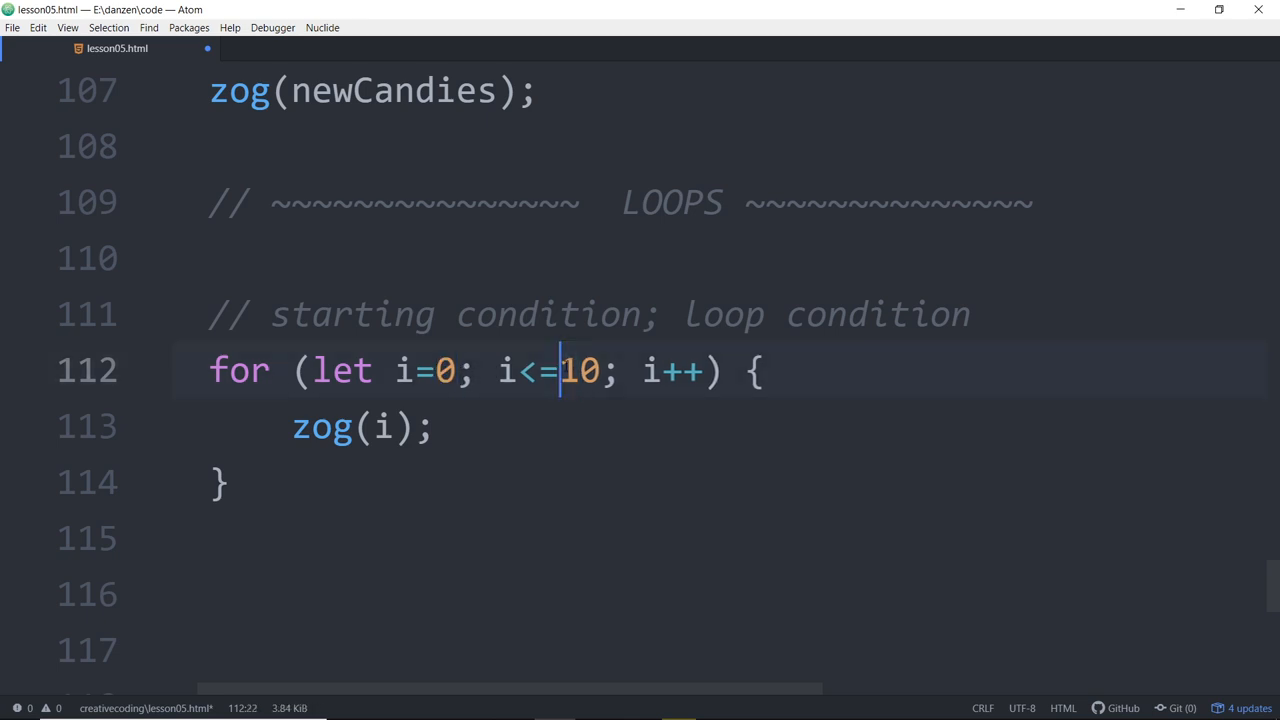
key("Backspace")
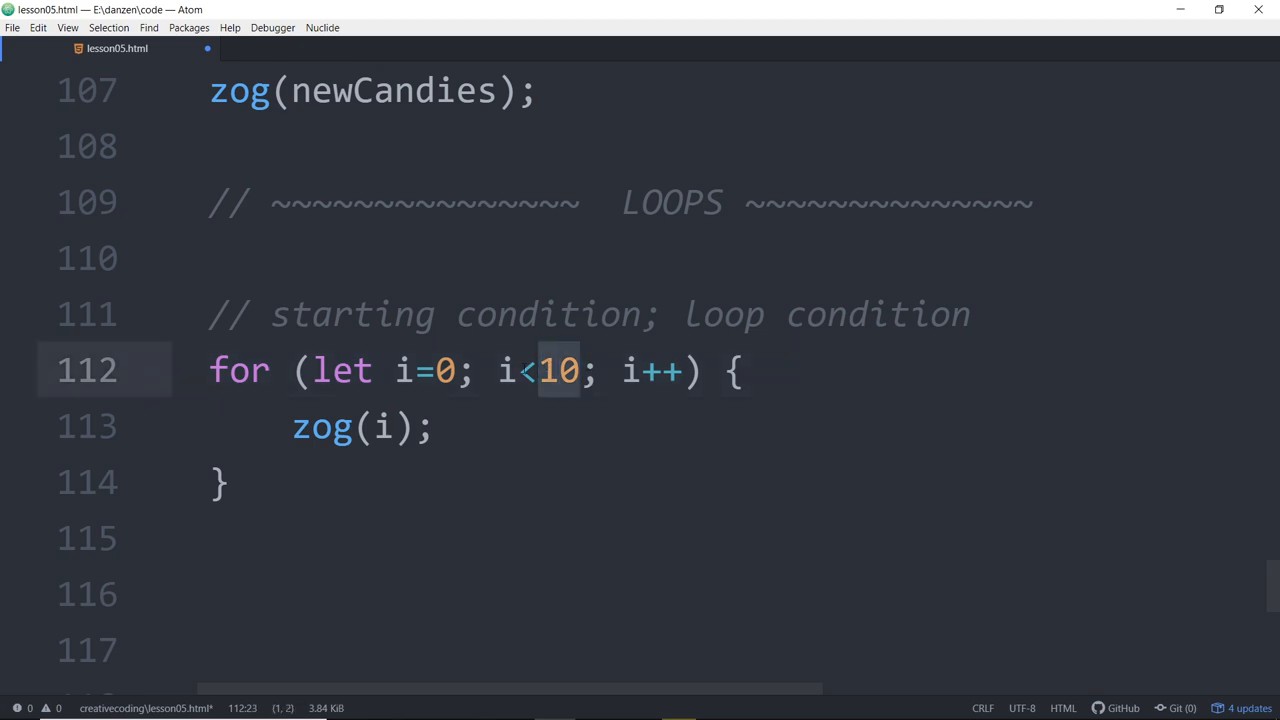
left_click(437, 369)
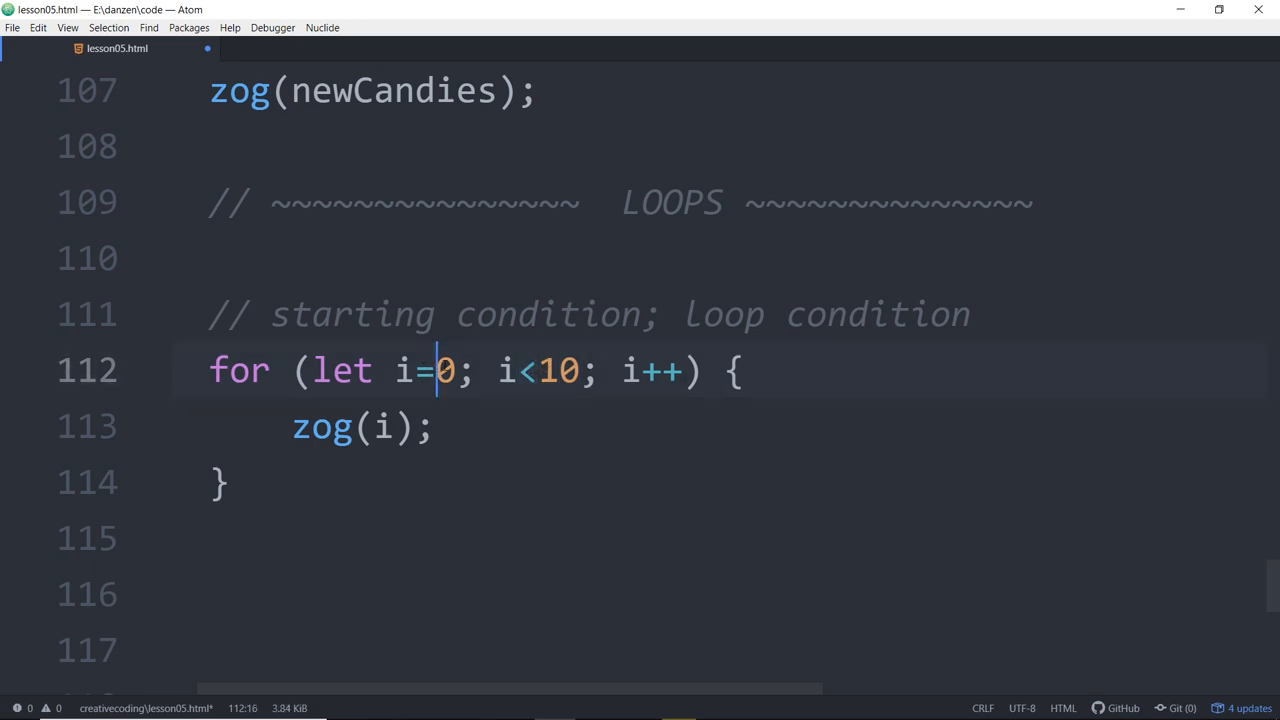
left_click(995, 312)
type(";")
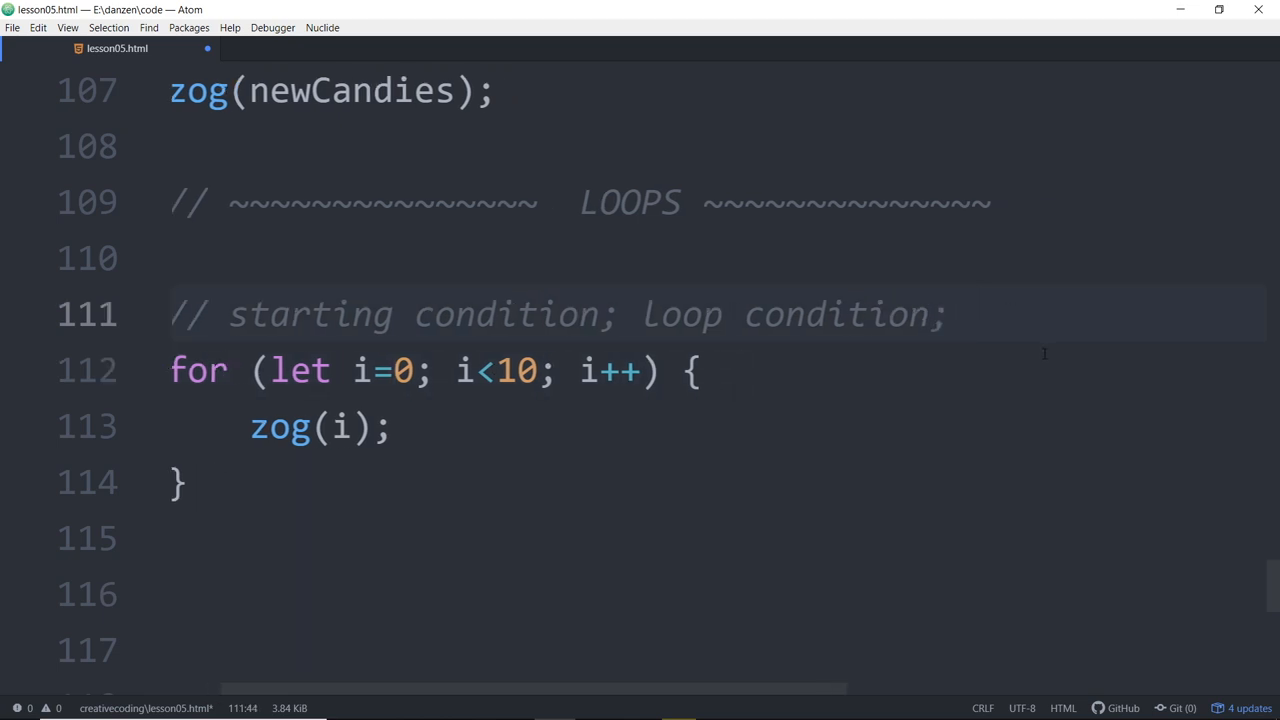
Step: Append 'operation' to the comment, trial a countdown i=10-1; i>=0; i--, then restore i++
left_click(972, 314)
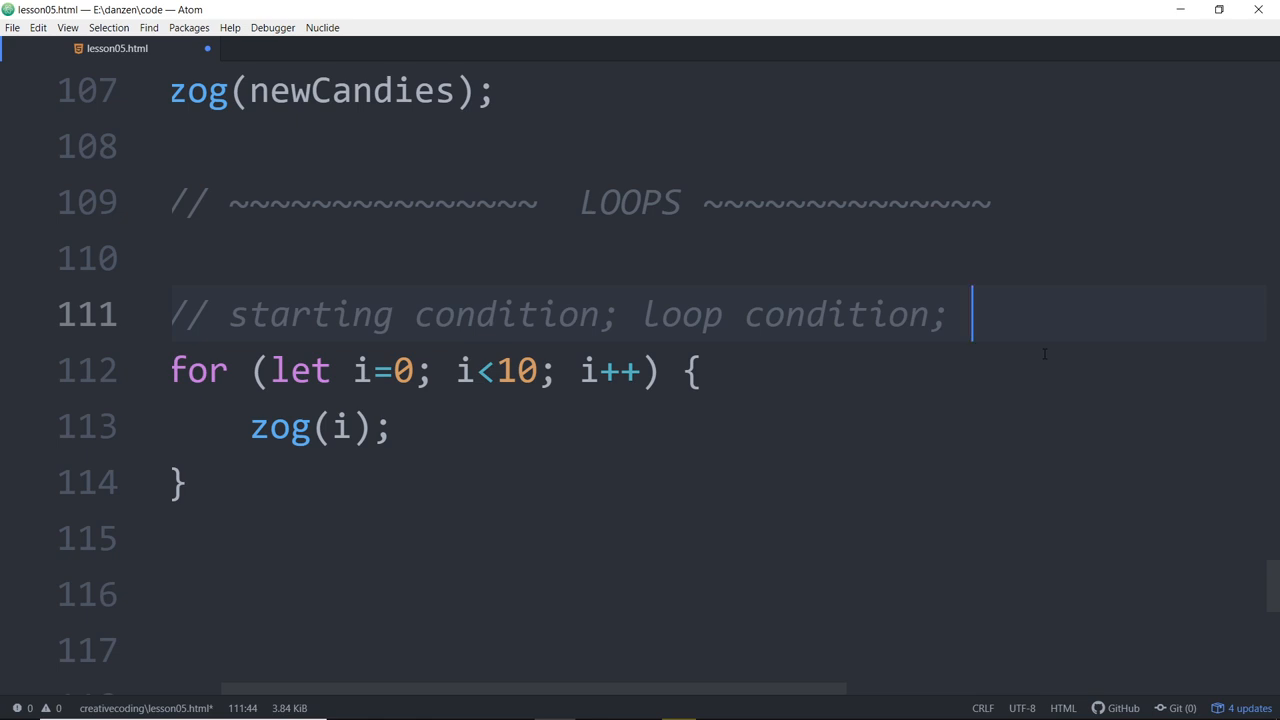
type("operation")
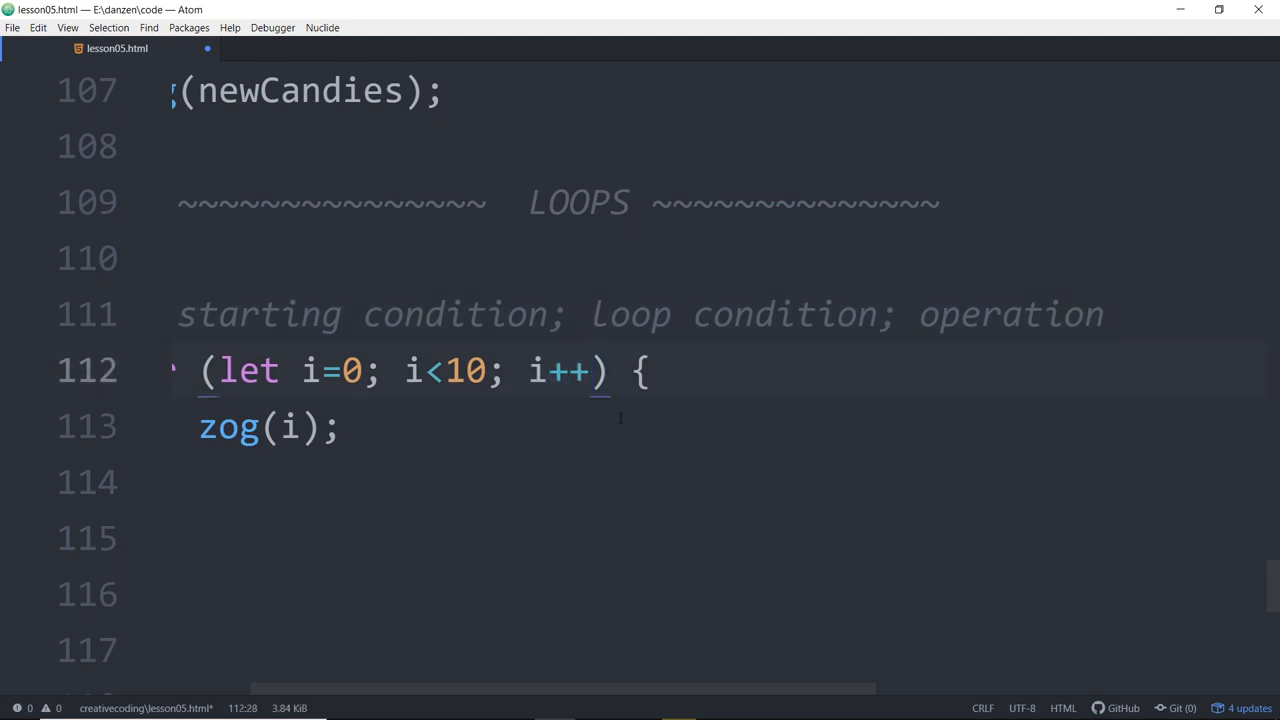
type("--")
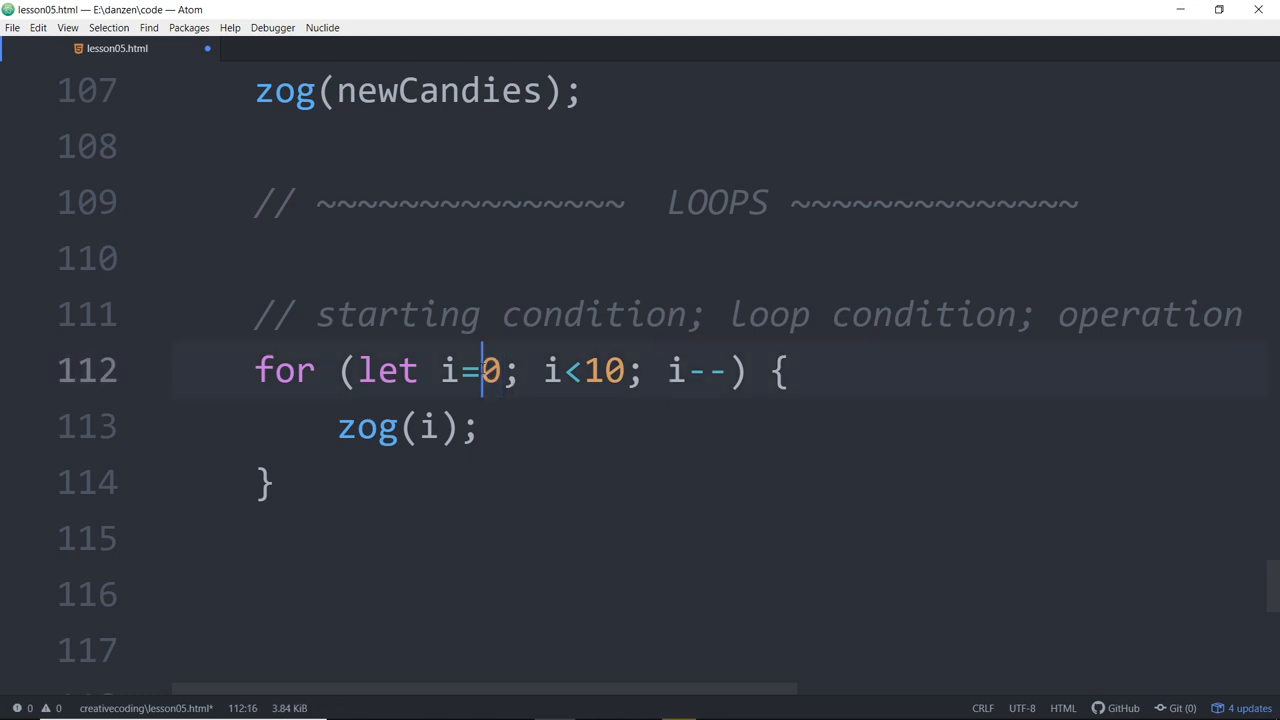
type("1")
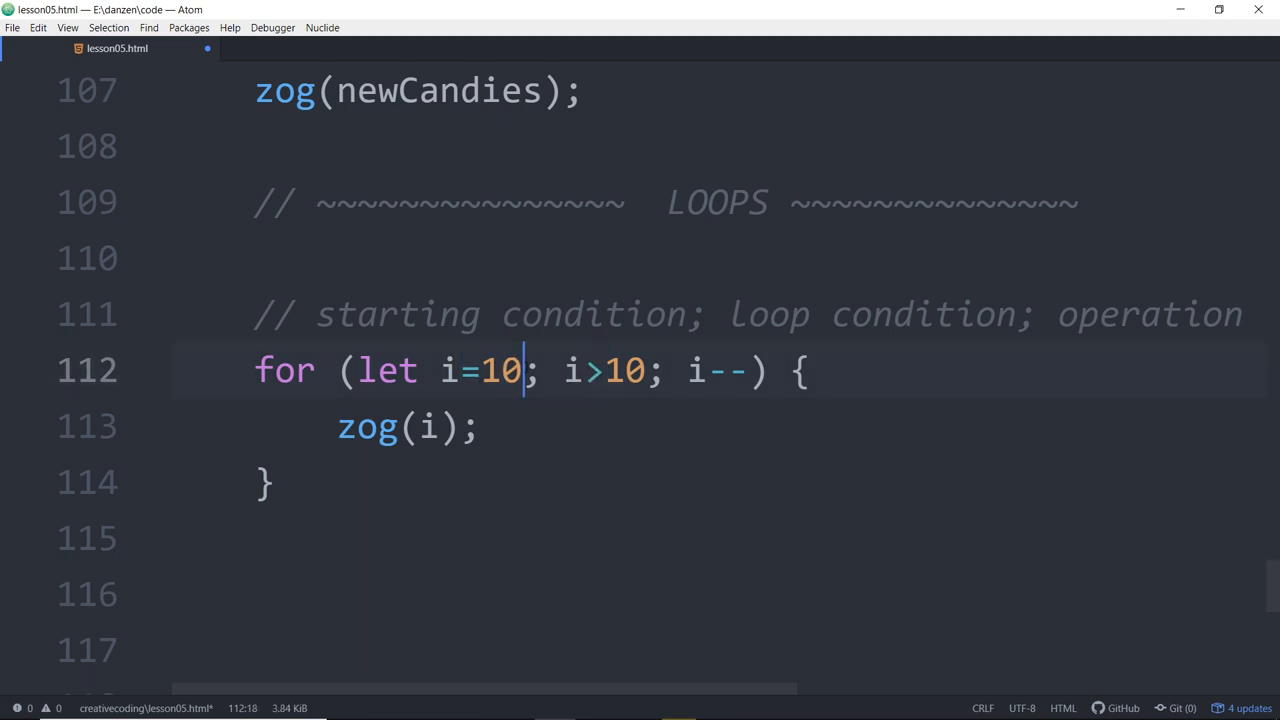
type("-1")
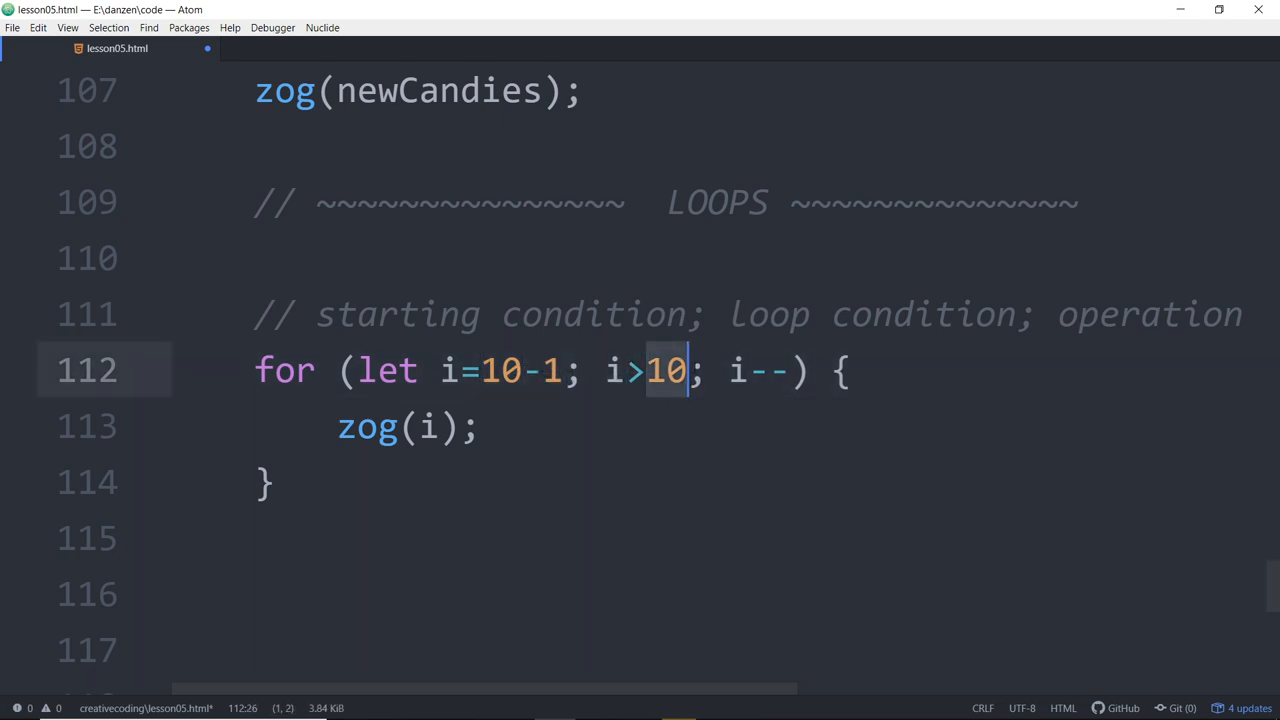
type("0")
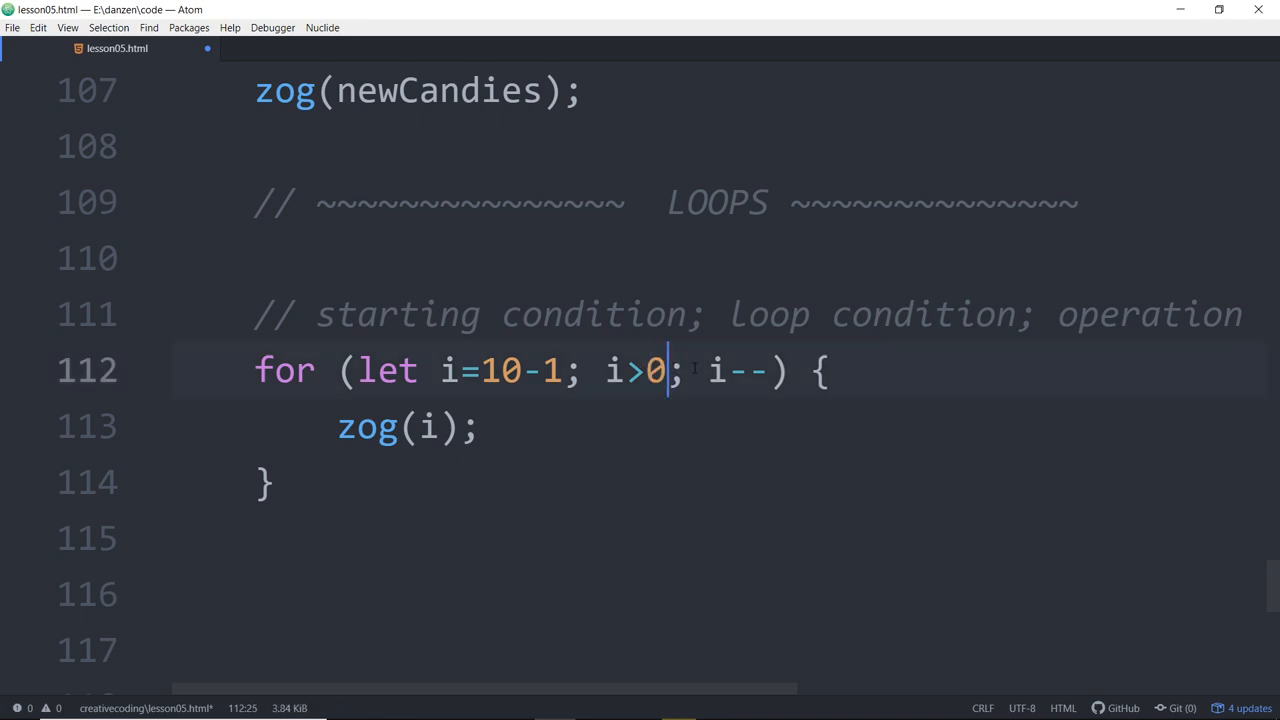
type("=")
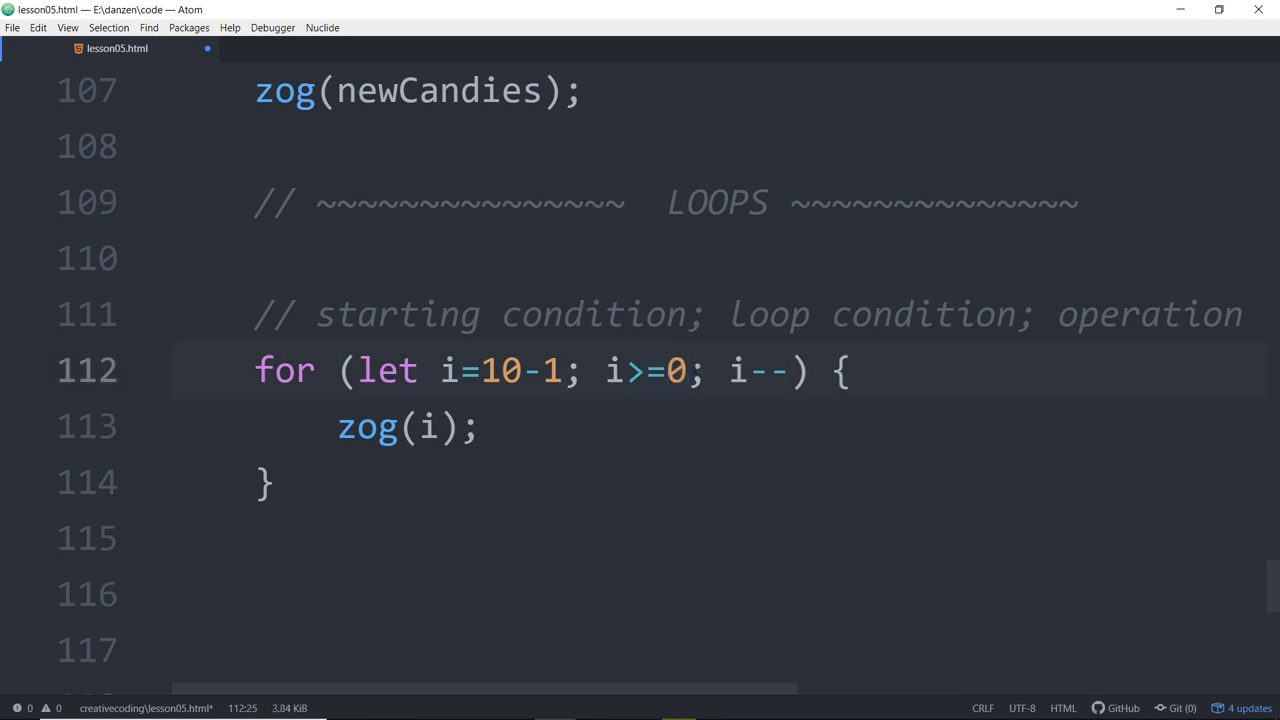
left_click(666, 370)
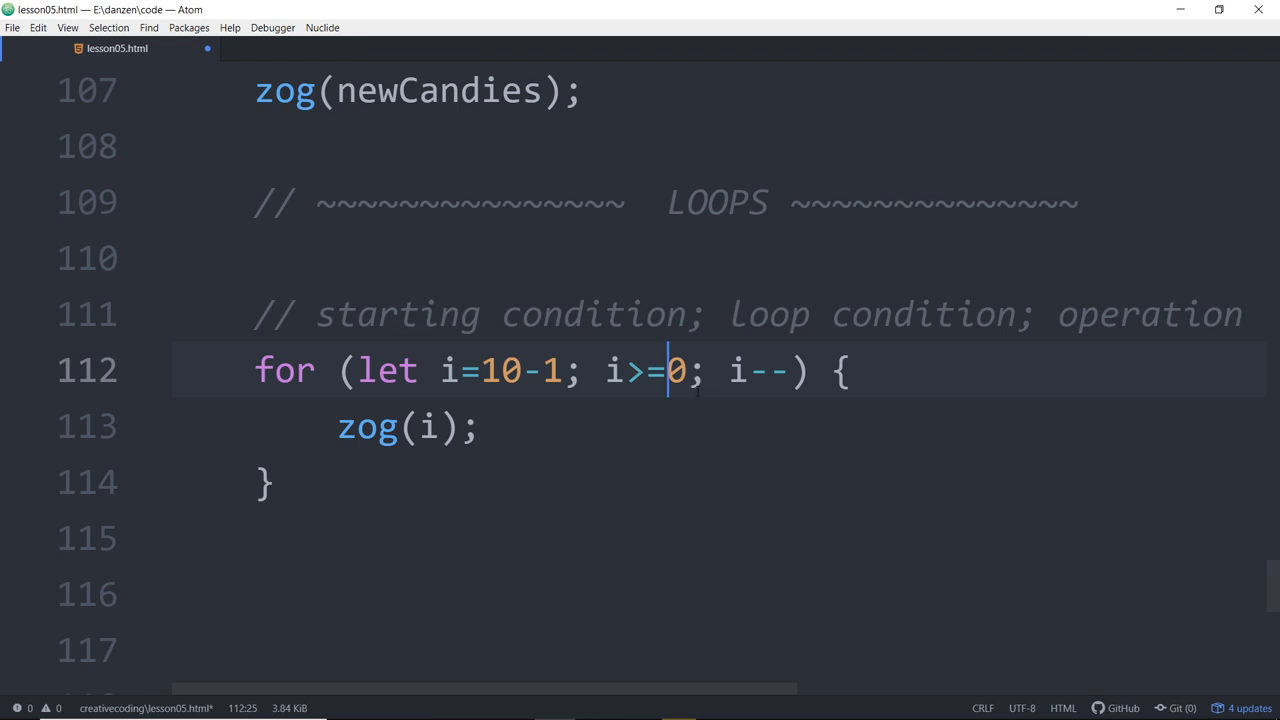
mouse_move(734, 434)
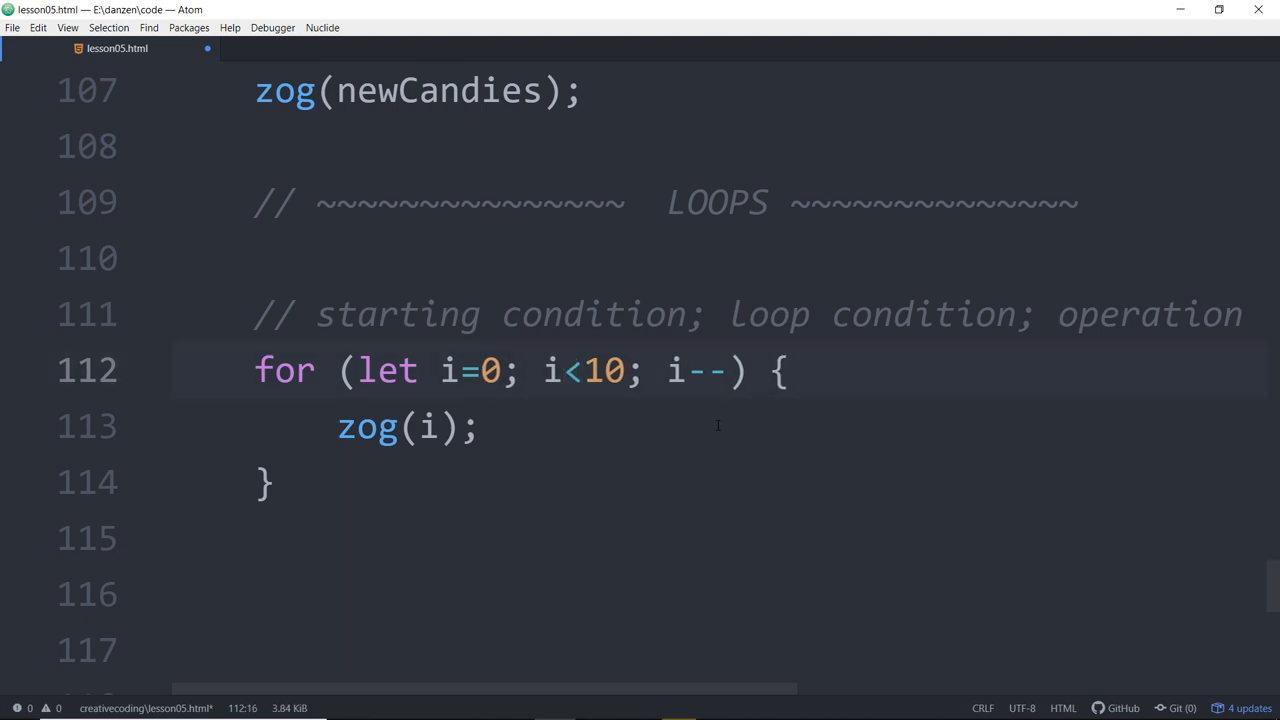
type("++")
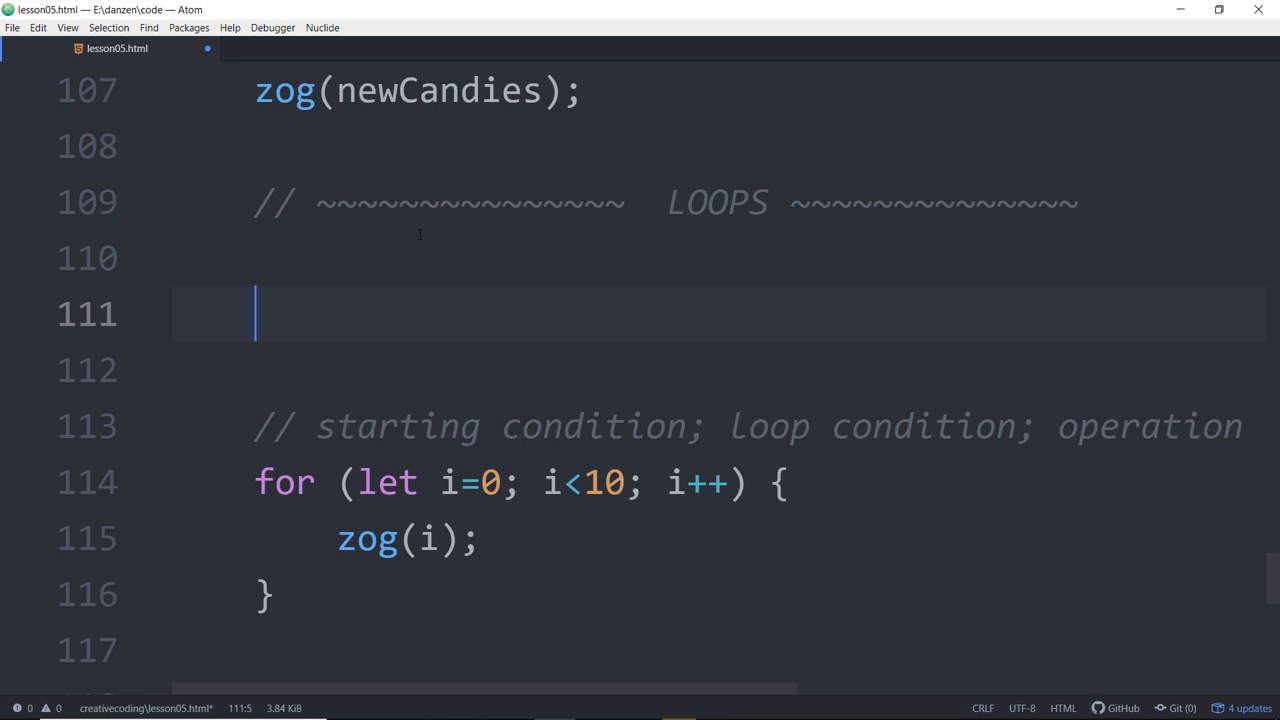
Step: Write let x = 10;, x++ and zog(x); under the LOOPS heading
type("let x =")
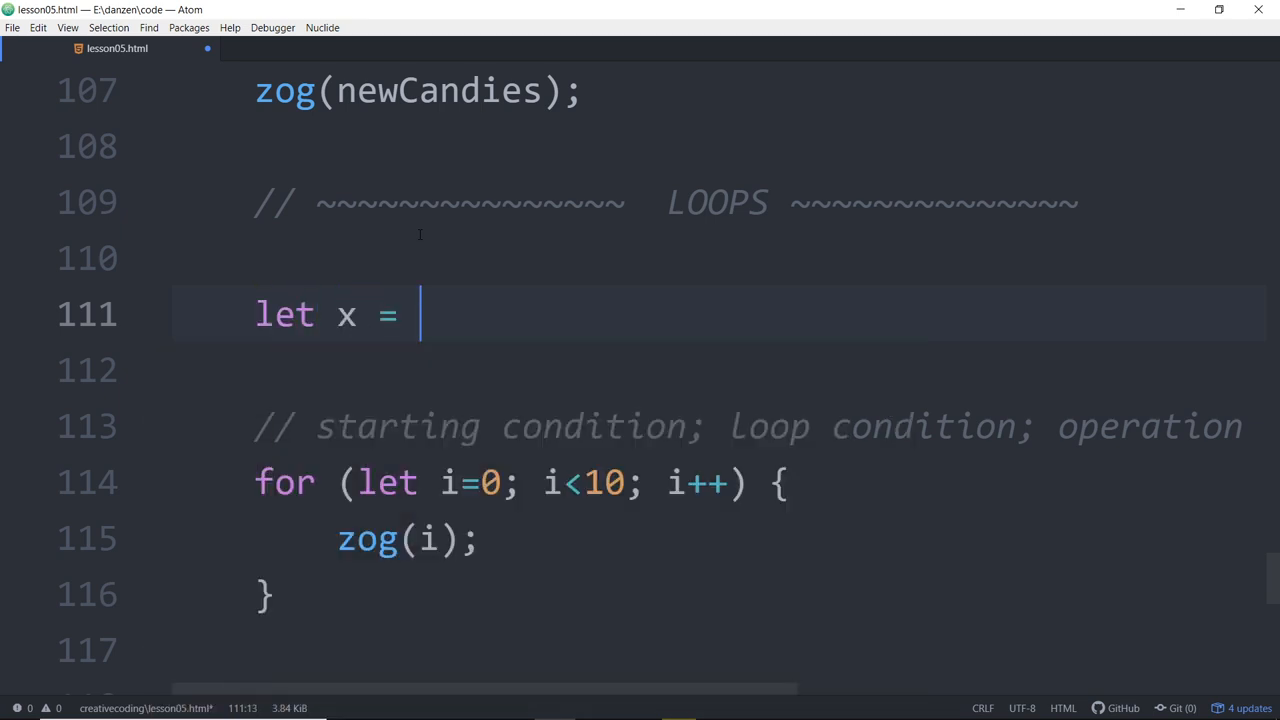
type("10;")
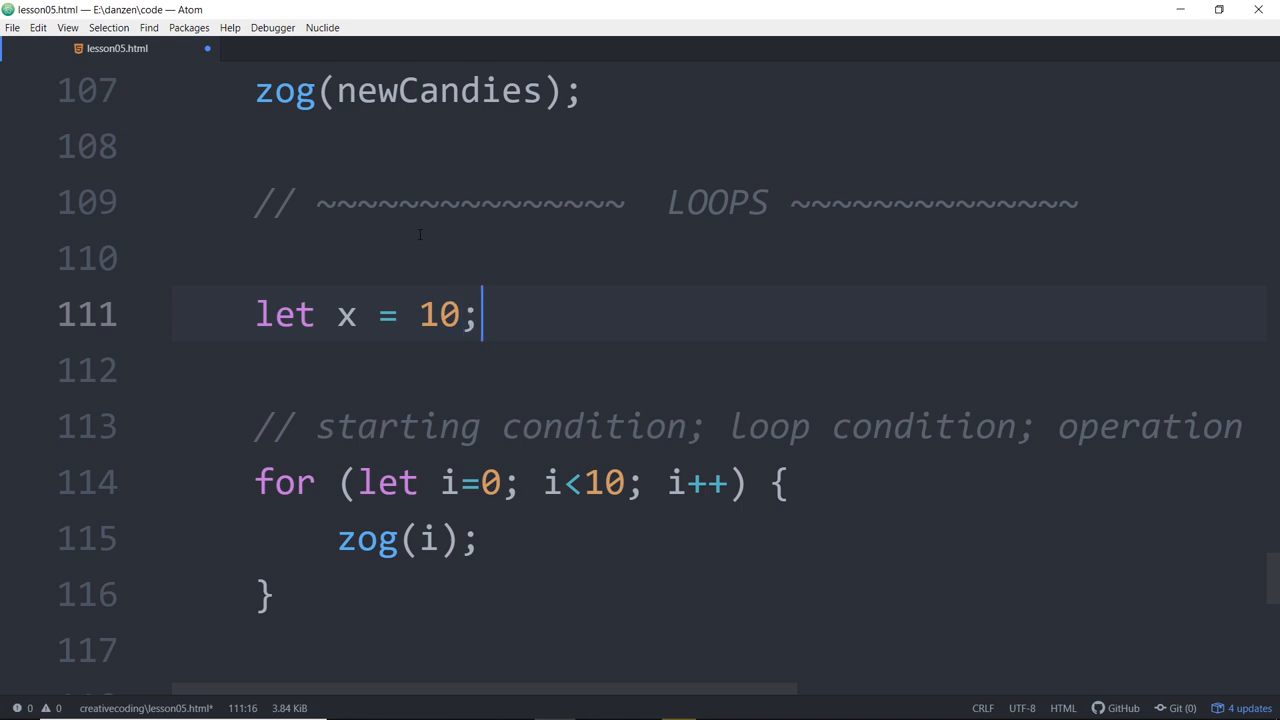
type("x++;")
type("zo")
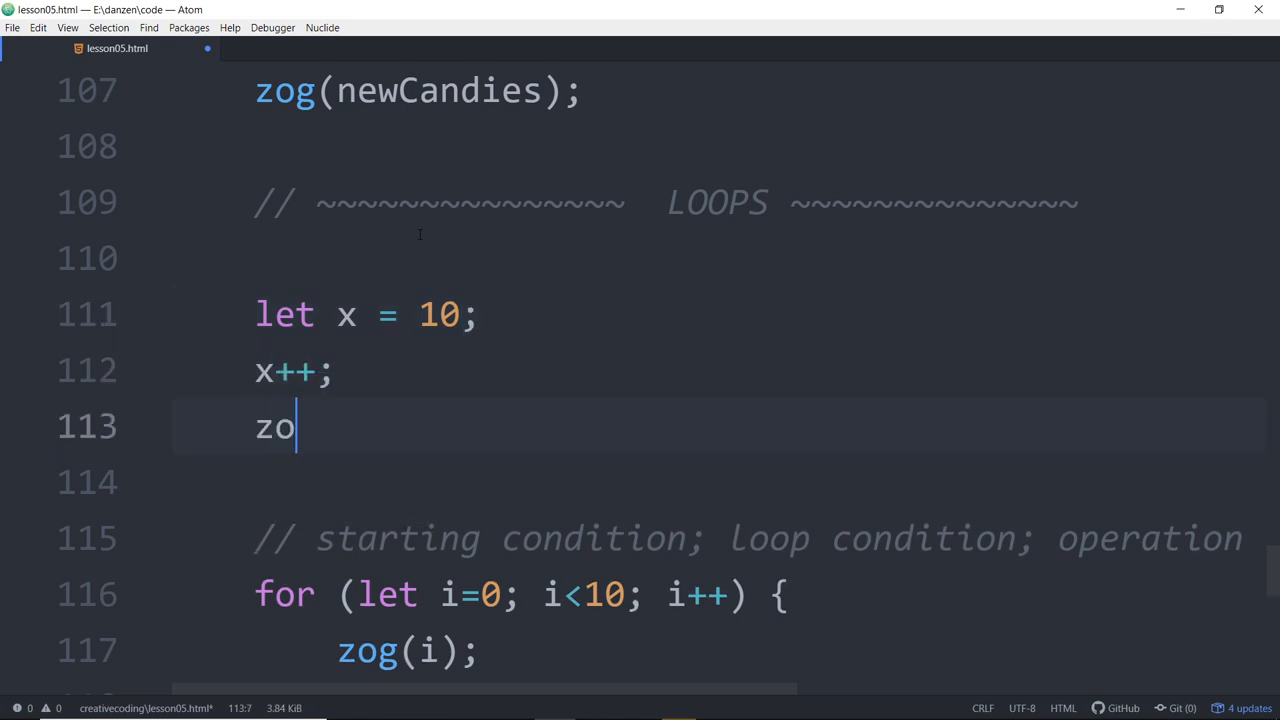
type("g(X)")
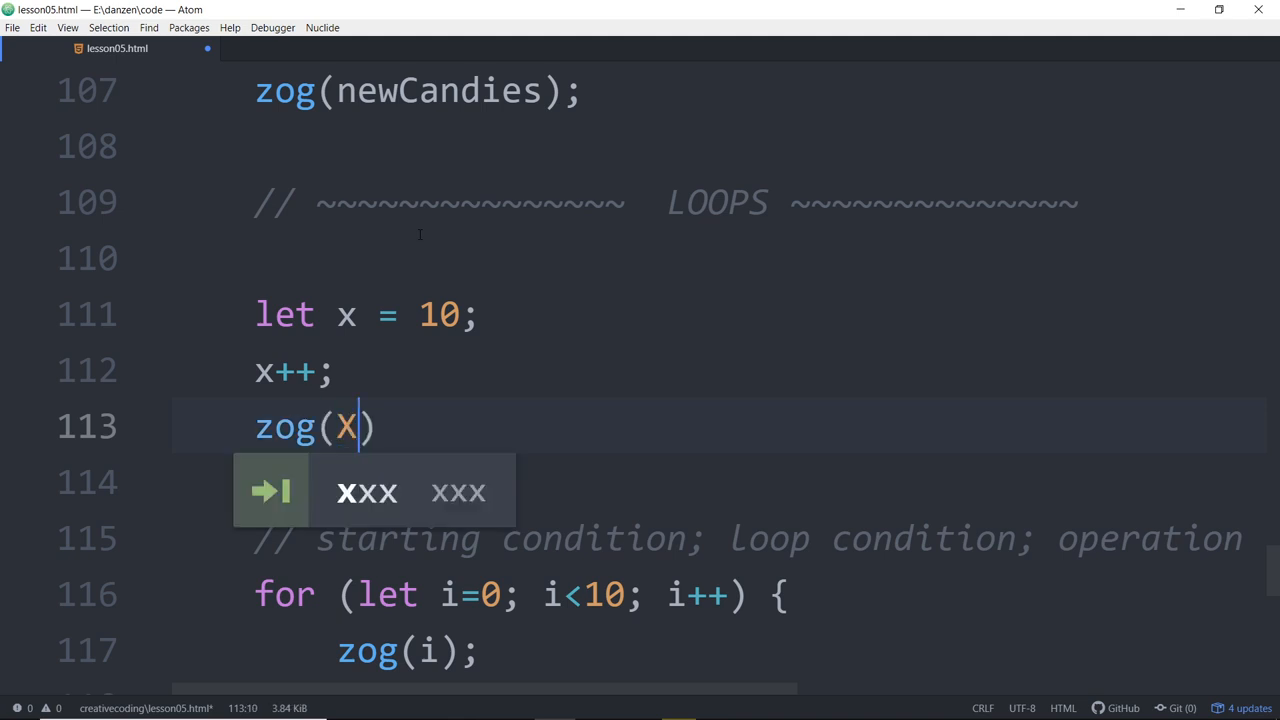
key("Backspace")
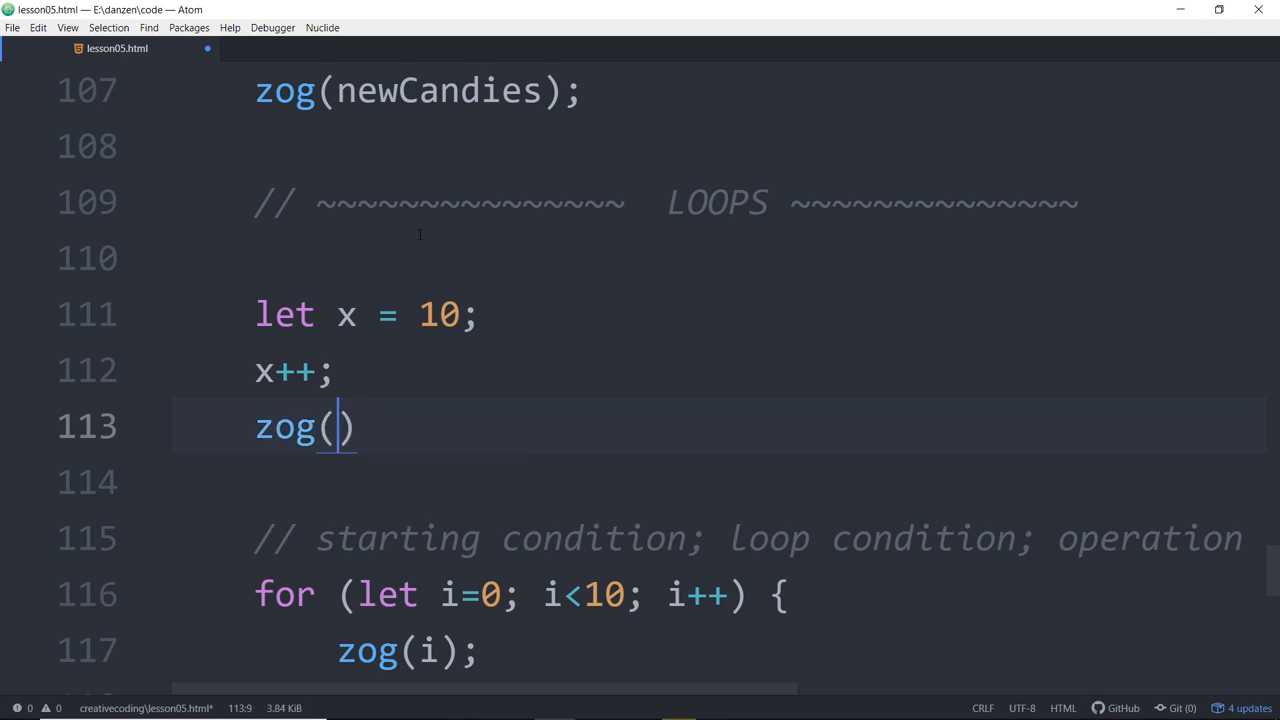
type("x;")
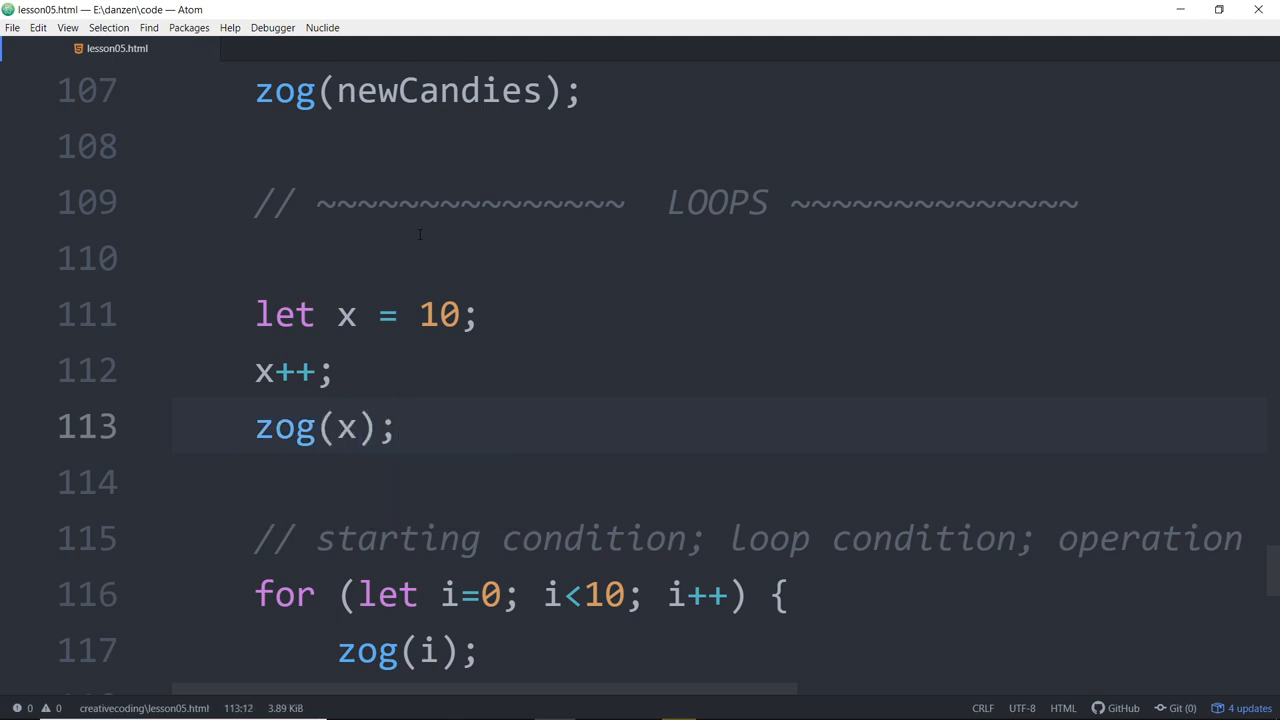
Step: Wrap the x++ line in a zog call so it reads zog(x++);
double_click(440, 314)
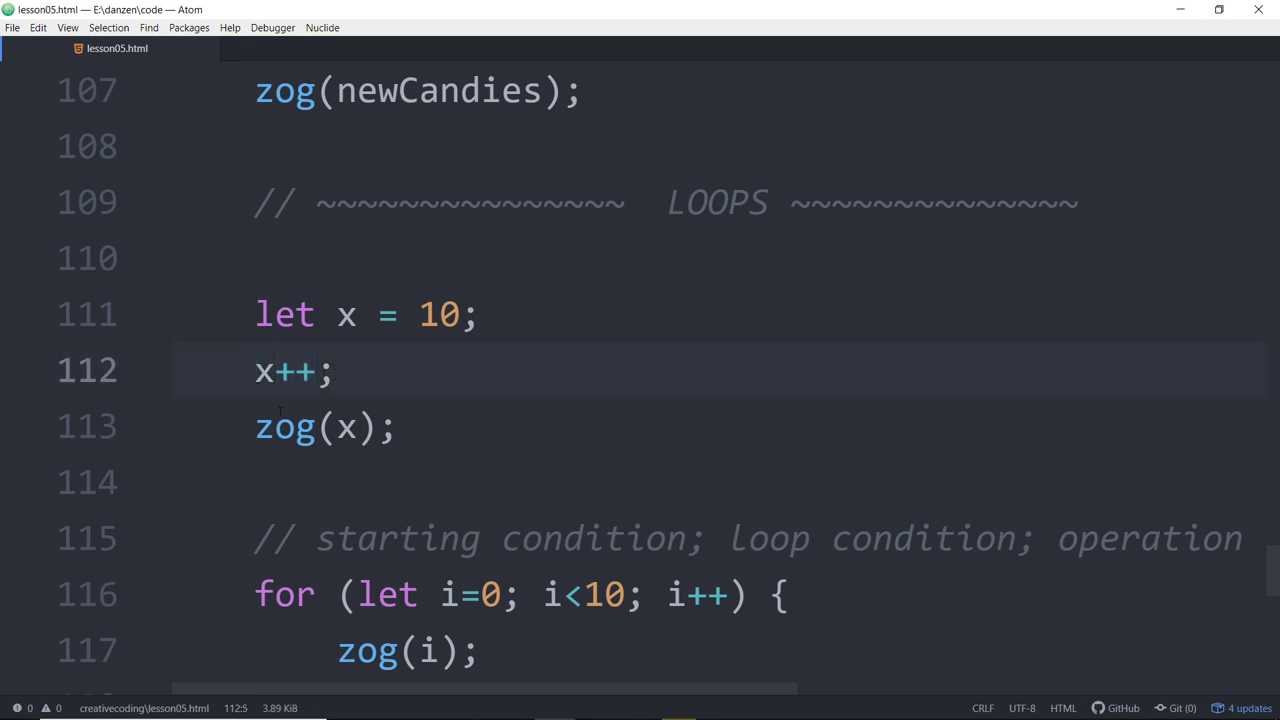
type("zog(")
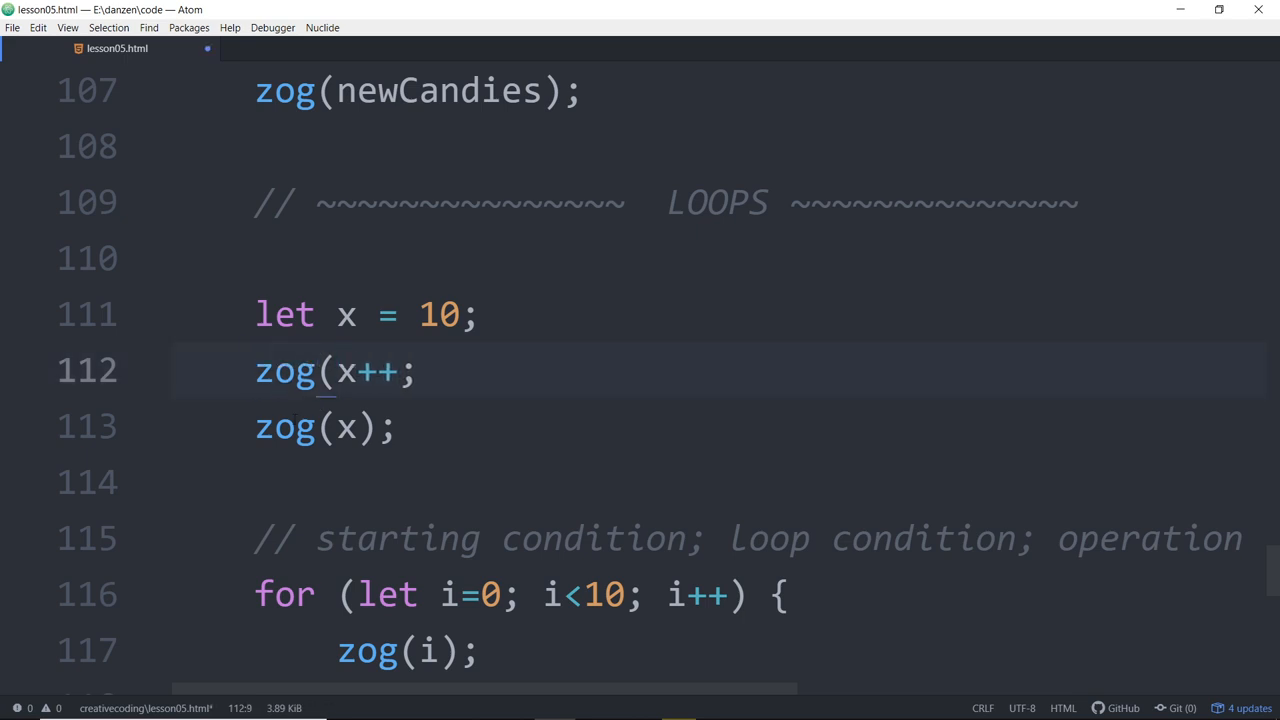
type(")")
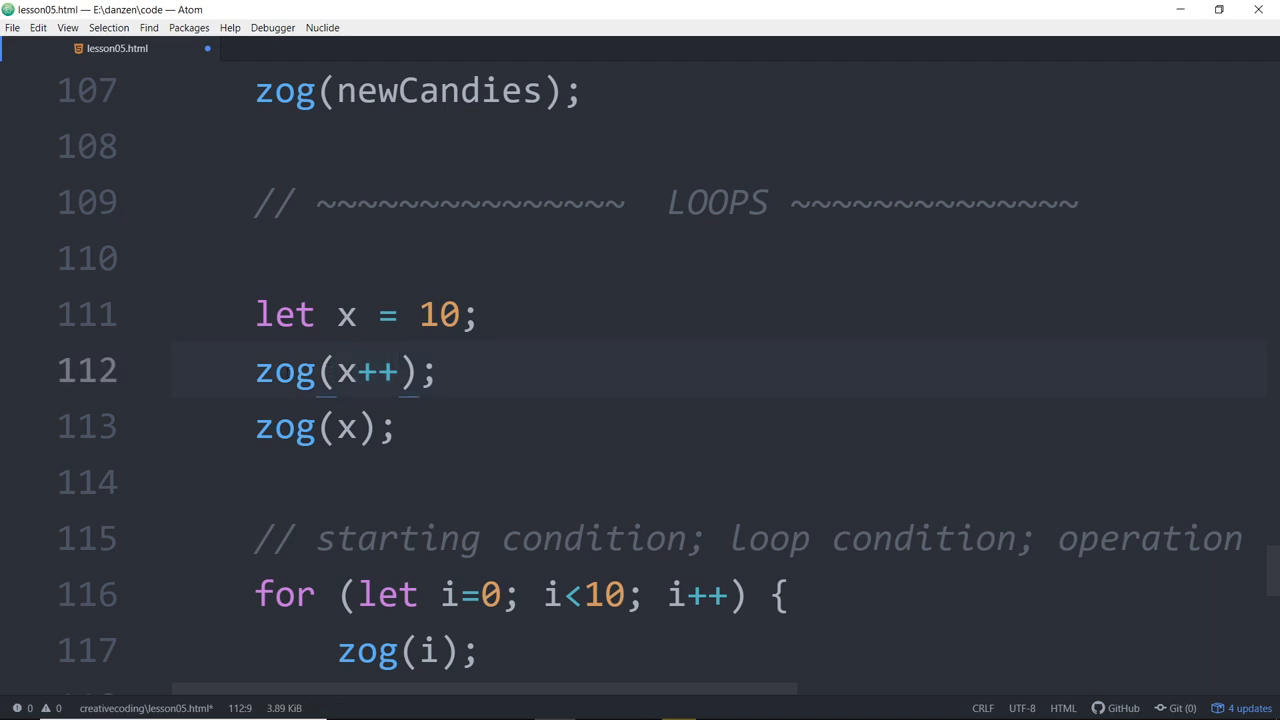
left_click(340, 371)
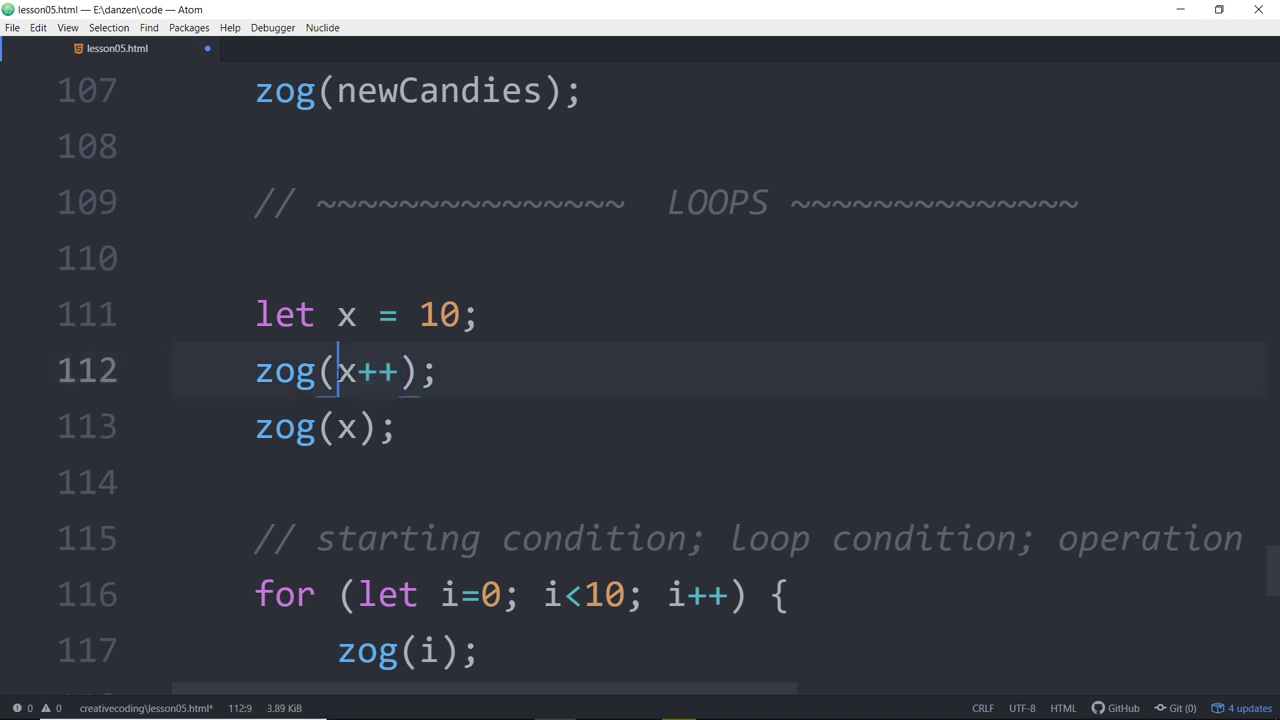
mouse_move(533, 350)
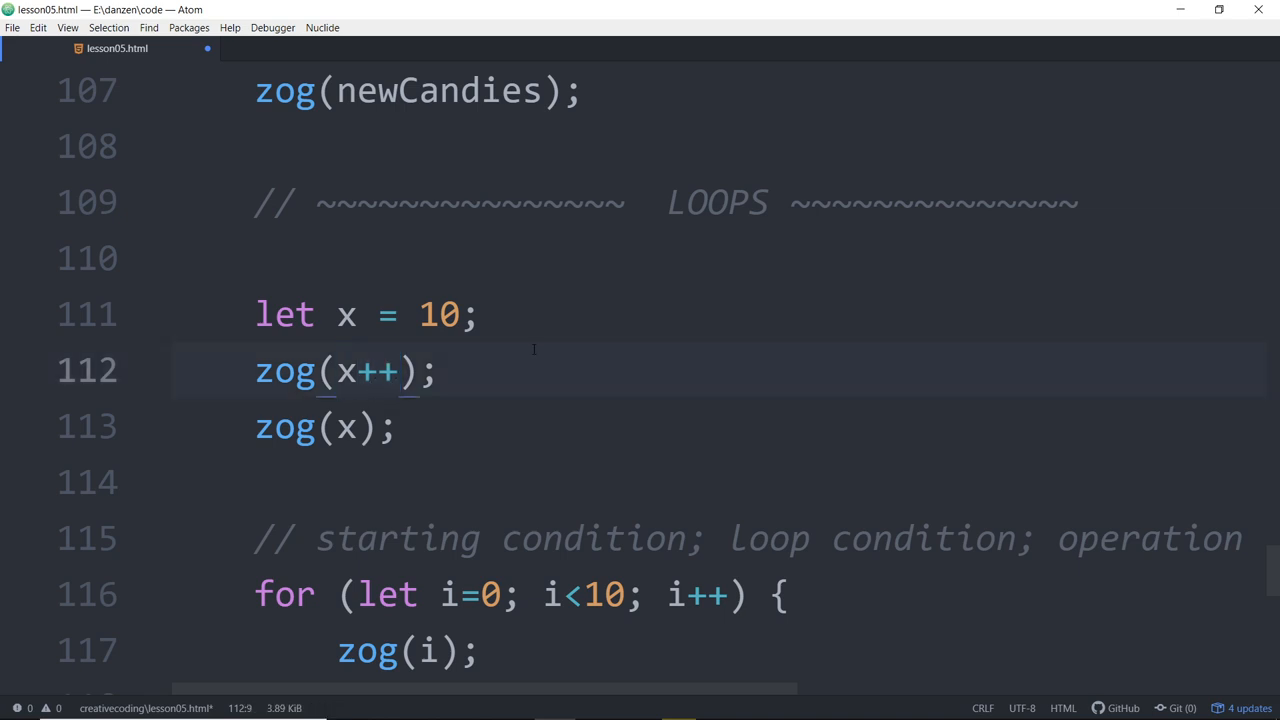
Step: Rewrite the increment line as let y = x++;
type("let")
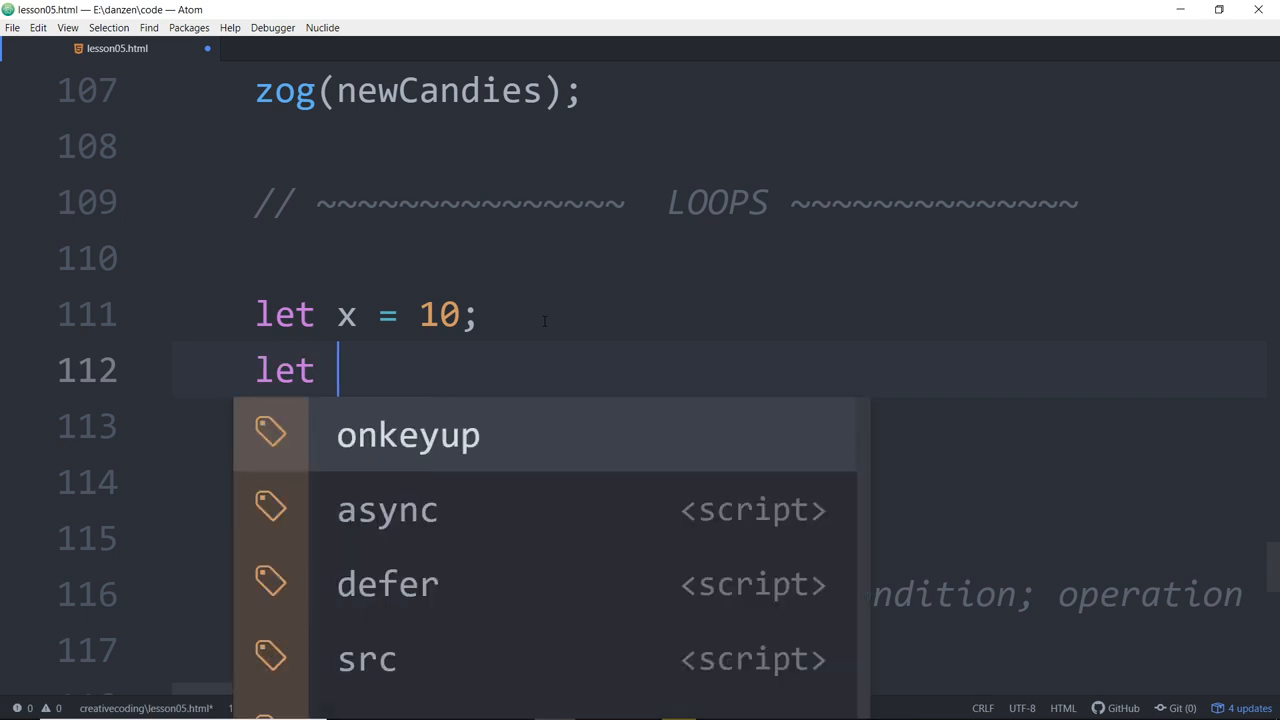
type("y = x+")
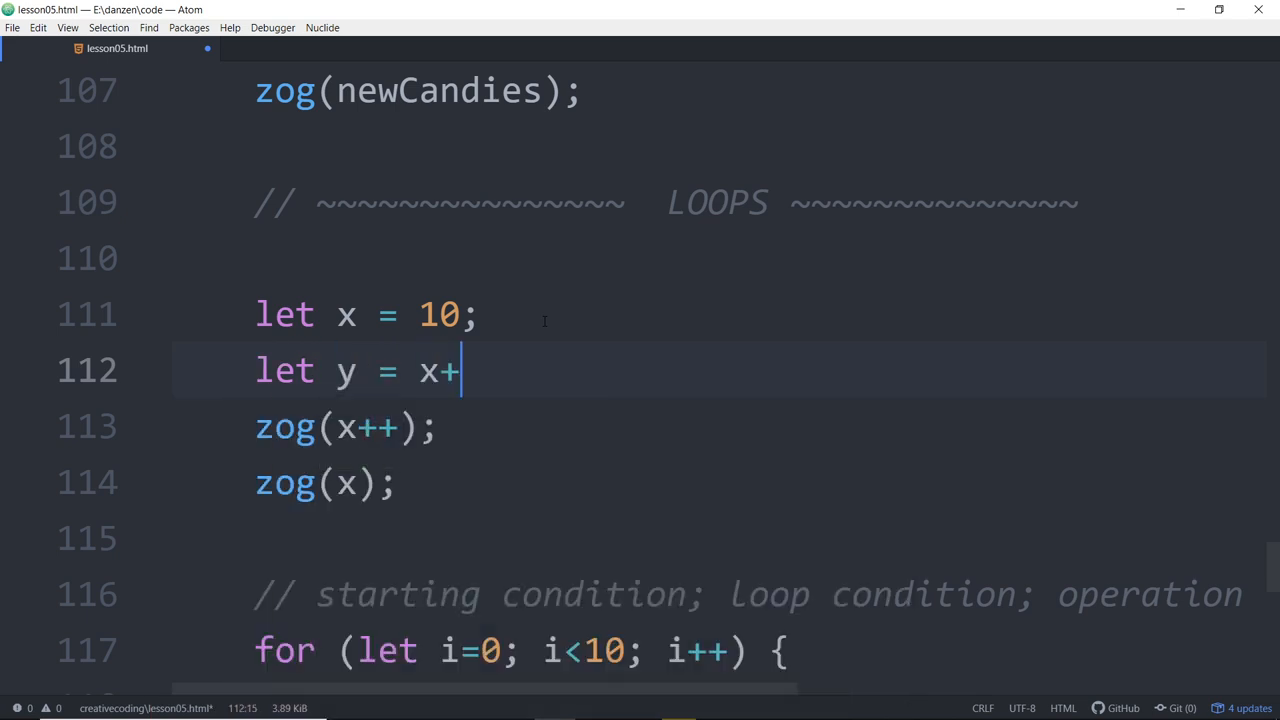
type("+")
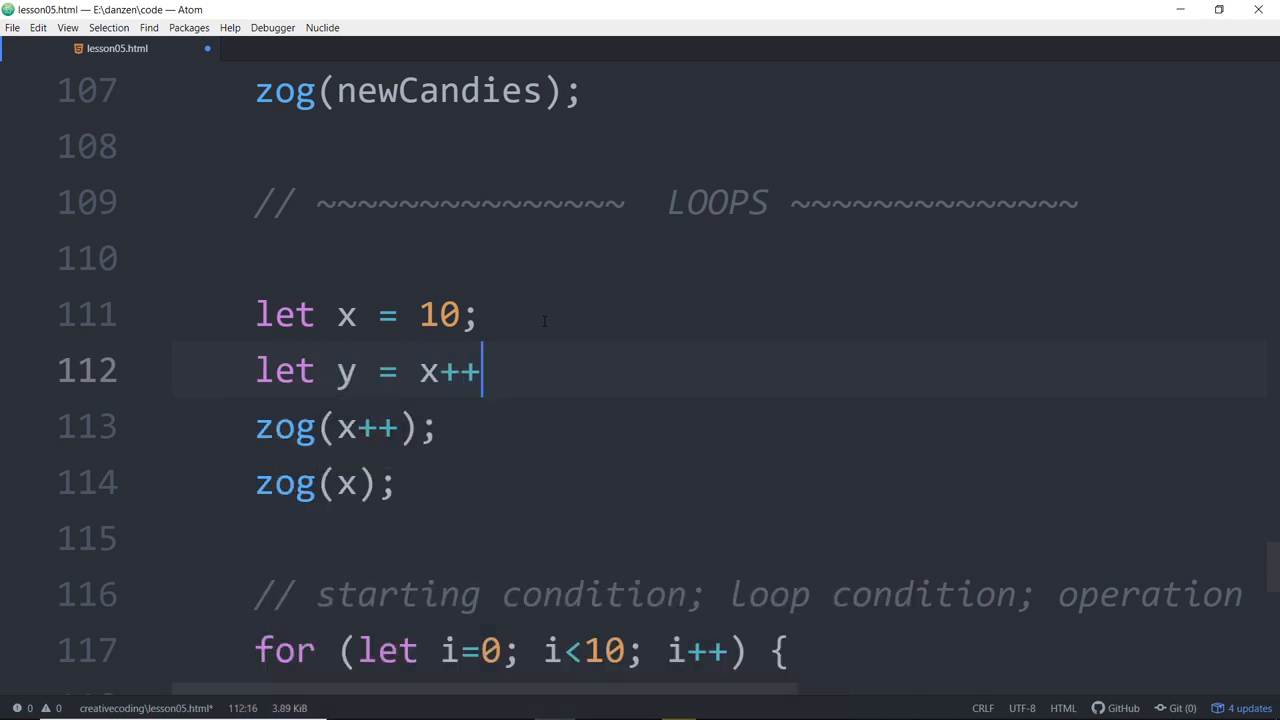
type(";")
left_click(720, 427)
type("y")
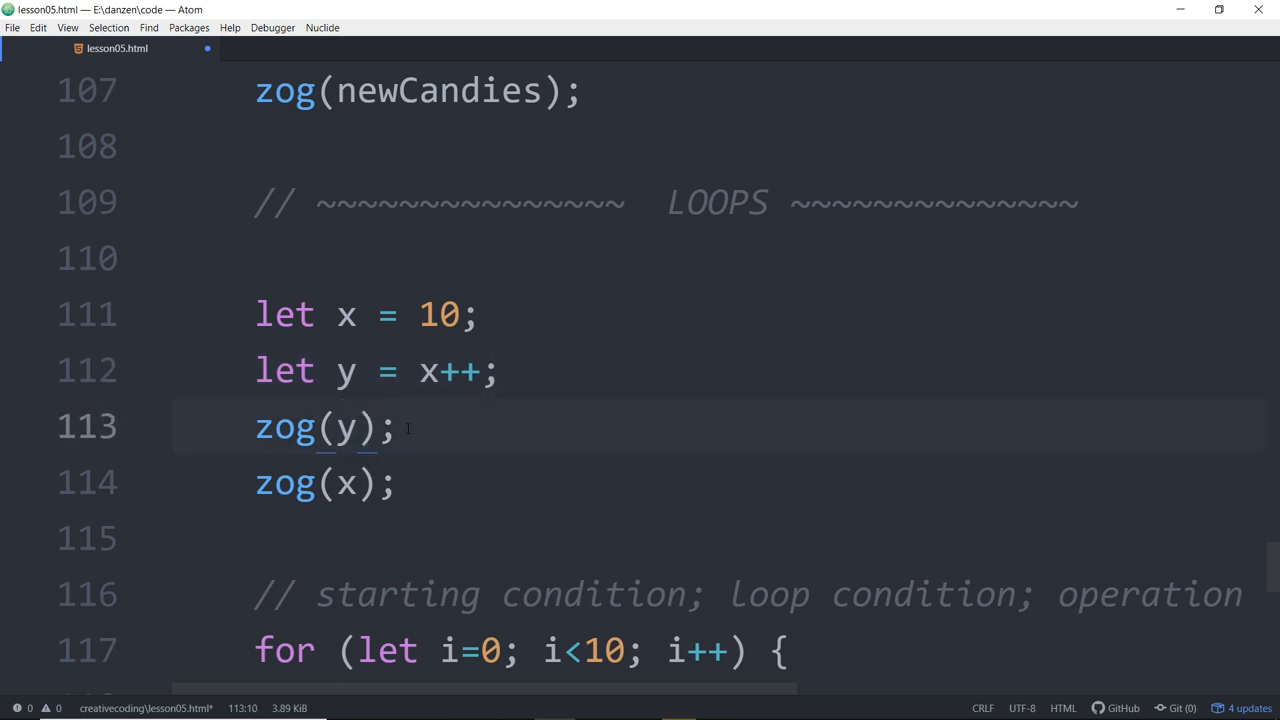
left_click(340, 371)
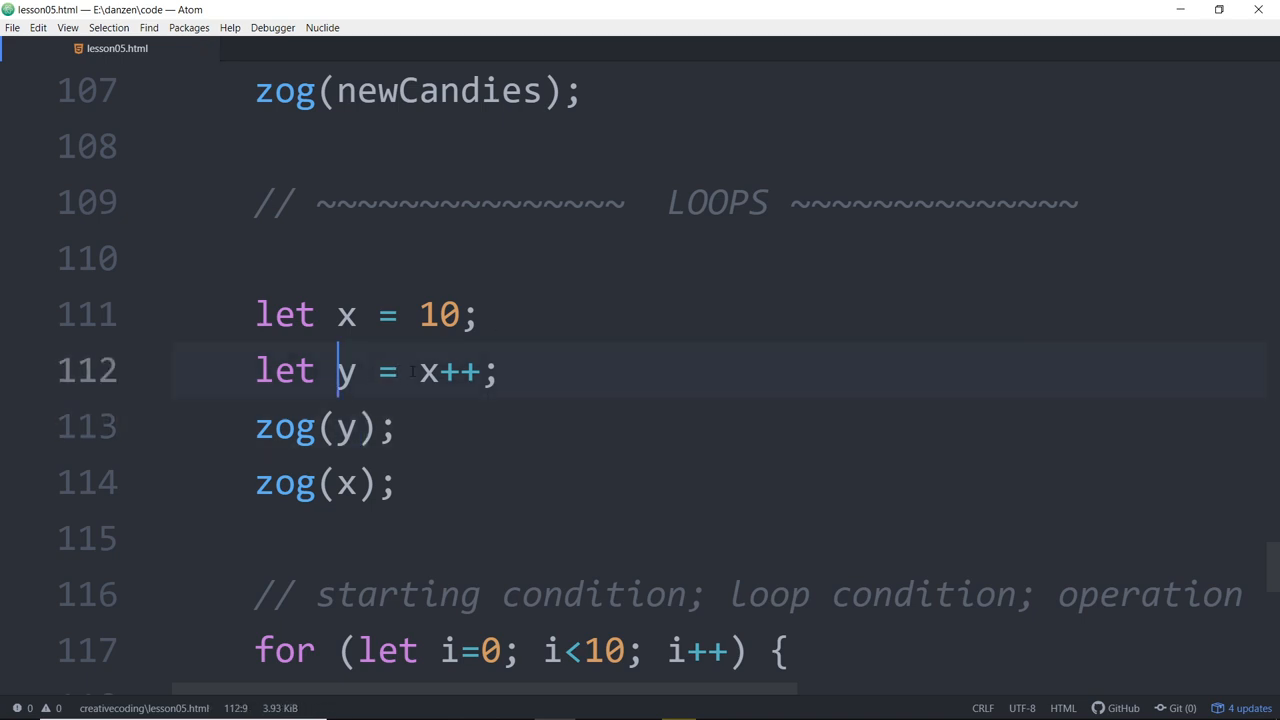
Step: Label the y assignment line with the comment // post assignment increment
double_click(438, 314)
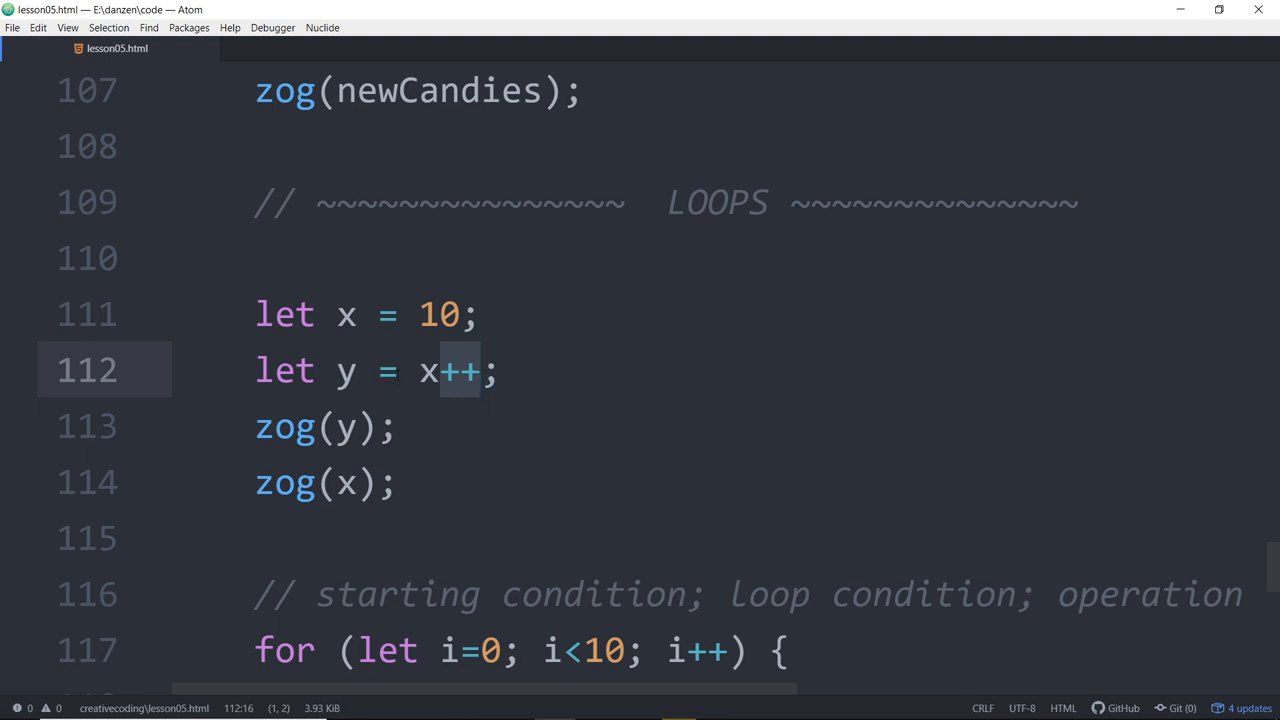
left_click(522, 371)
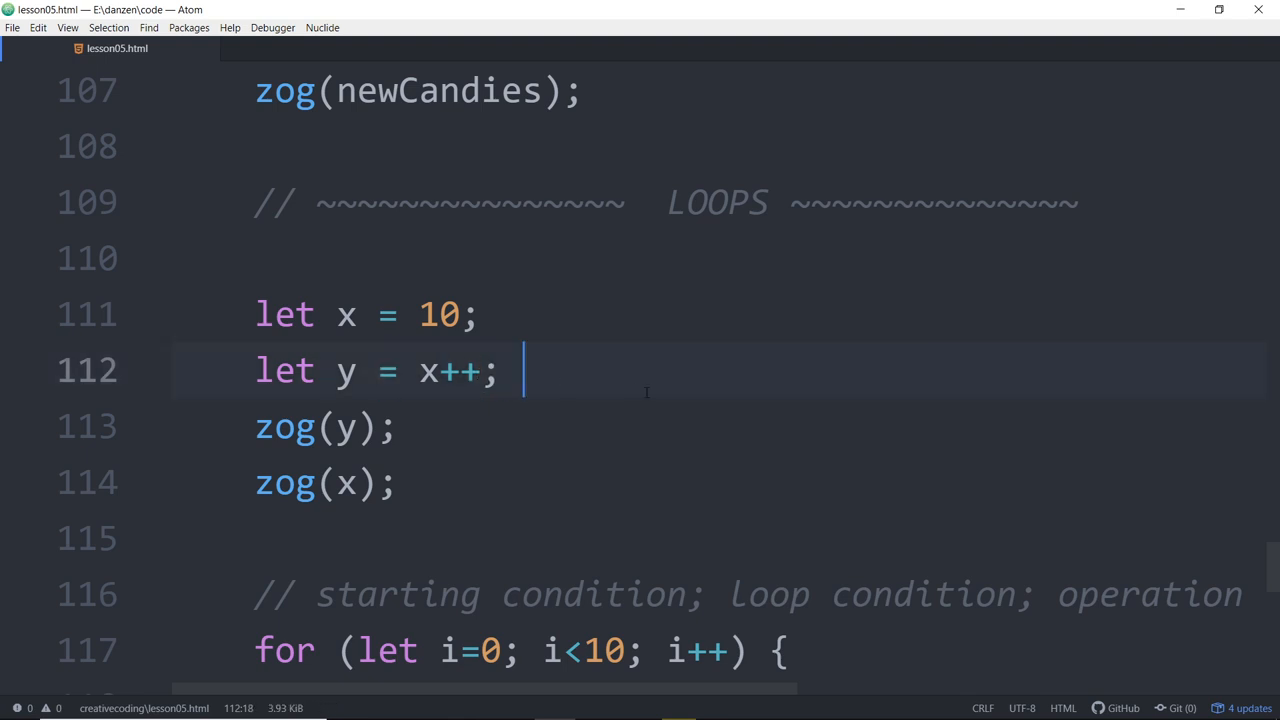
type("// pois")
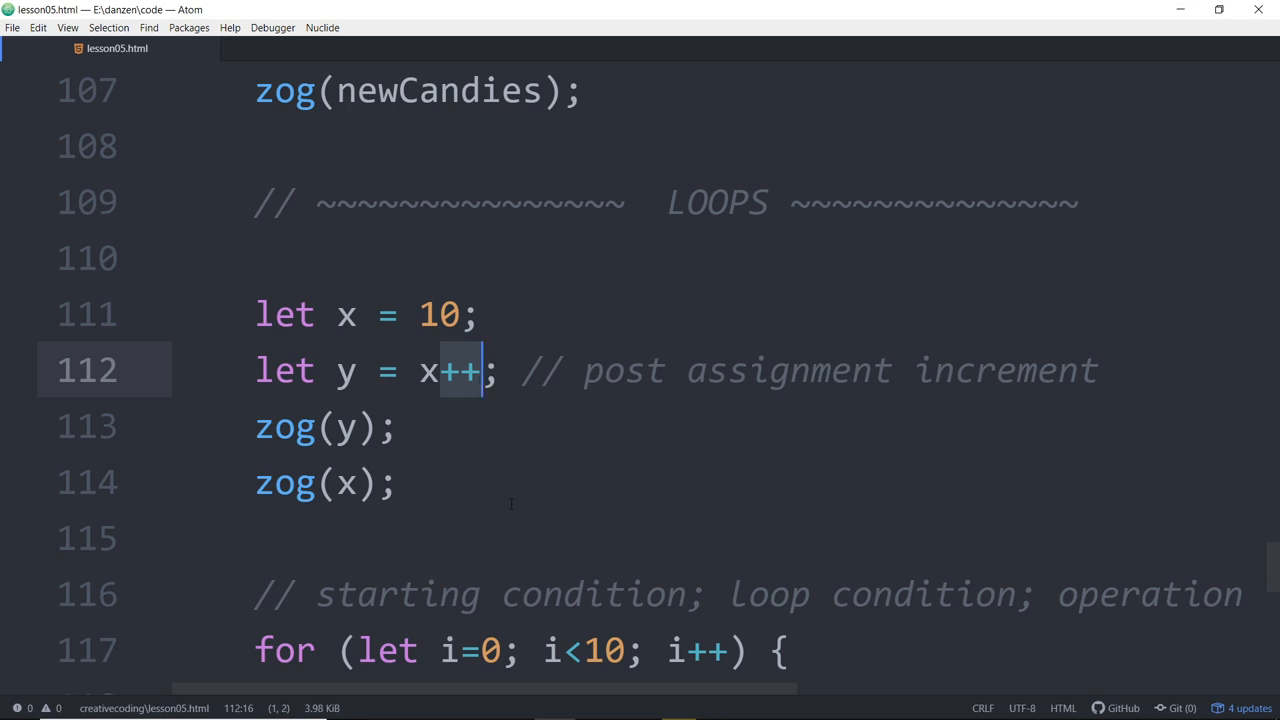
mouse_move(412, 512)
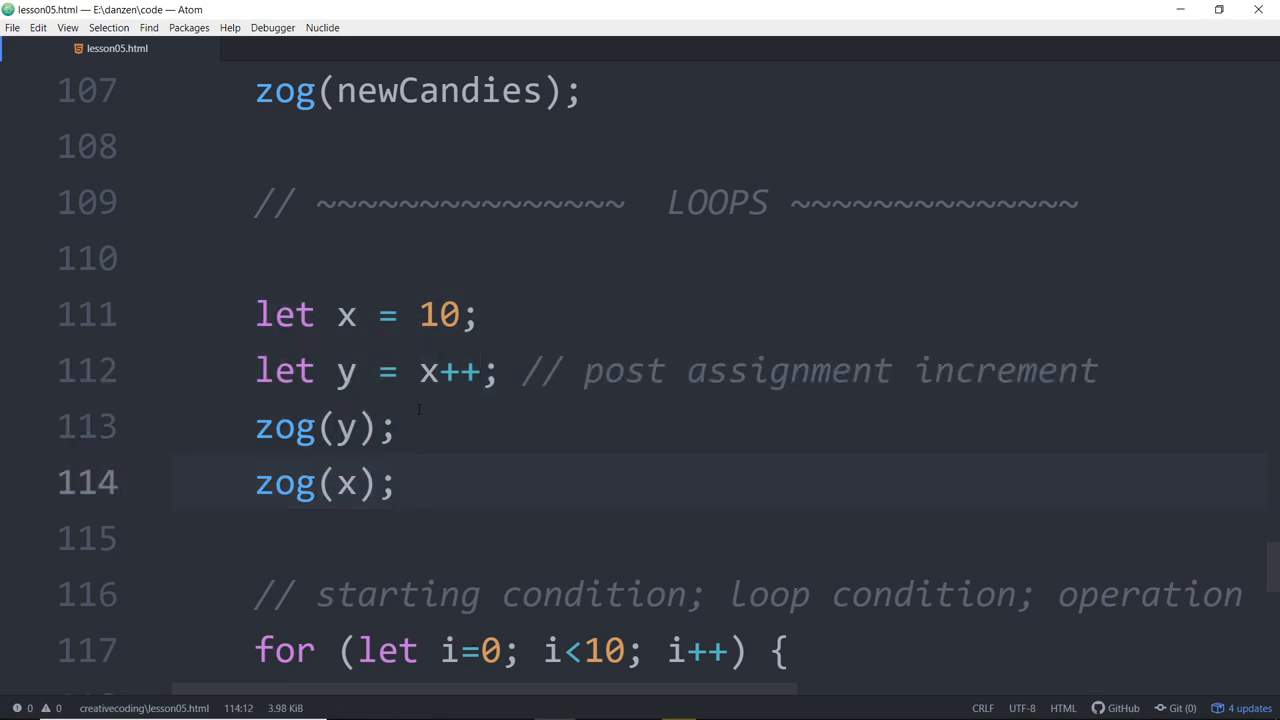
left_click(398, 483)
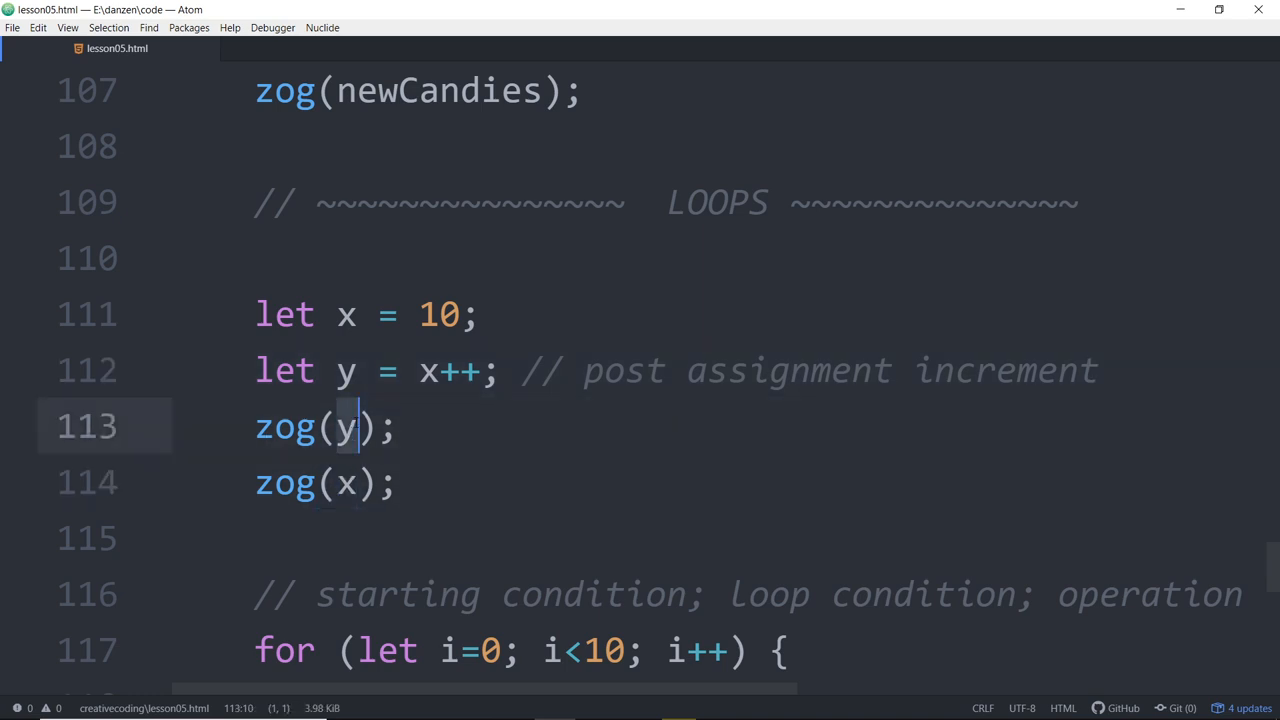
left_click(458, 370)
type("re")
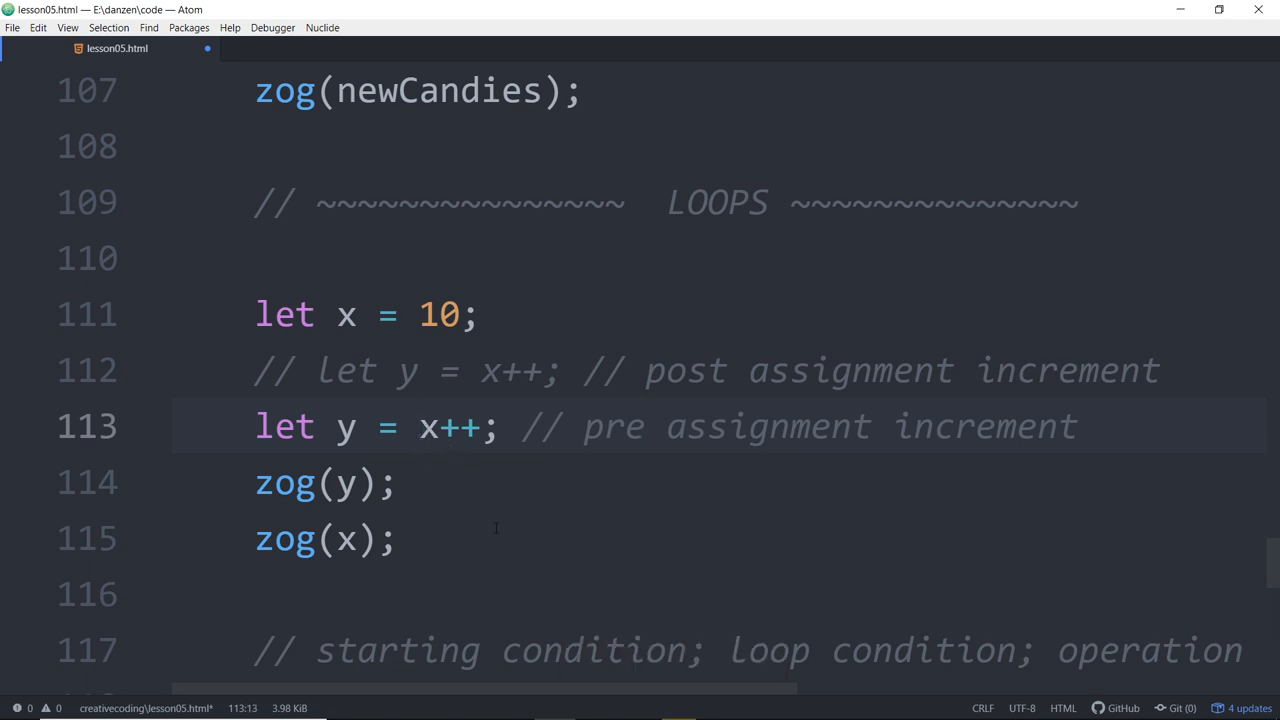
Step: Change the copied line to let y = ++x and check the logged values in Firefox
type("++x")
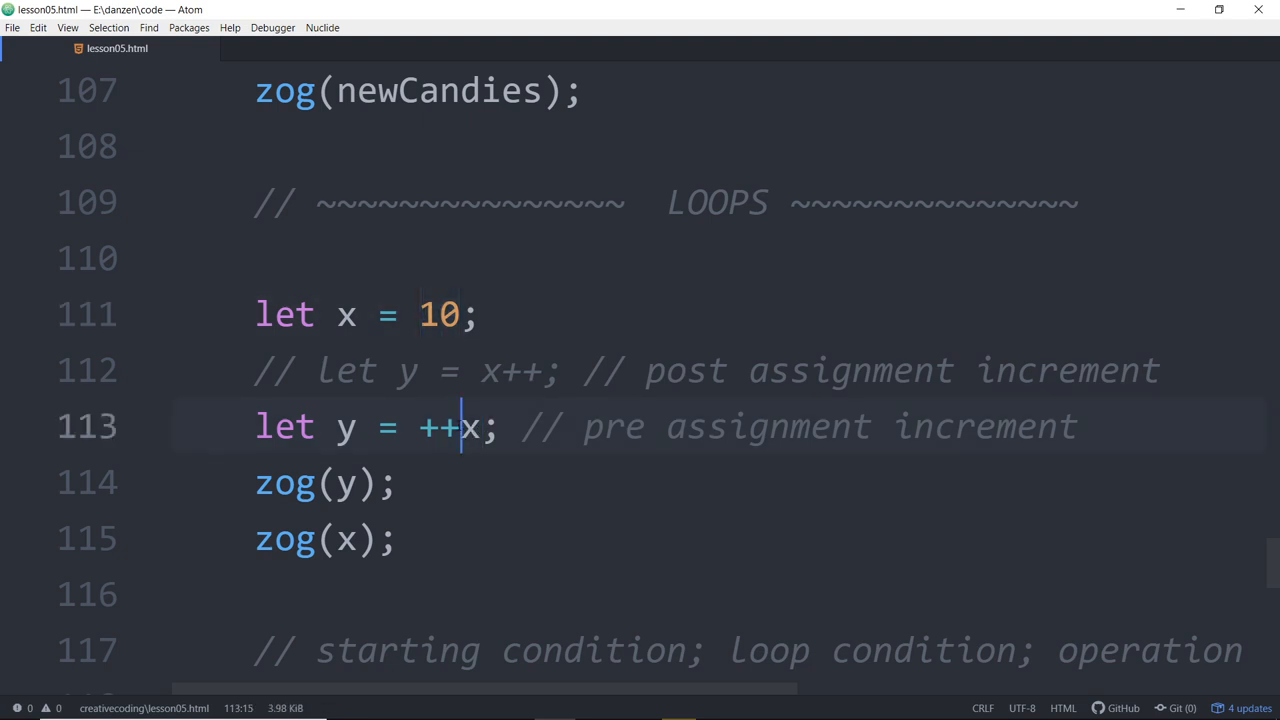
left_click(335, 427)
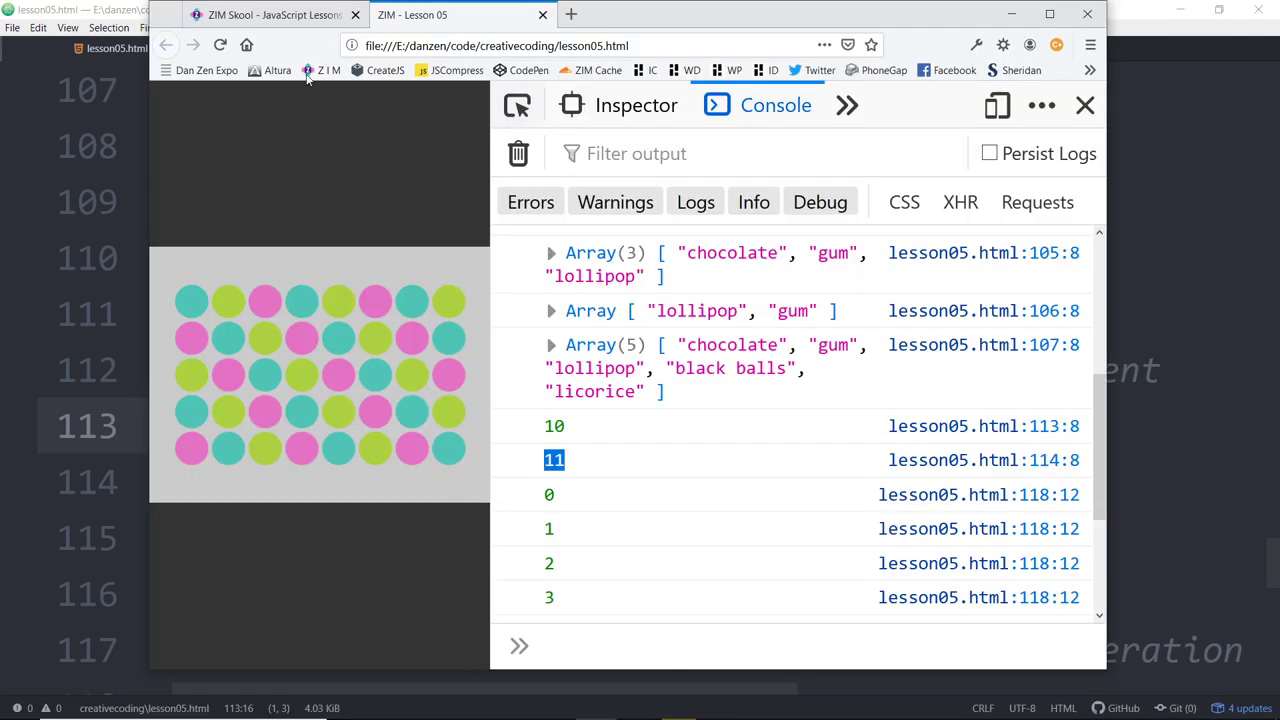
scroll("down", 3)
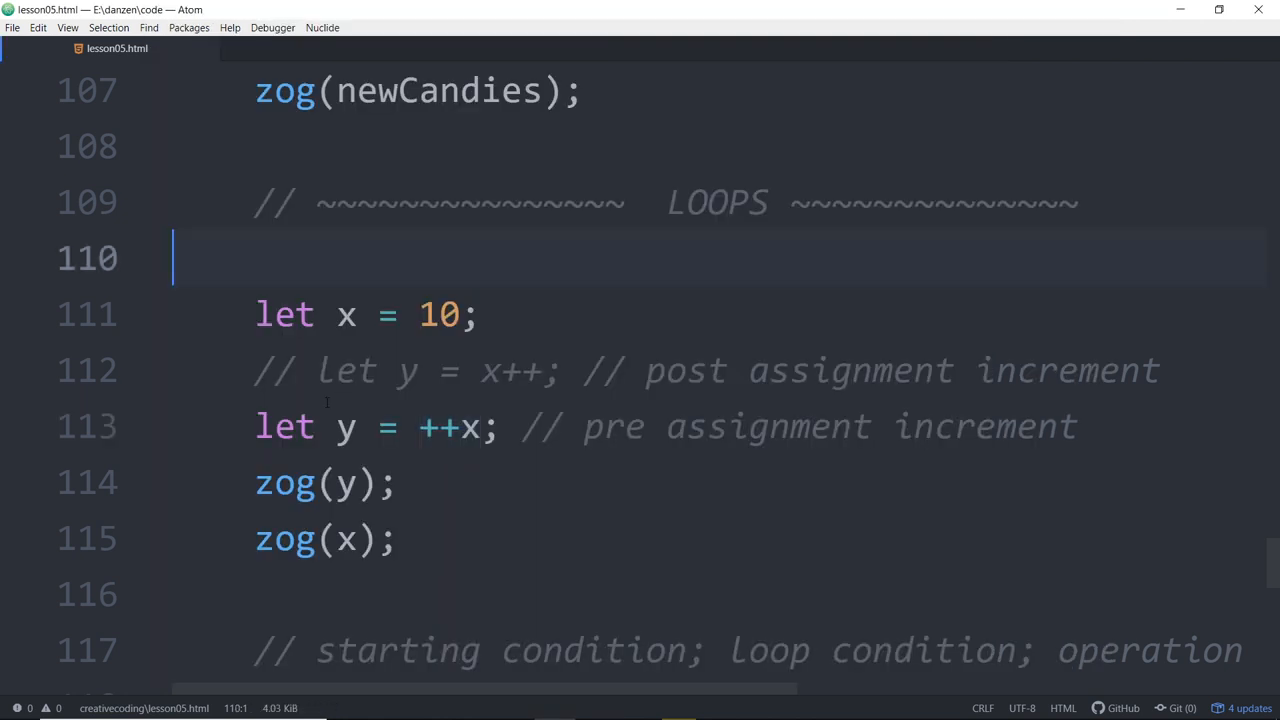
Step: Reactivate let y = x++, comment out let y = ++x, and add space below the logs
scroll("down", 3)
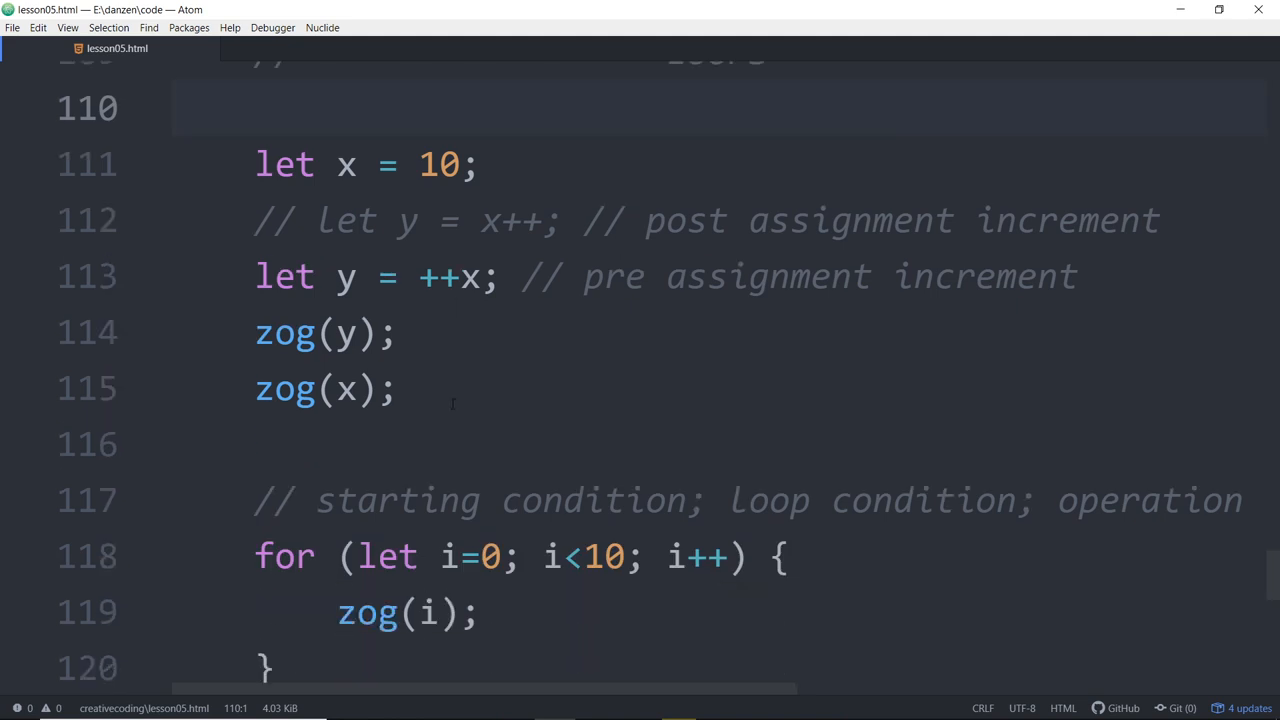
left_click(180, 111)
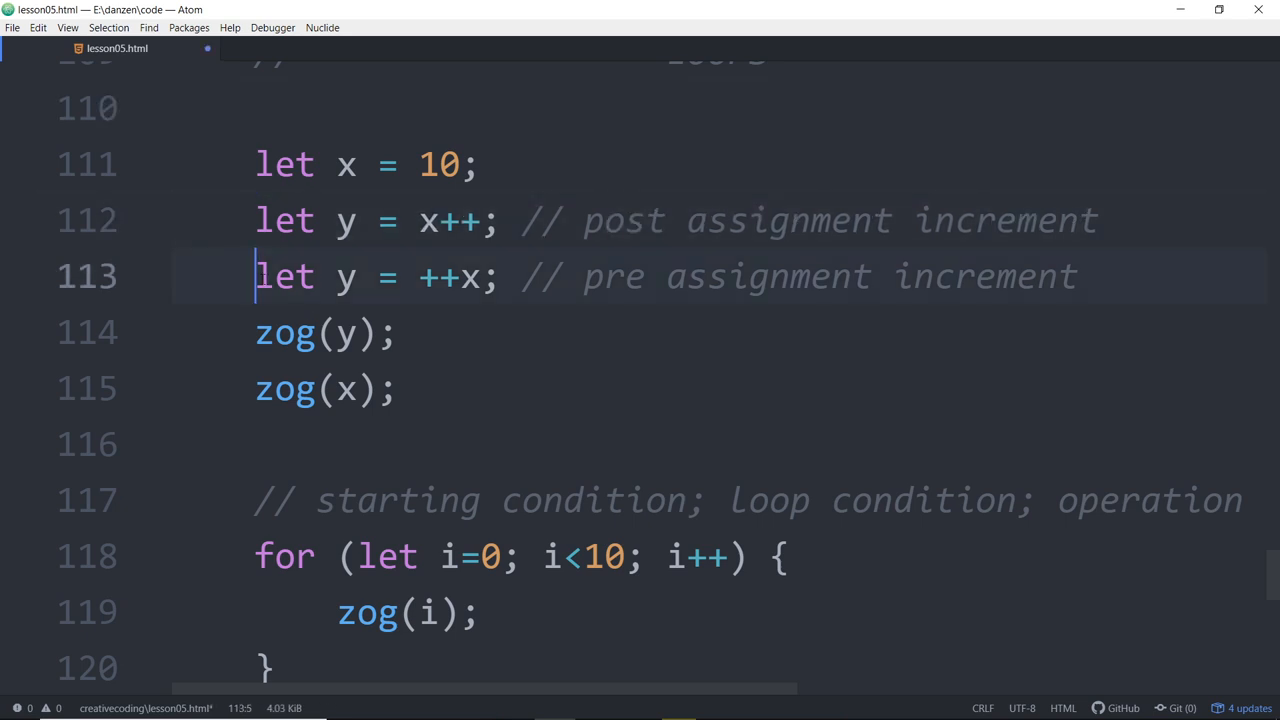
key("ctrl+/")
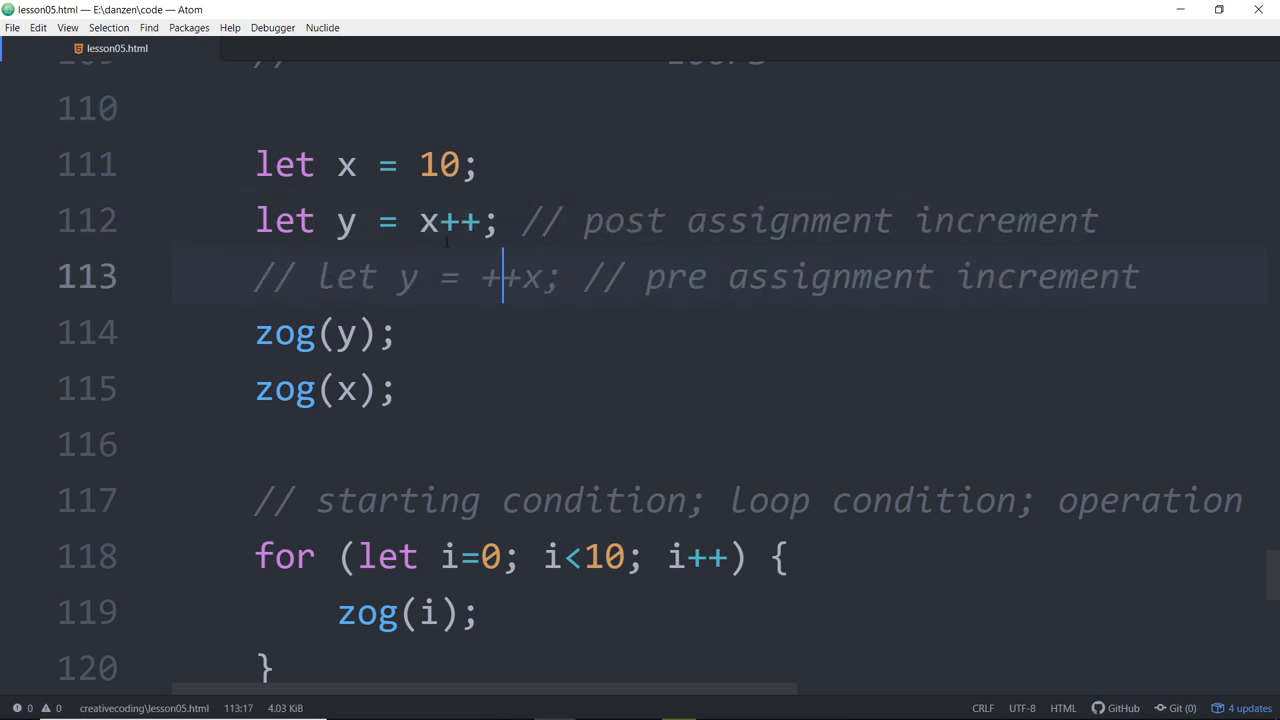
left_click(398, 389)
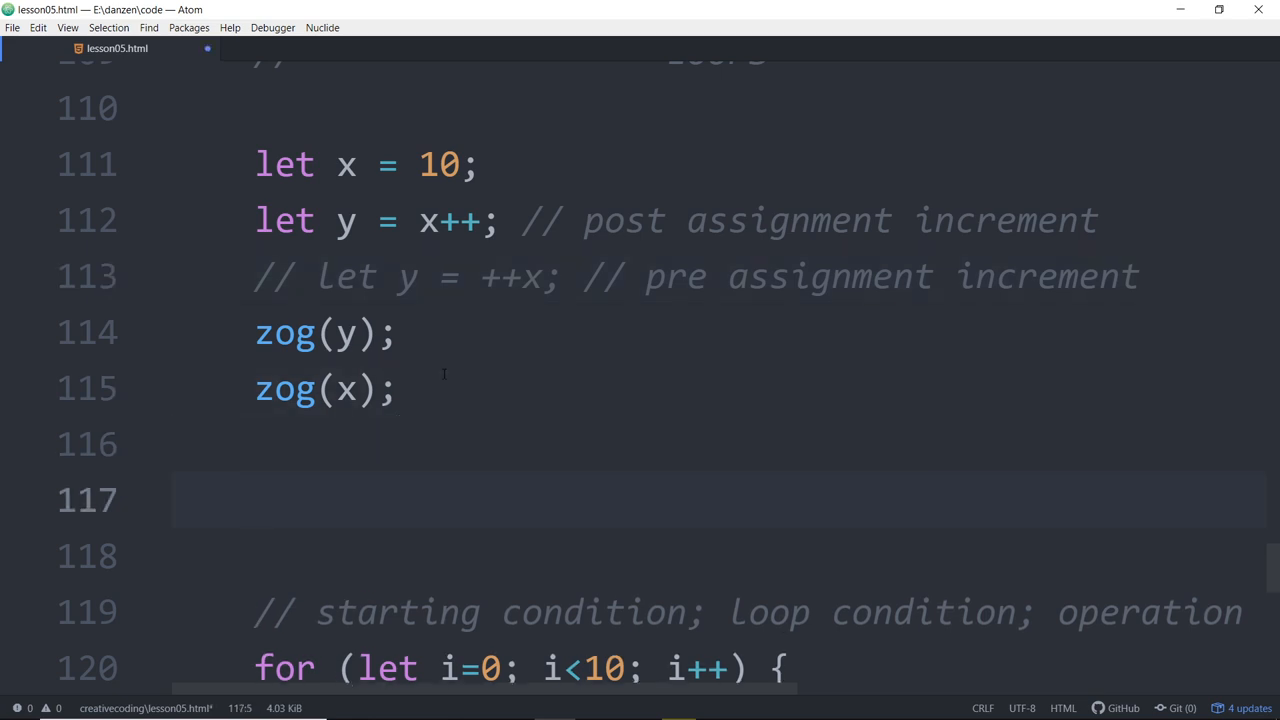
type("x);")
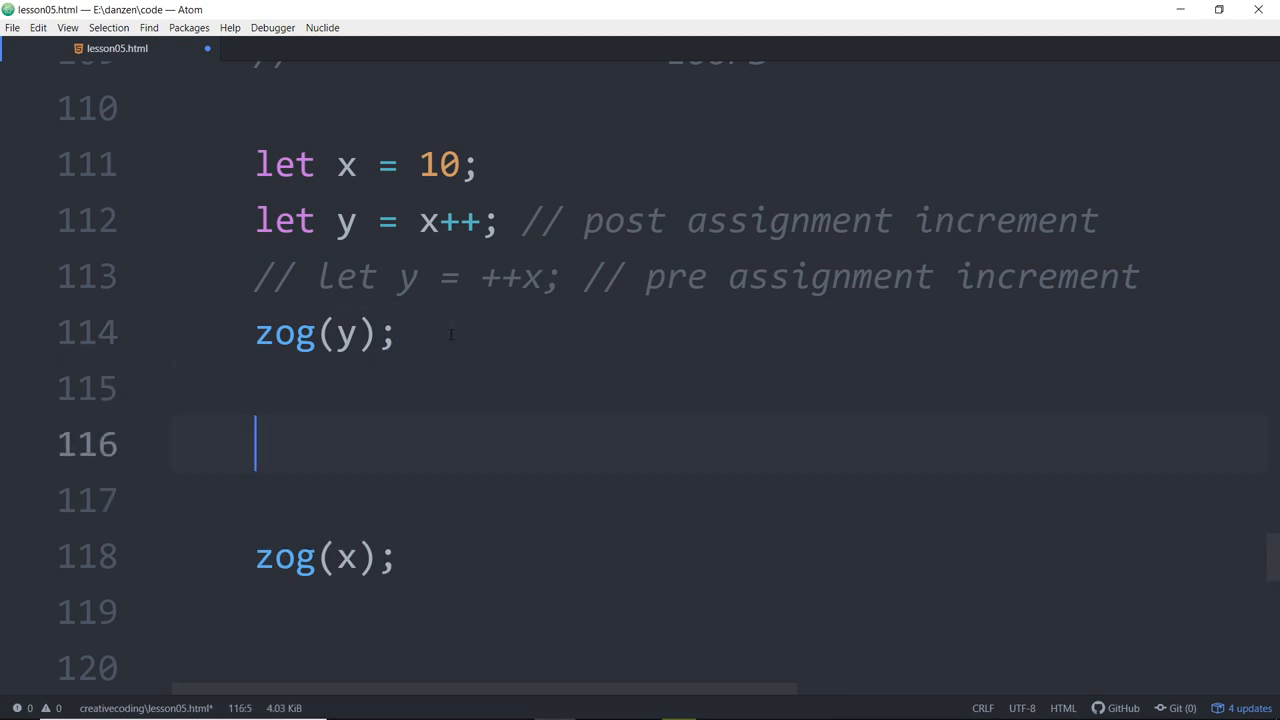
Step: Add x += 20 with an 'adds' comment between zog(y) and zog(x)
type("x+")
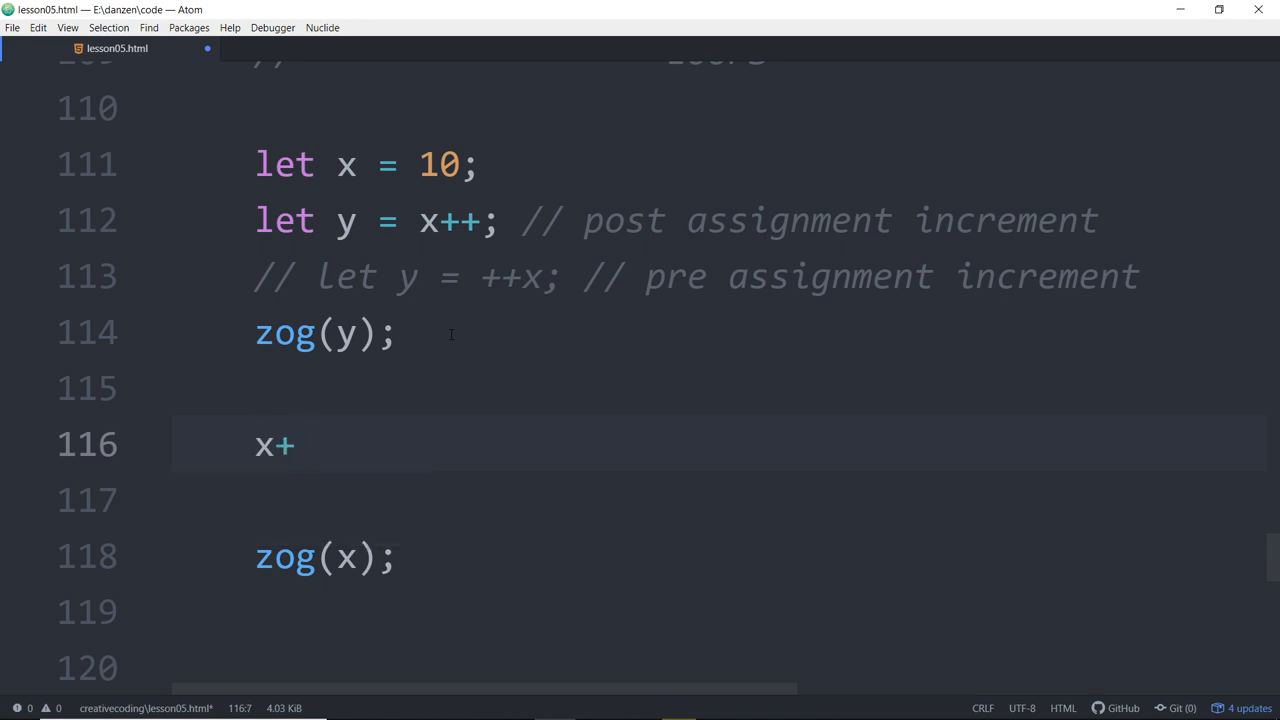
type("=")
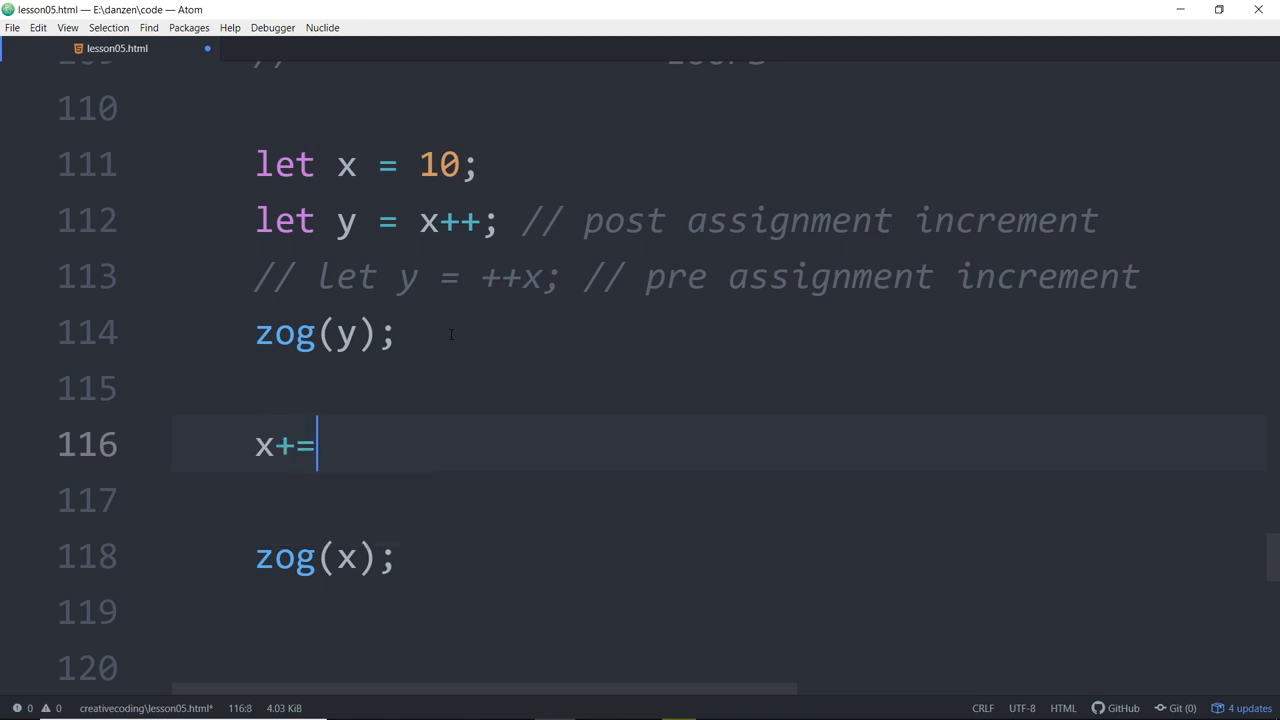
type("2-")
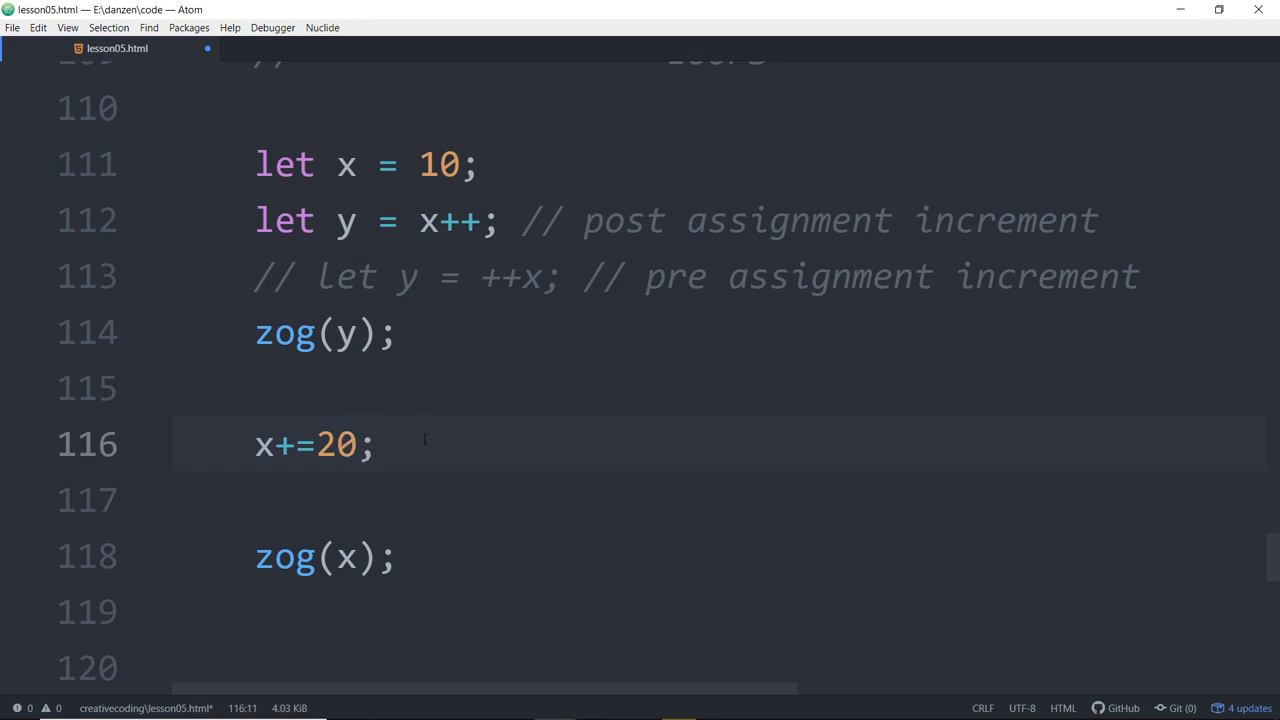
type("// adds 20 to x")
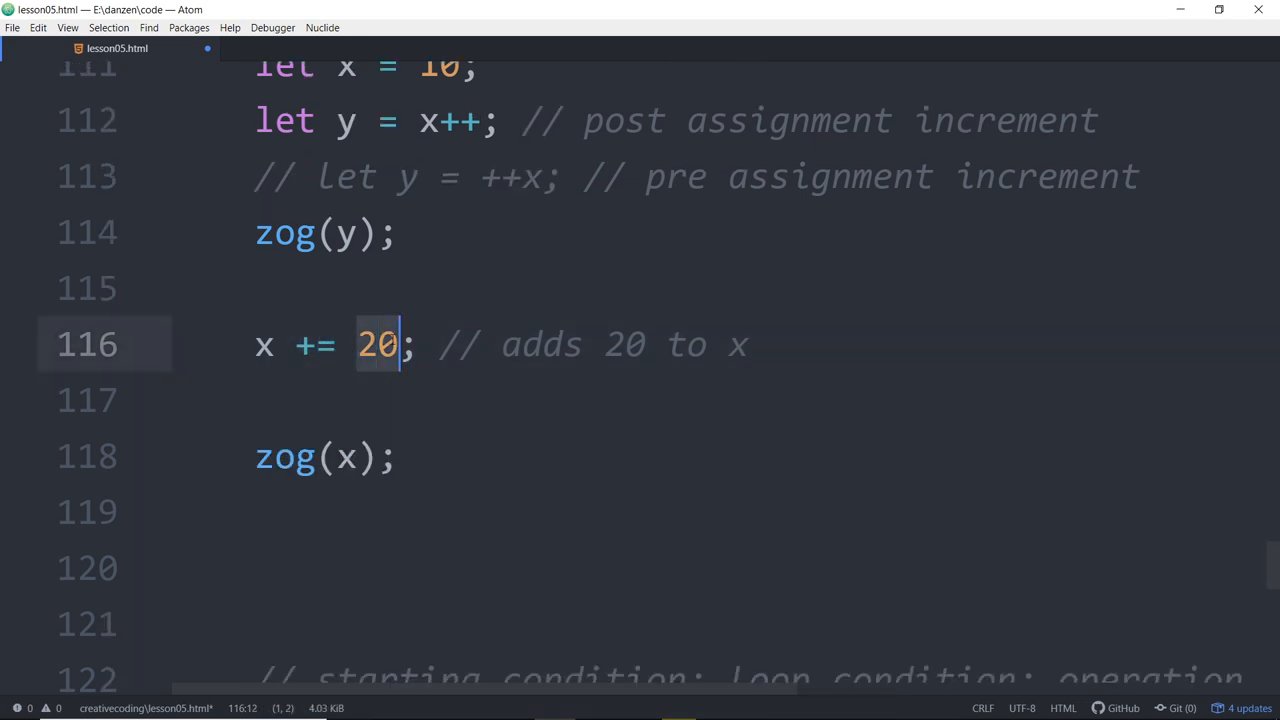
type("1")
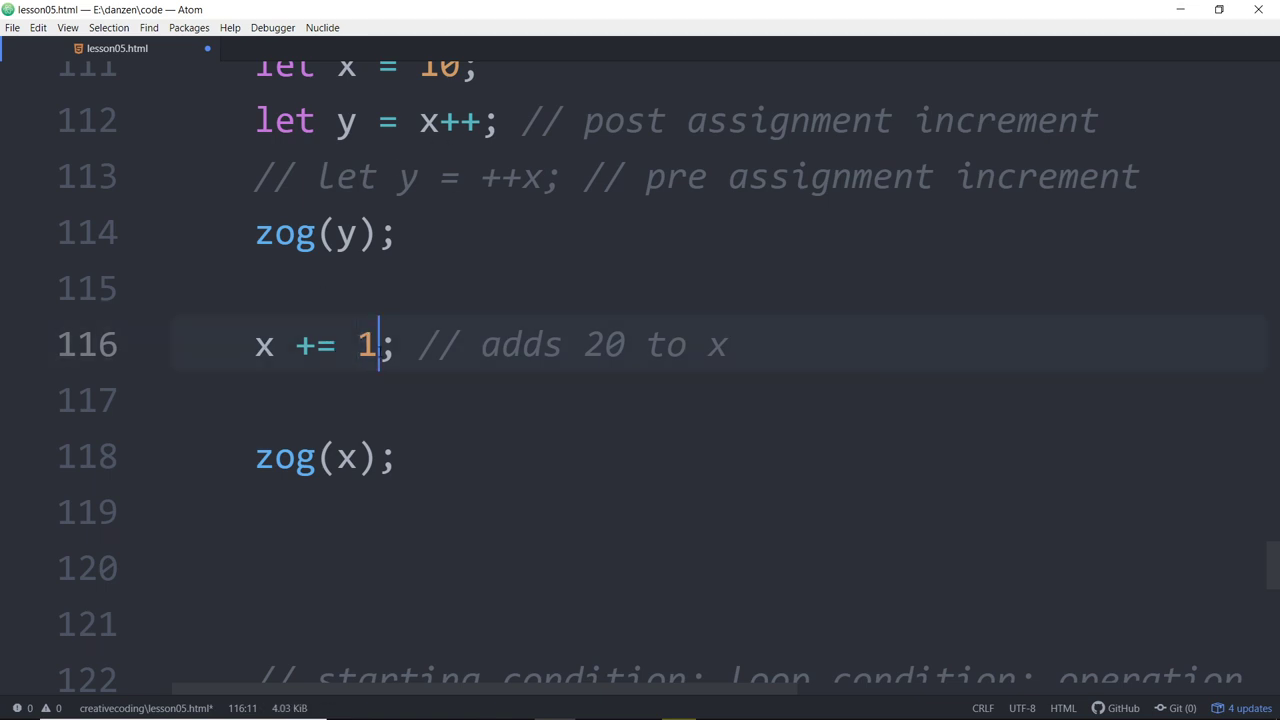
type("0")
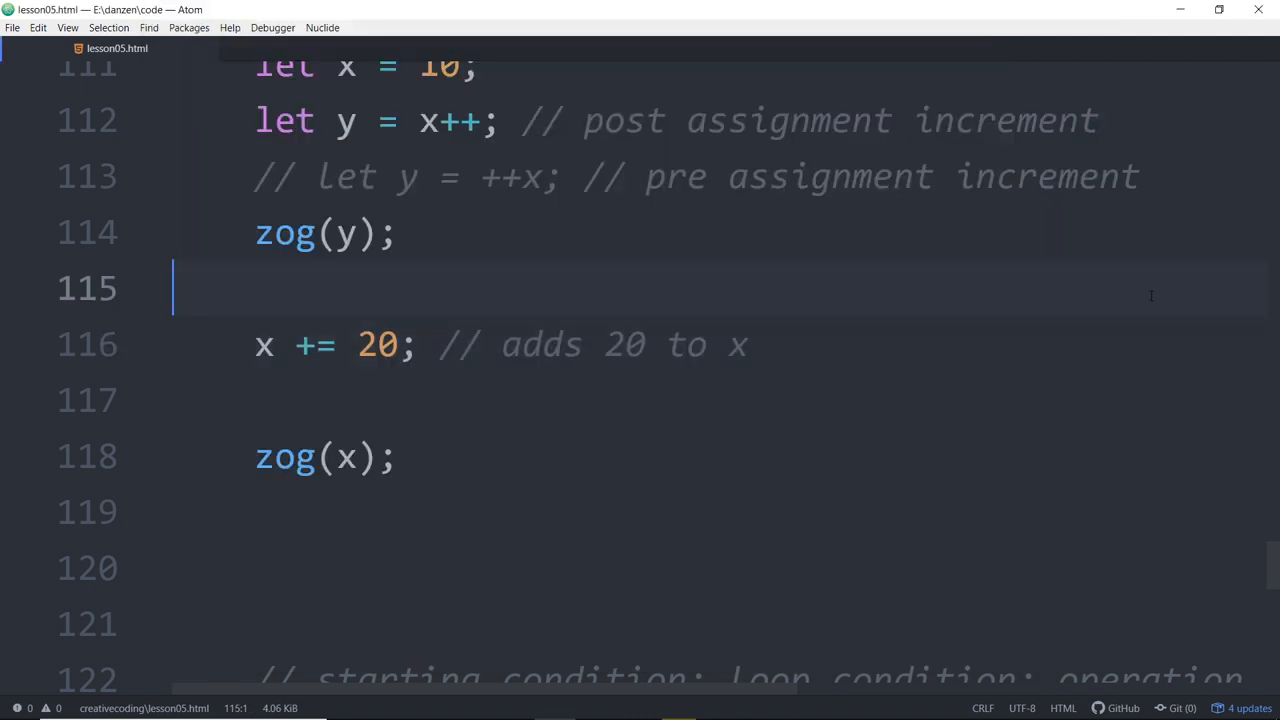
Step: Briefly try /= in place of += on line 115, then revert to +=
left_click(357, 344)
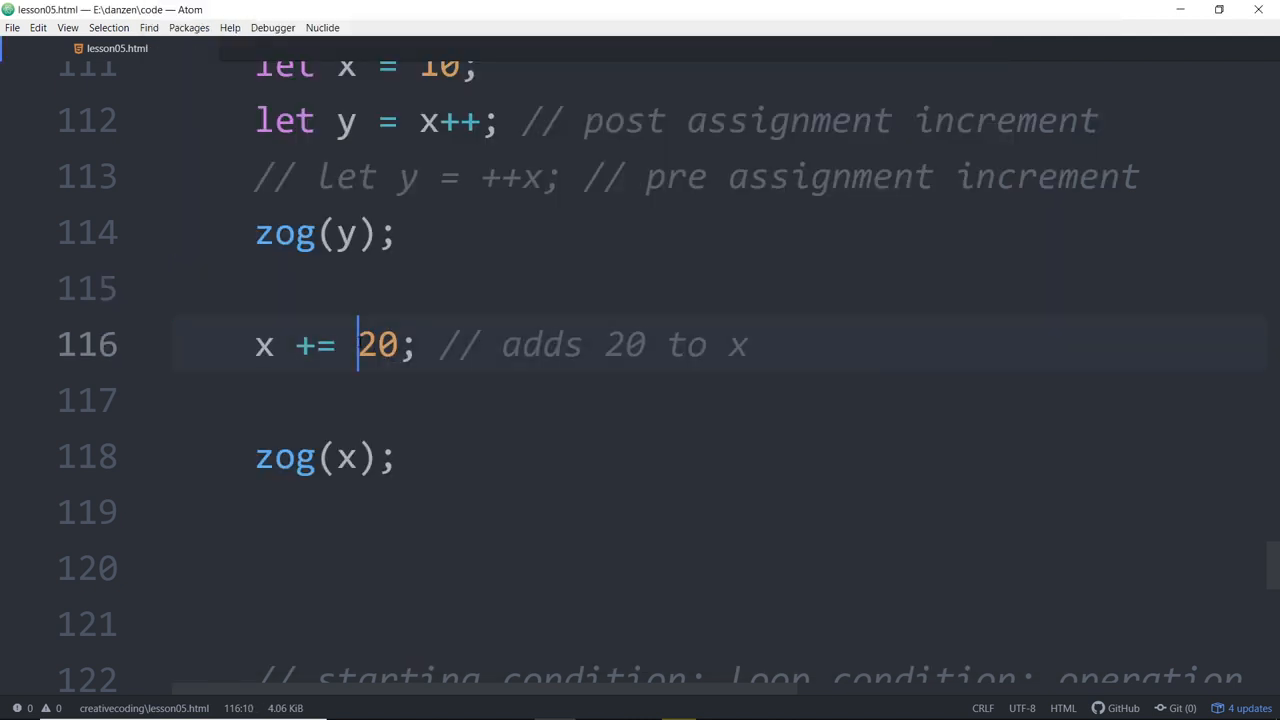
double_click(377, 344)
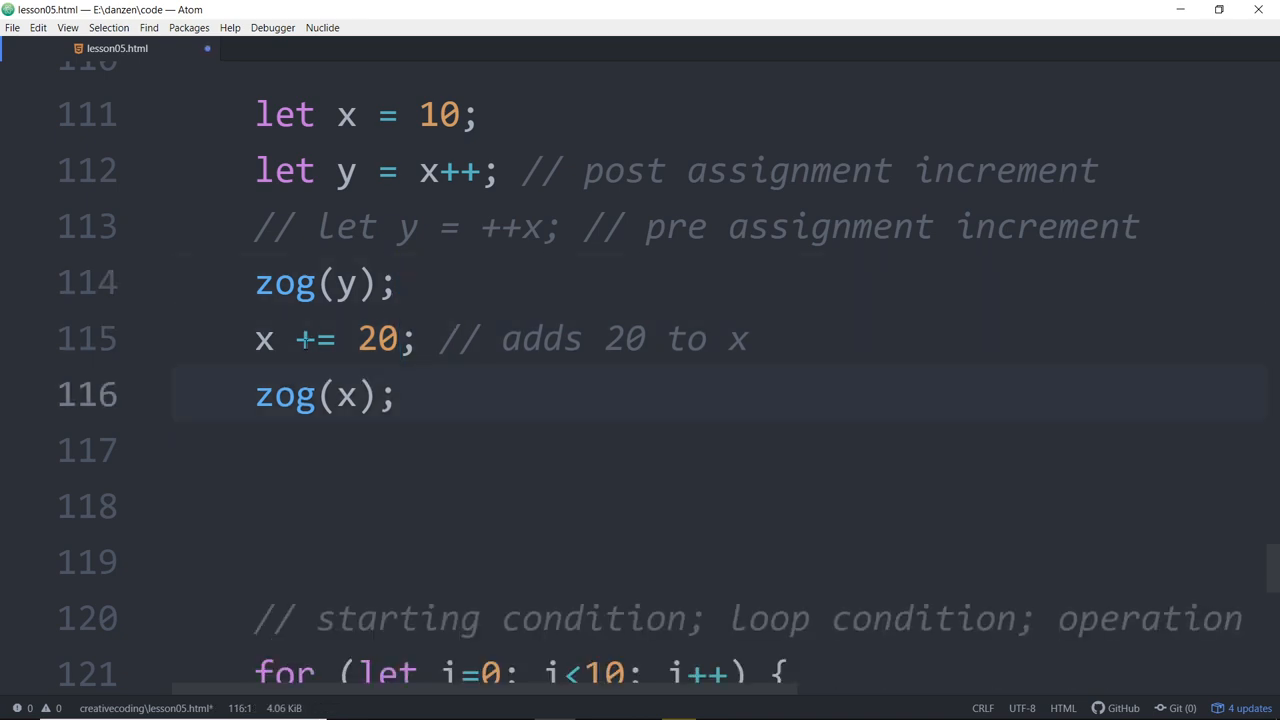
left_click(305, 338)
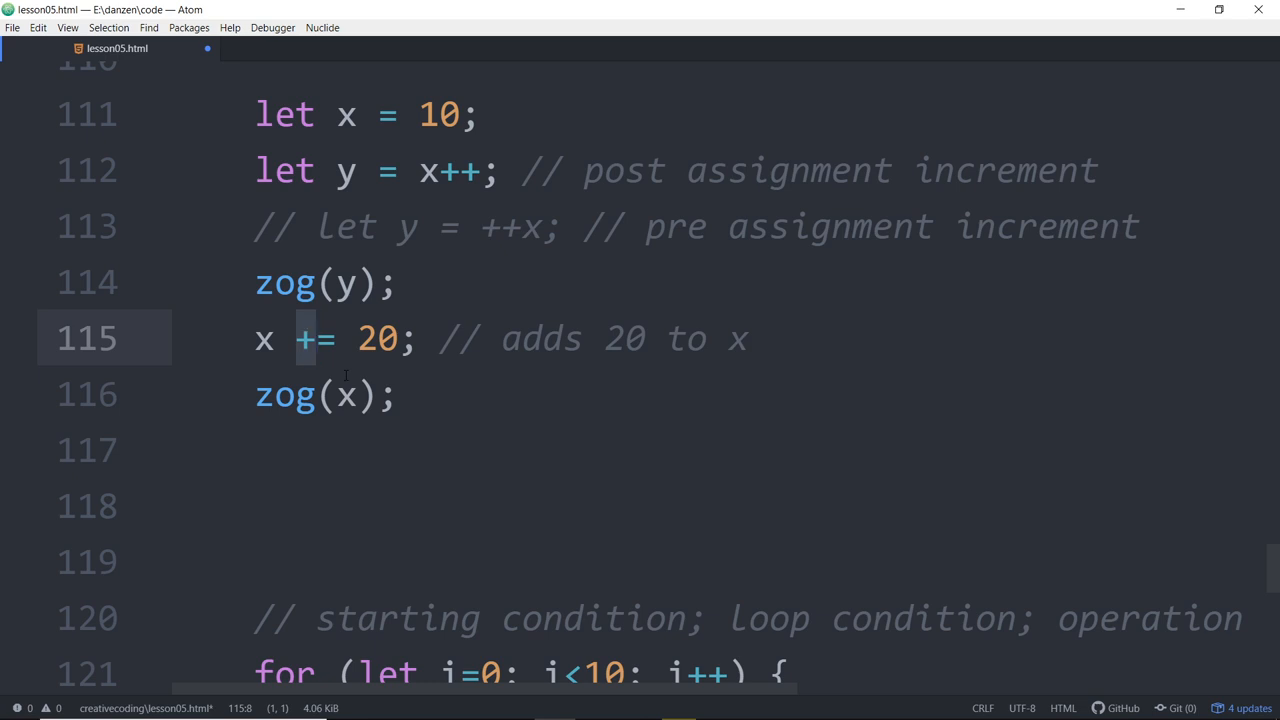
type("/")
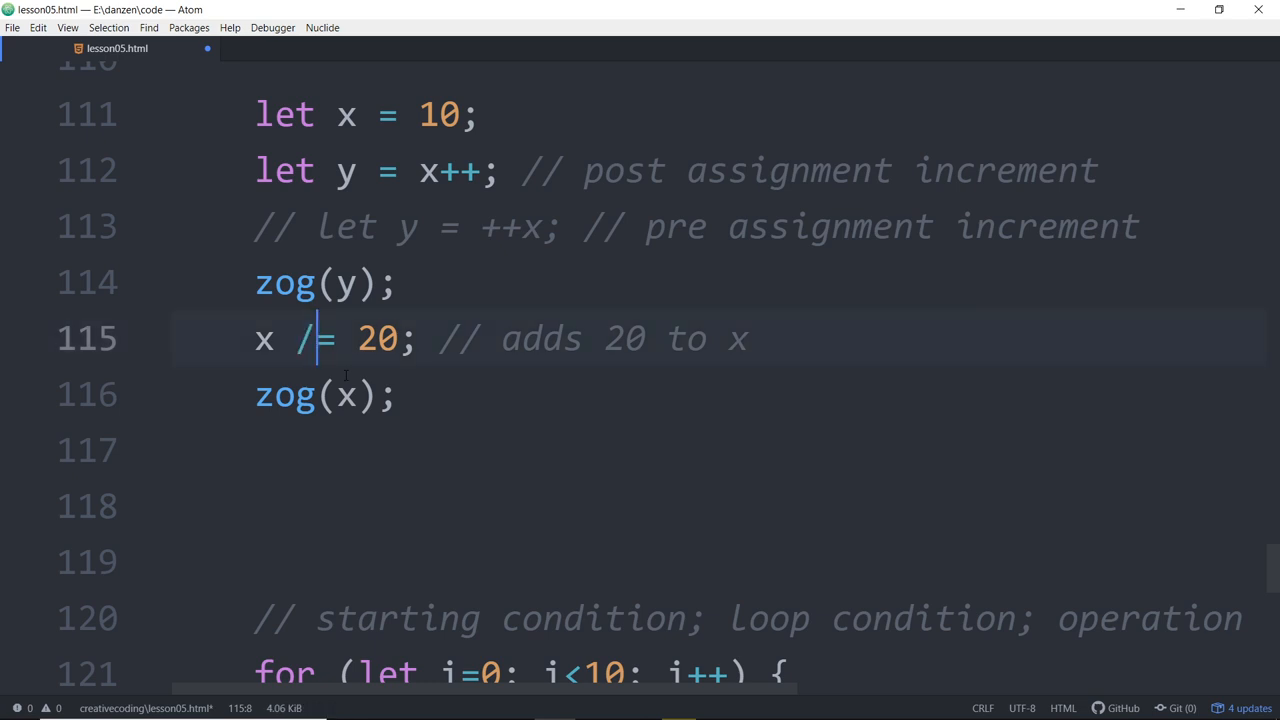
key("Backspace")
type("+")
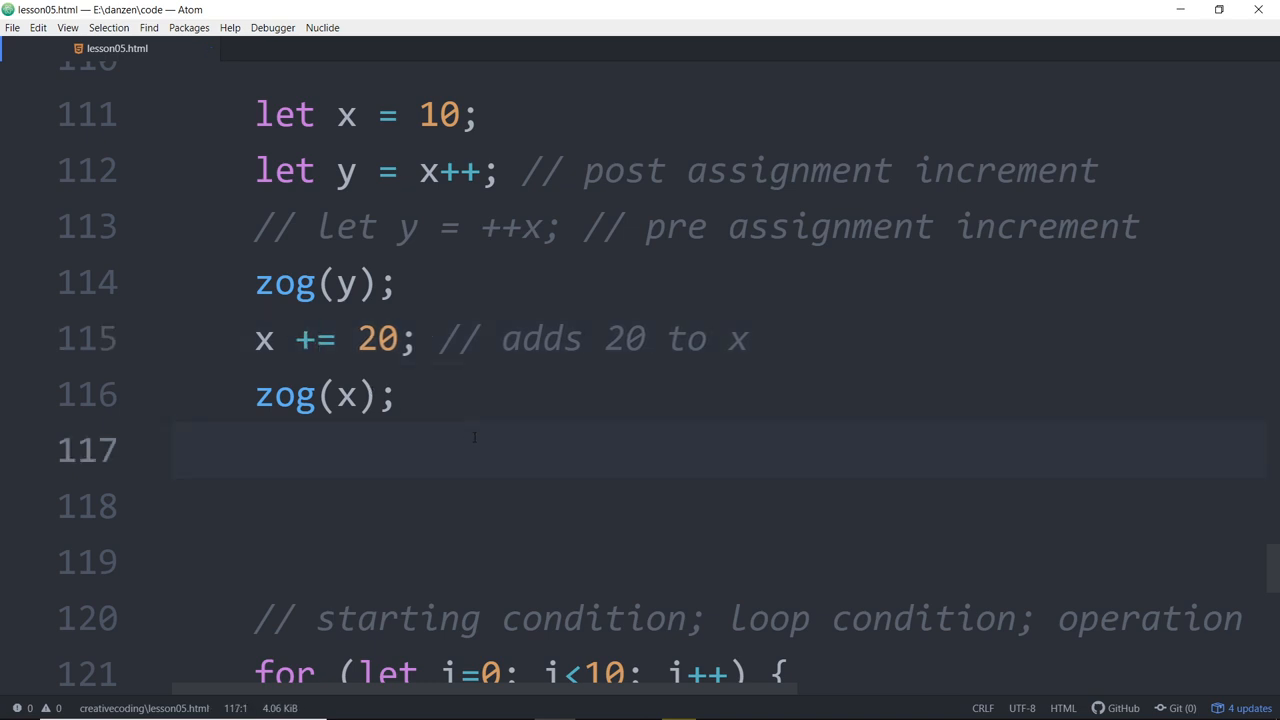
Step: Try i+=2 as the for loop step, then restore it to i++
scroll("down", 3)
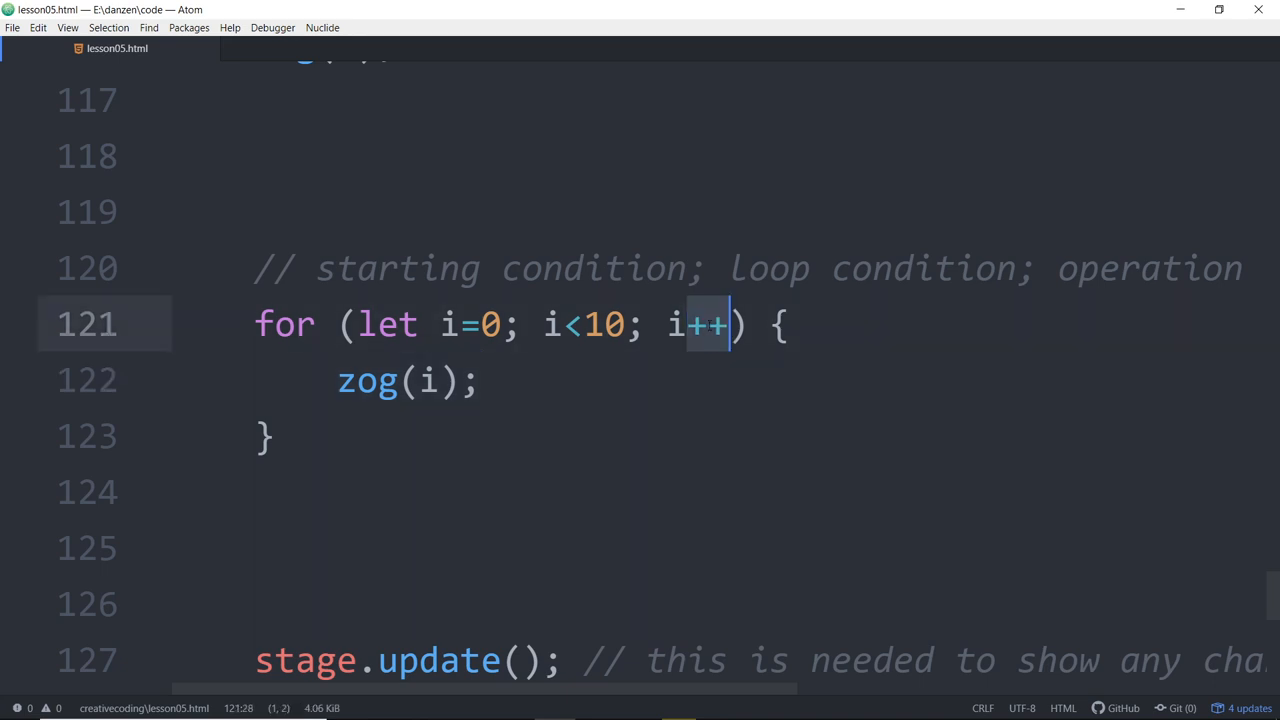
type("+=2")
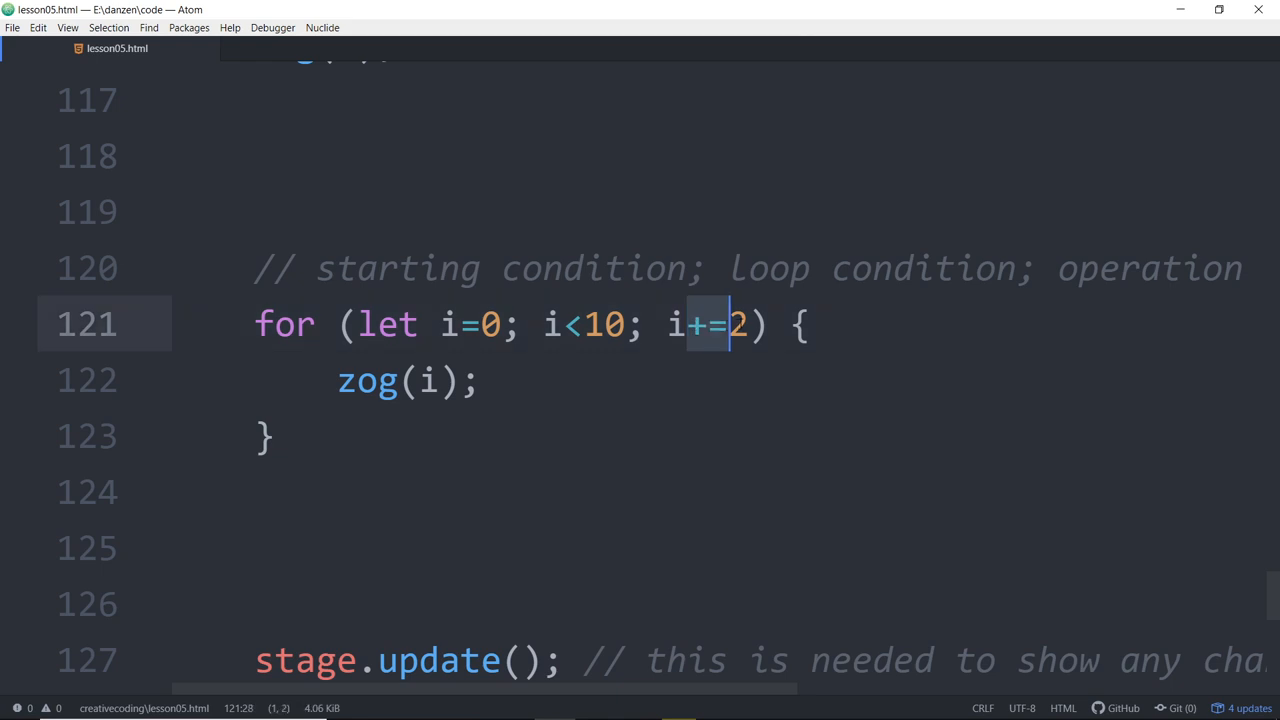
type("i++")
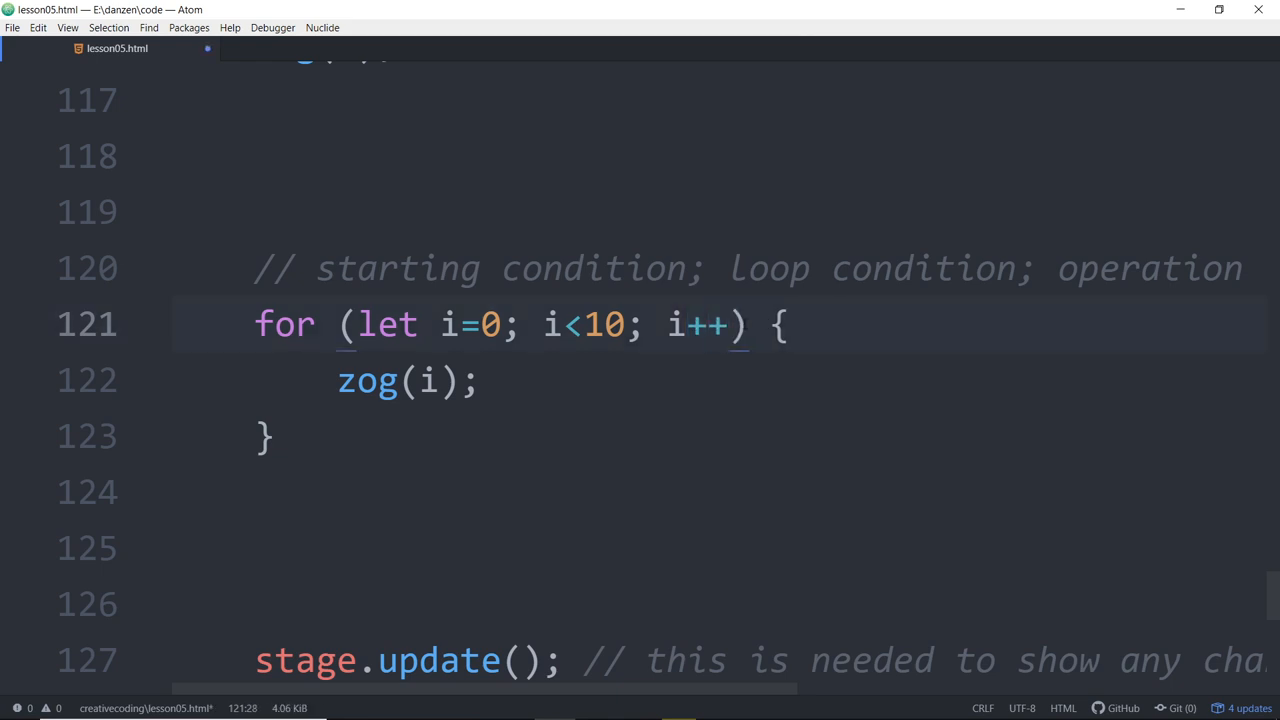
left_click(482, 380)
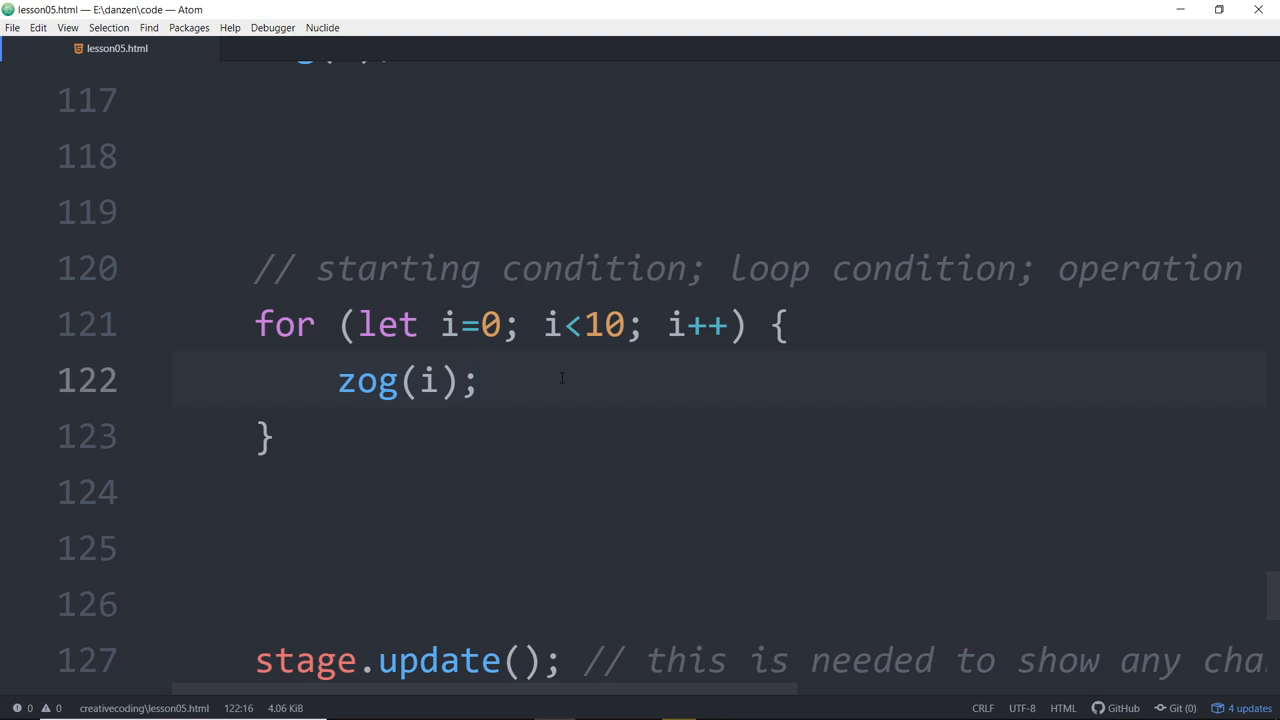
Step: Add if (i==5) continue; on a new line inside the for loop
left_click(845, 323)
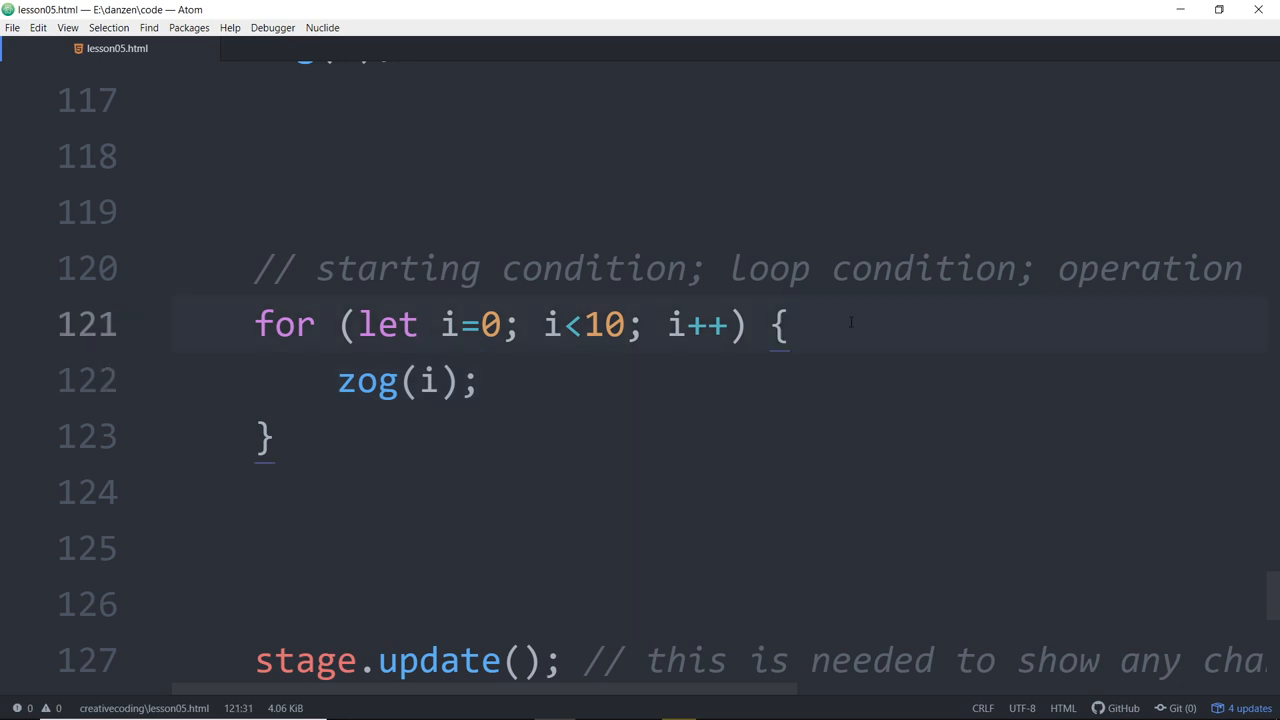
key("Enter")
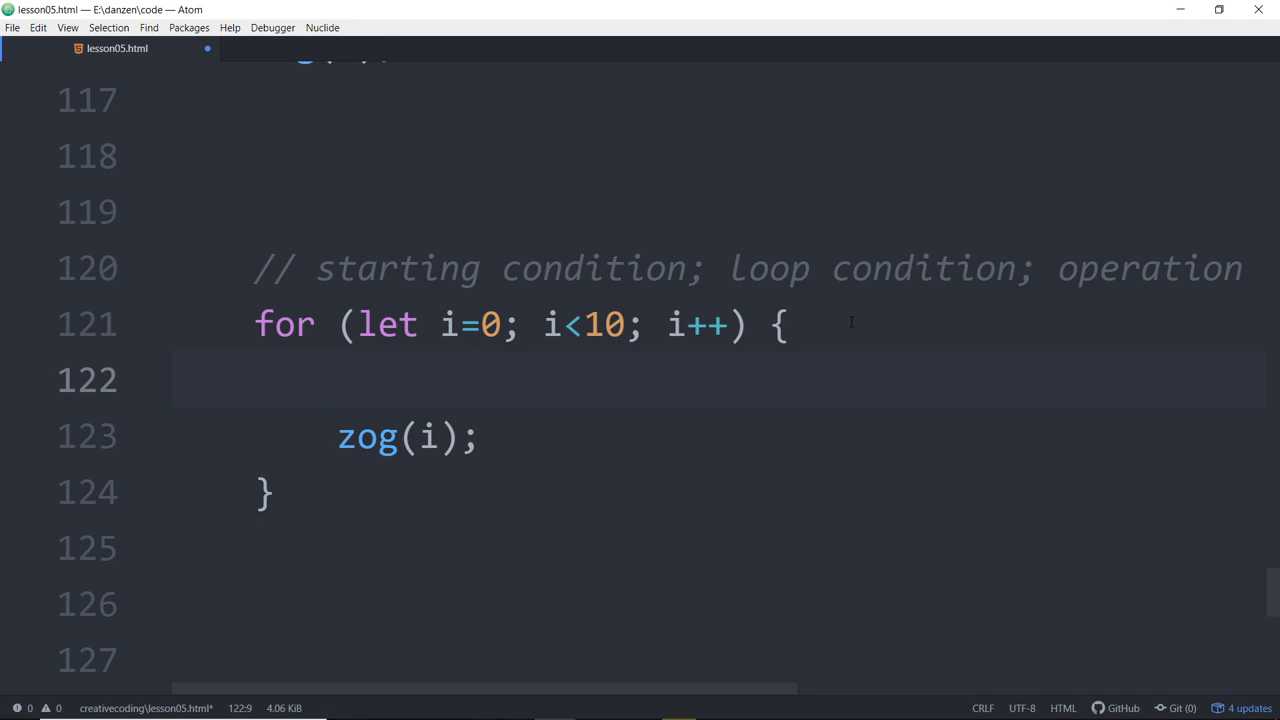
type("if ()")
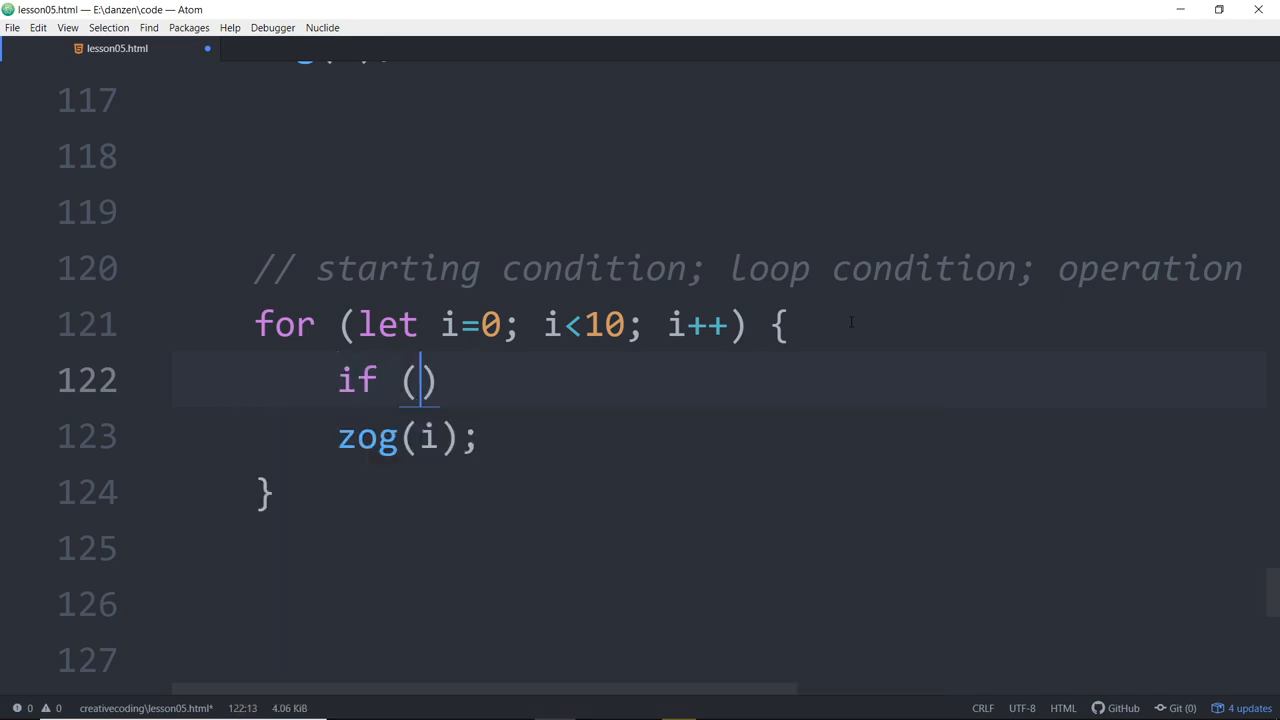
type("i")
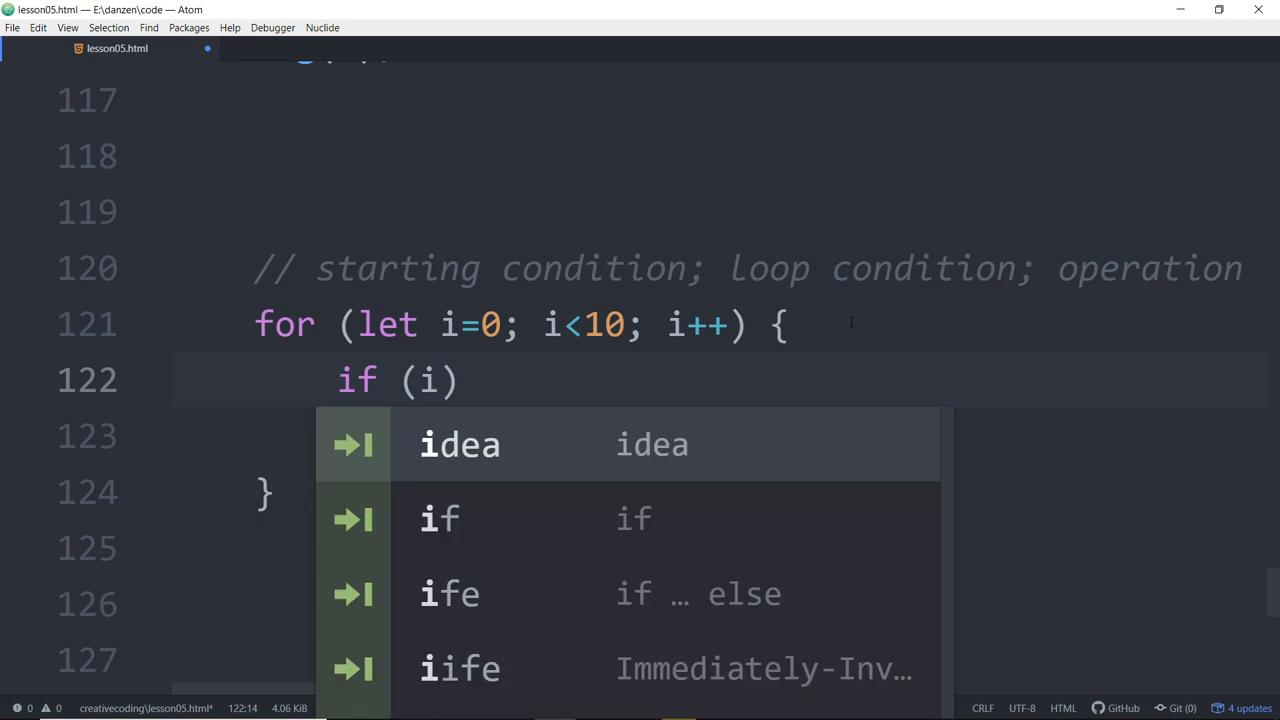
type("==")
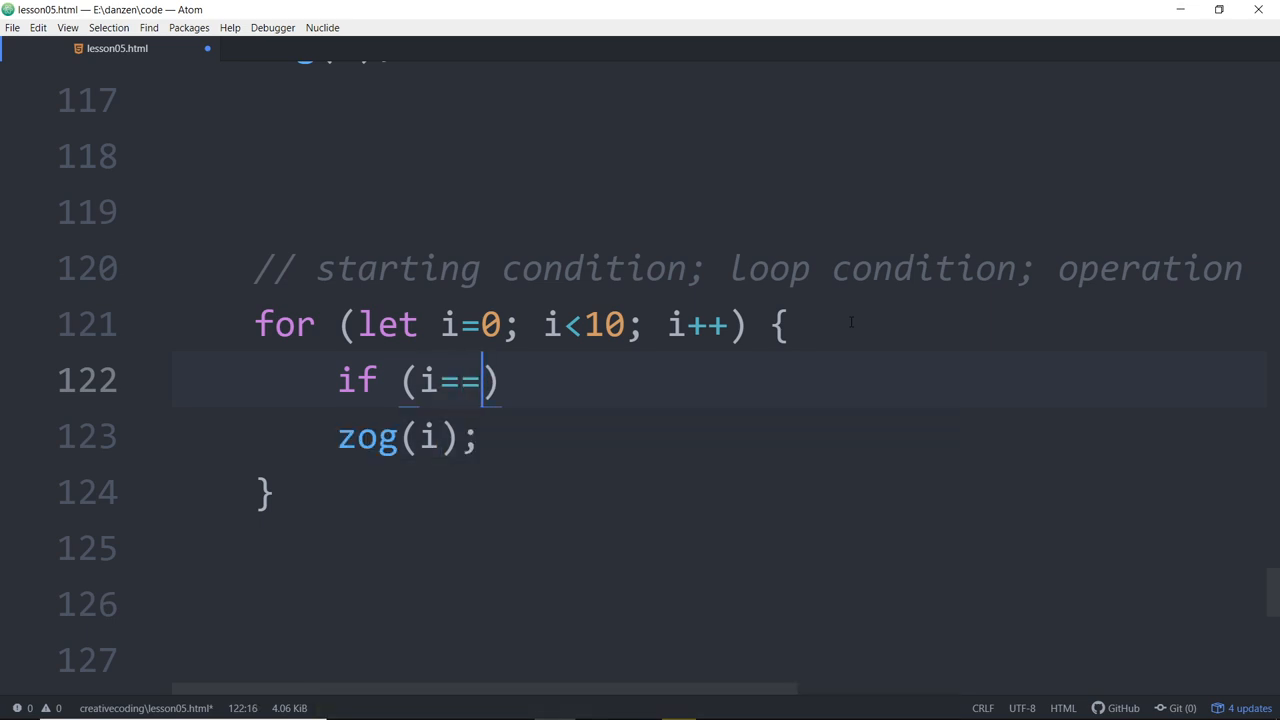
type("5) cont")
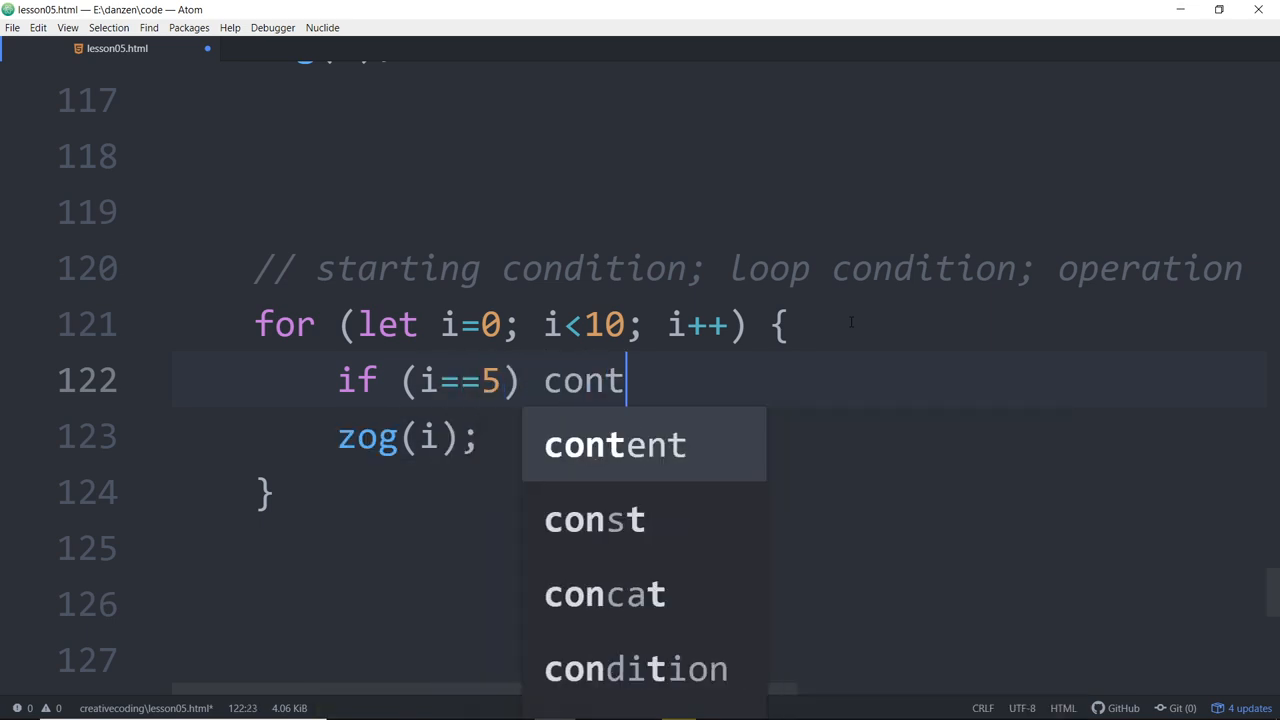
type("in")
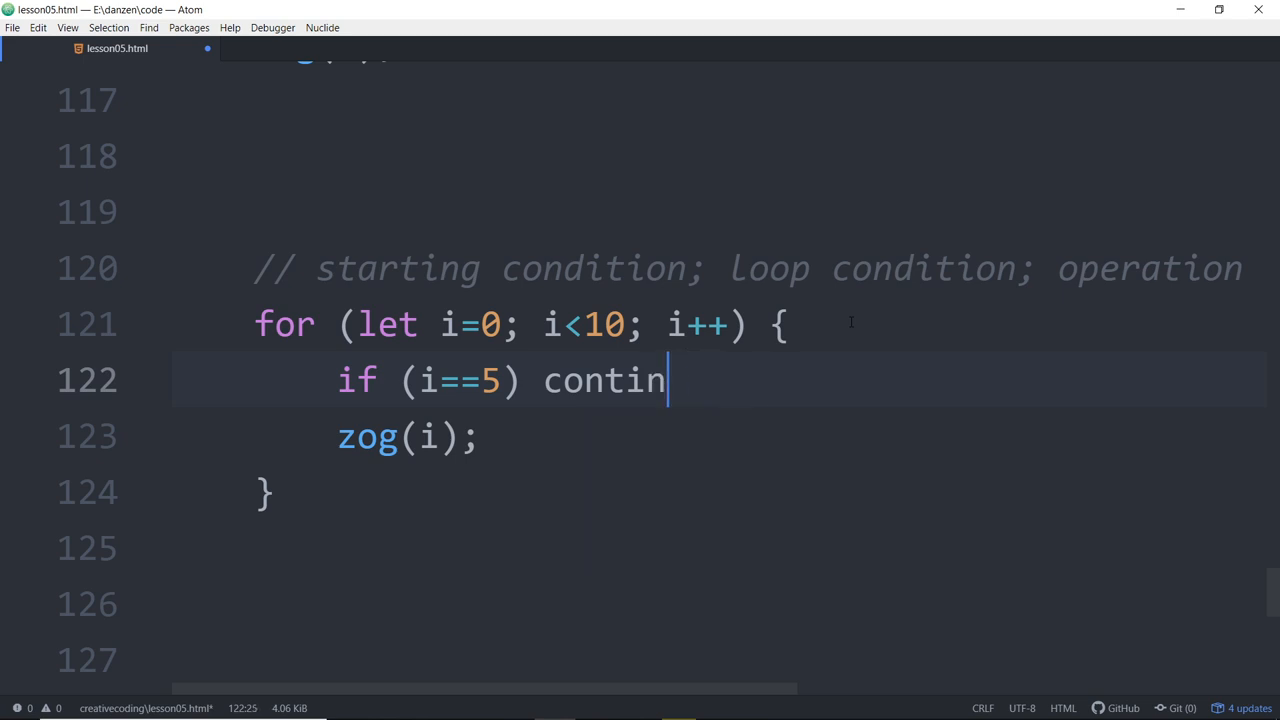
type("ue;")
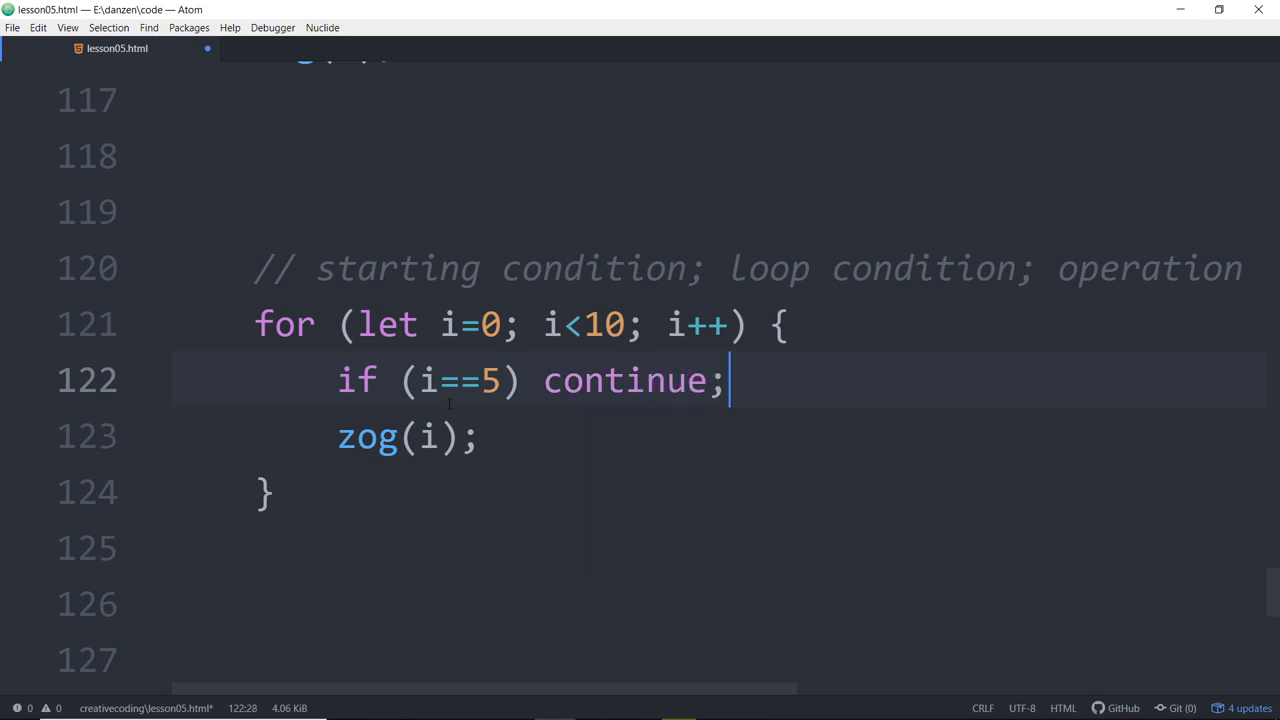
Step: Comment the continue line with '// goes to next loop'
left_click(438, 380)
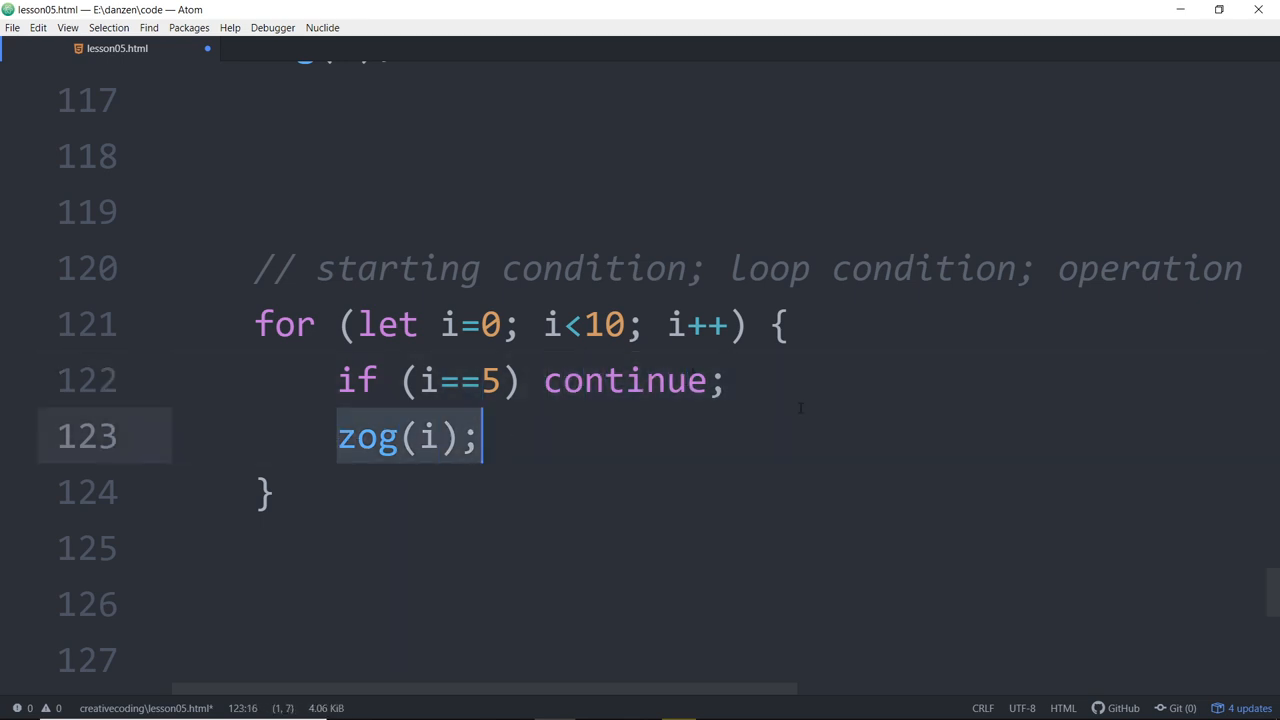
type("/")
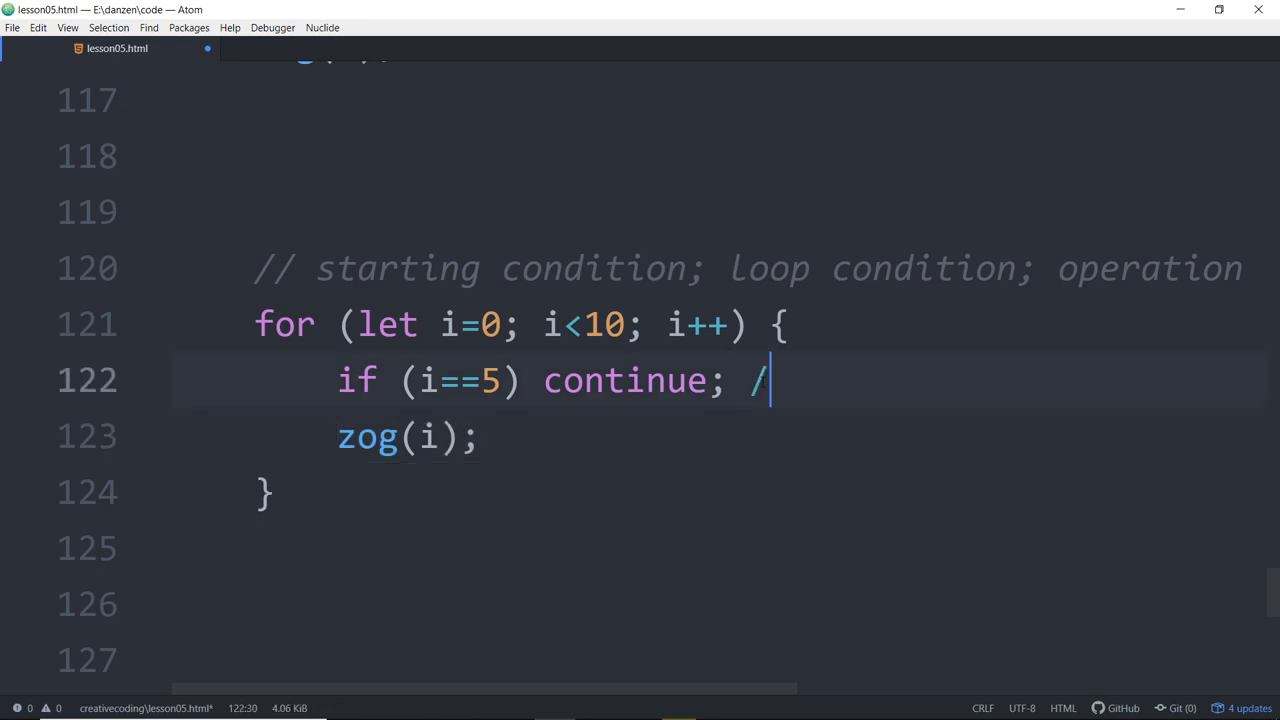
type("/")
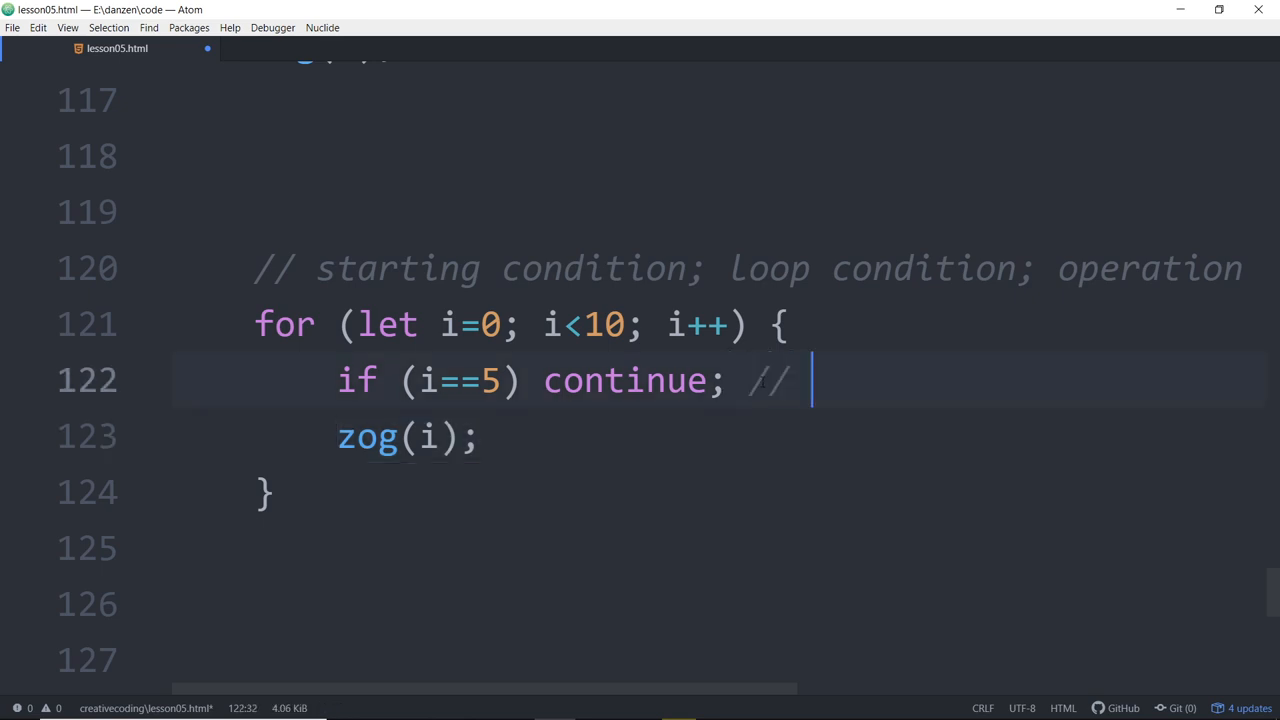
type("goes to")
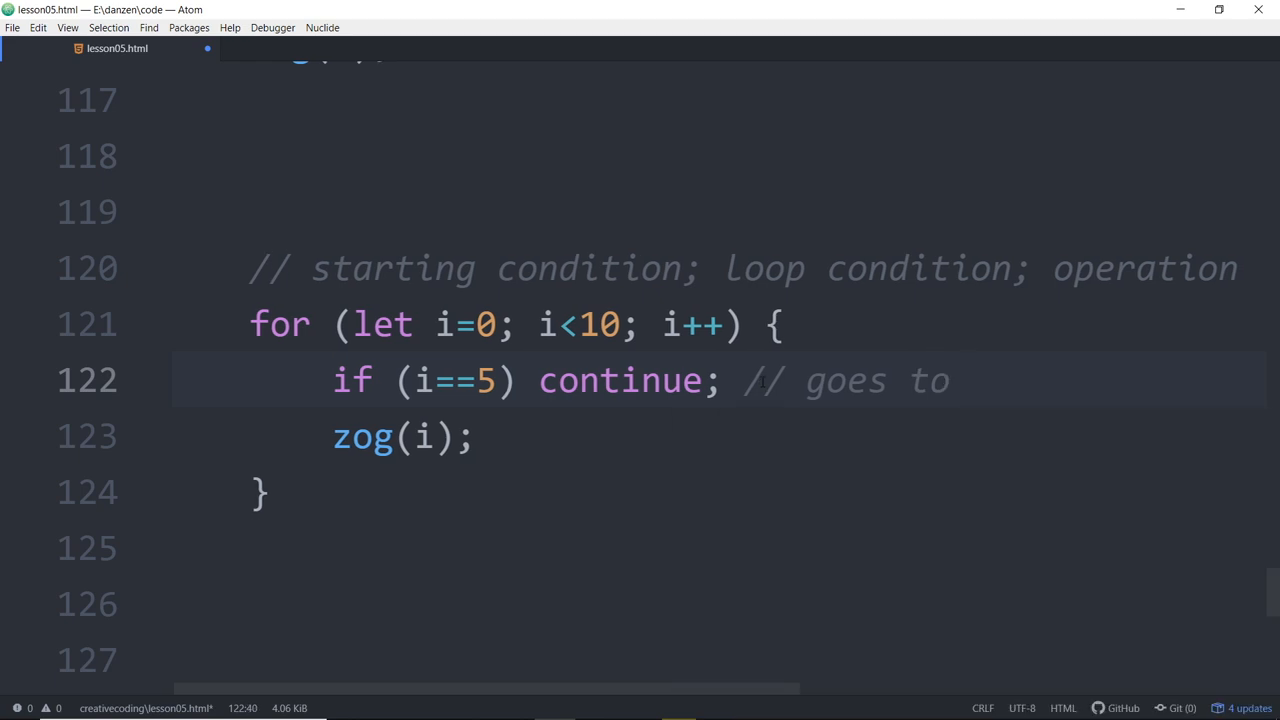
type("next loop")
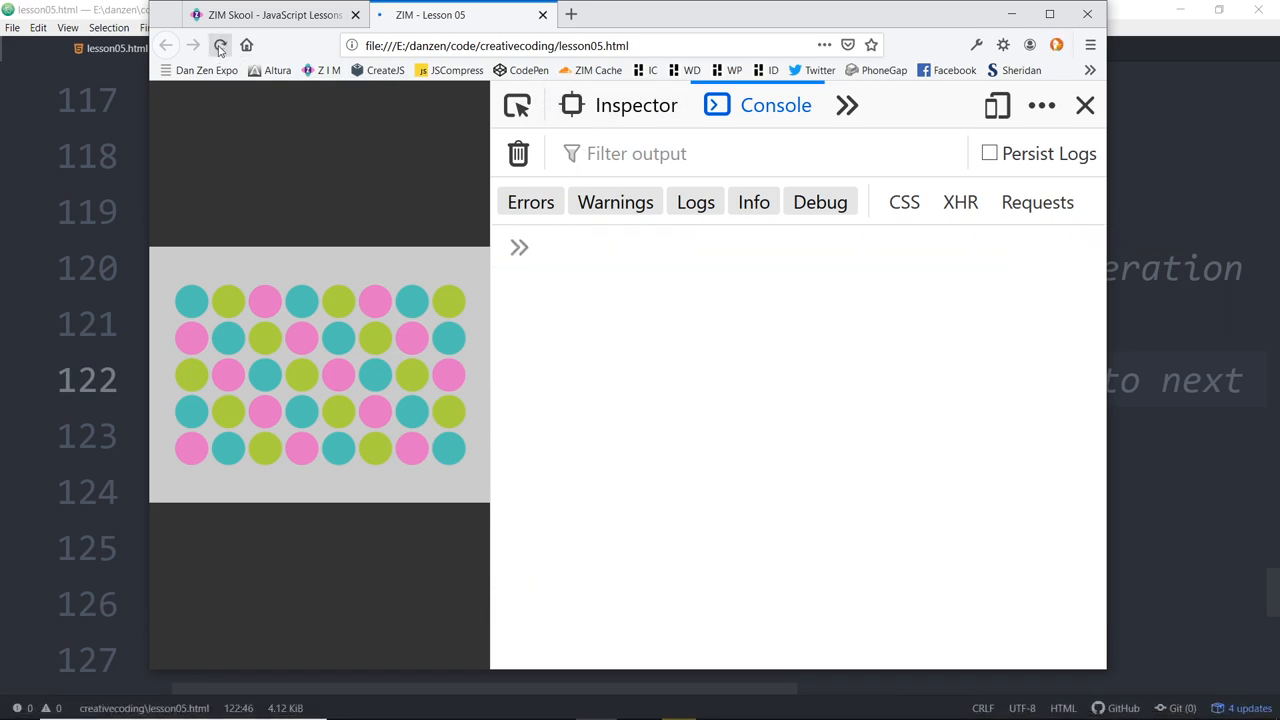
Step: Reload the lesson page in Firefox to run the updated loop
left_click(217, 45)
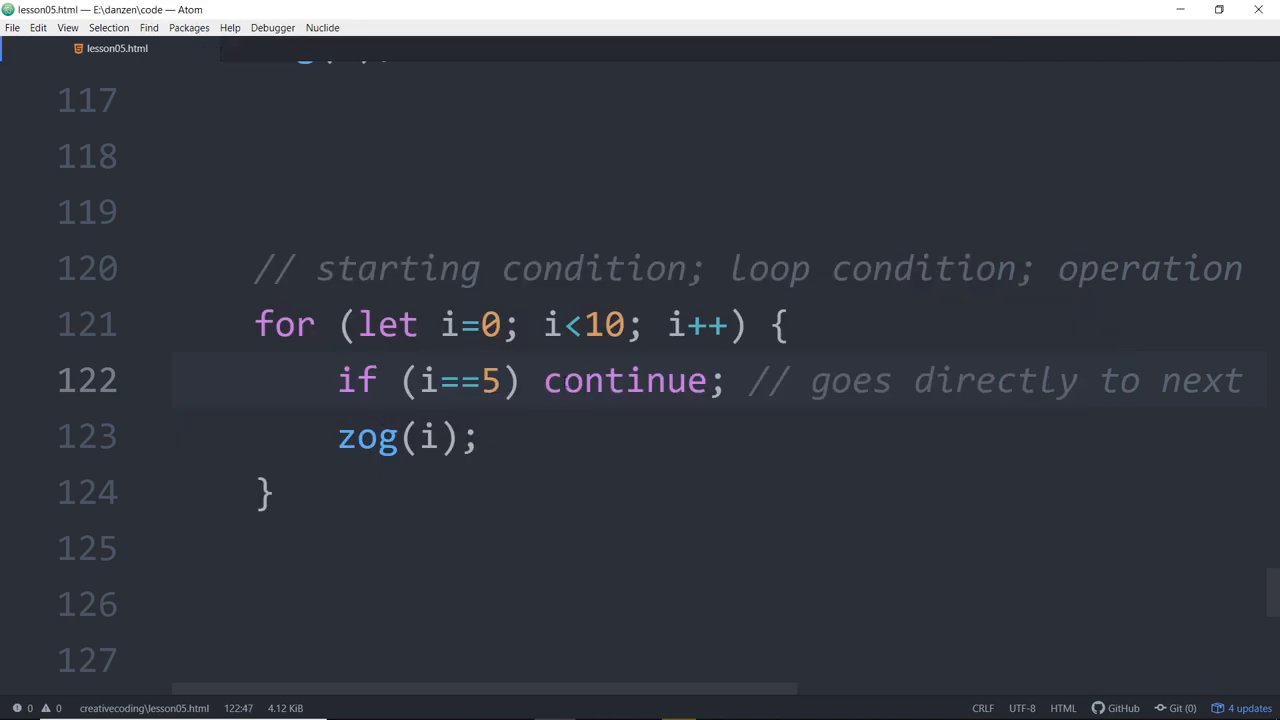
Step: Add a commented break copy at i==5 noted 'stop loop' beside the commented continue line
key("enter")
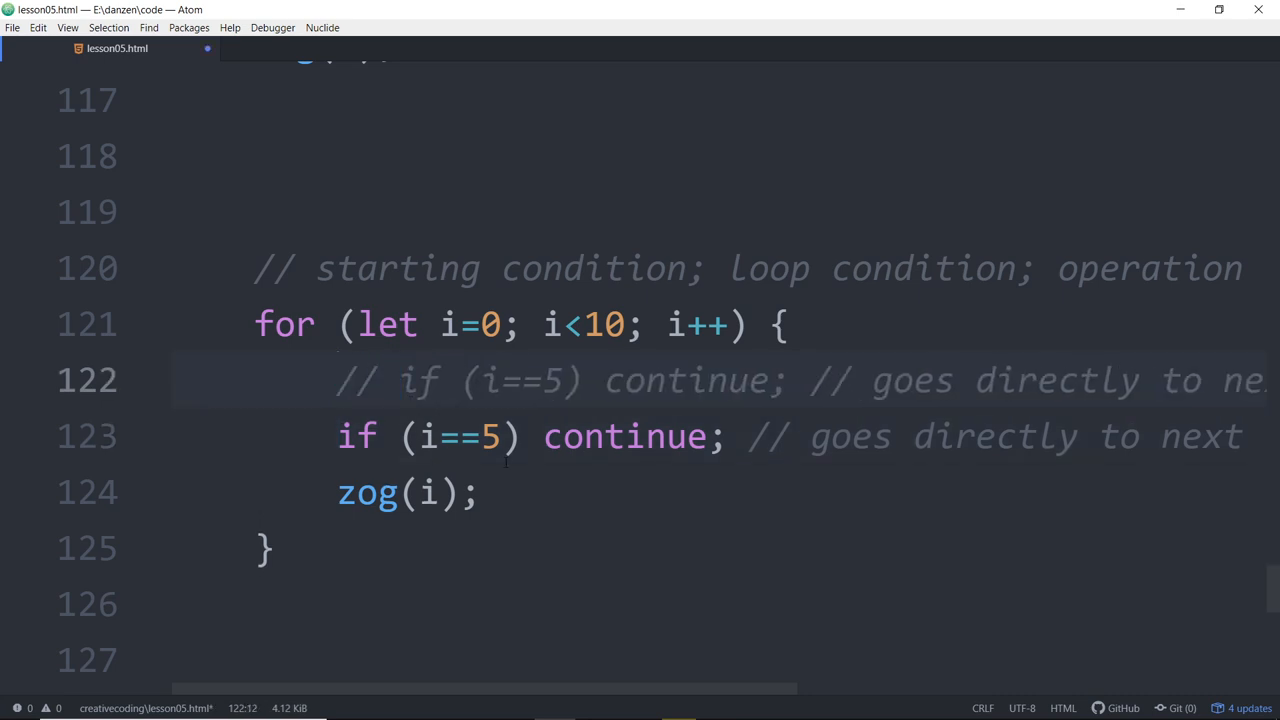
type("break")
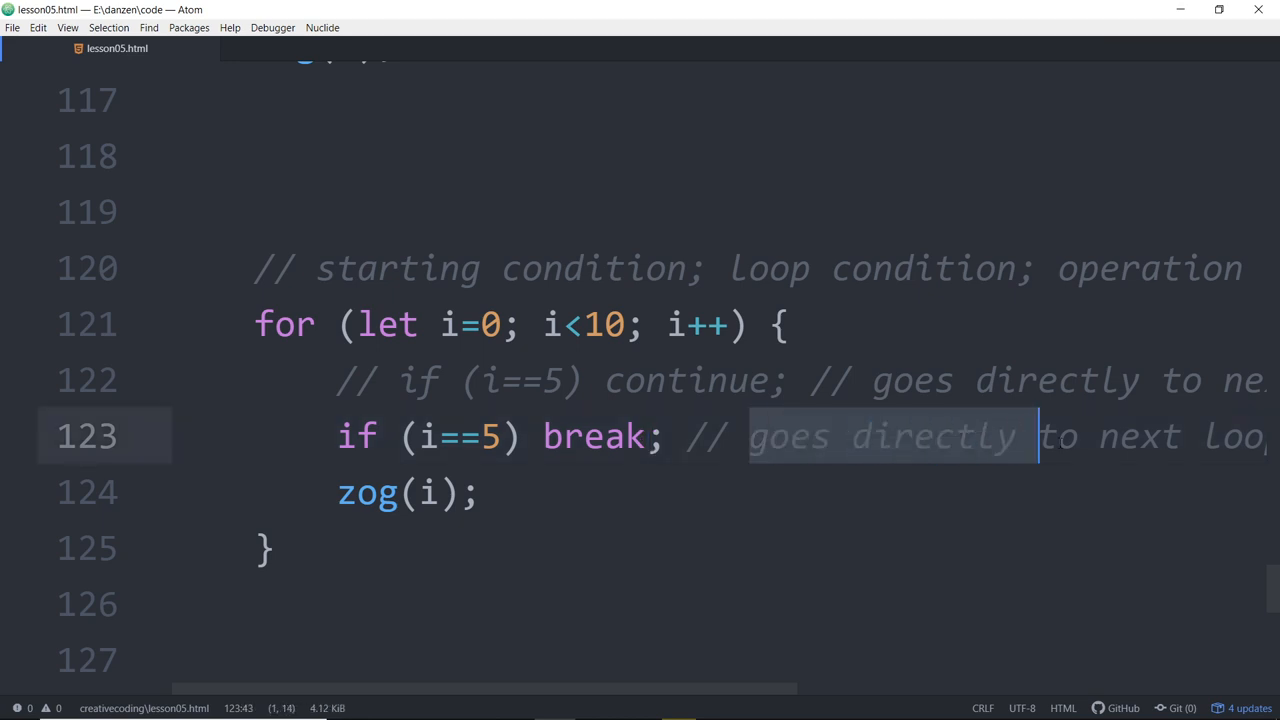
type("stop loop")
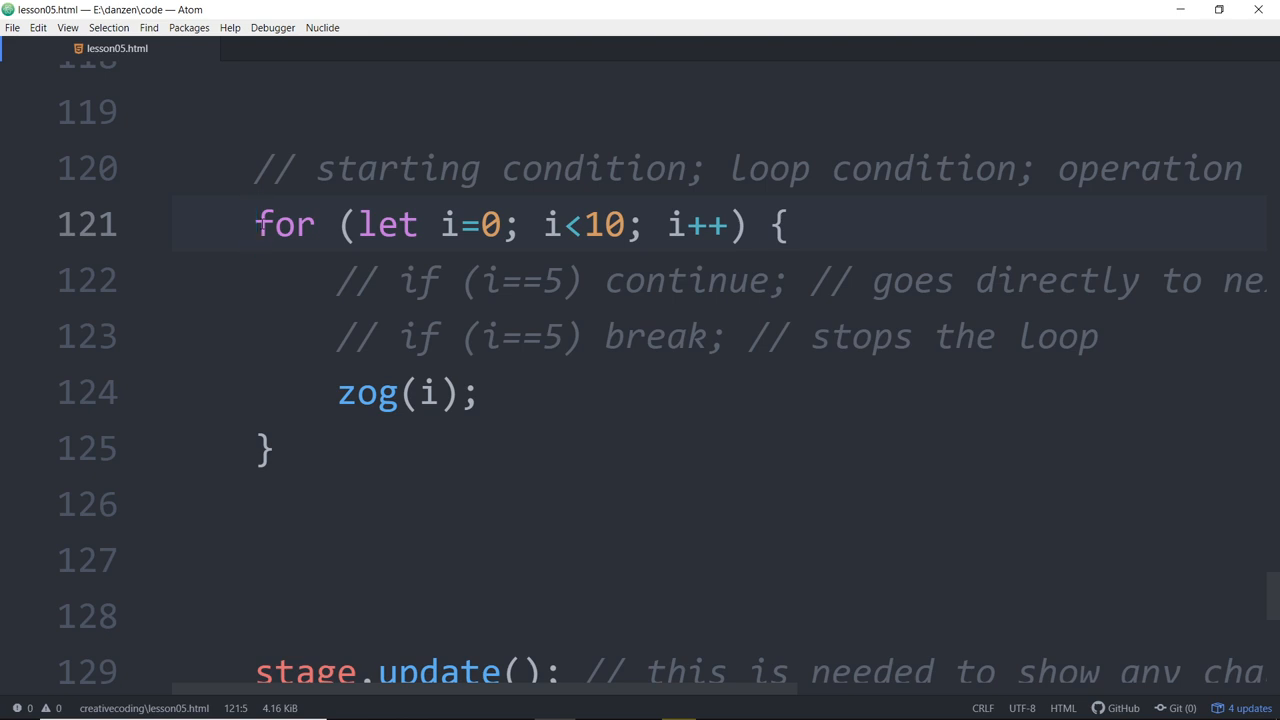
Step: Start a nested 'for (let j' loop below the break comment, referencing the outer loop's i=0 and i<10
left_click(256, 224)
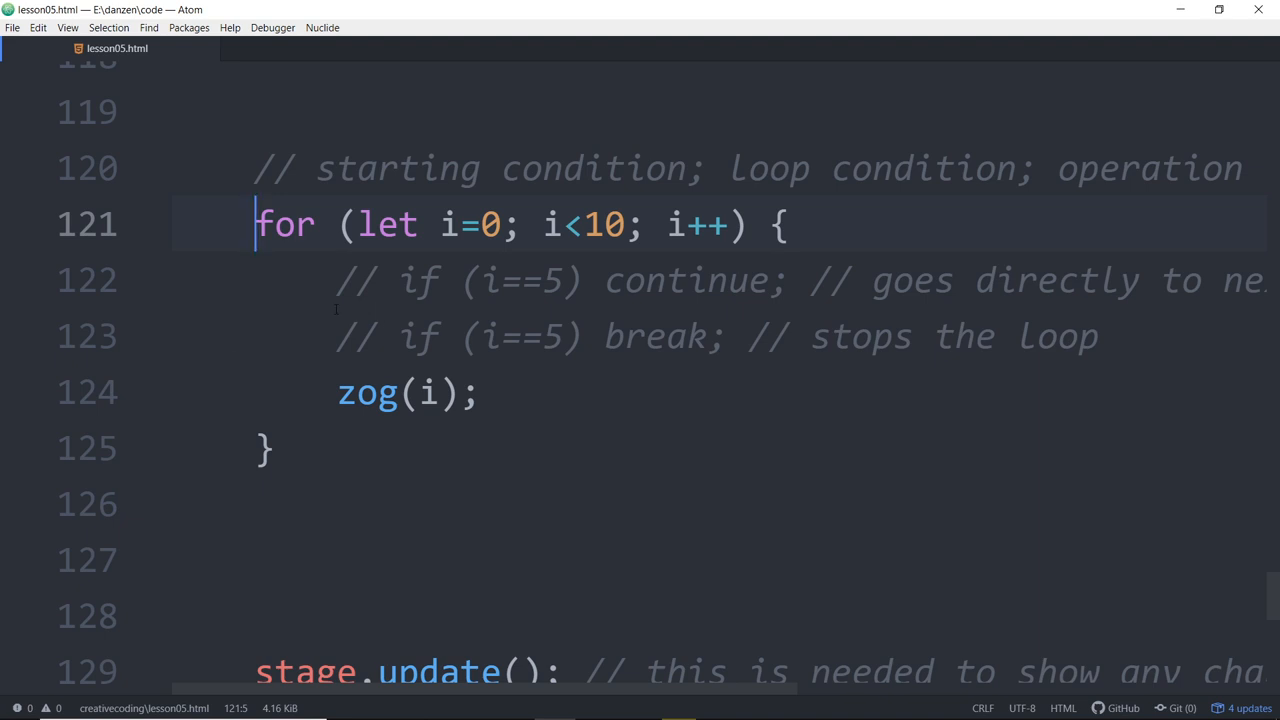
left_click(478, 394)
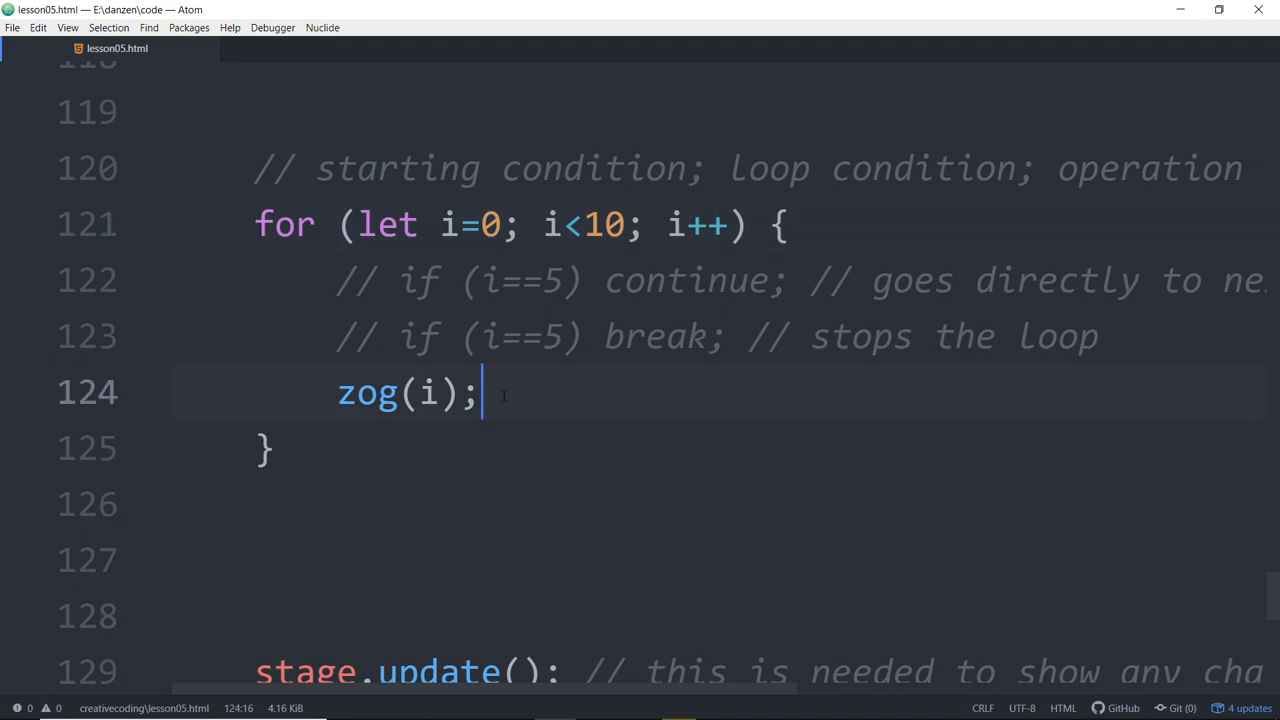
left_click(1135, 336)
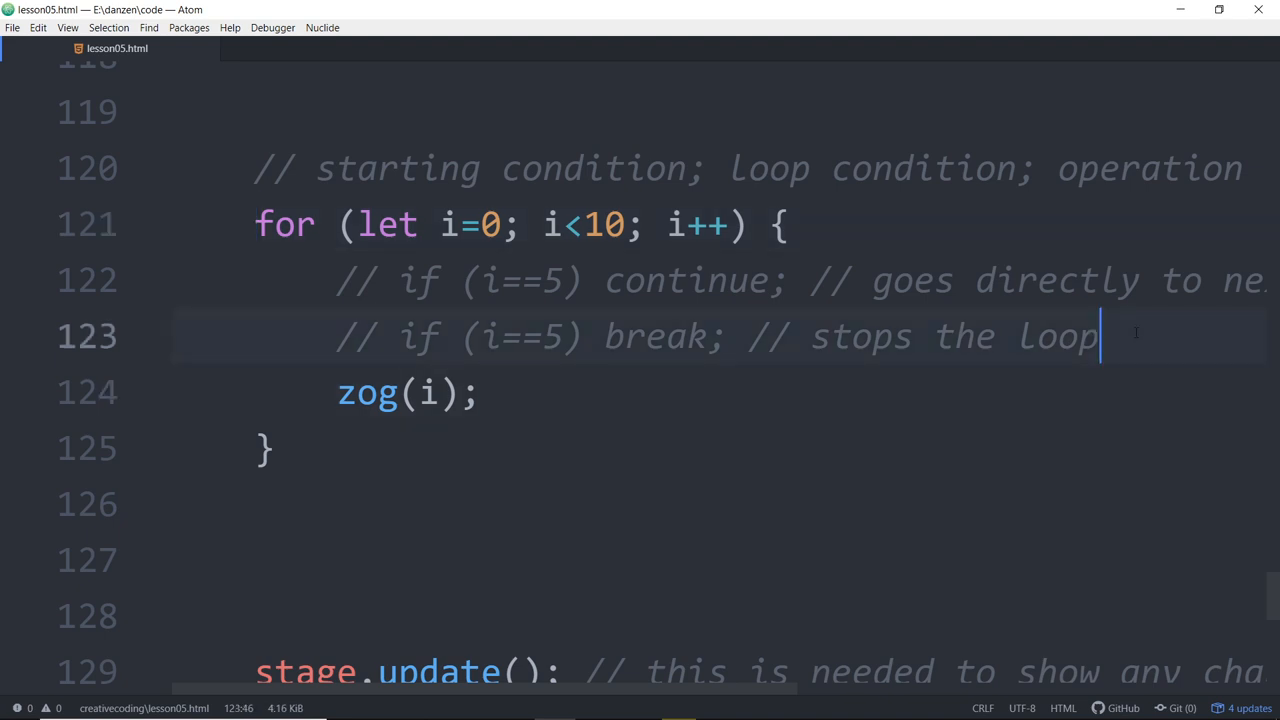
type("for (")
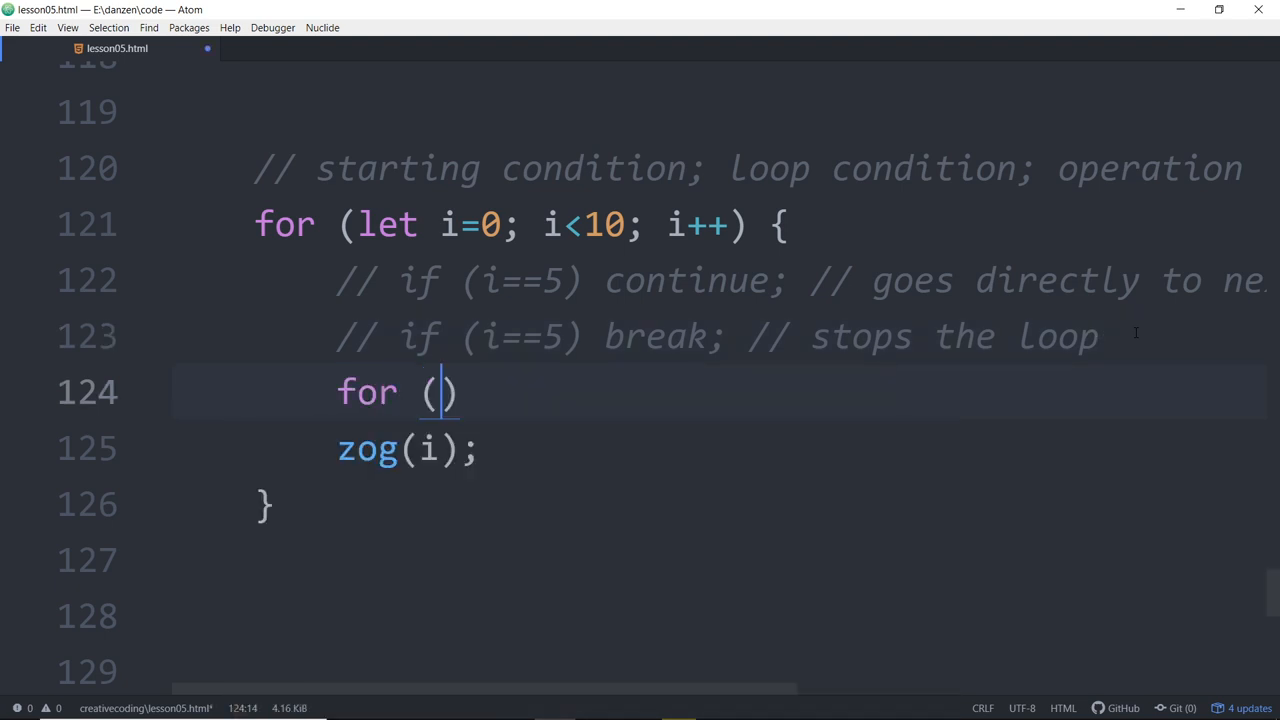
type("let j")
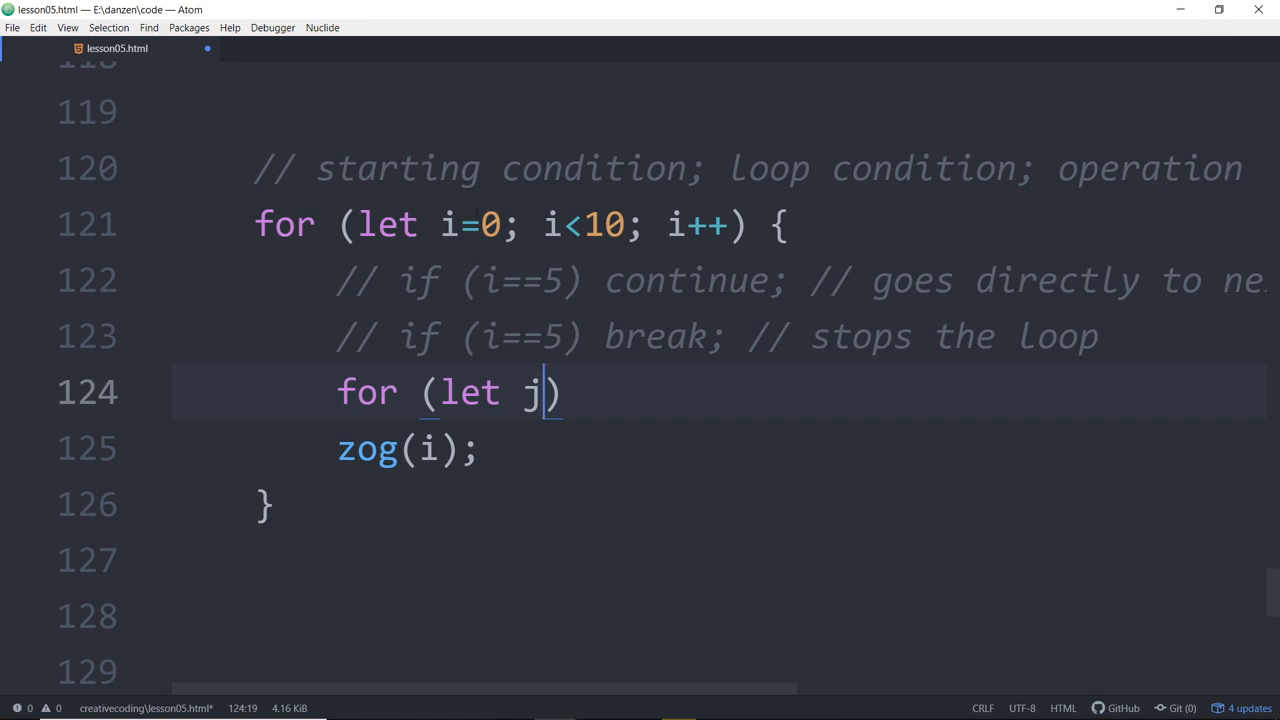
left_click(553, 224)
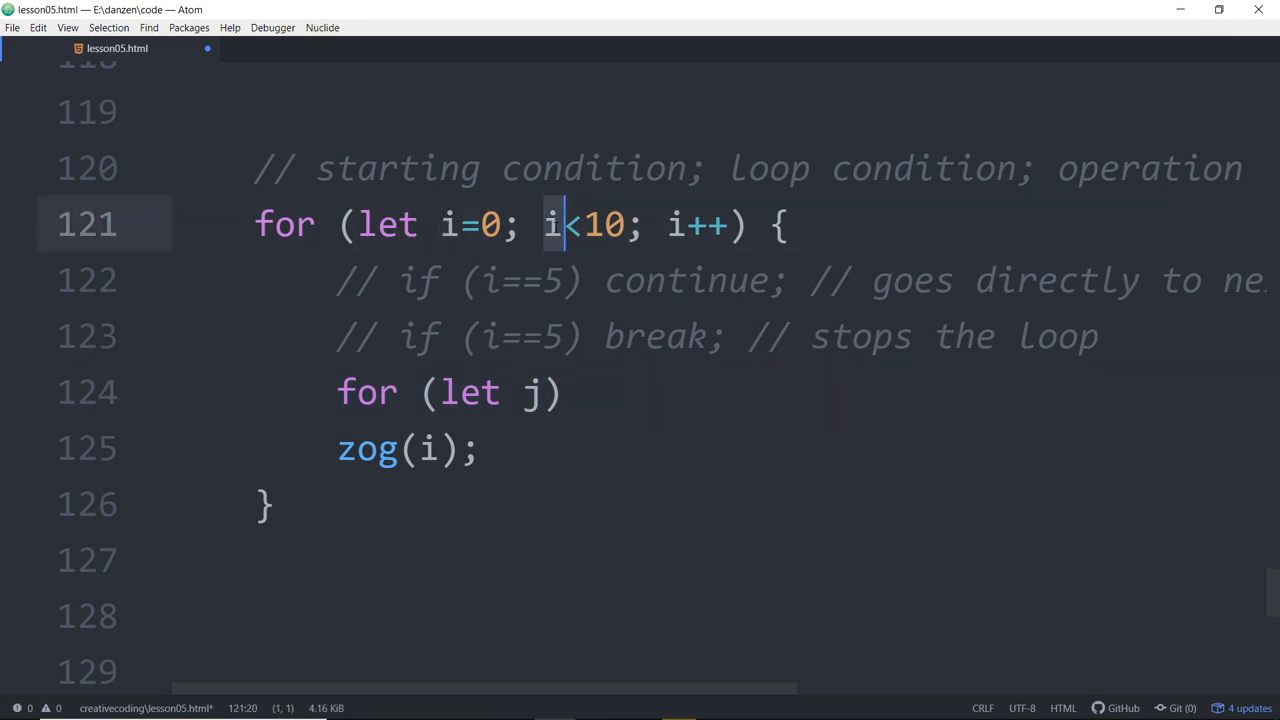
left_click(683, 224)
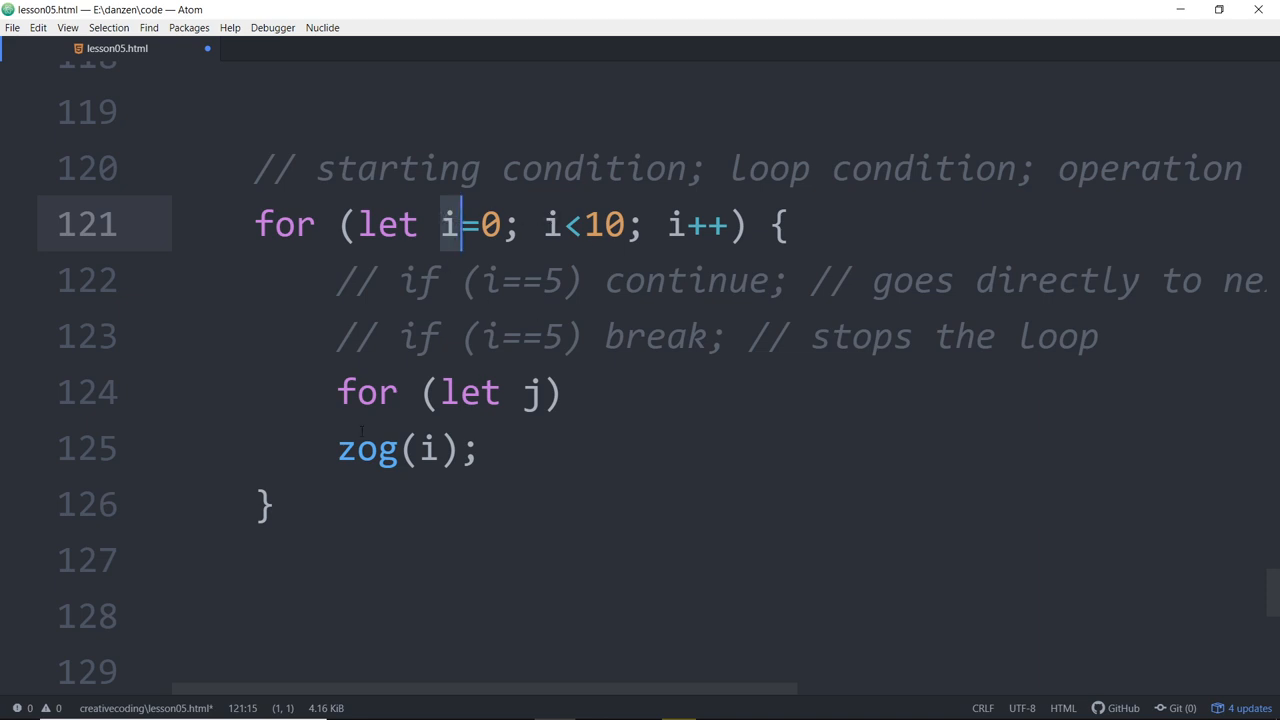
Step: Complete the inner header as for (let j=0; j<5; j++) and log zog(i, j)
left_click(545, 392)
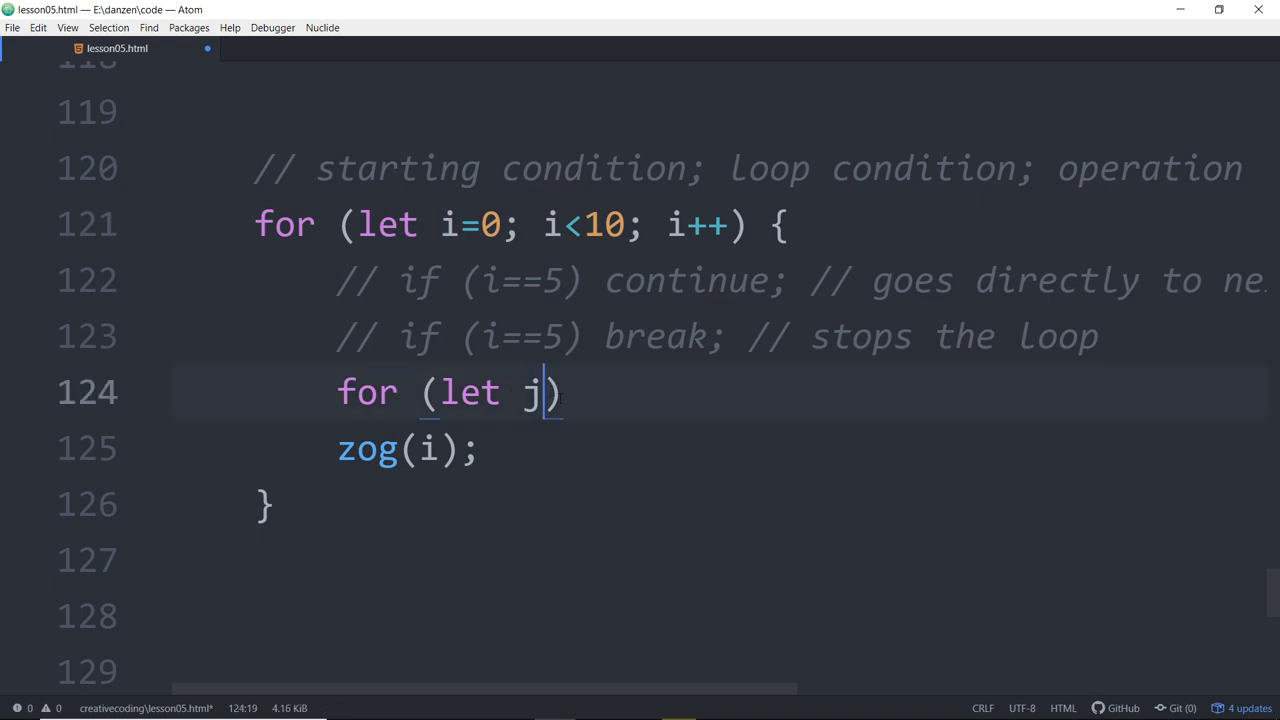
type("=0;")
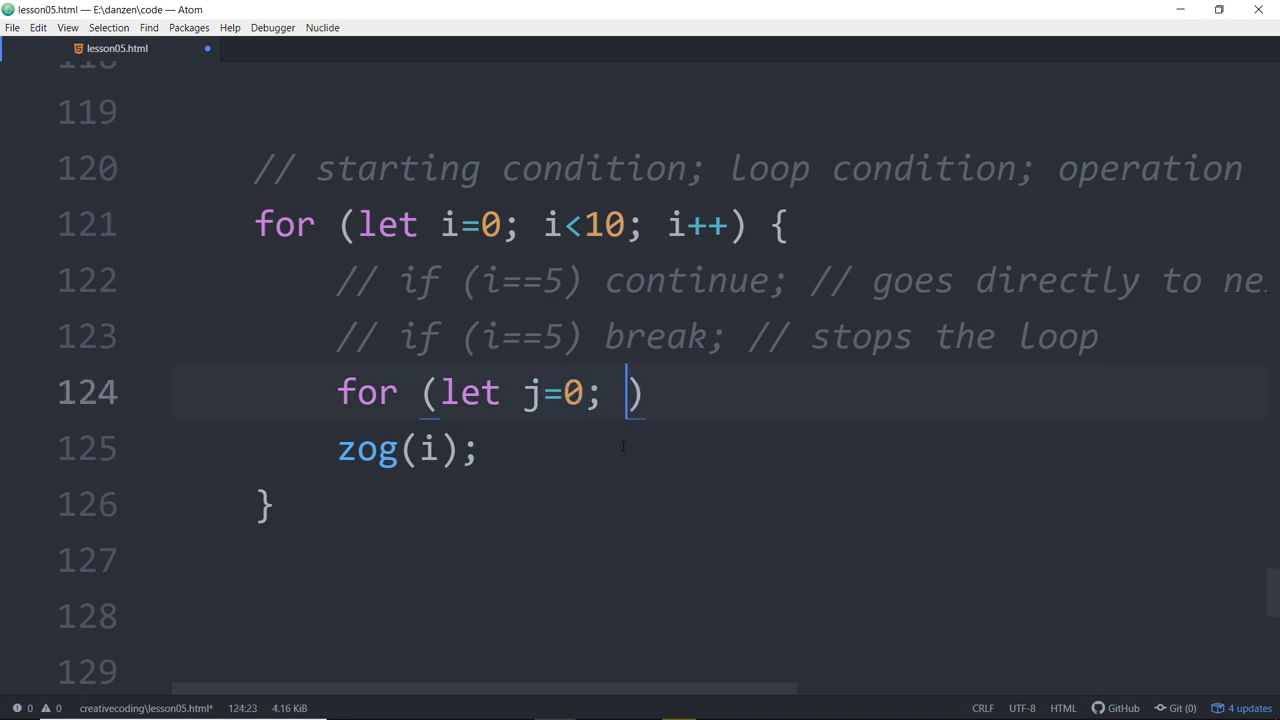
type("j")
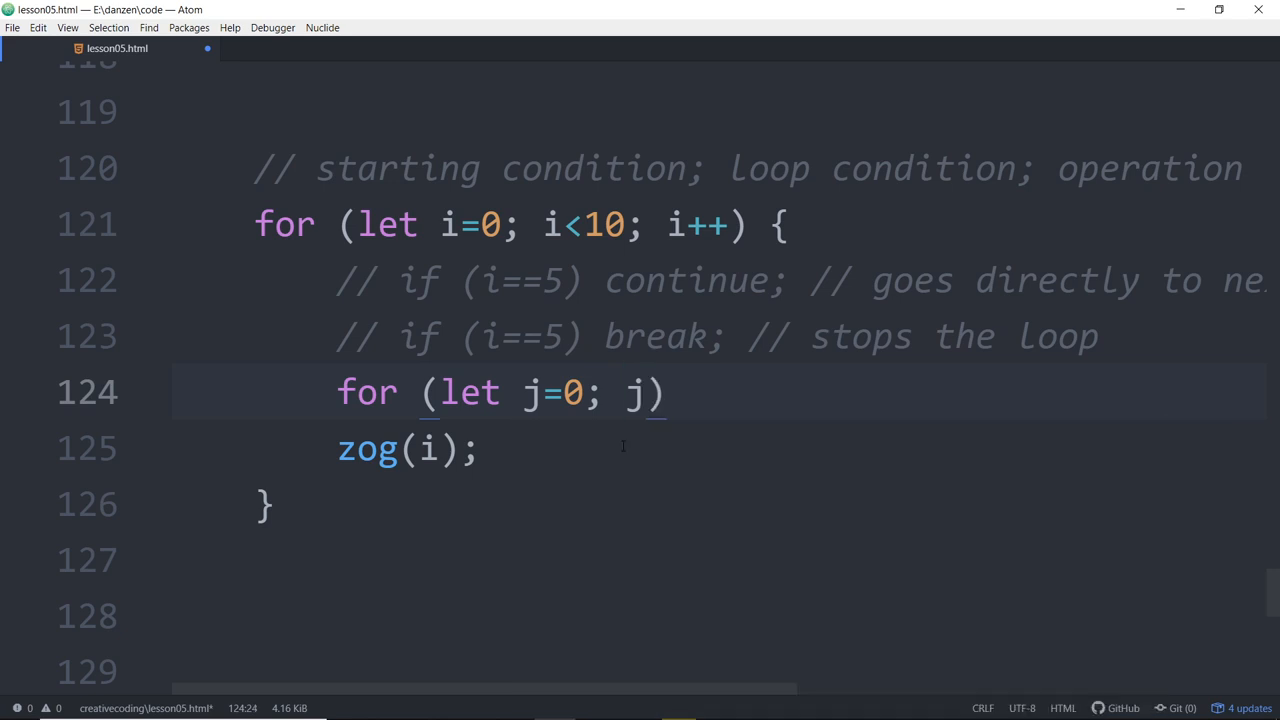
type("<")
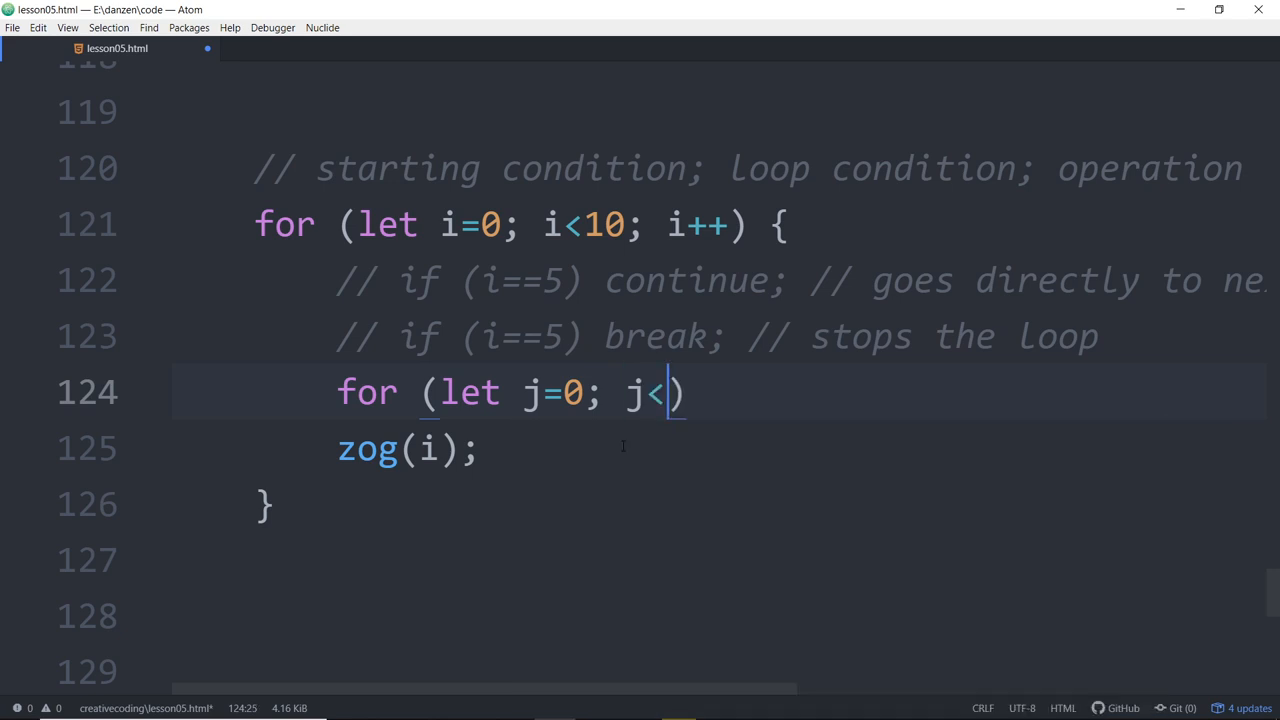
type("5;·")
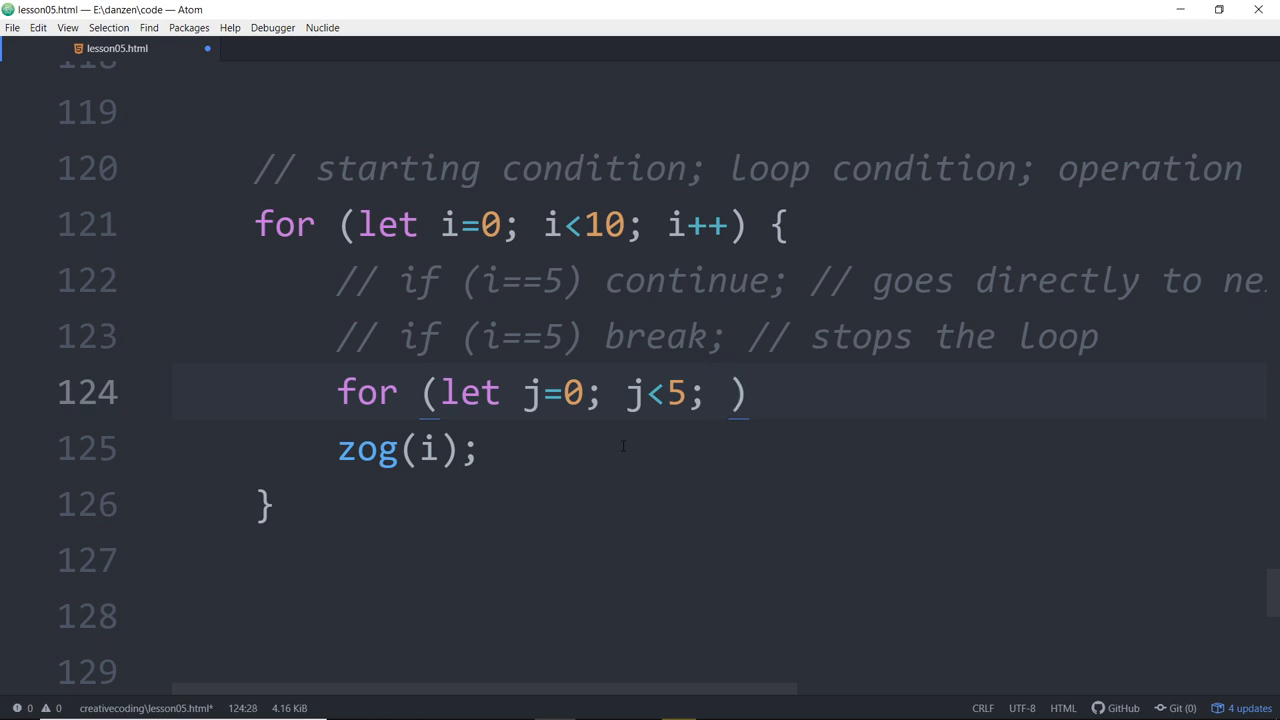
type("j++)")
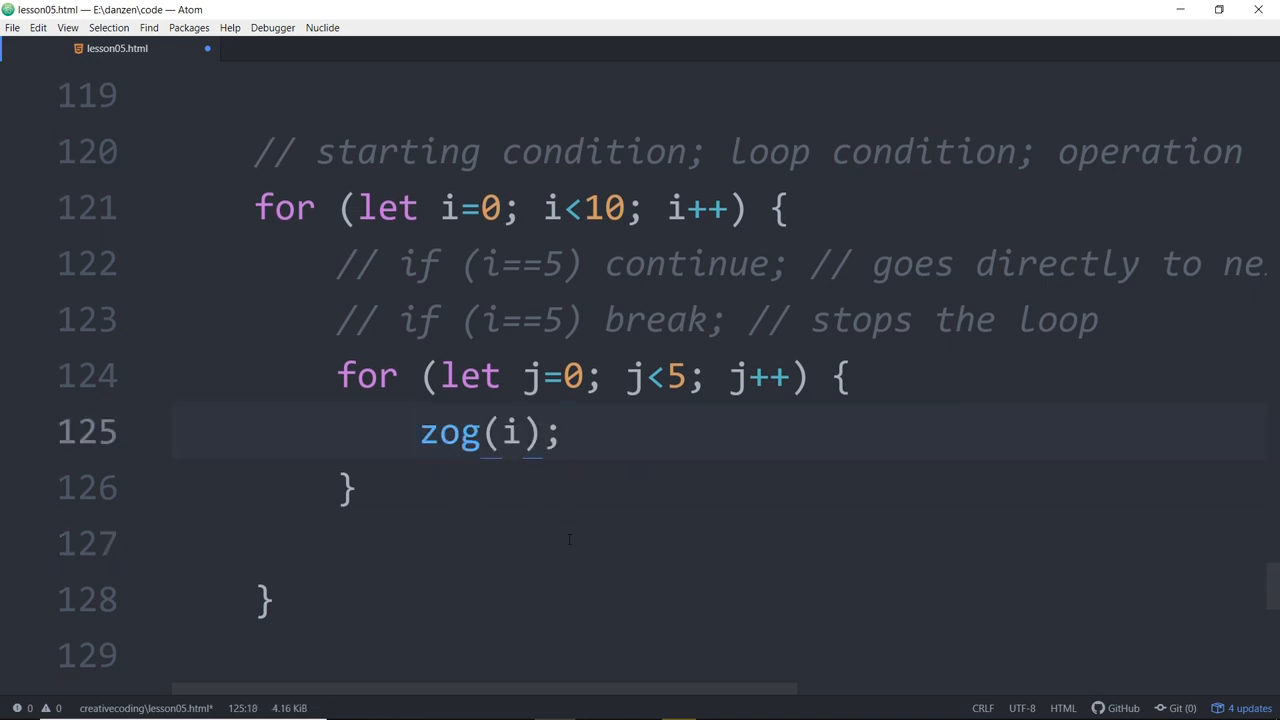
type(", j")
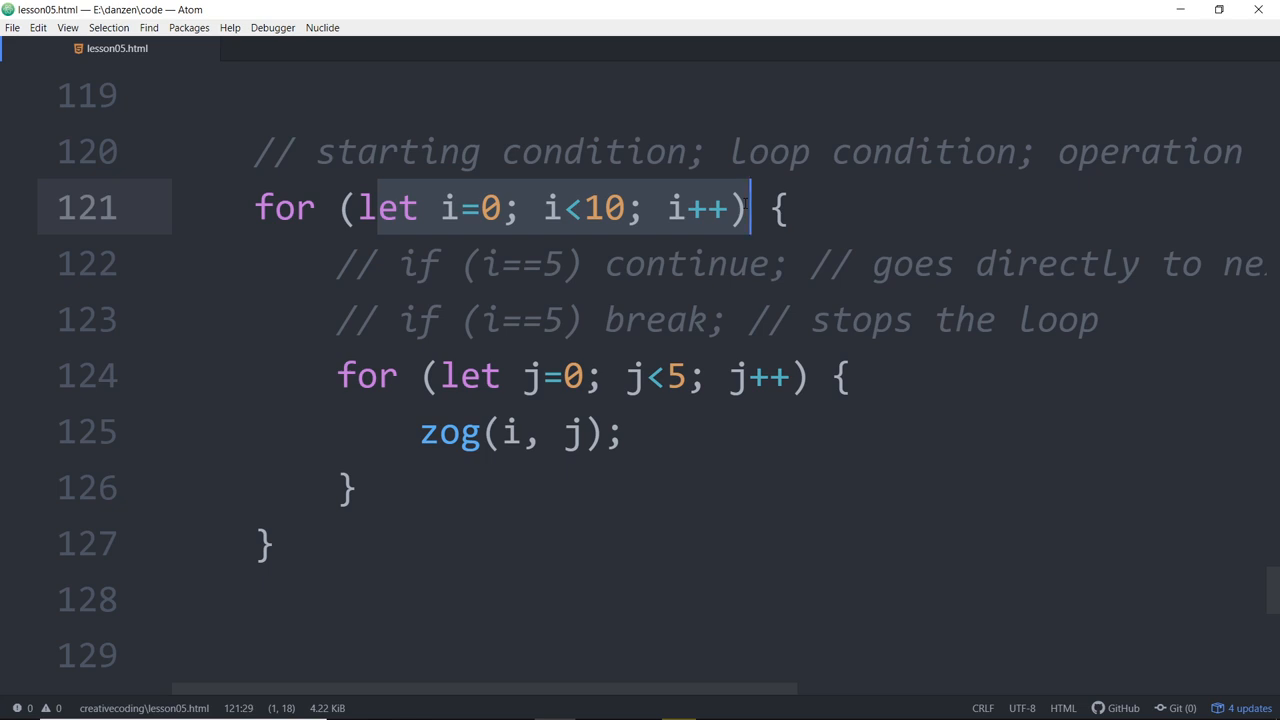
Step: Walk through the nested loop, highlighting the j argument in zog(i, j)
left_click(342, 375)
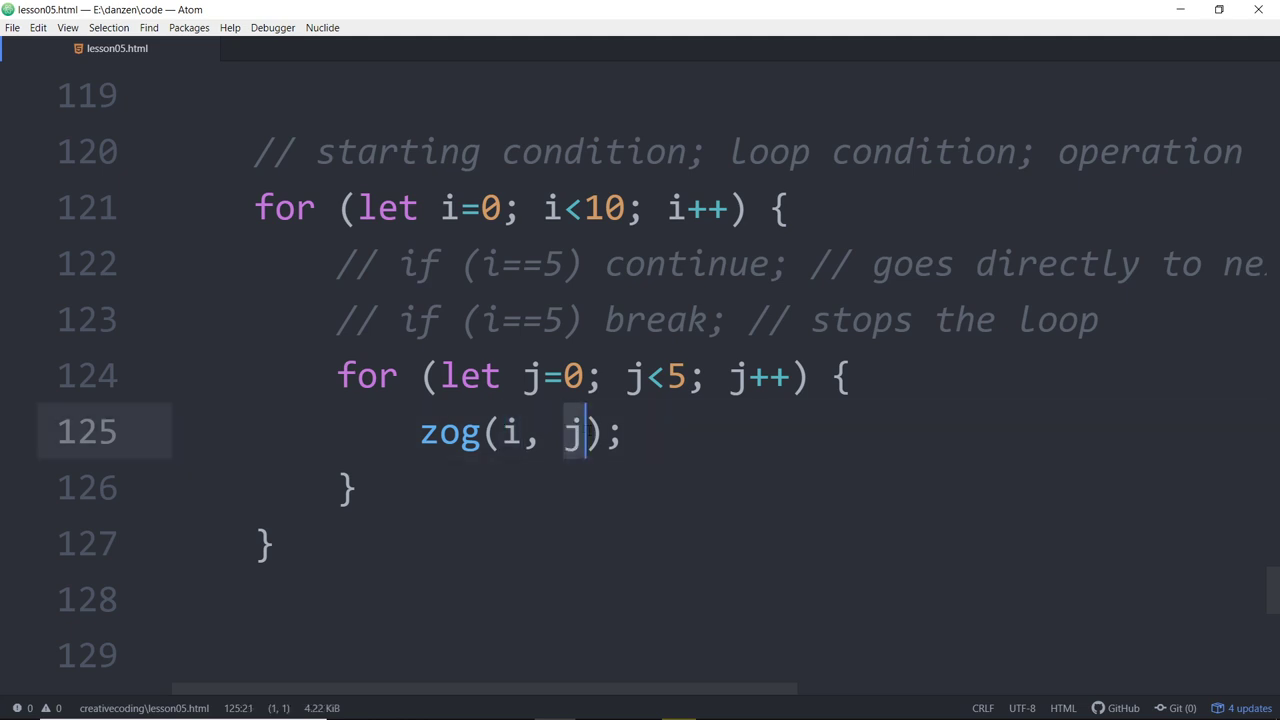
left_click(511, 432)
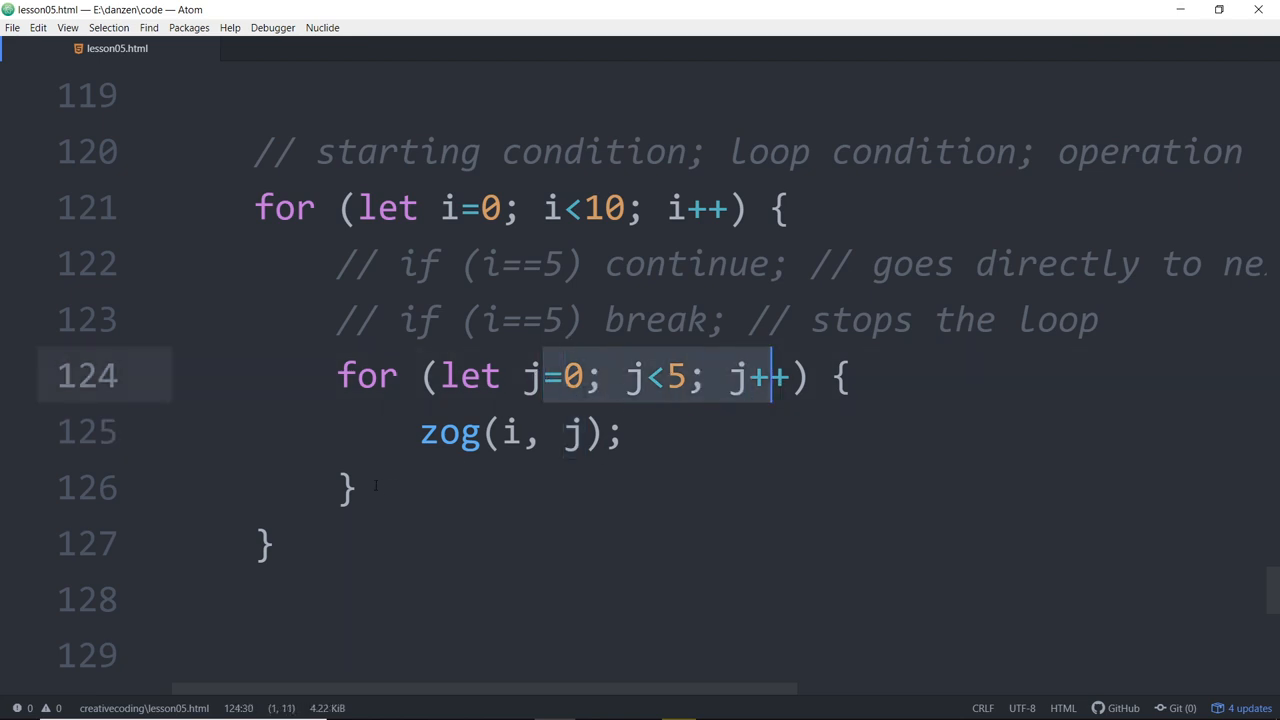
left_click(352, 487)
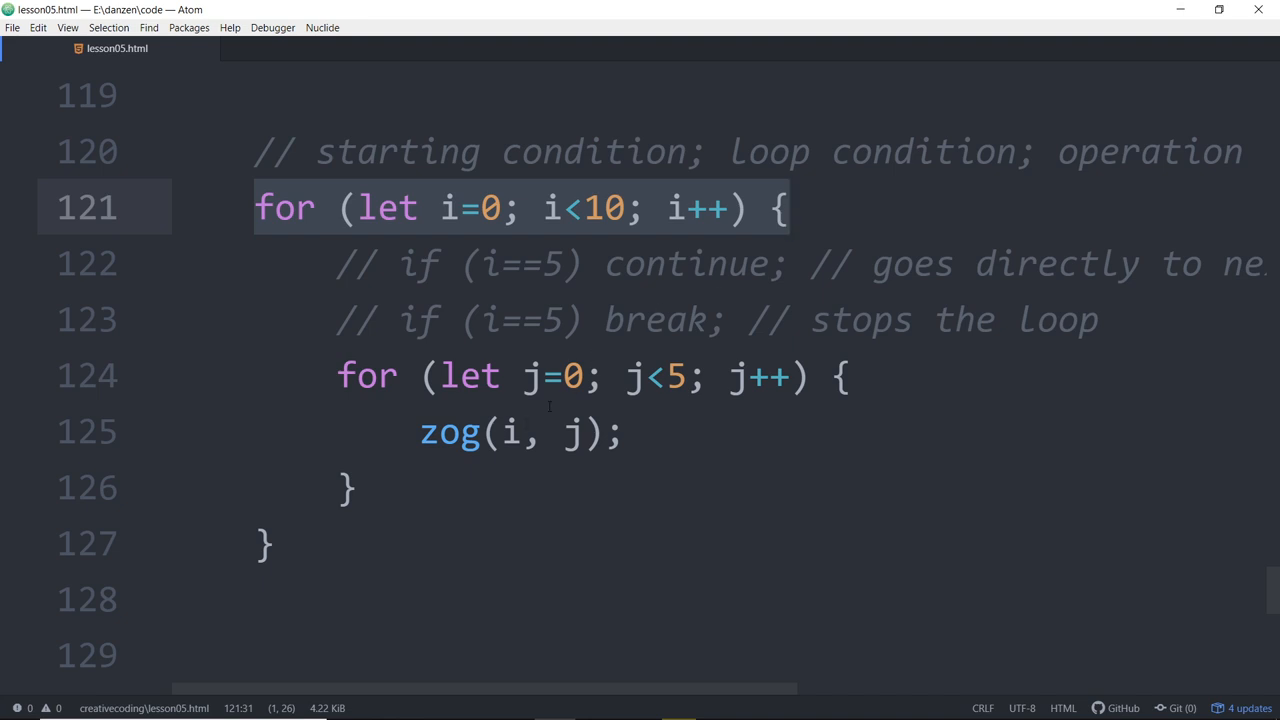
double_click(568, 433)
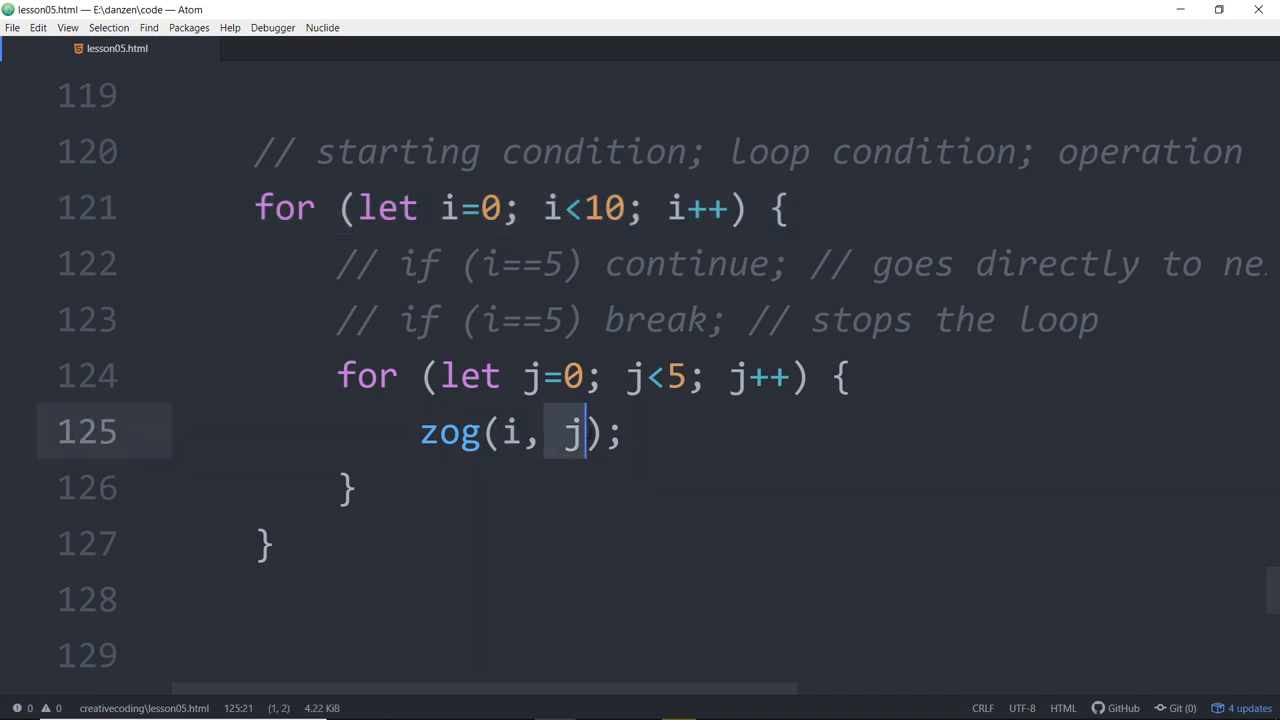
left_click(605, 431)
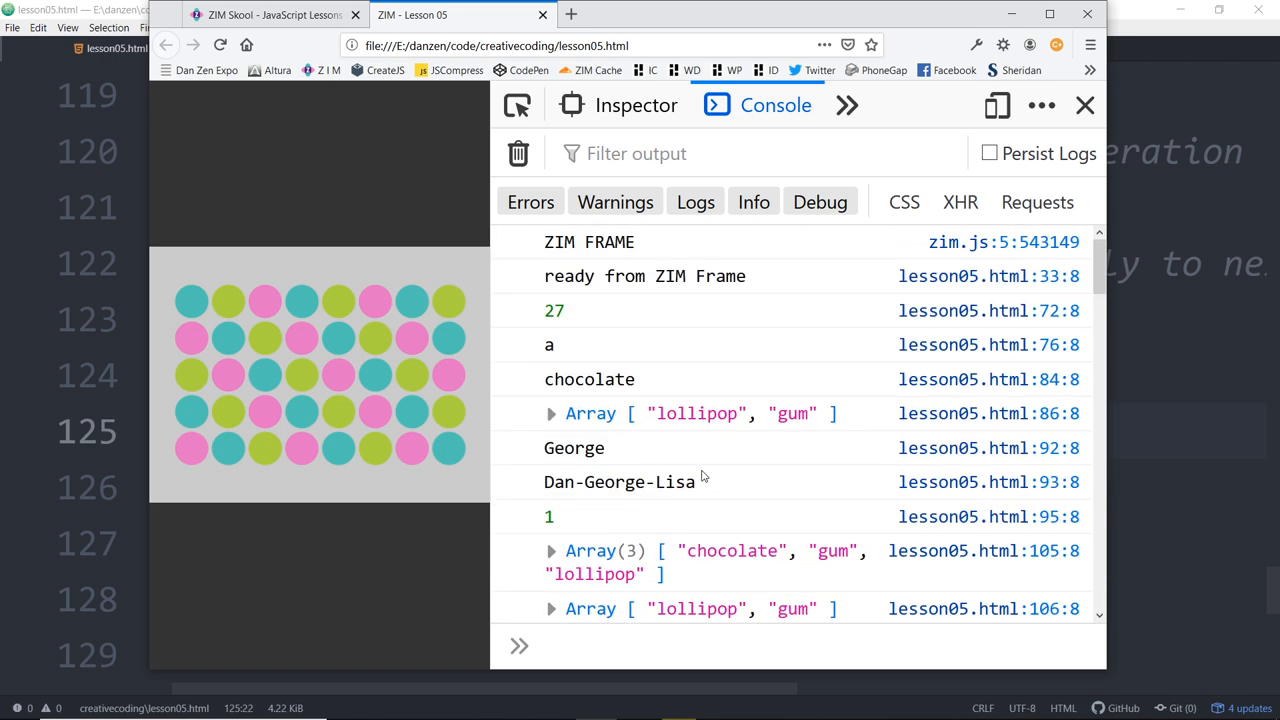
scroll("down", 3)
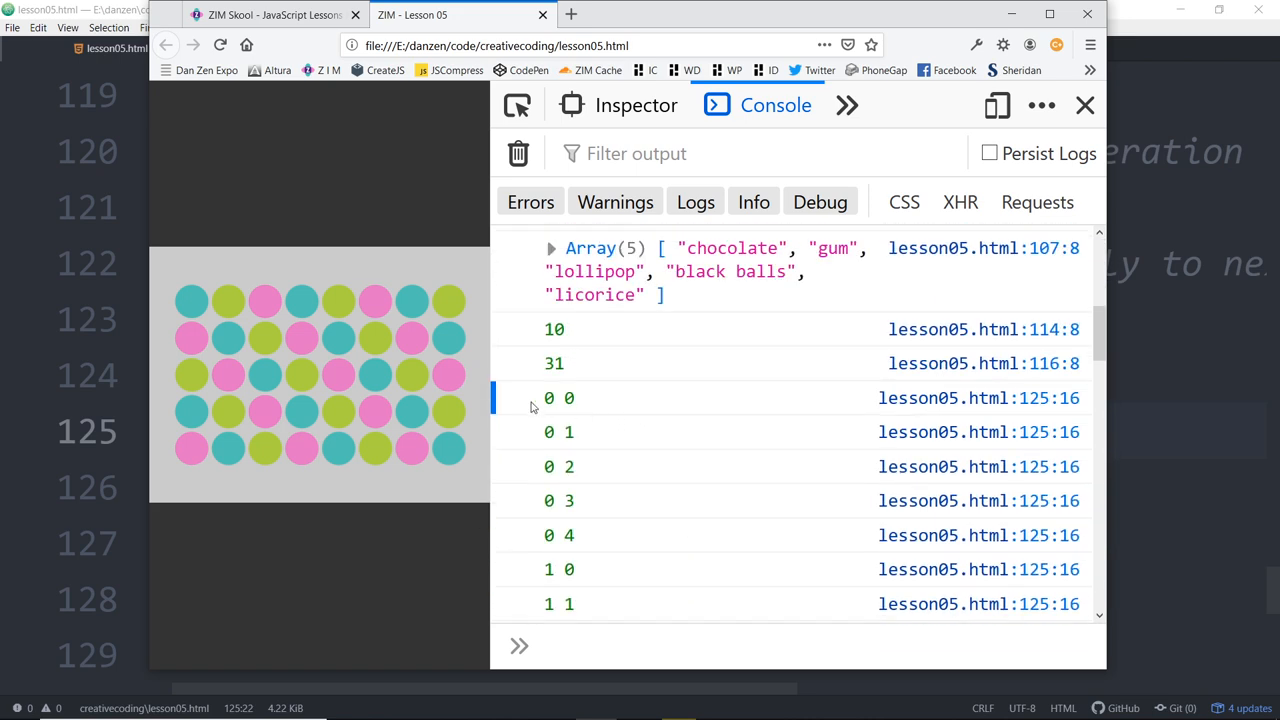
scroll("down", 3)
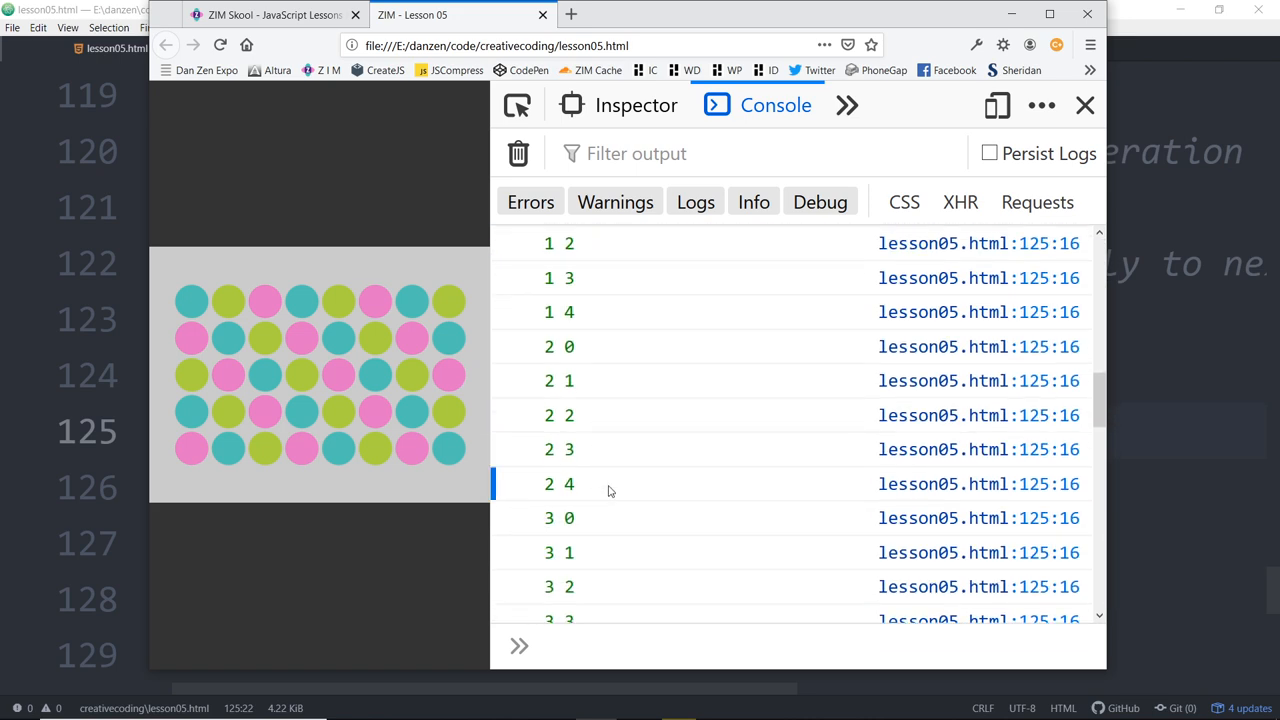
scroll("down", 3)
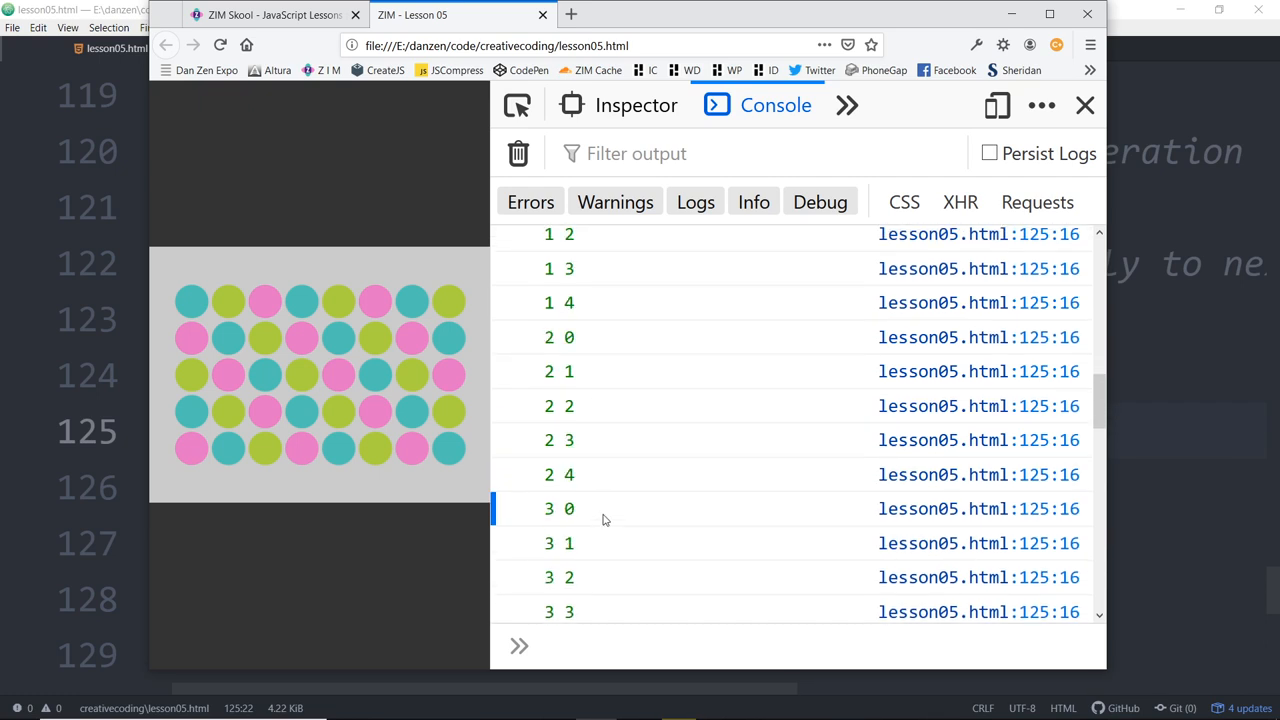
scroll("down", 3)
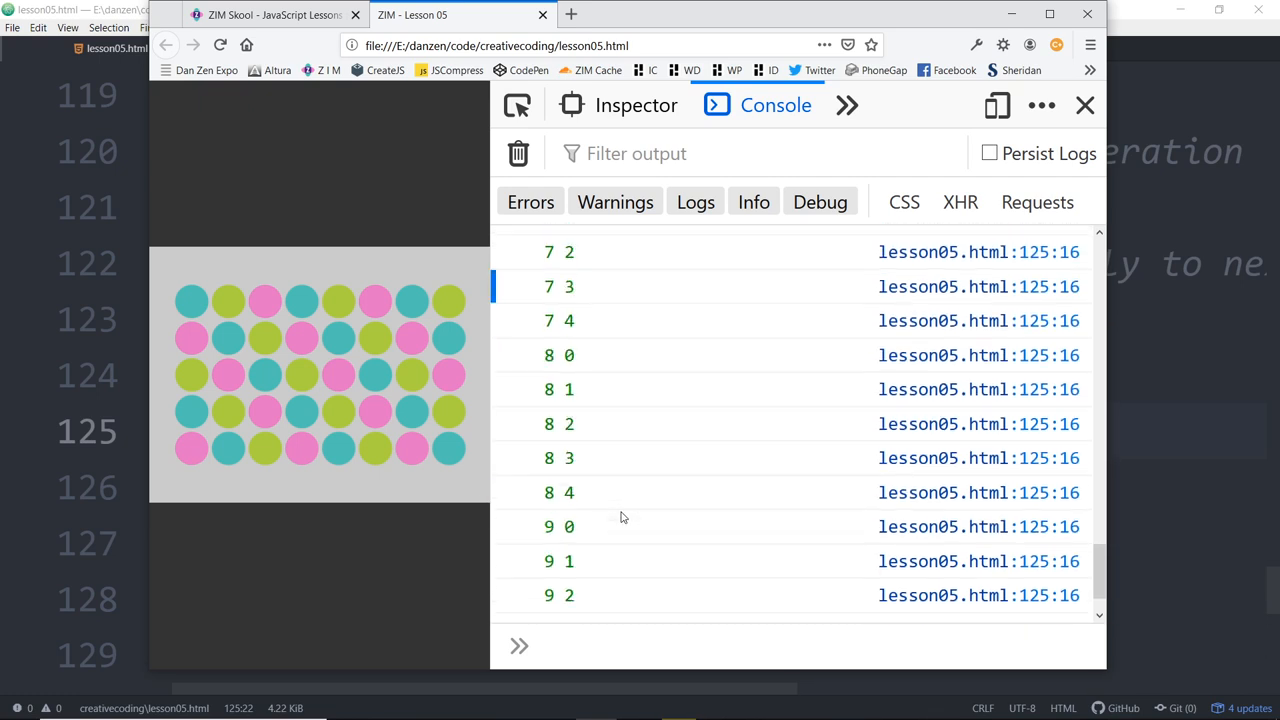
scroll("down", 3)
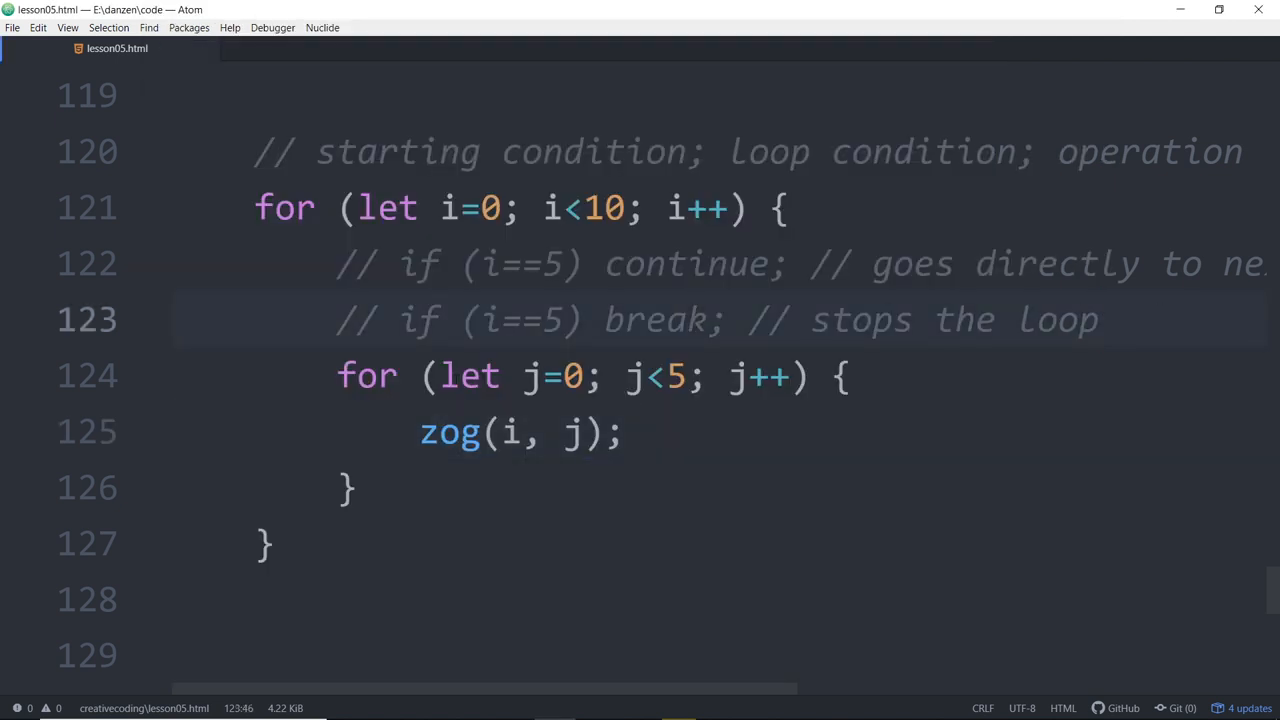
left_click(1100, 319)
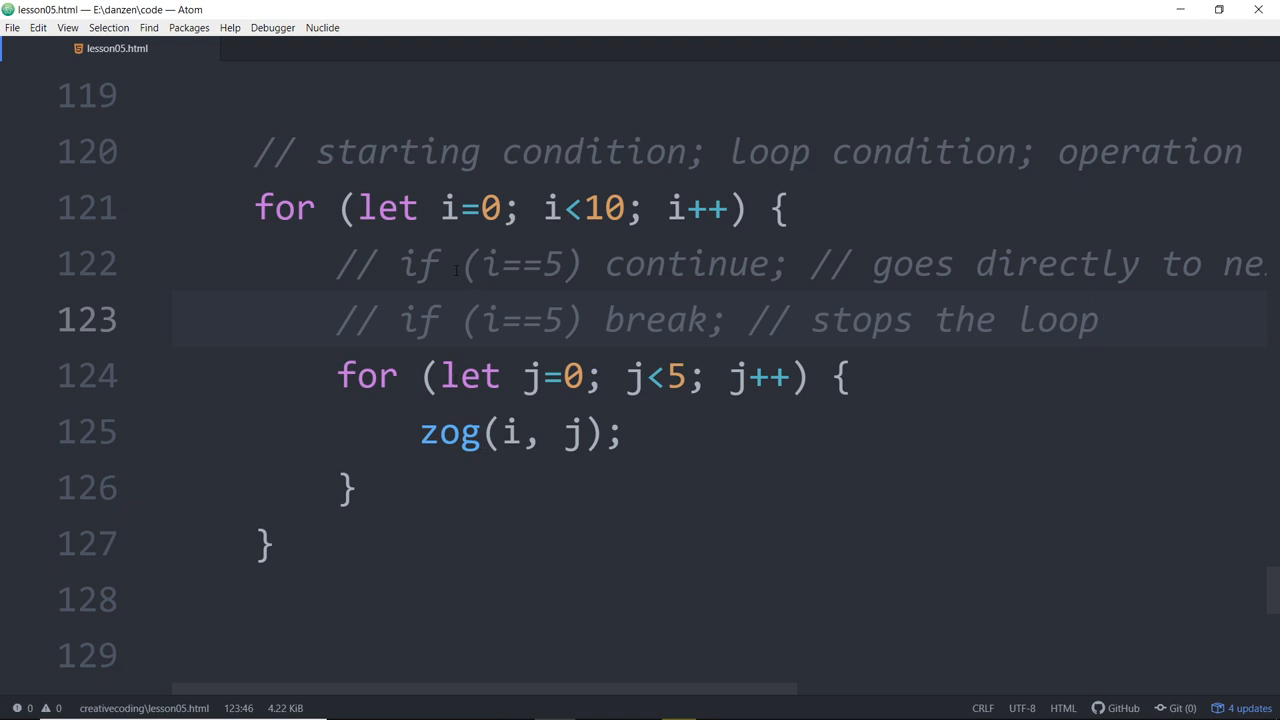
Step: Comment out the nested i/j for loop block and add an empty line after it
left_click(1100, 319)
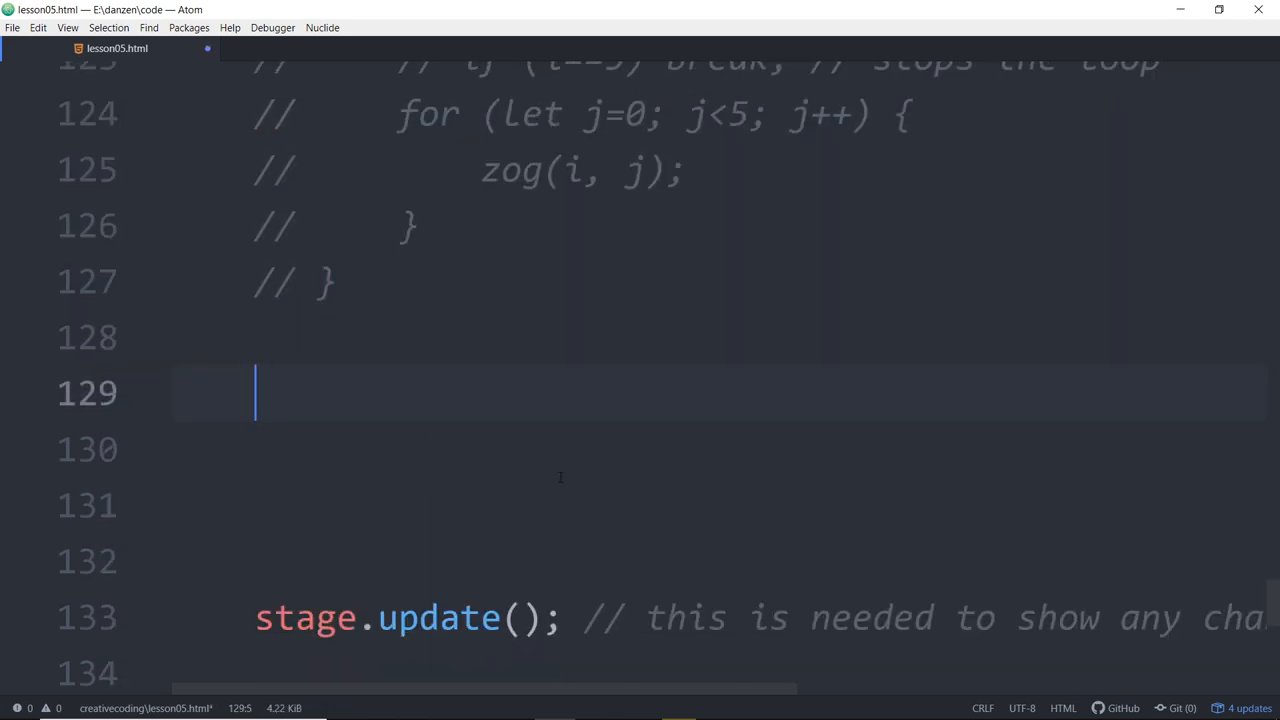
Step: Type the loop header start as for (let i=0; i<3
type("for (v")
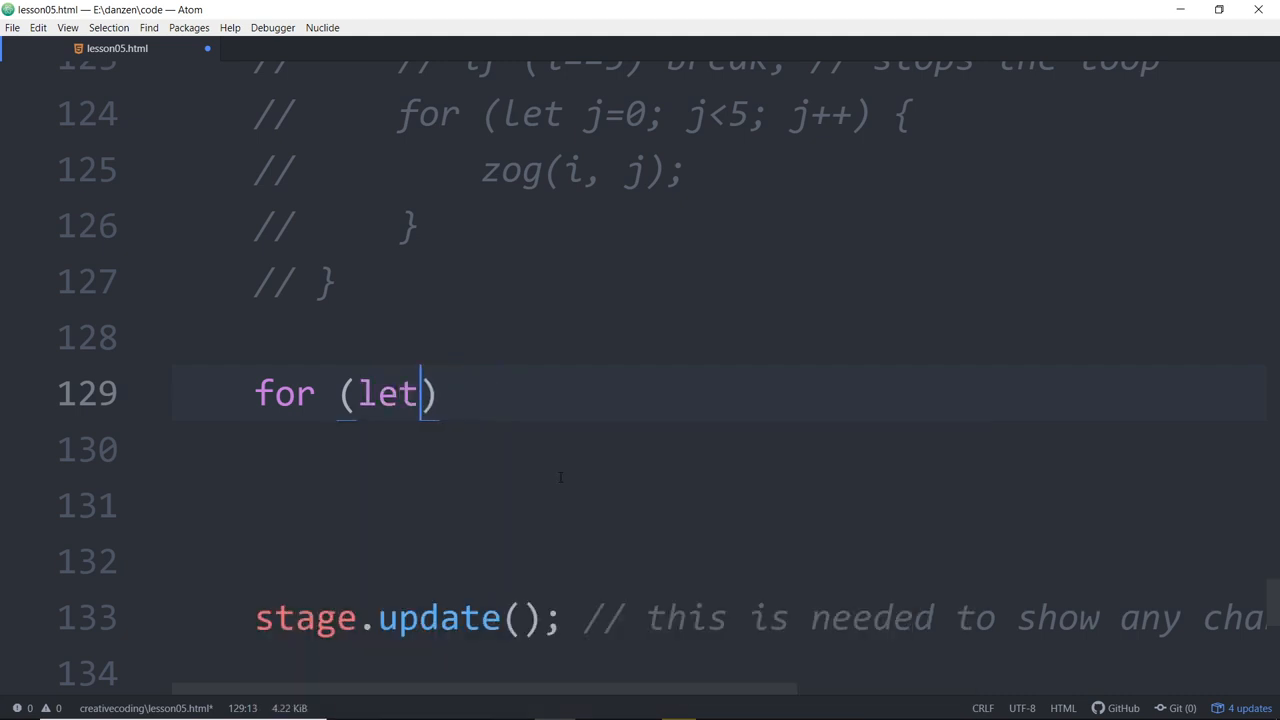
type("const")
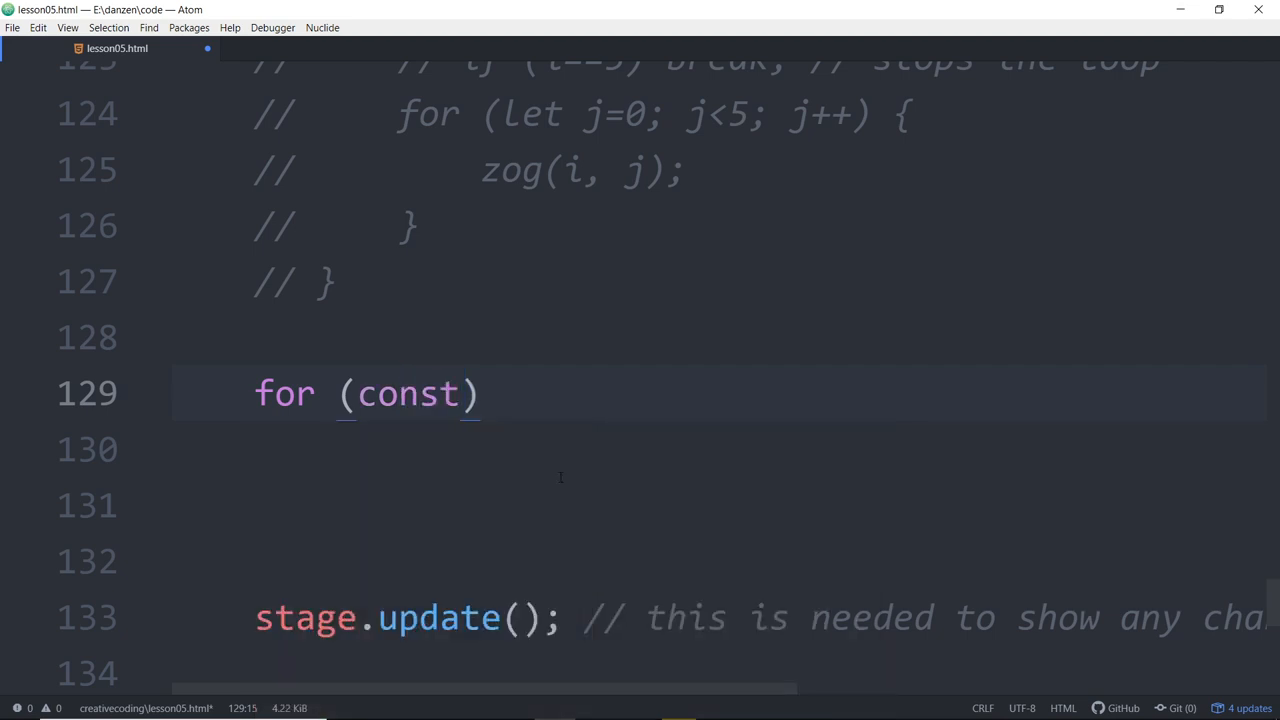
type("i")
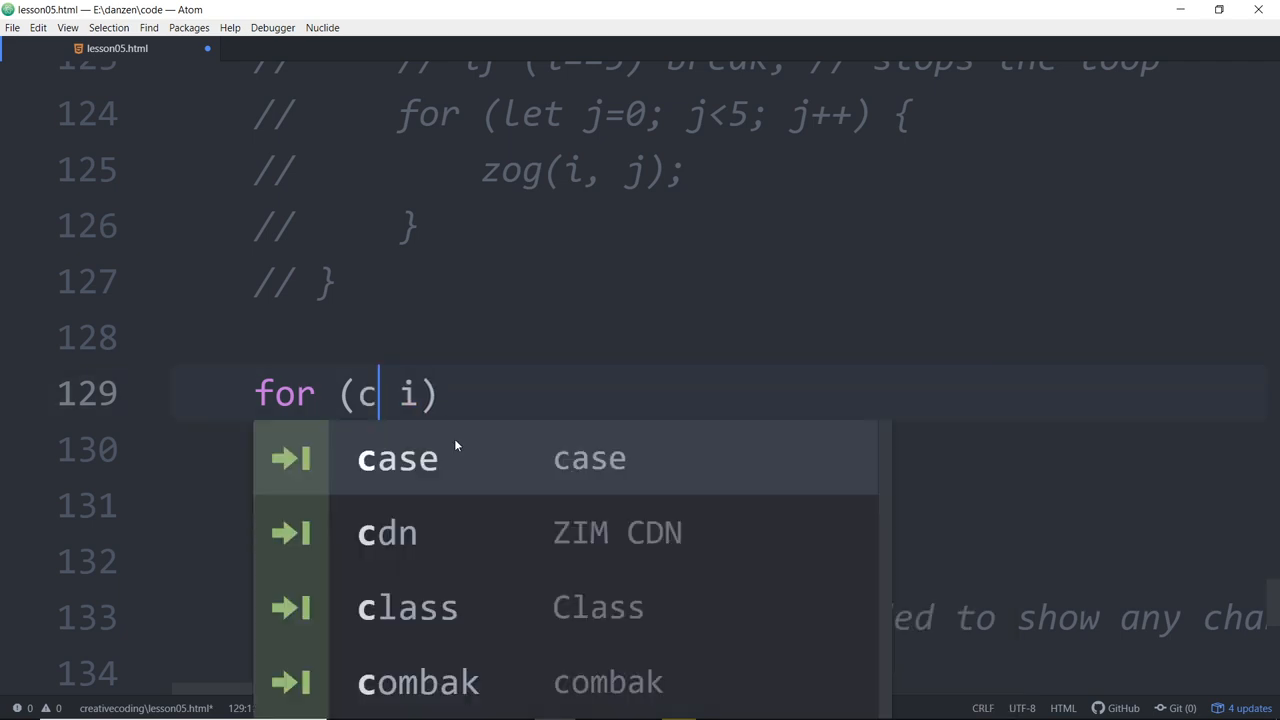
key("Backspace")
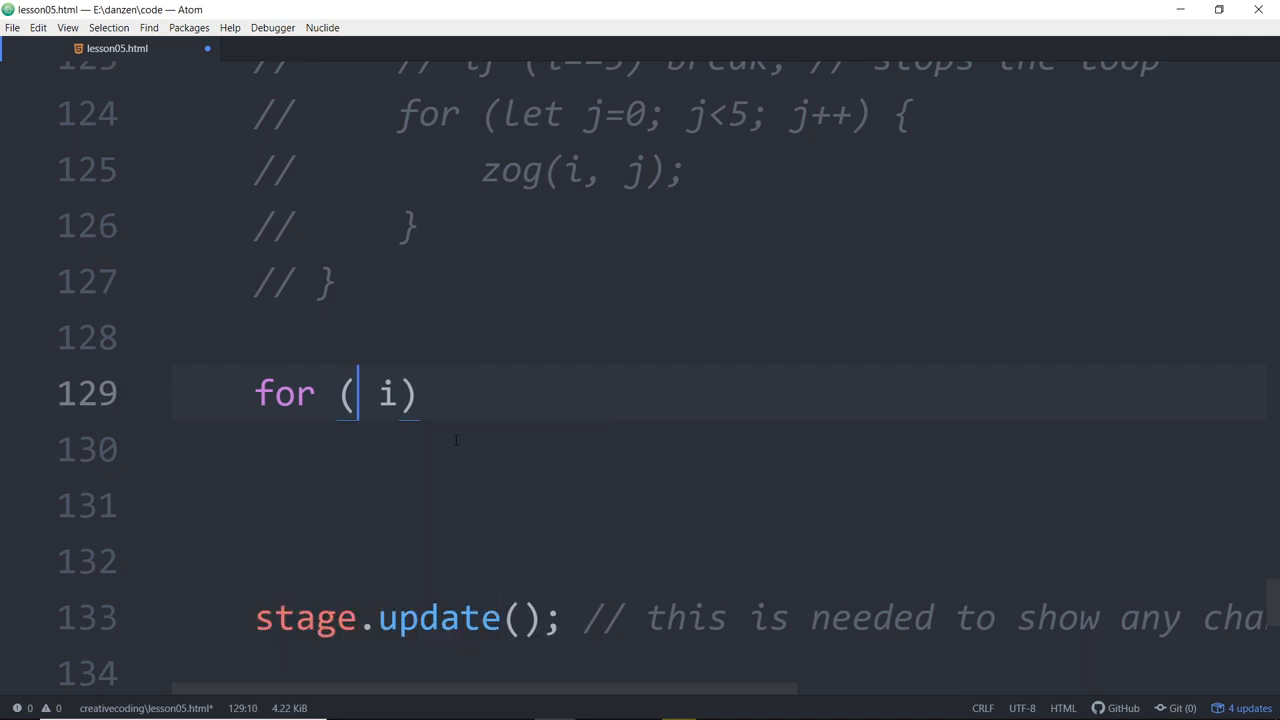
type("let")
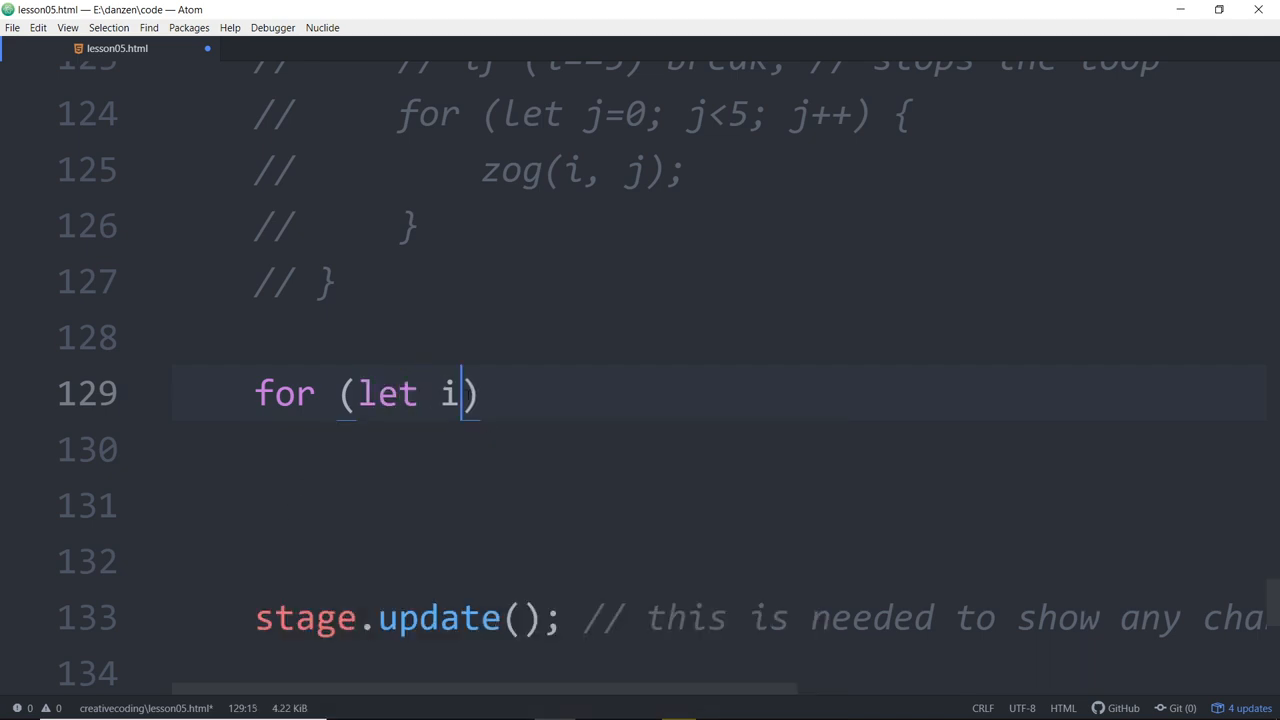
type("=0;")
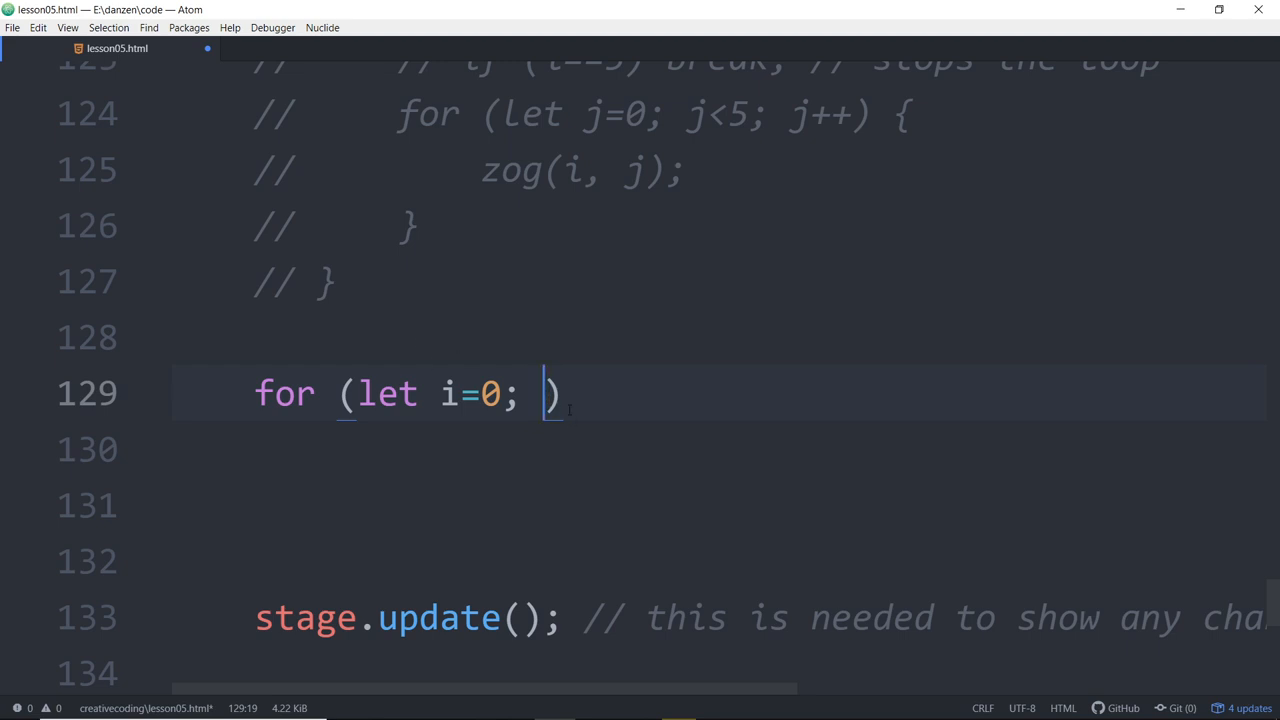
type("i")
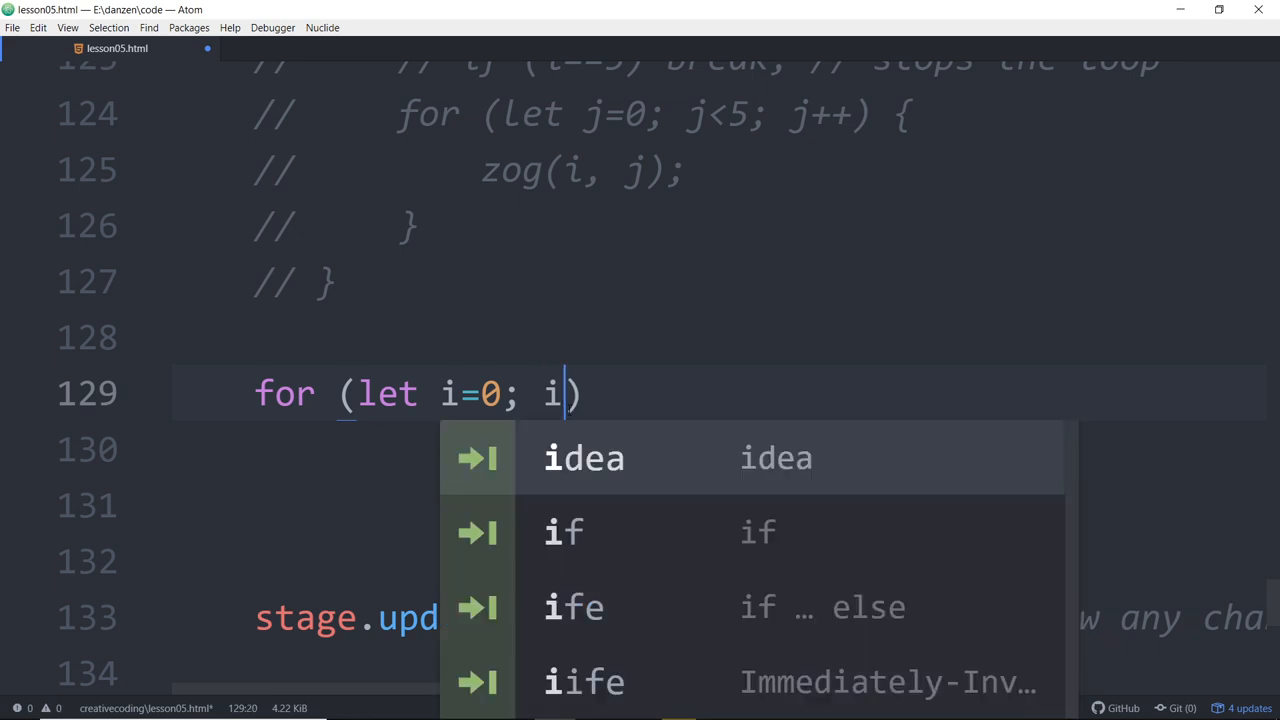
type("<")
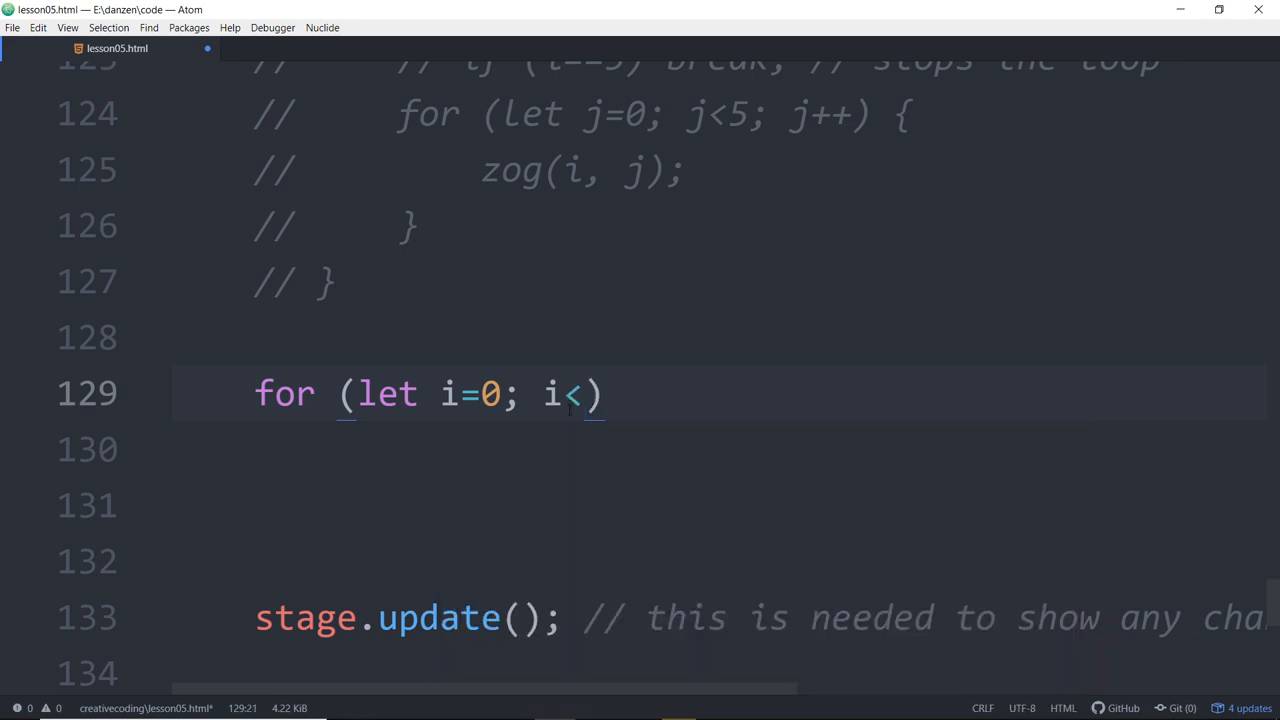
type("3")
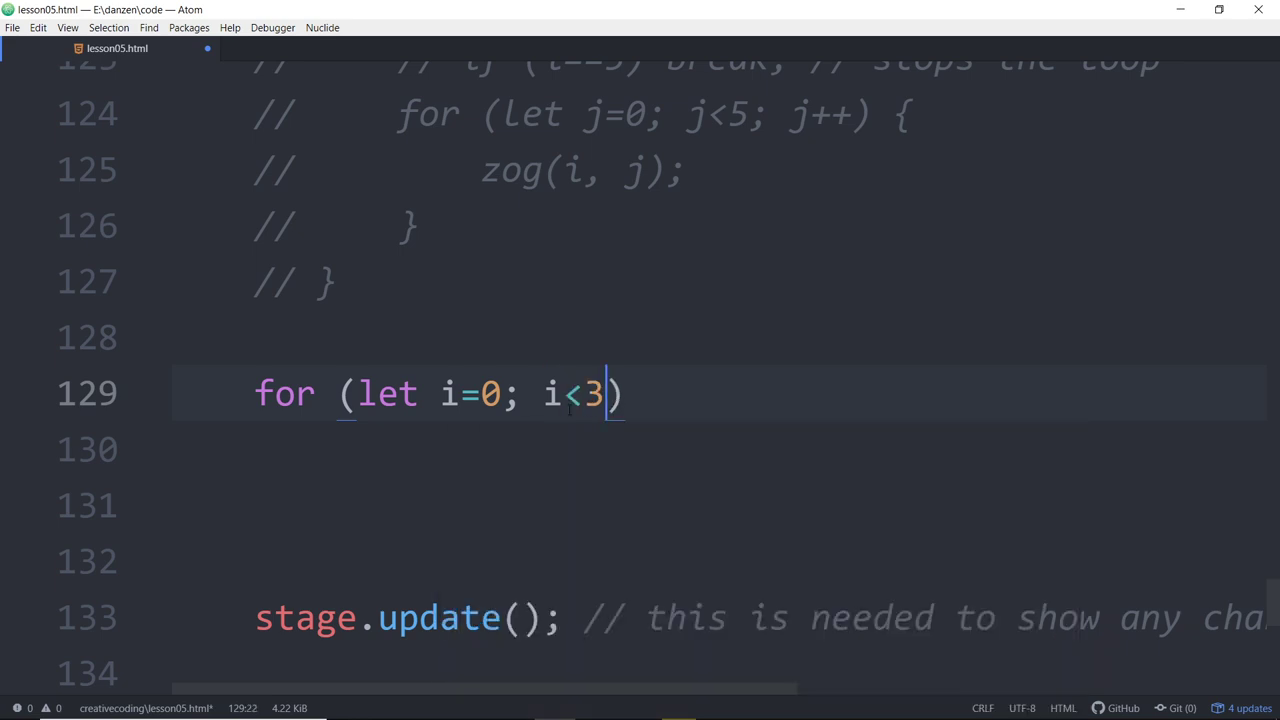
Step: Replace 3 with candies.length in the condition and begin the i++ increment
double_click(594, 393)
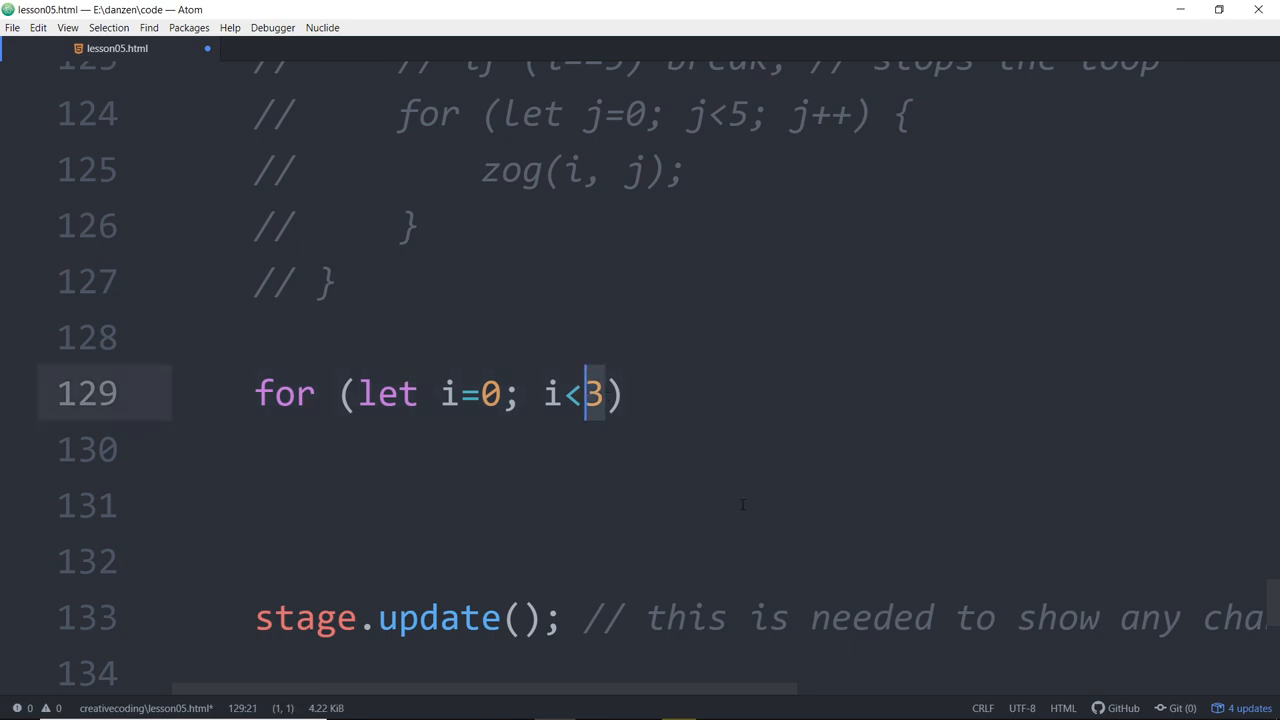
type("candie")
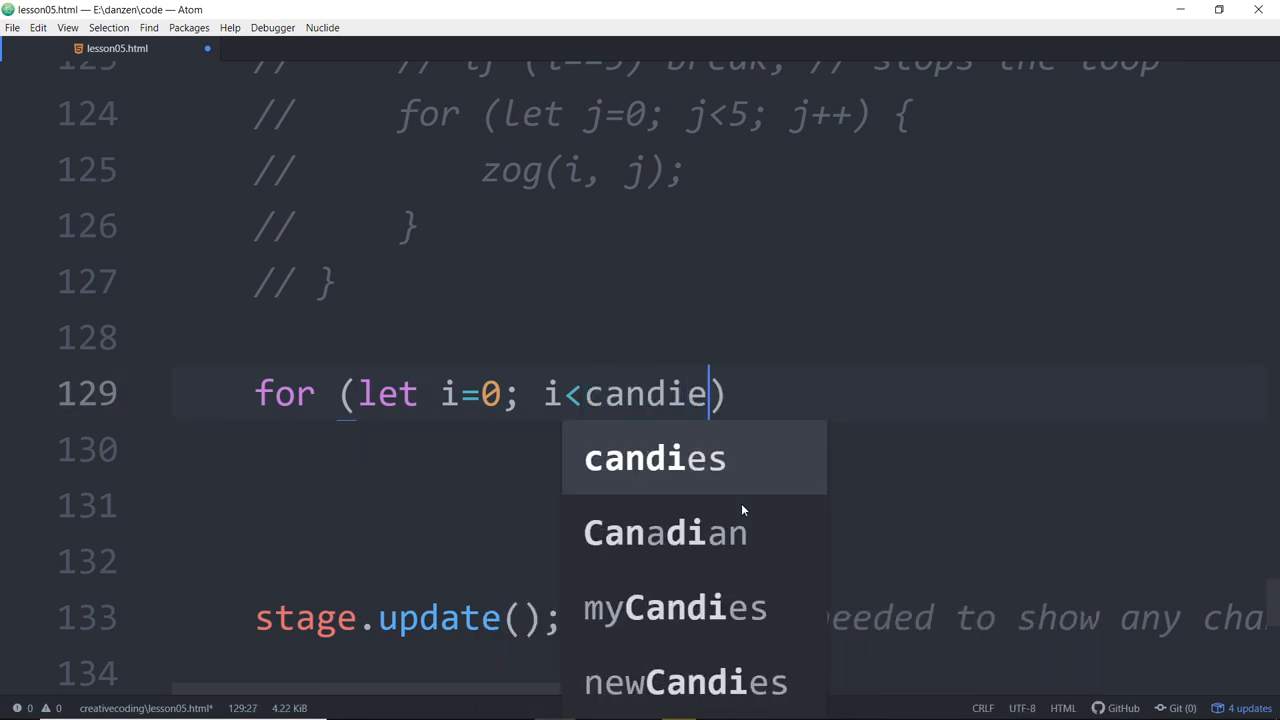
type("s.len")
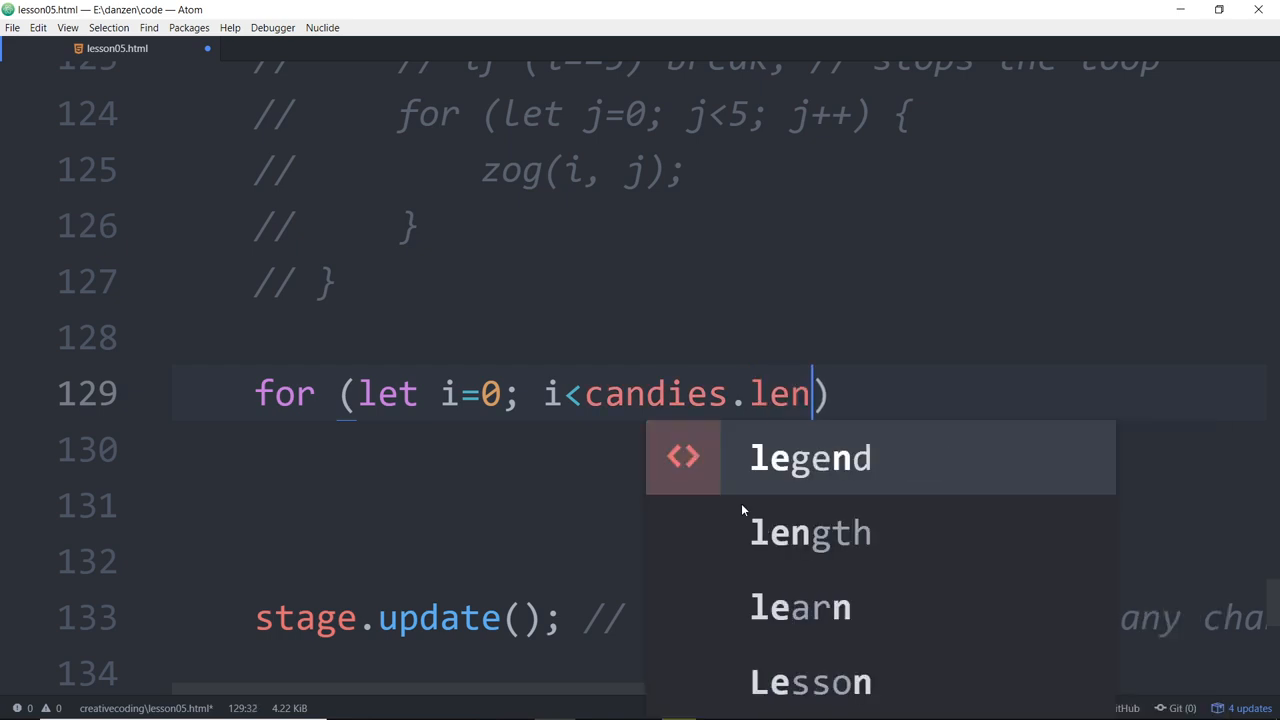
left_click(810, 532)
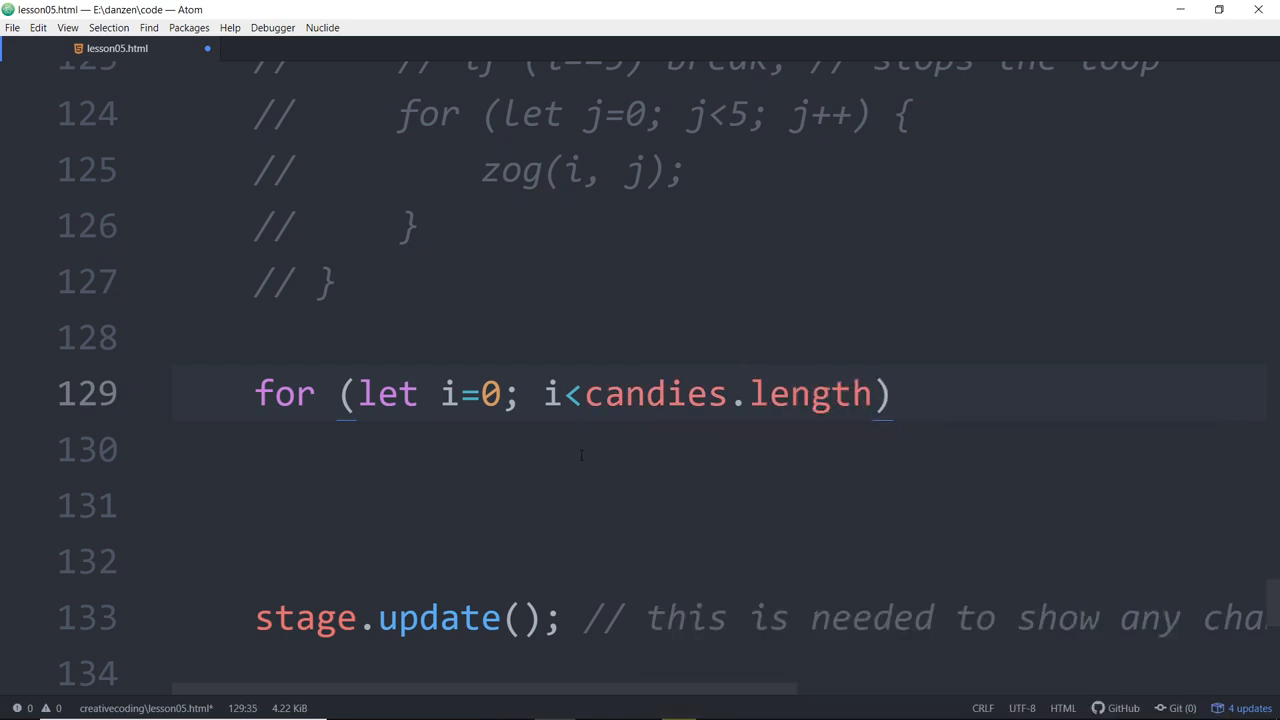
double_click(655, 393)
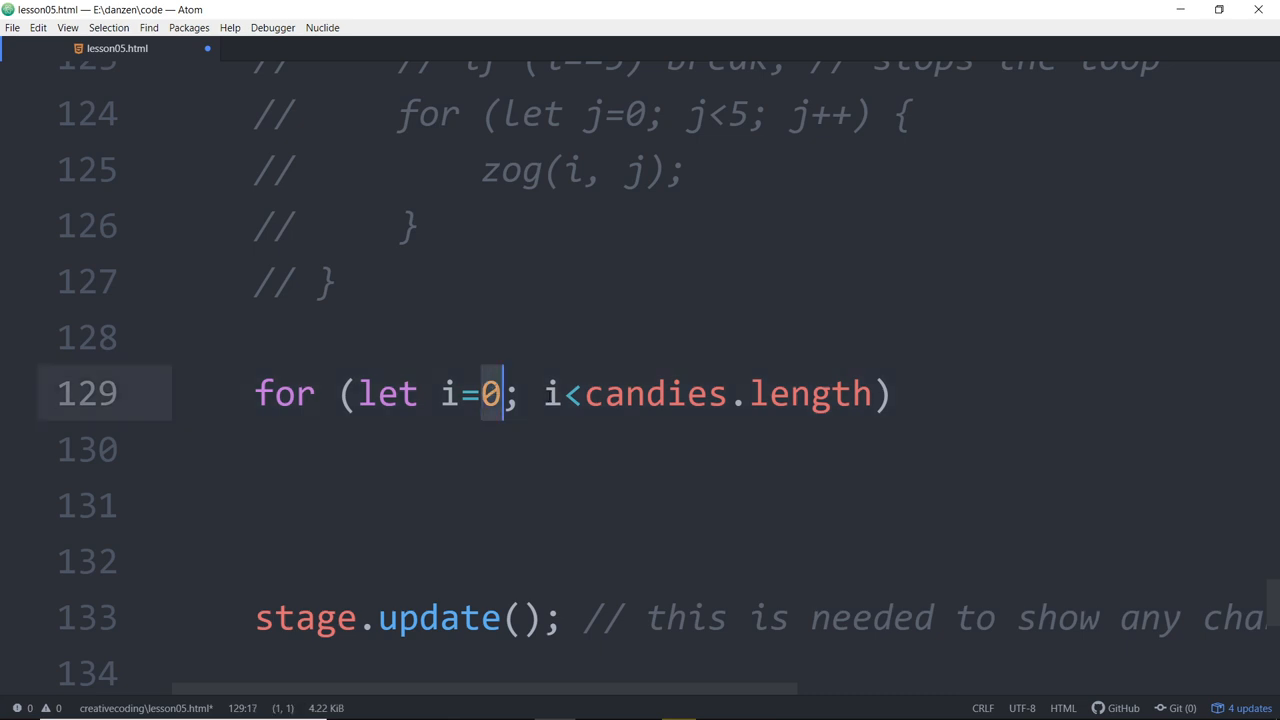
left_click(597, 393)
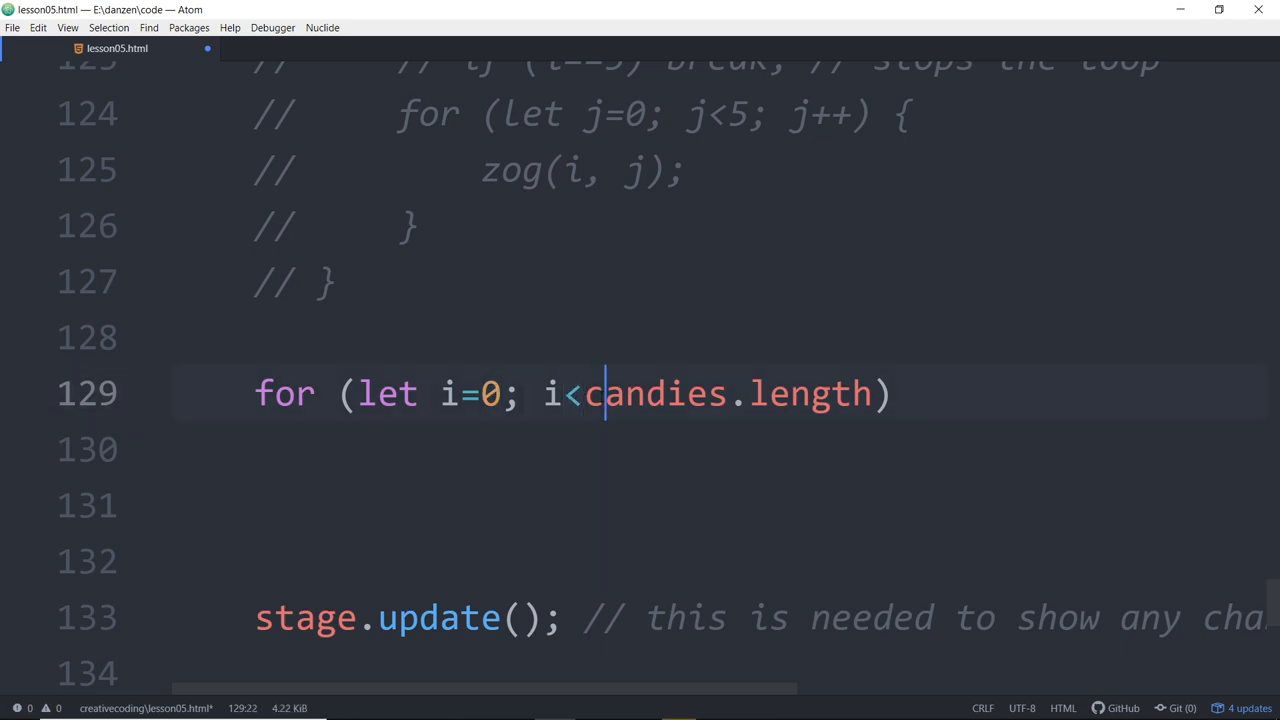
left_click_drag(585, 393, 872, 393)
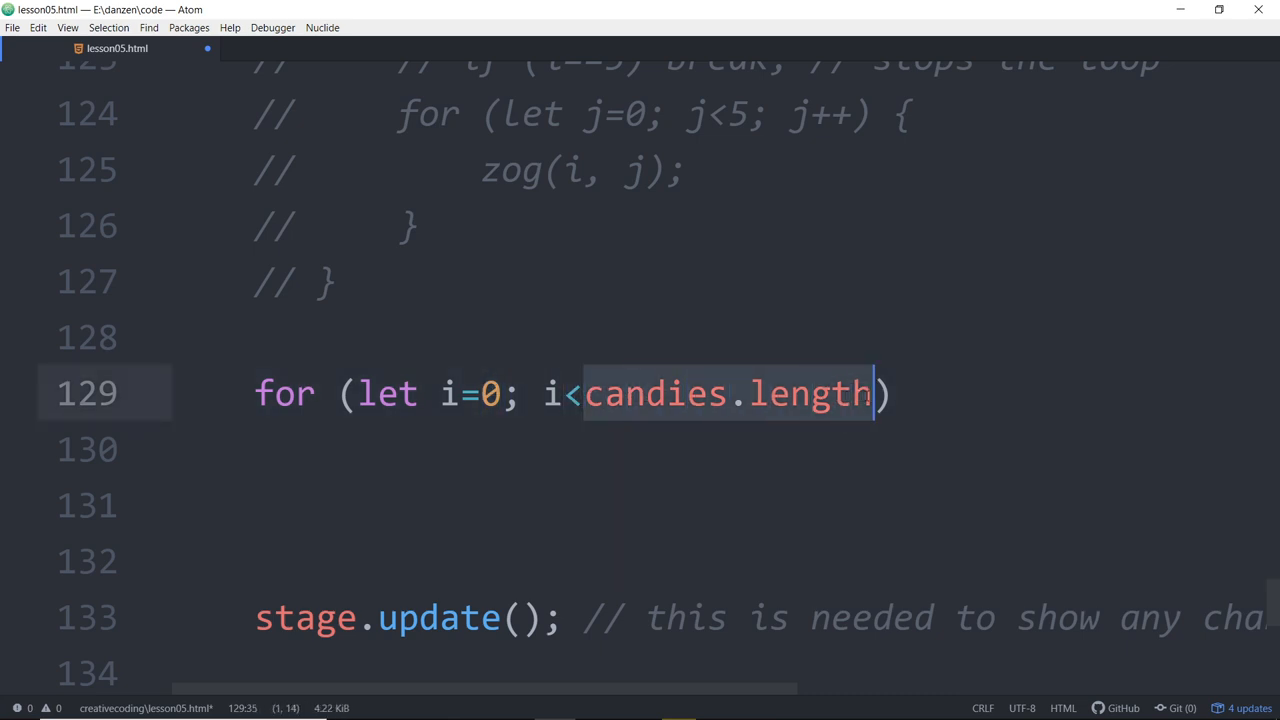
left_click(860, 492)
type("; ")
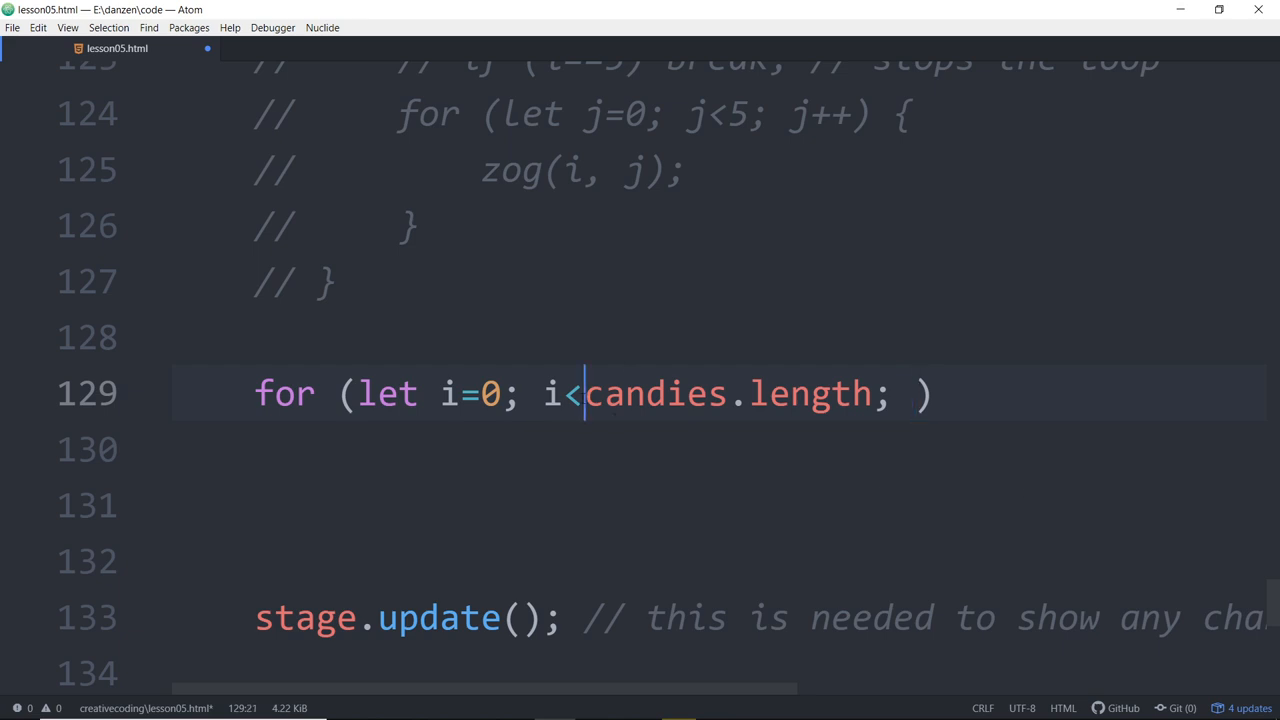
type("=")
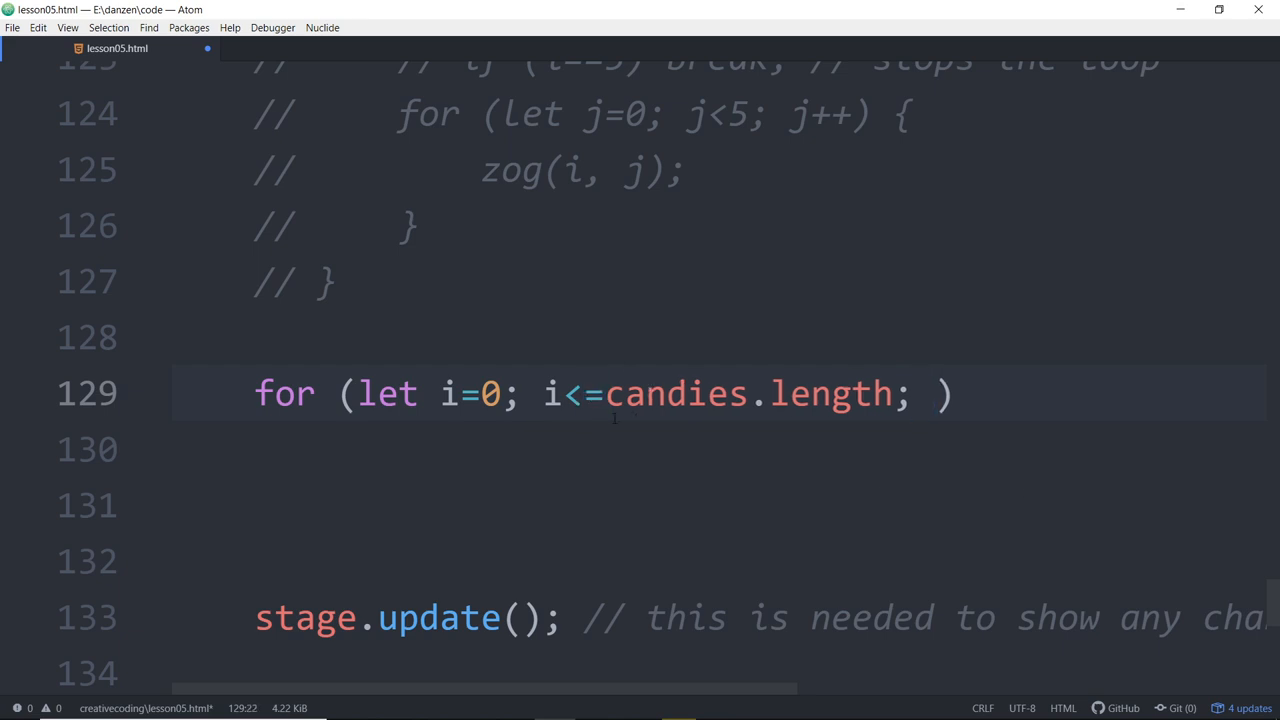
key("Backspace")
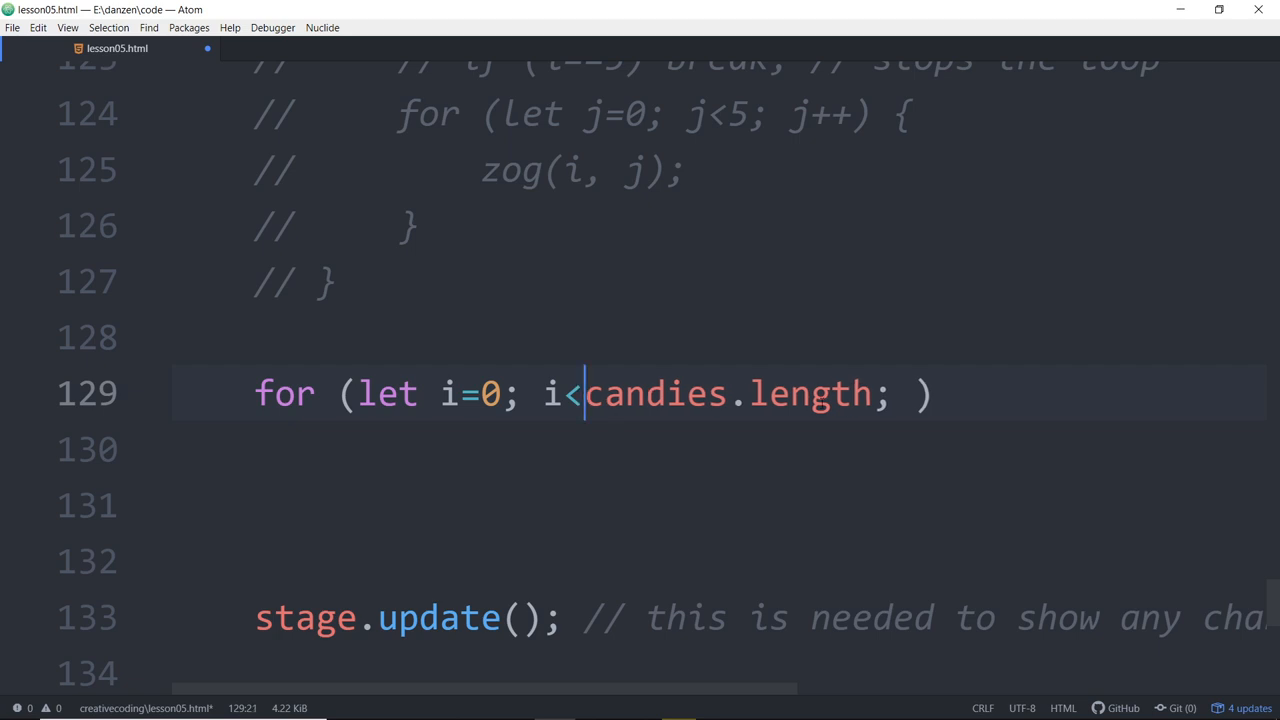
type("i++")
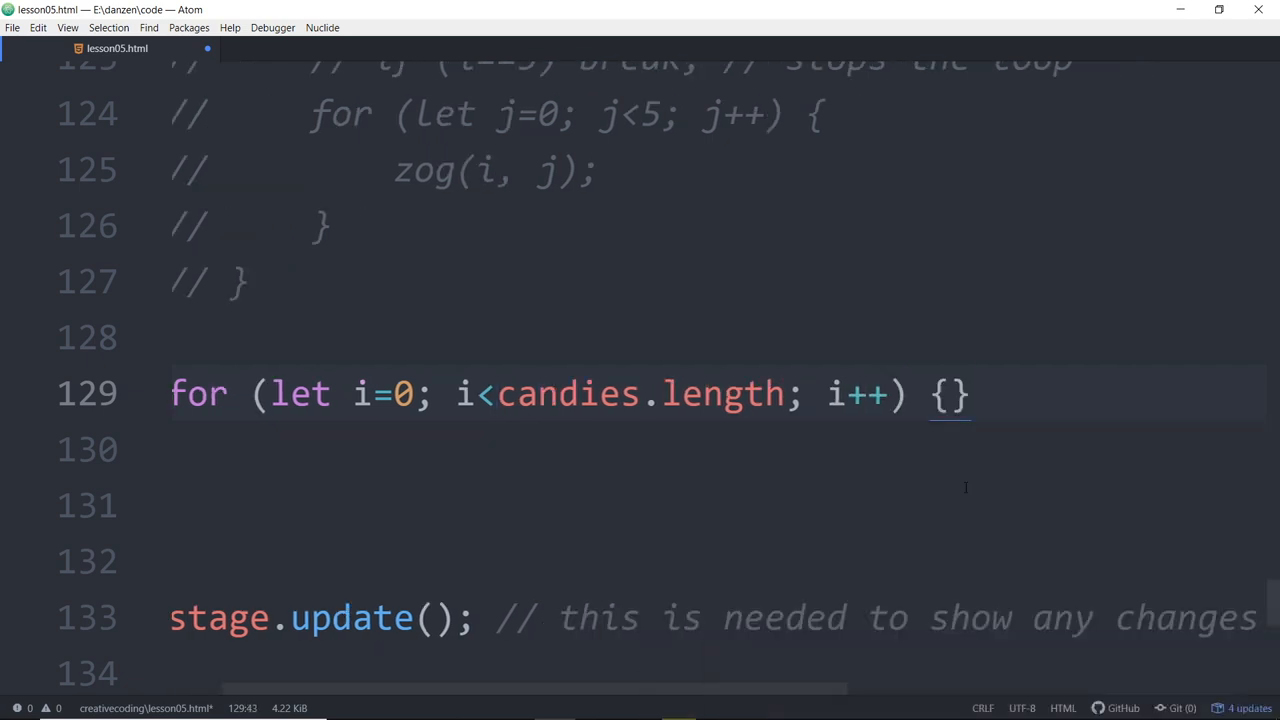
Step: Write zog( candies[0] ); on a new line inside the loop body
key("enter")
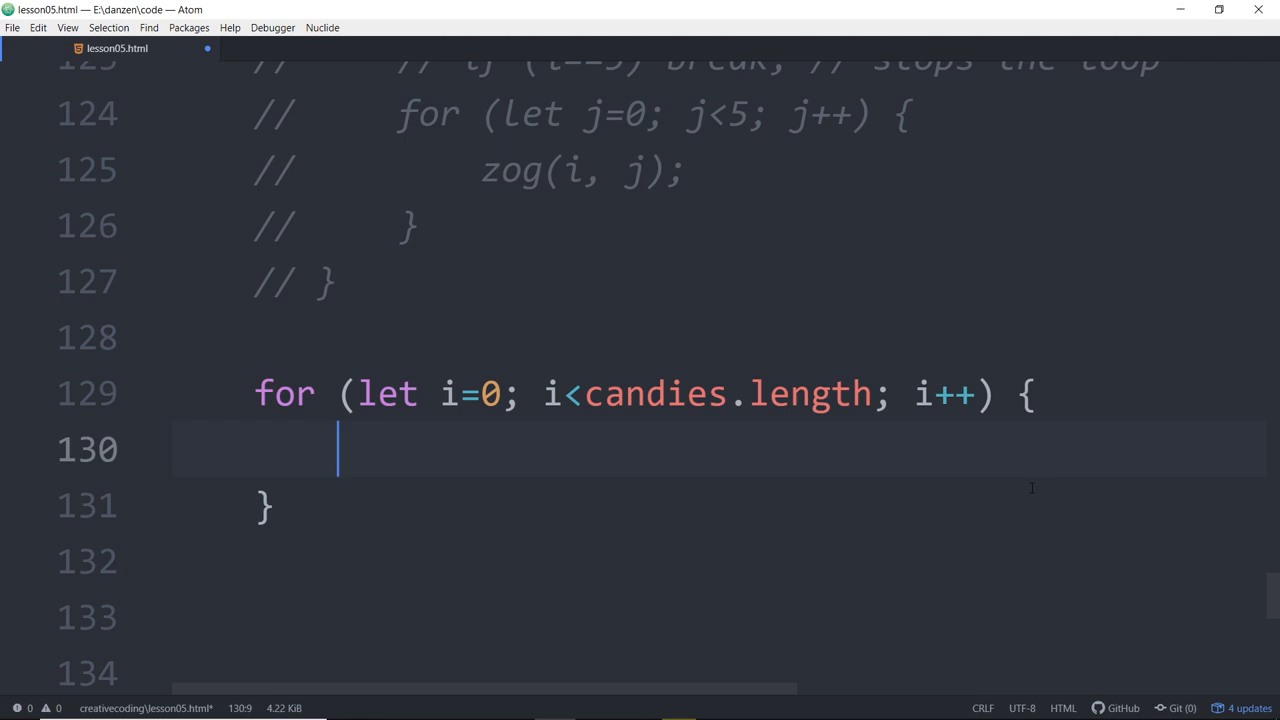
type("zog()")
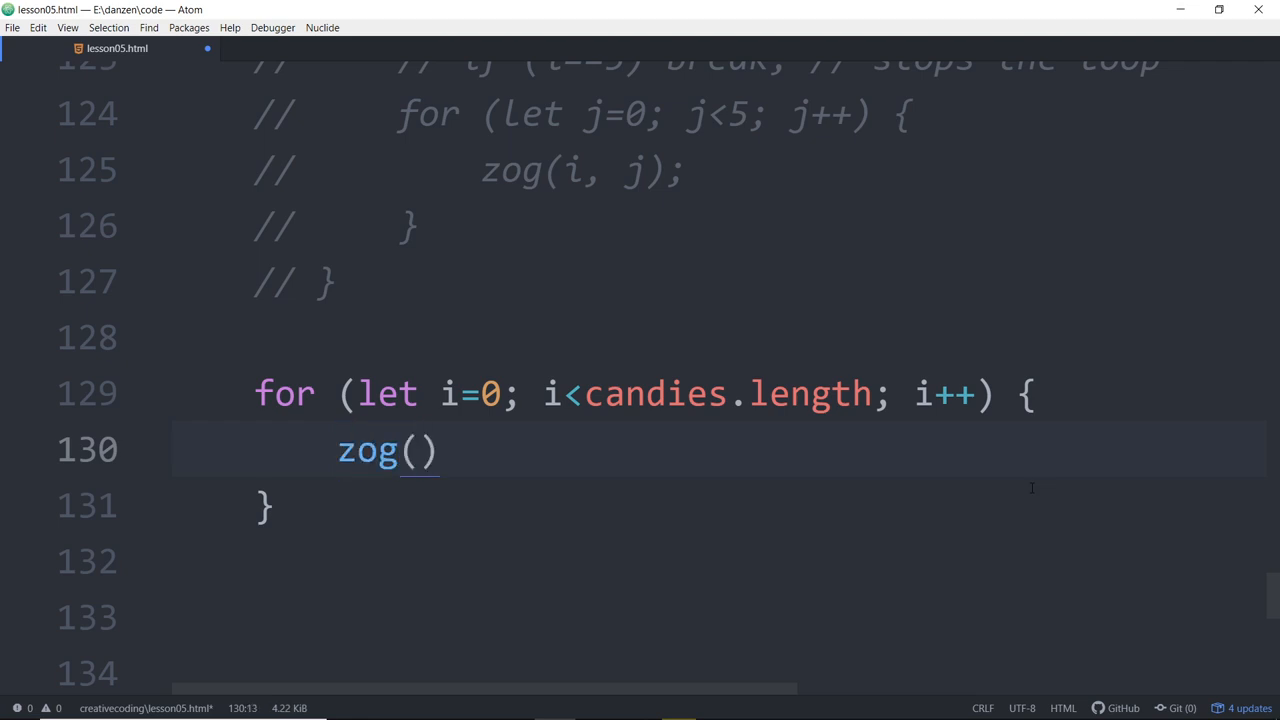
key("Backspace")
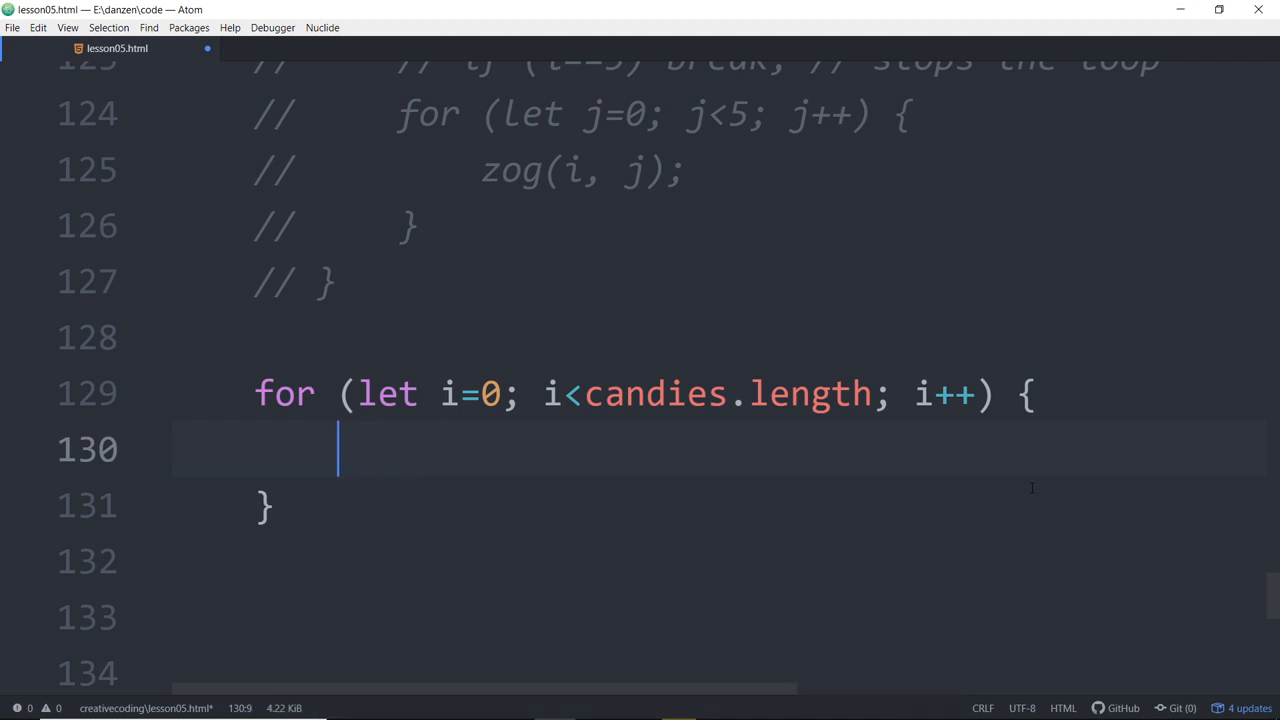
type("zog()")
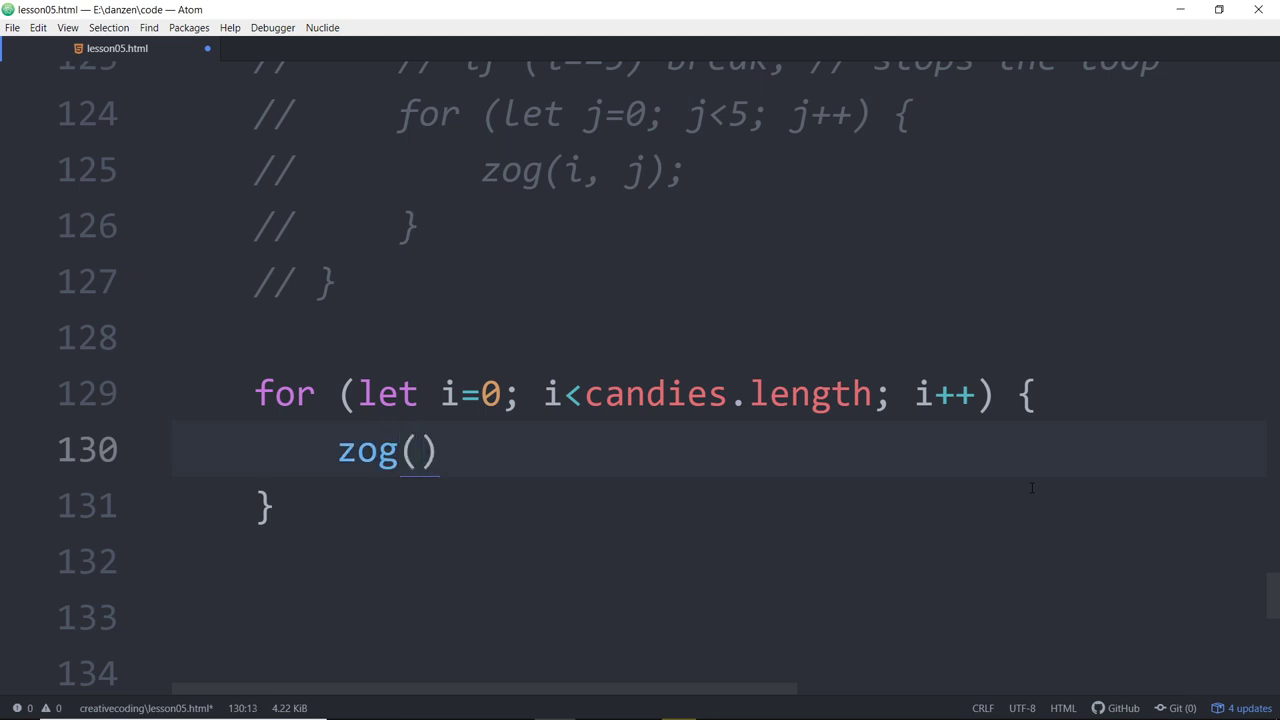
left_click(423, 450)
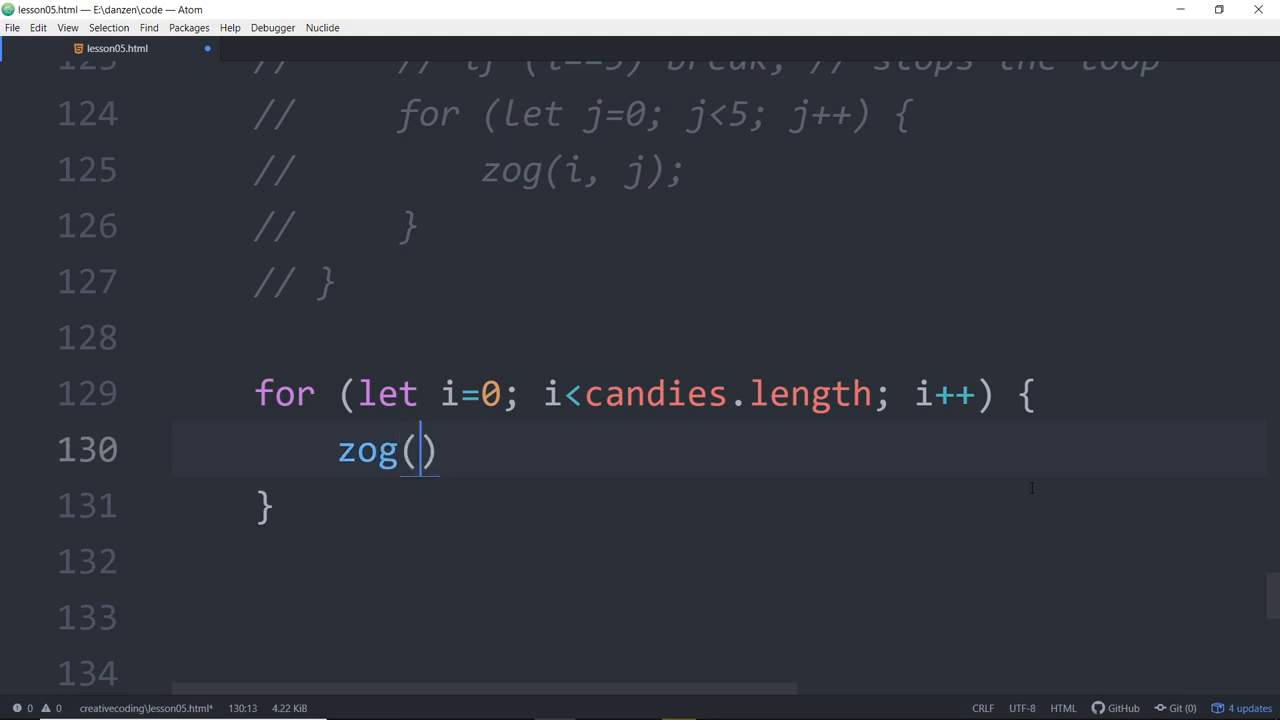
type("candies[")
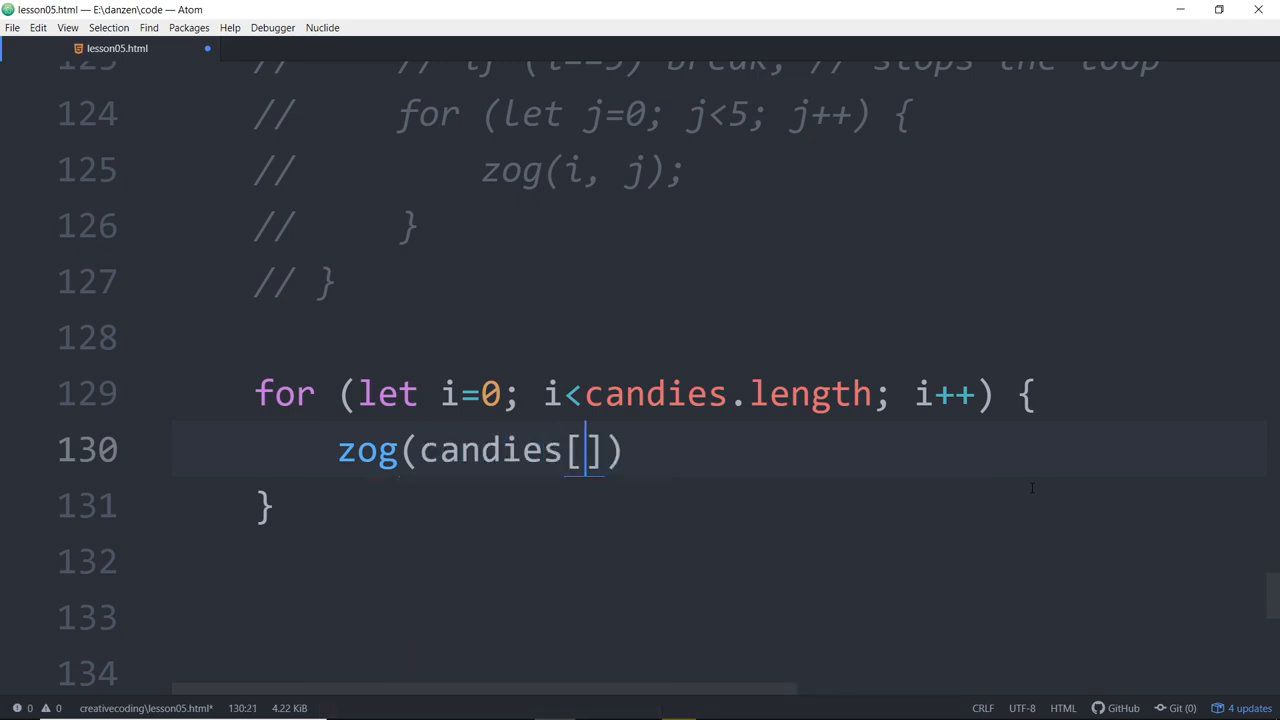
type("0")
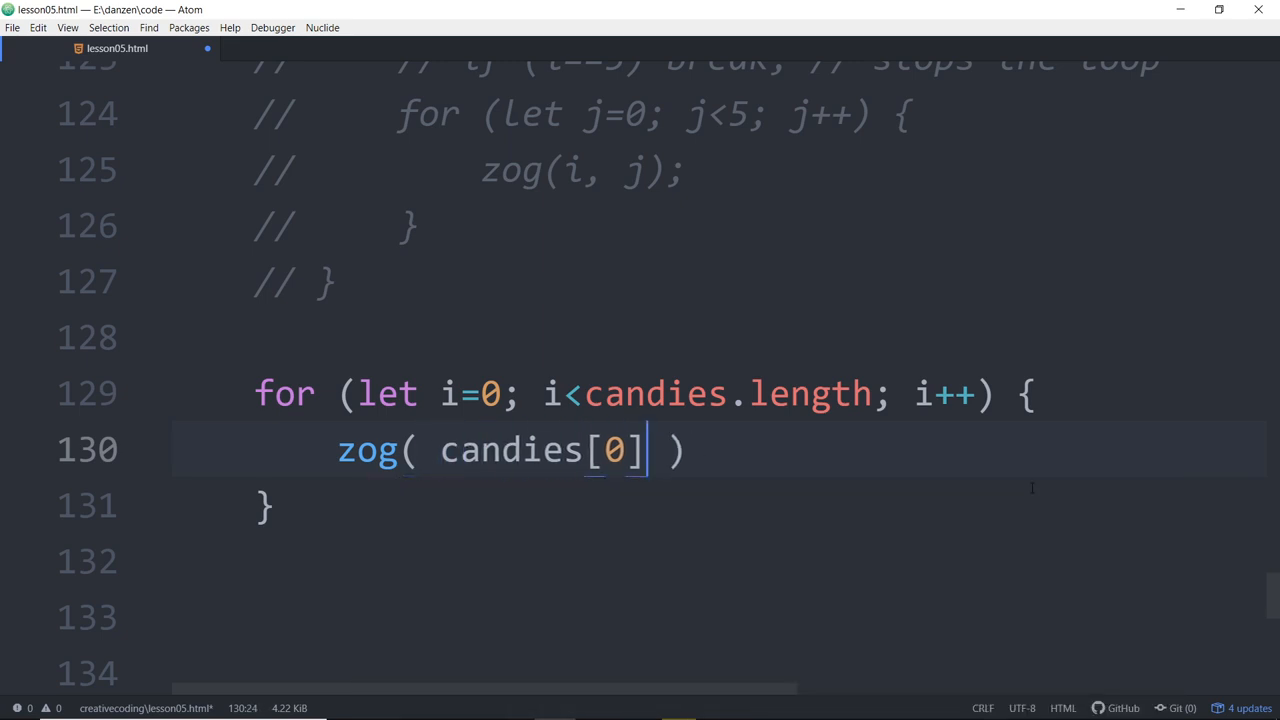
type(";")
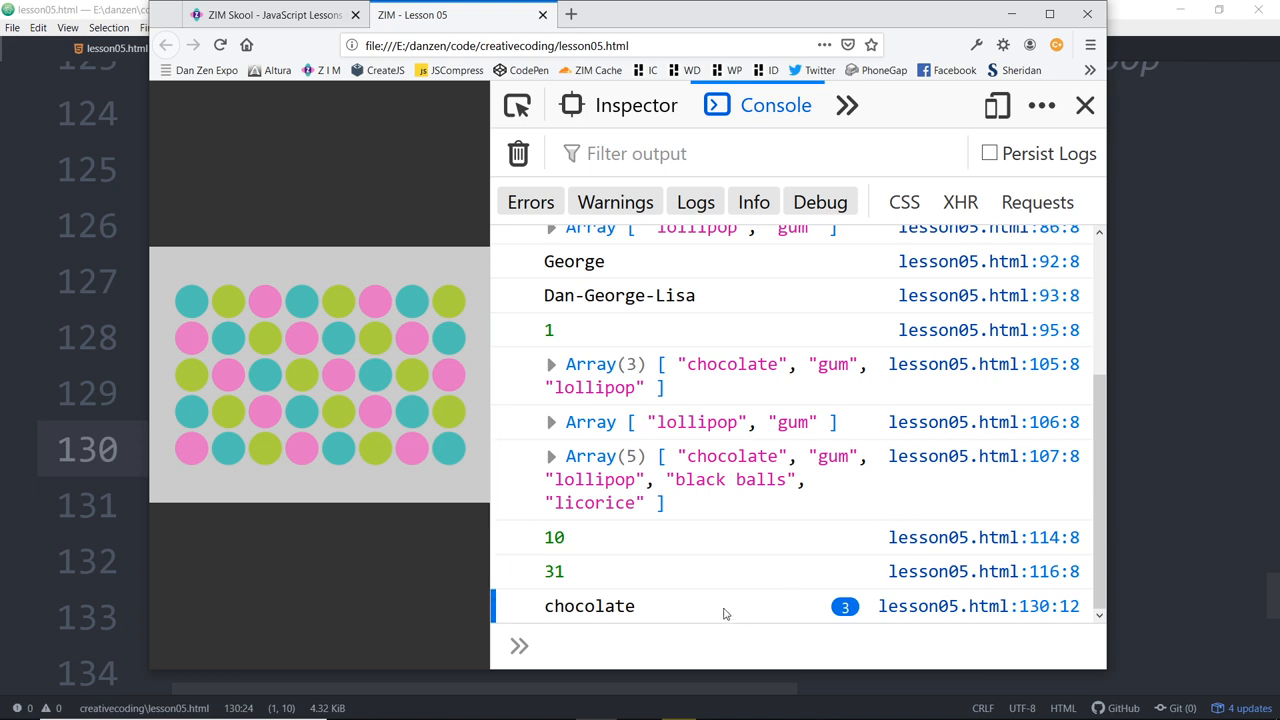
Step: Inspect the logged candies in Firefox's console, then return to Atom
double_click(587, 606)
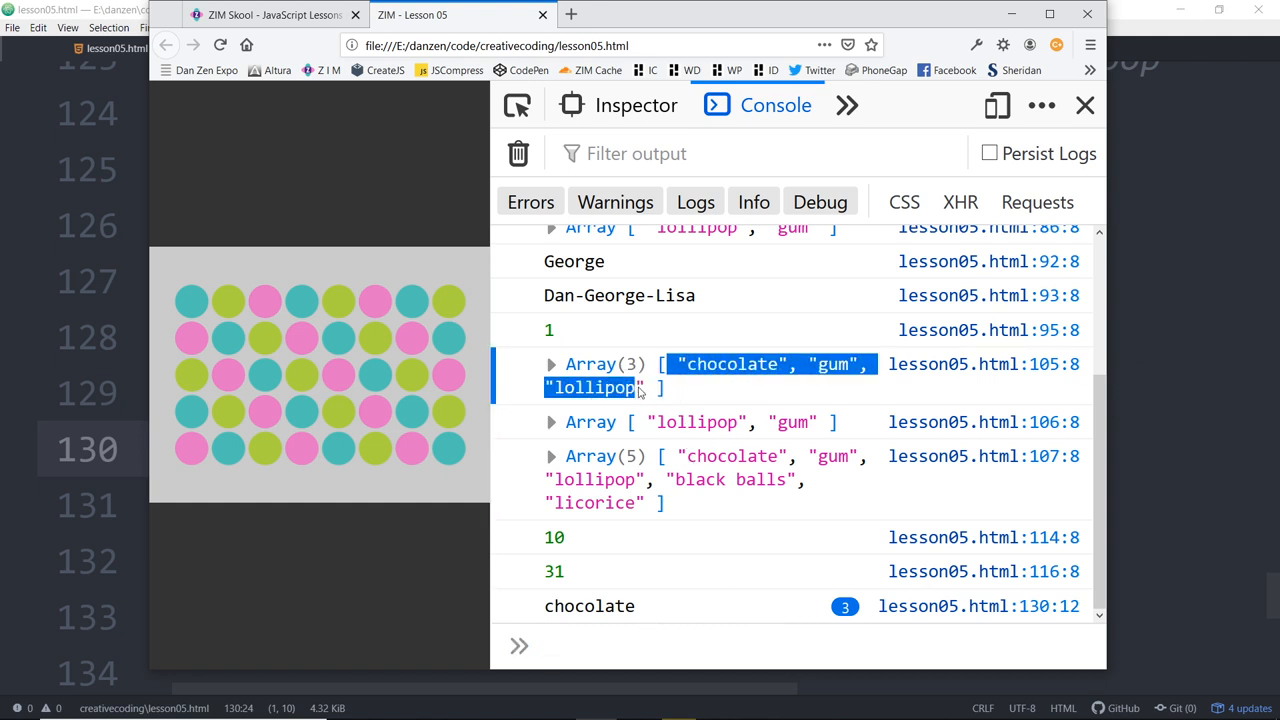
left_click(551, 364)
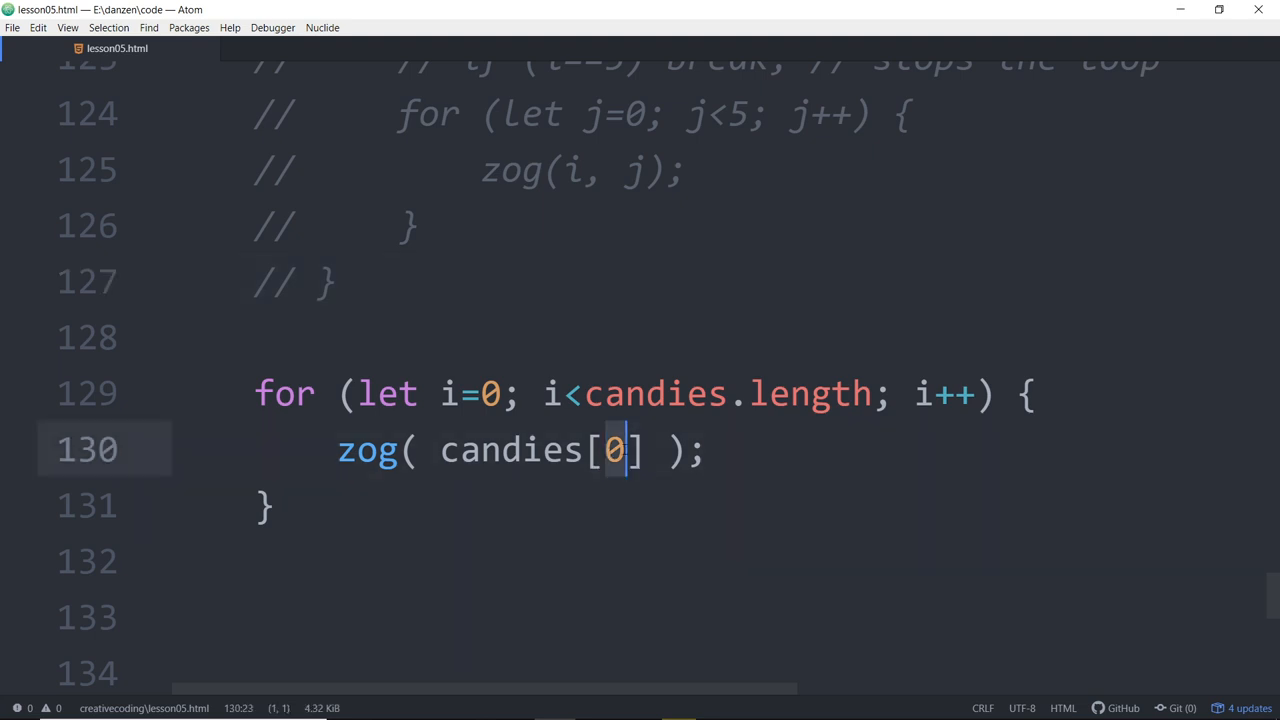
Step: Try indices 1 and 0,1,2 inside candies[ ], then settle on candies[i]
type("1")
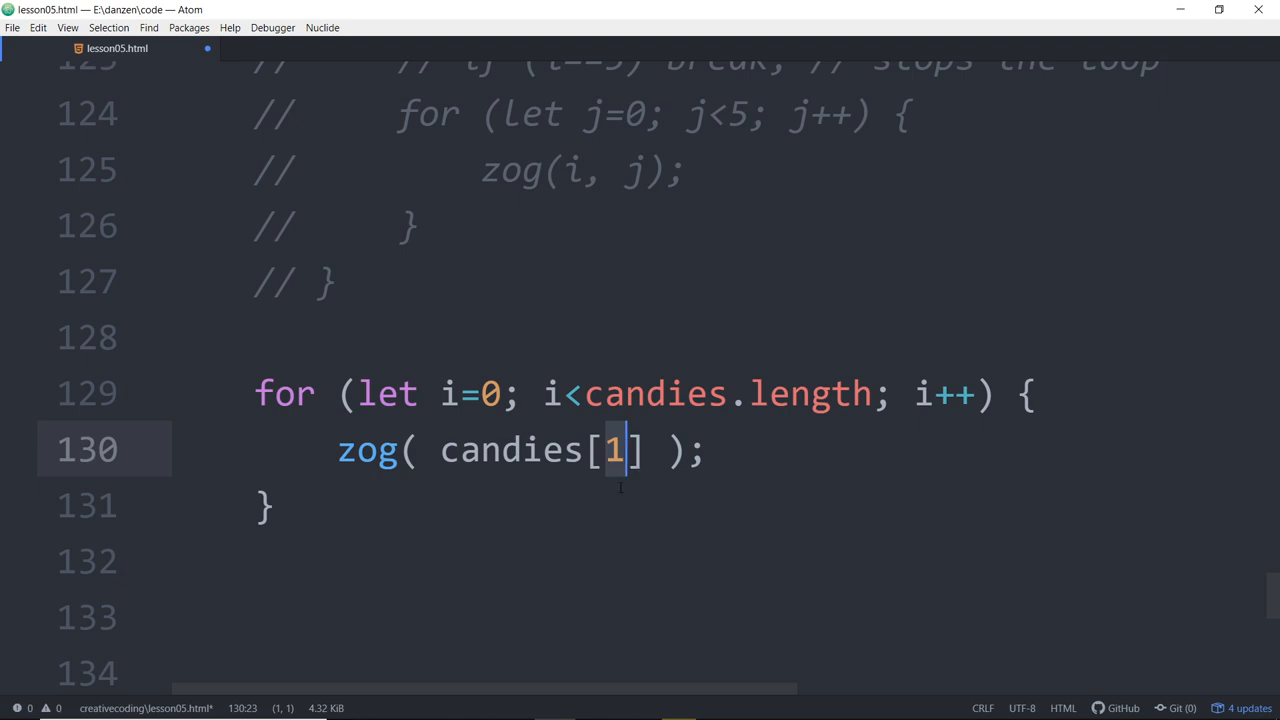
type("0")
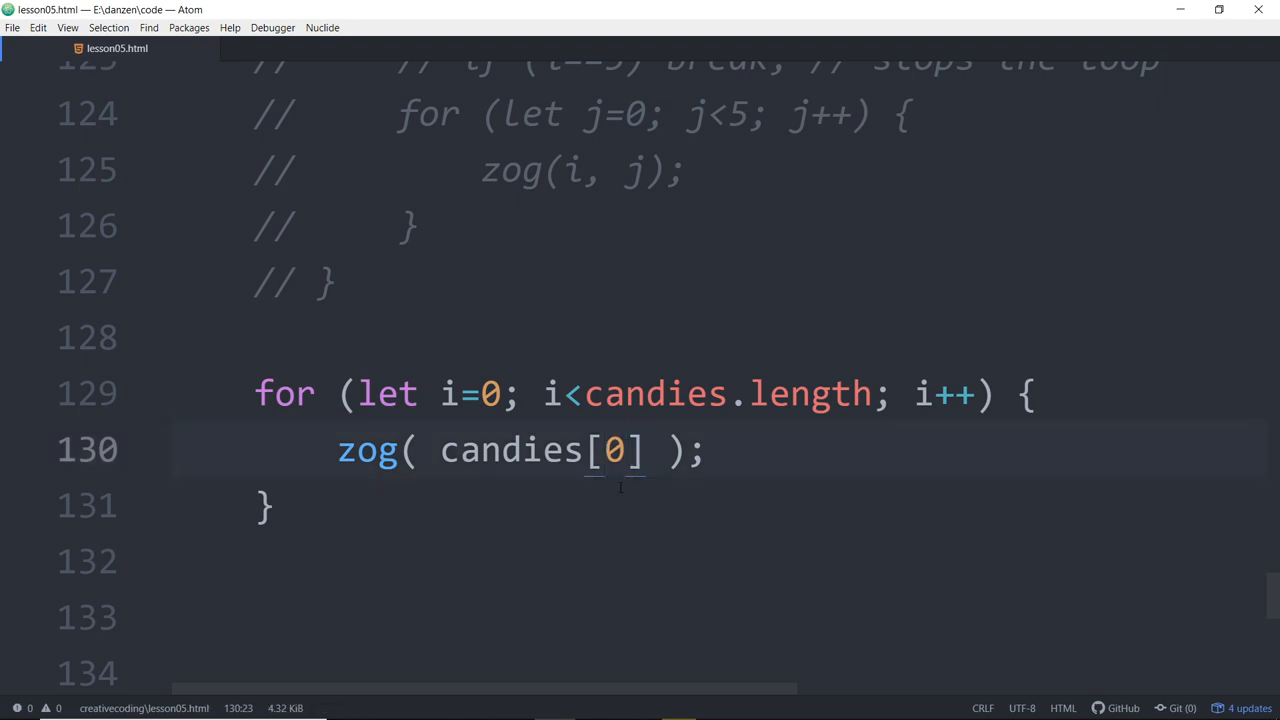
type(",1,")
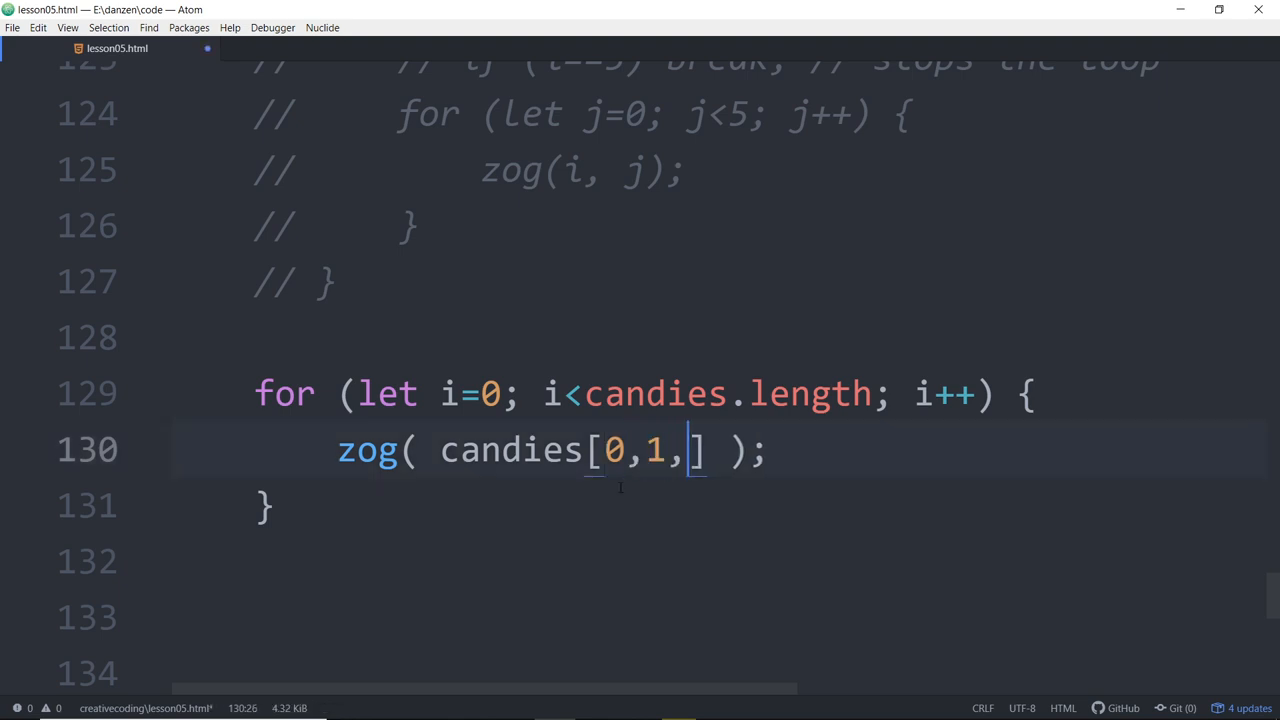
type("2")
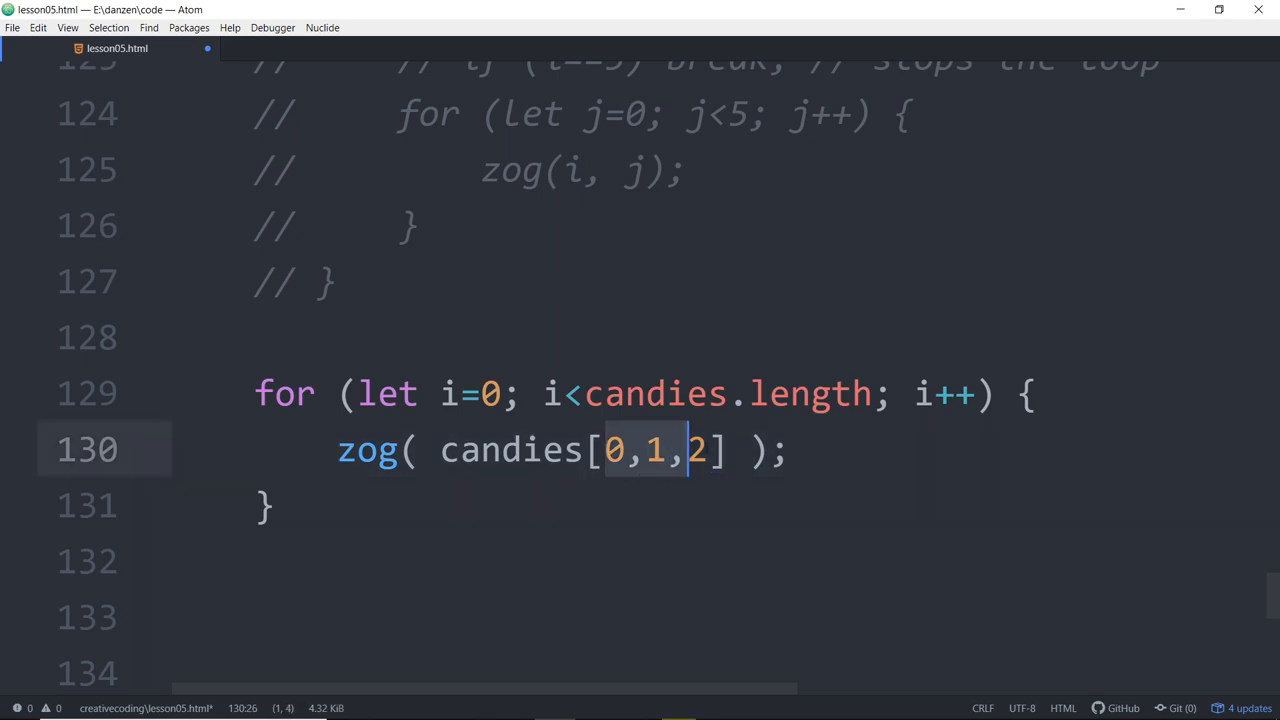
key("Delete")
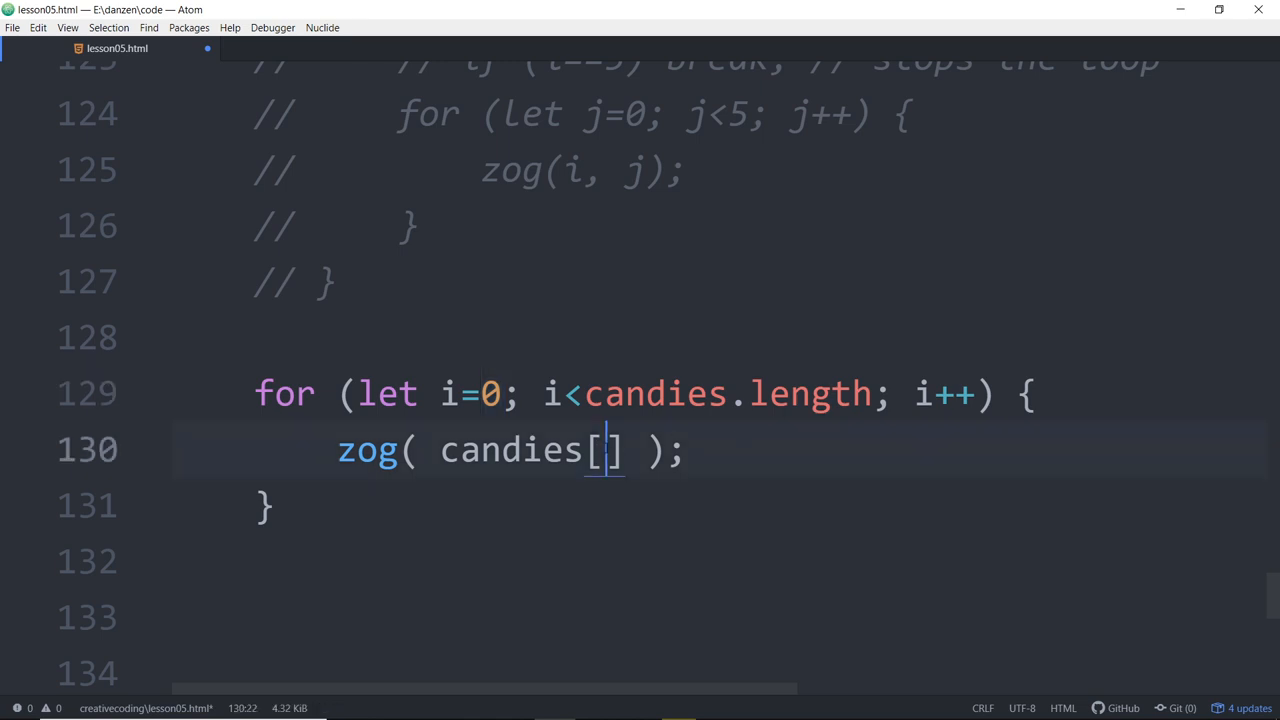
type("i")
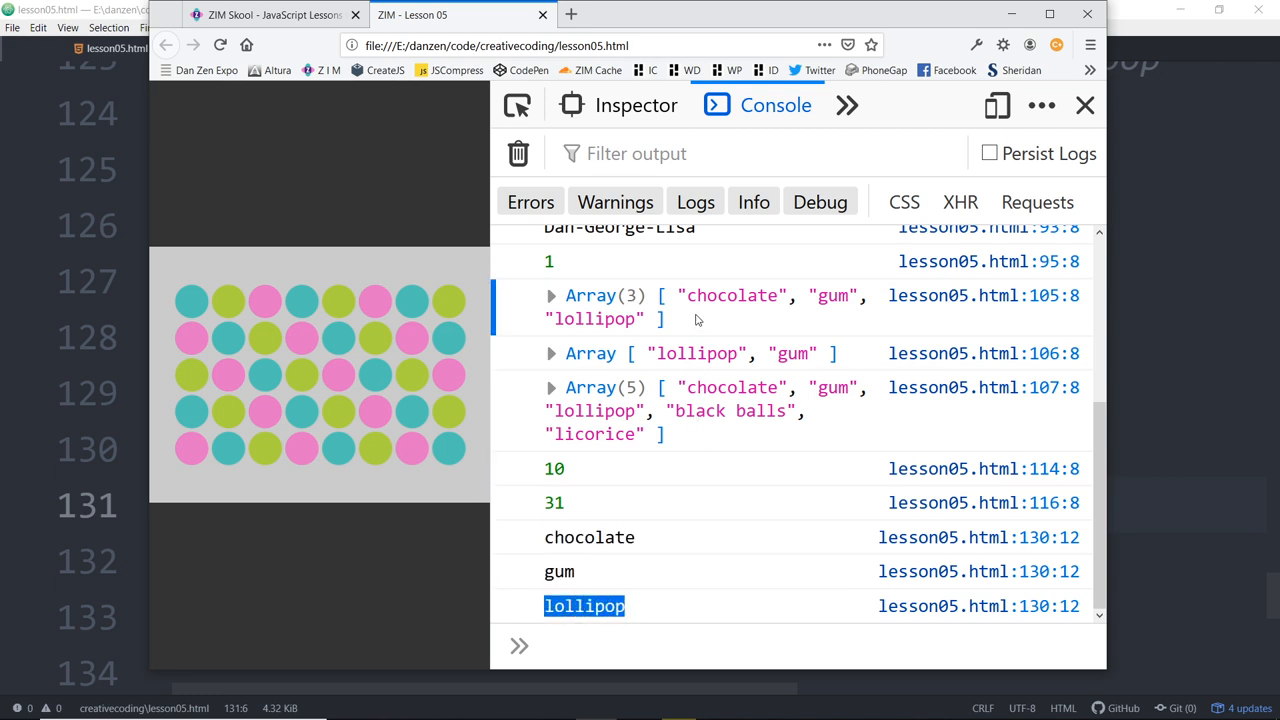
mouse_move(715, 327)
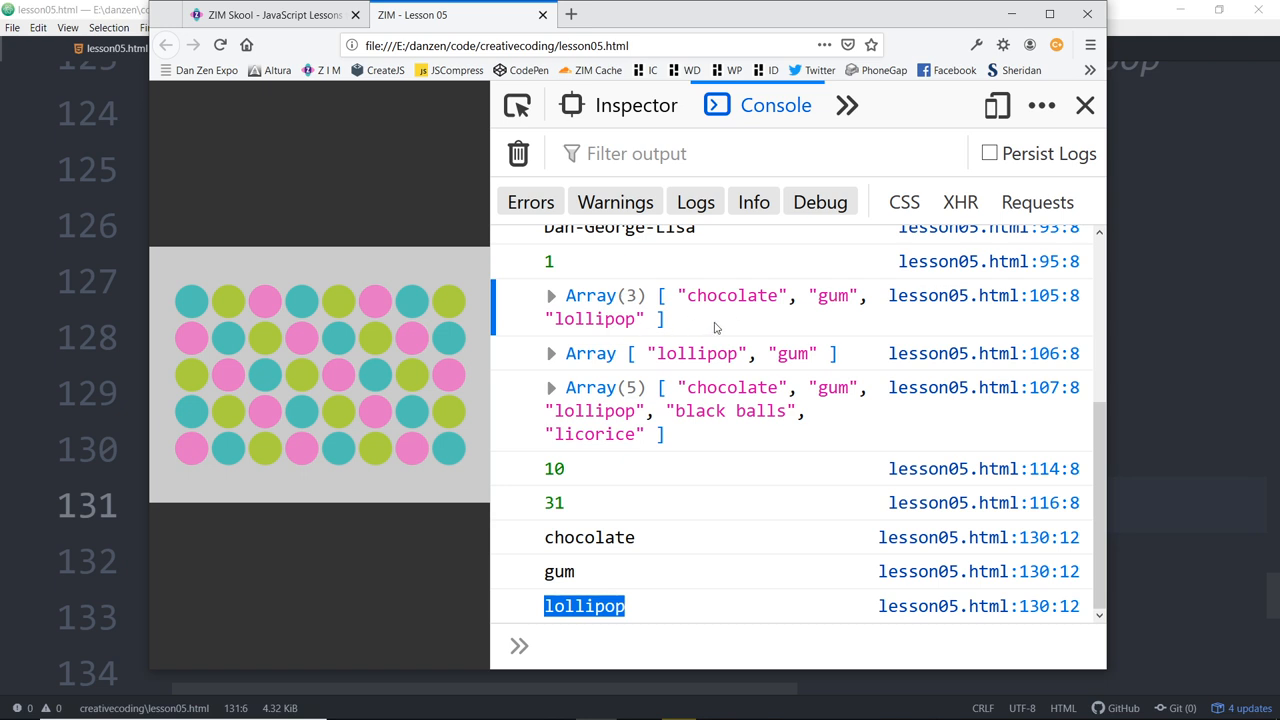
mouse_move(657, 300)
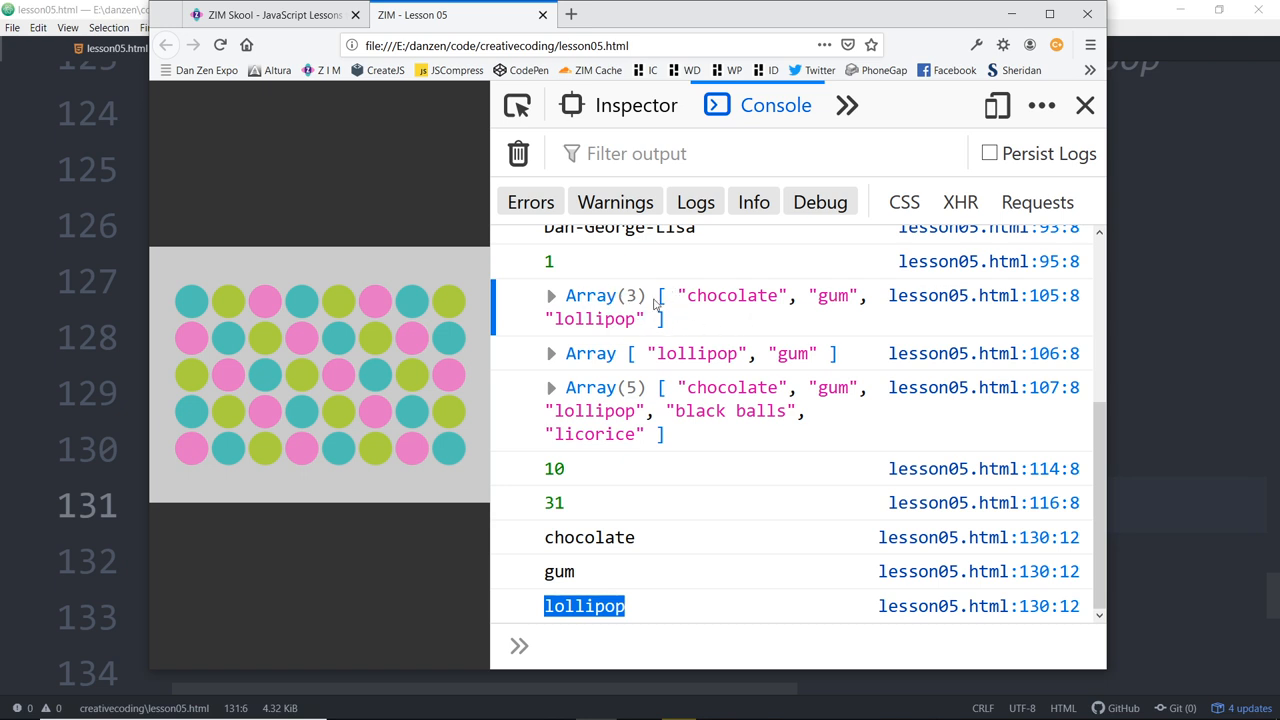
mouse_move(672, 312)
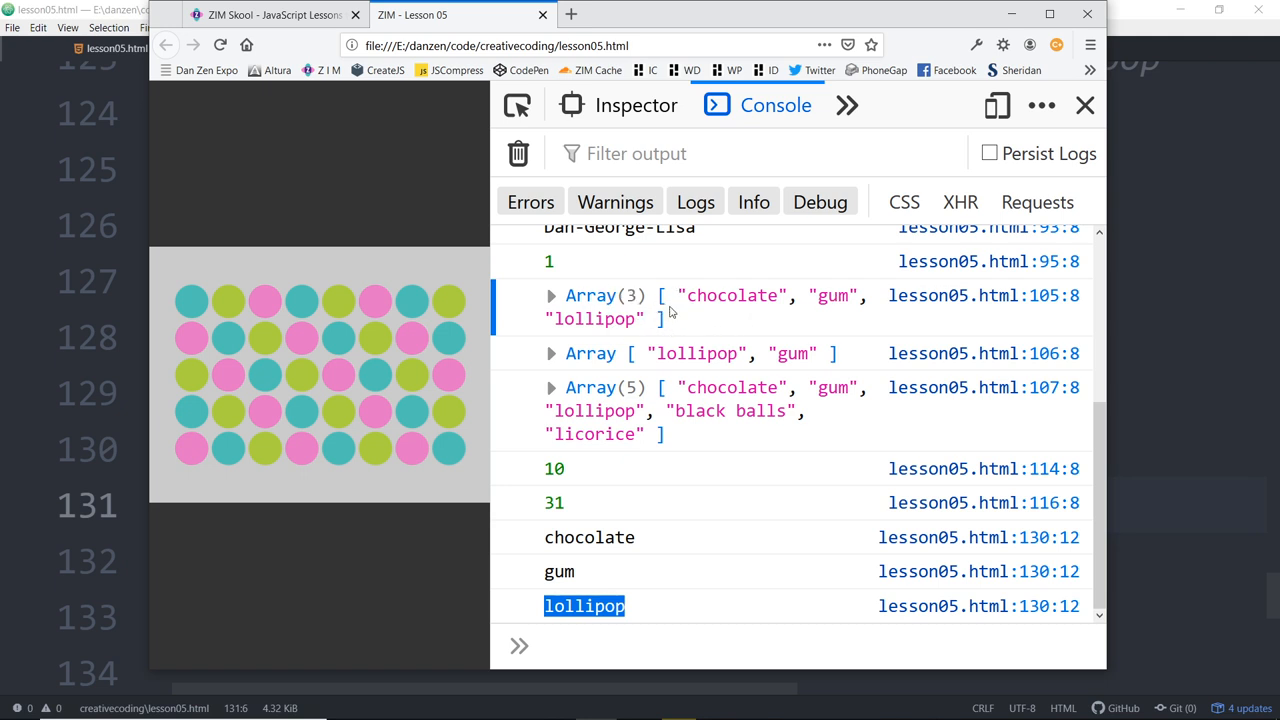
mouse_move(755, 308)
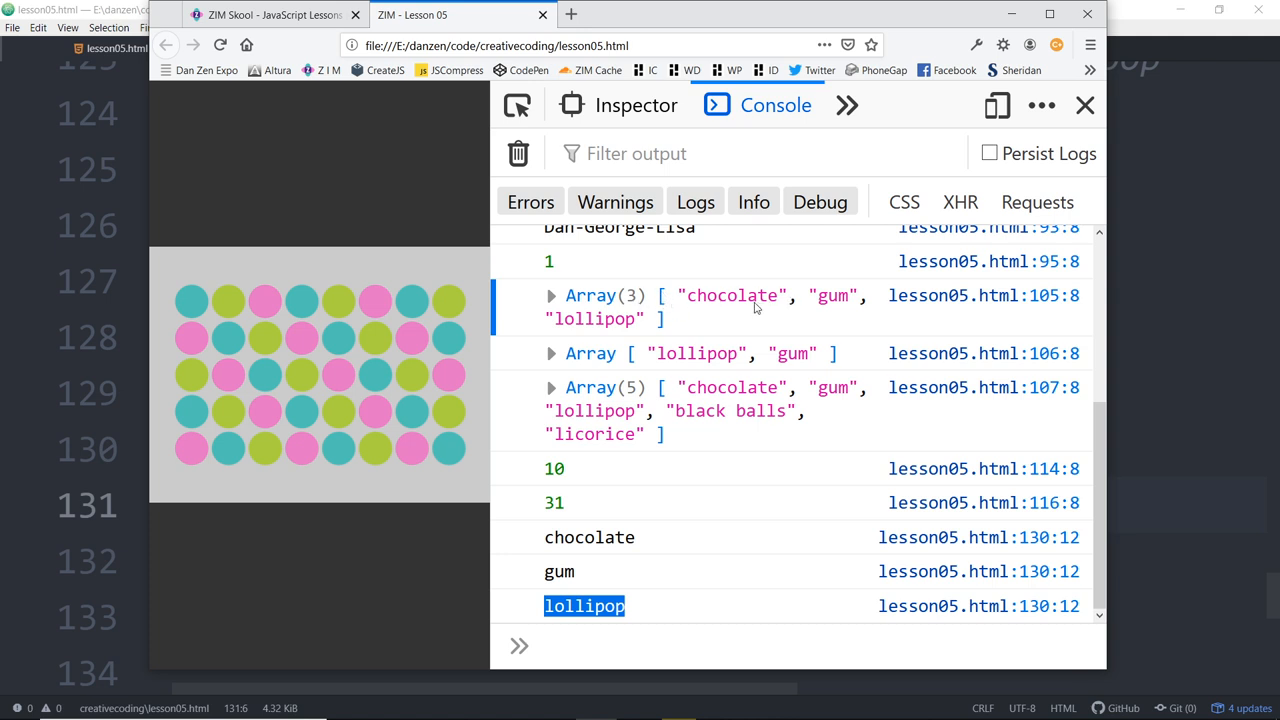
mouse_move(745, 302)
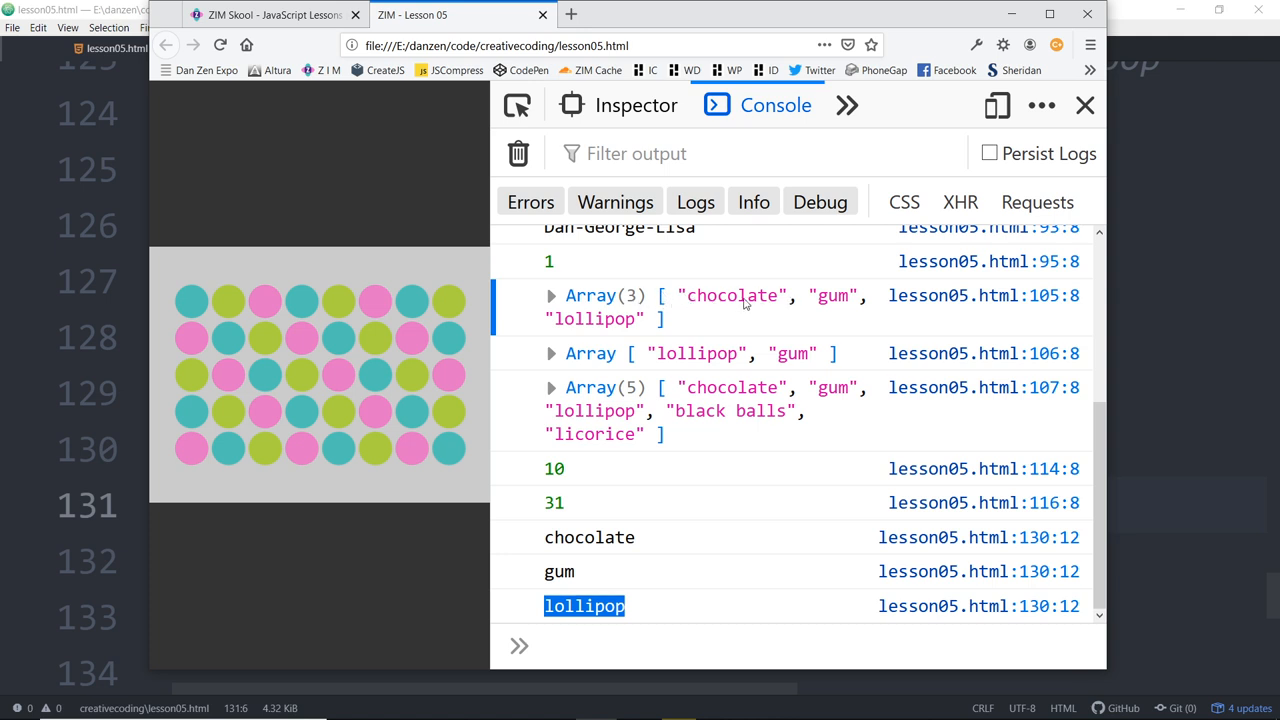
mouse_move(691, 333)
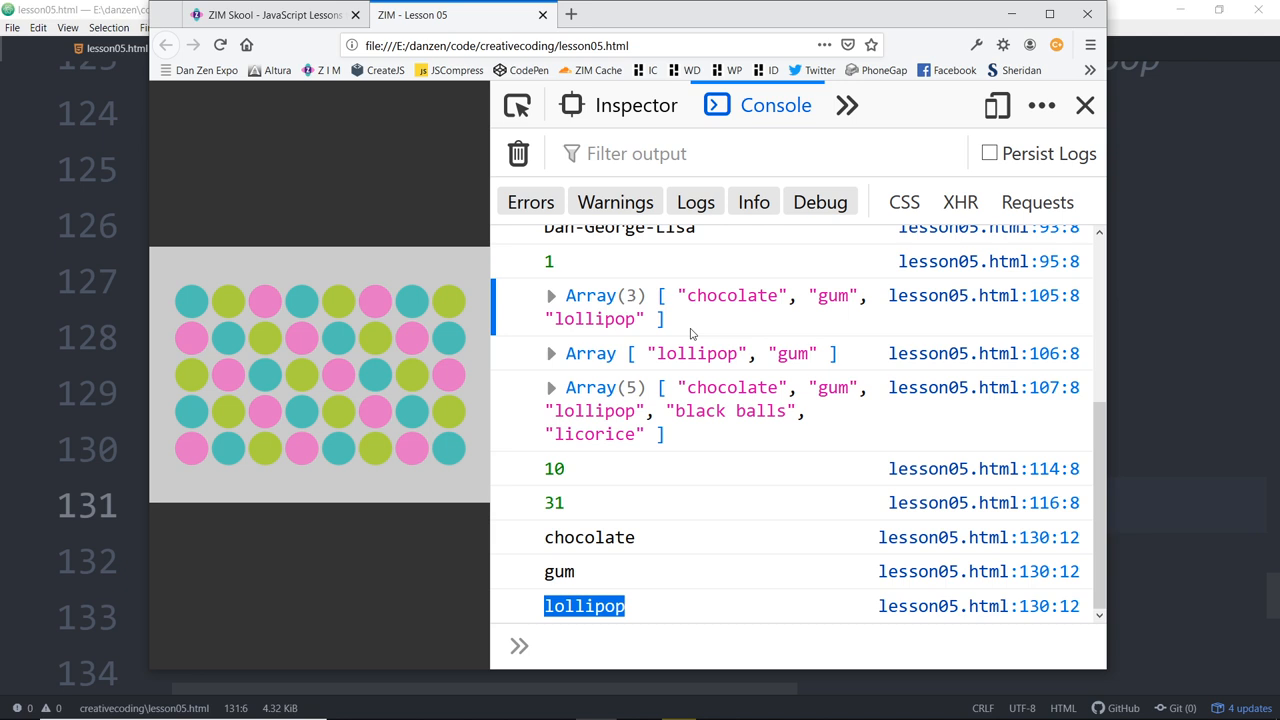
mouse_move(714, 305)
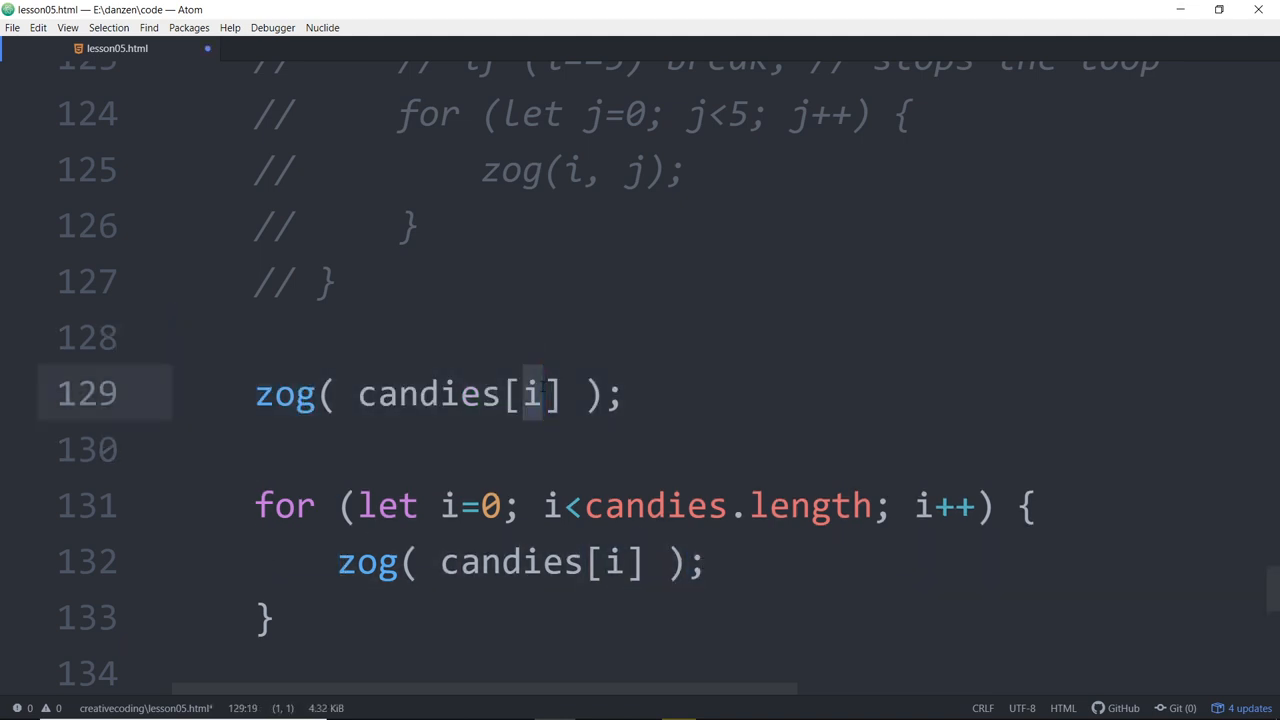
Step: Type candies[0] items on the zog line, then delete that standalone line with Ctrl+Shift+K
type("0")
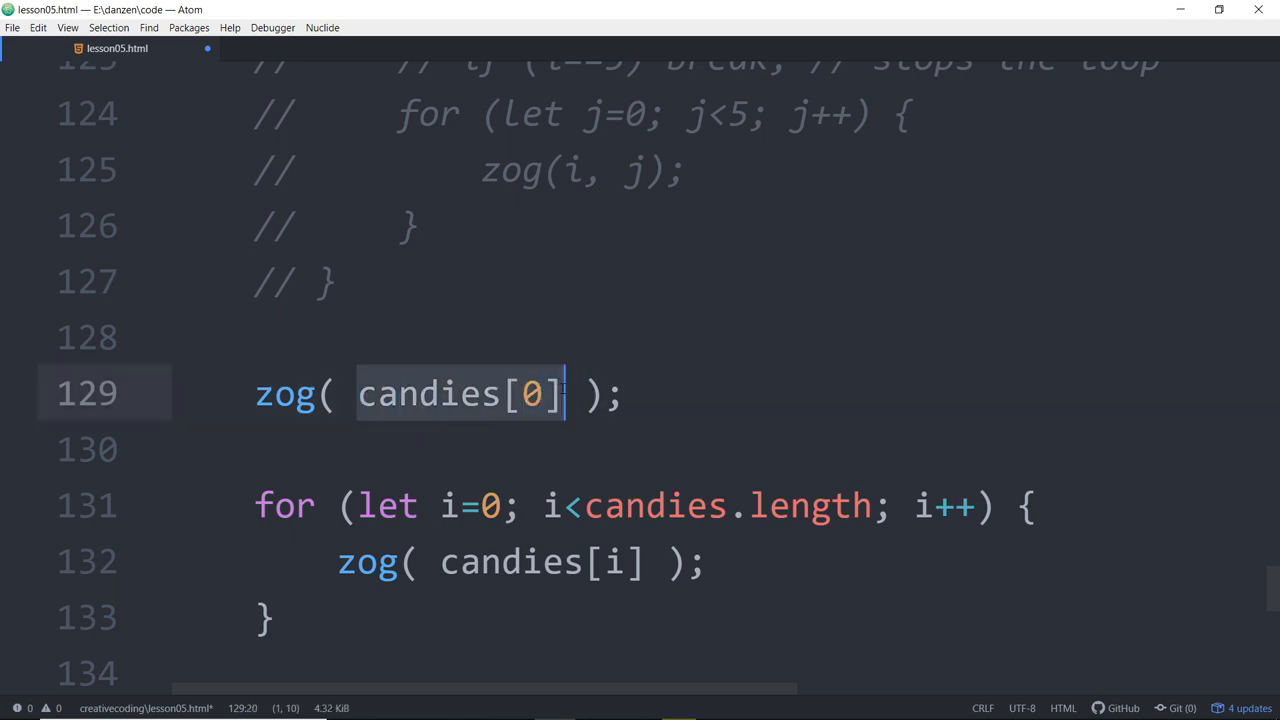
type(",candies[0],candies[2")
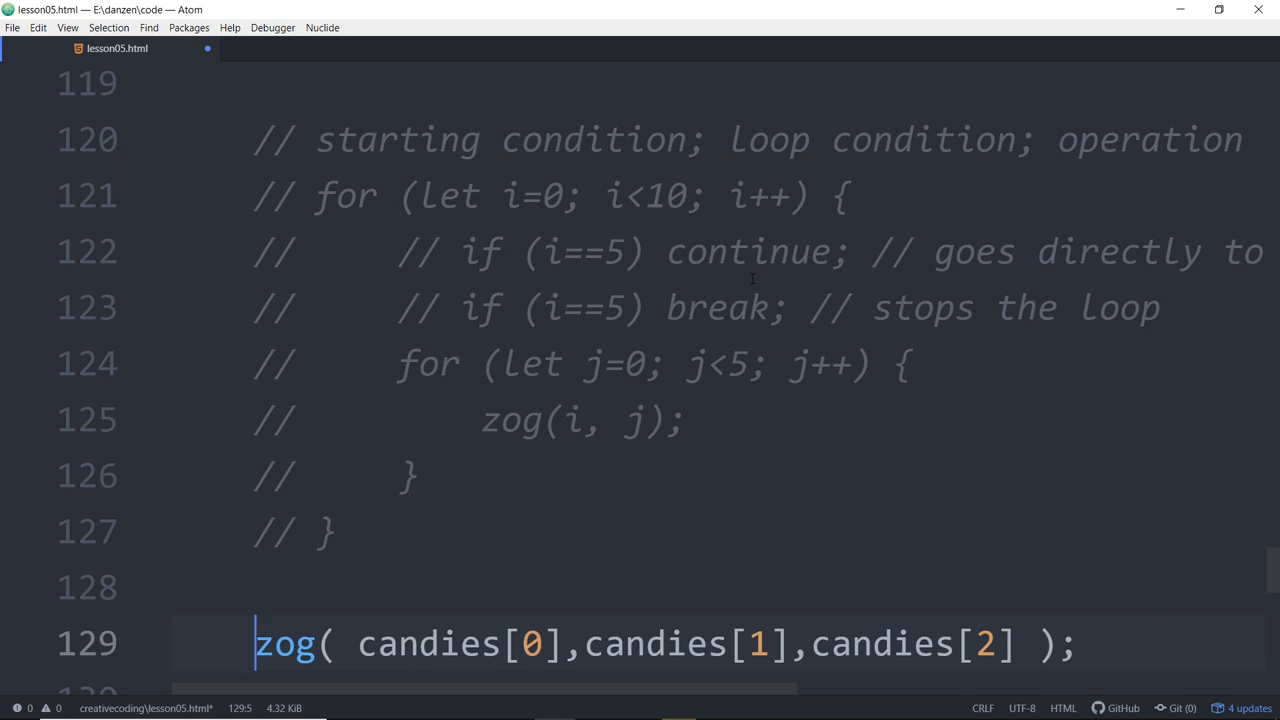
scroll("down", 3)
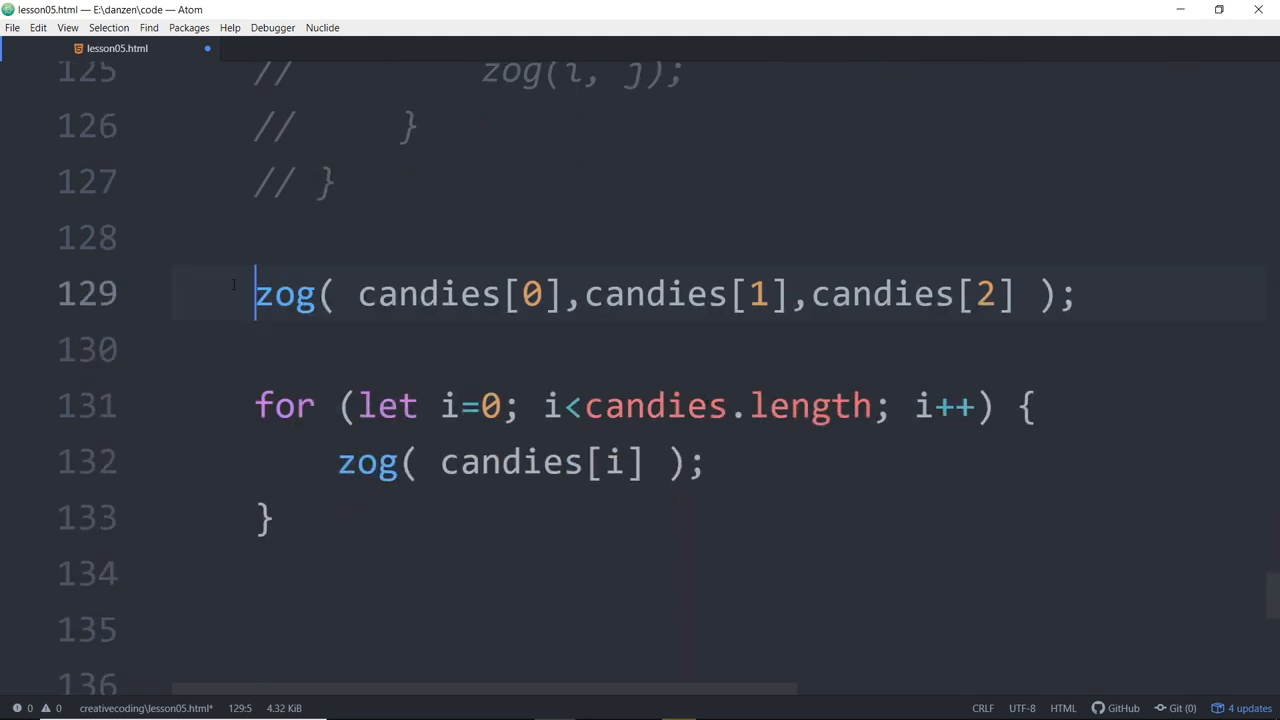
key("ctrl+shift+k")
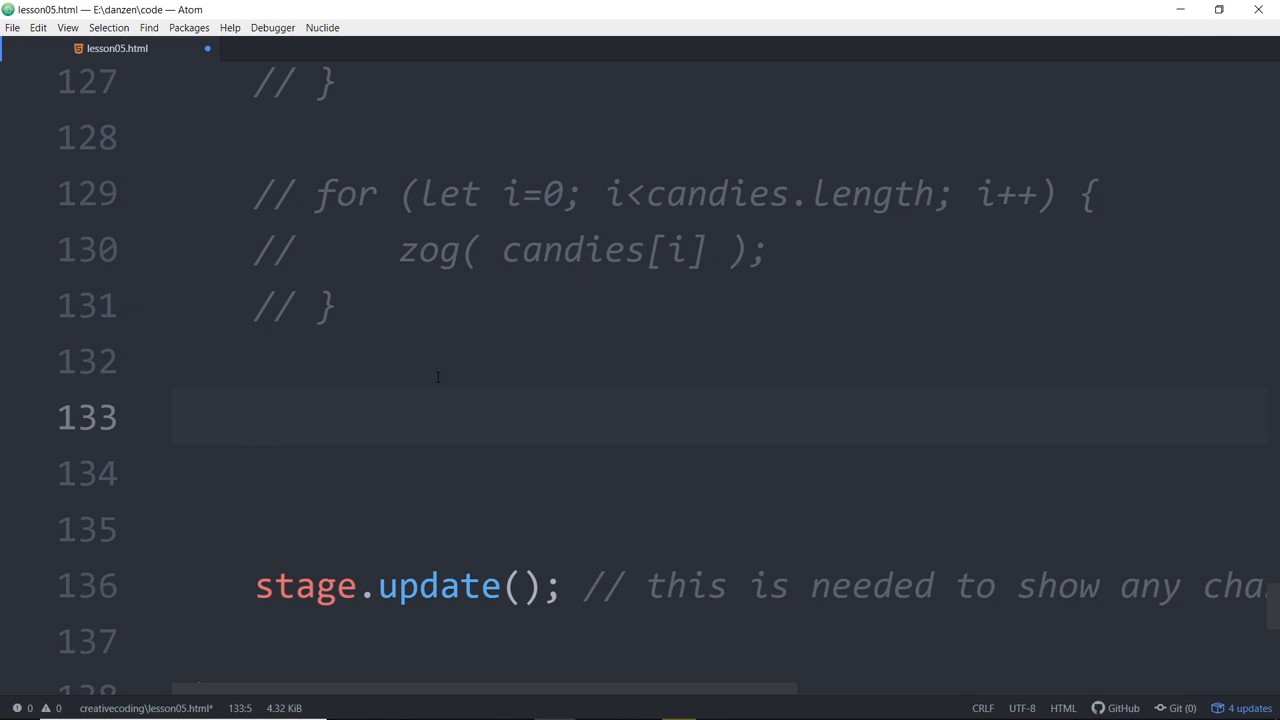
Step: On line 133, write the loop header for (let i=0; i<10; i++) { }
left_click(256, 417)
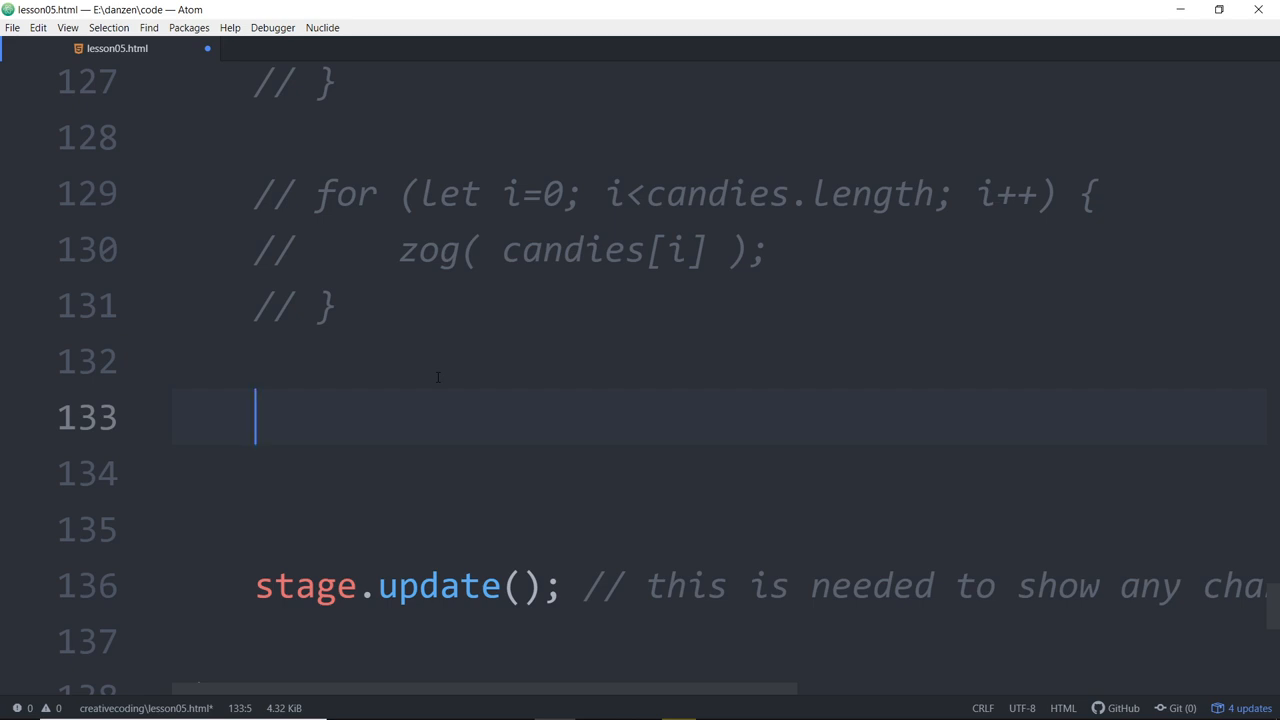
type("for (")
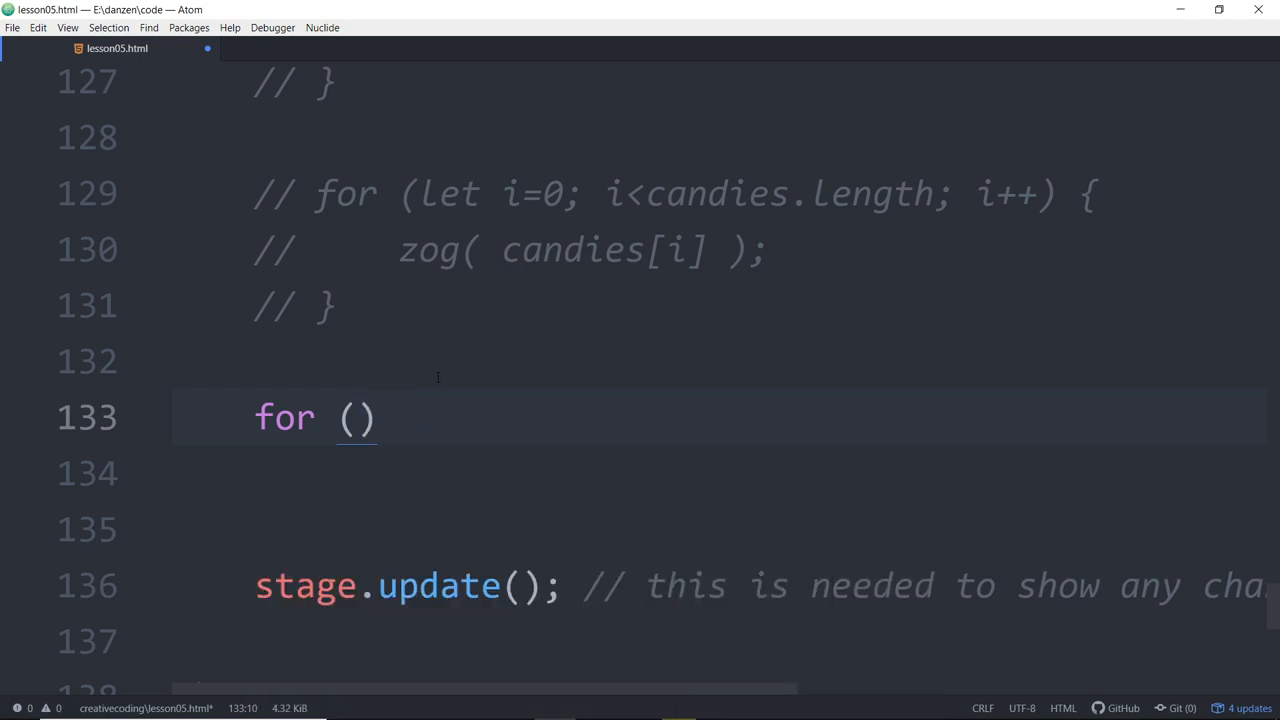
type("let")
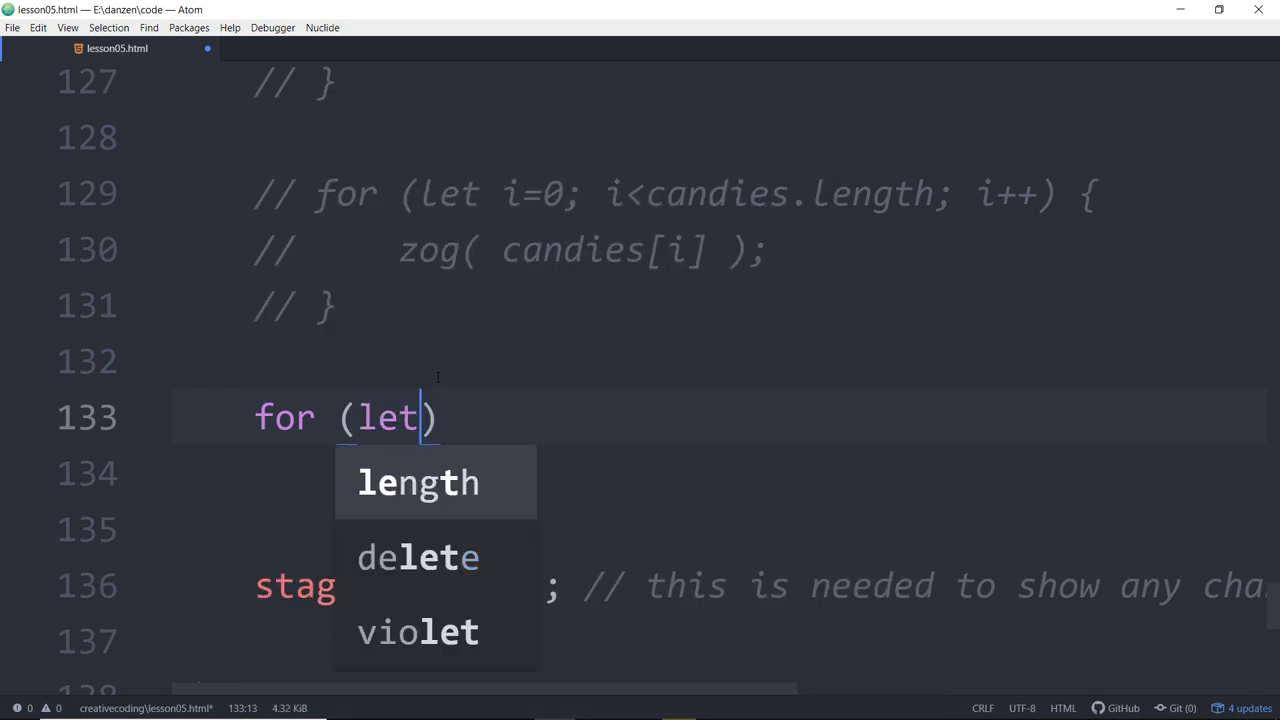
key("Escape")
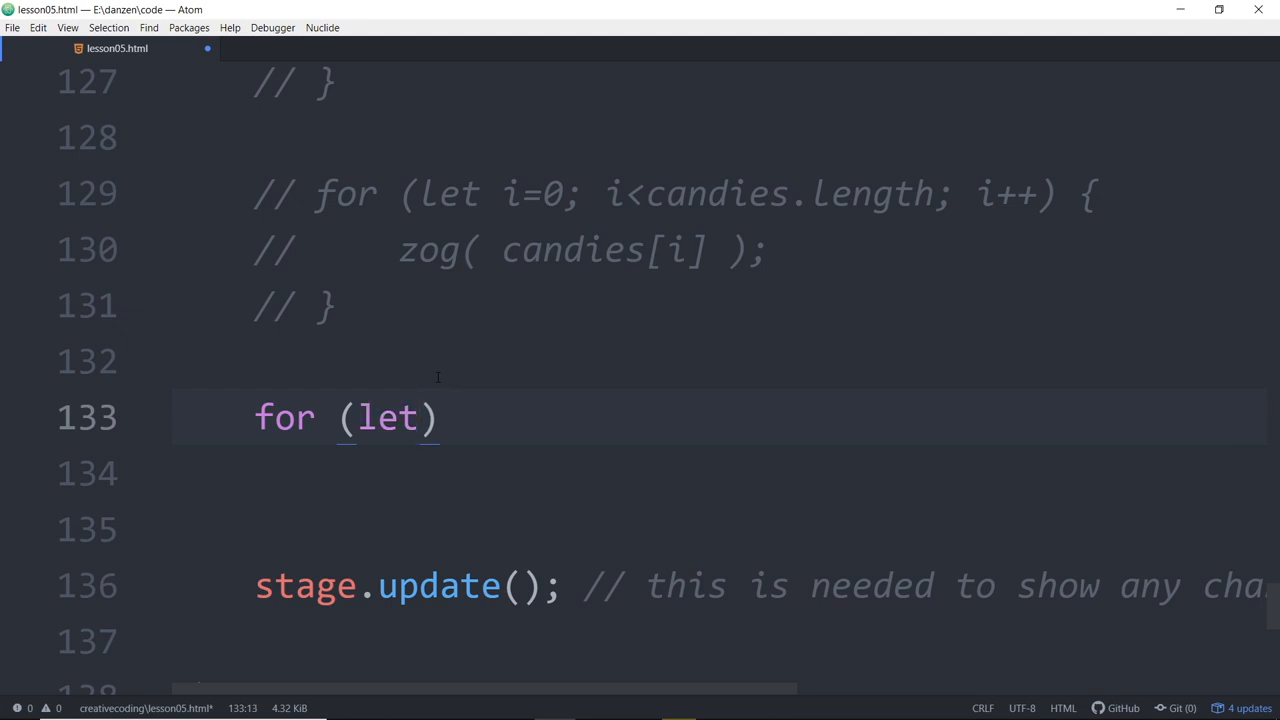
type("i=0")
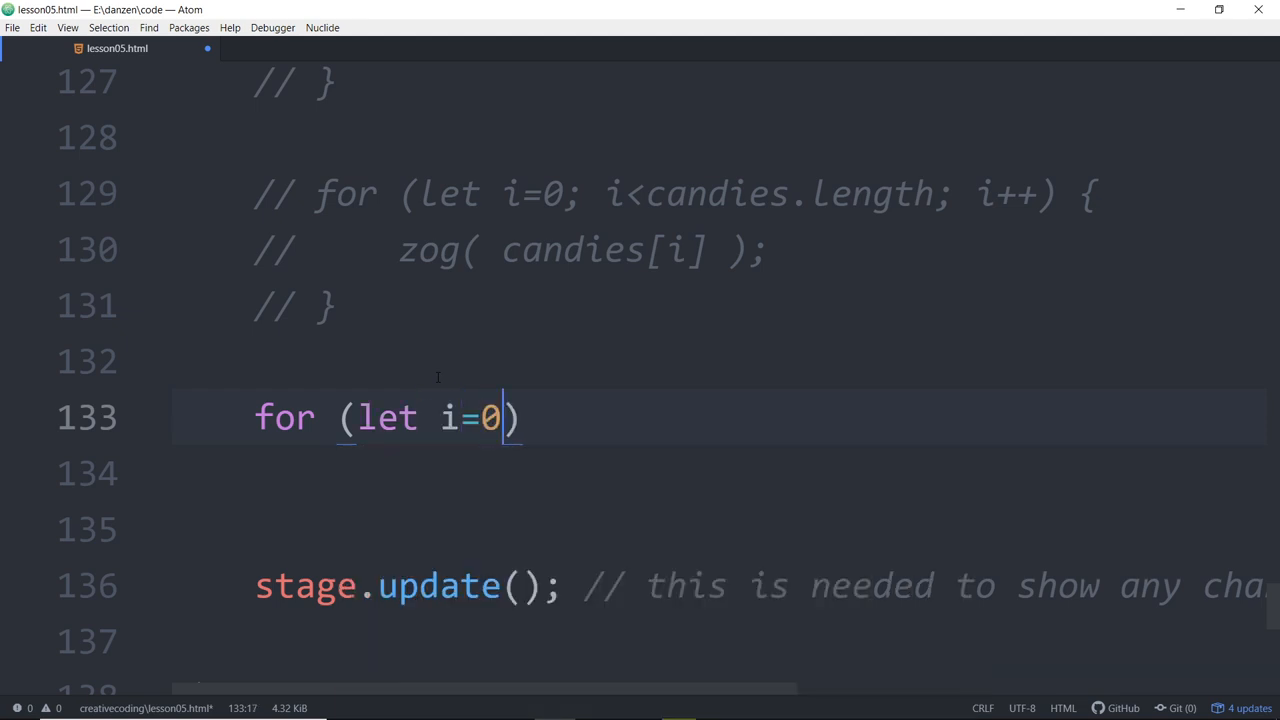
type(";")
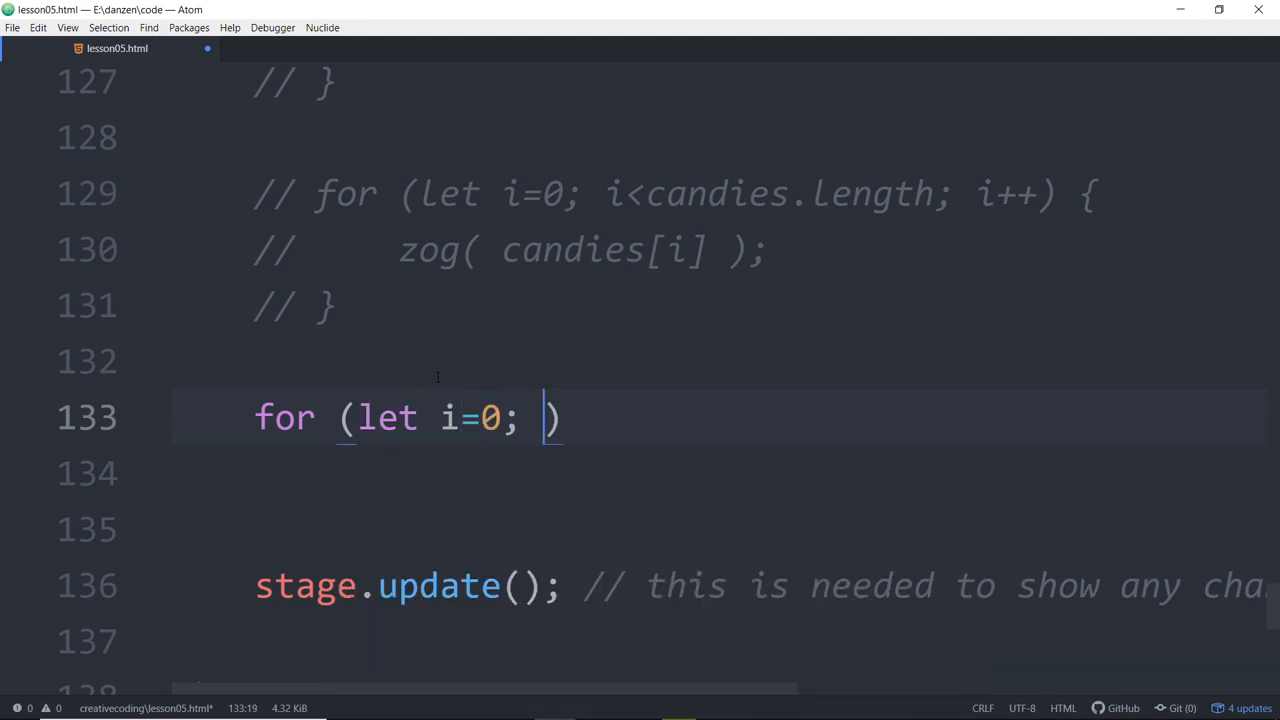
type("i>")
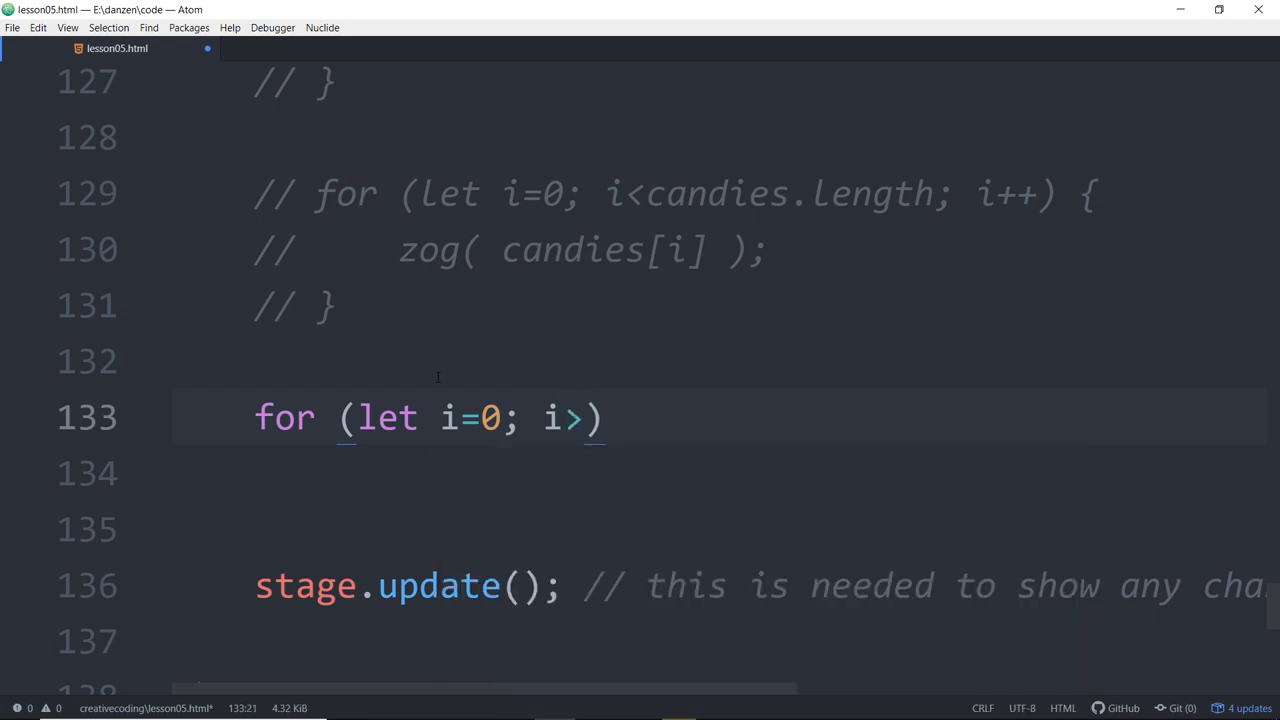
type("<")
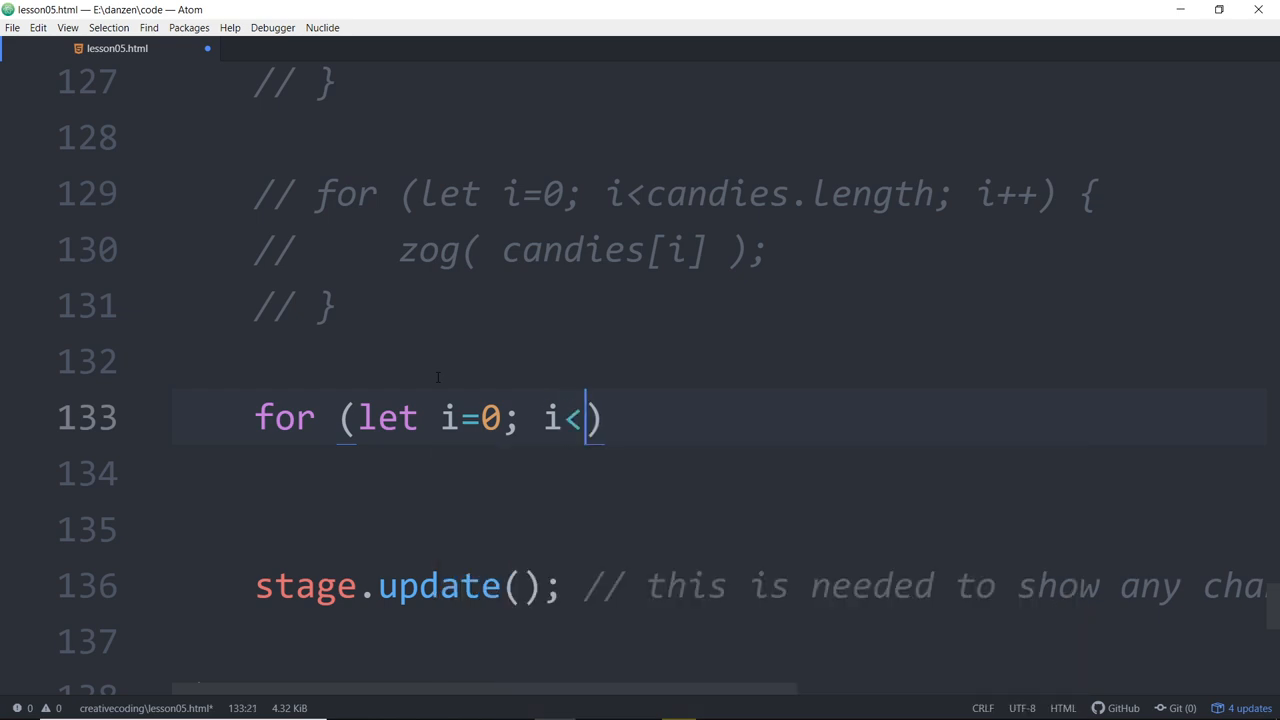
type("10;")
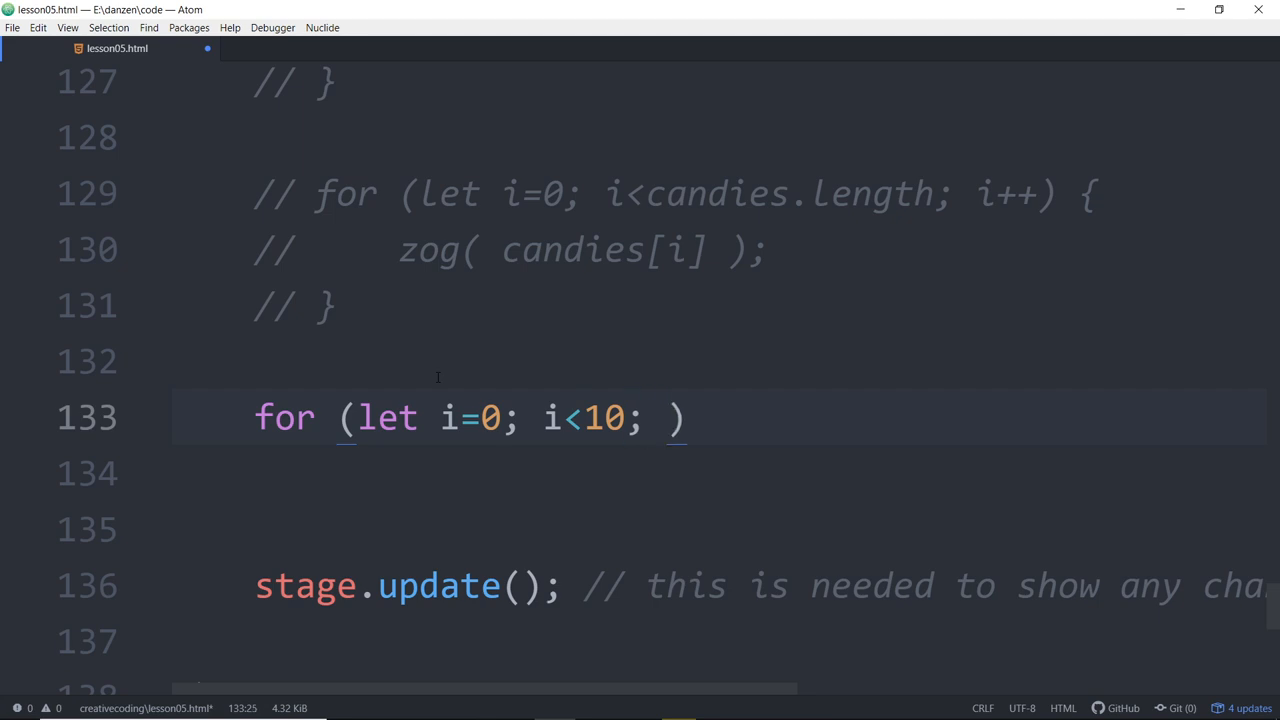
type("i++) {}")
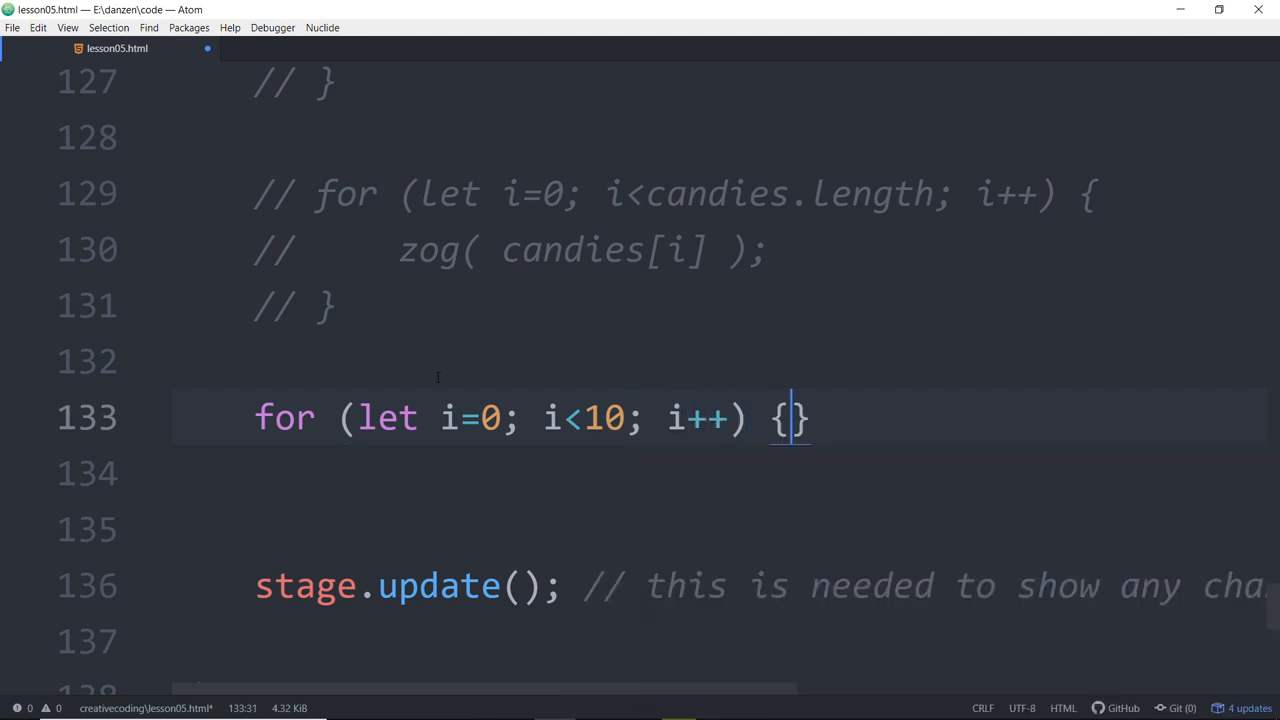
key("enter")
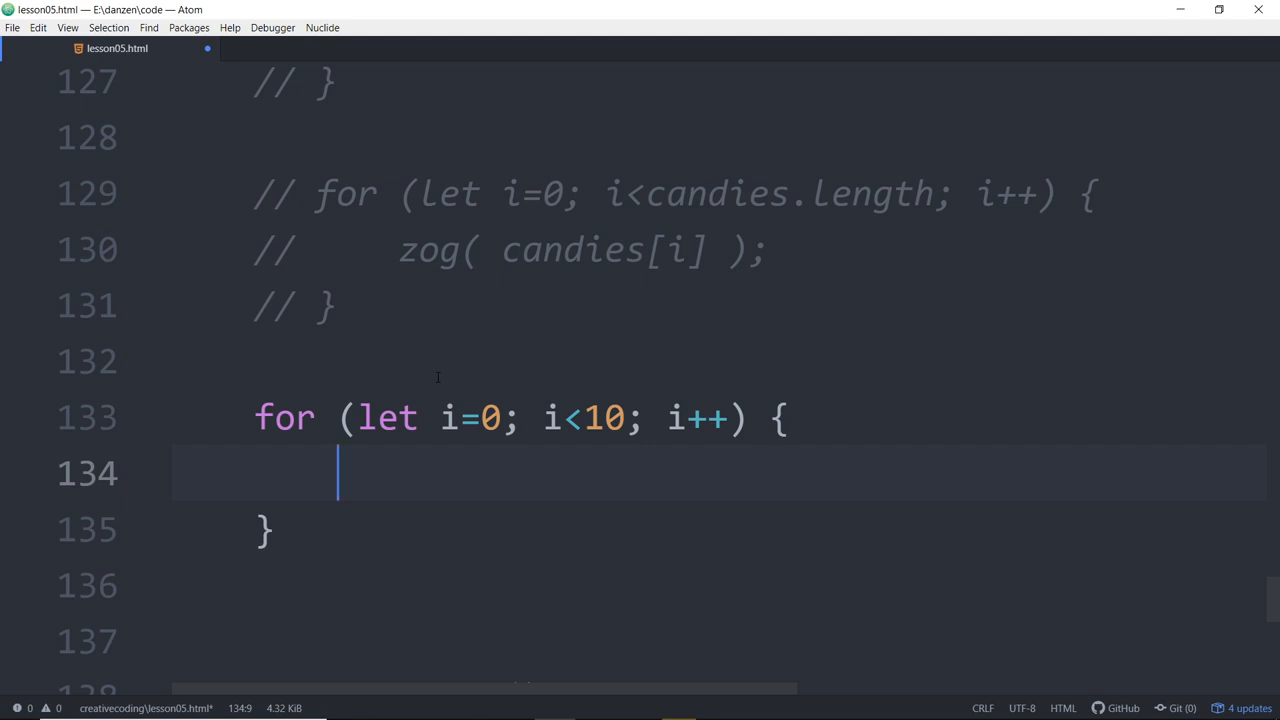
Step: In the loop body, create new Circle(50, blue) at loc(100, stageH/2)
type("new Cu")
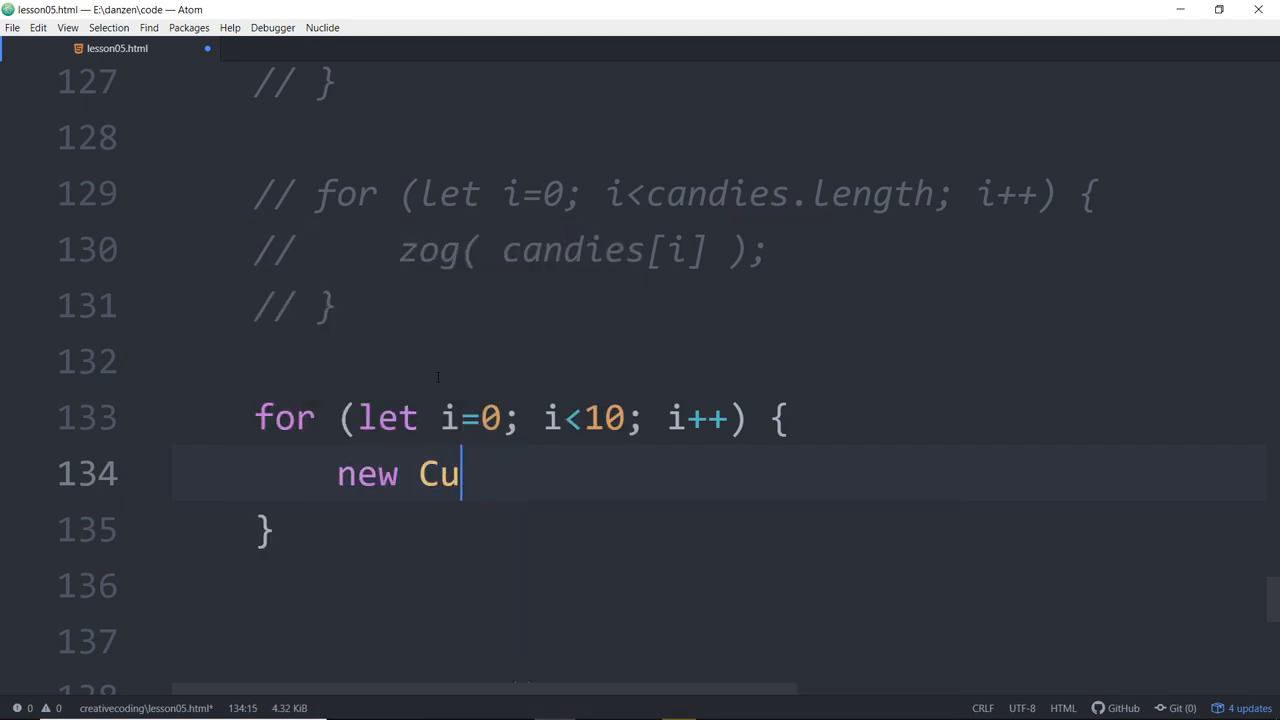
type("rcle()")
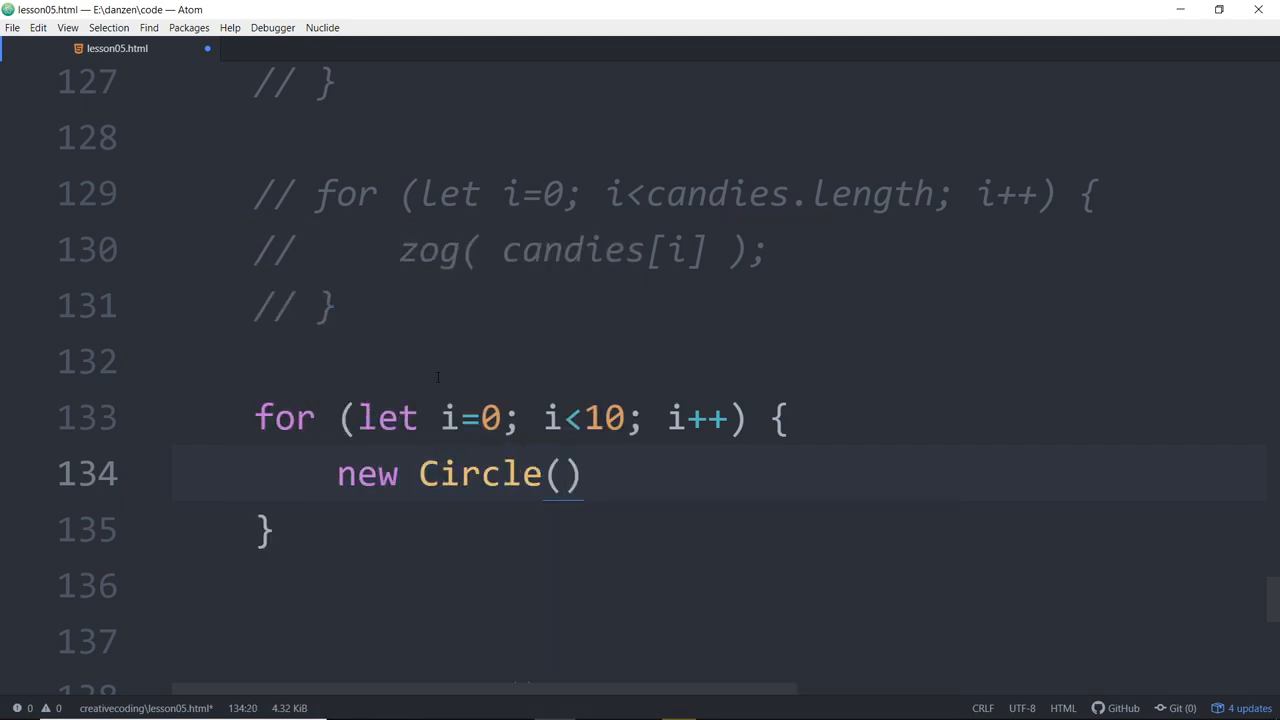
scroll("down", 3)
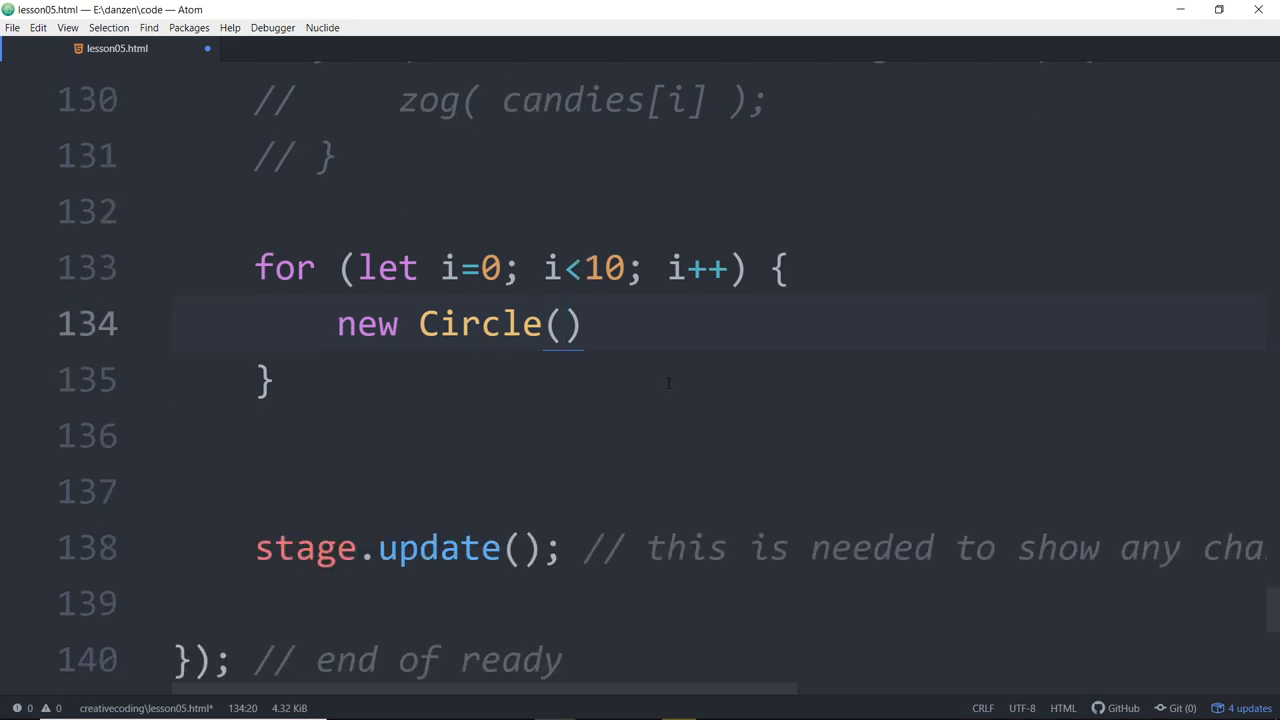
type("50,")
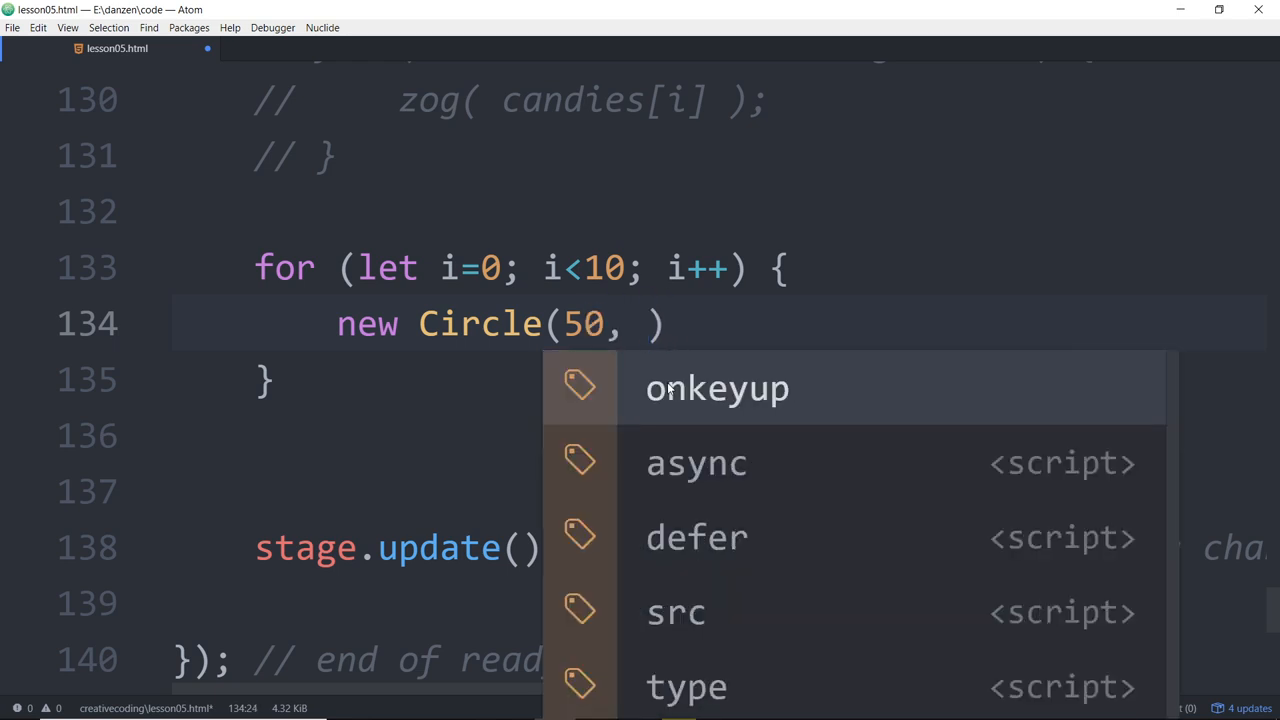
type("blue")
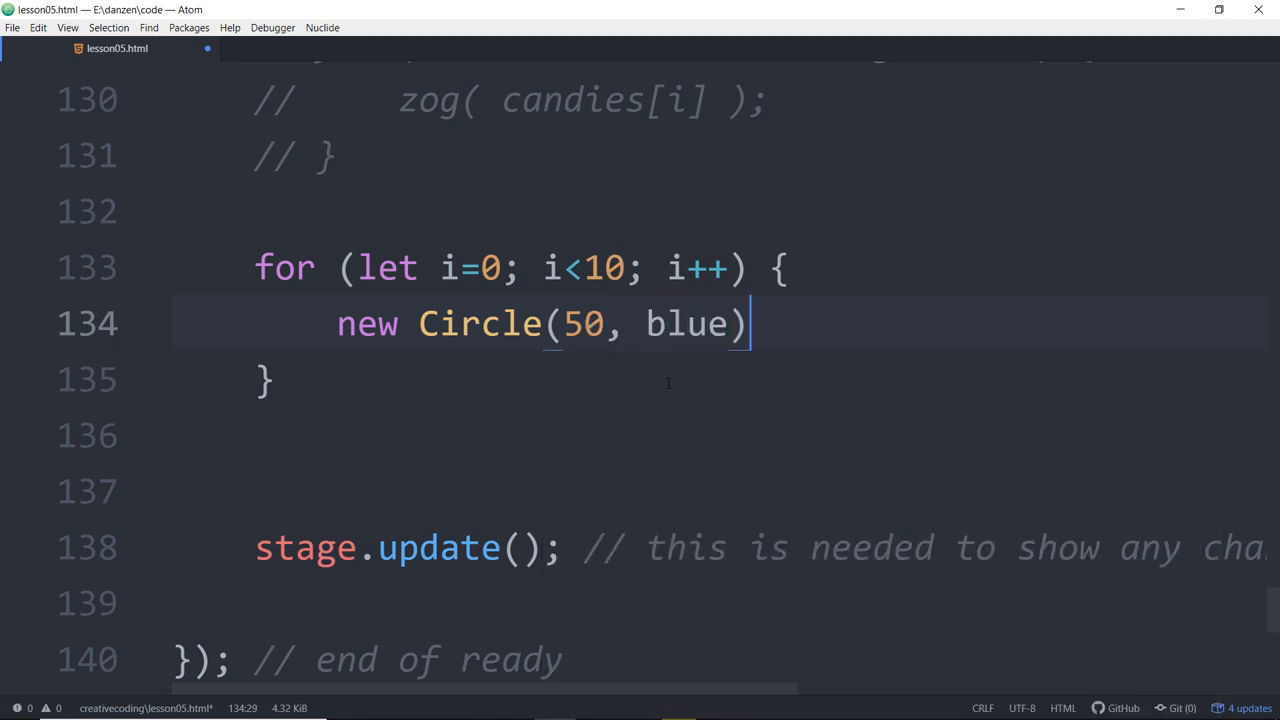
type(".")
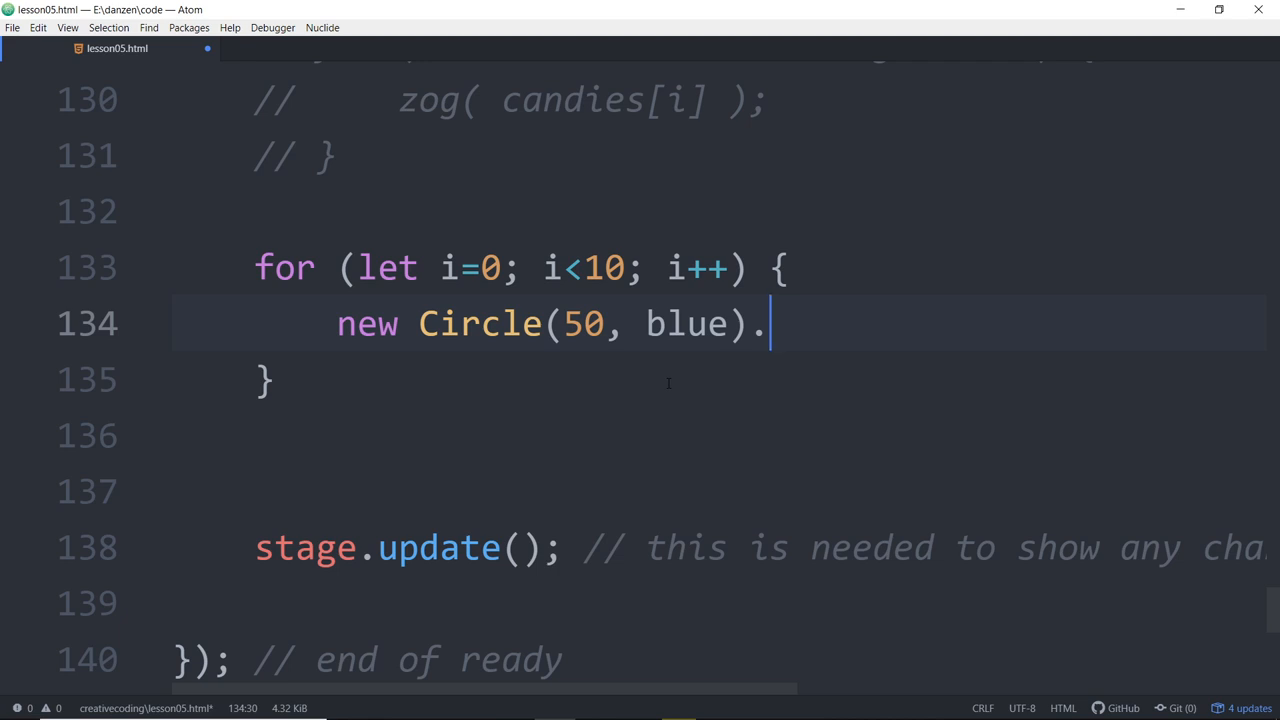
type("loc()")
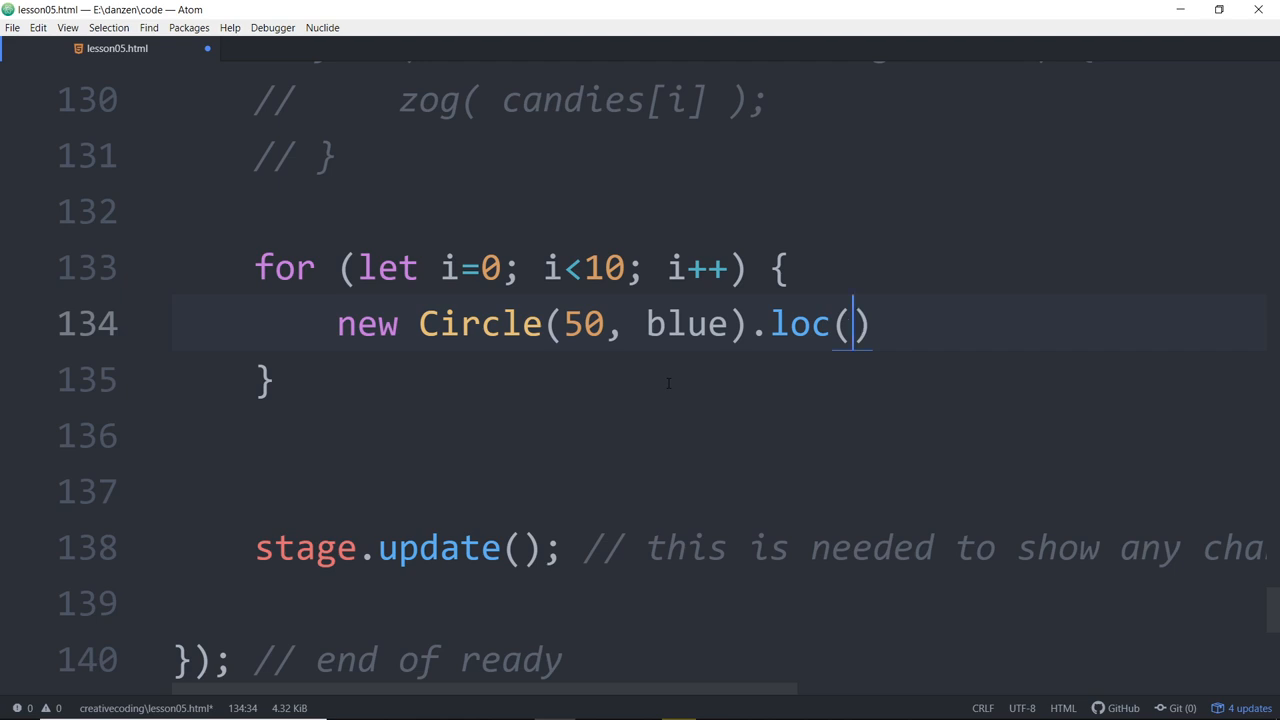
type("100,")
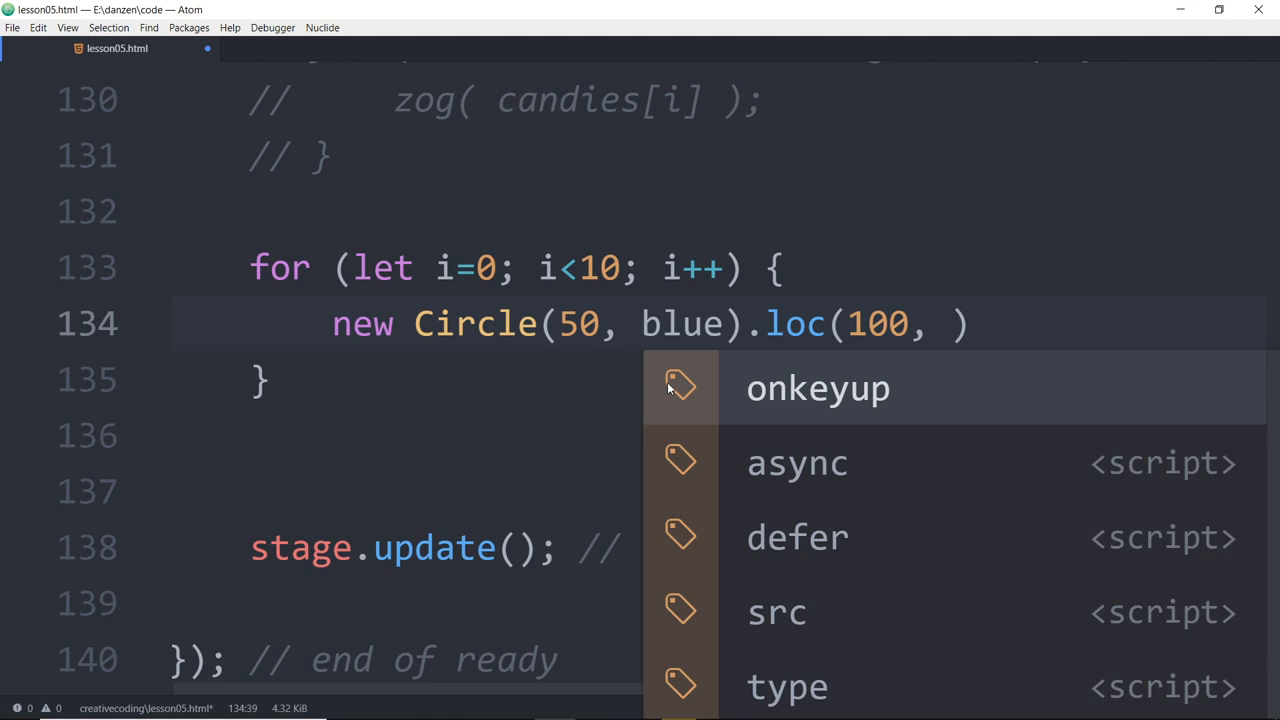
type("stageH")
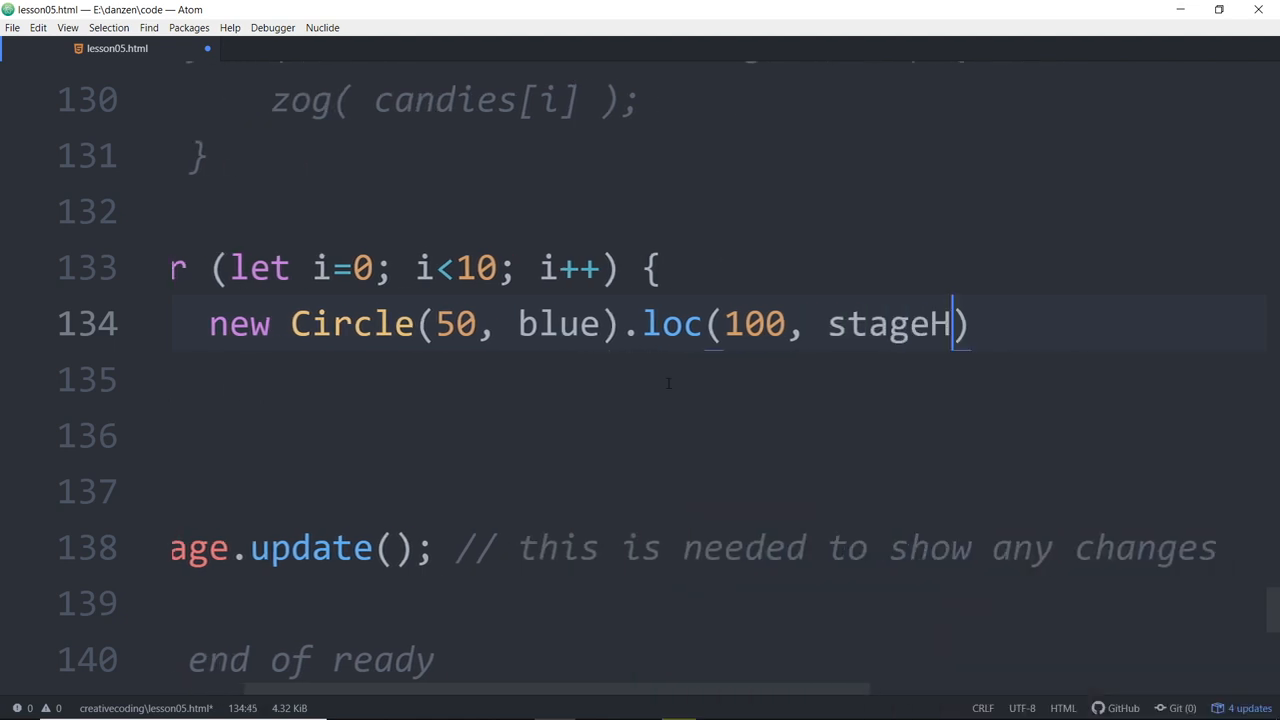
type("/2")
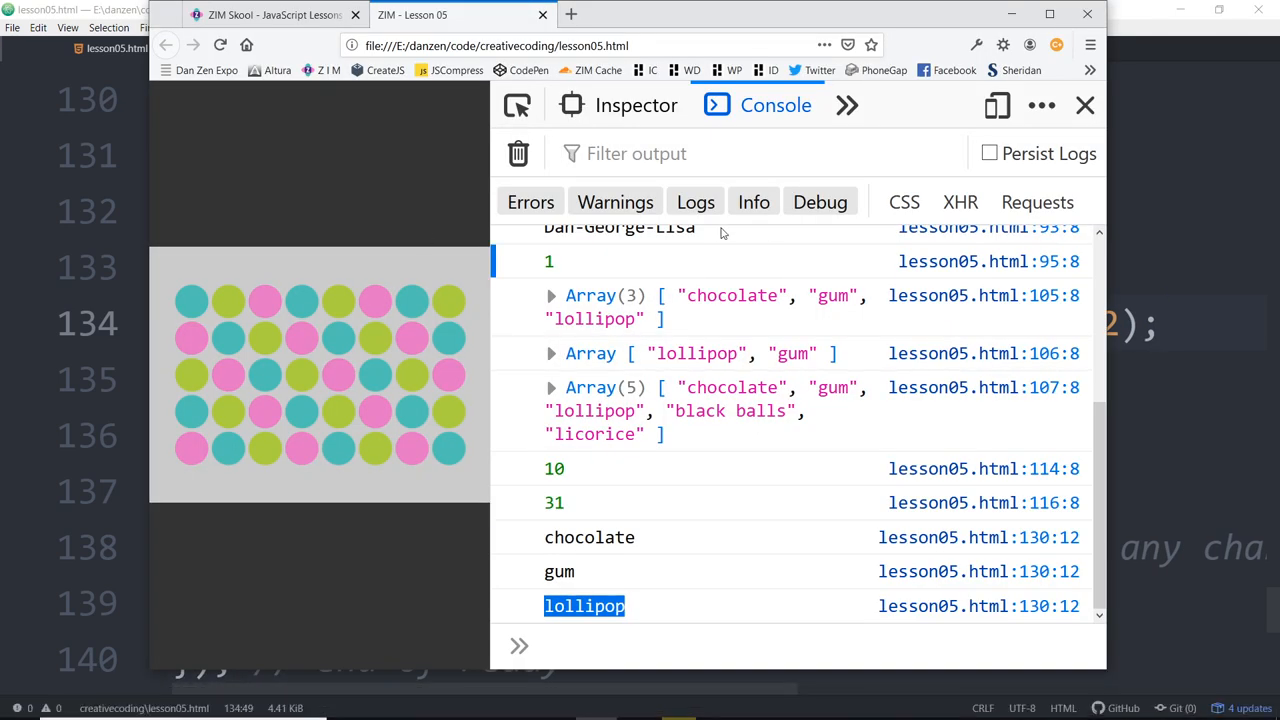
Step: Close Firefox's developer console to view the page
left_click(1085, 105)
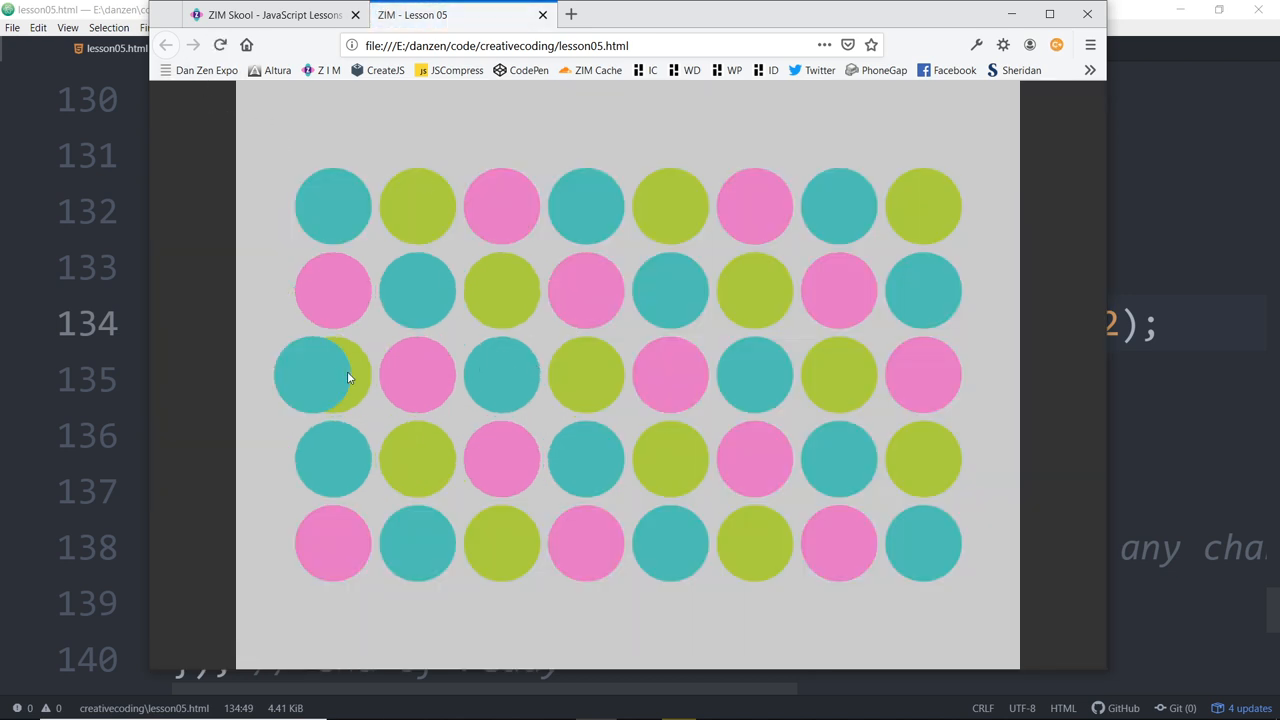
mouse_move(320, 372)
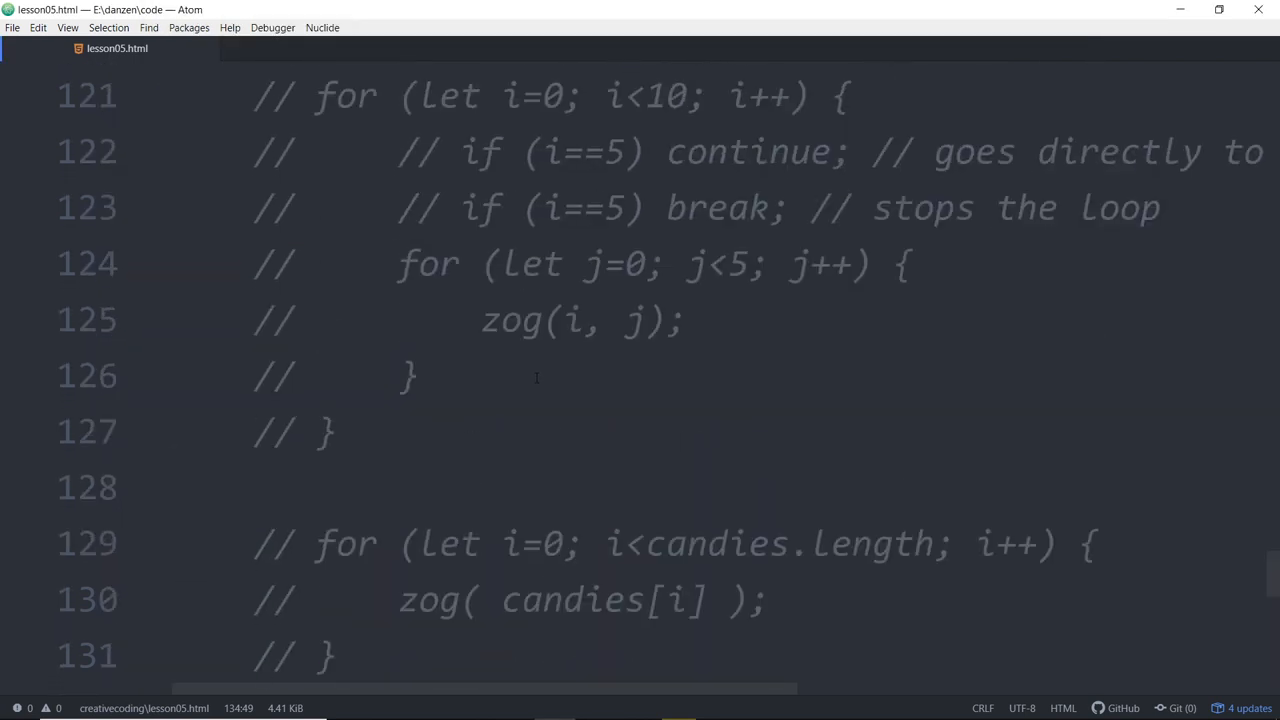
scroll("up", 3)
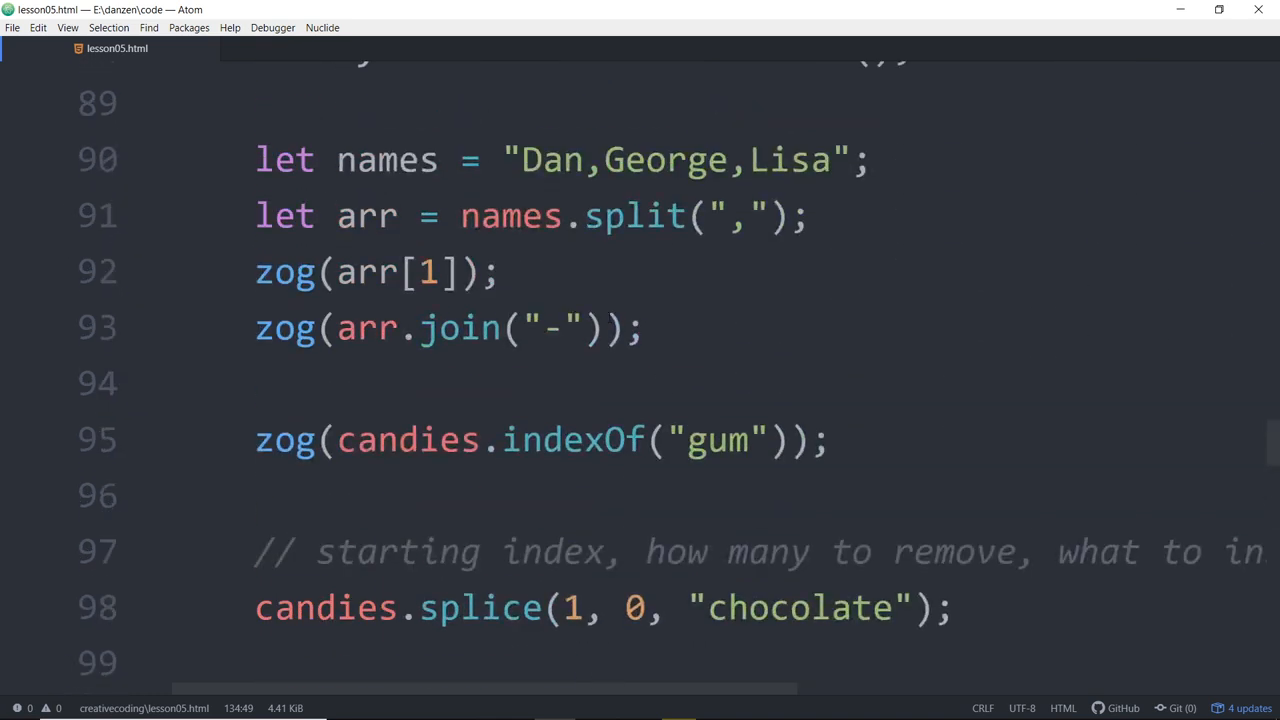
scroll("up", 3)
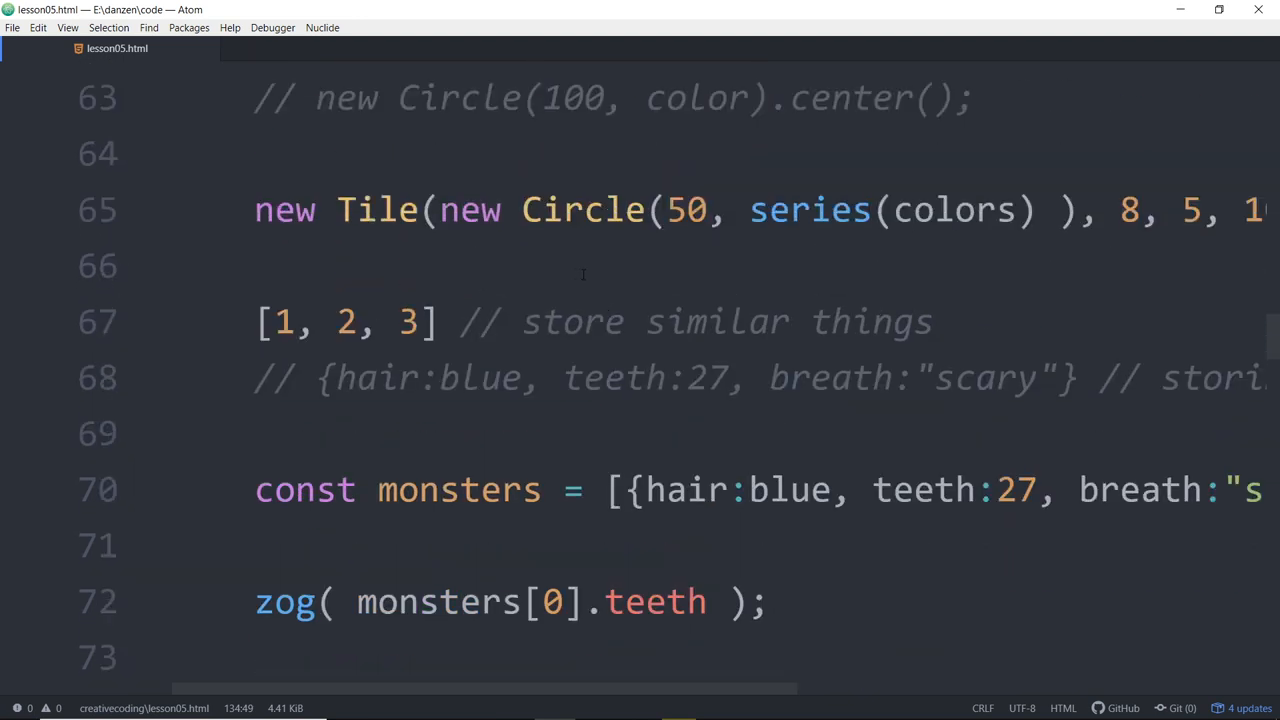
scroll("right", 3)
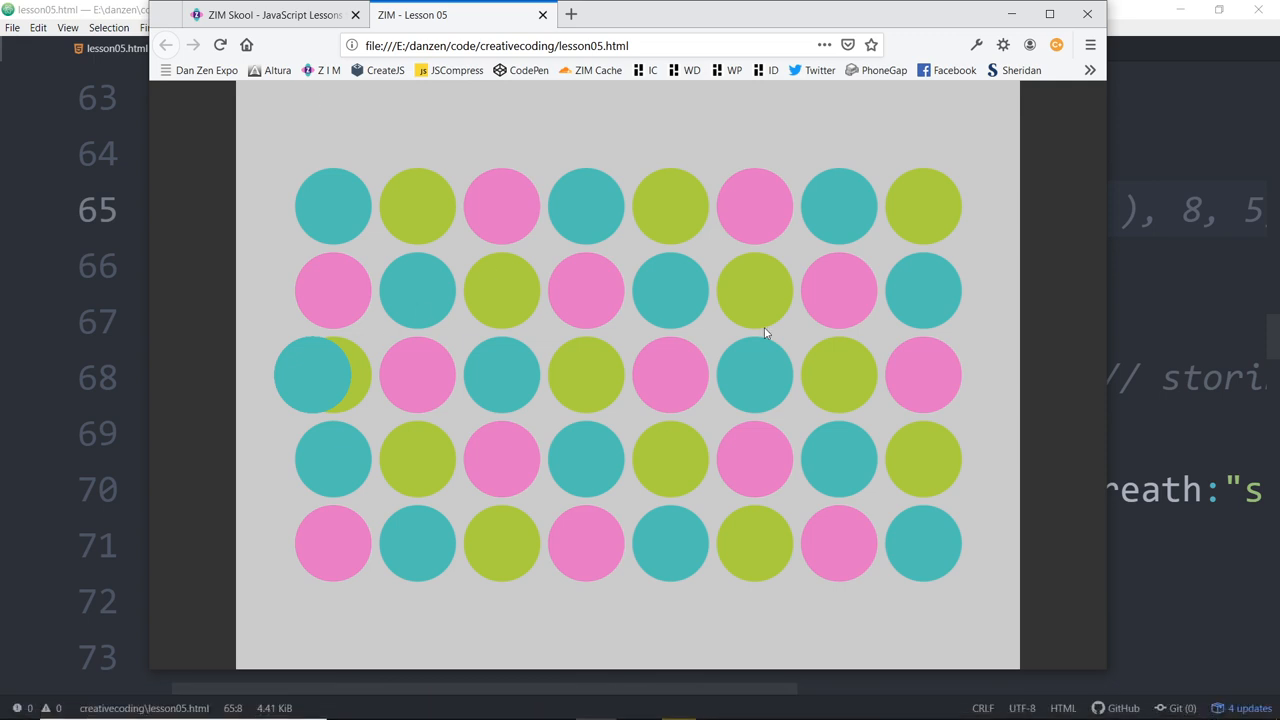
mouse_move(403, 277)
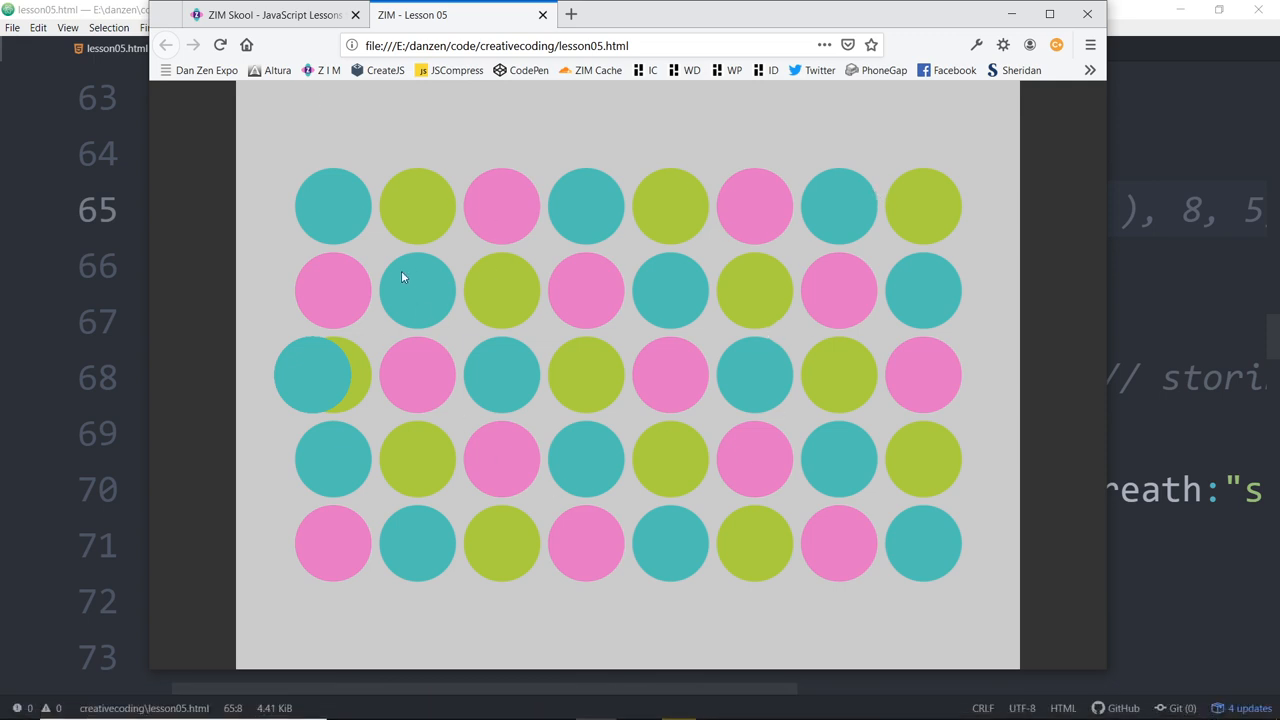
mouse_move(447, 281)
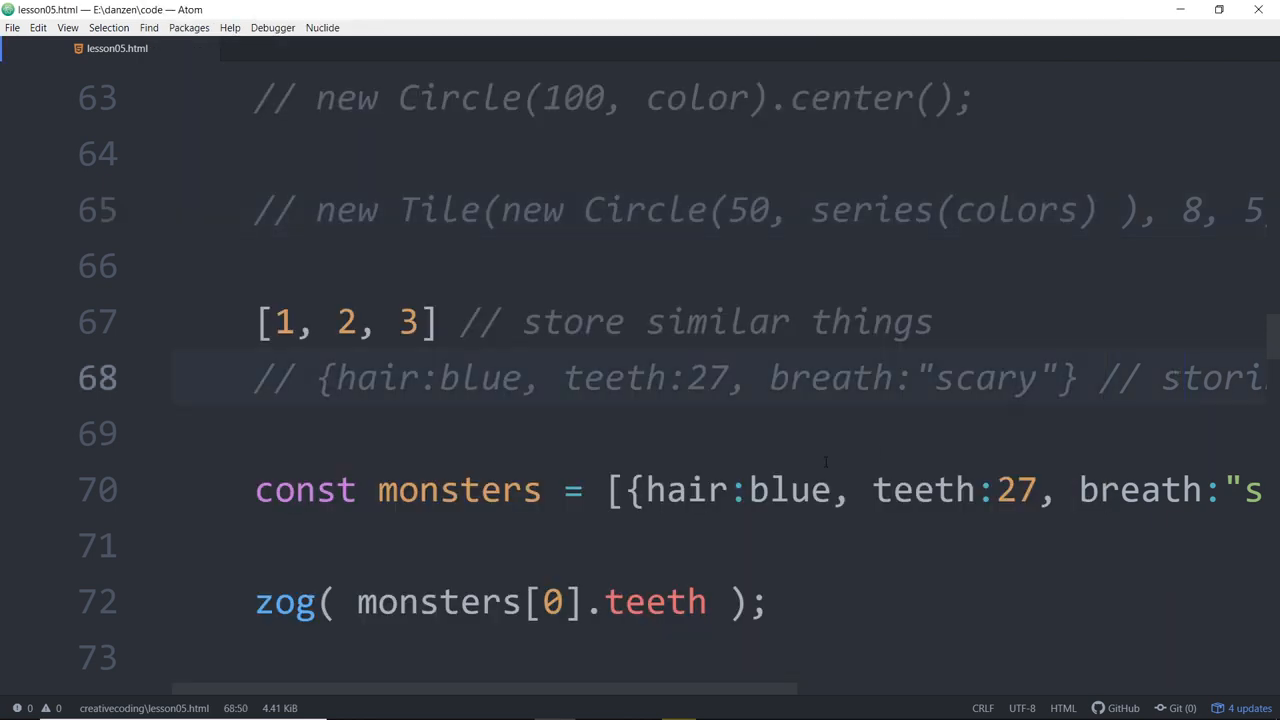
Step: Scroll to line 133 and open a blank line above the Circle line
scroll("down", 3)
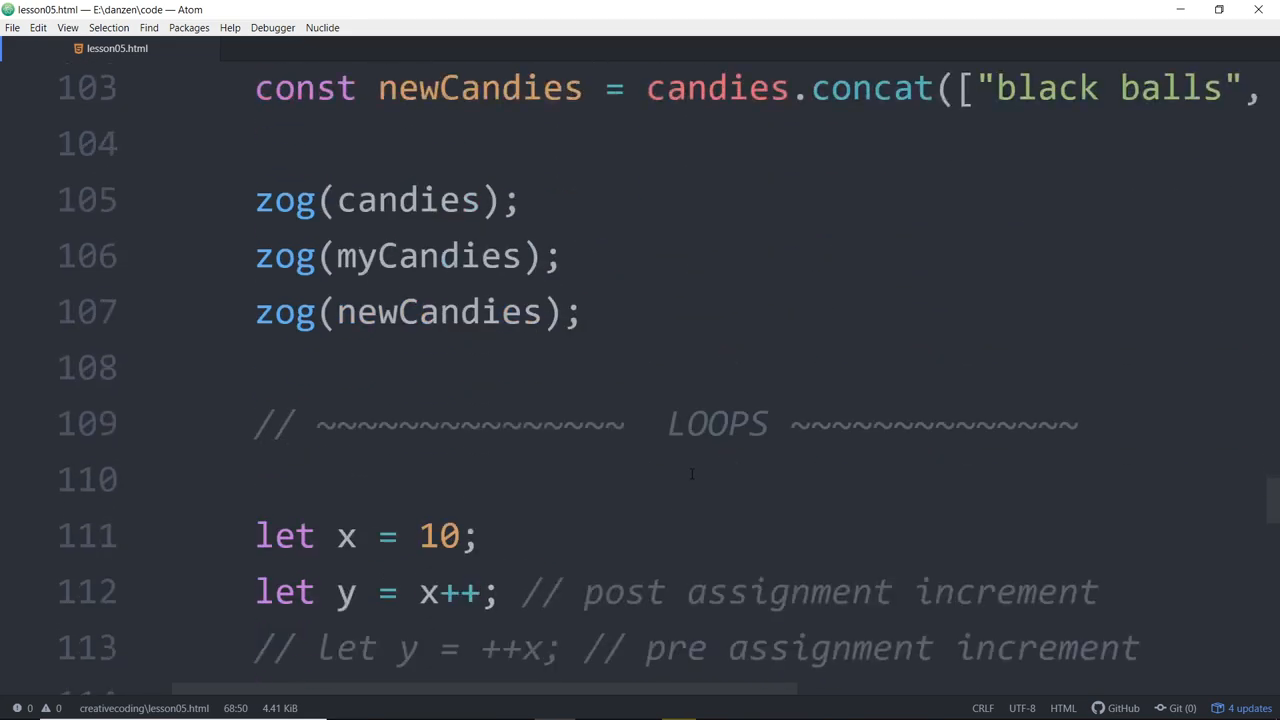
scroll("down", 3)
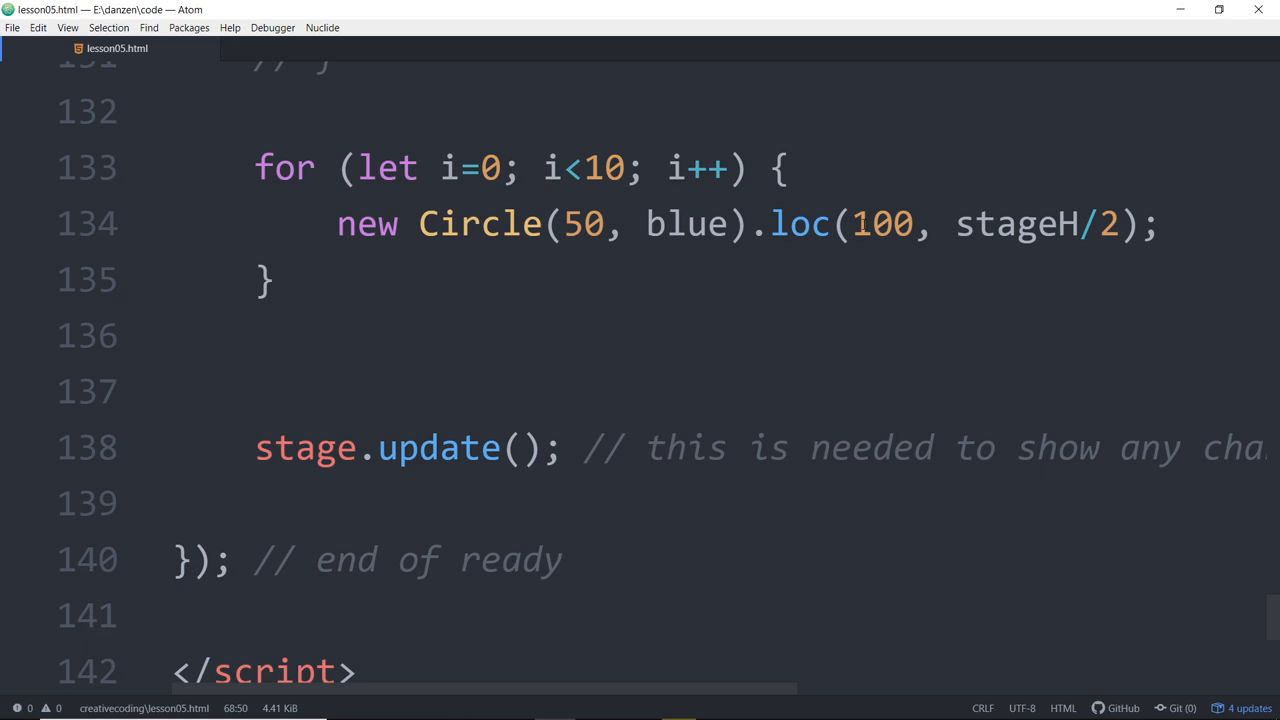
double_click(884, 223)
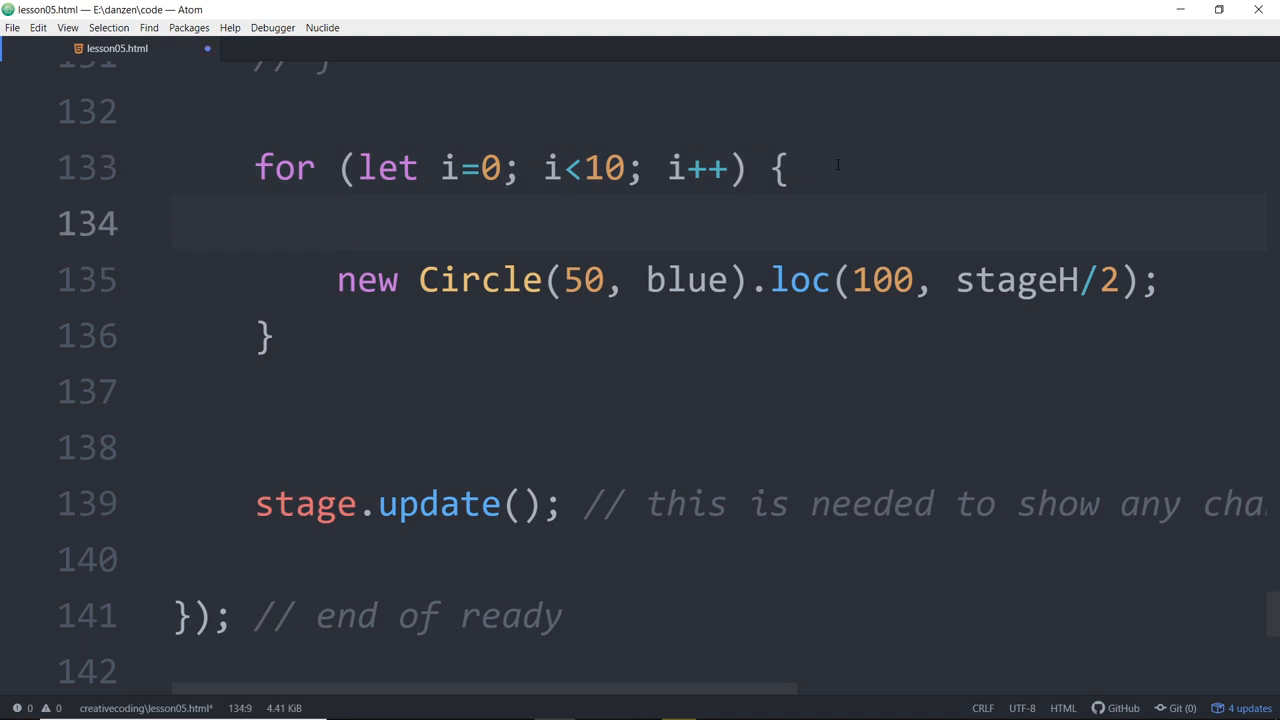
Step: Add a comment in the loop listing indices 0,1,2,3,4,5,6
type("0,1")
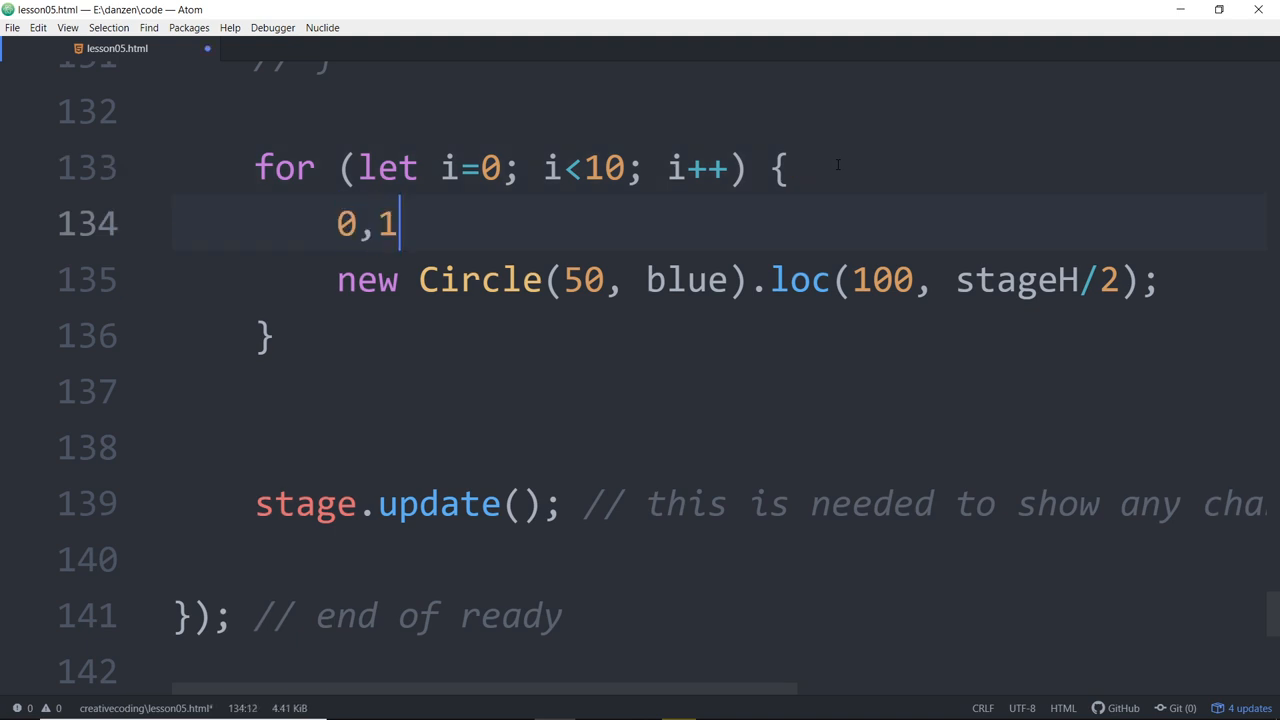
type(",2,3,4,5,")
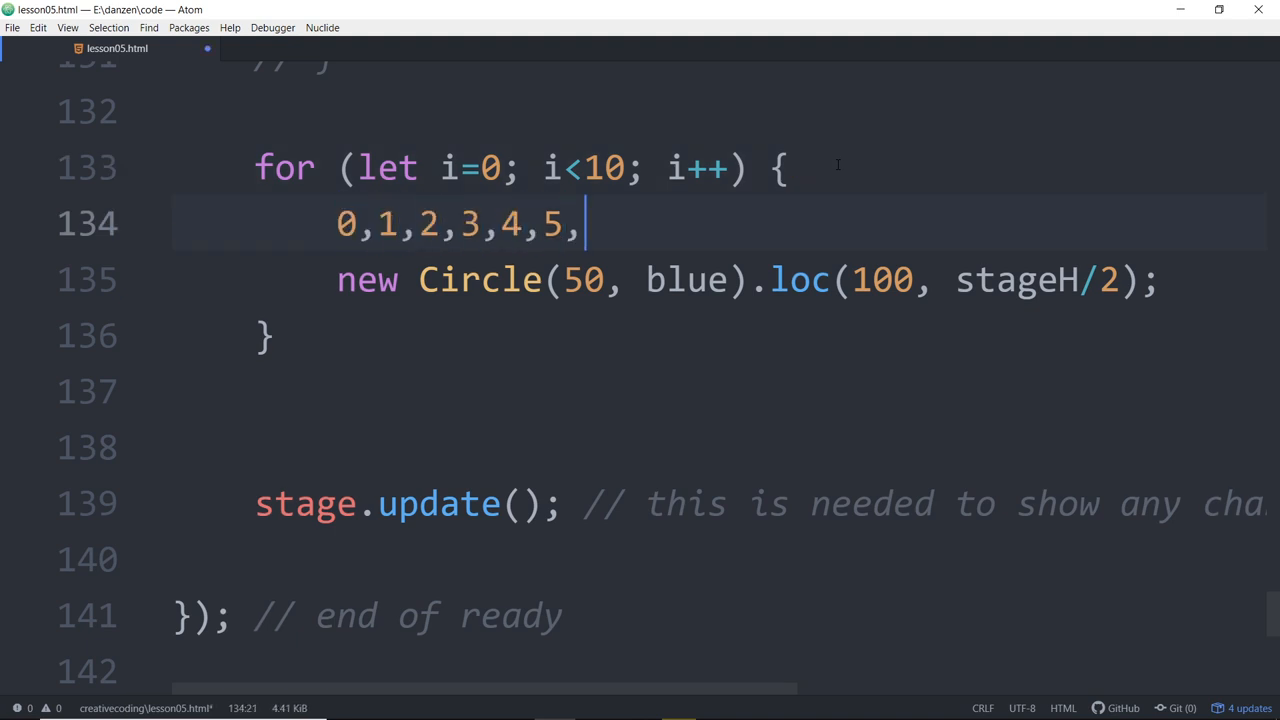
type("6")
left_click(719, 280)
type(" +")
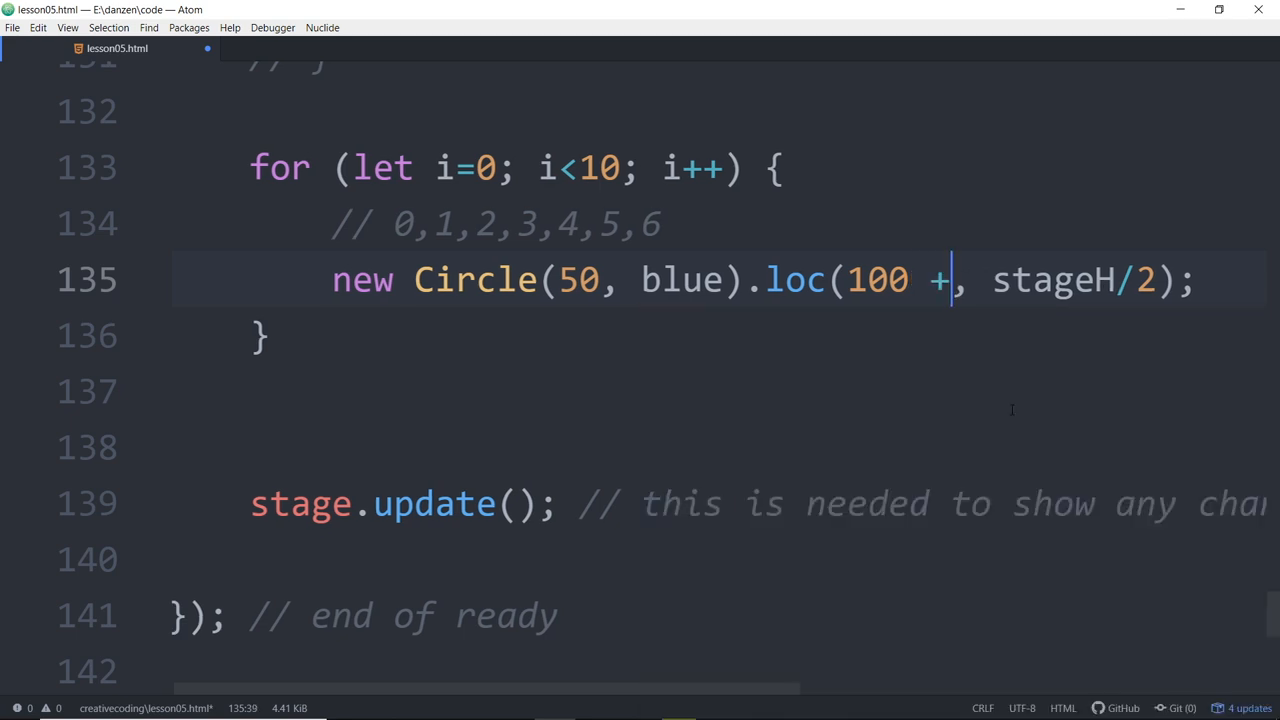
Step: Change loc's x argument to 100 + 100*i
type("100")
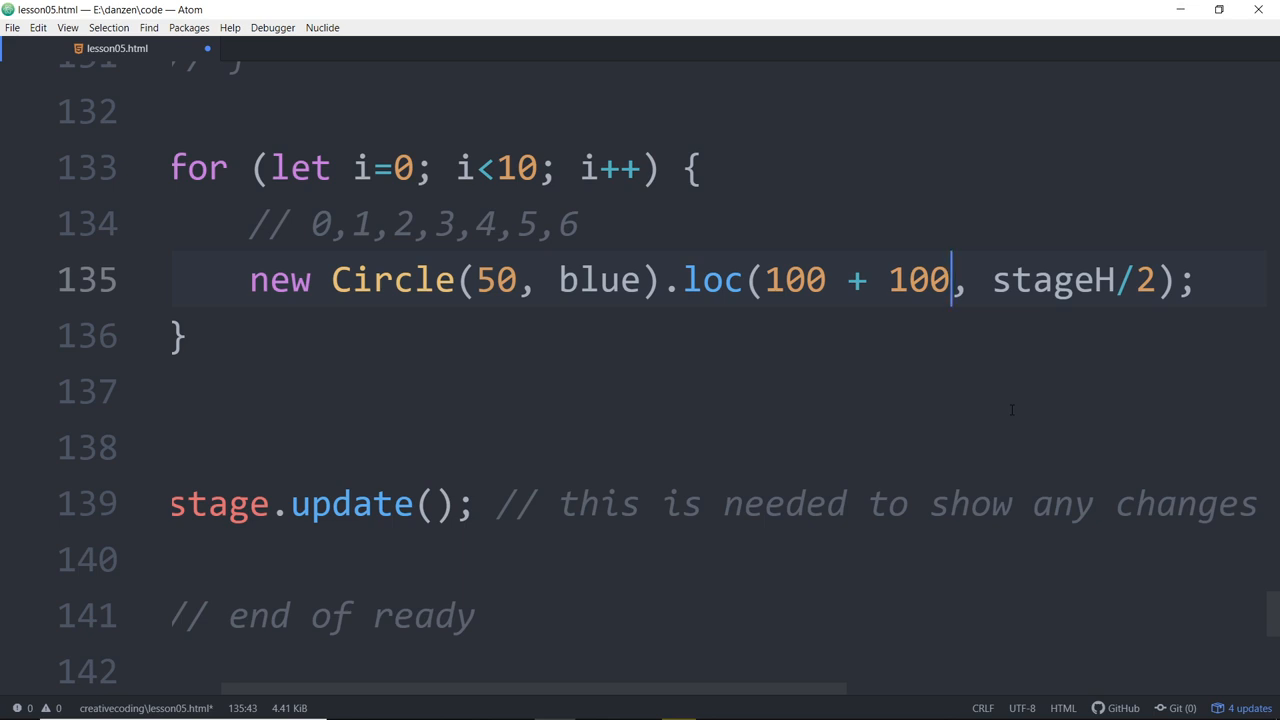
type("*")
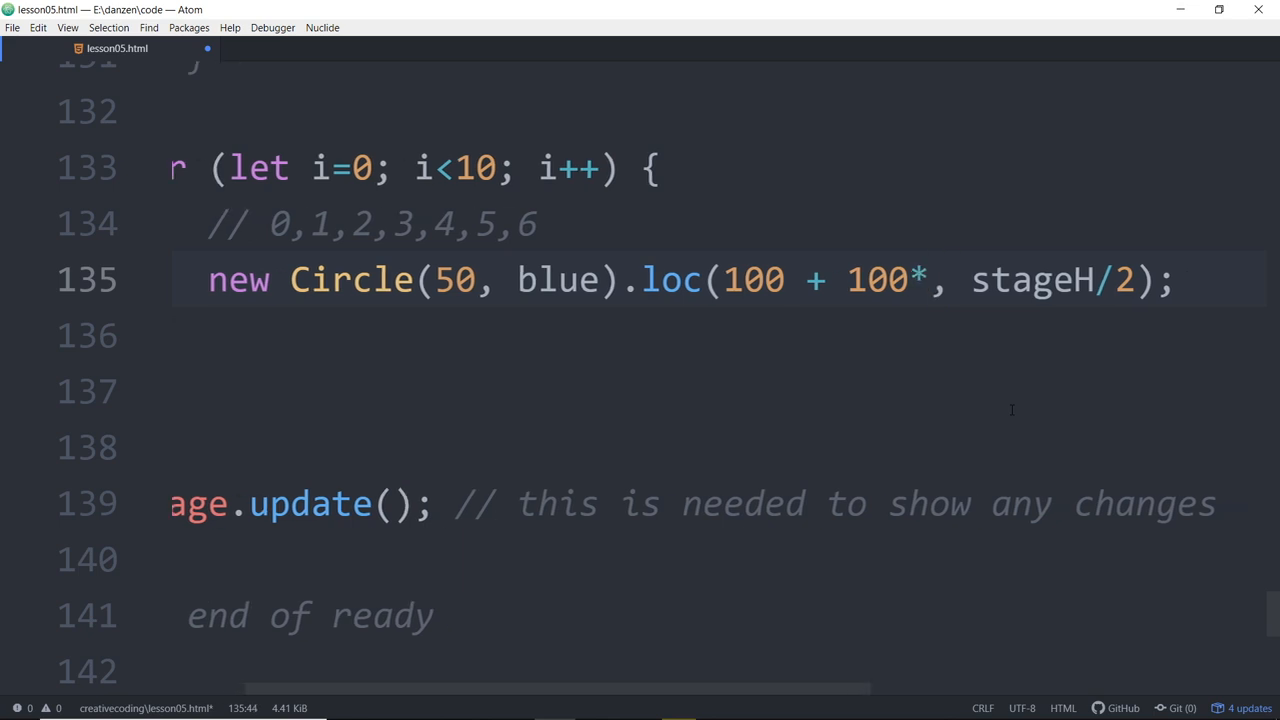
type("i")
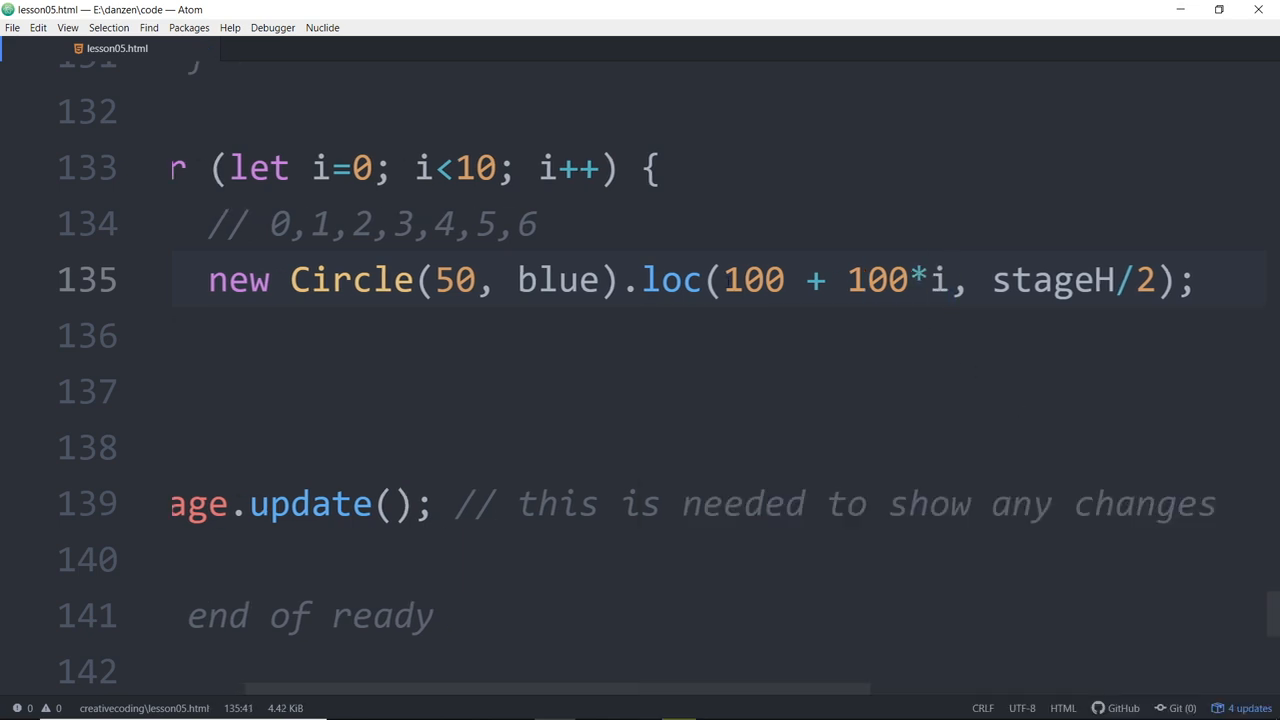
double_click(756, 281)
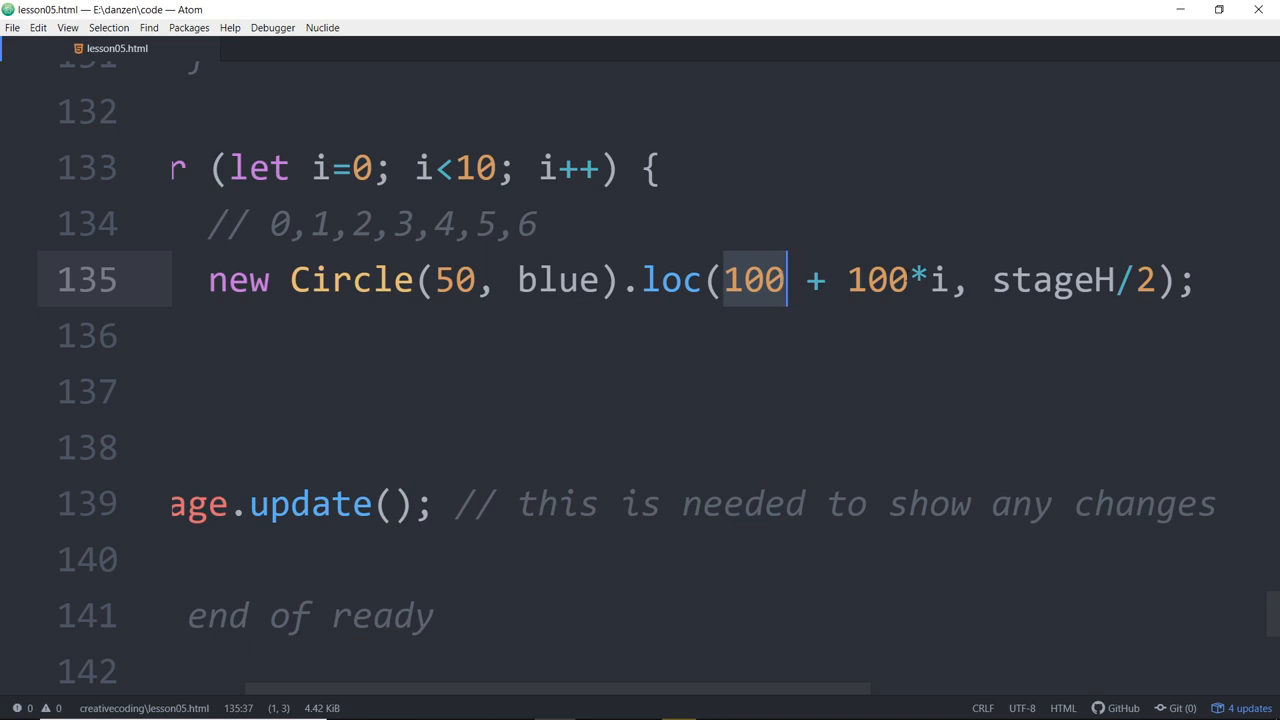
left_click(938, 279)
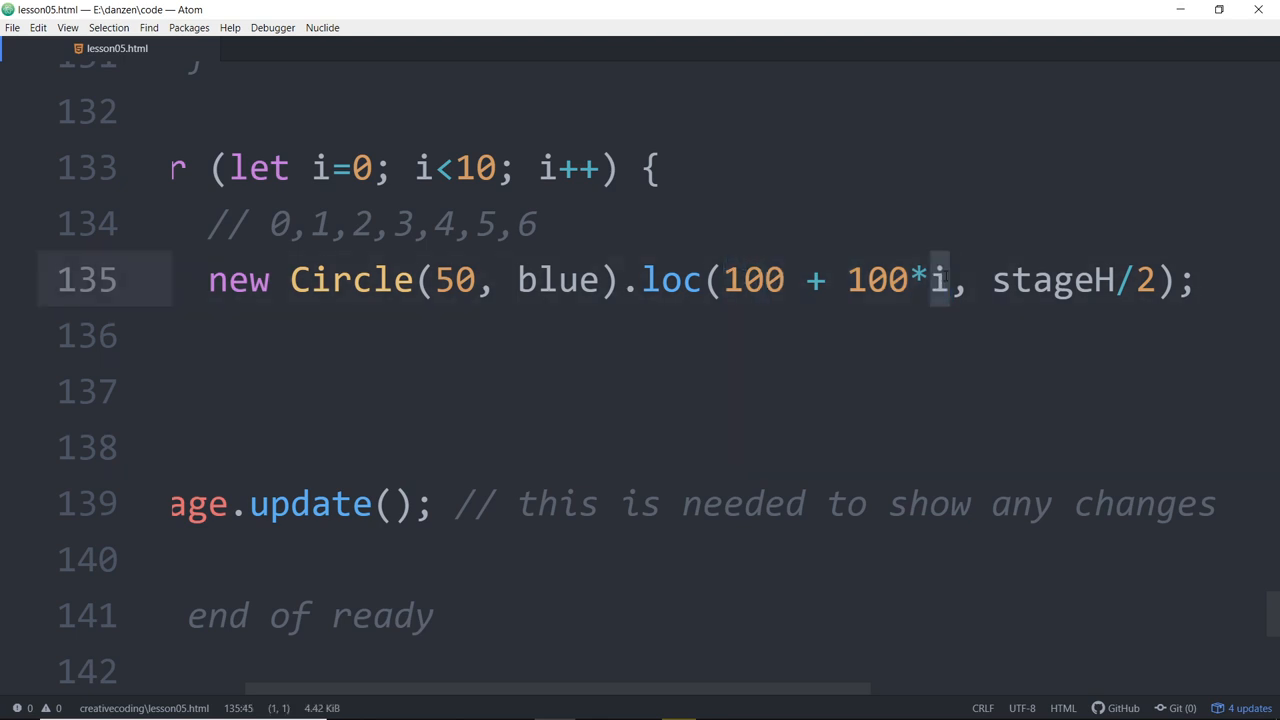
double_click(757, 279)
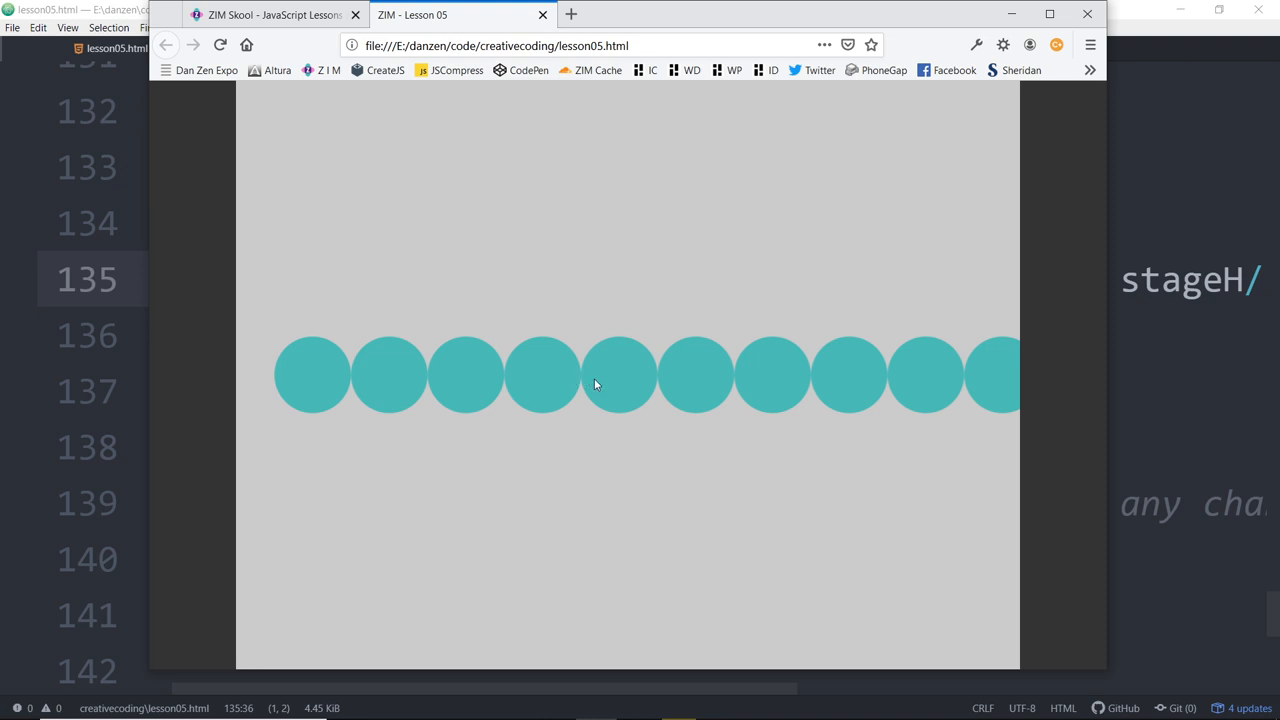
mouse_move(996, 381)
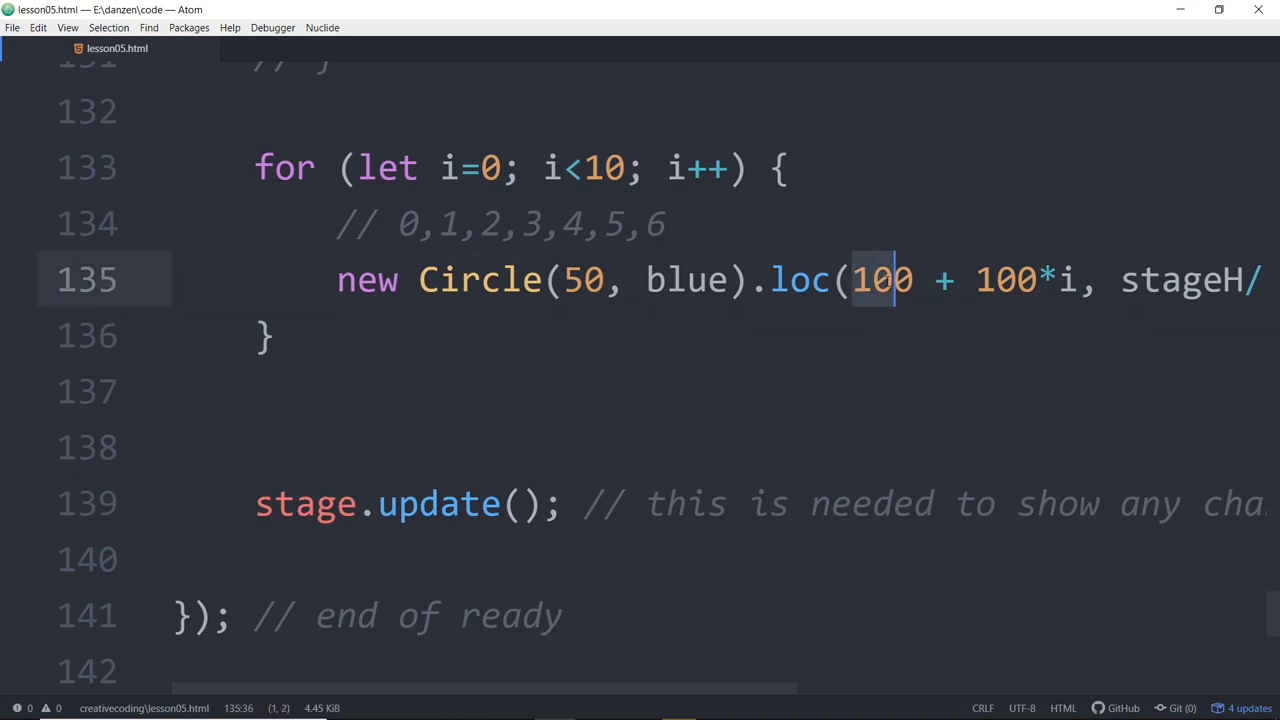
Step: Change the x start from 100 to 50 and reload lesson05.html in Firefox
type("50")
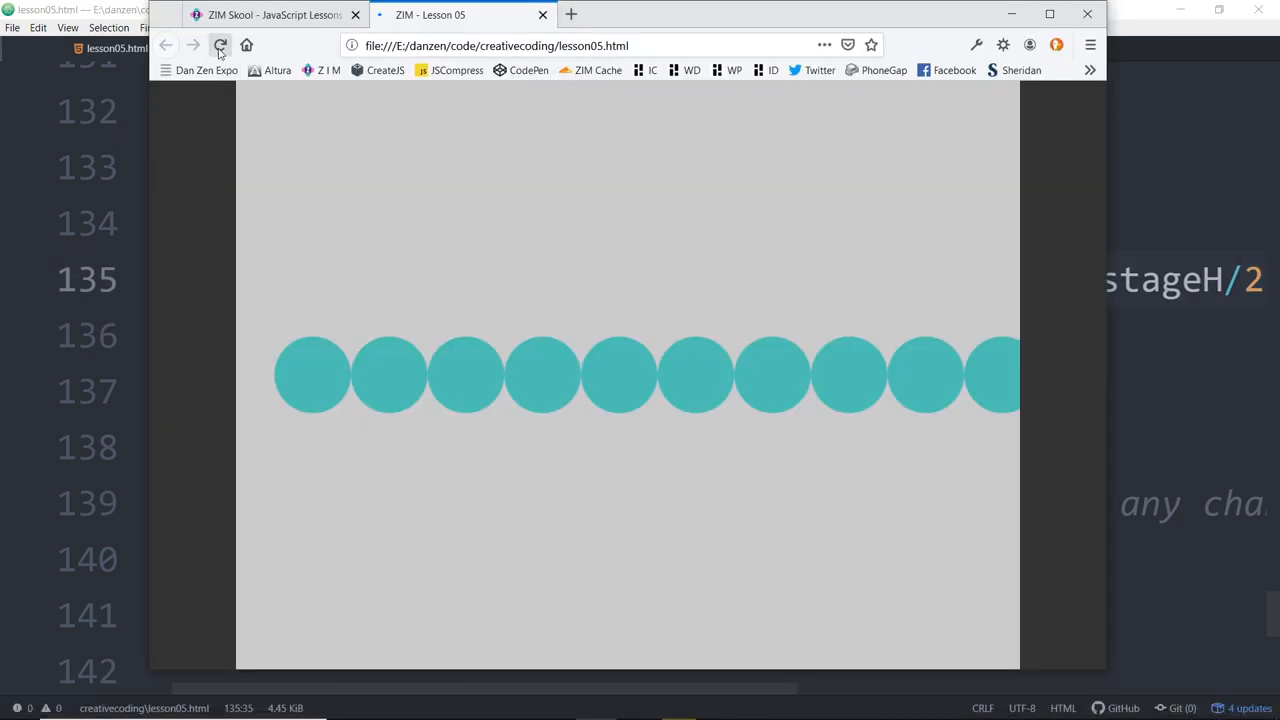
left_click(217, 44)
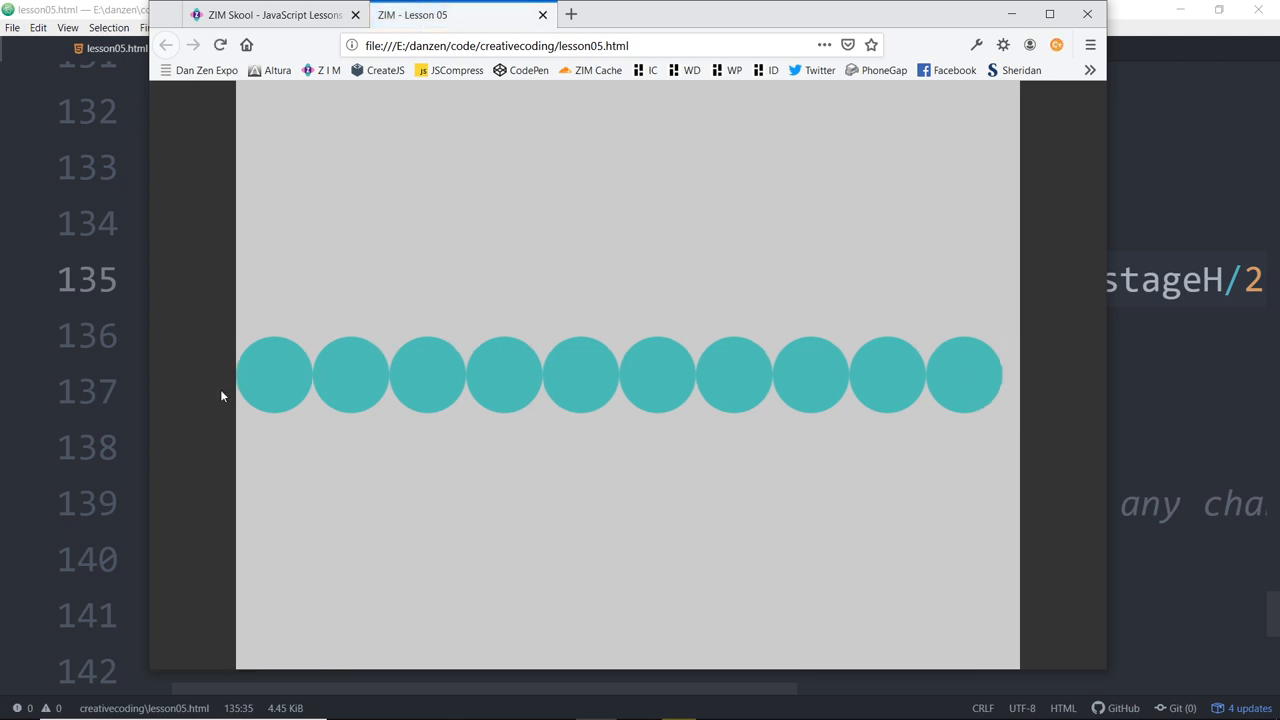
mouse_move(523, 278)
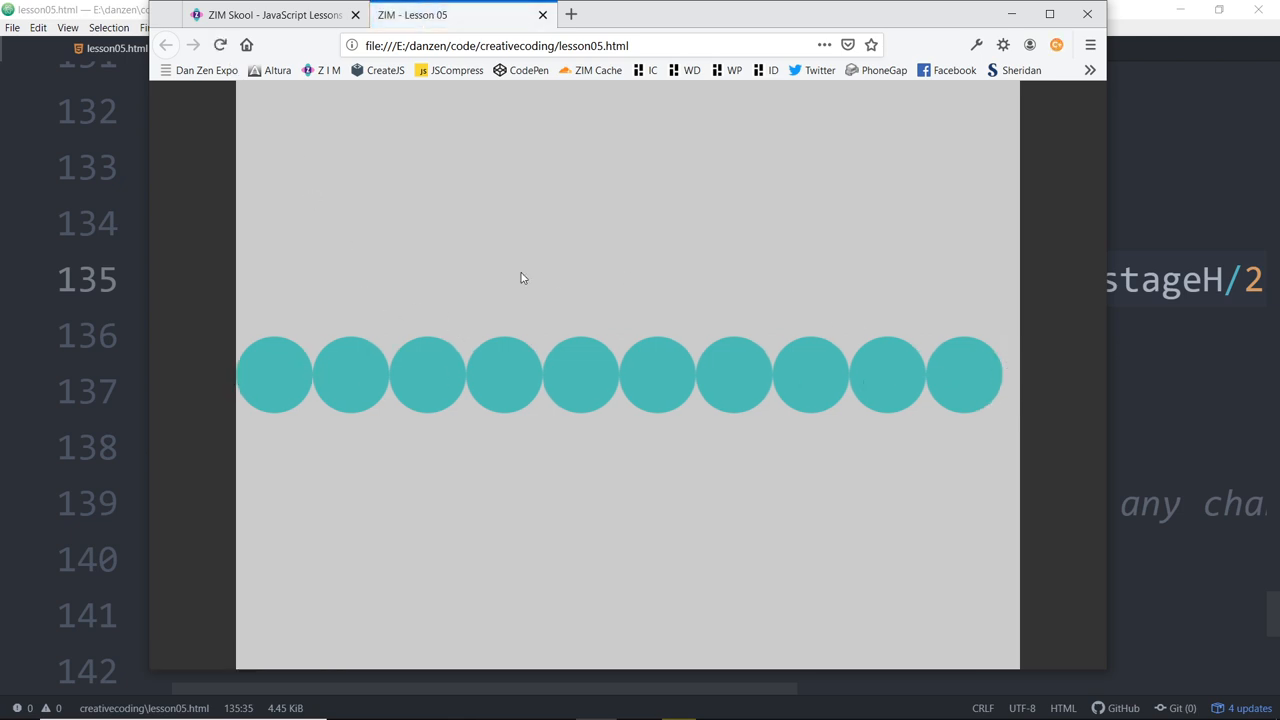
mouse_move(958, 308)
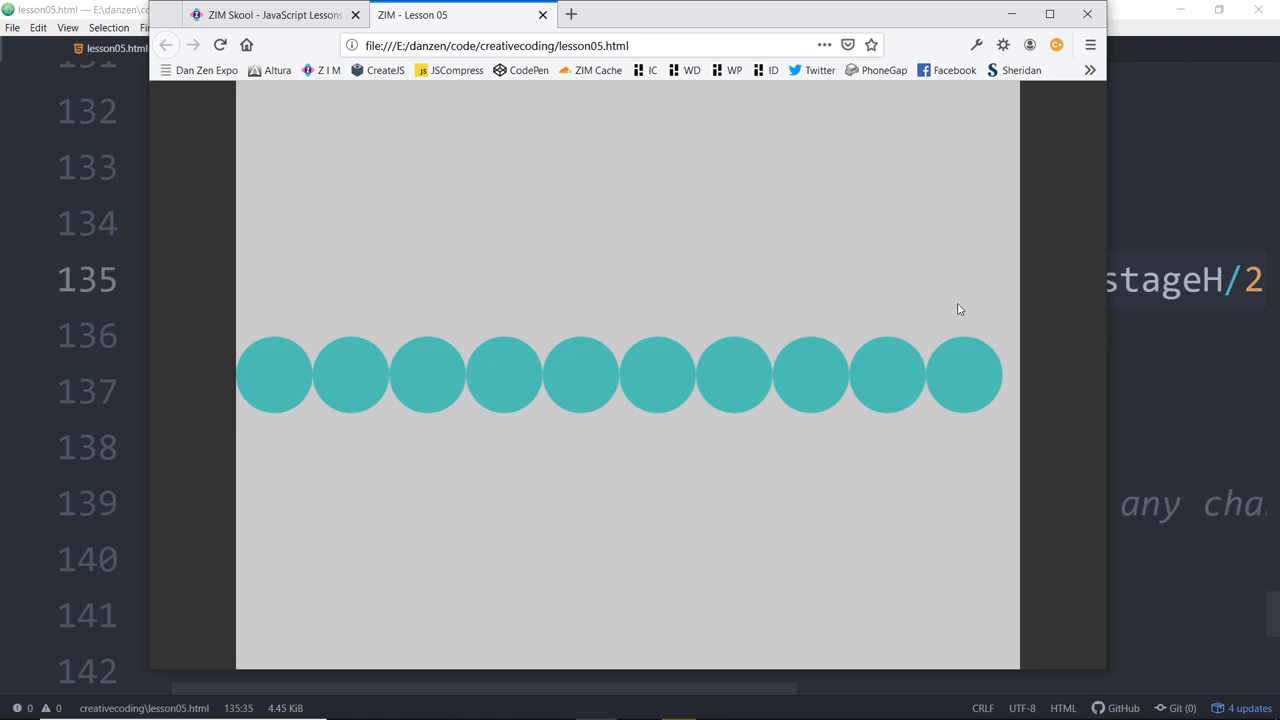
mouse_move(265, 348)
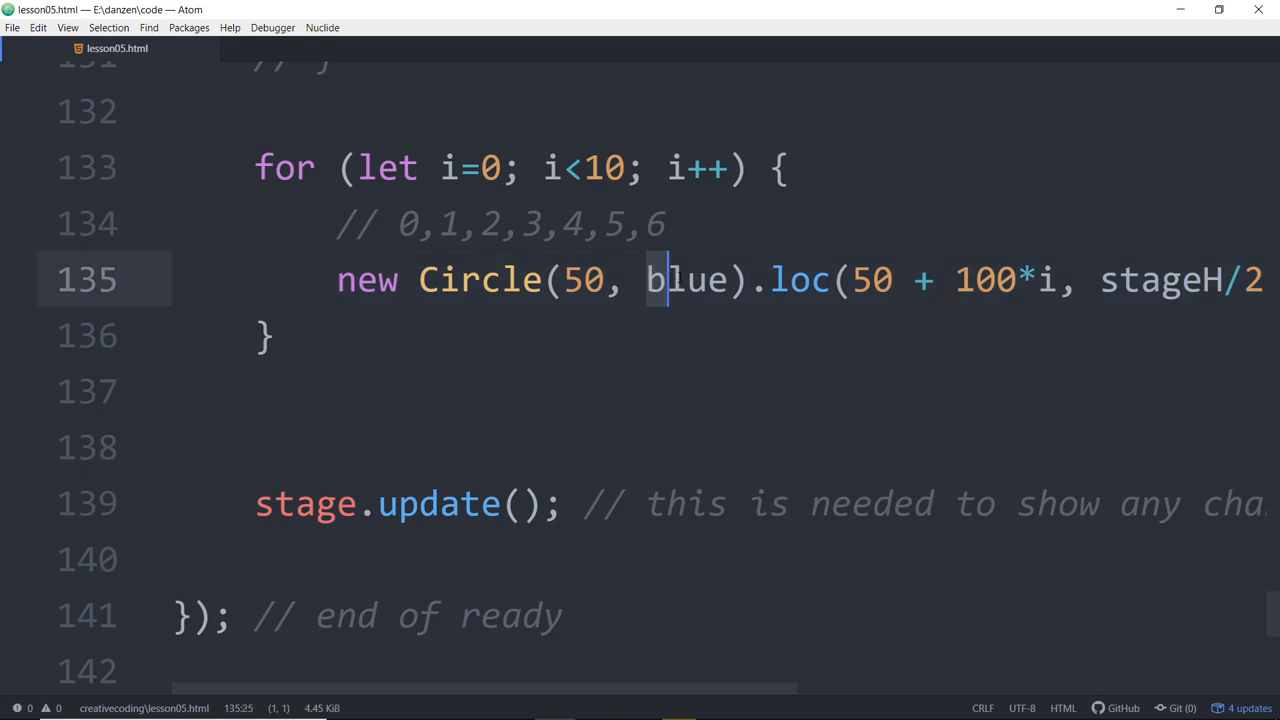
Step: Select the word blue in the Circle call
double_click(681, 280)
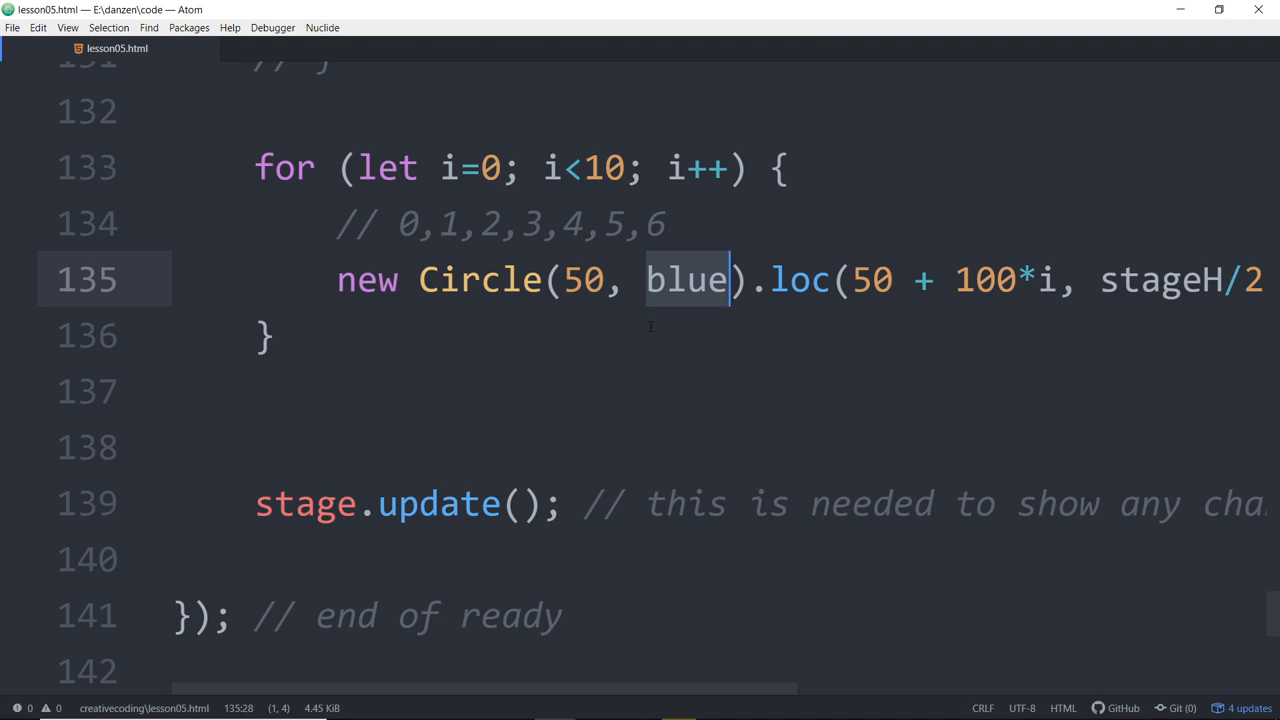
mouse_move(628, 303)
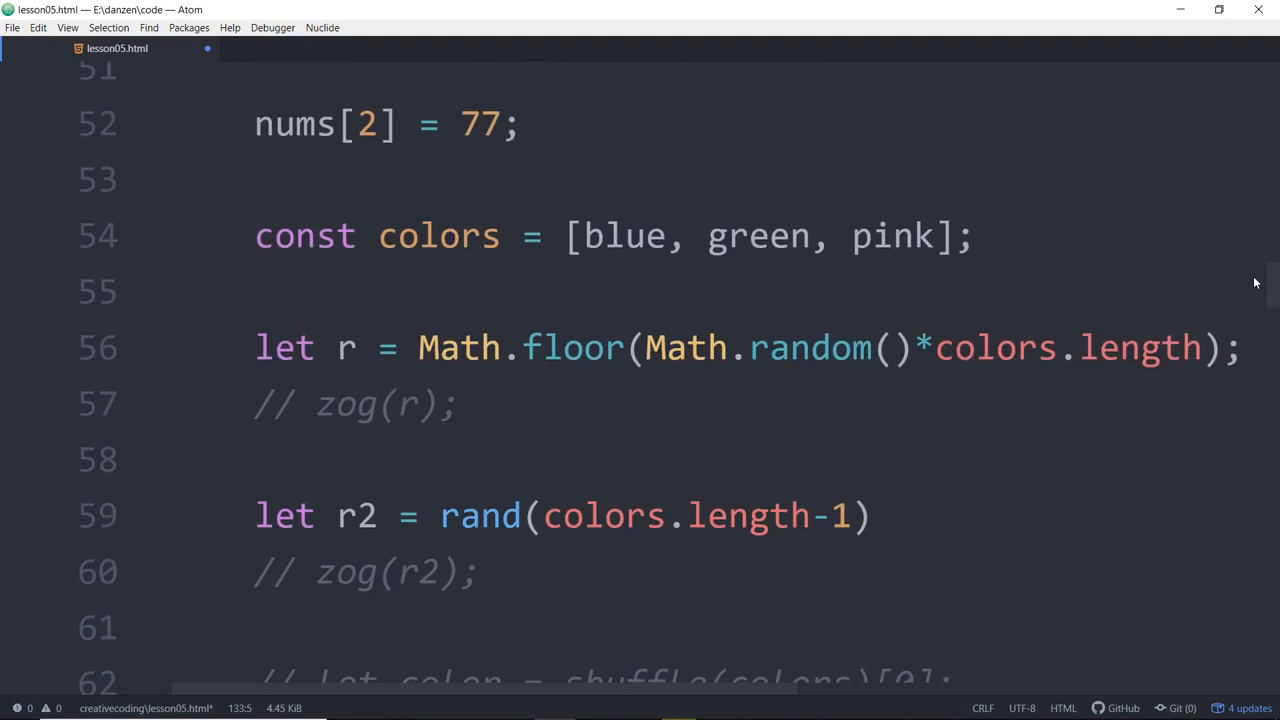
Step: Review the colors array entries up to pink, then scroll down to the ten-pass circle loop
left_click(256, 235)
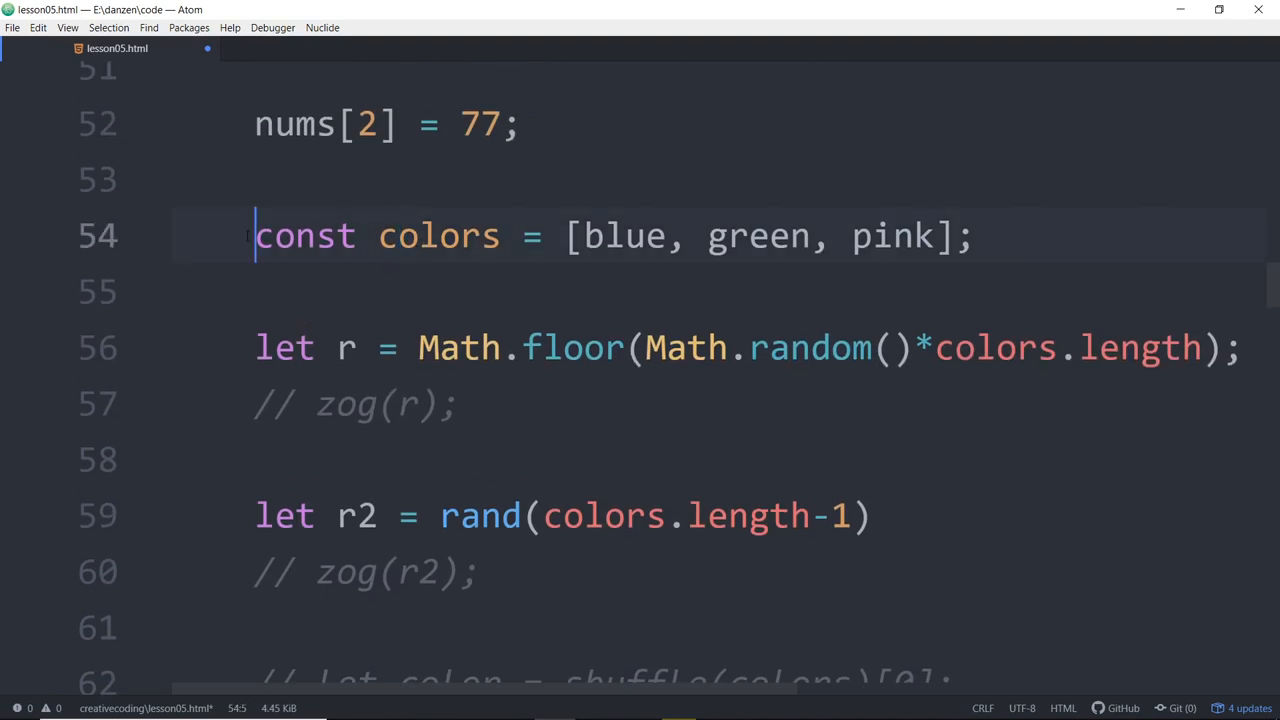
left_click(688, 236)
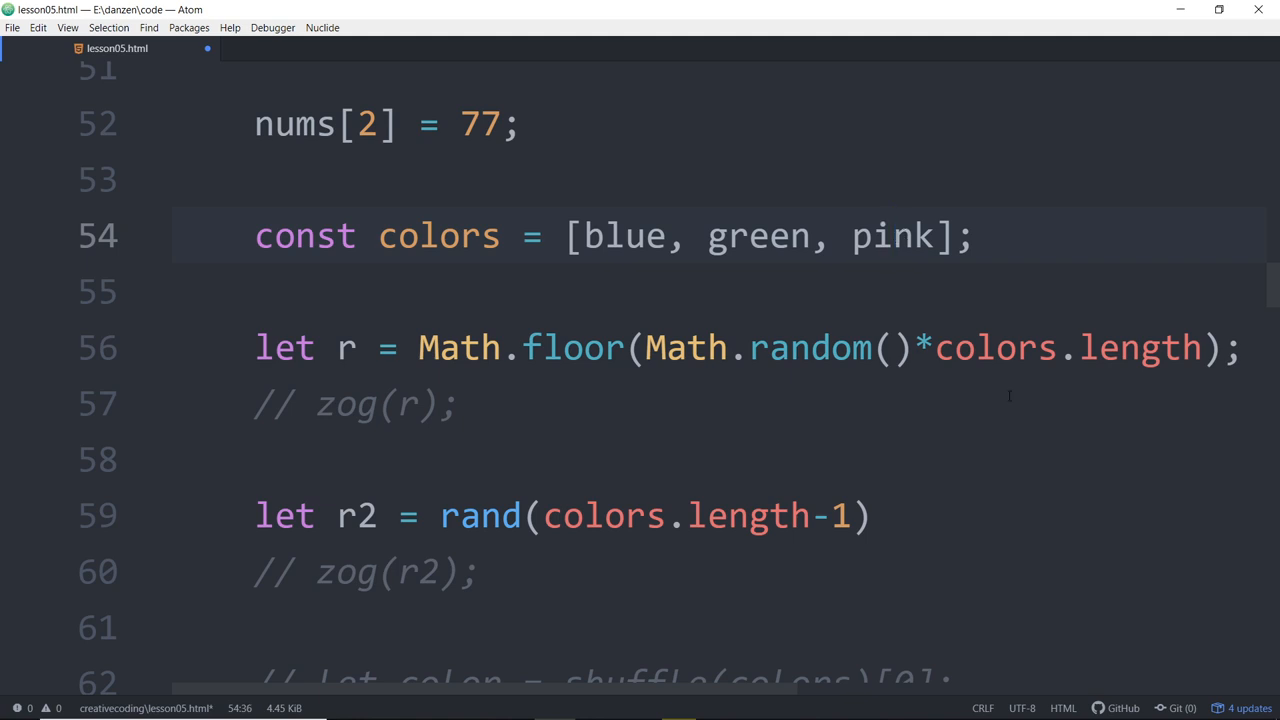
left_click(916, 236)
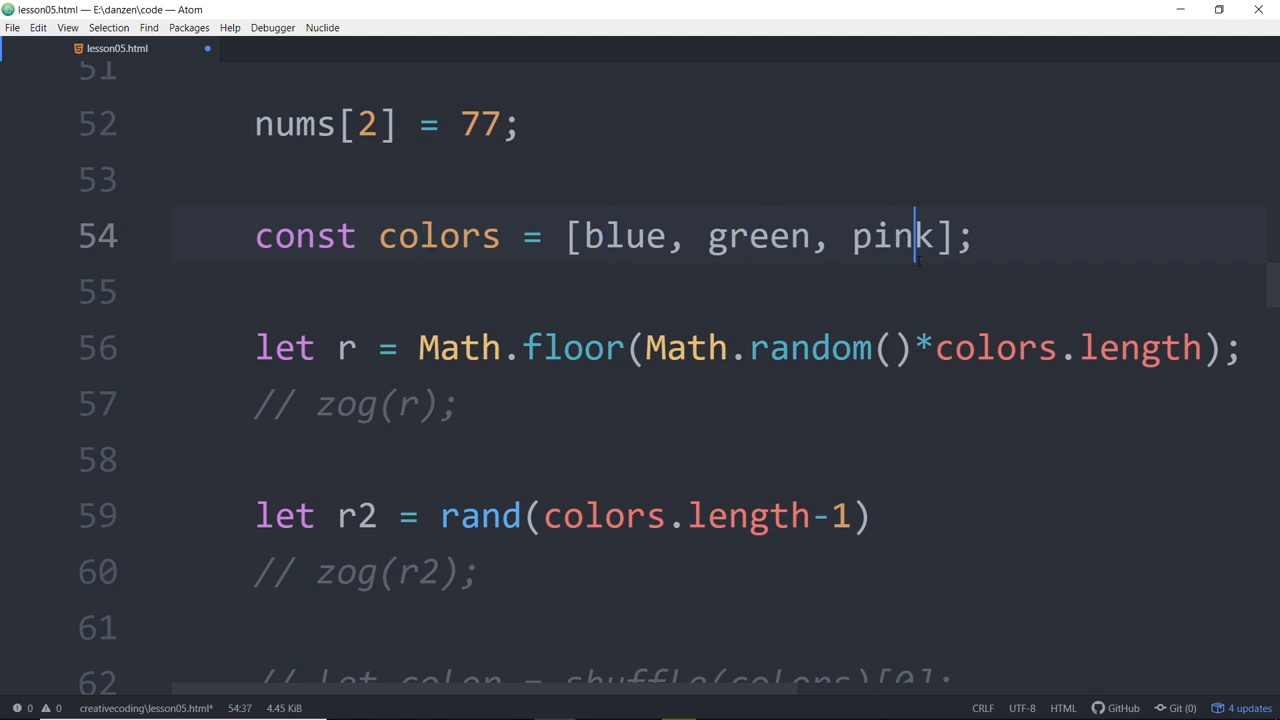
scroll("down", 3)
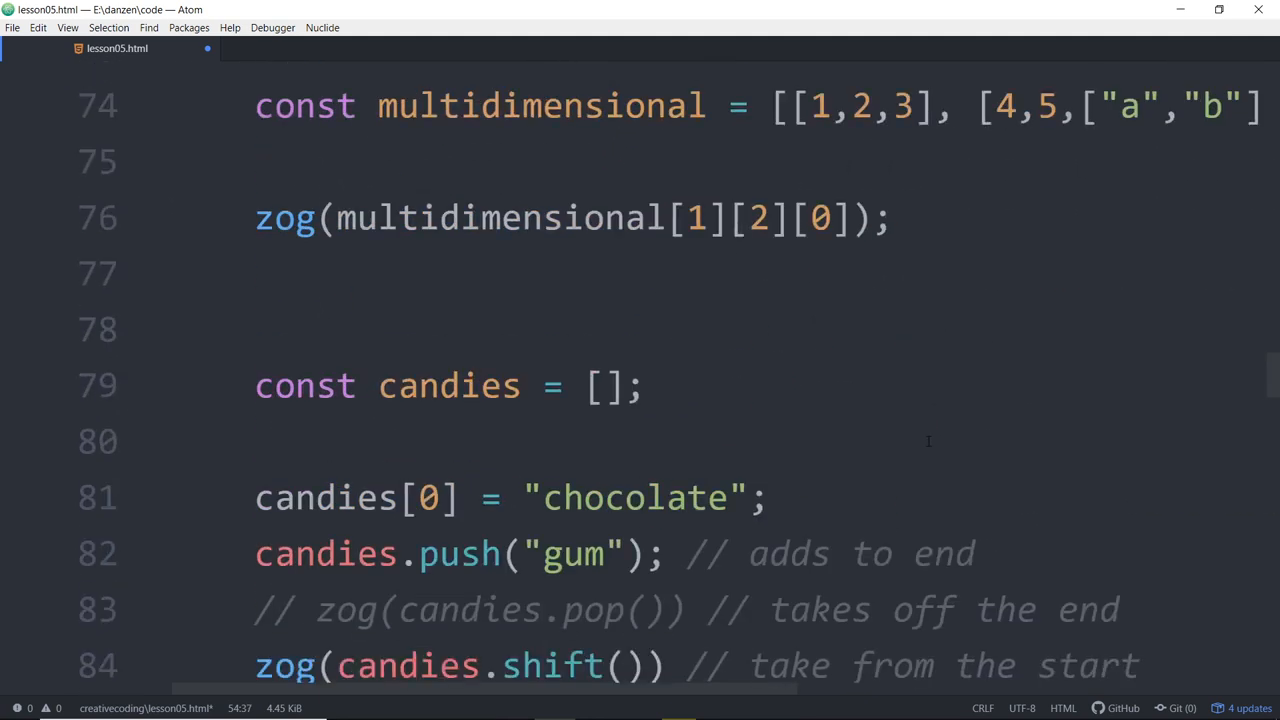
scroll("down", 3)
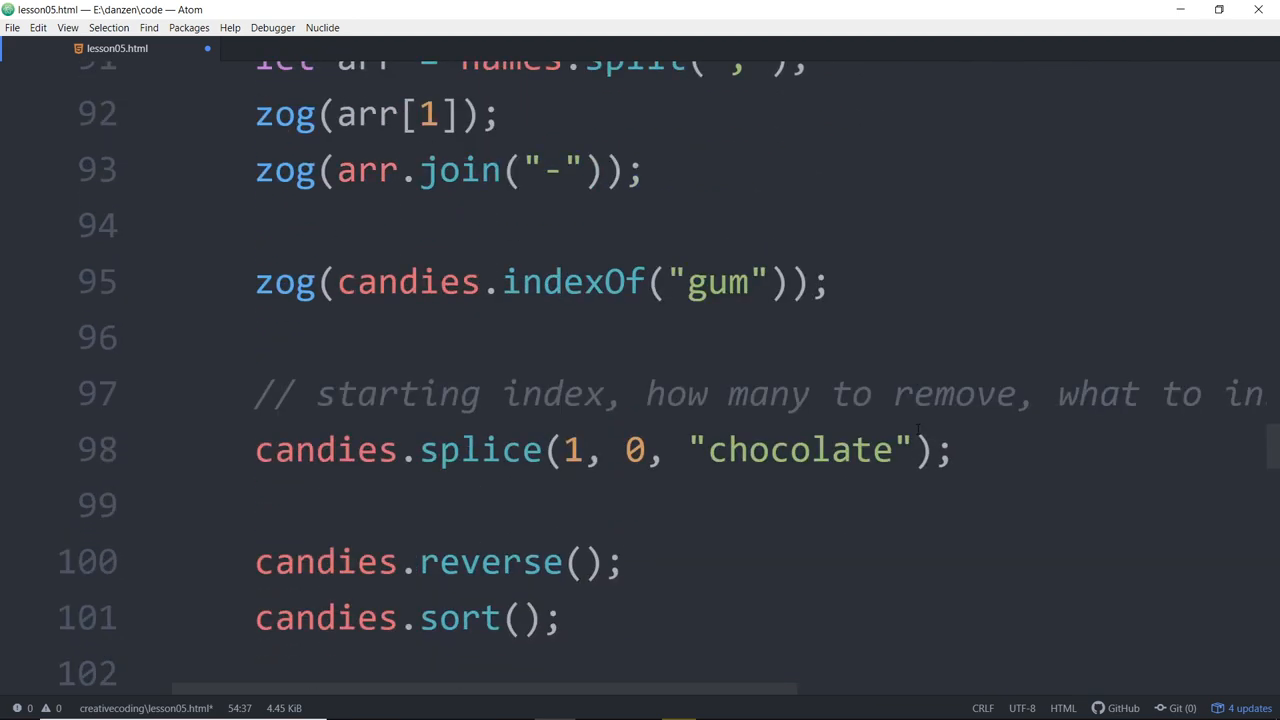
scroll("down", 3)
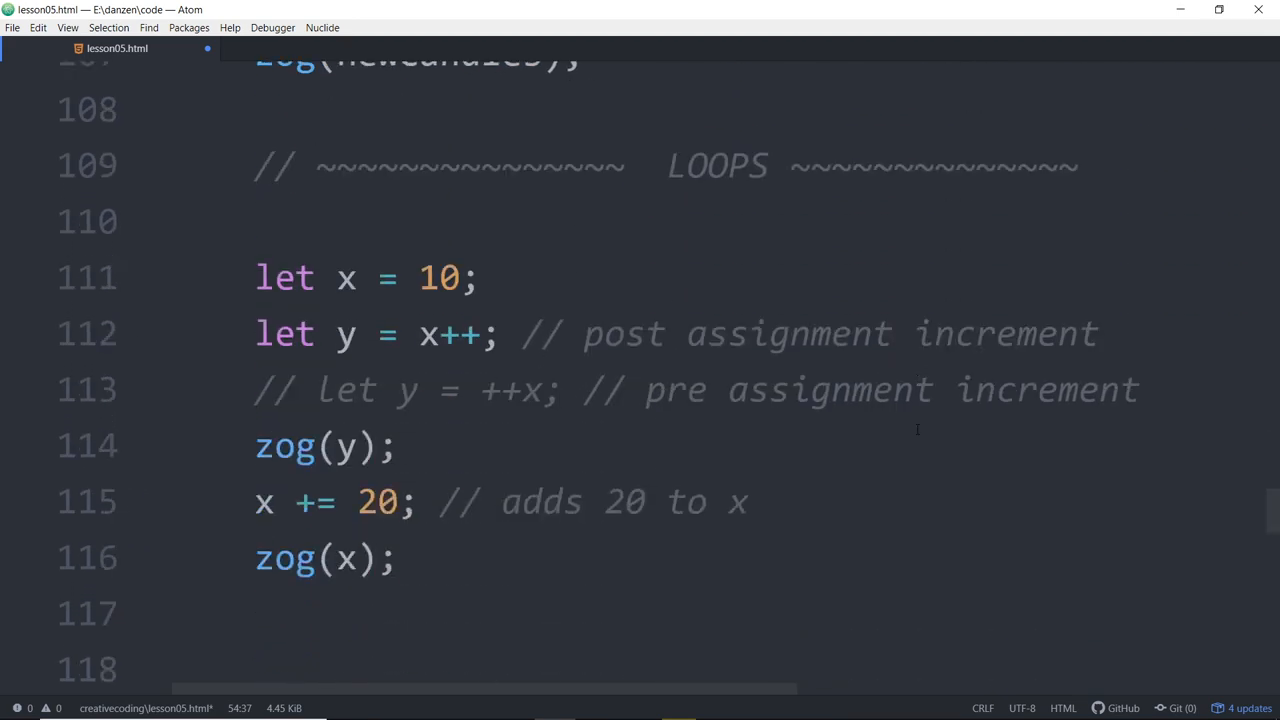
scroll("down", 3)
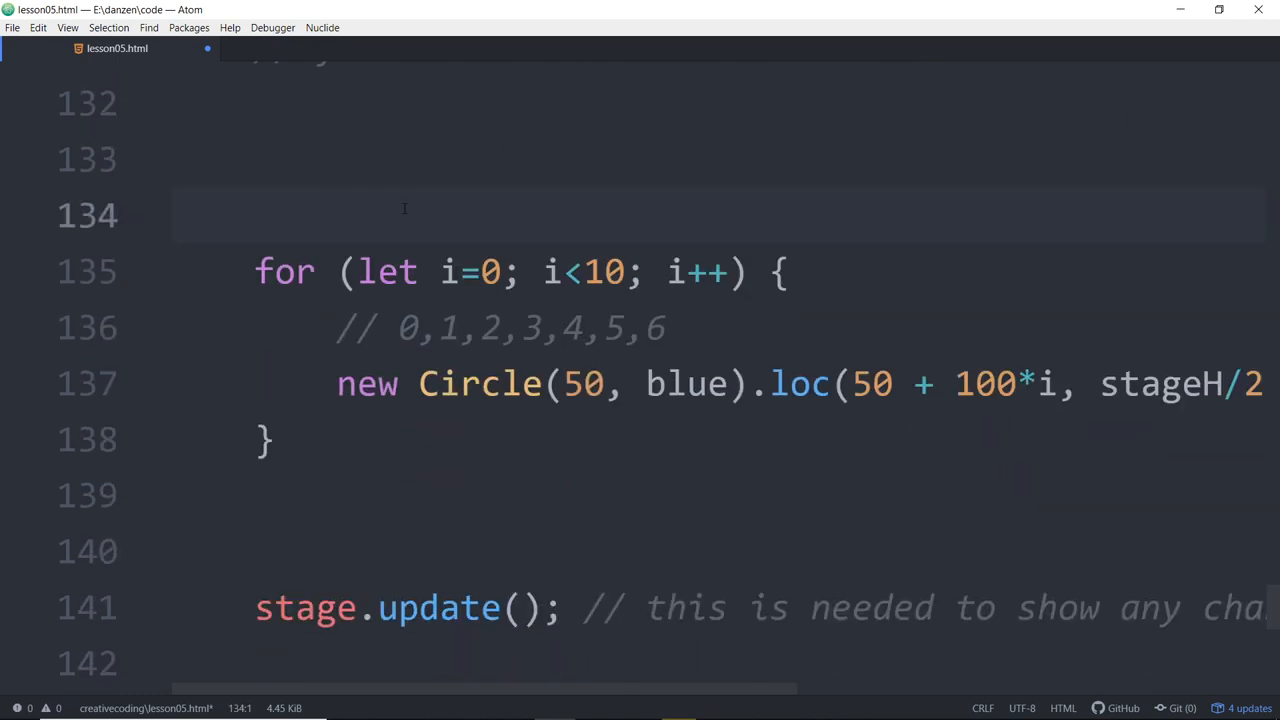
type("c")
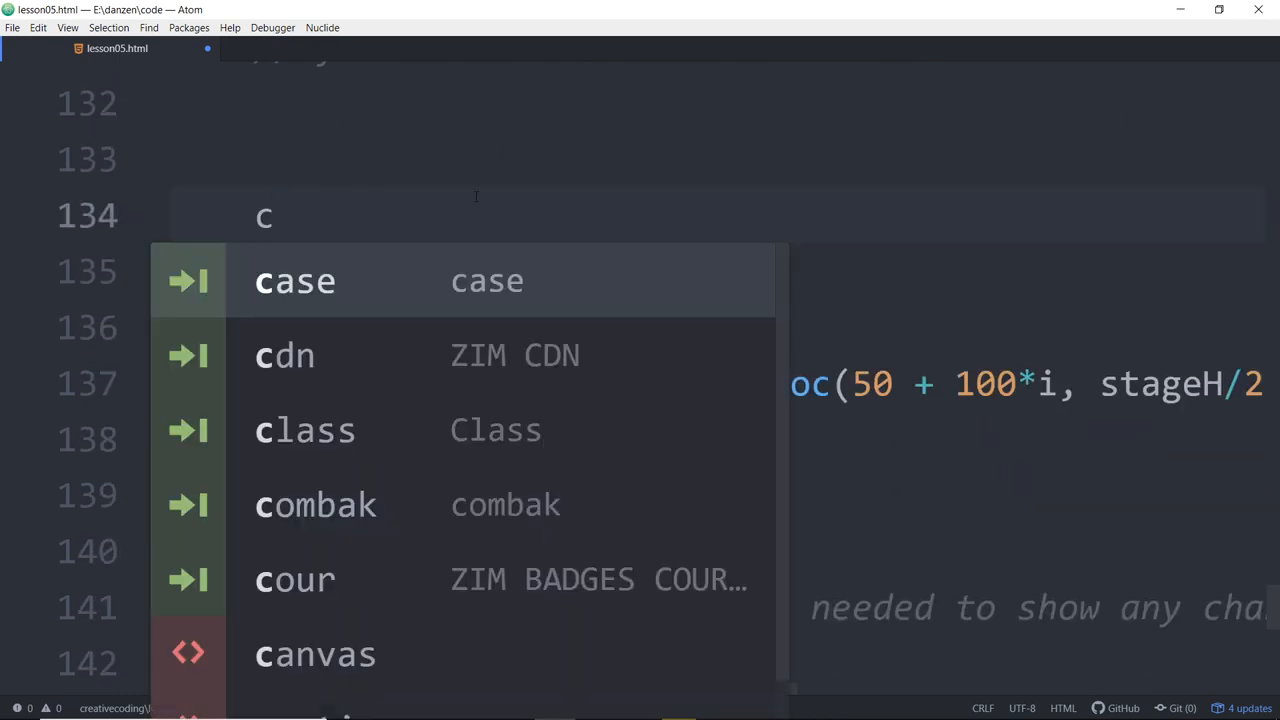
type("olors=")
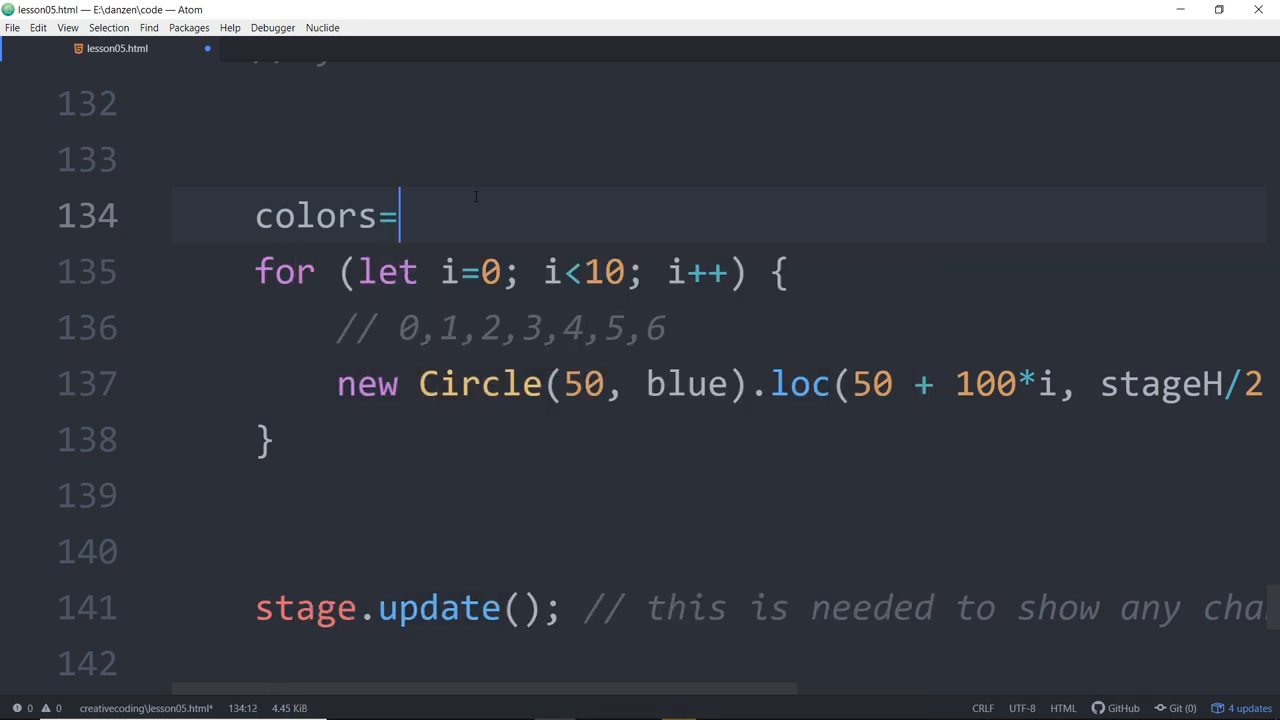
type("\"\"")
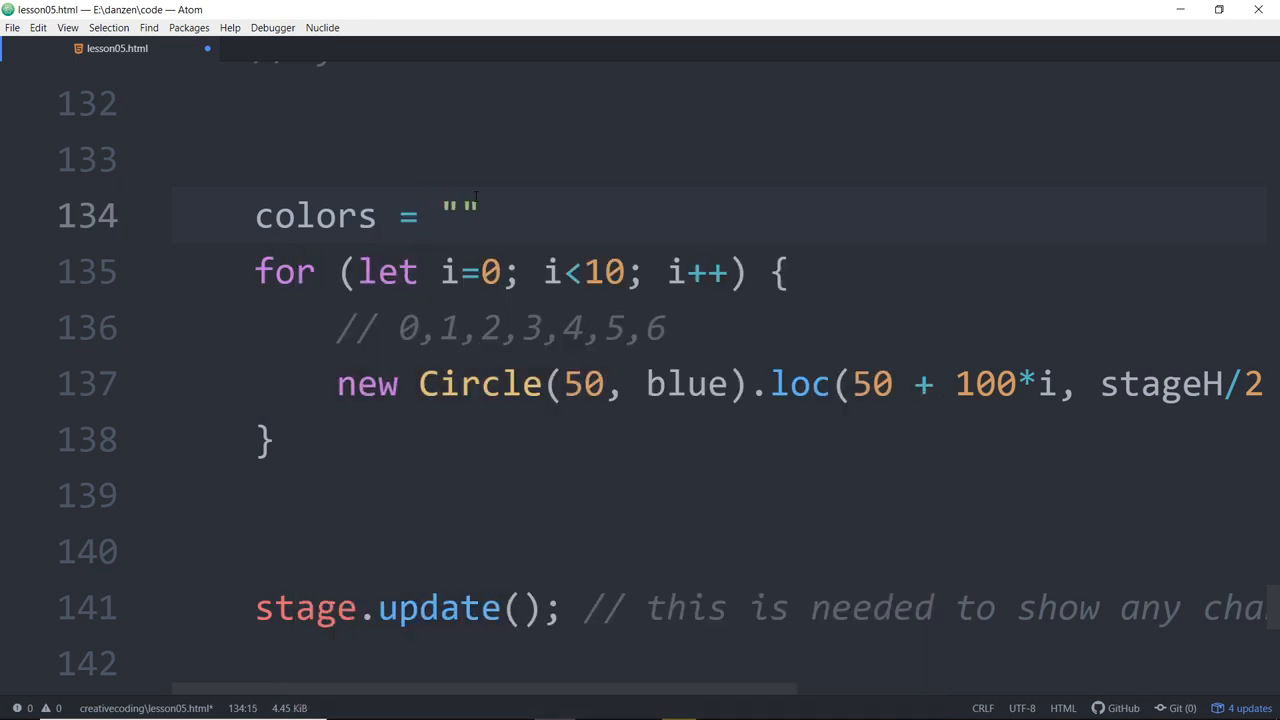
type("[b")
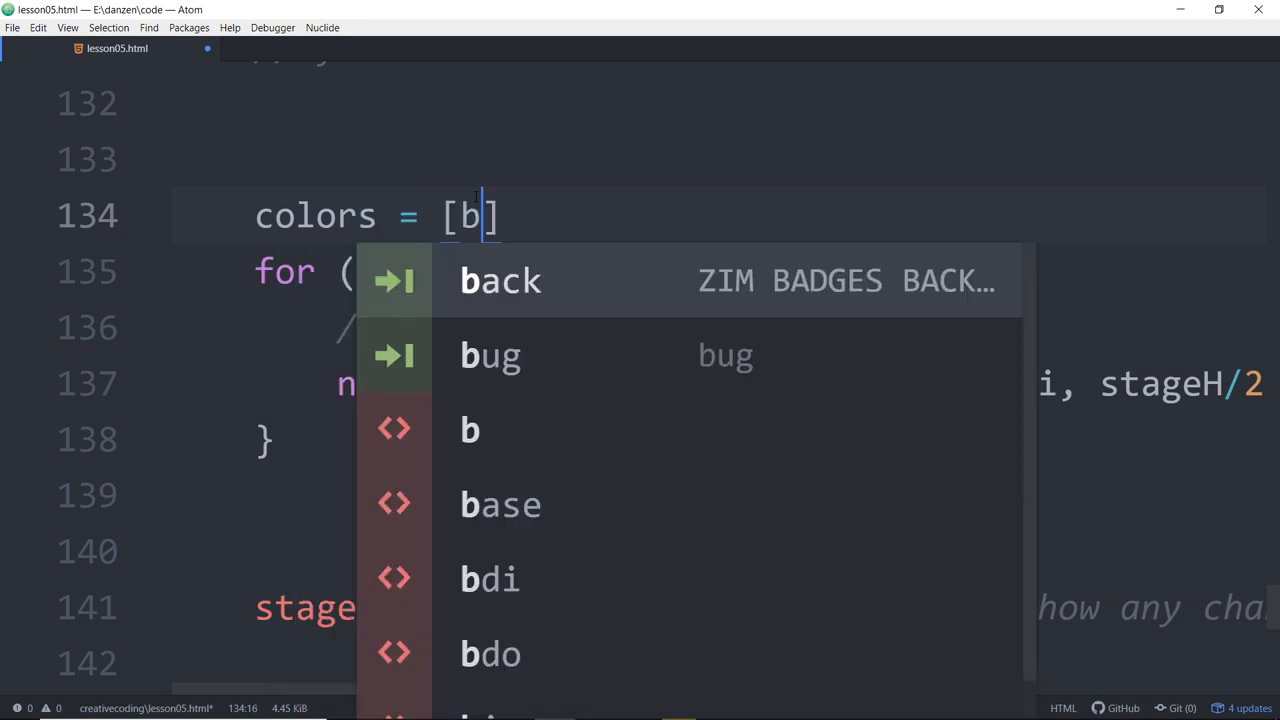
type("lue,")
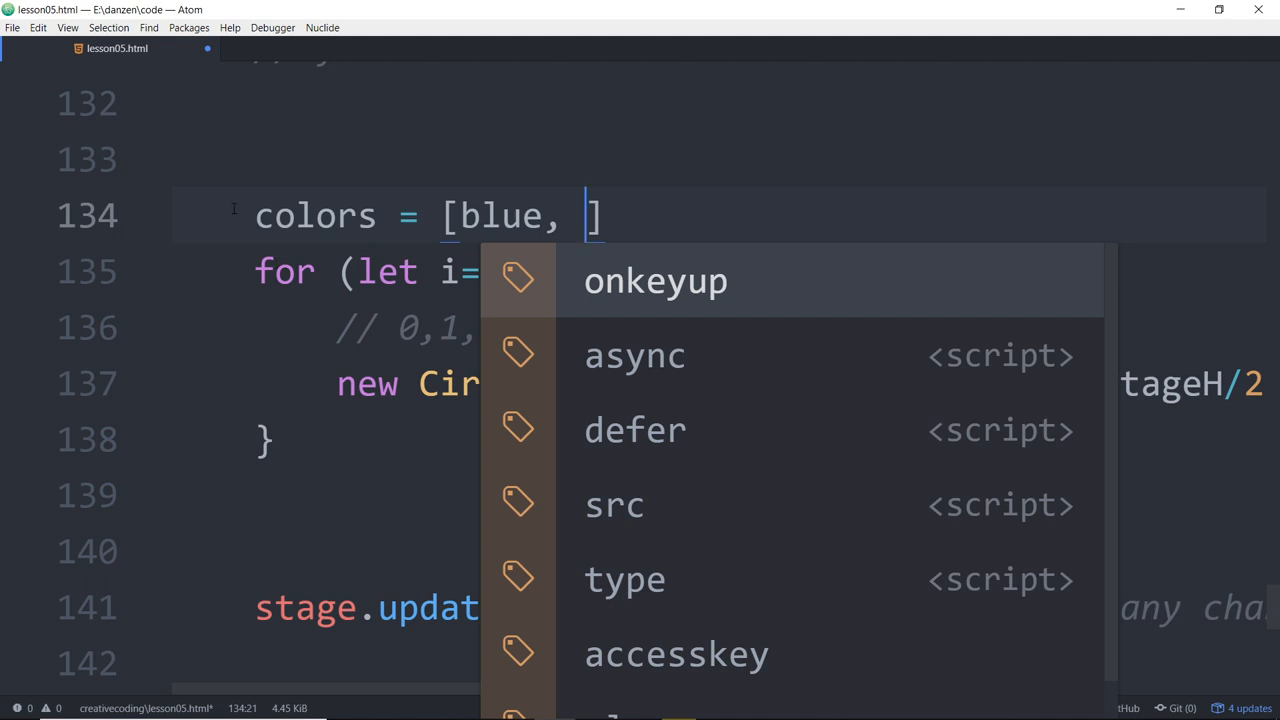
key("Escape")
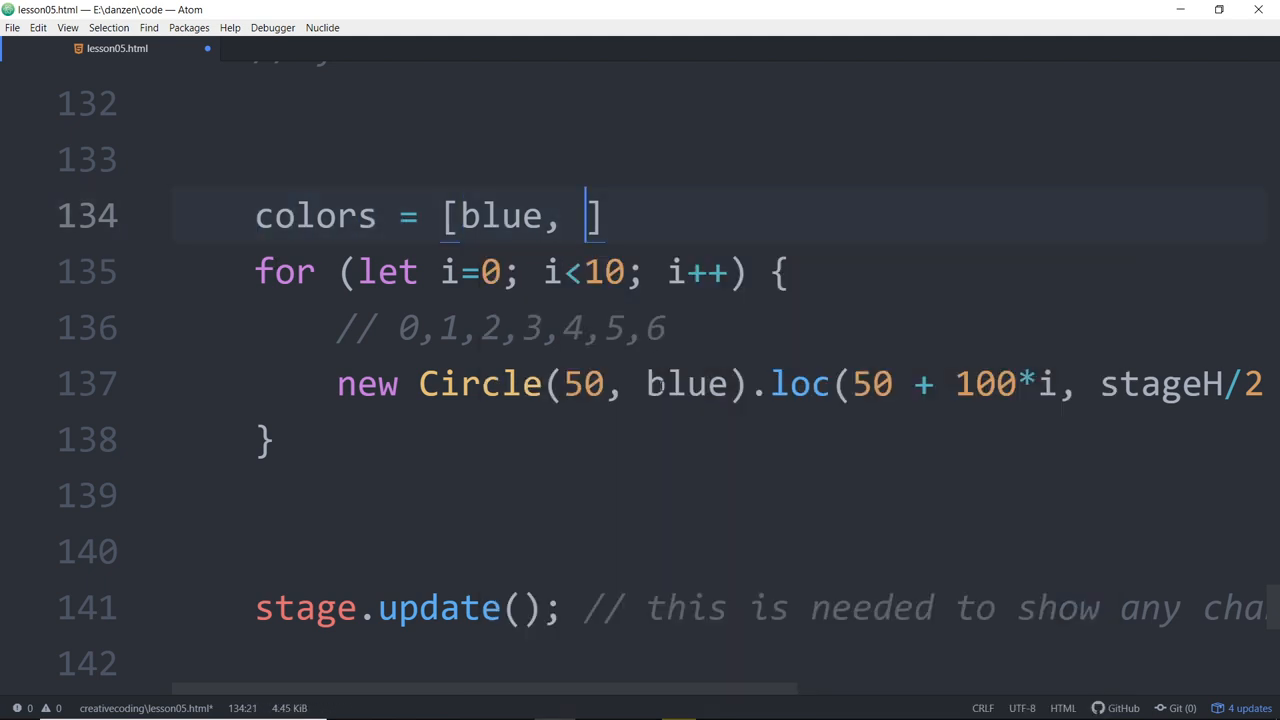
type("orange, pink")
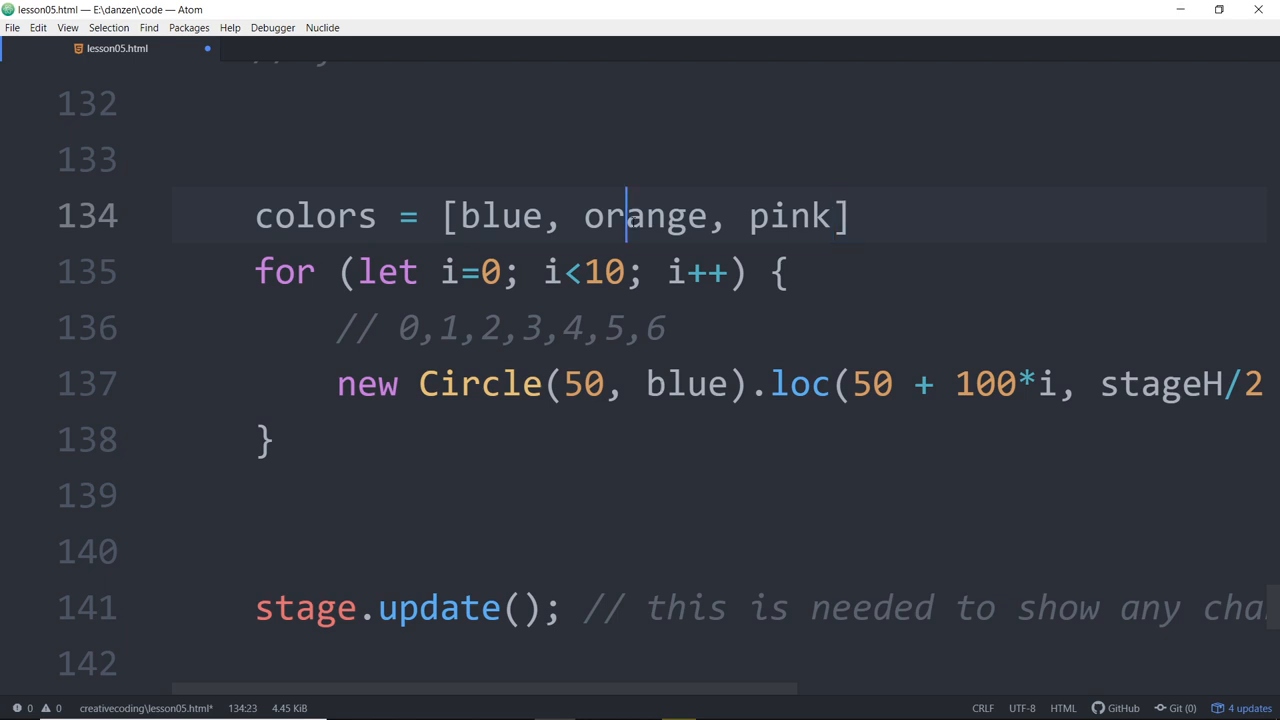
type("green")
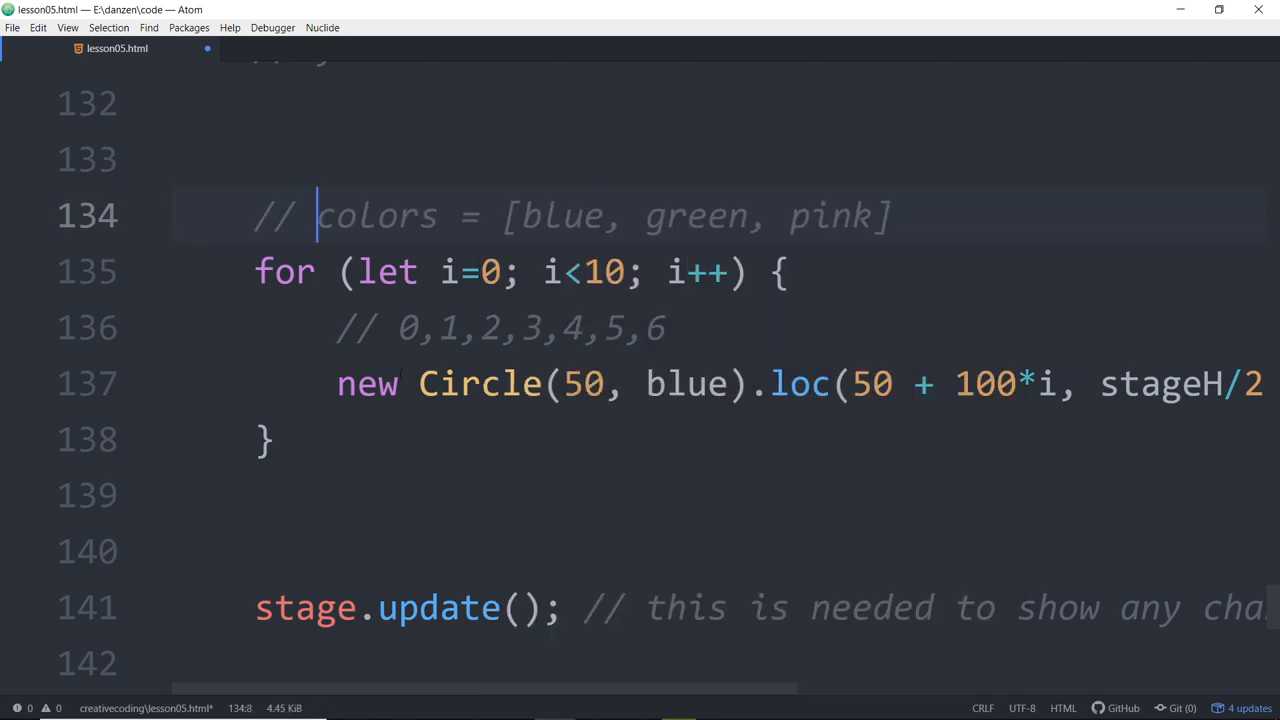
left_click(687, 215)
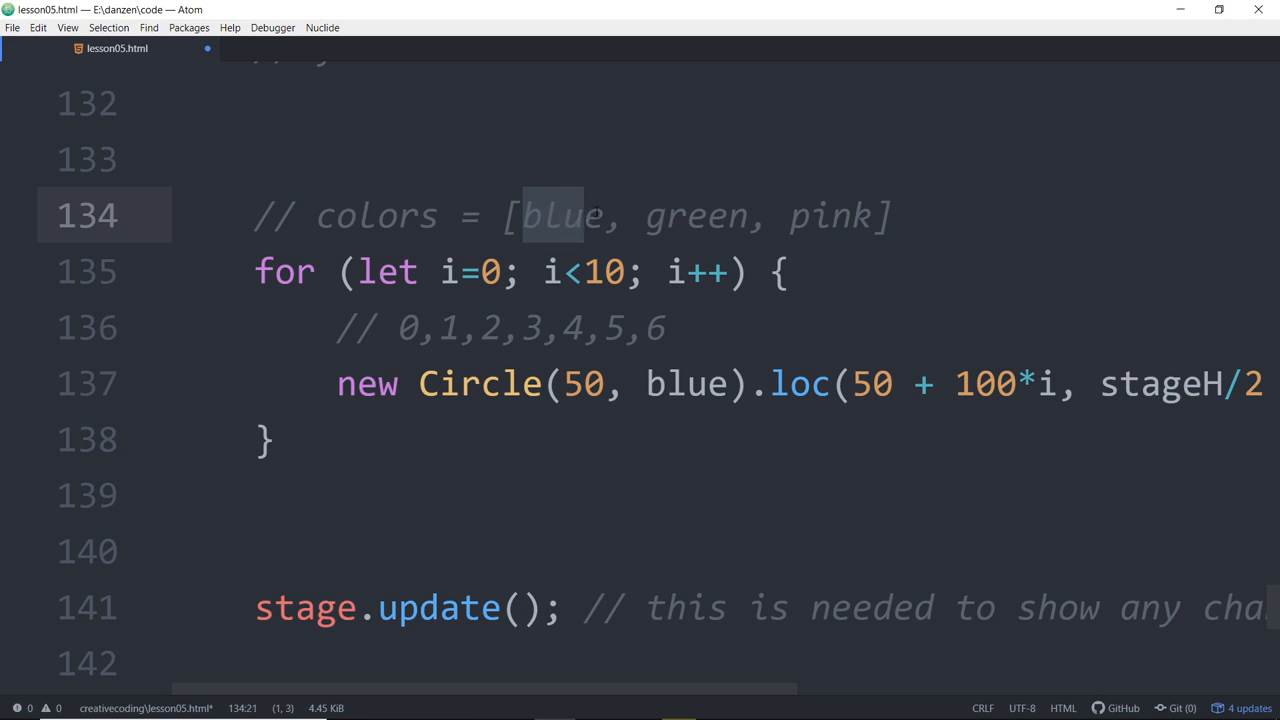
double_click(692, 215)
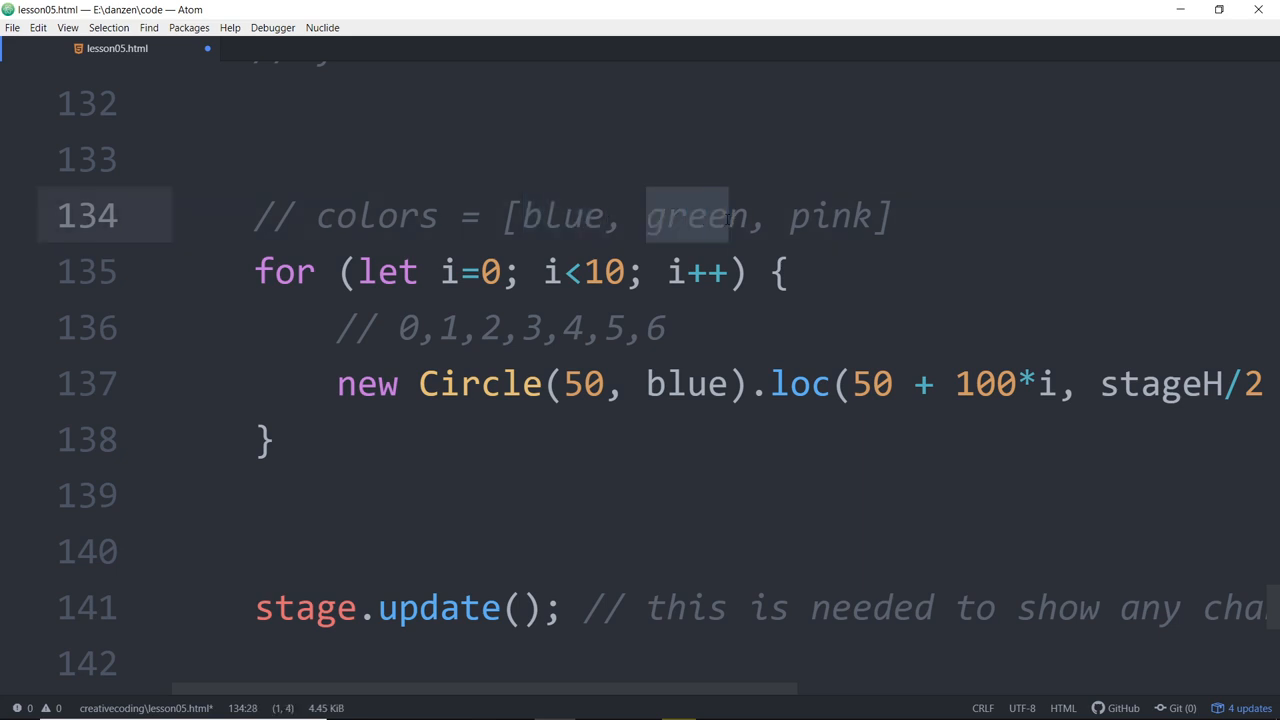
double_click(825, 215)
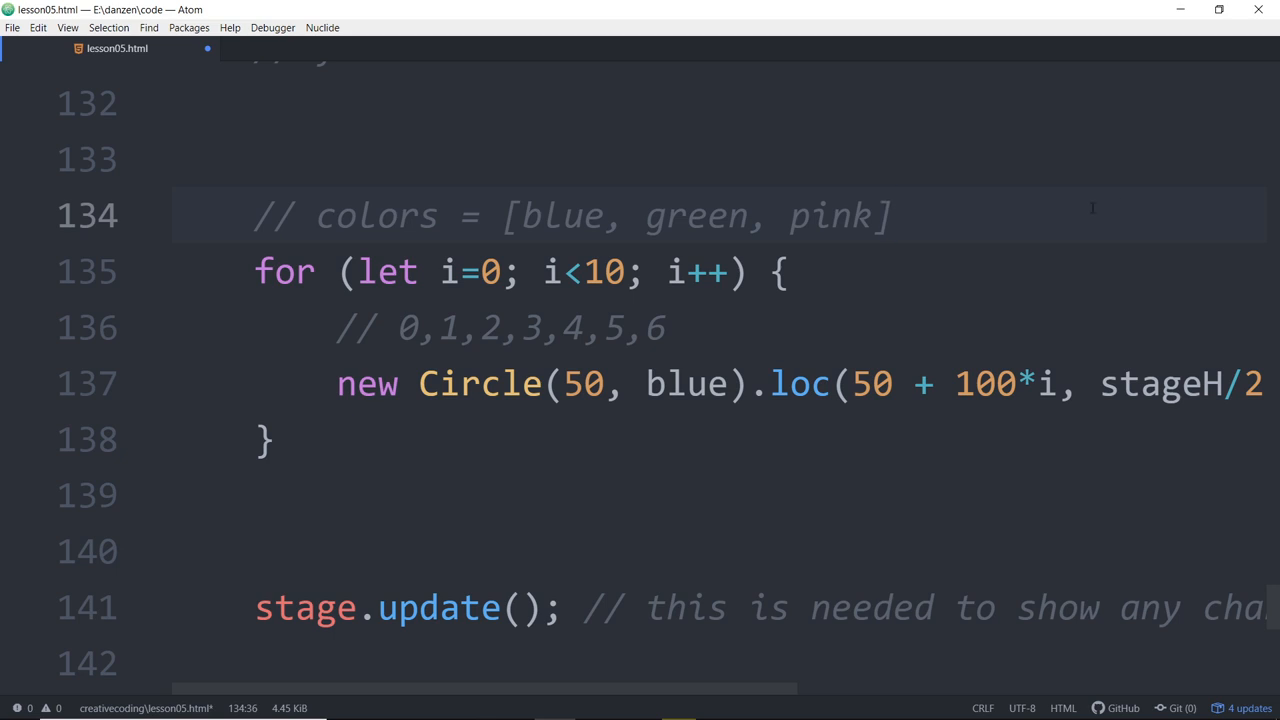
left_click(897, 215)
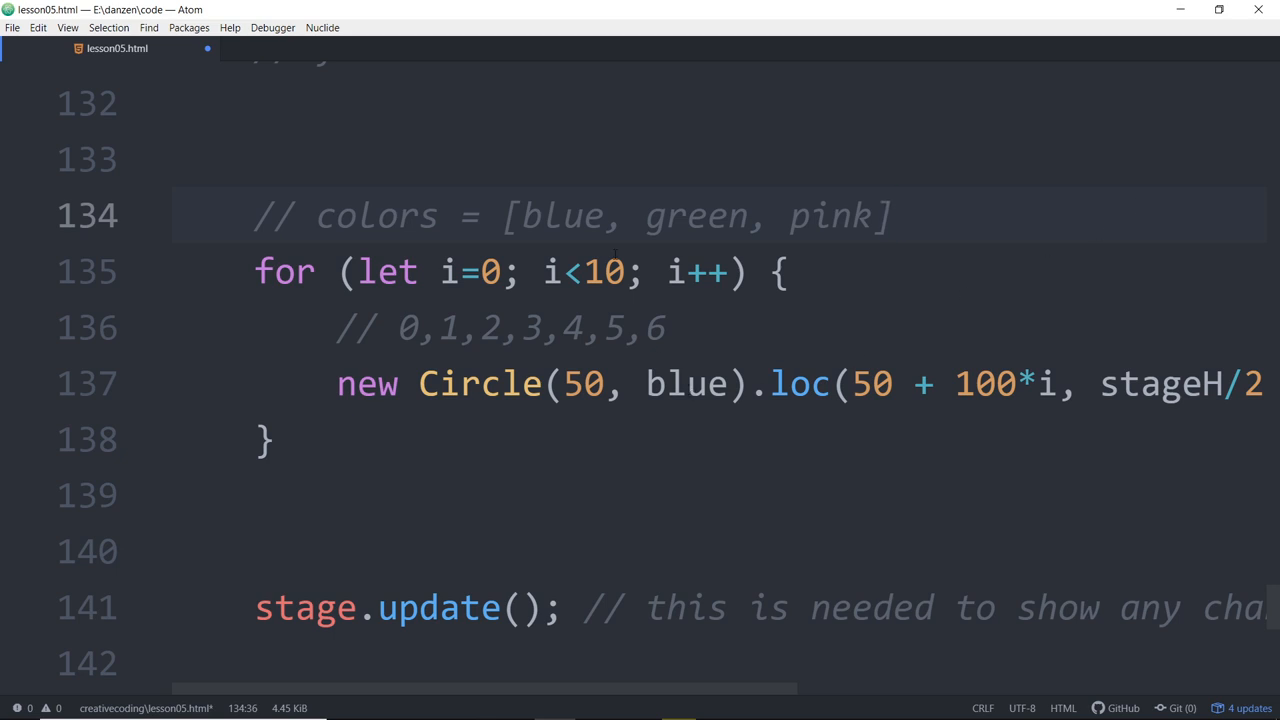
double_click(685, 383)
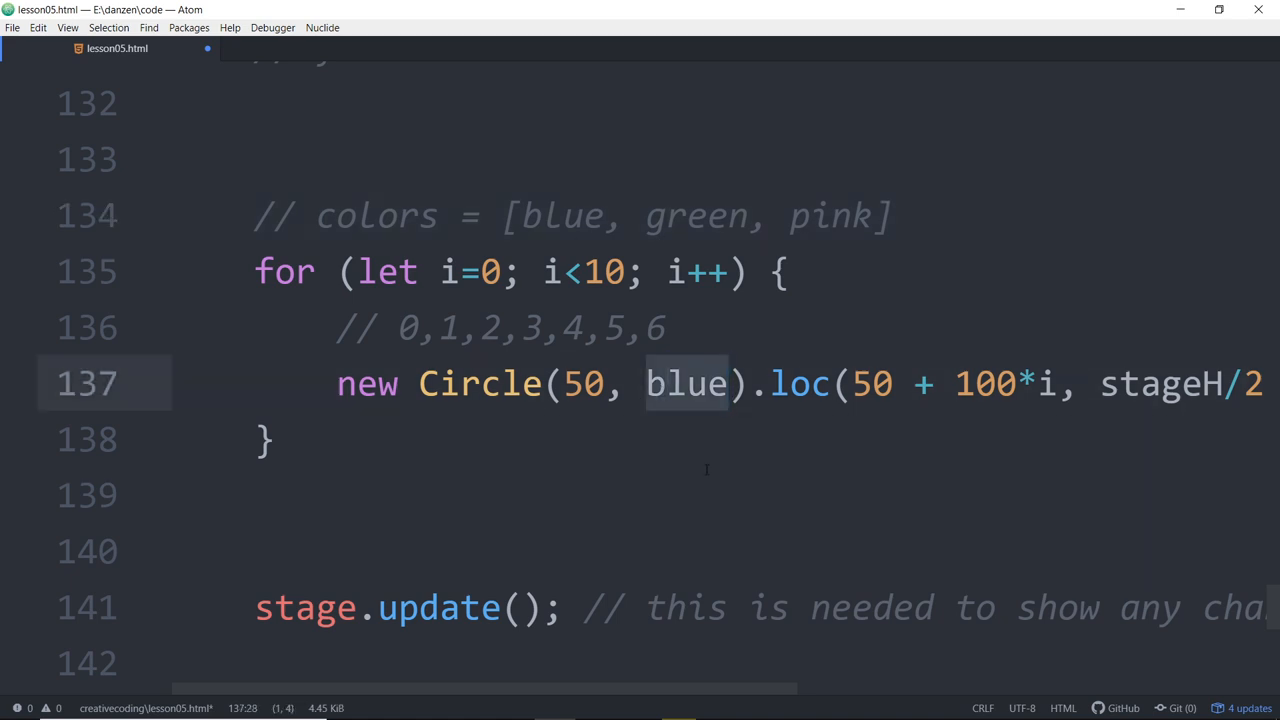
left_click(353, 215)
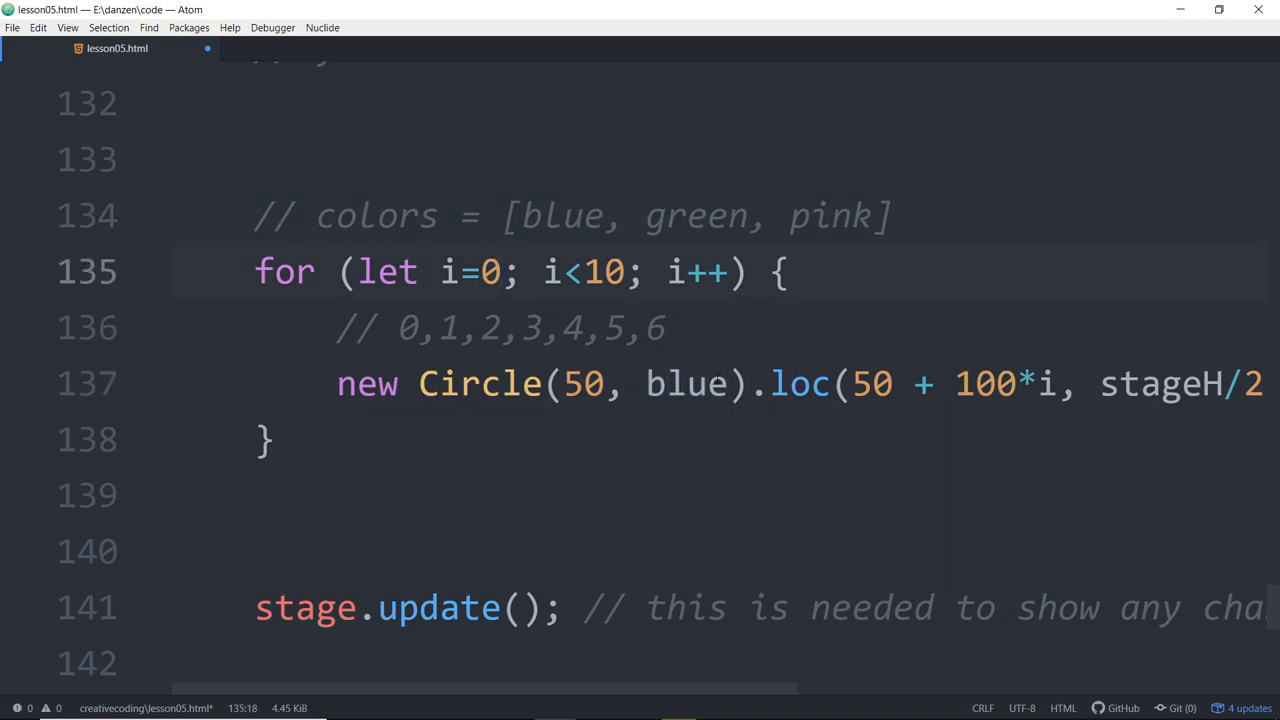
Step: Change the Circle call's colour from blue to colors[i] and save lesson05.html
type("colors[")
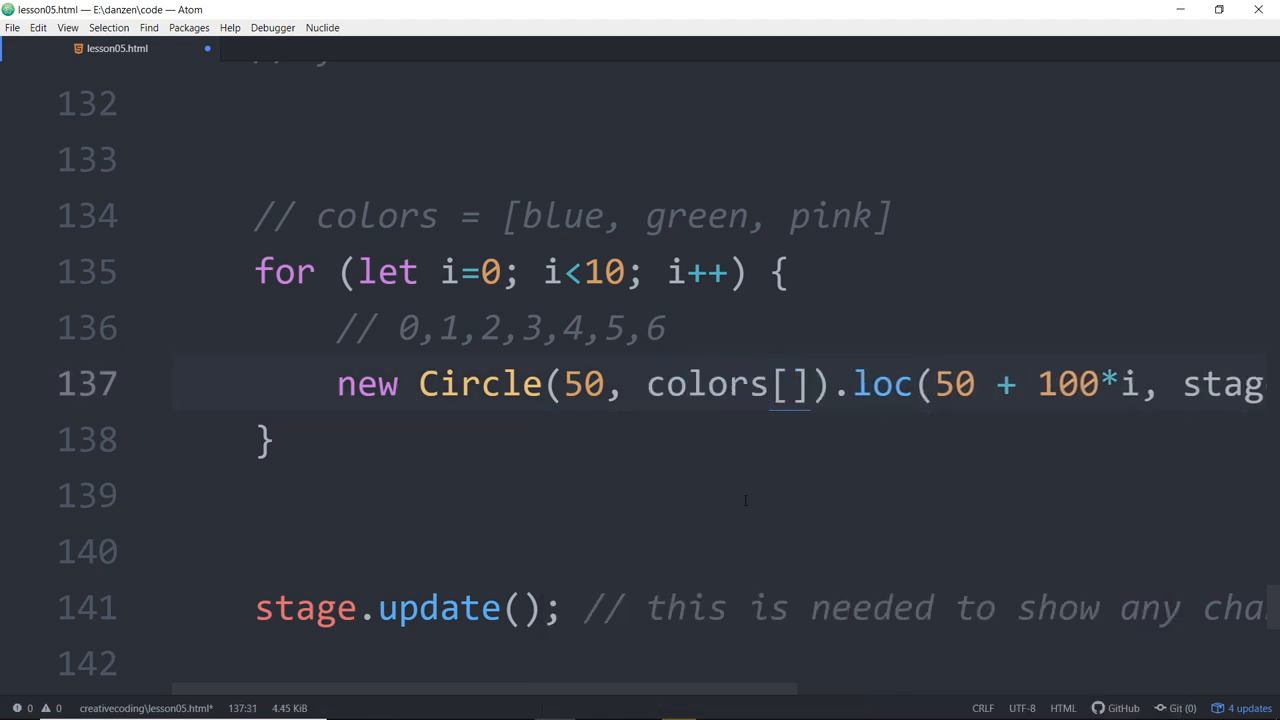
type("i")
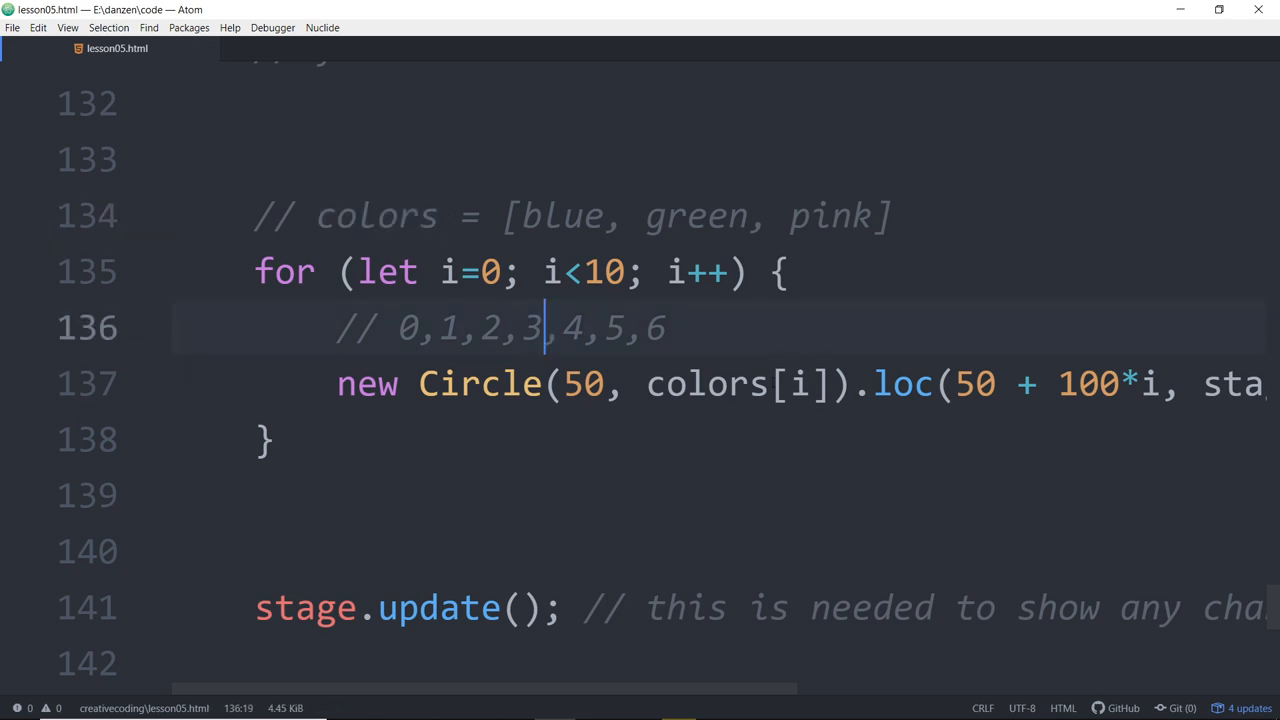
left_click(788, 383)
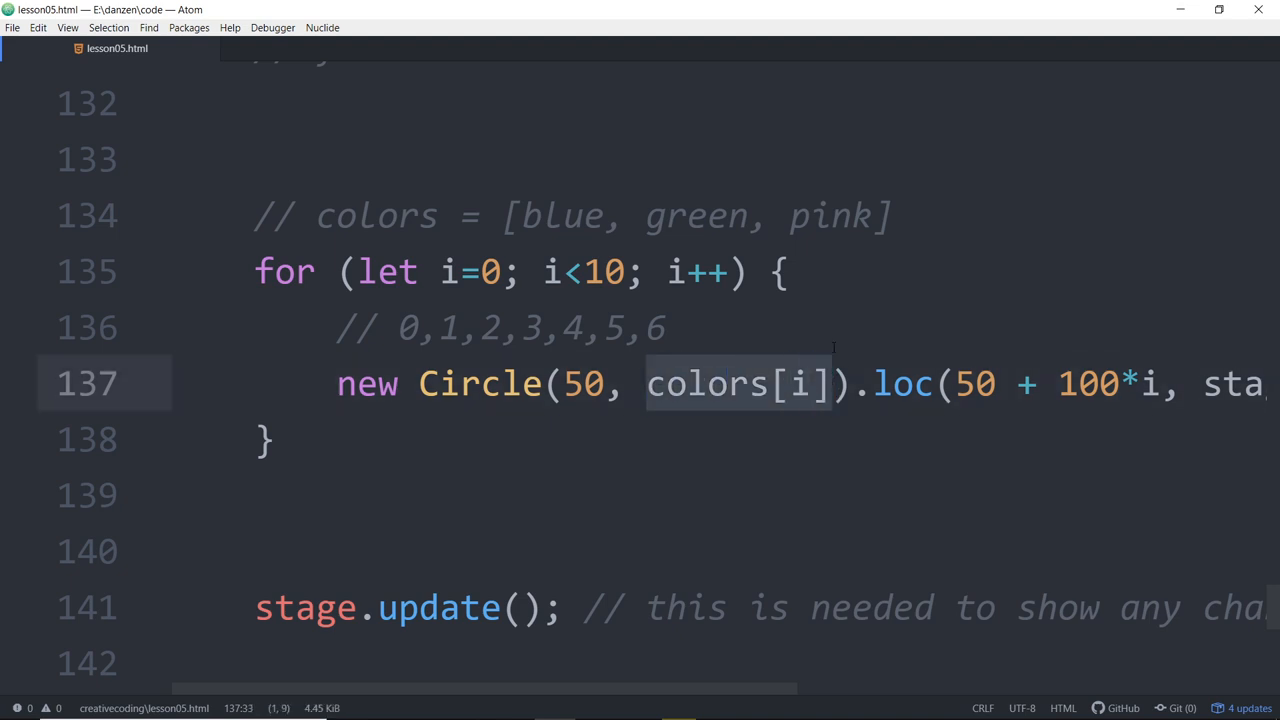
left_click(895, 215)
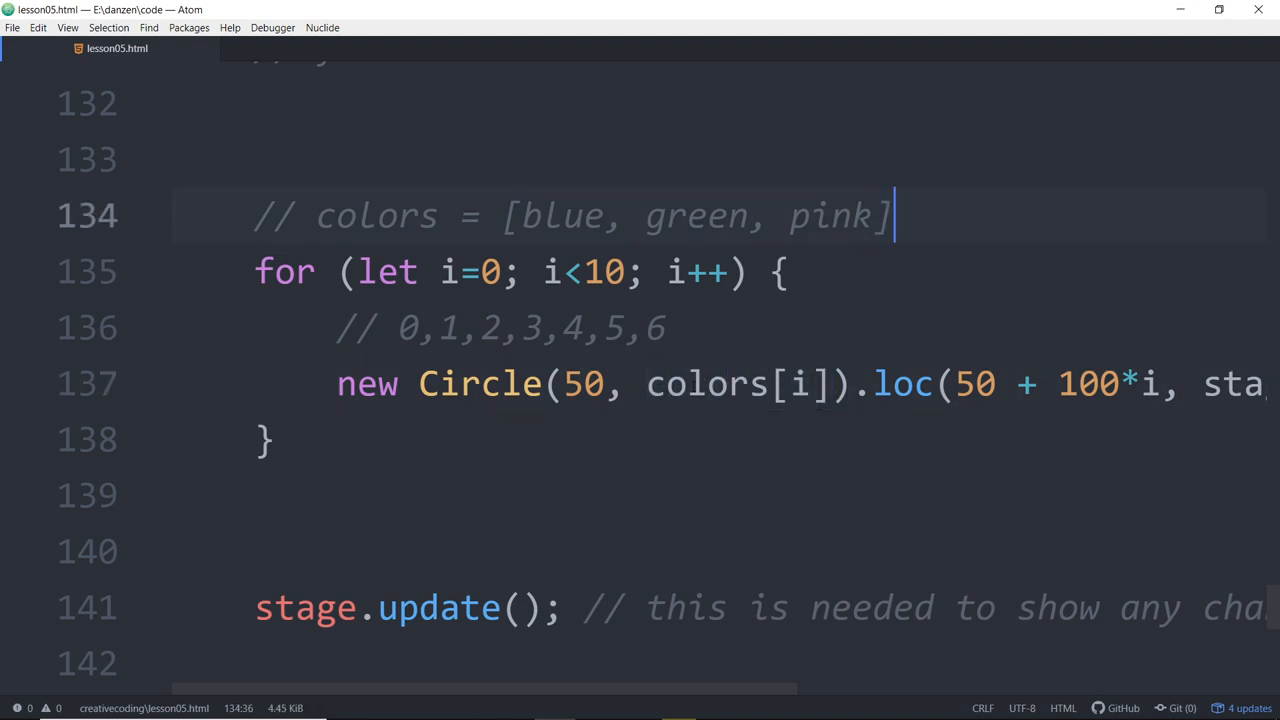
double_click(728, 383)
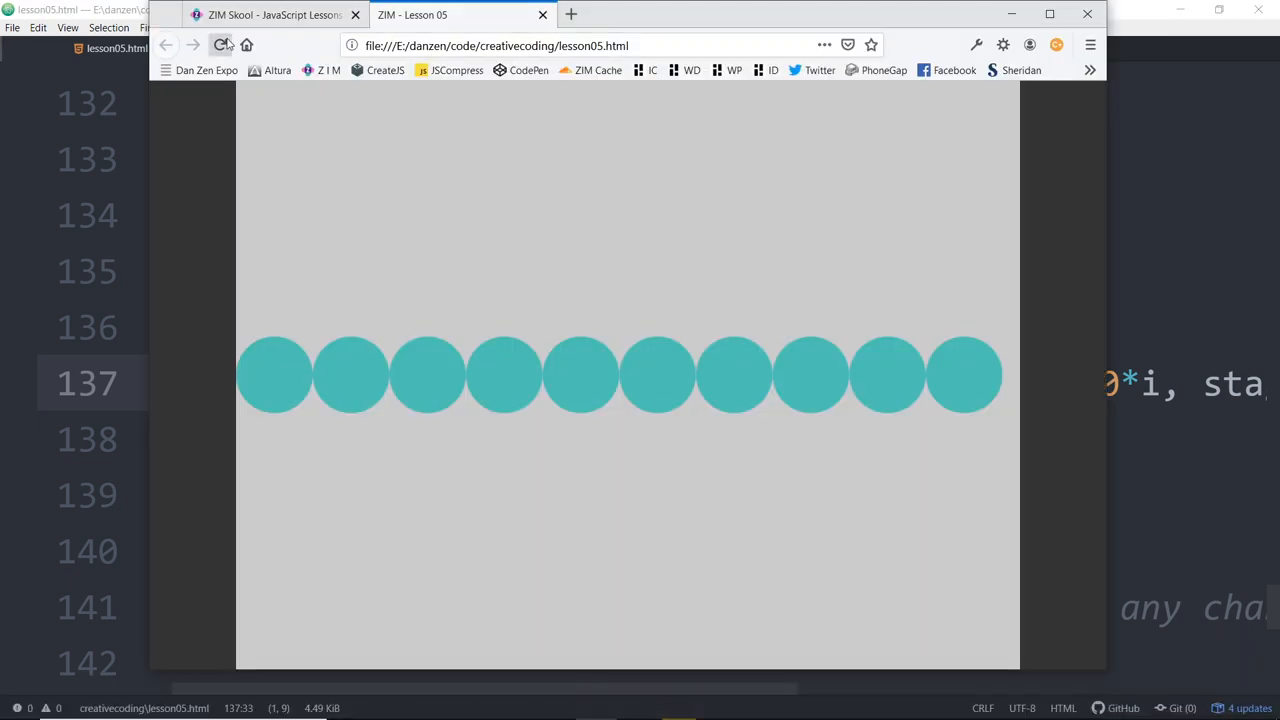
Step: Reload lesson05.html in Firefox to see blue, green, pink and black circles
left_click(222, 45)
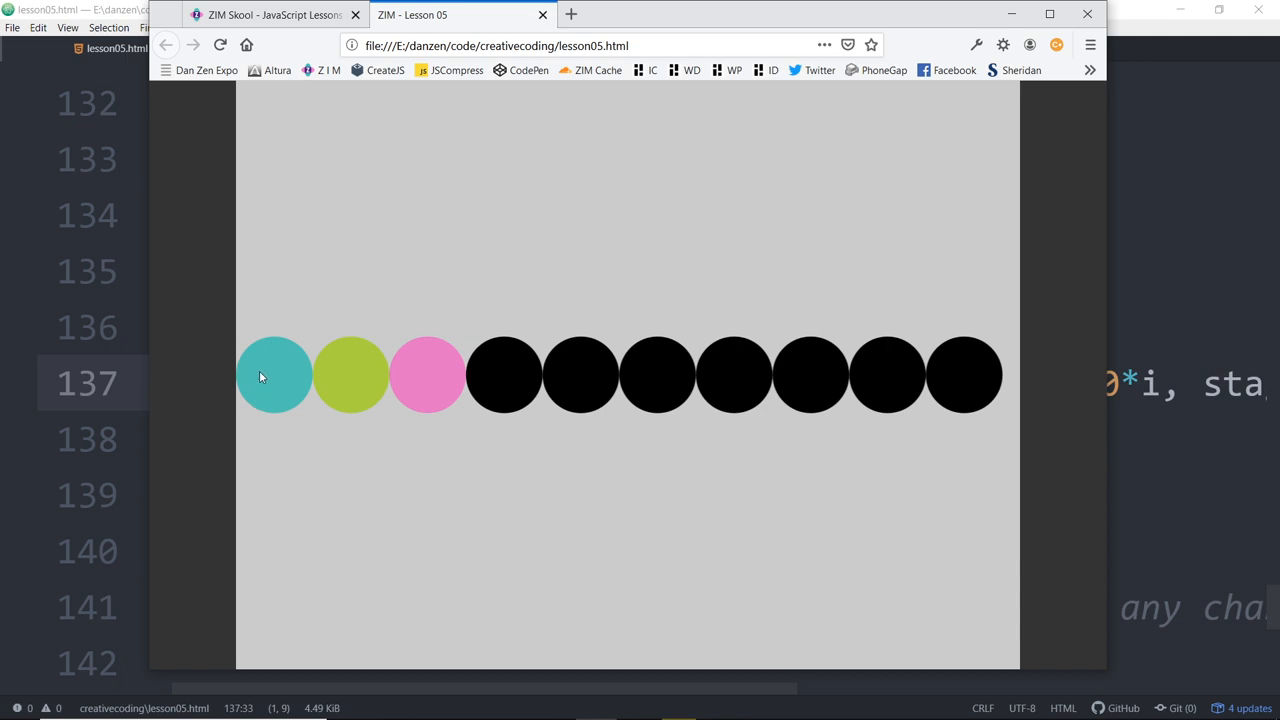
mouse_move(443, 377)
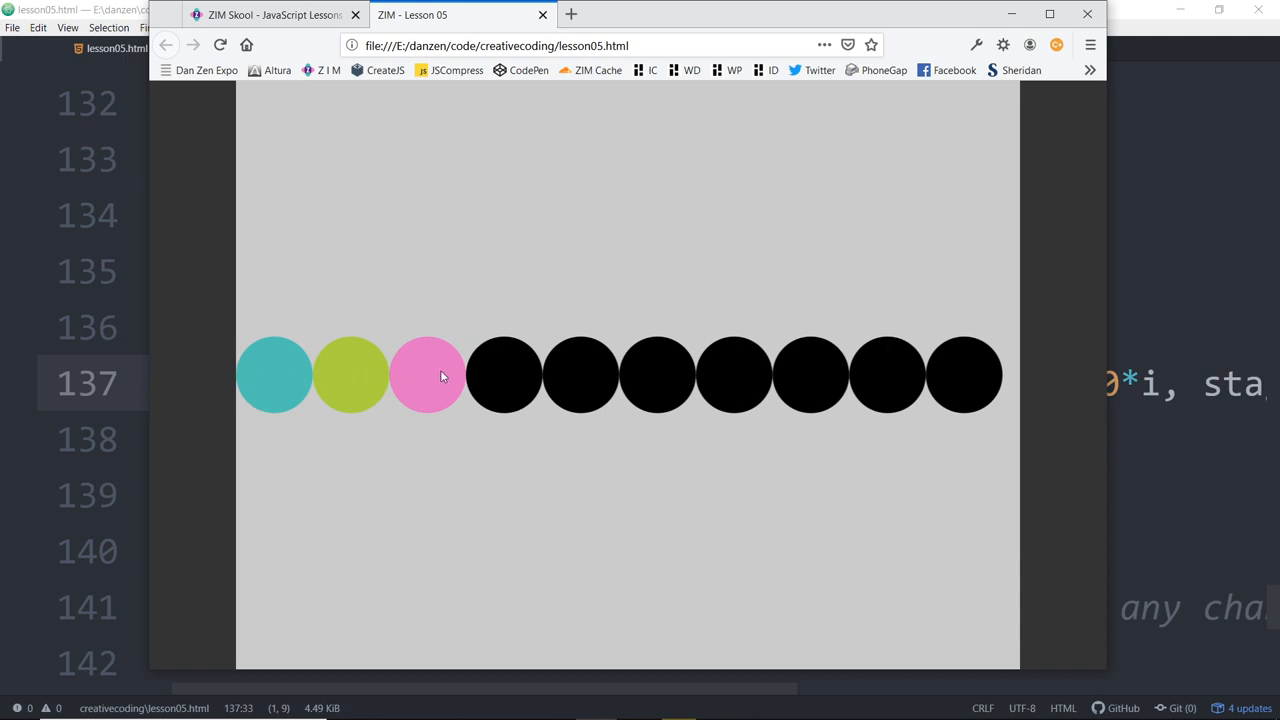
mouse_move(871, 394)
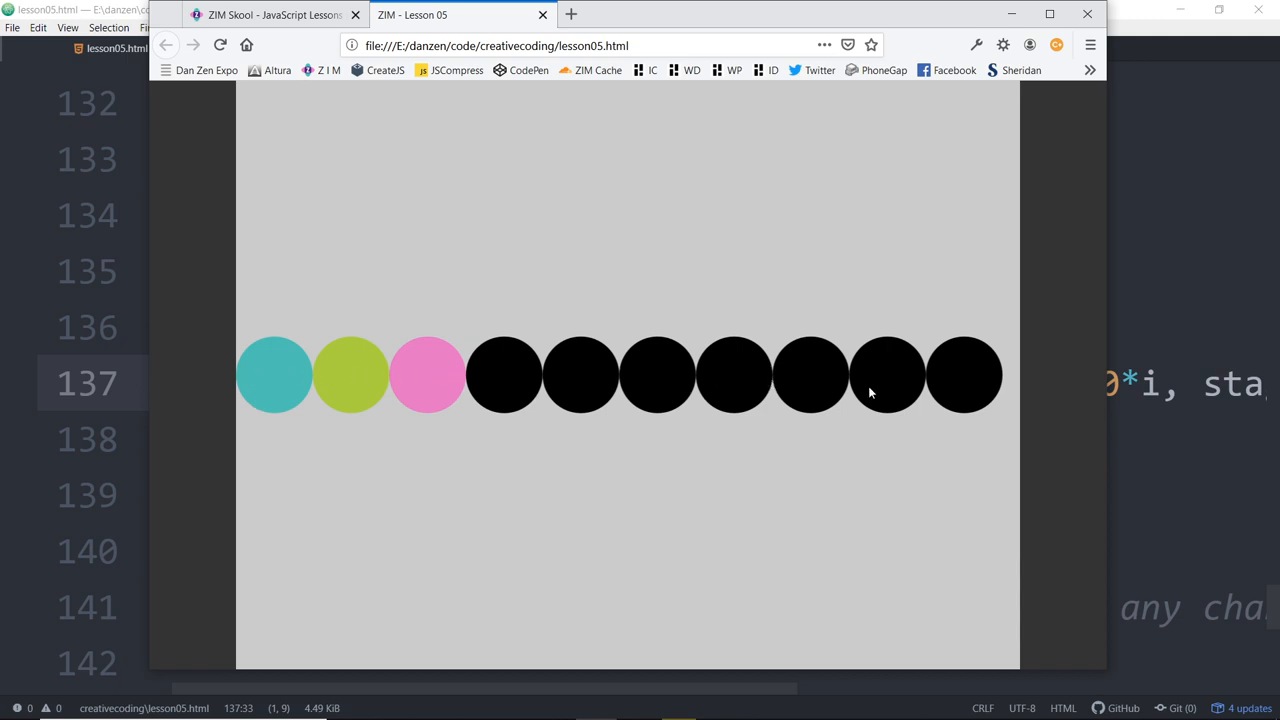
mouse_move(843, 534)
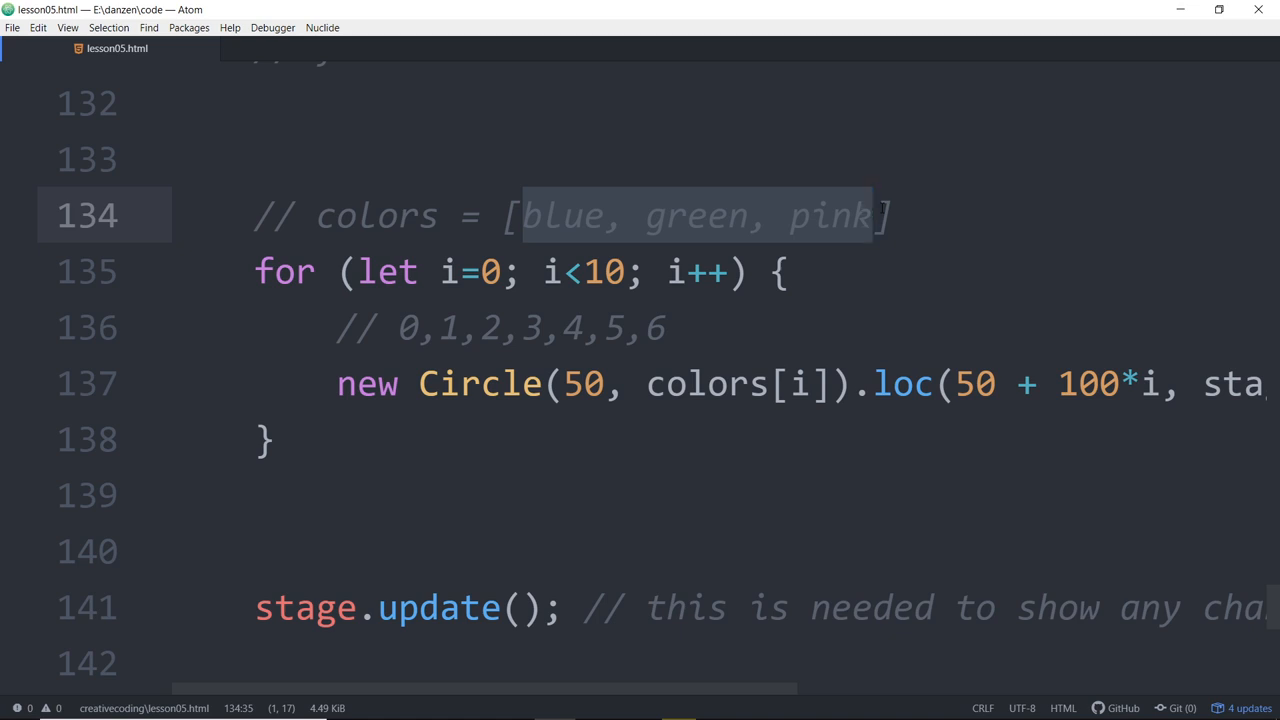
Step: Add the comment '// modulus / modulo % gives the remainder' in the loop, then a blank line
left_click(665, 328)
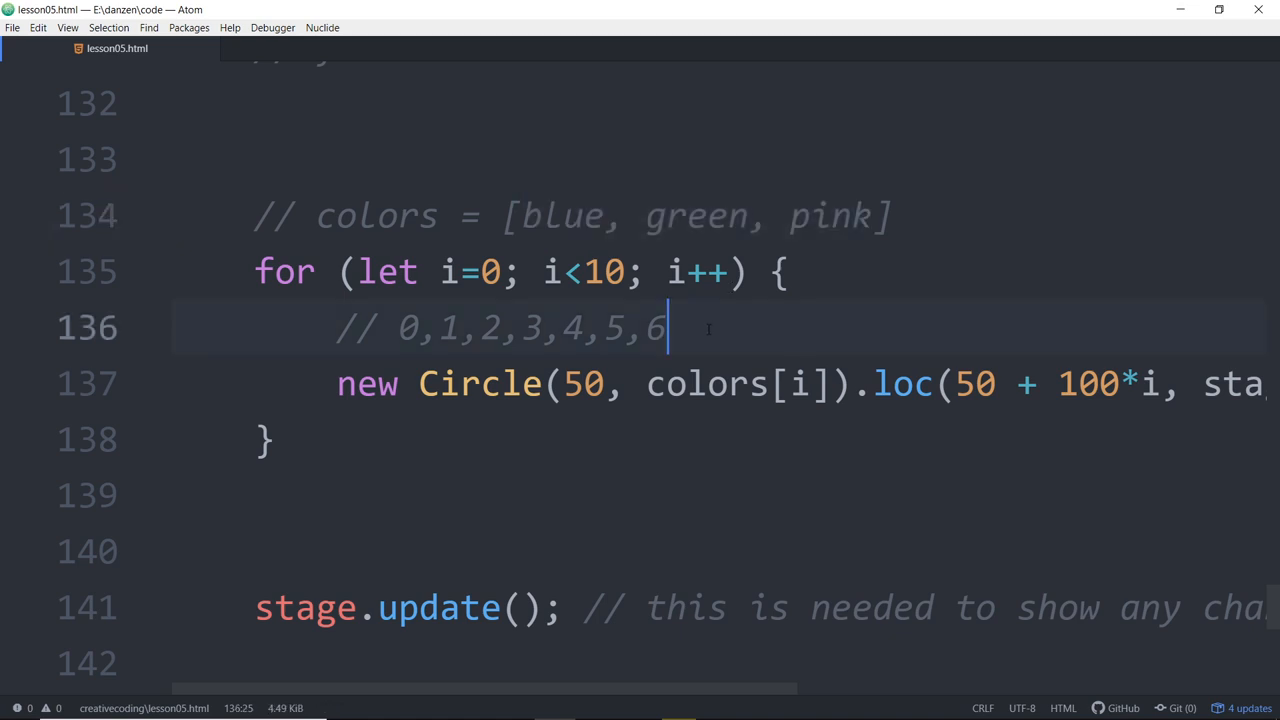
key("Enter")
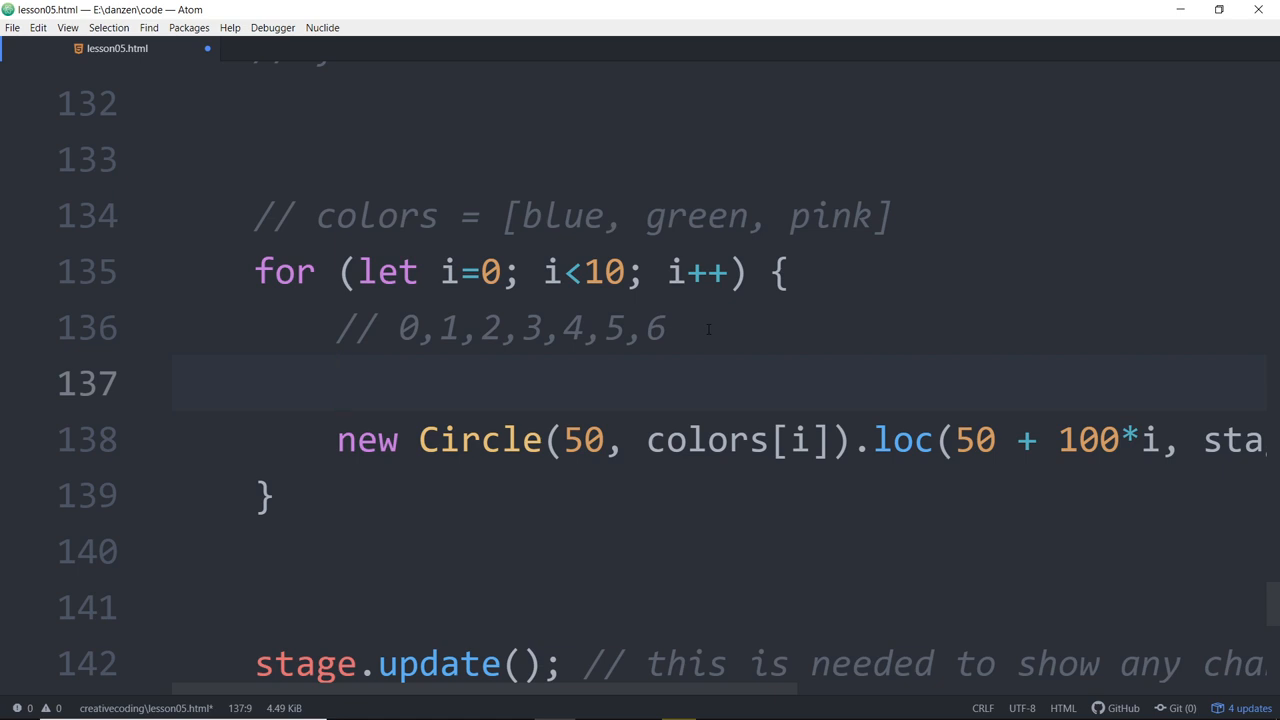
type("%")
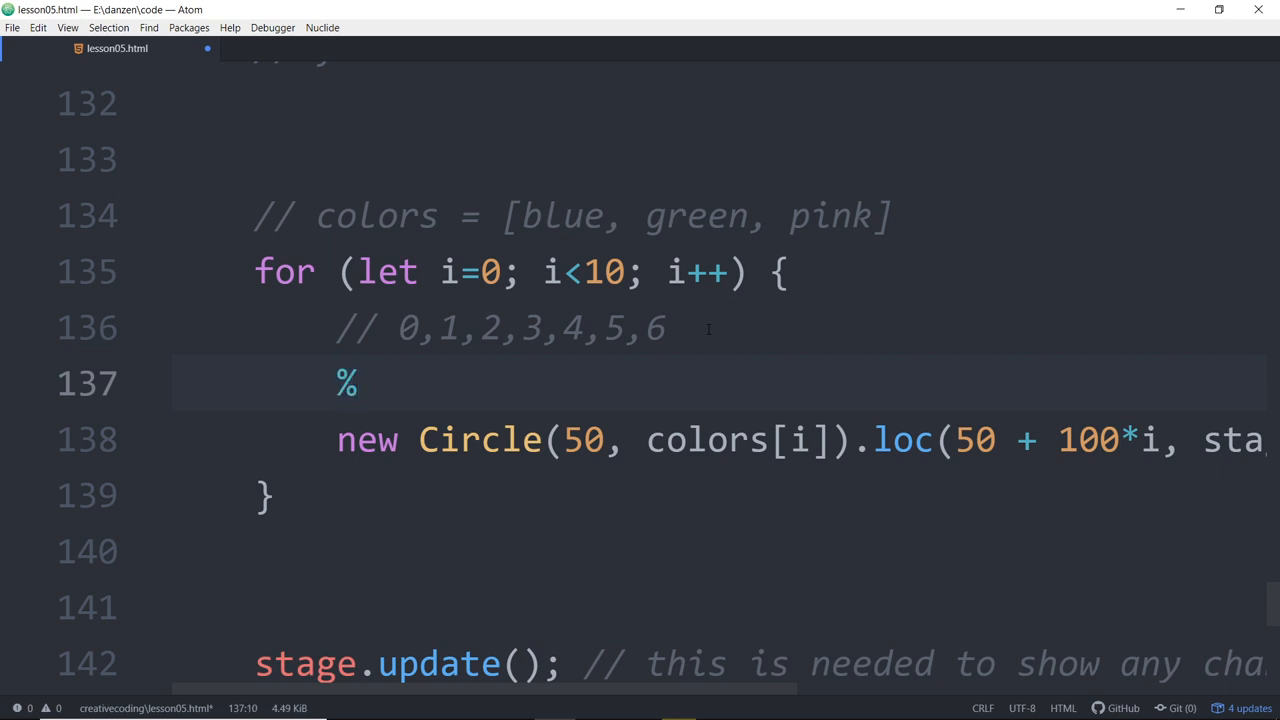
type("is")
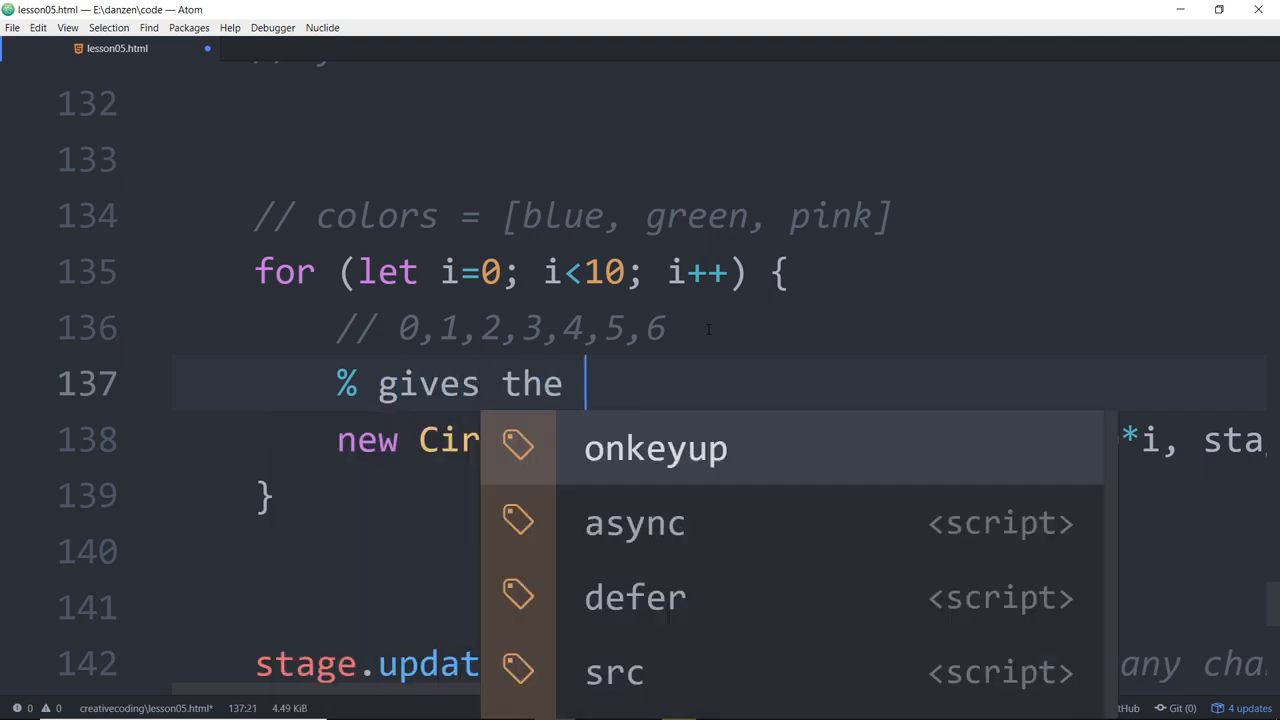
type("remainder")
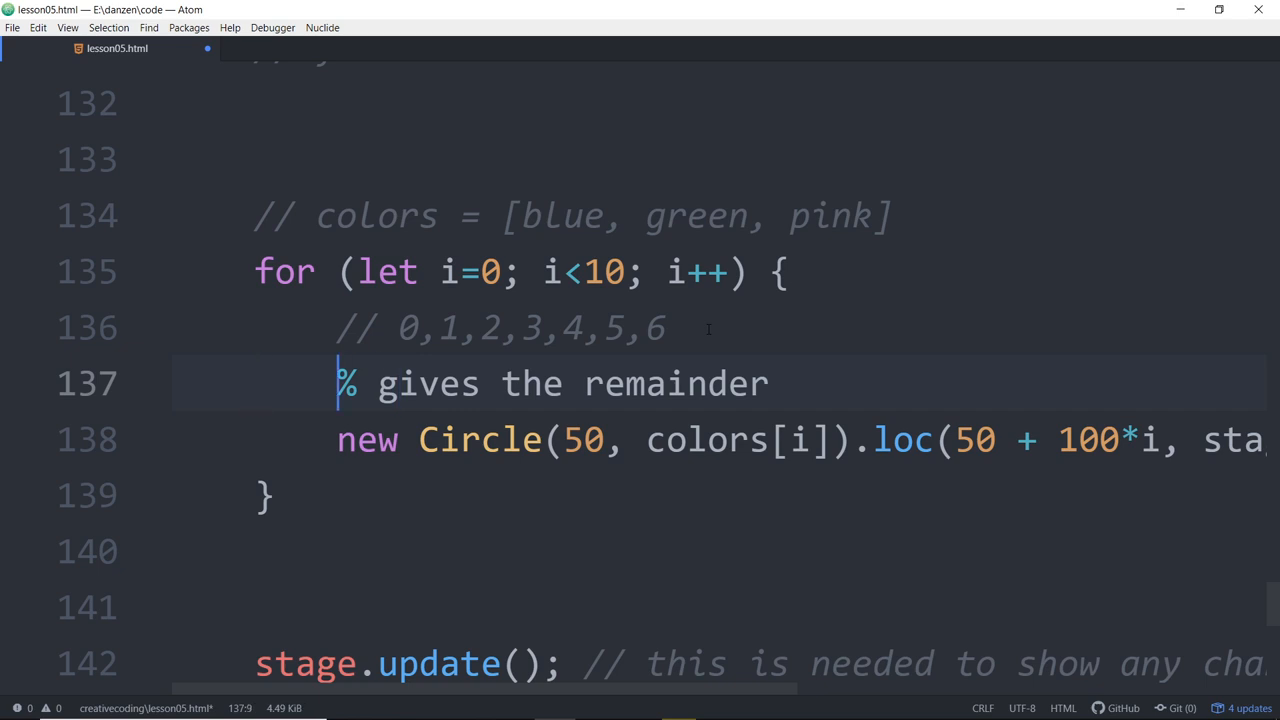
type("// modu")
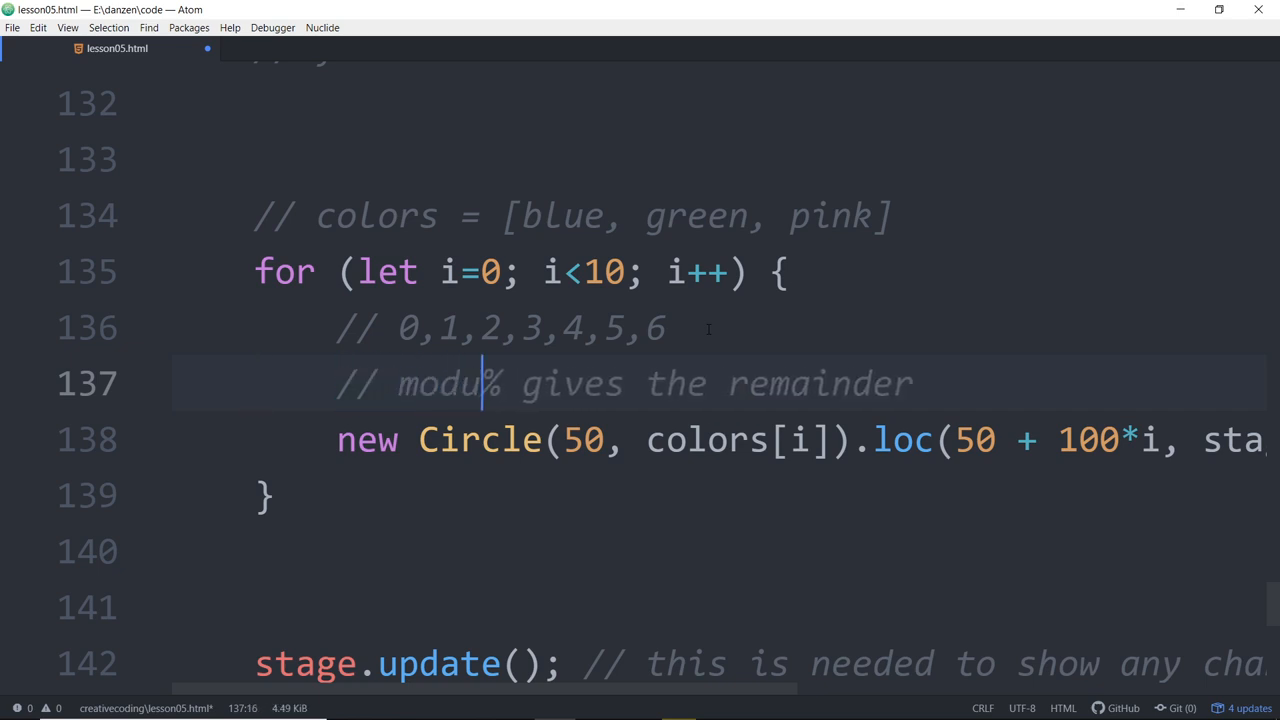
type("lus /")
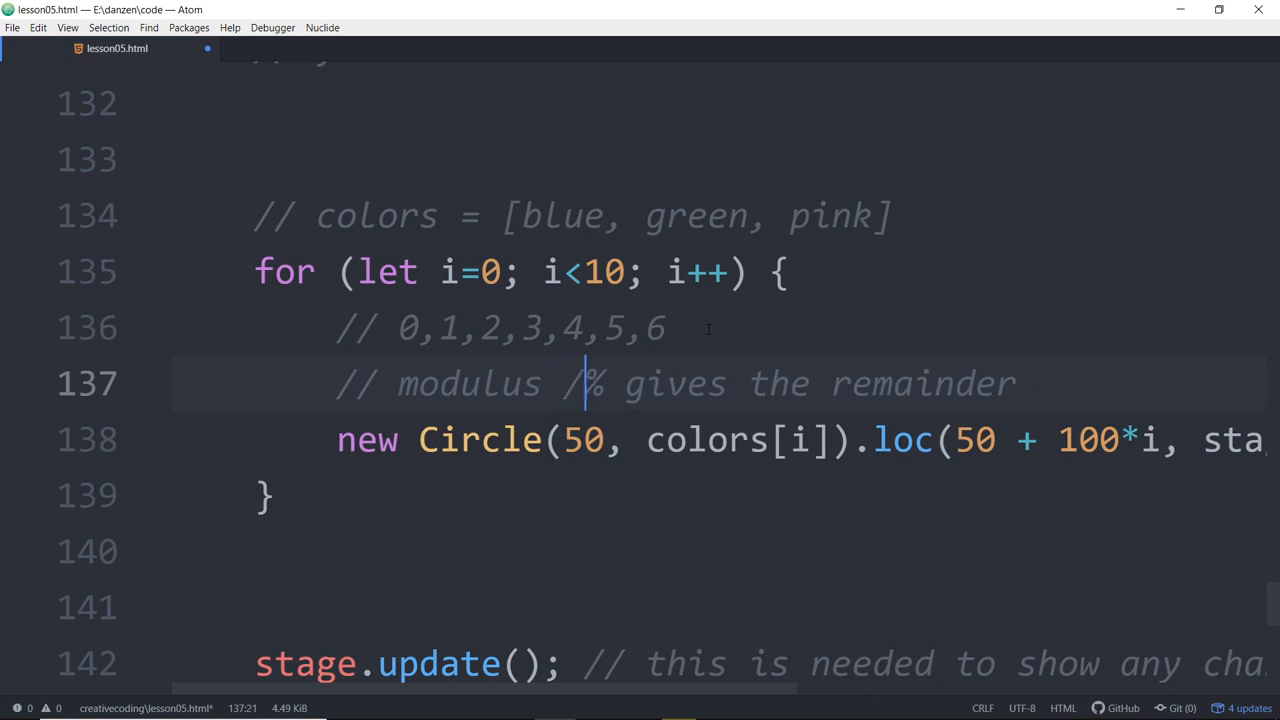
type("modul")
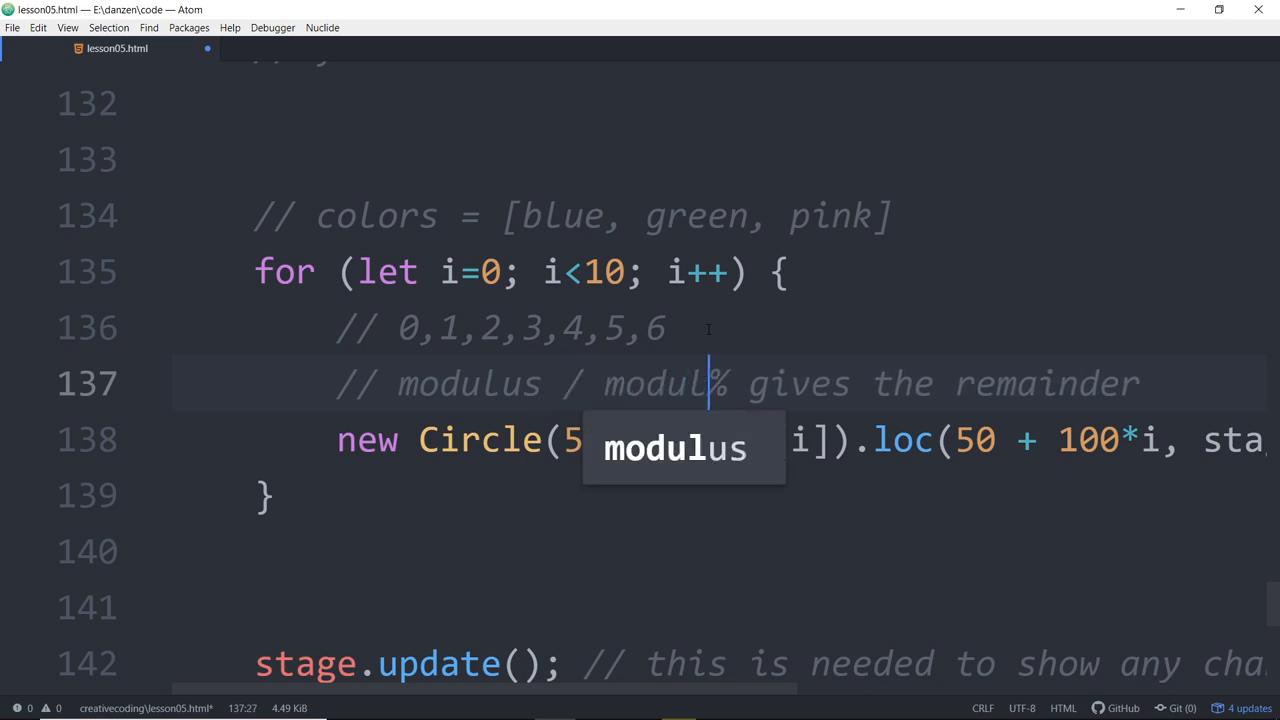
type("o")
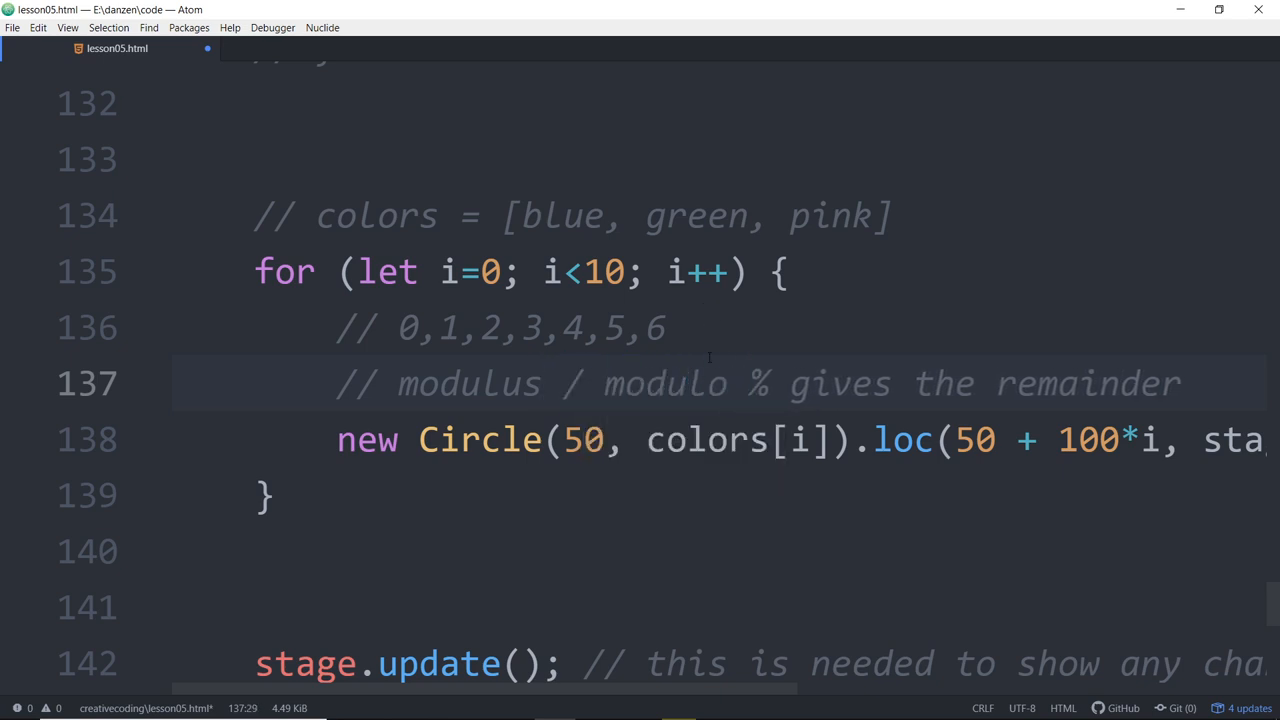
left_click(686, 383)
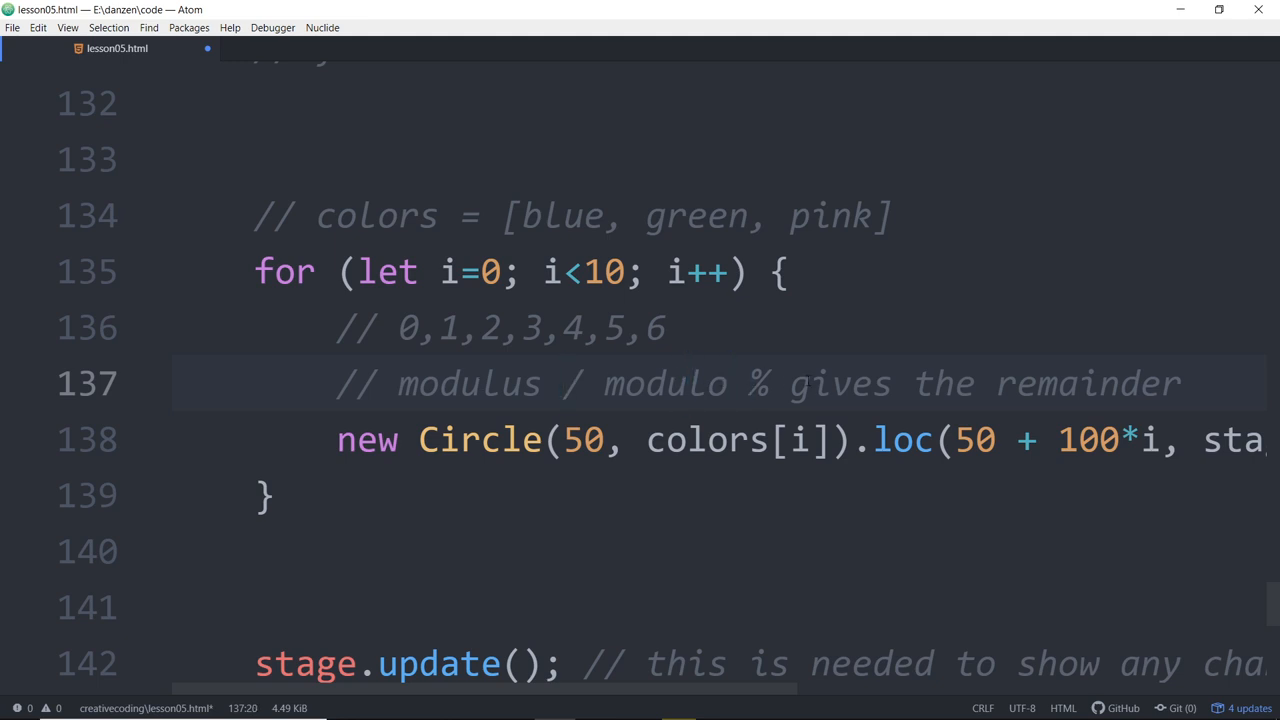
left_click(605, 383)
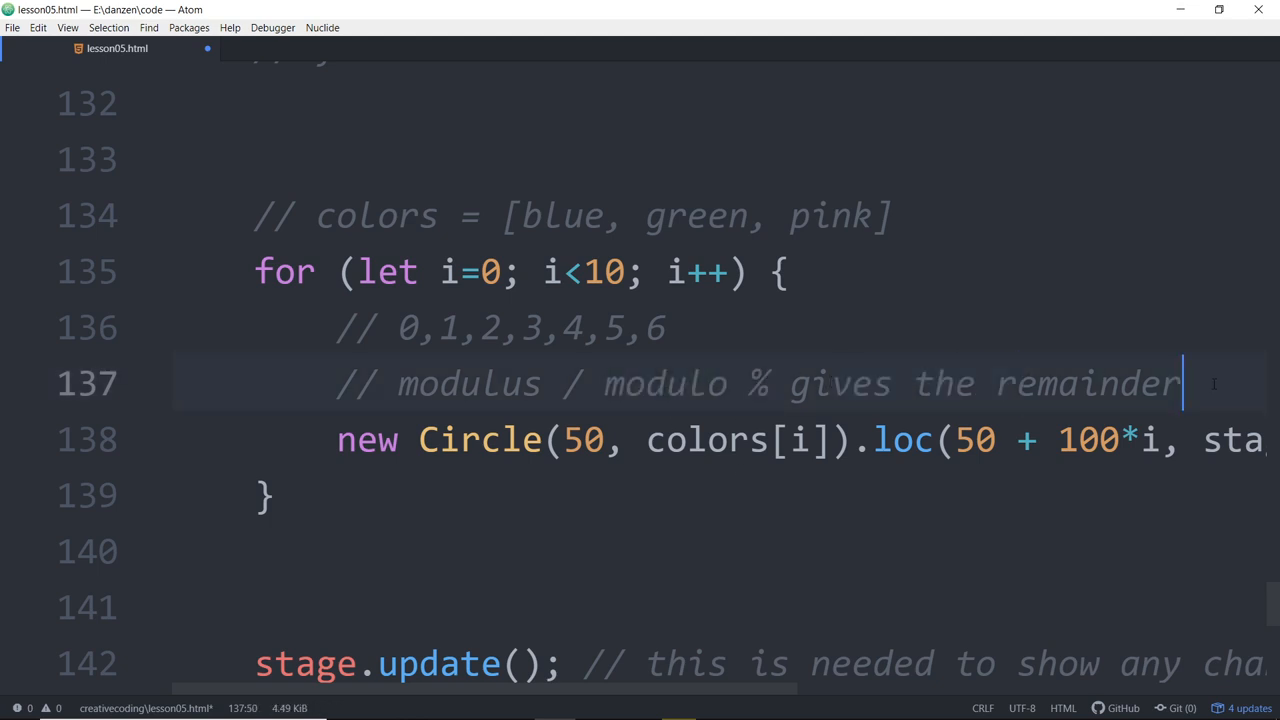
key("Enter")
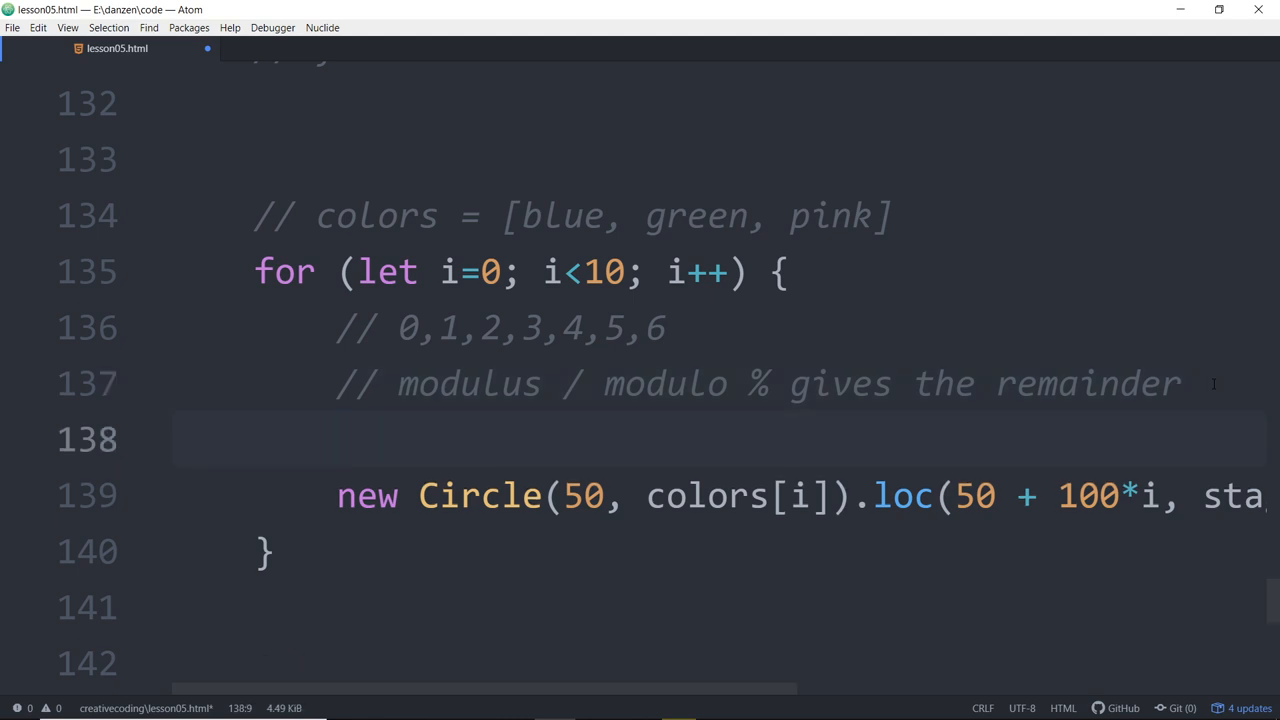
Step: Write a zog(4 % 6); test line beneath the remainder comment
left_click(338, 439)
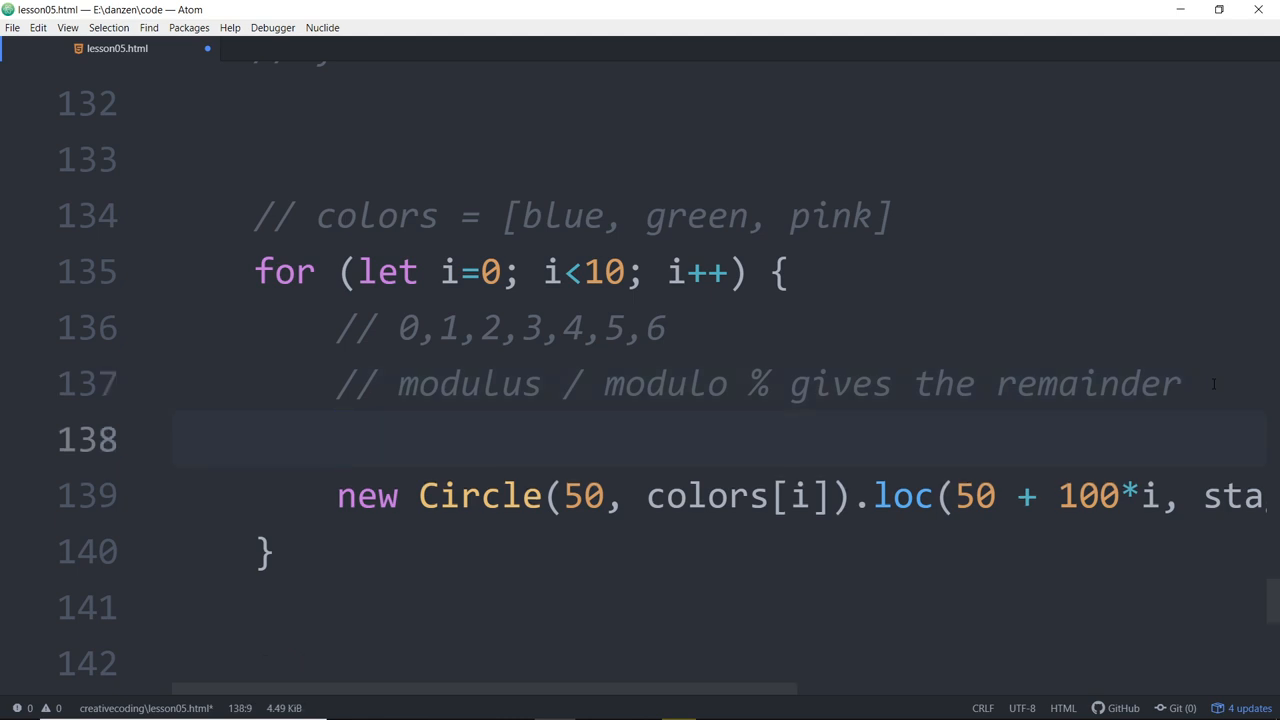
type("4")
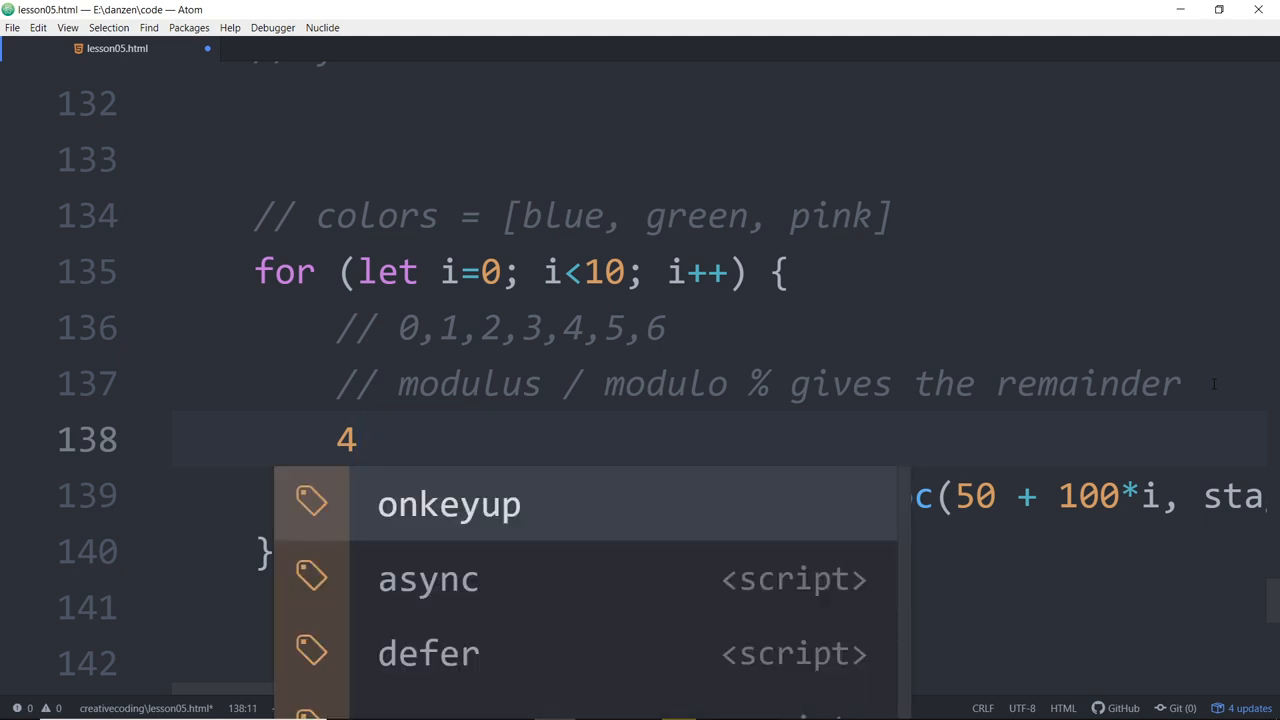
type("% 6")
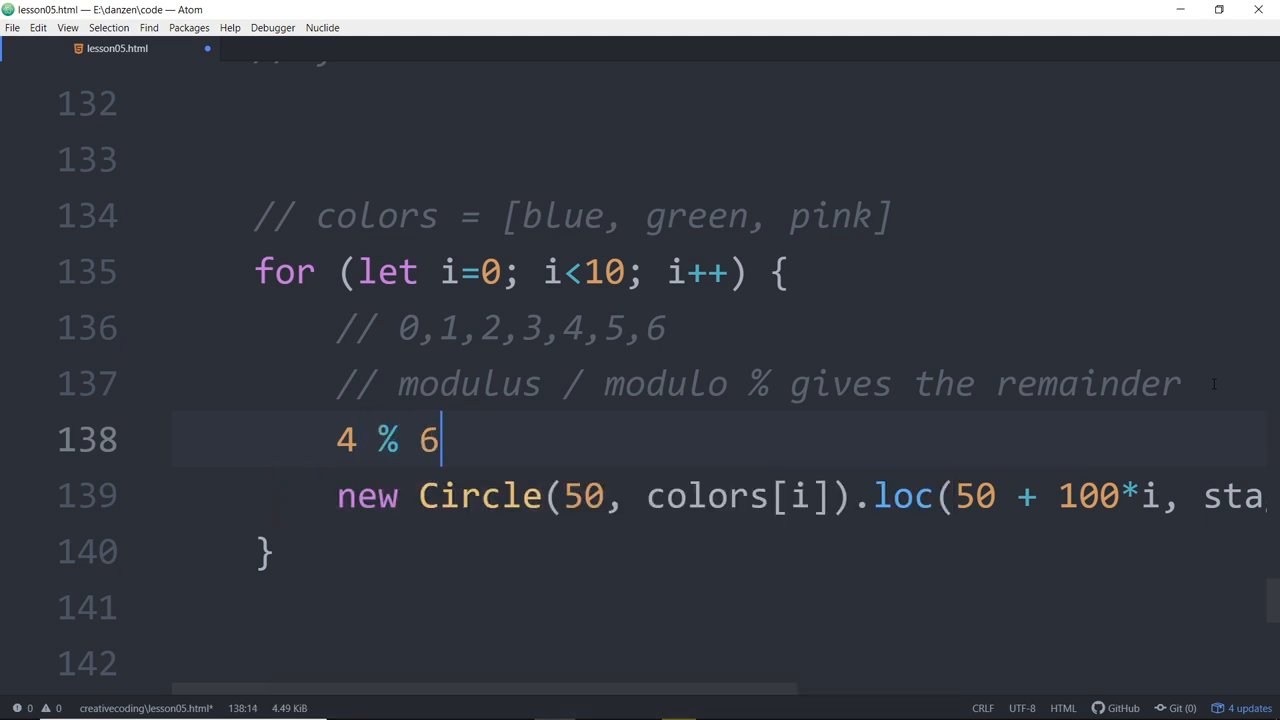
type("z")
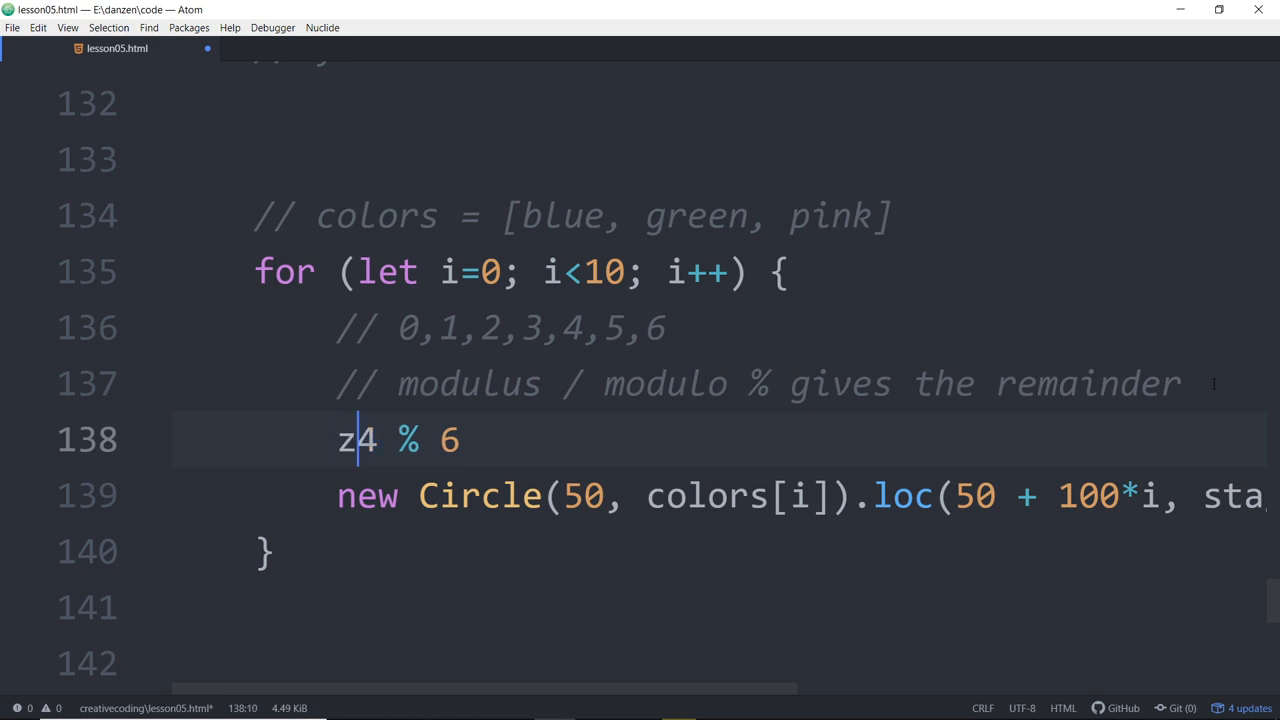
type("og(")
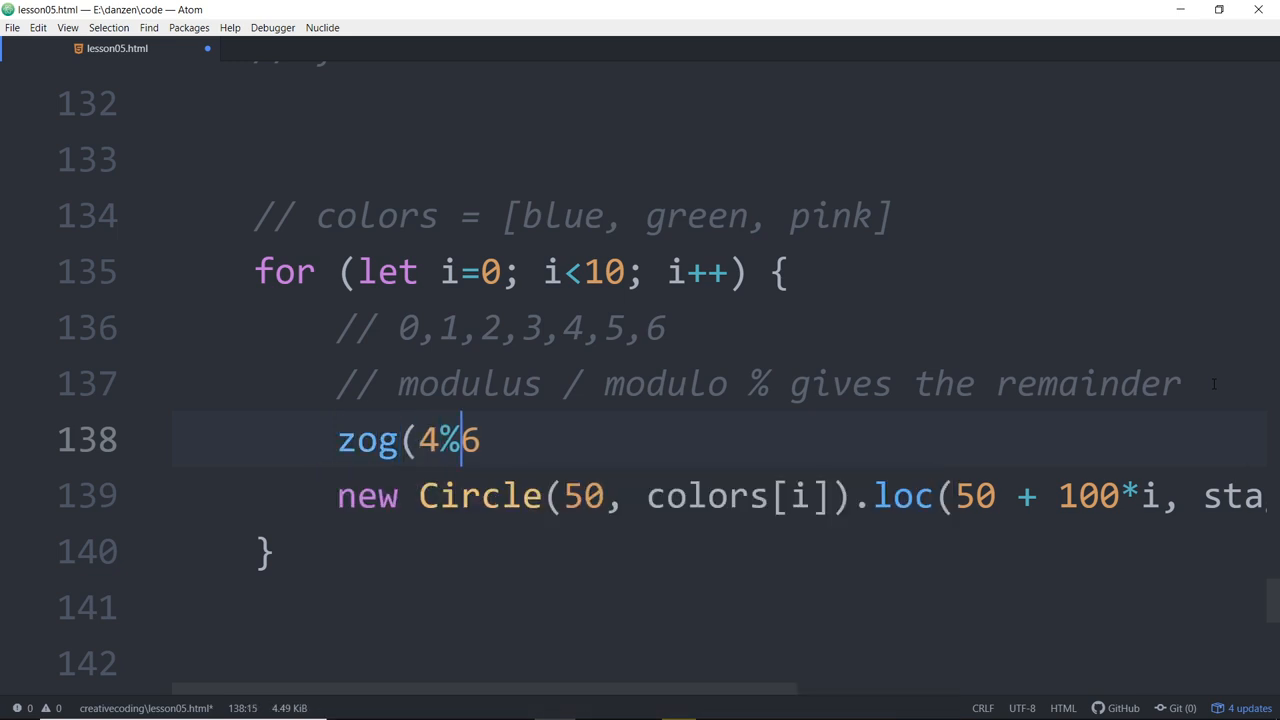
type(");")
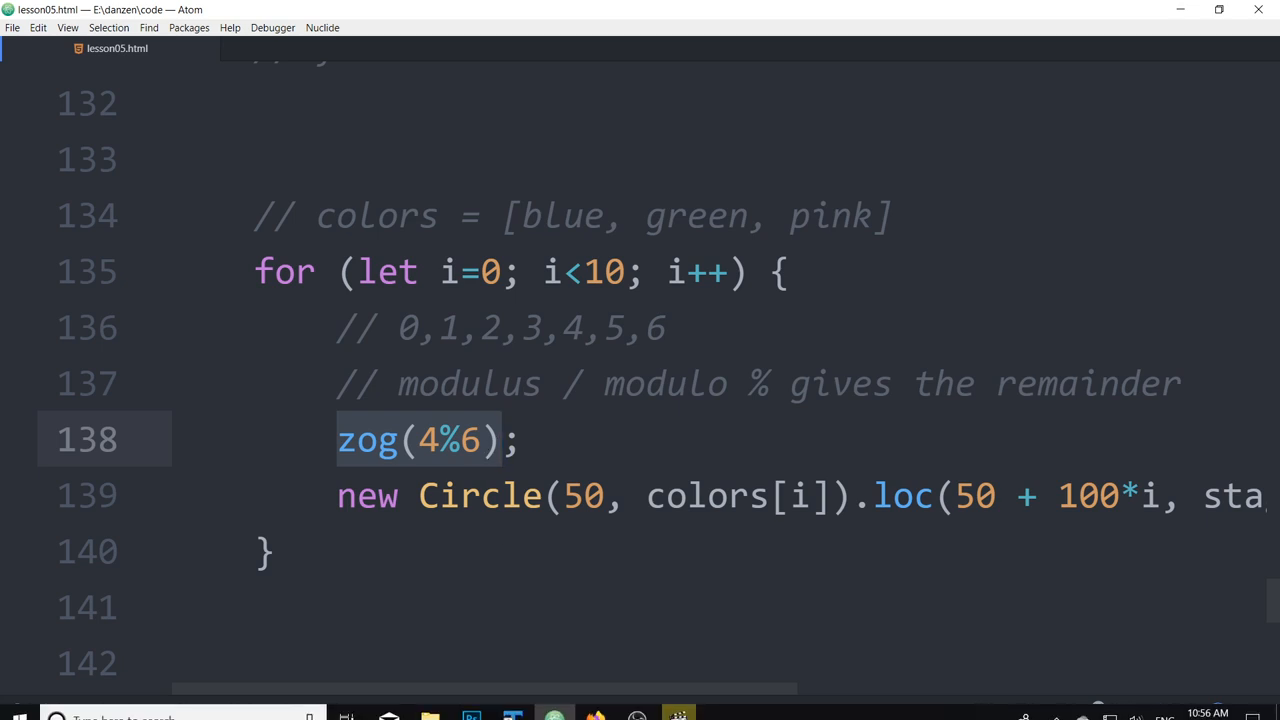
Step: Try several remainder values in the zog test, ending with zog(7%6)
left_click(601, 701)
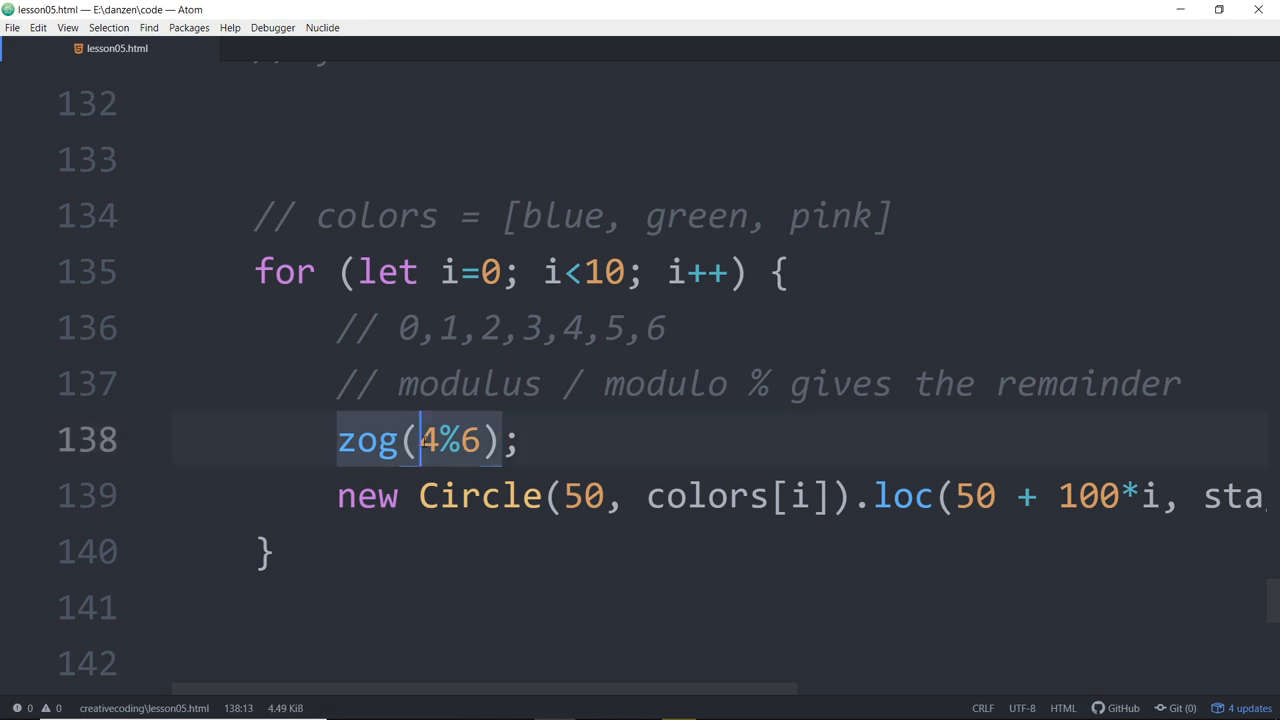
key("Backspace")
type("6")
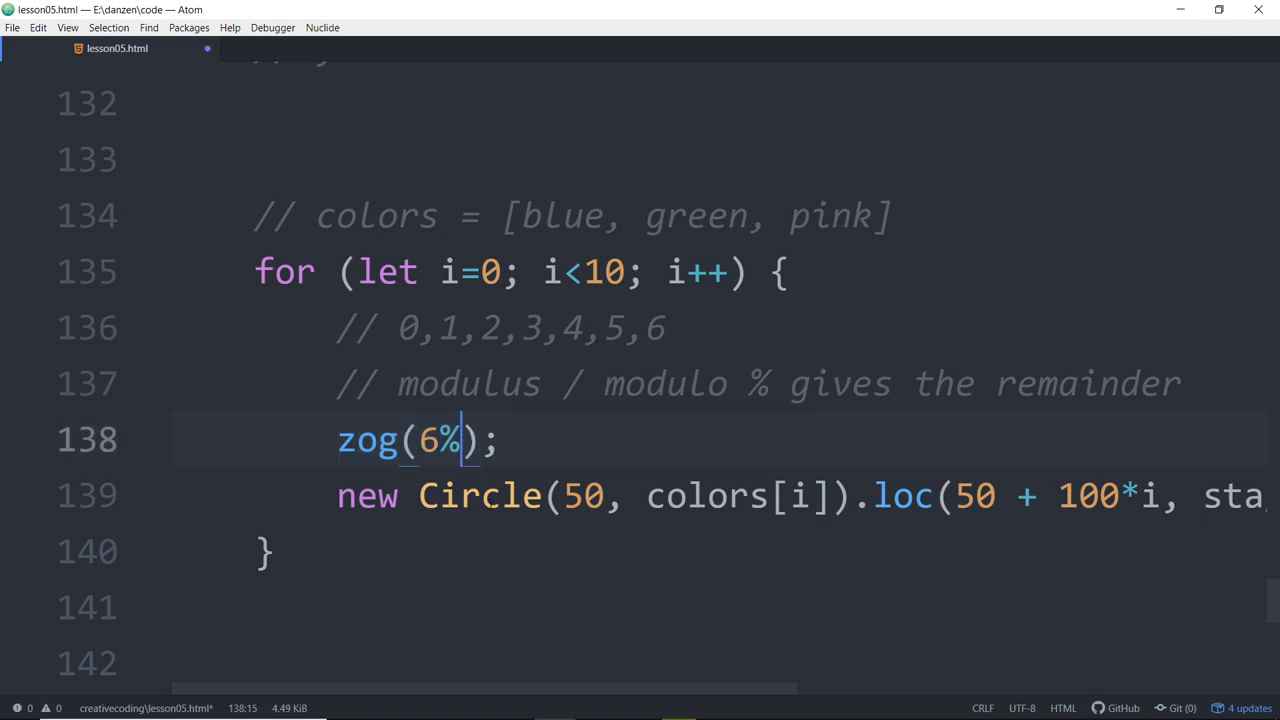
type("4")
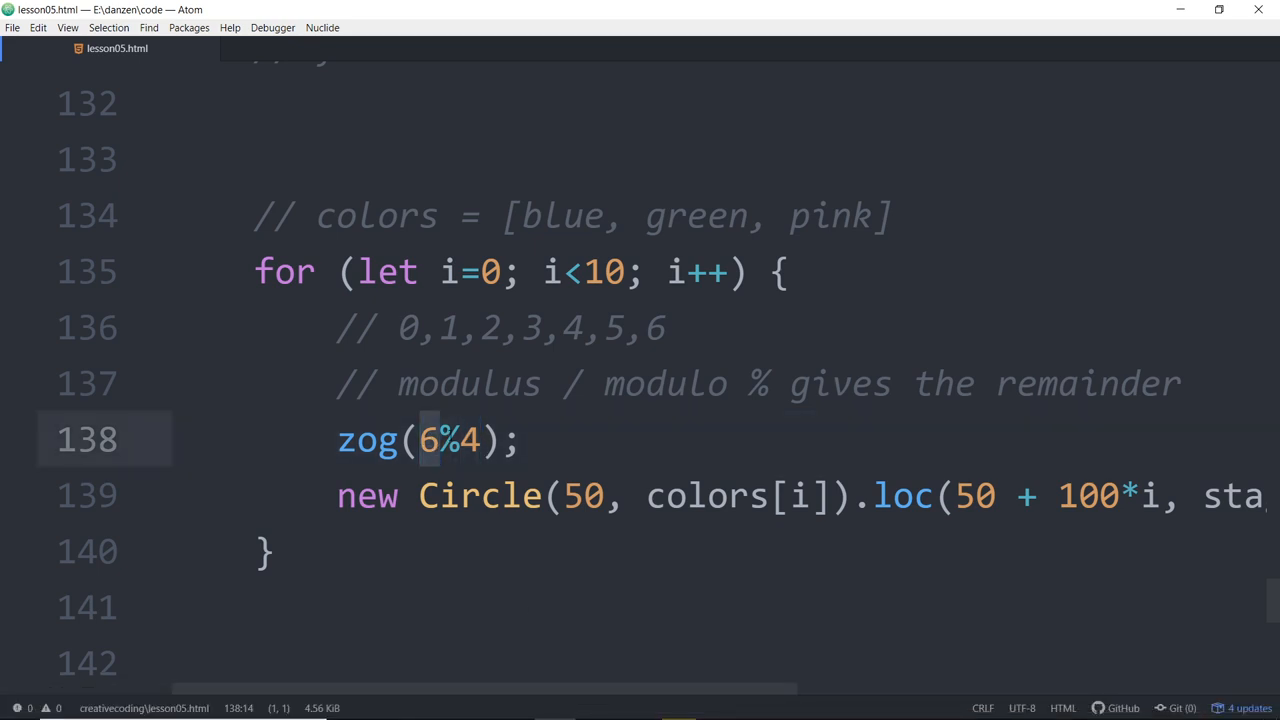
left_click(460, 440)
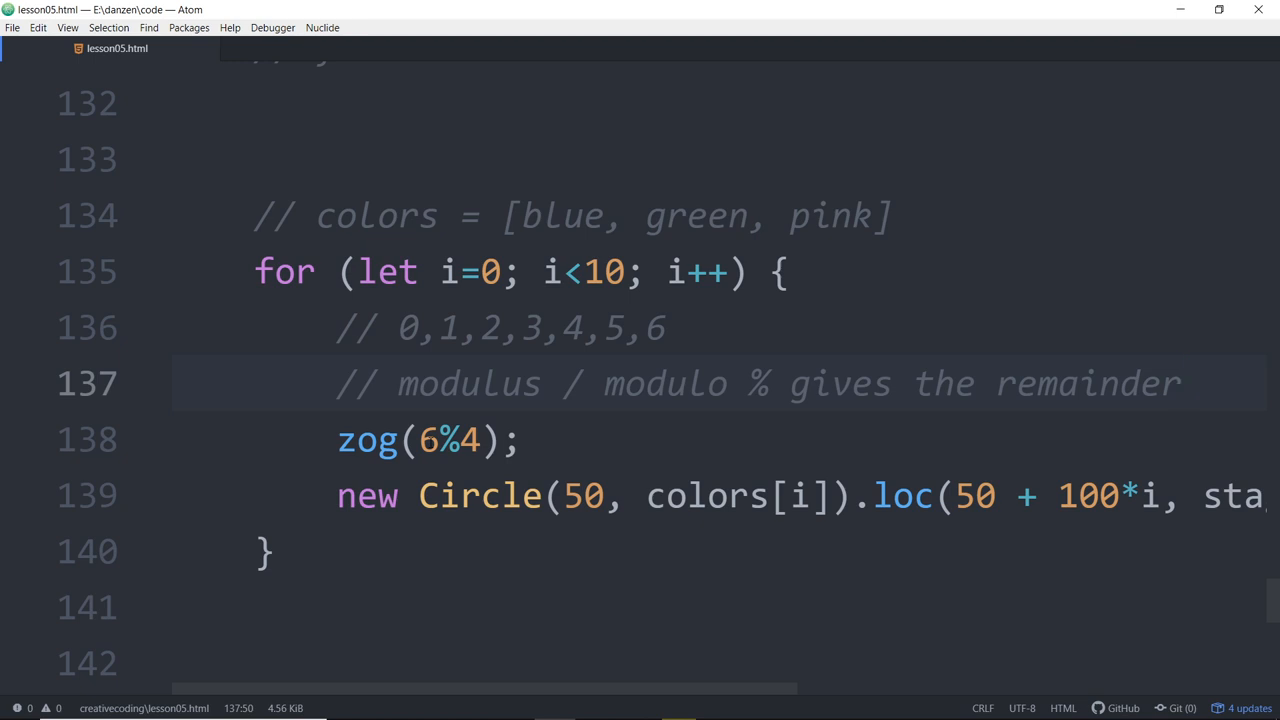
left_click(1185, 383)
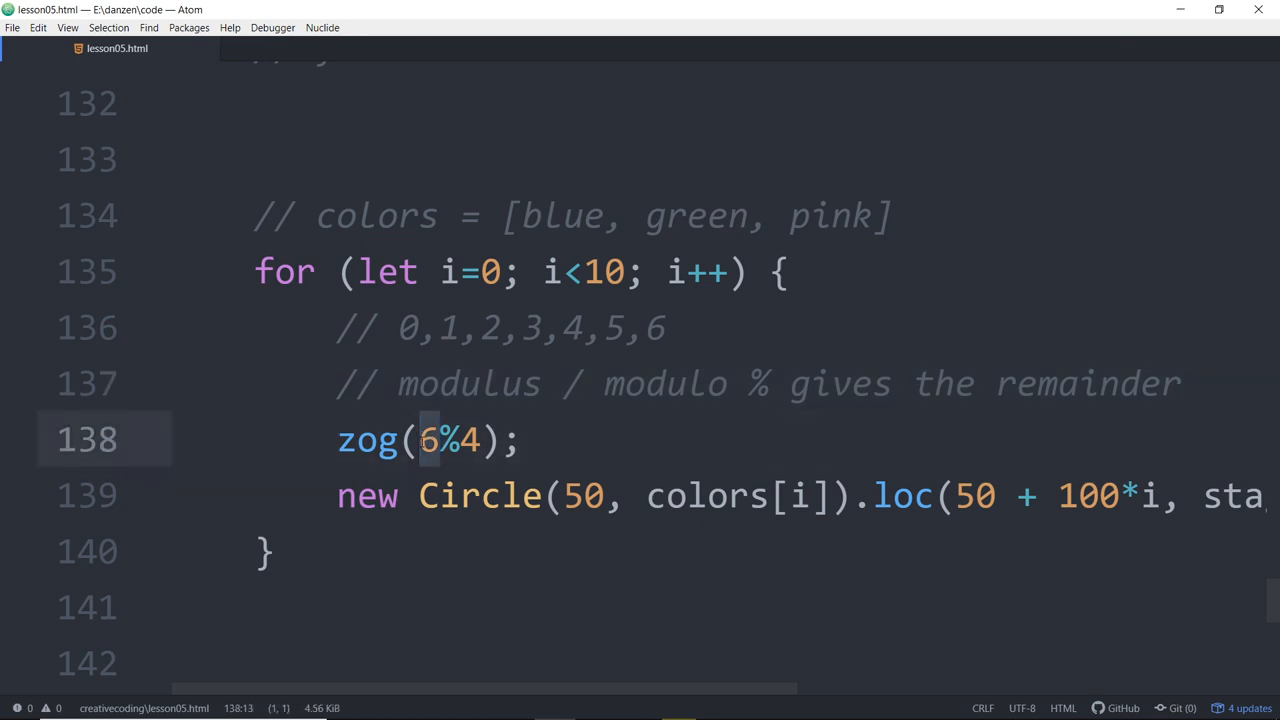
type("4")
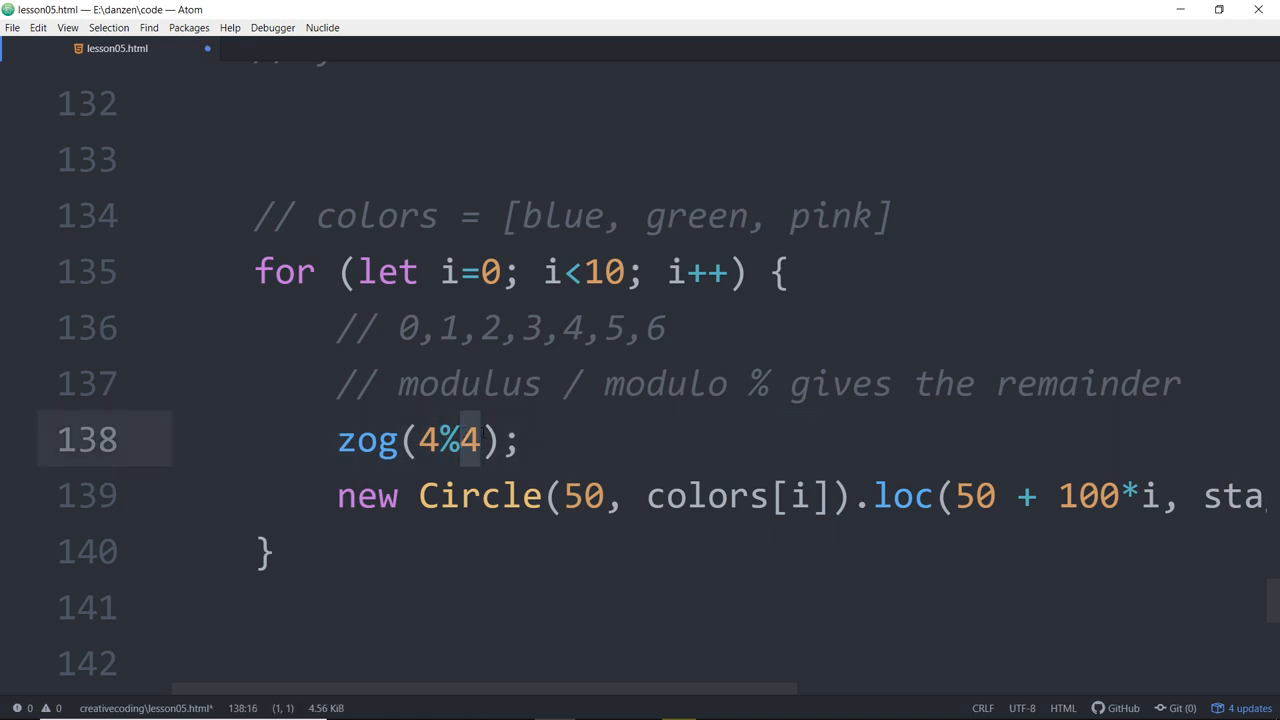
type("6")
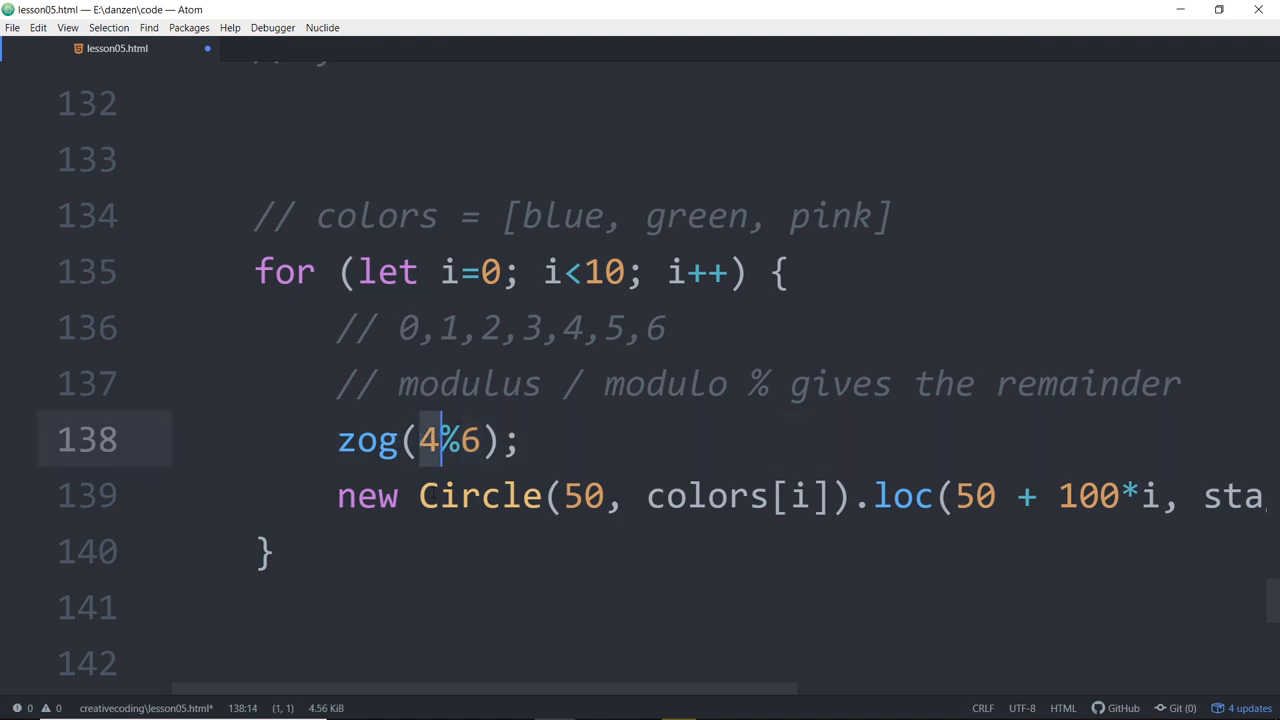
type("6")
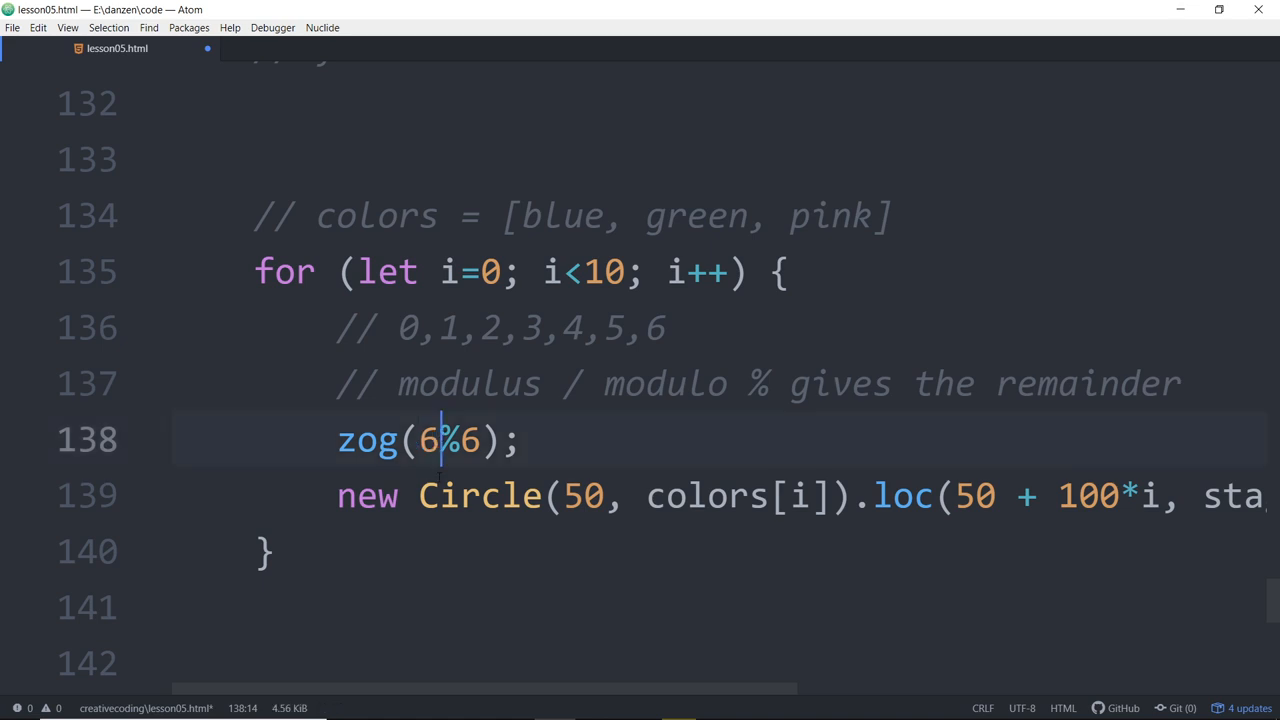
key("Left")
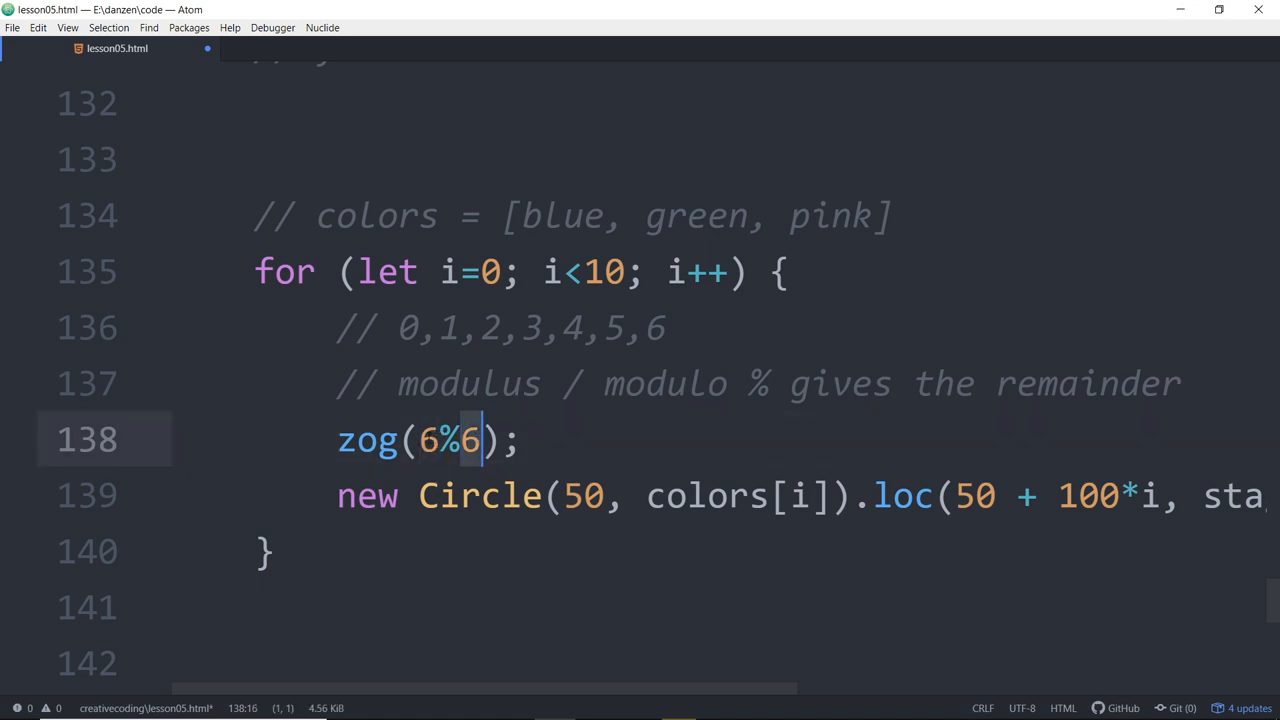
type("5")
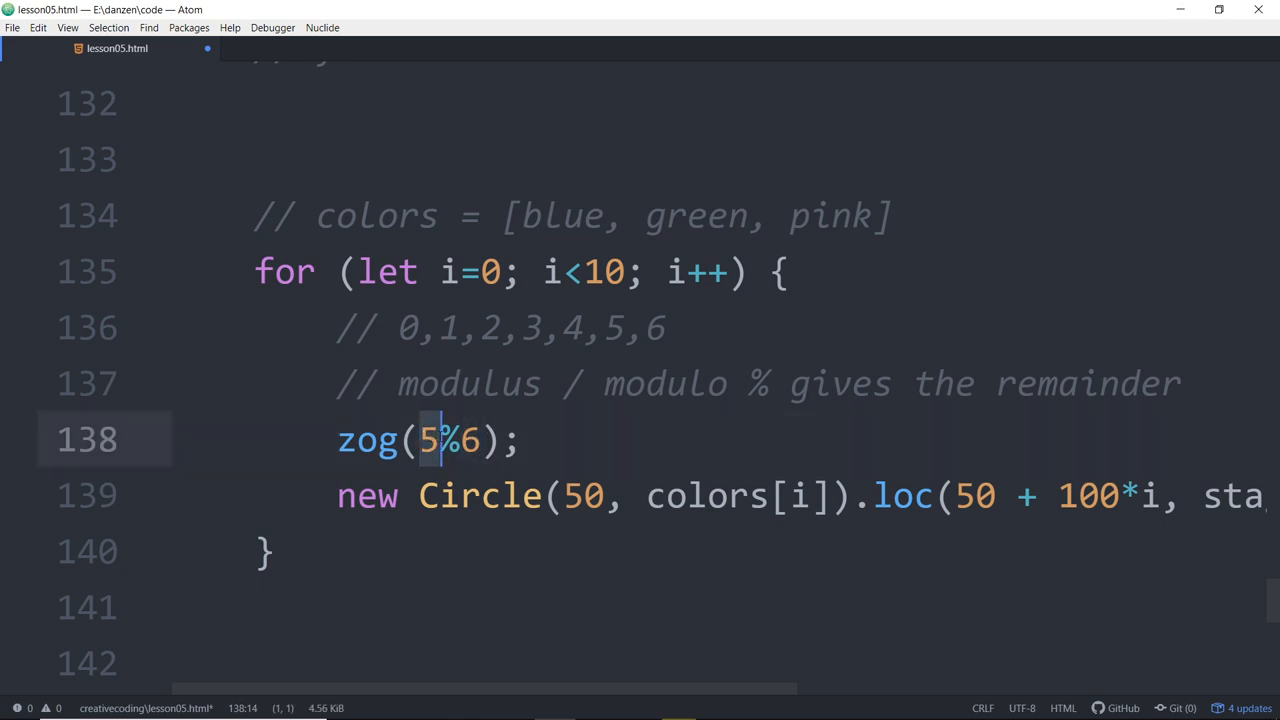
type("4")
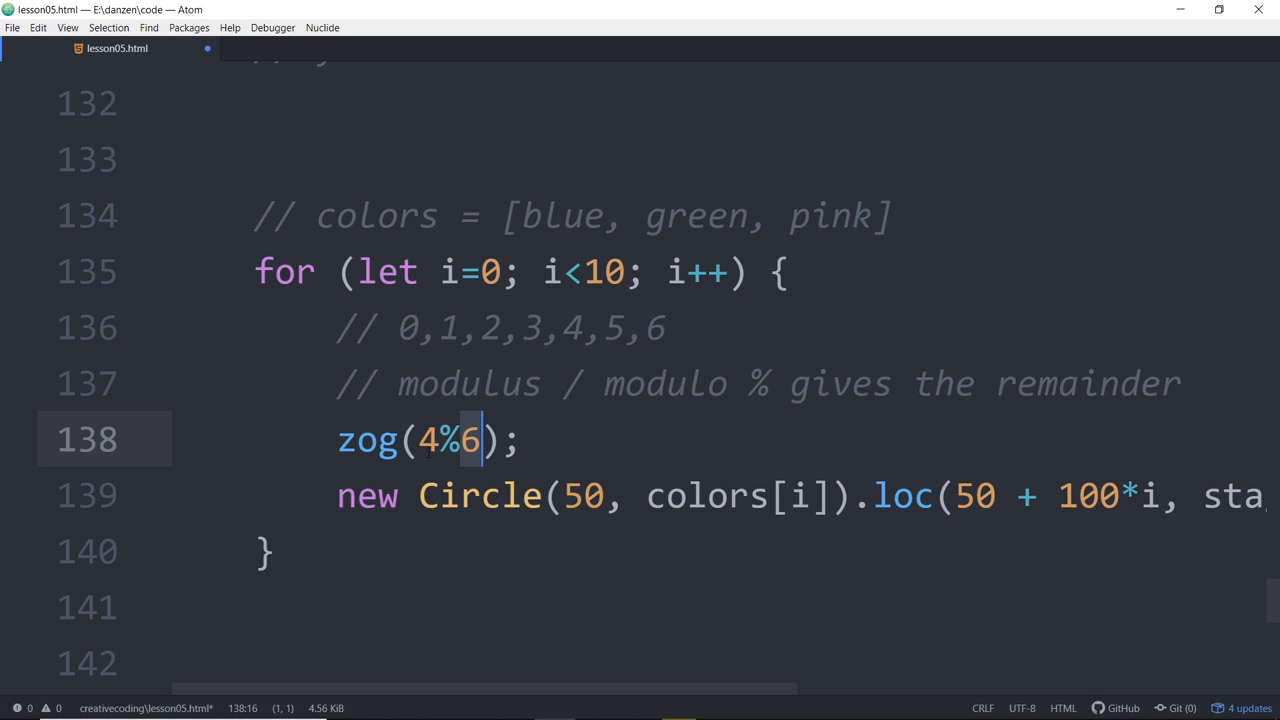
type("7")
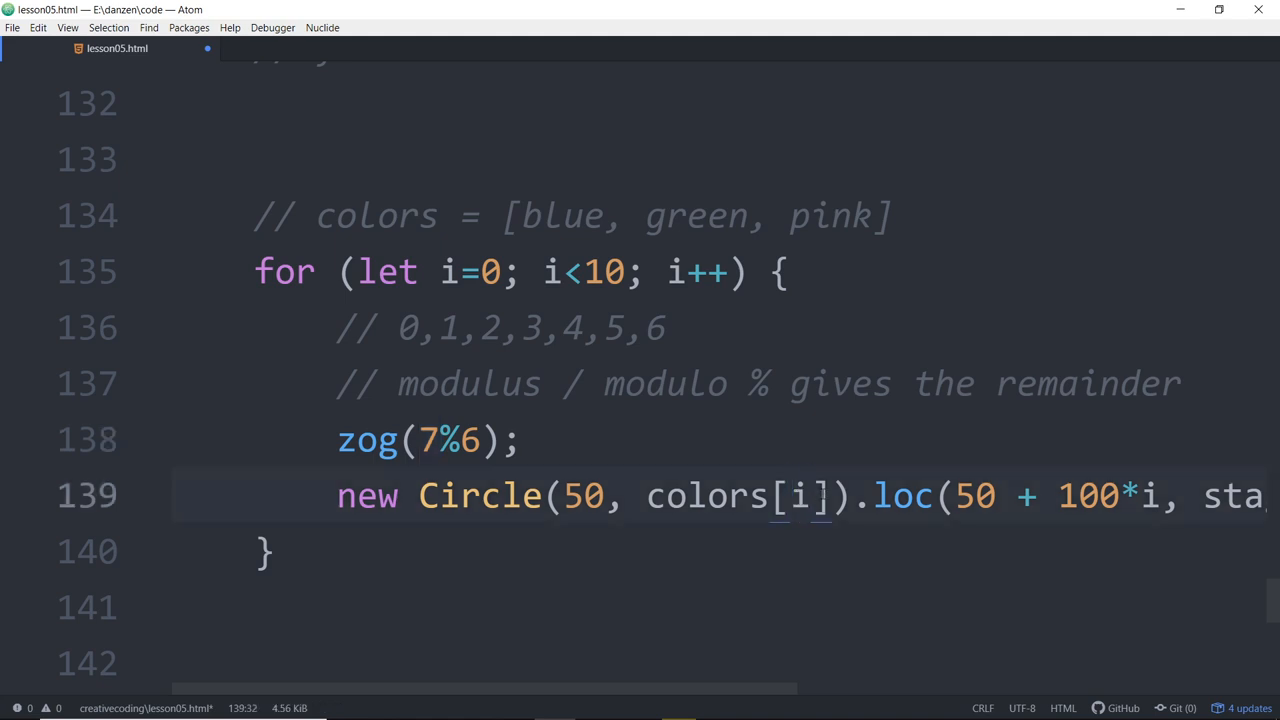
Step: Change the colour index from colors[i] to colors[i%colors.length]
left_click(815, 496)
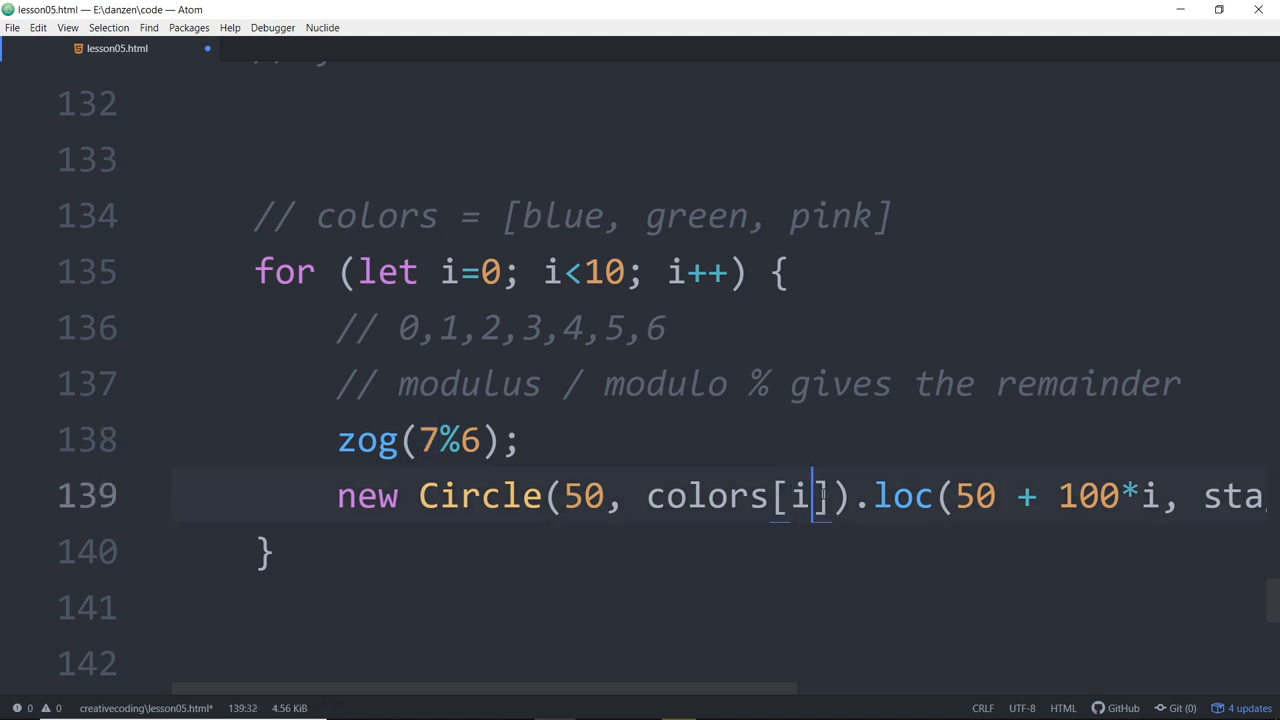
type("%")
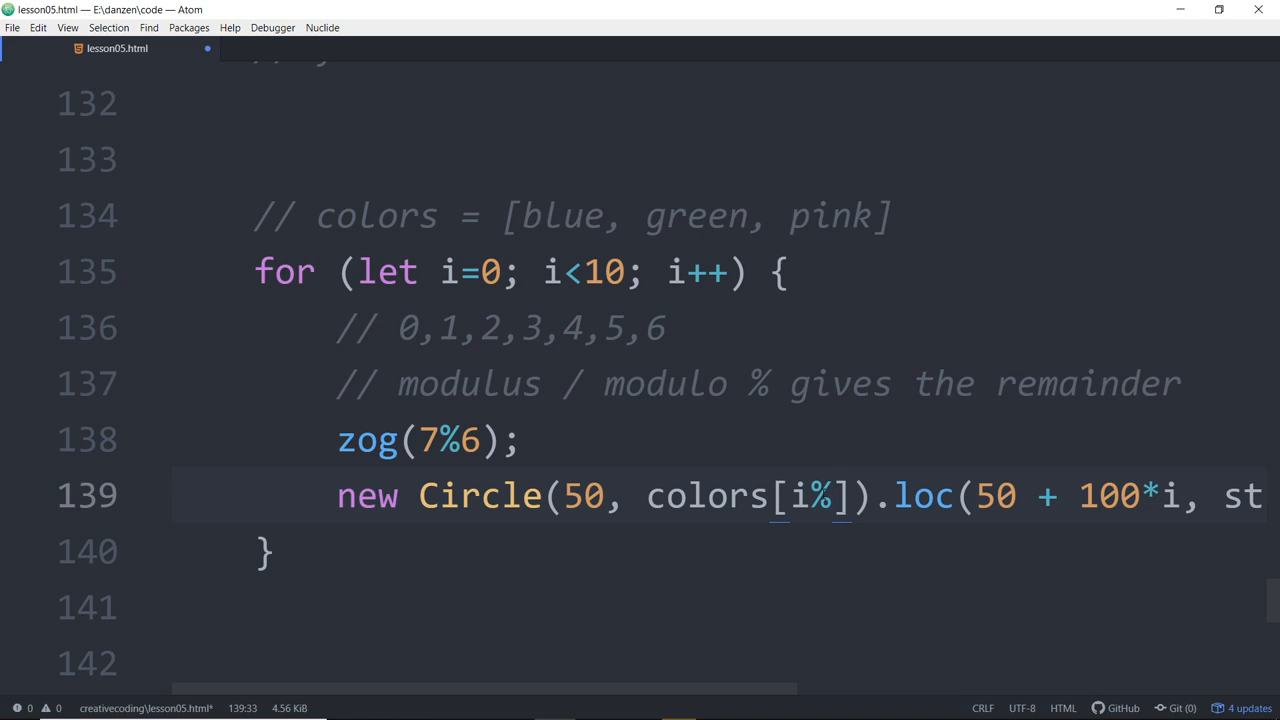
type("3")
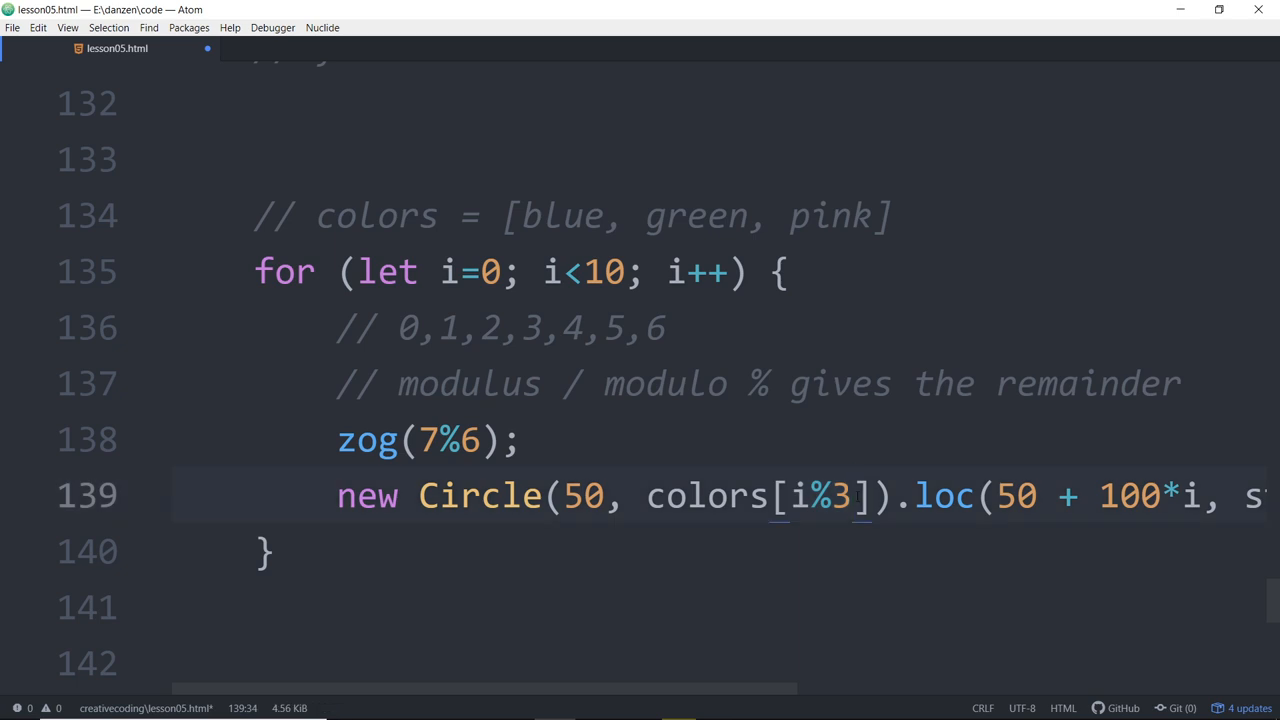
left_click(852, 496)
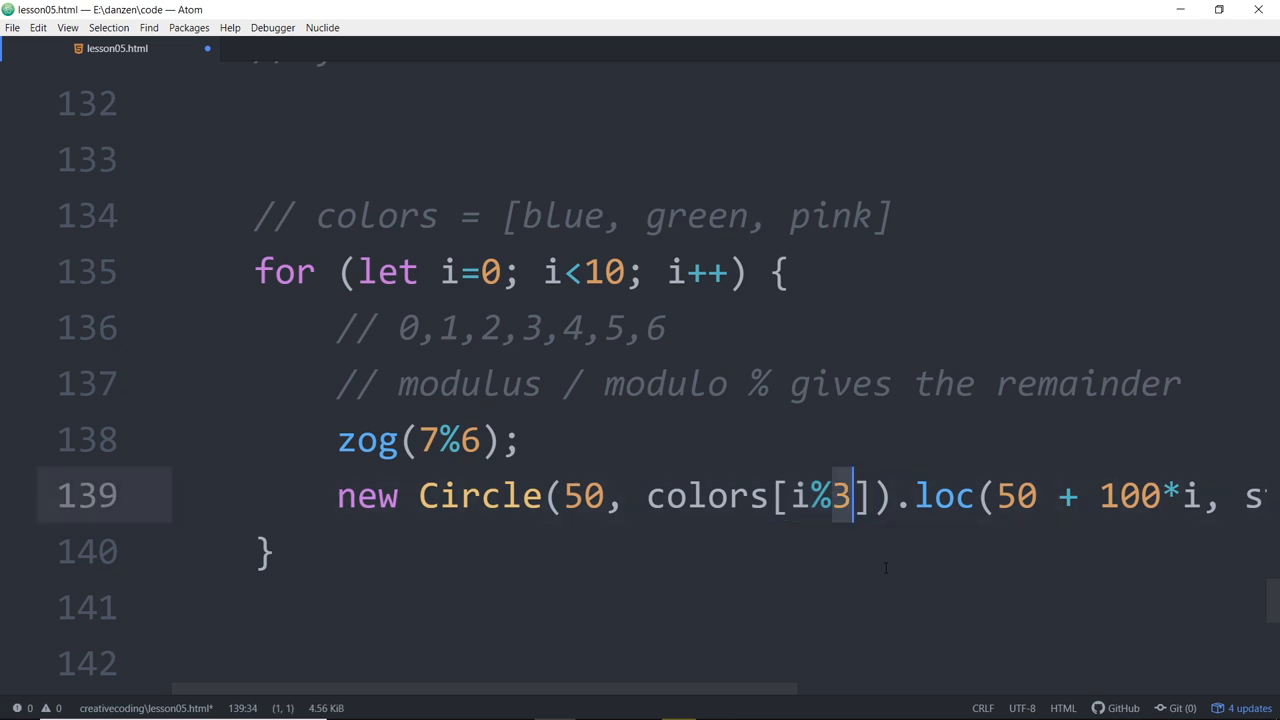
type("c")
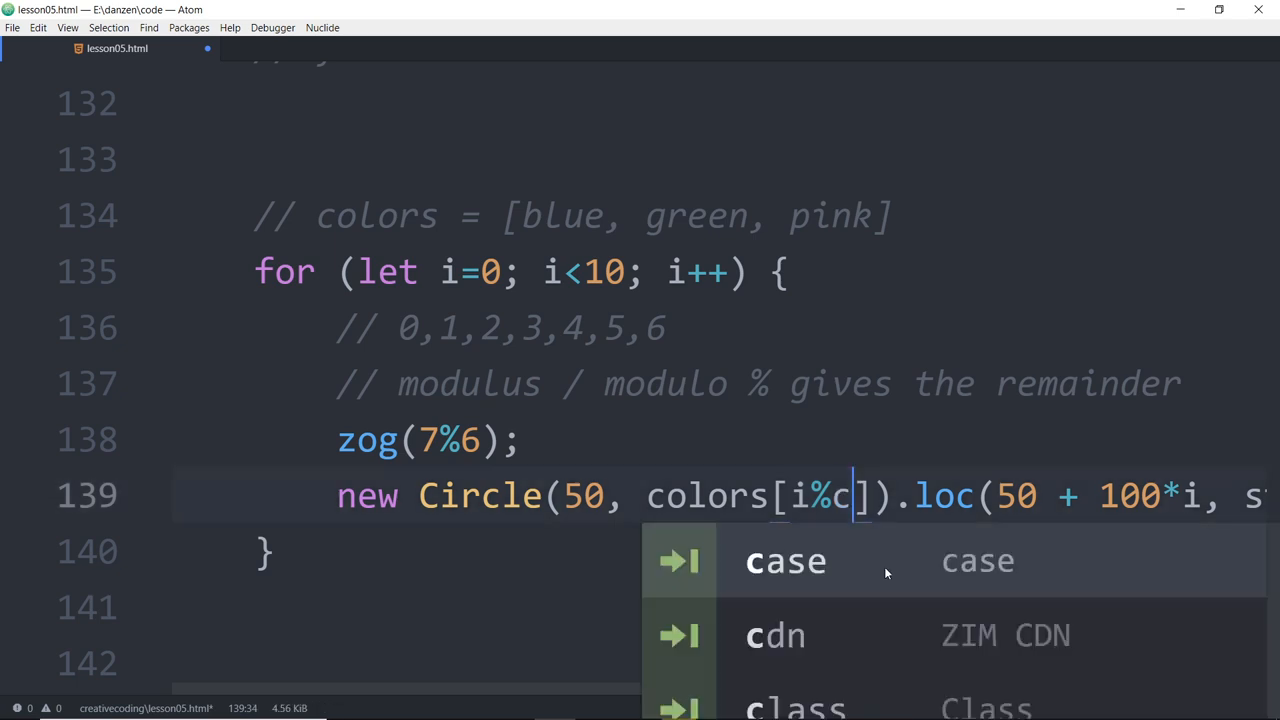
type("olors.length")
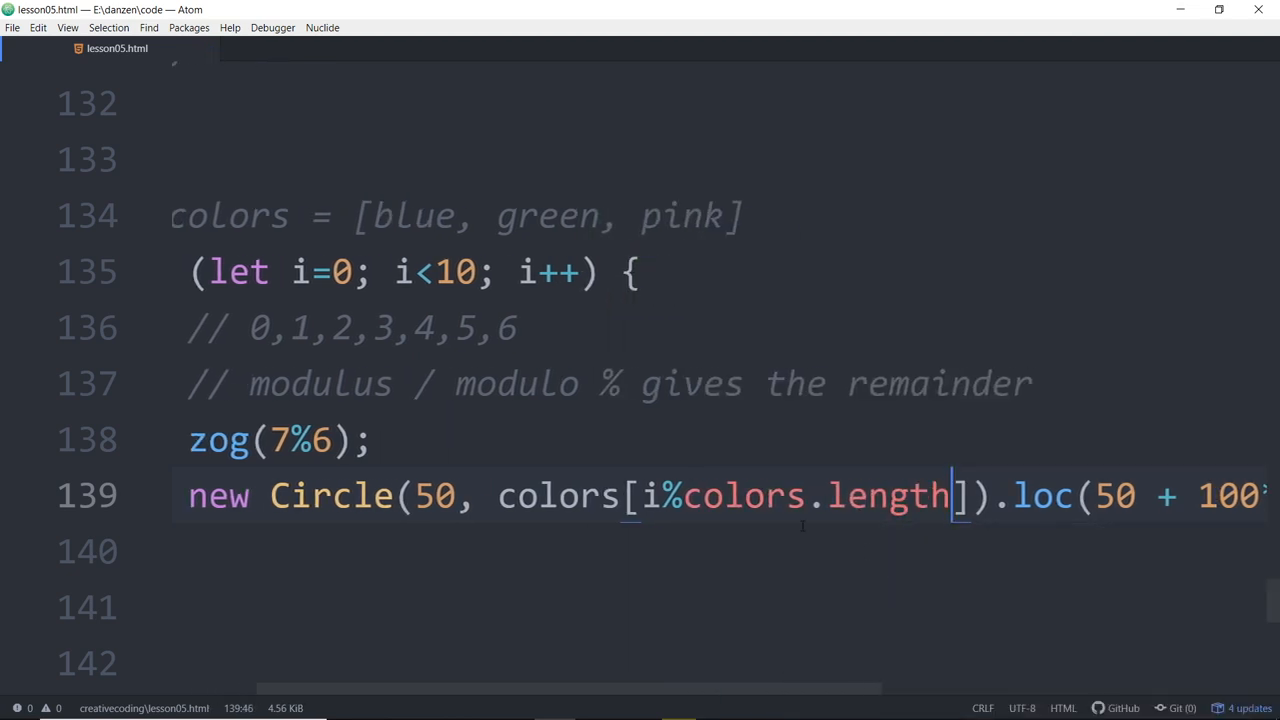
left_click(767, 495)
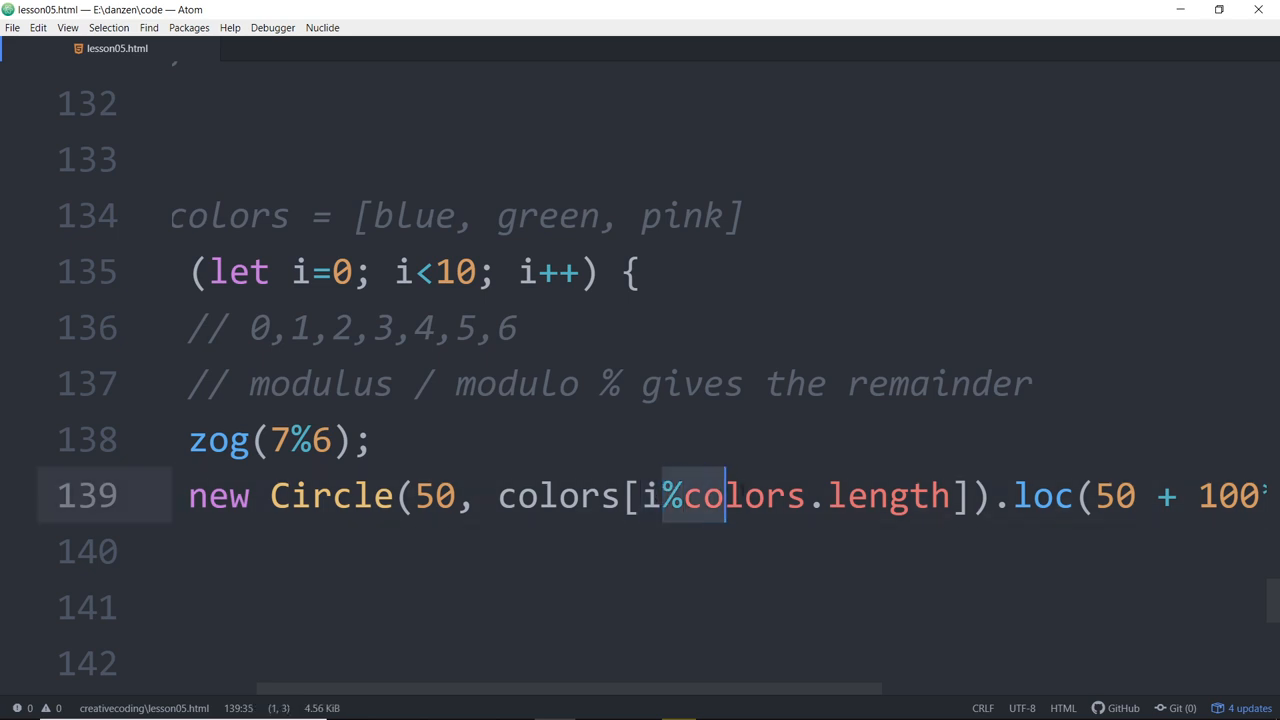
Step: Highlight the %colors.length part, then place the cursor at the start of the zog line
left_click_drag(662, 495, 948, 495)
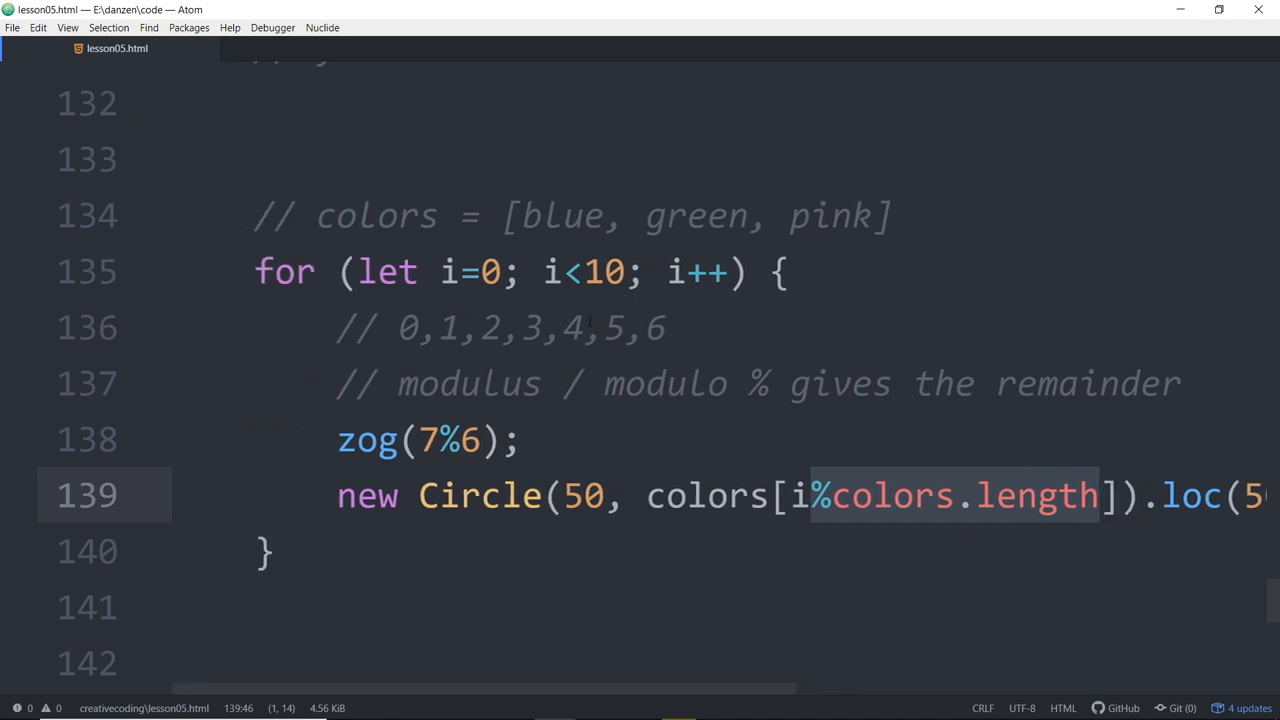
left_click(687, 216)
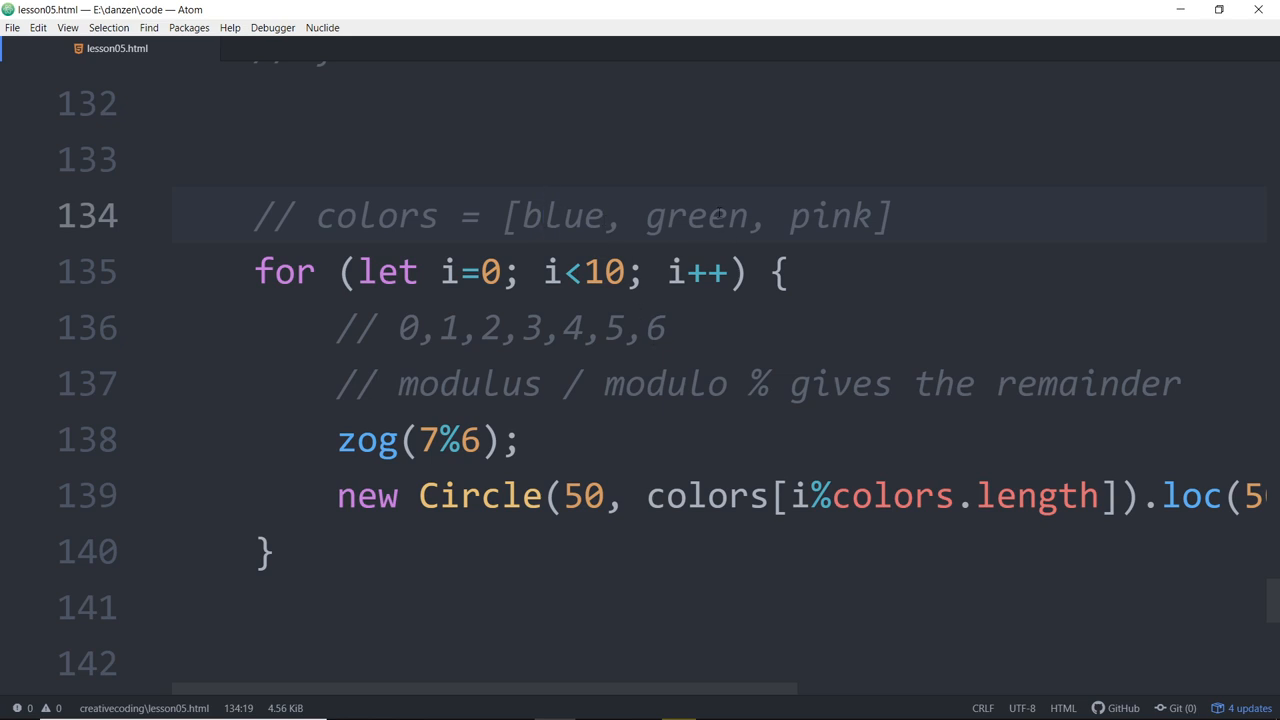
left_click(546, 214)
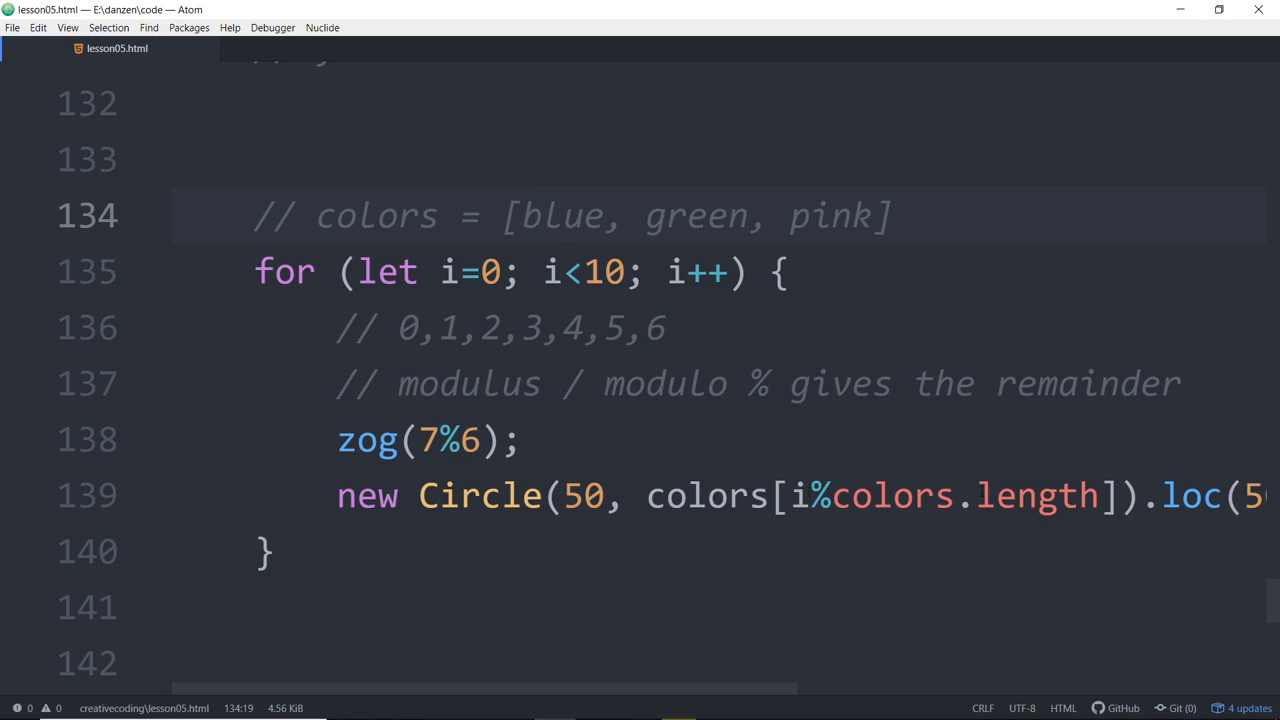
left_click(544, 215)
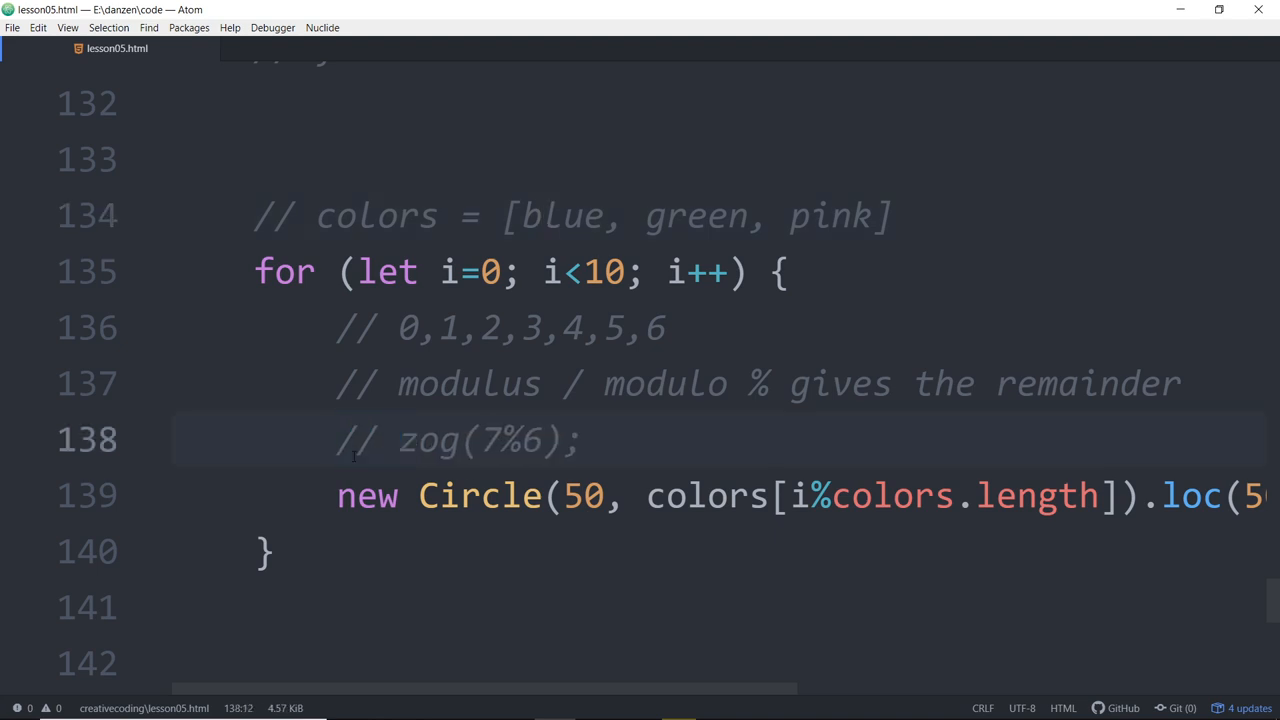
Step: Comment out the zog(7%6) line and begin a trailing note of 1
type("//")
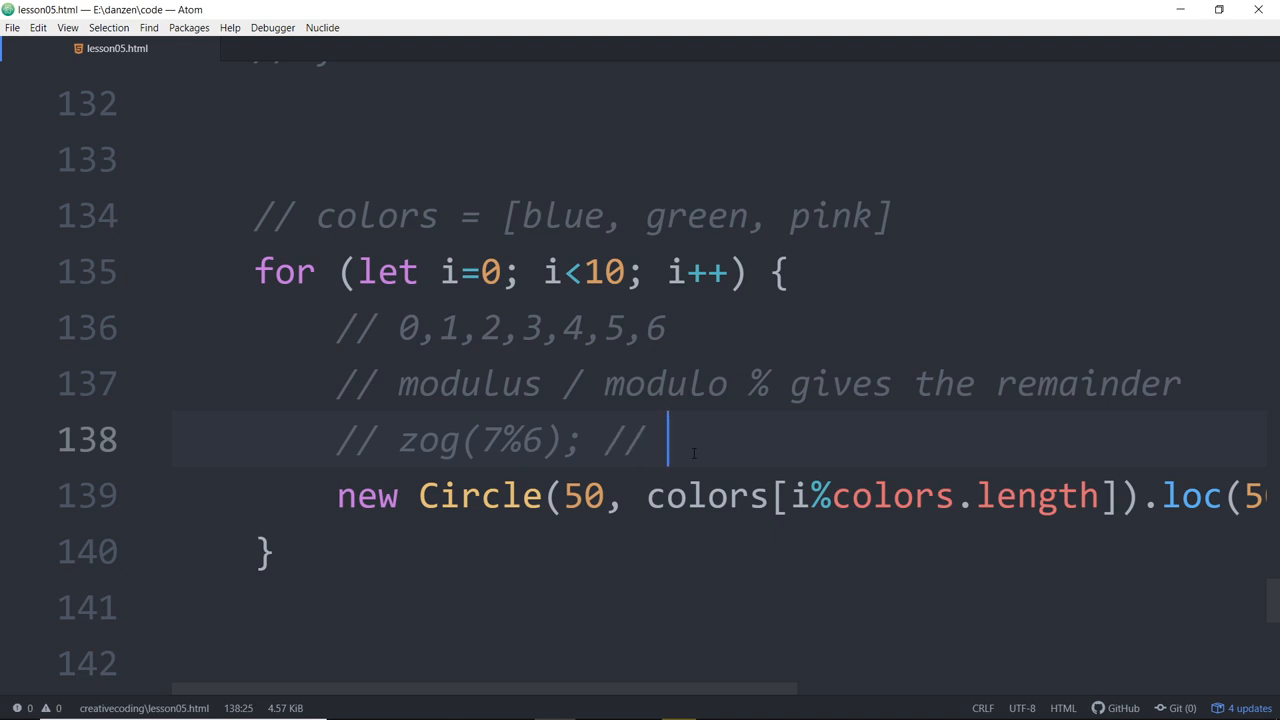
type("1")
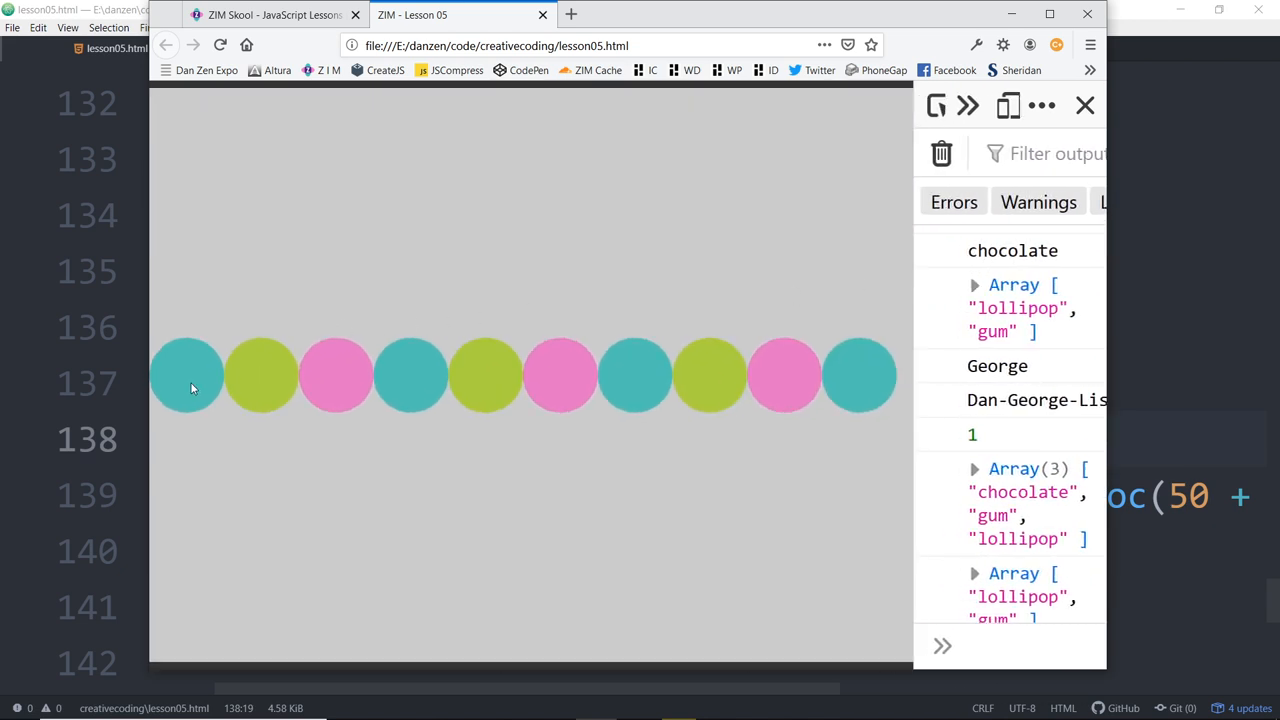
mouse_move(419, 380)
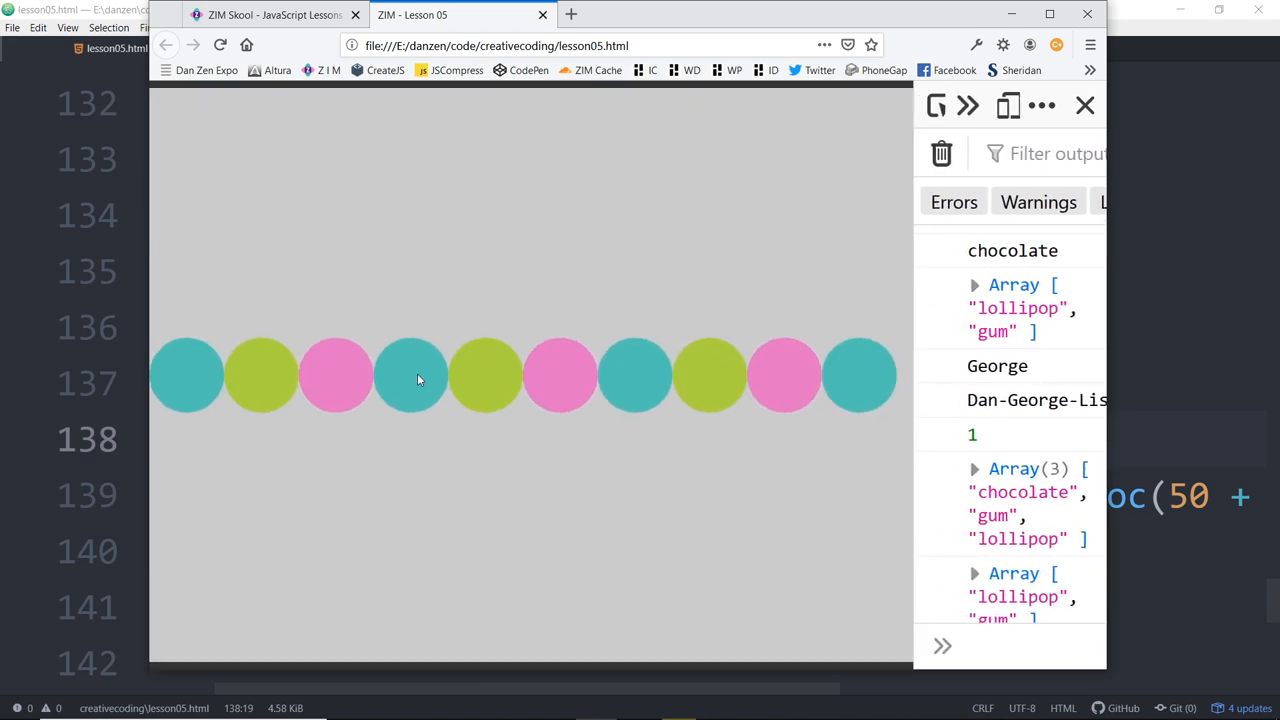
mouse_move(694, 375)
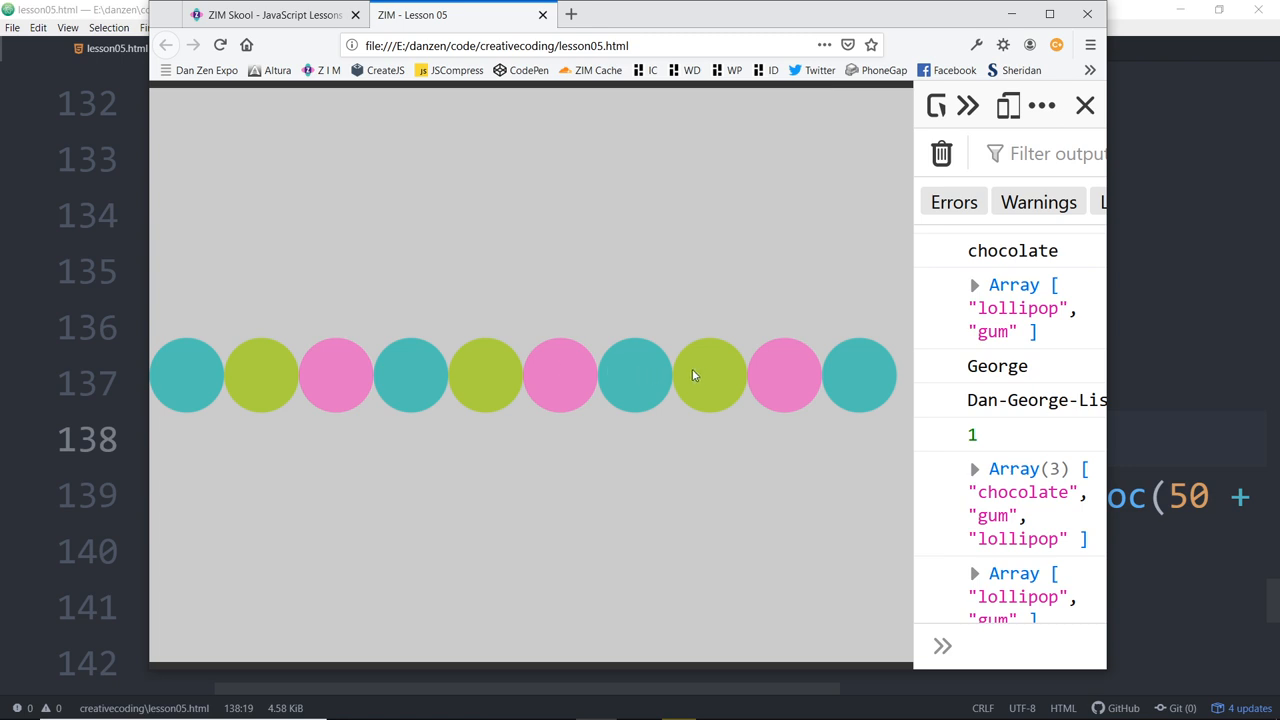
mouse_move(840, 374)
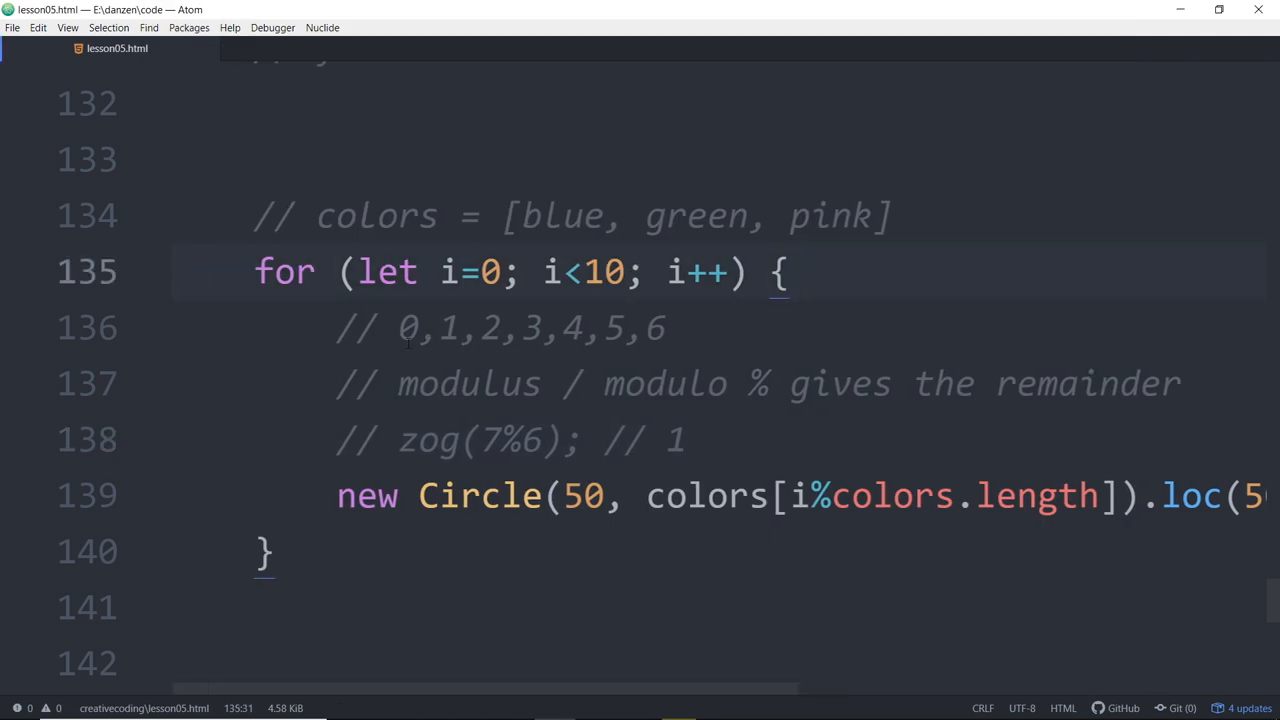
Step: Scroll down the Atom editor past the circle loop
scroll("down", 3)
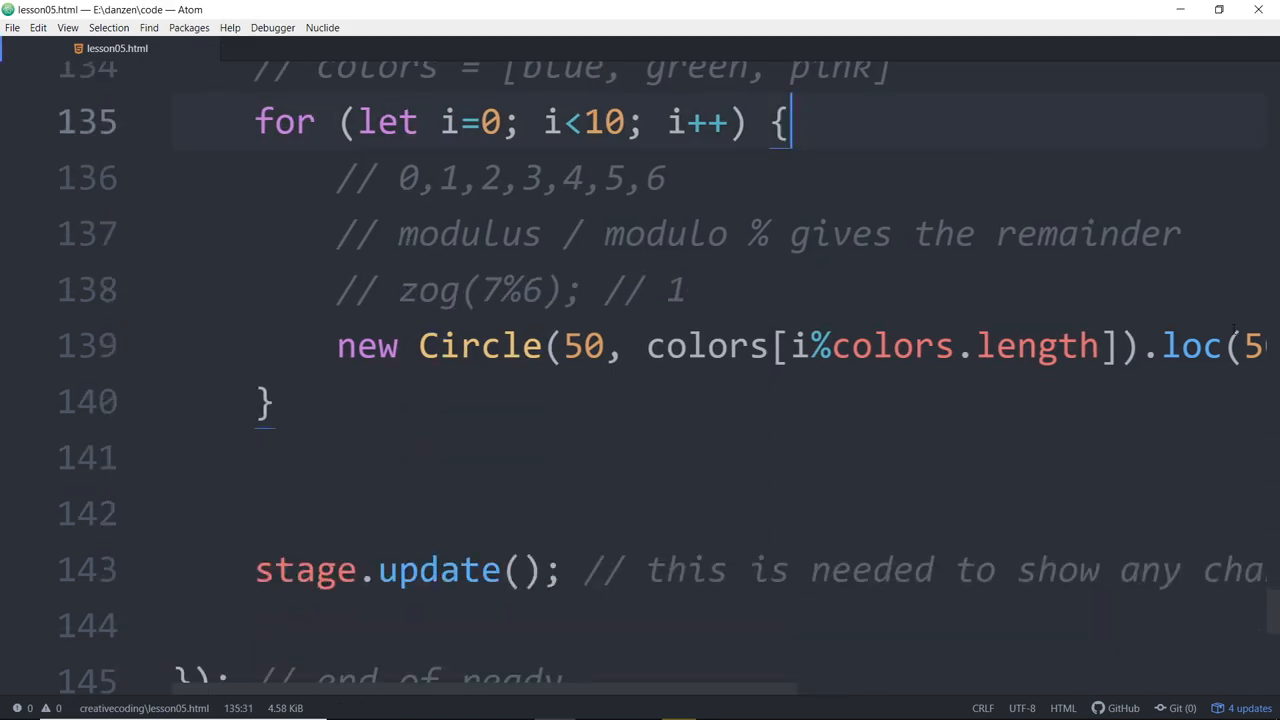